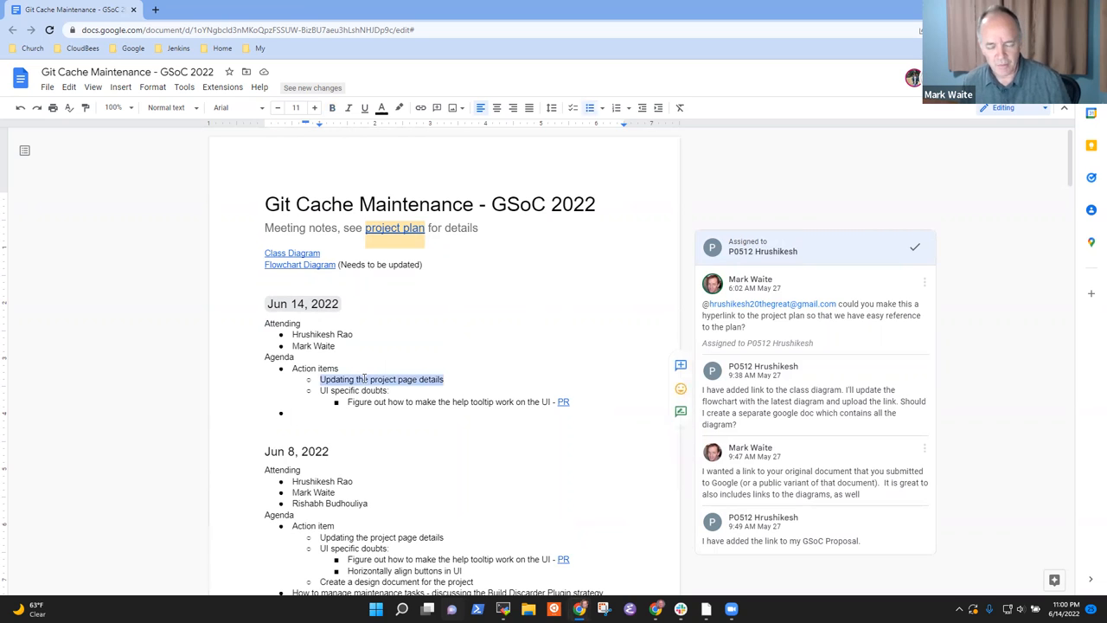
Append '(done and merged)' to the Jun 14 project page item and change the zoom level
left_click(444, 378)
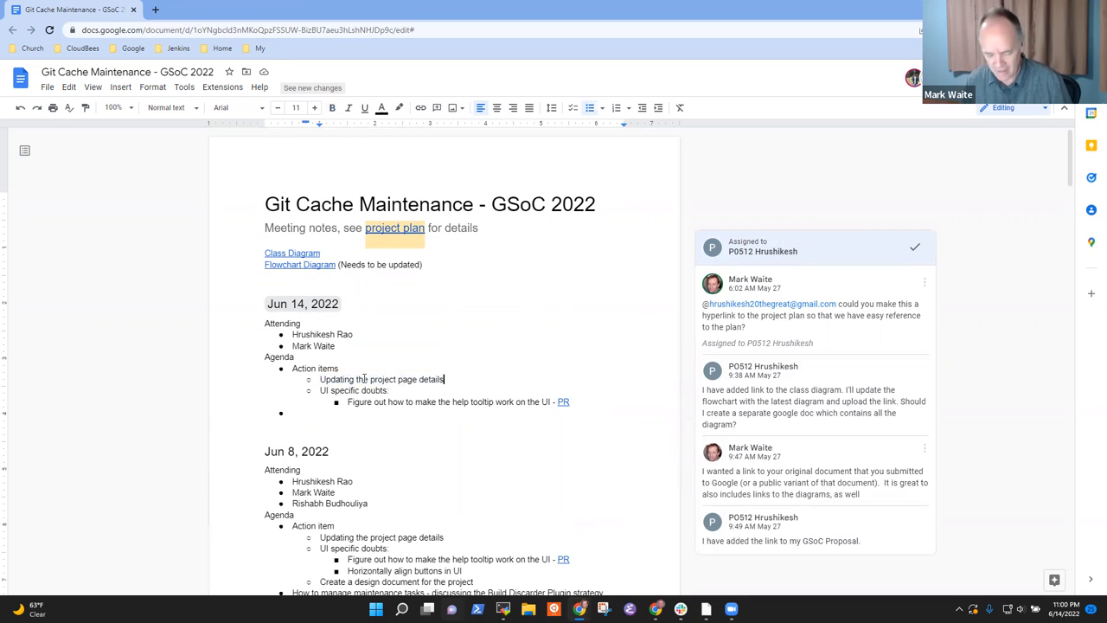
type("(done and merged")
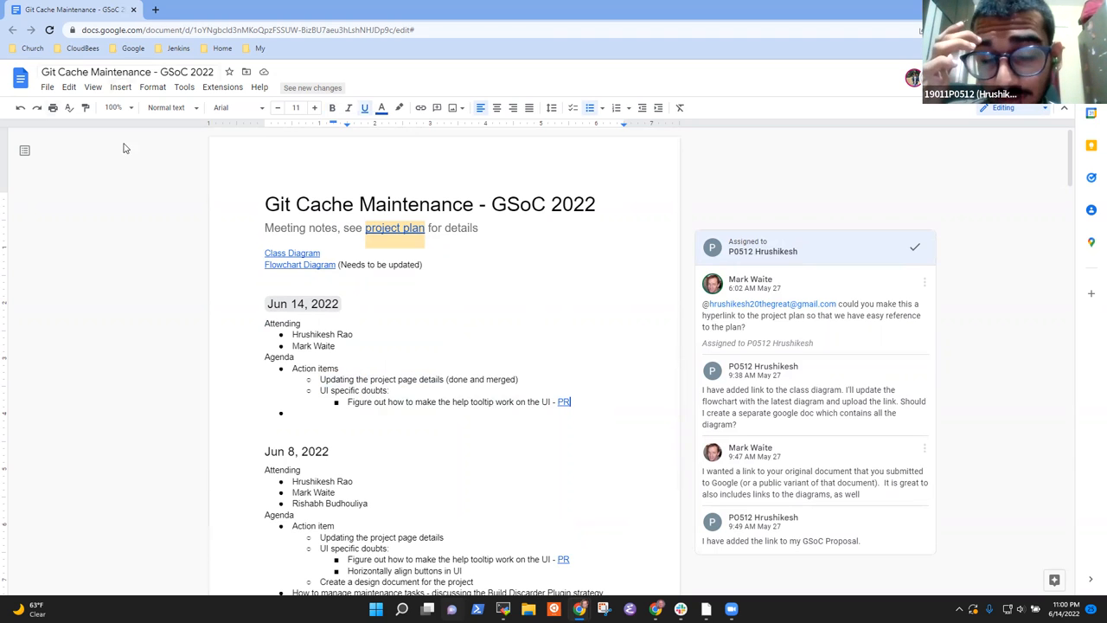
left_click(112, 107)
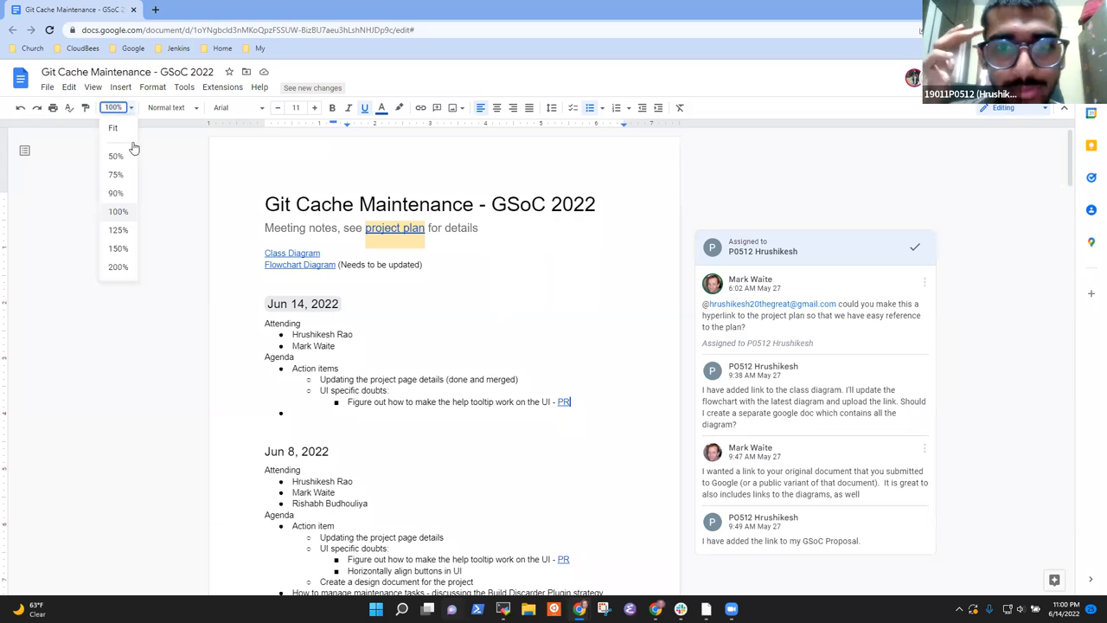
left_click(118, 248)
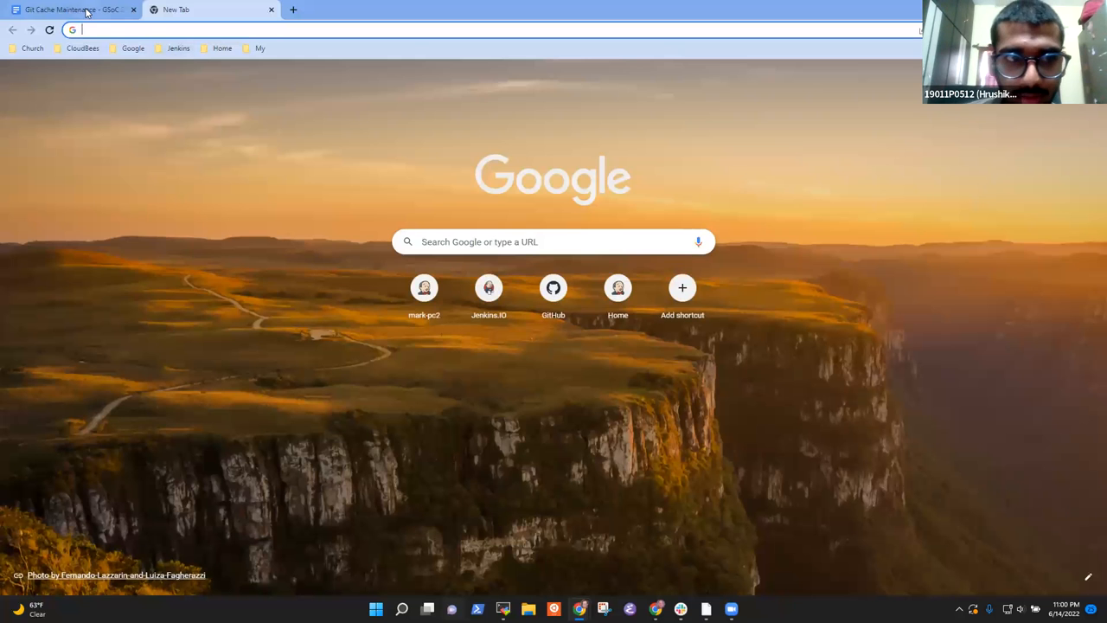
mouse_move(69, 9)
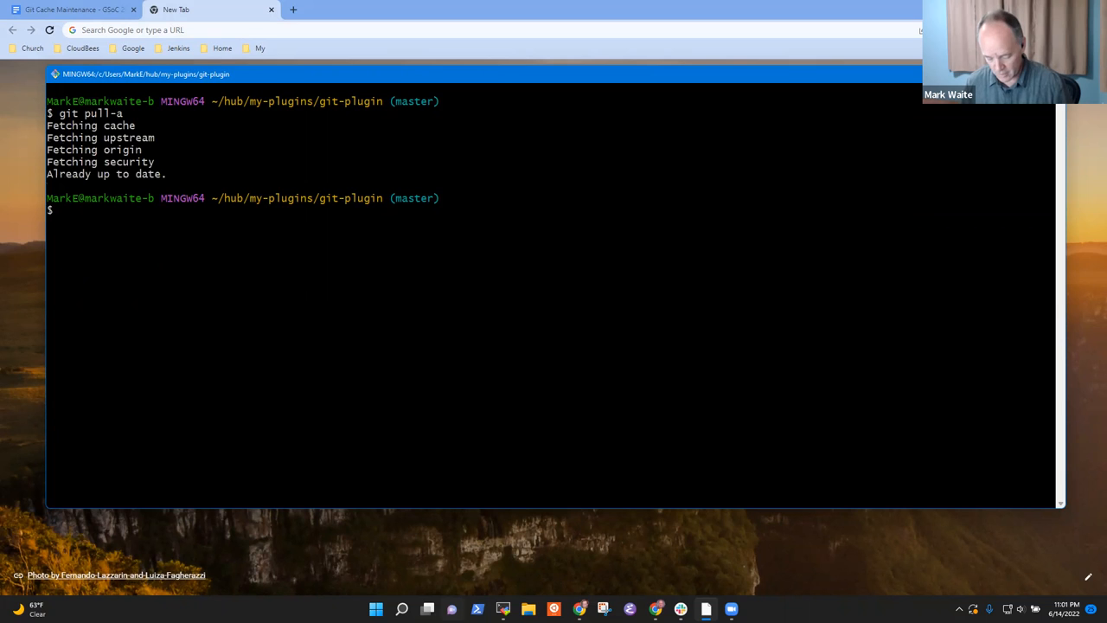
List open git-plugin pull requests with gh and check out PR 1277
type("gh pr list")
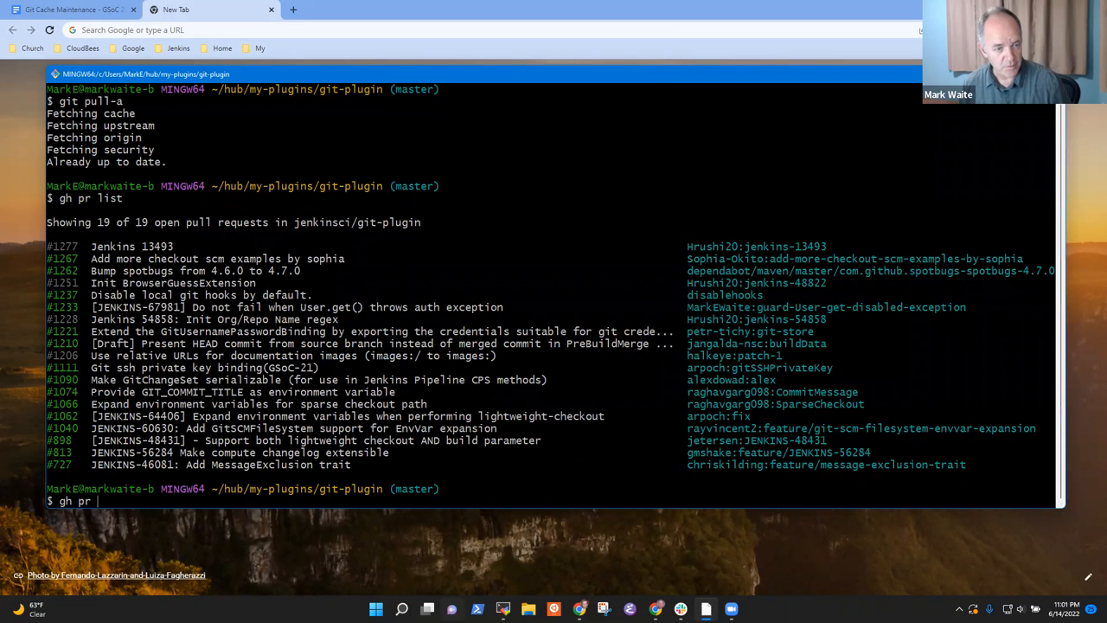
type("checkout 1")
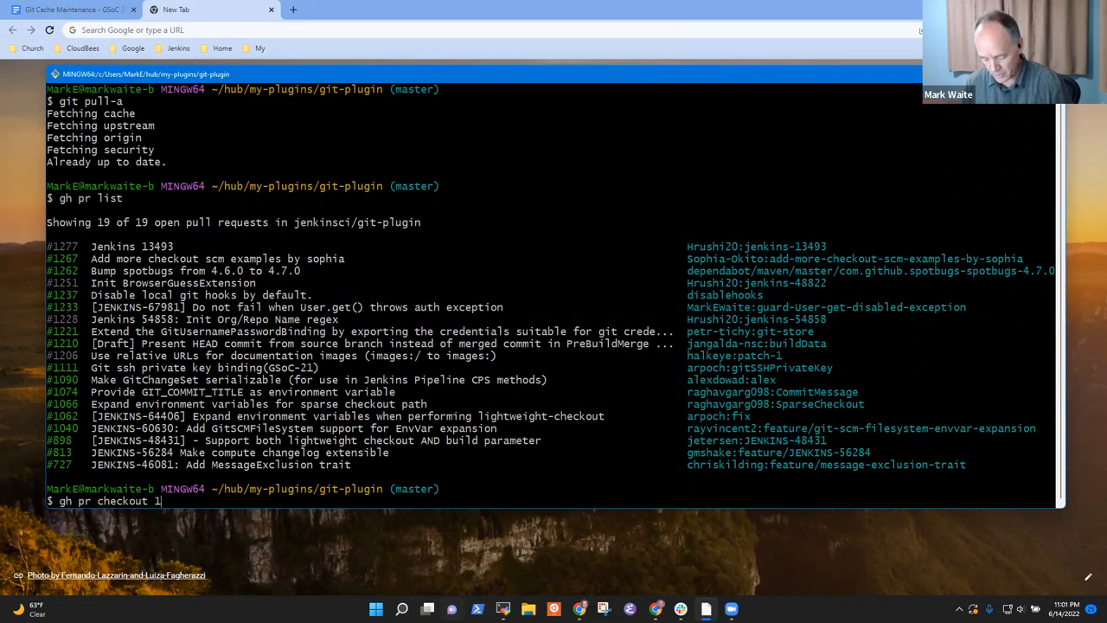
type("277")
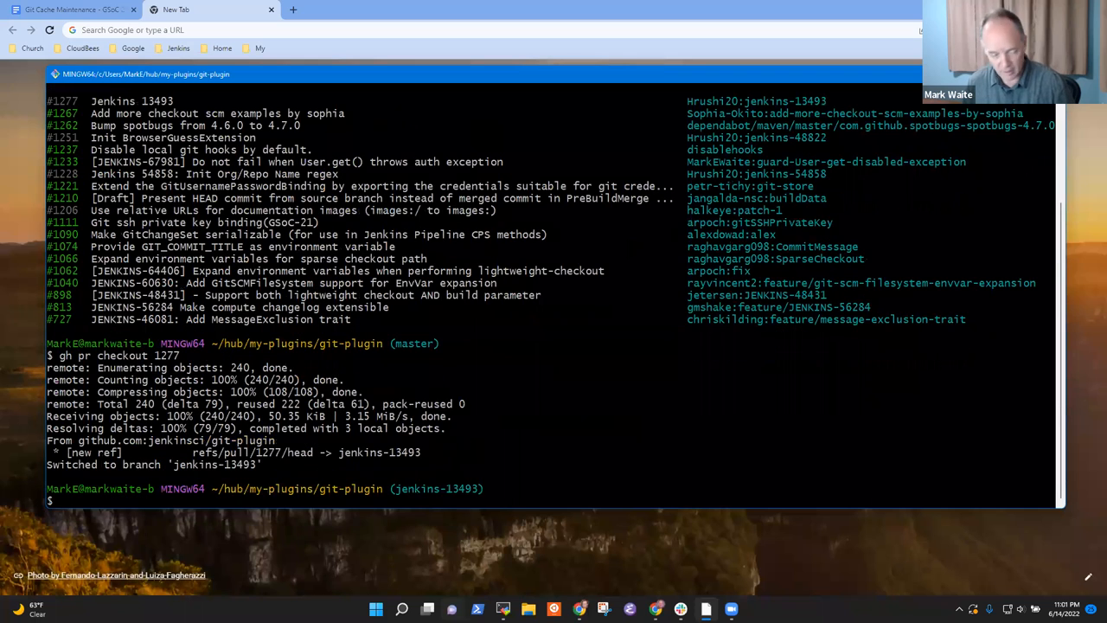
Attempt 'mvn clean -Djenkins.version=2.346 hpi:run', then clear the leftover input
type("mvn clean -Djenkins")
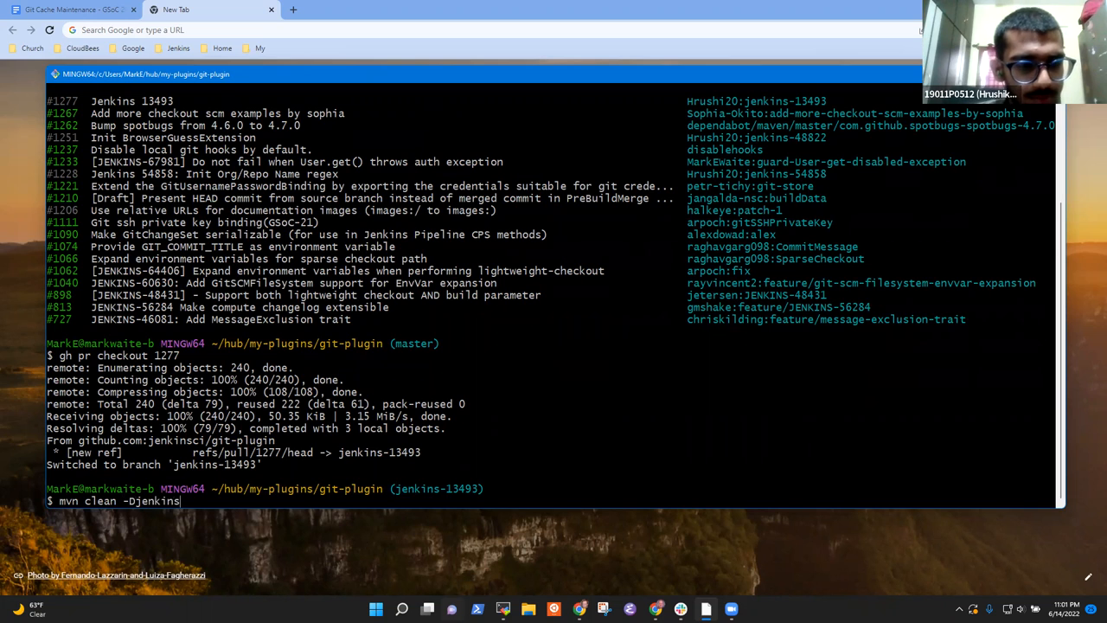
type(".version=")
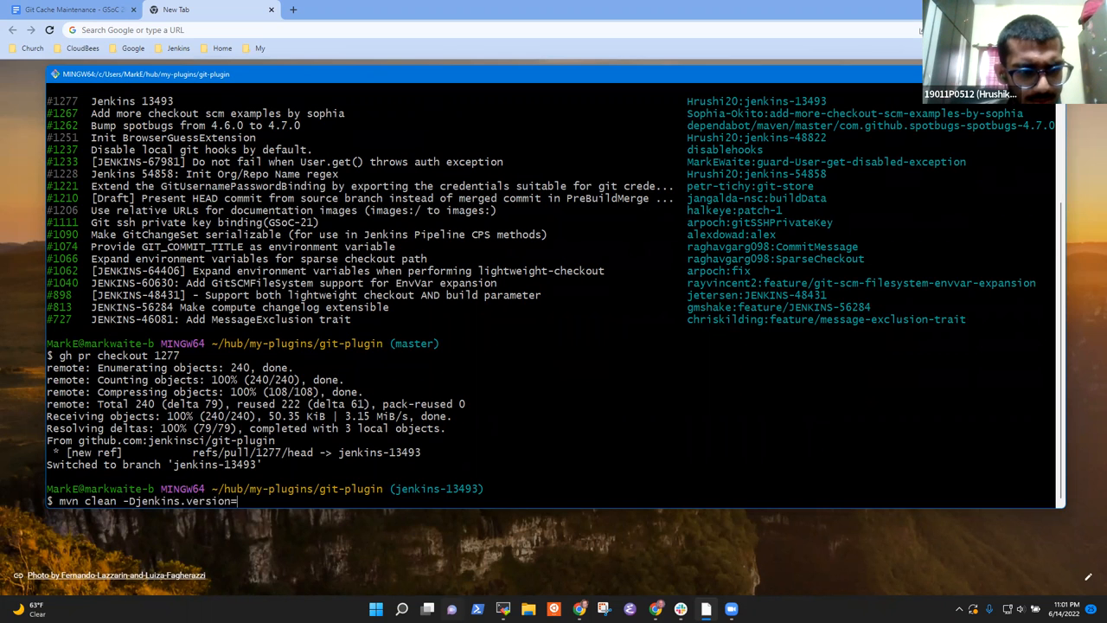
type("2.346 hpi:run")
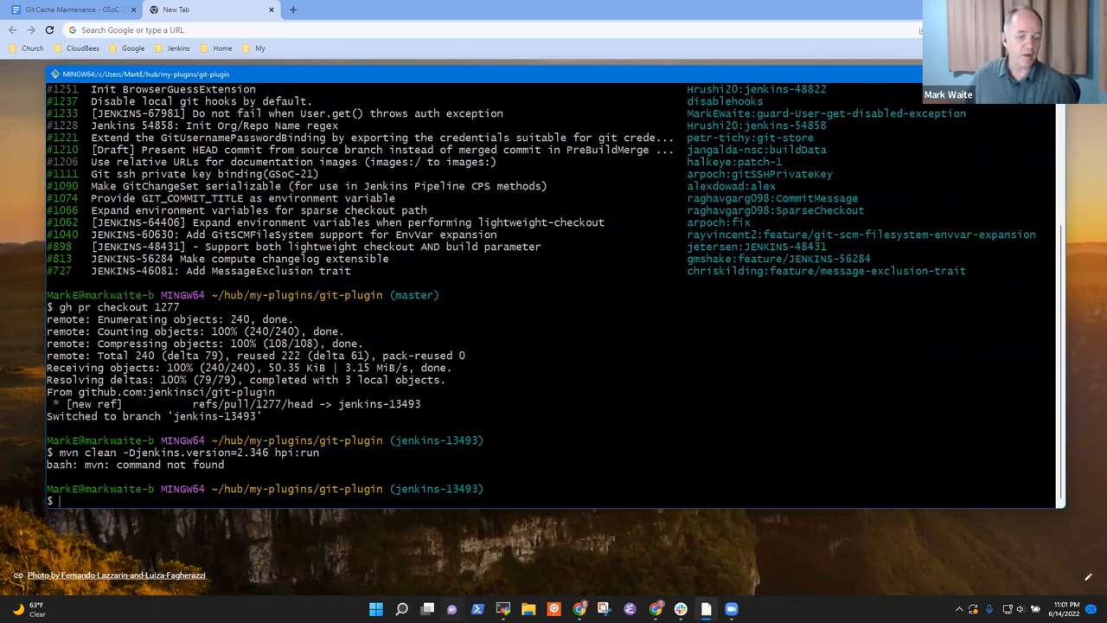
type("m")
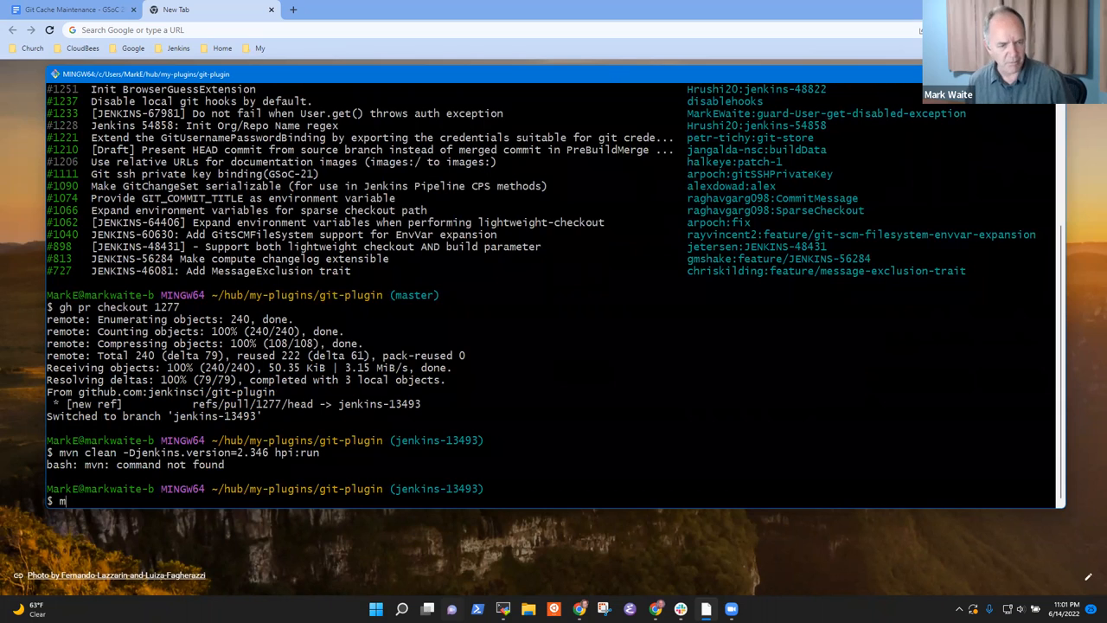
key("Backspace")
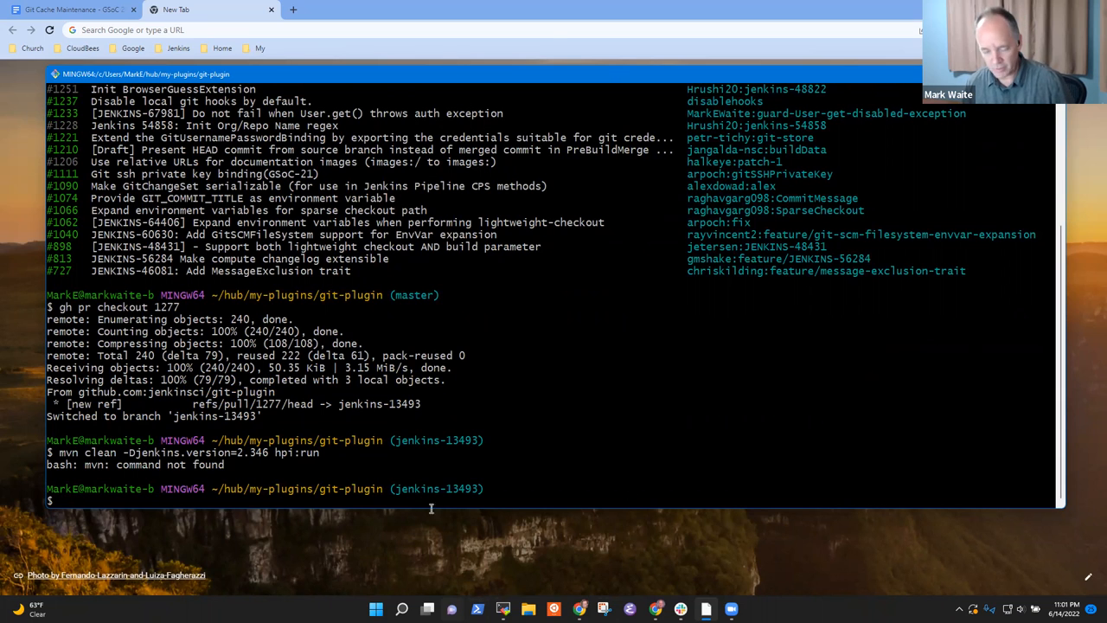
Open Command Prompt from Start and change into hub\my-plugins\git-plugin
type("cmd")
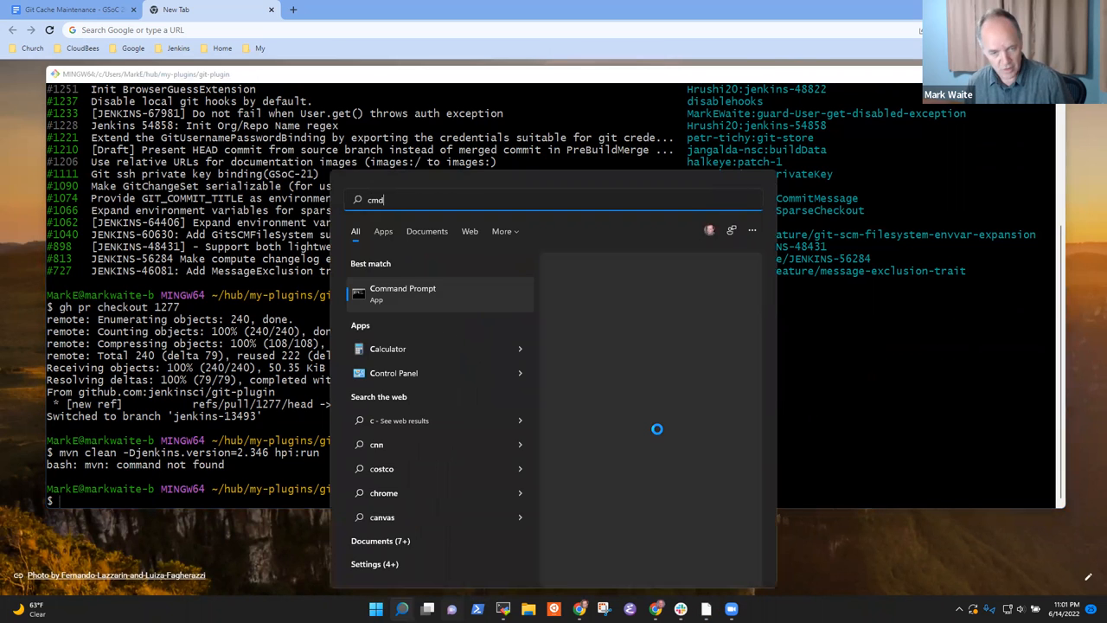
left_click(402, 293)
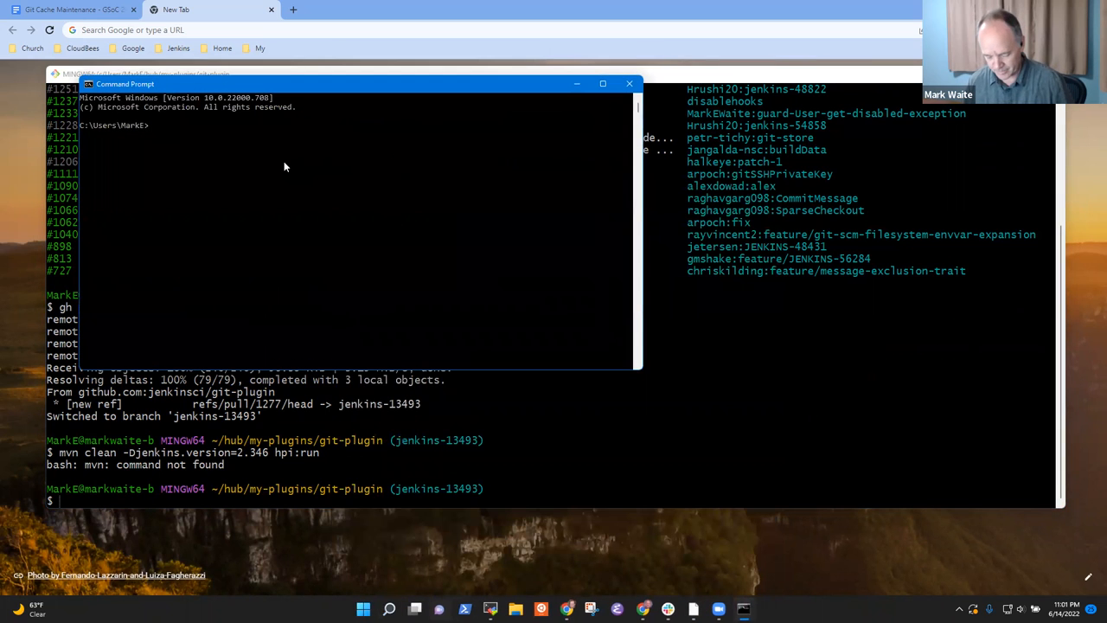
type("cd hub\\")
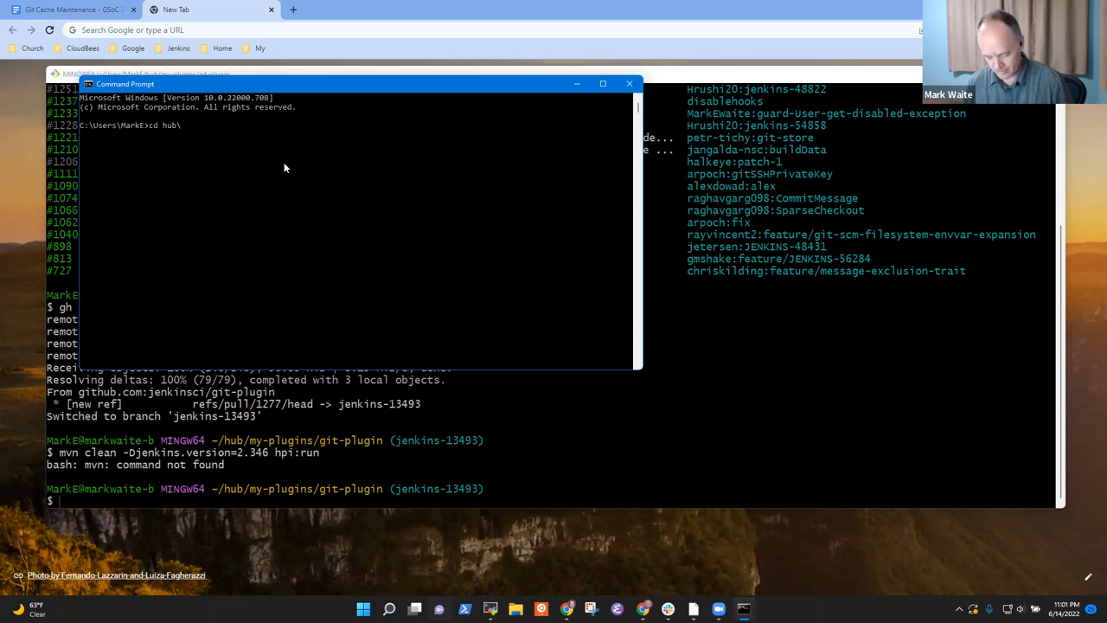
type("my-plugins\\git-plugin")
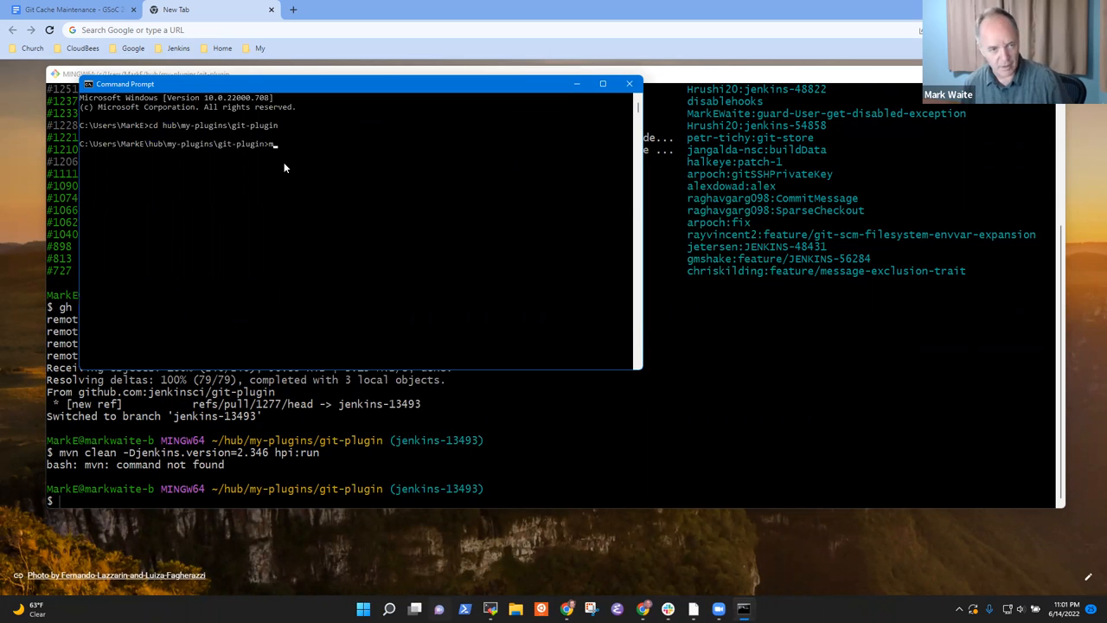
Run 'mvn clean -Djenkins.version=2.346 hpi:run' to start the test Jenkins
type("mvn clean -Djenkins.version")
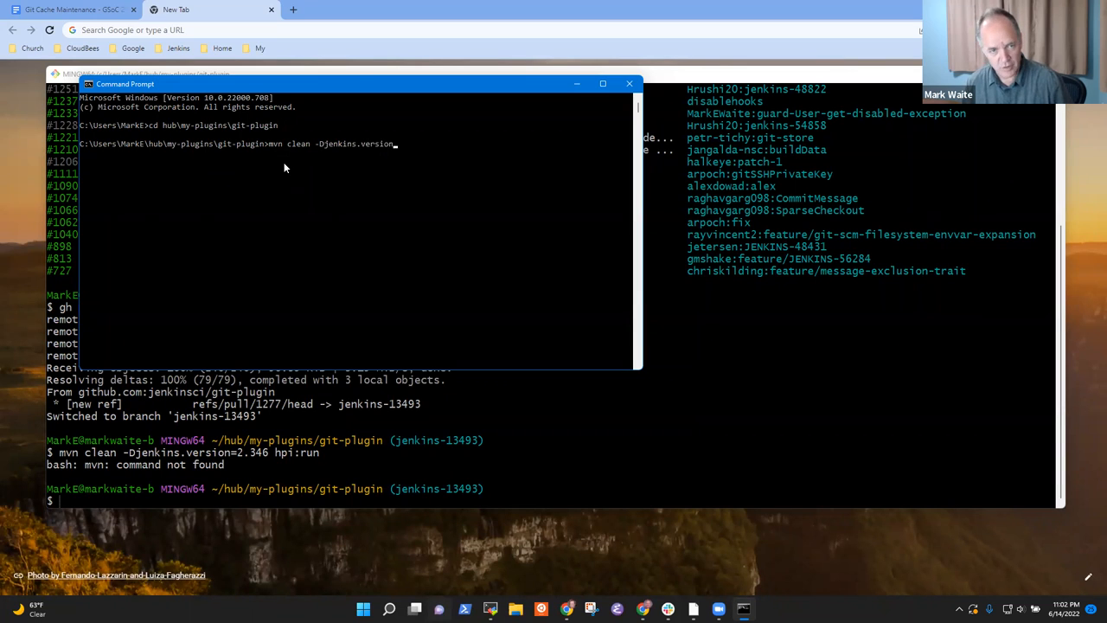
type("=2.346")
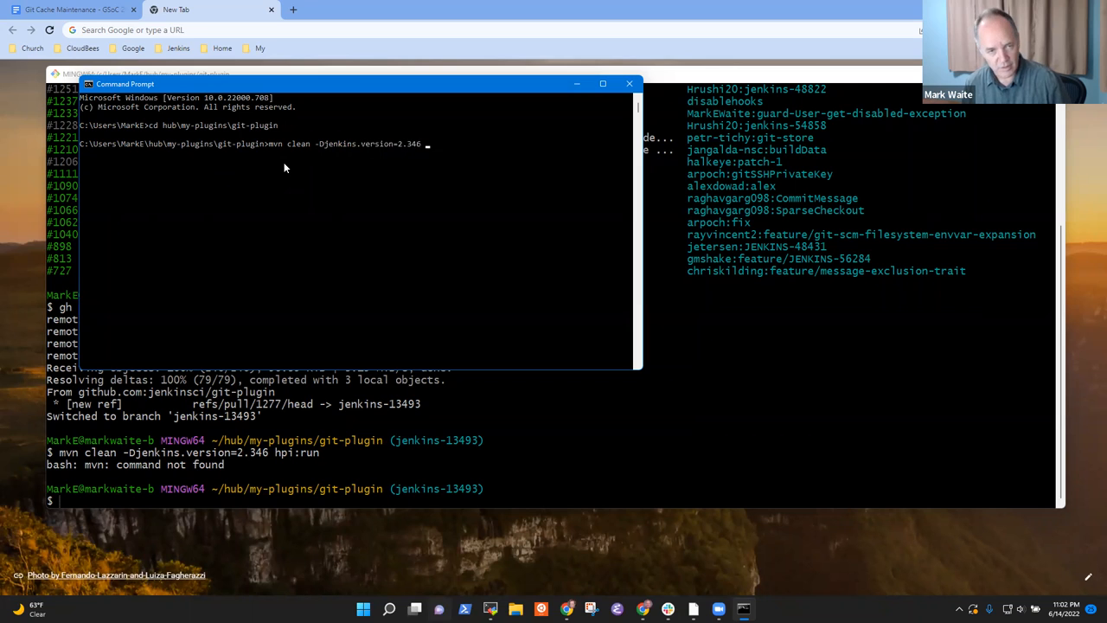
type("hpi")
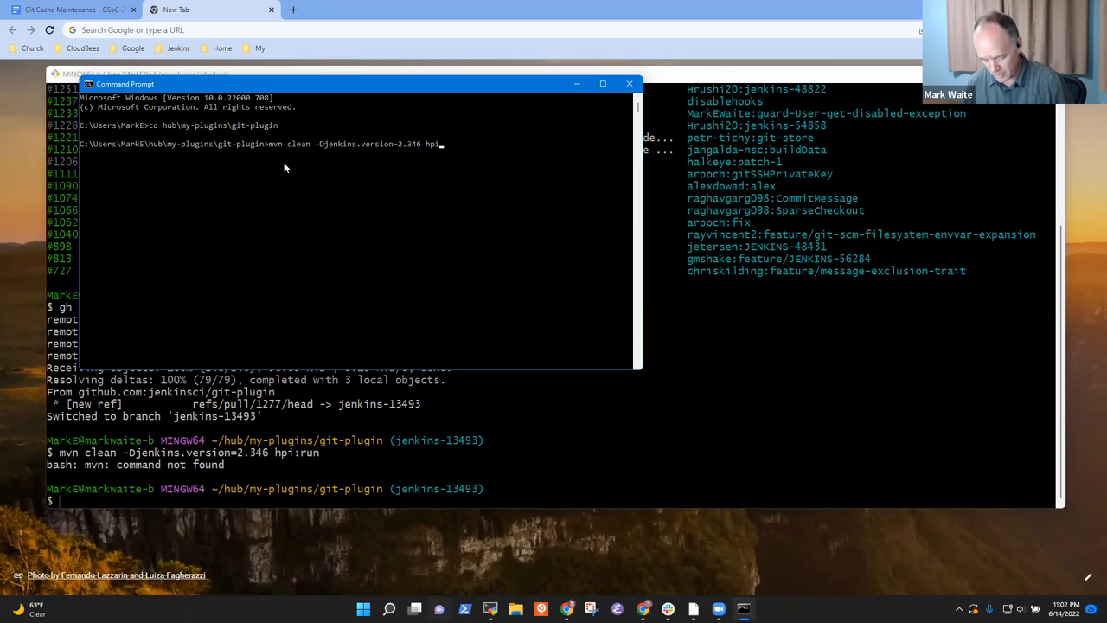
type(":run")
left_click(490, 29)
type("lop")
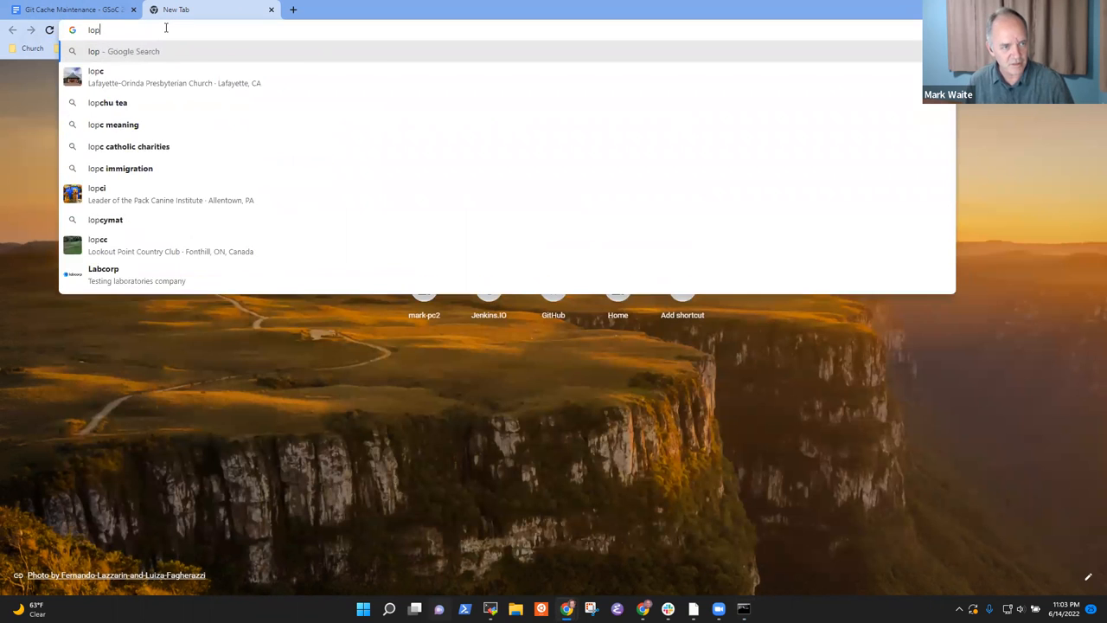
Enter localhost:8080 in Chrome's address bar after correcting a typo
type("localhj")
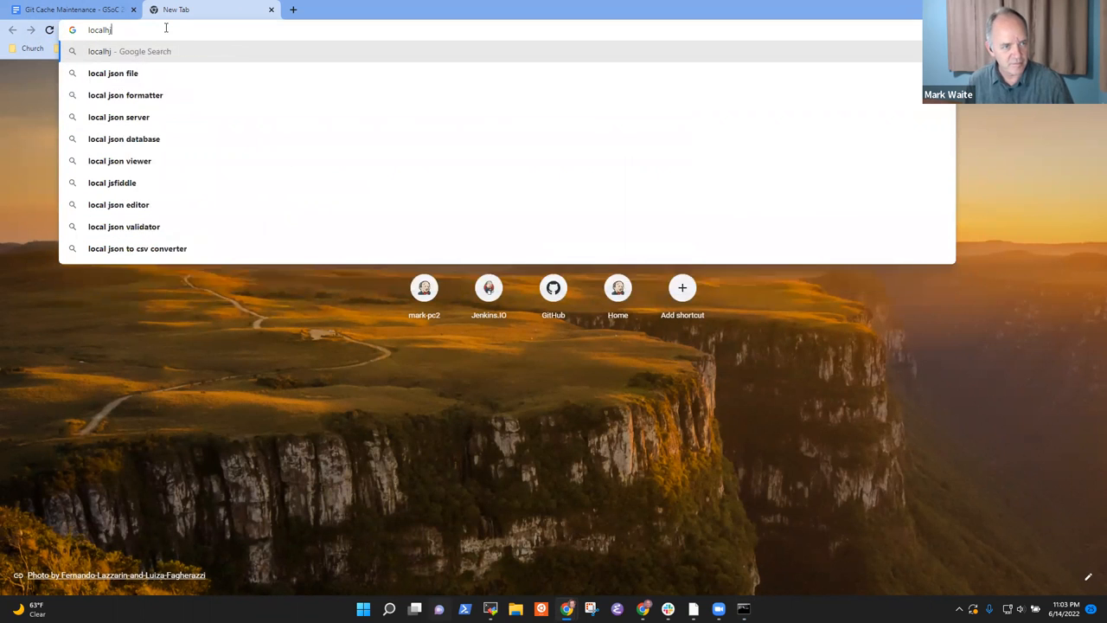
type("localhost:8080/jenkins/")
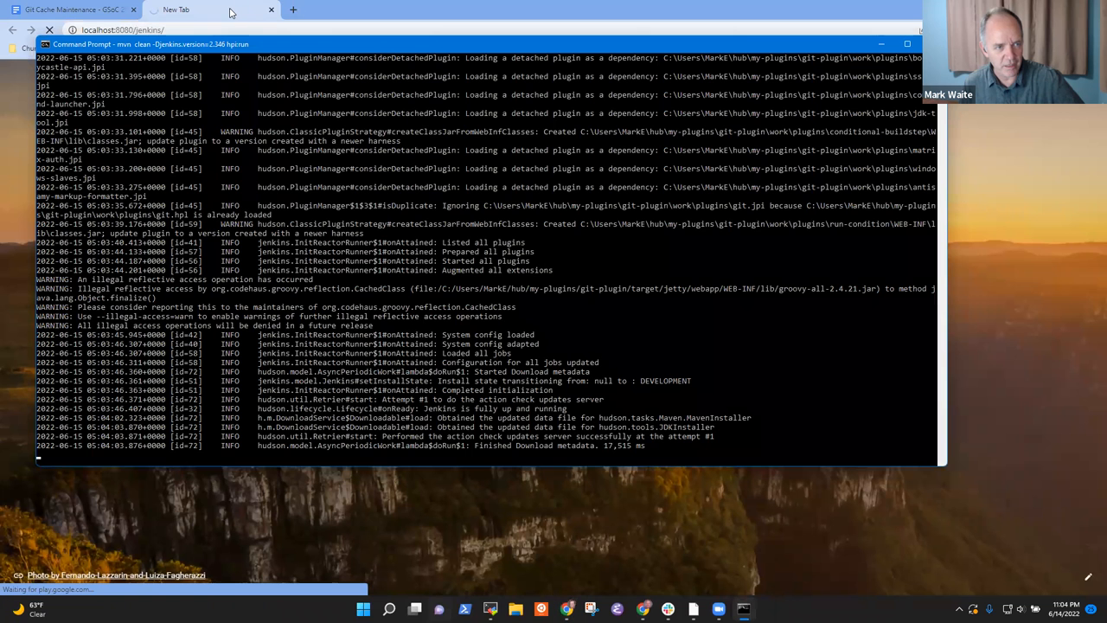
mouse_move(499, 440)
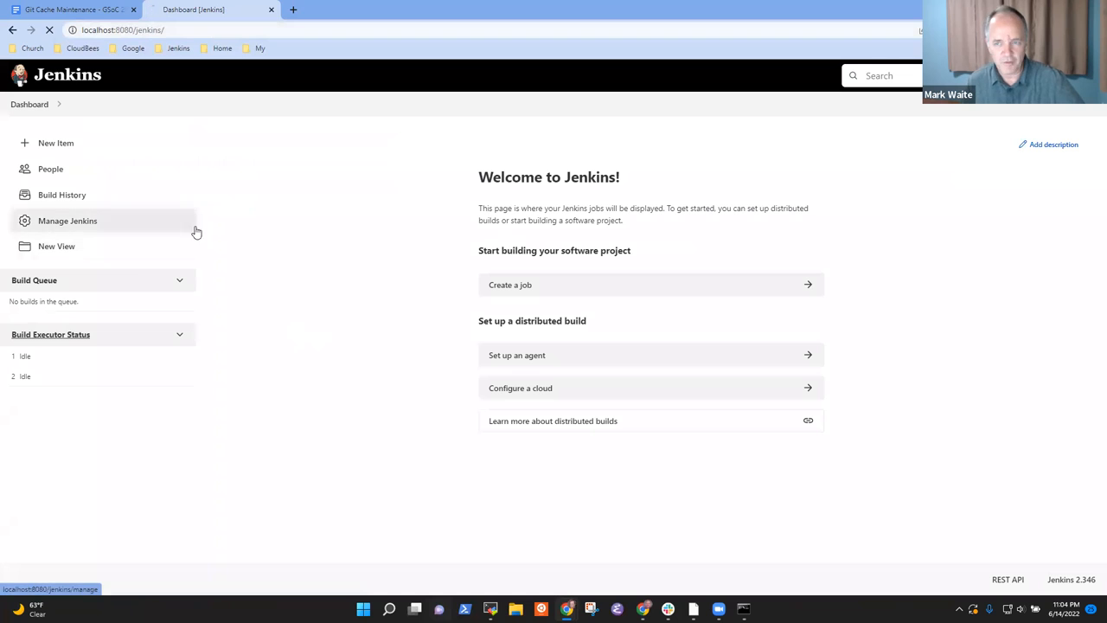
From Manage Jenkins, browse installed plugins filtered by 'git'
left_click(67, 220)
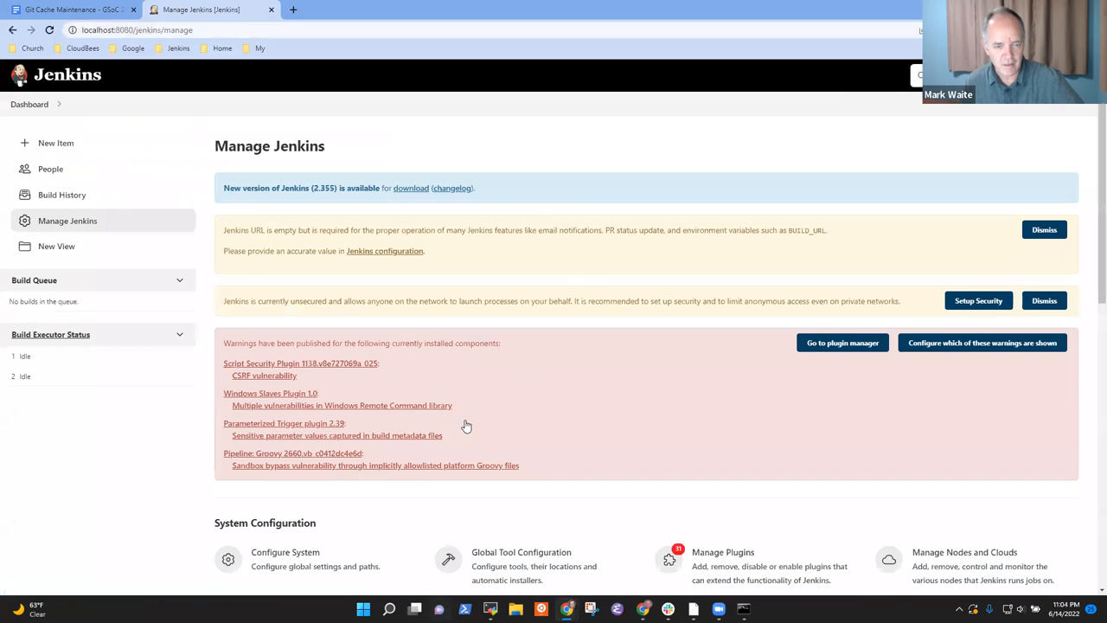
left_click(722, 551)
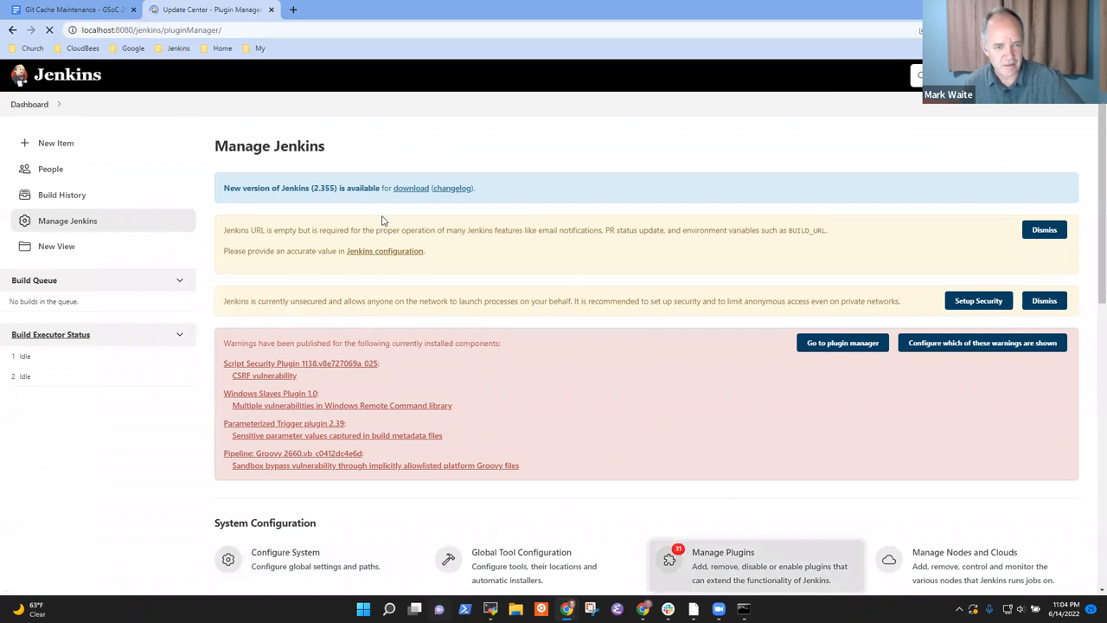
left_click(722, 551)
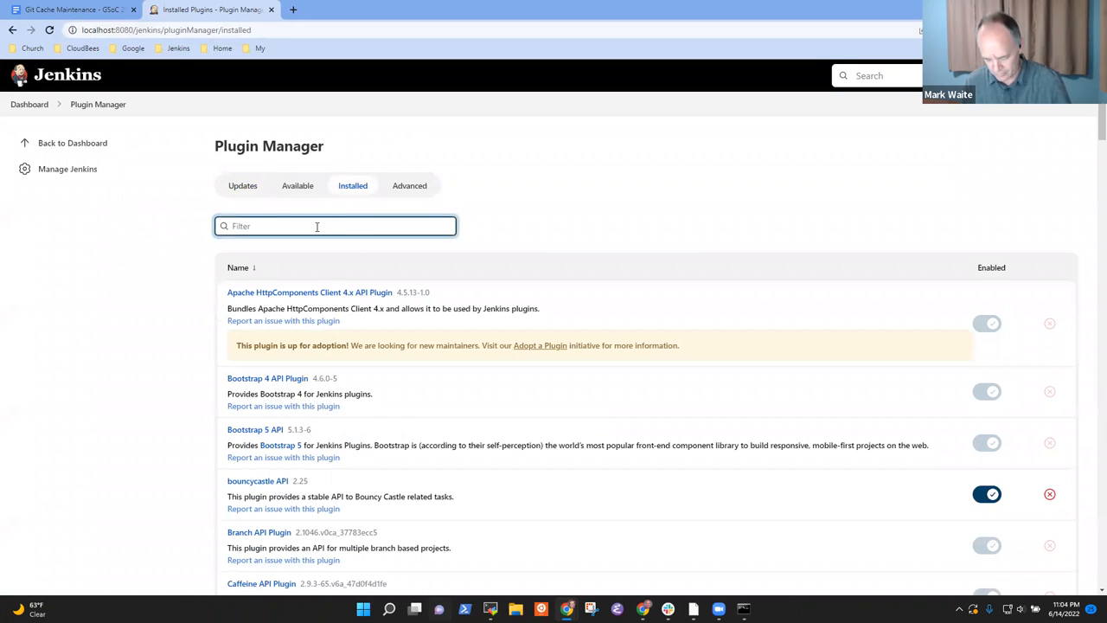
type("git")
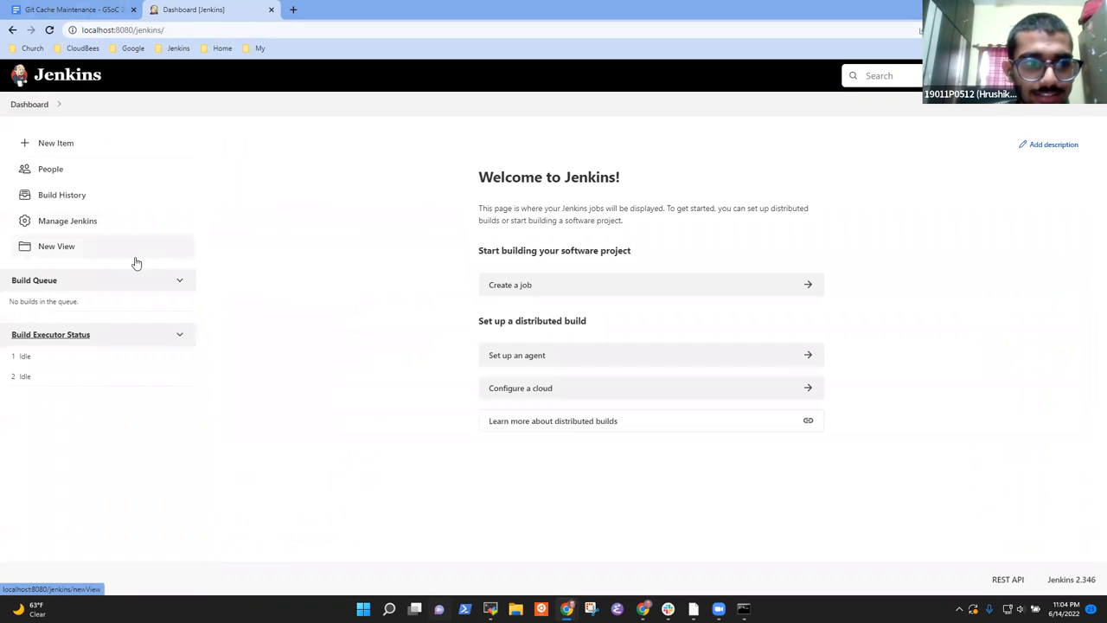
Return to Manage Jenkins and scroll down to System Configuration
left_click(67, 221)
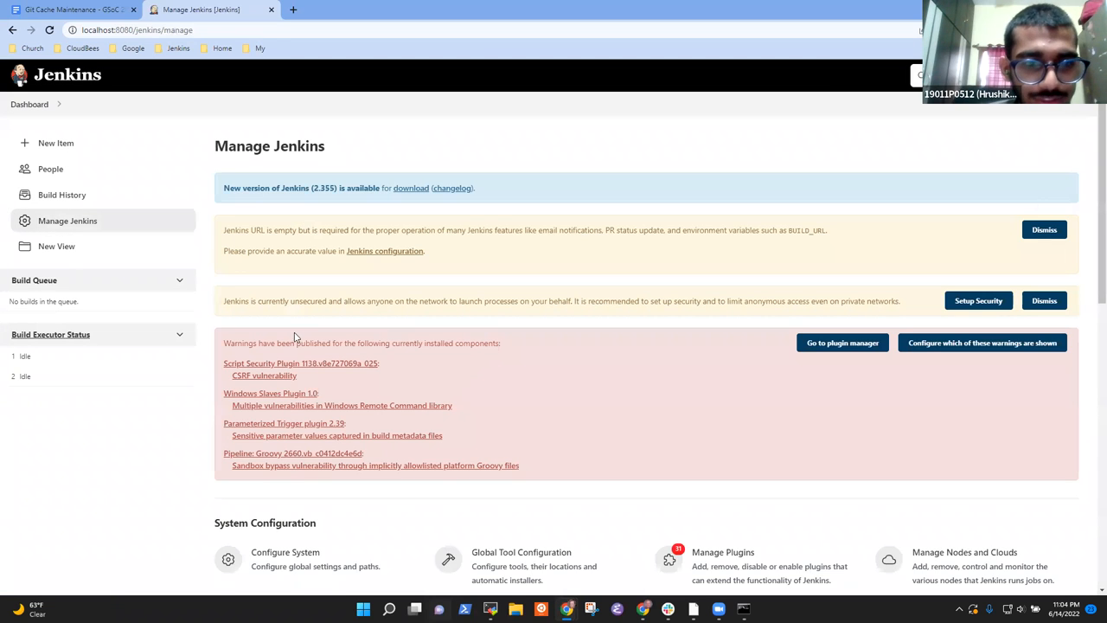
scroll("down", 3)
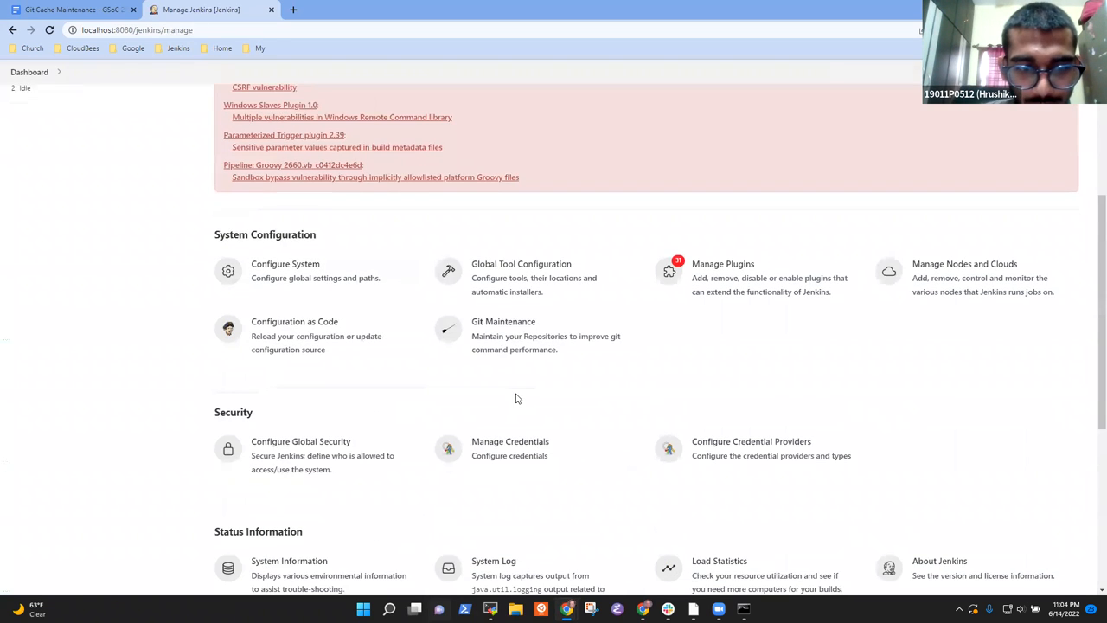
scroll("down", 3)
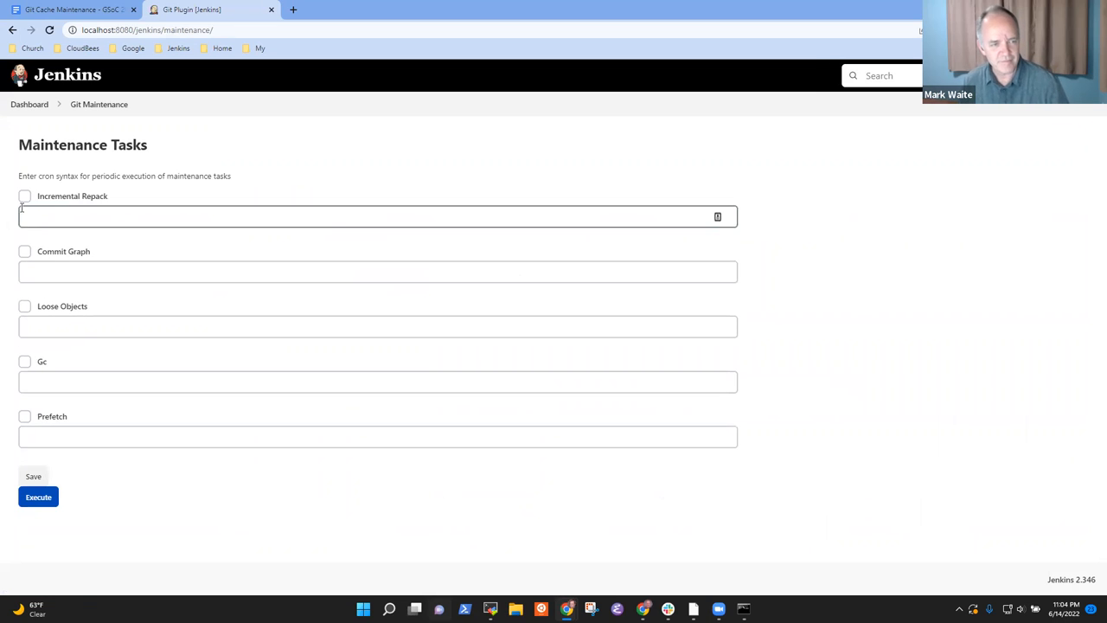
Enable Incremental Repack with '* * * *' and Commit Graph with test values '1 2 3 4 5'
left_click(24, 195)
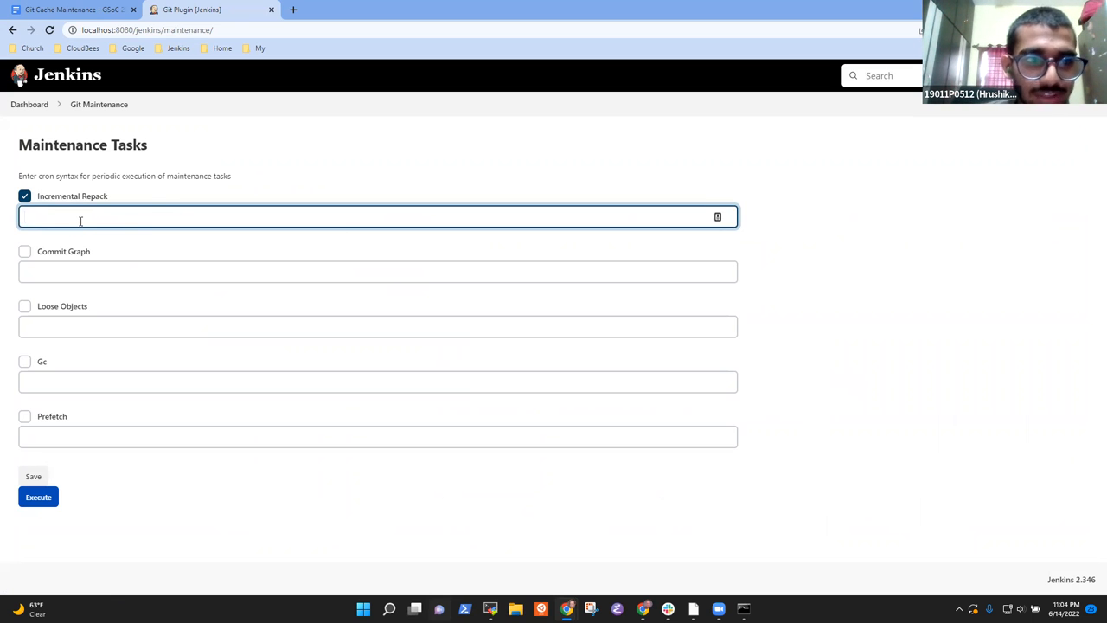
type("* * * * *")
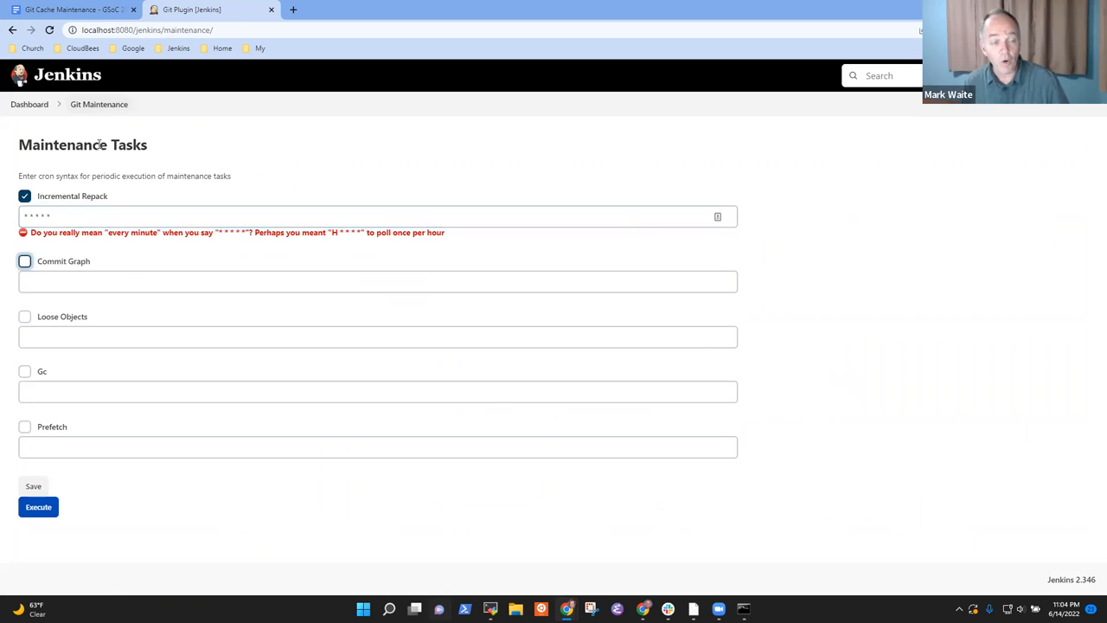
left_click(377, 215)
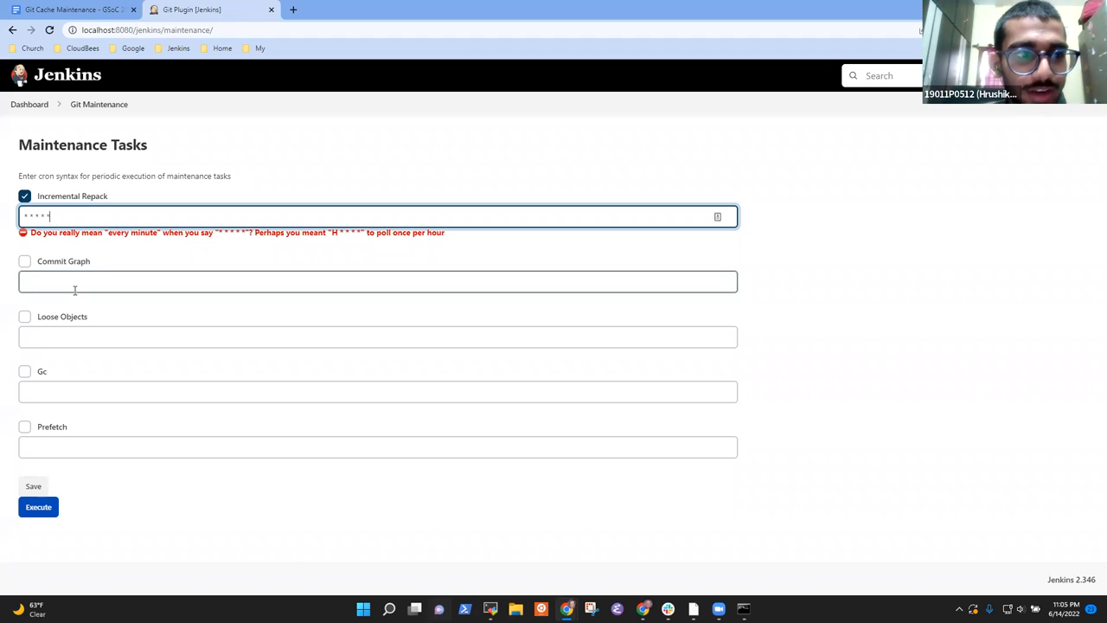
left_click(24, 260)
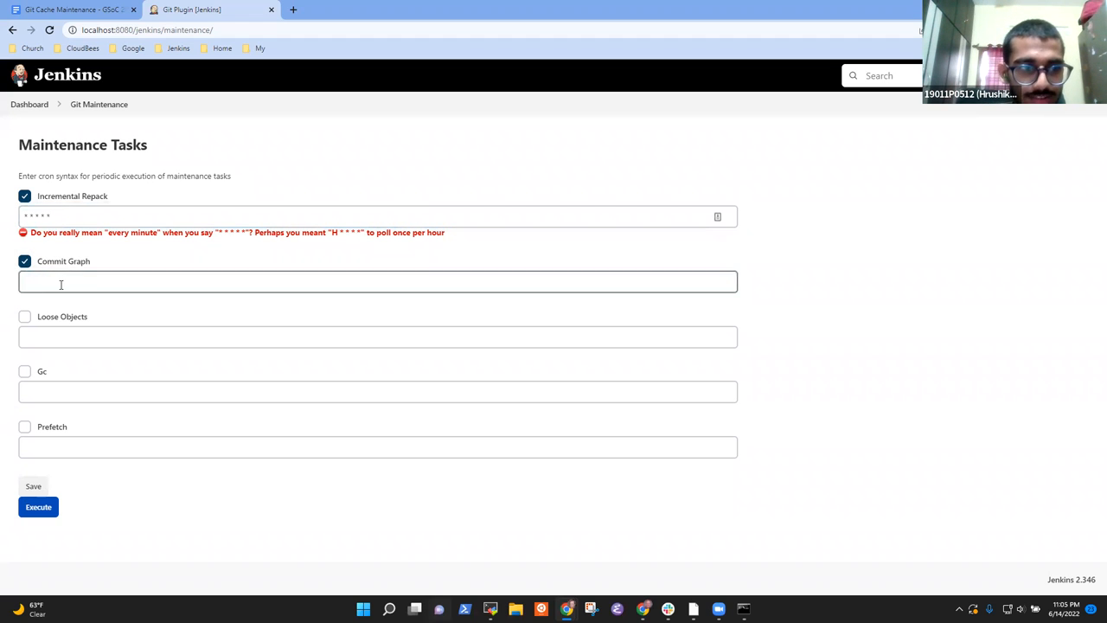
type("1 2 3 4")
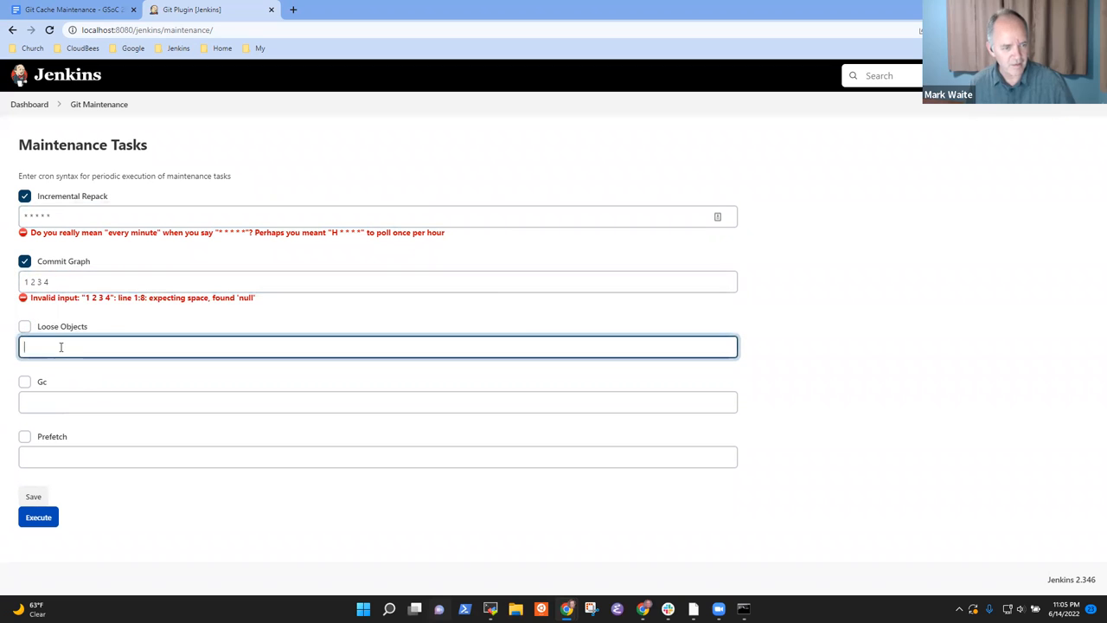
type("1 2 3 4 5 6")
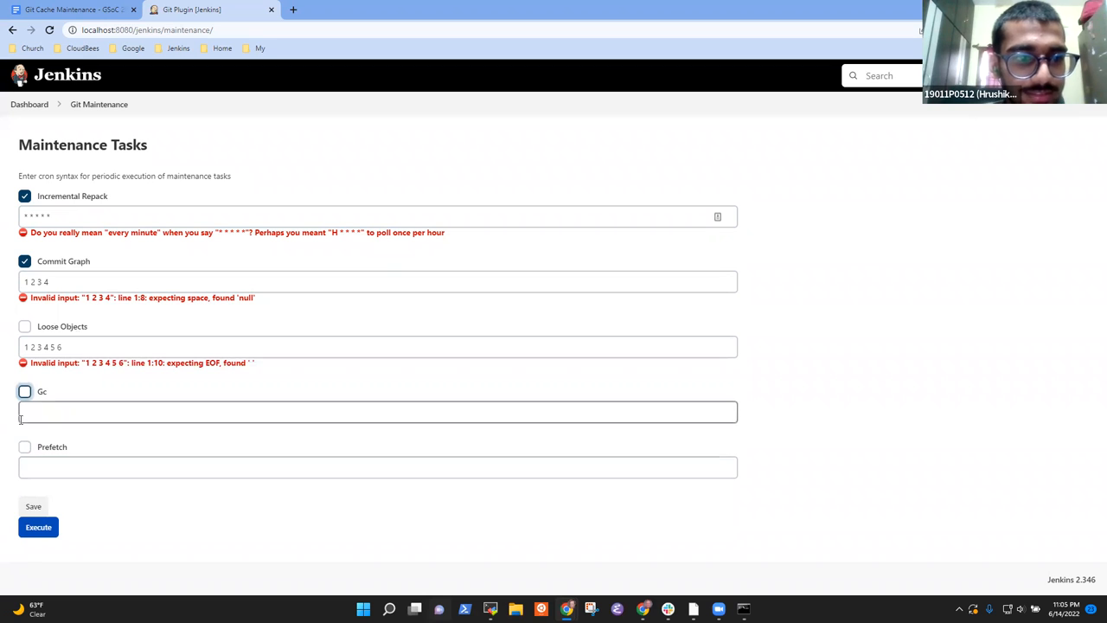
Enable the Gc task and toggle the Commit Graph checkbox off and on
left_click(378, 411)
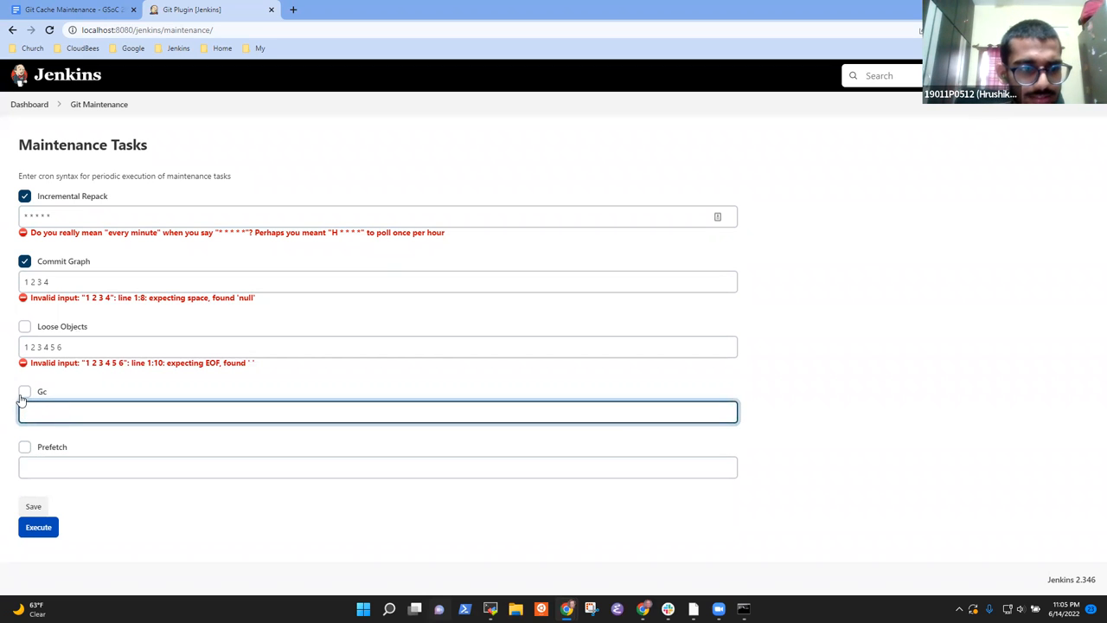
left_click(24, 390)
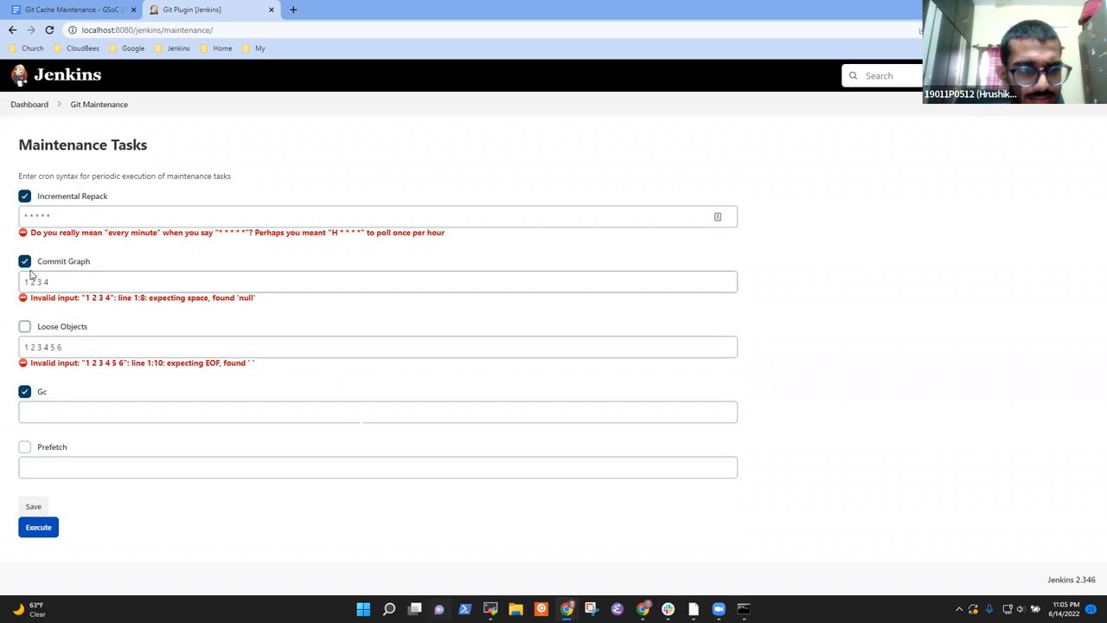
left_click(25, 260)
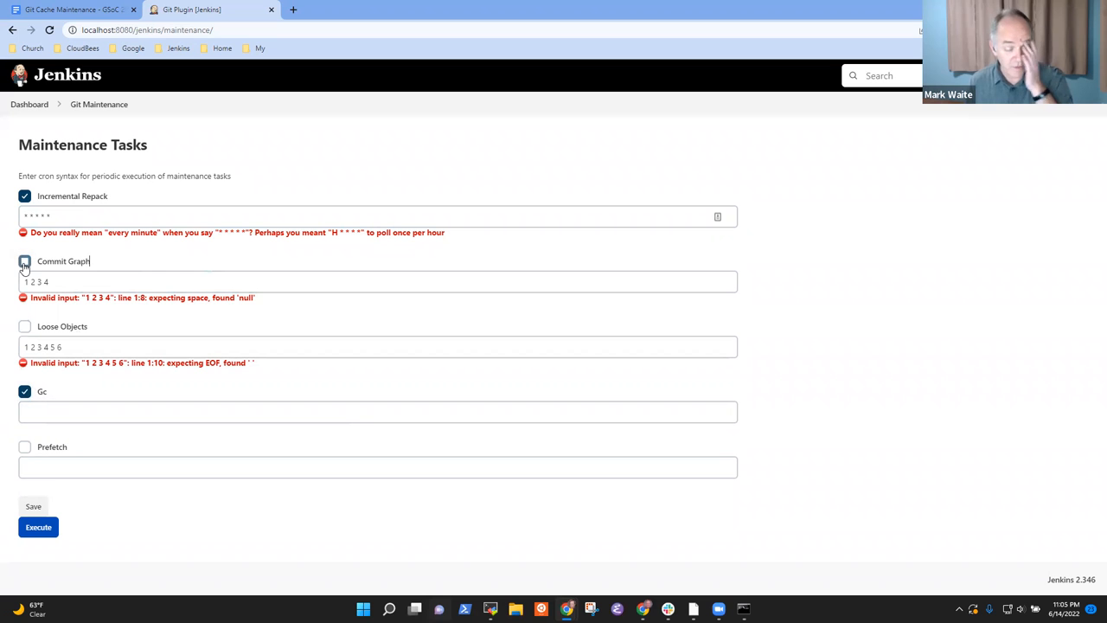
left_click(24, 261)
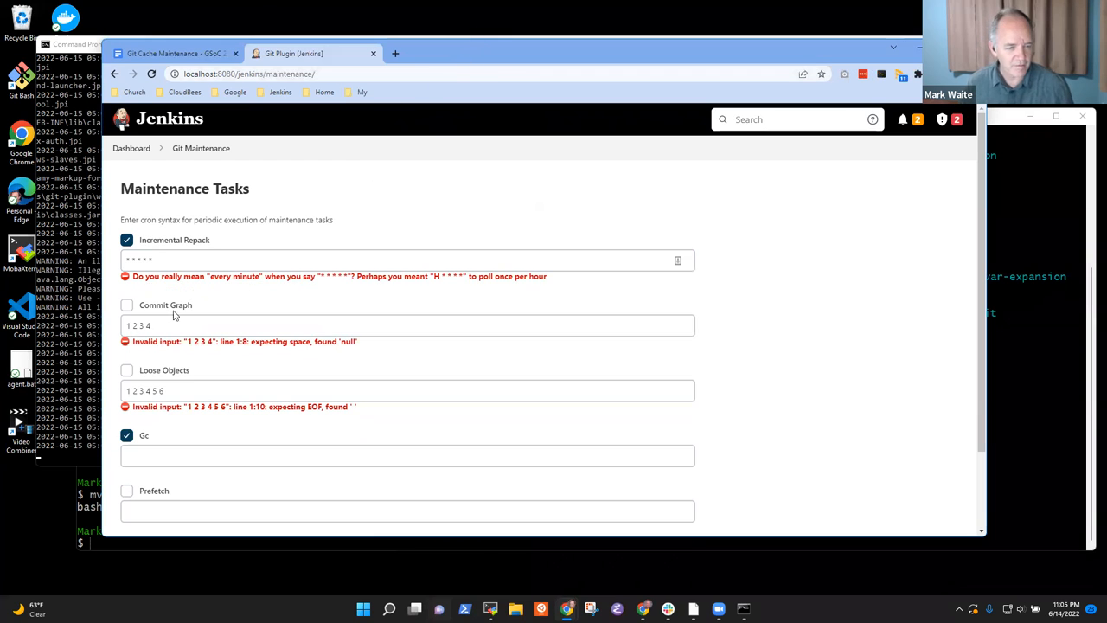
left_click(407, 456)
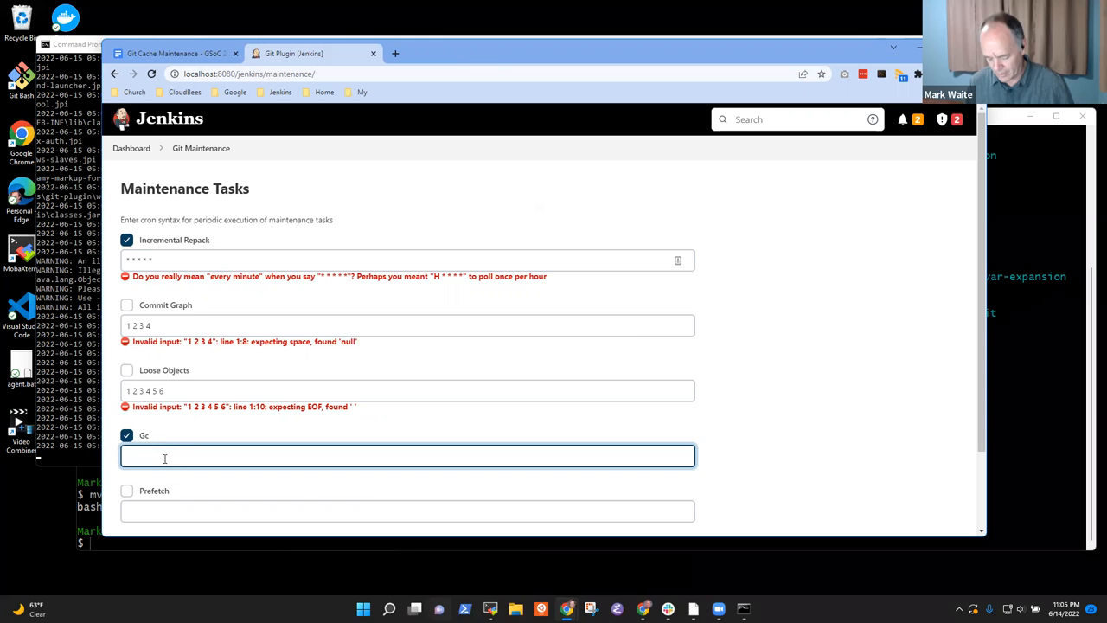
type("99 999 99")
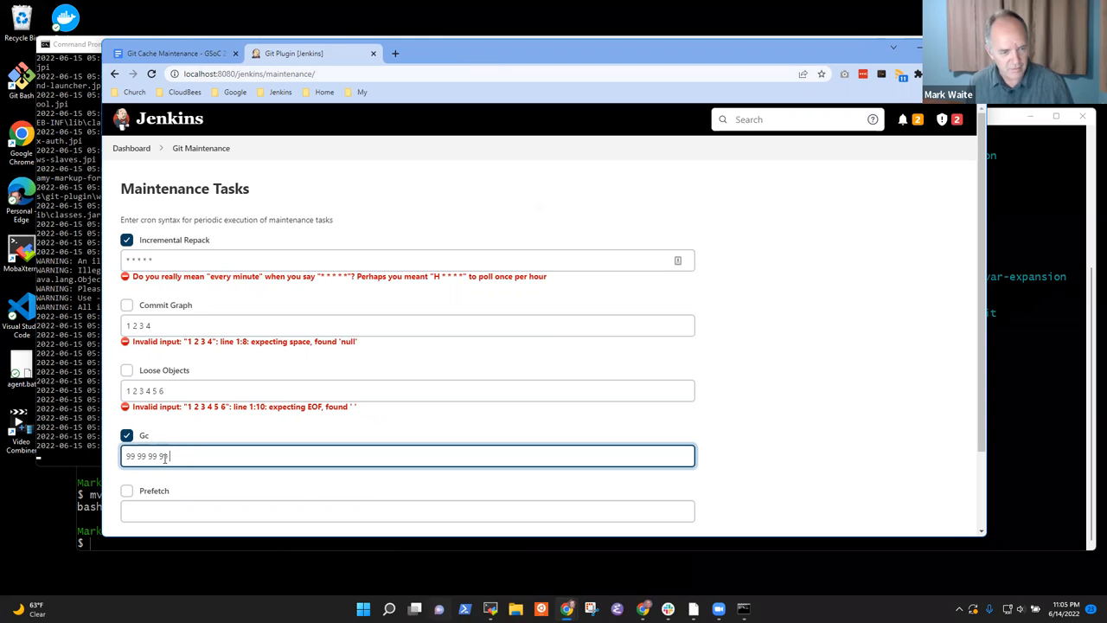
type("99")
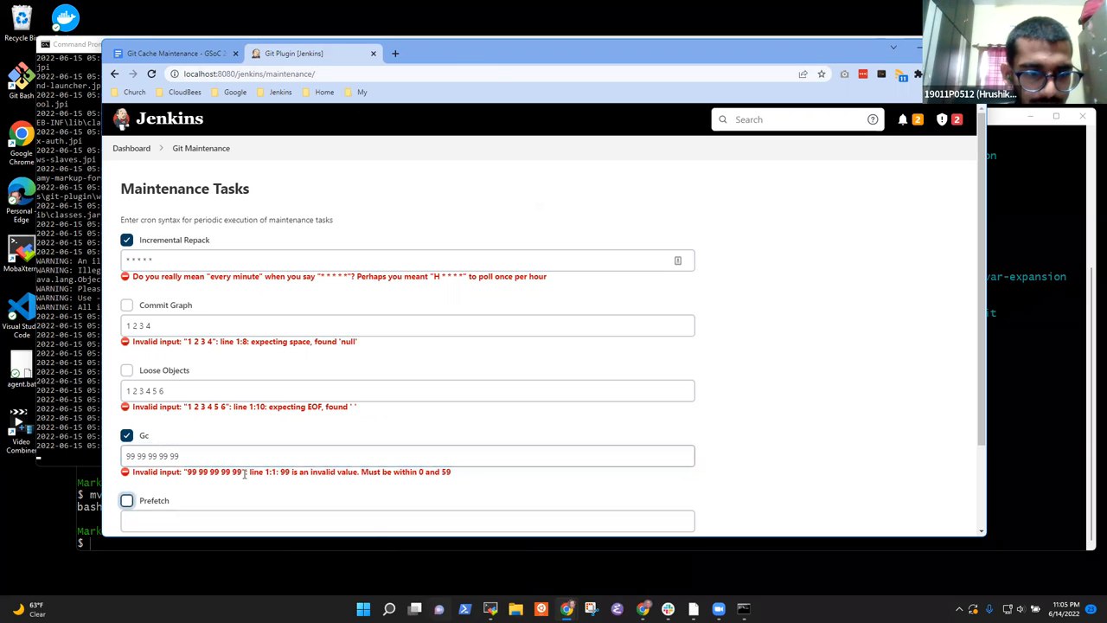
left_click(236, 456)
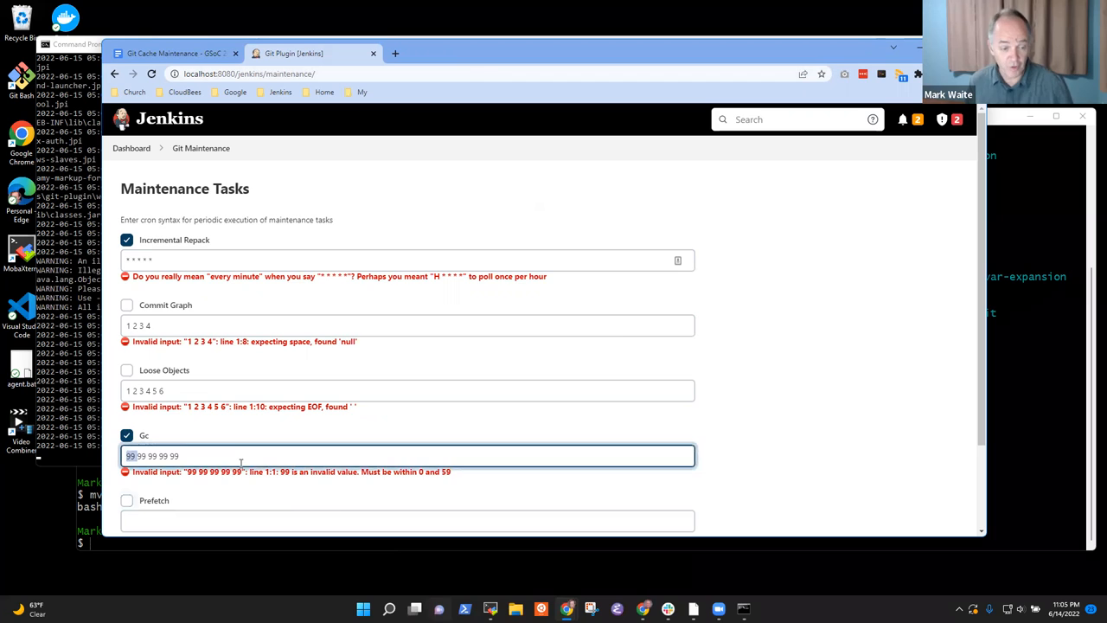
type("60")
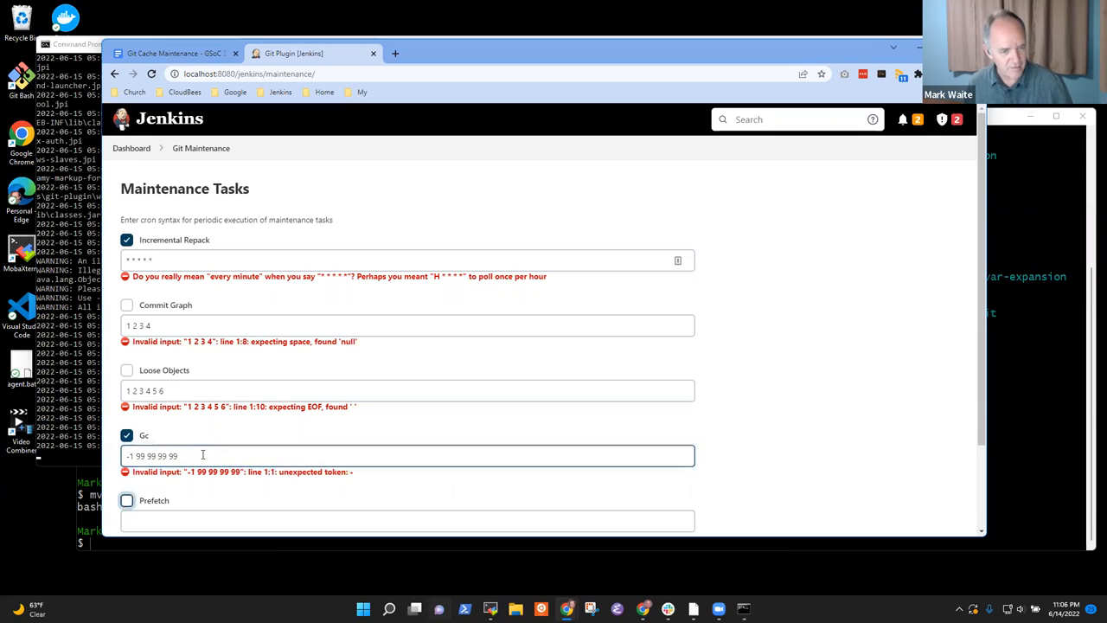
scroll("down", 3)
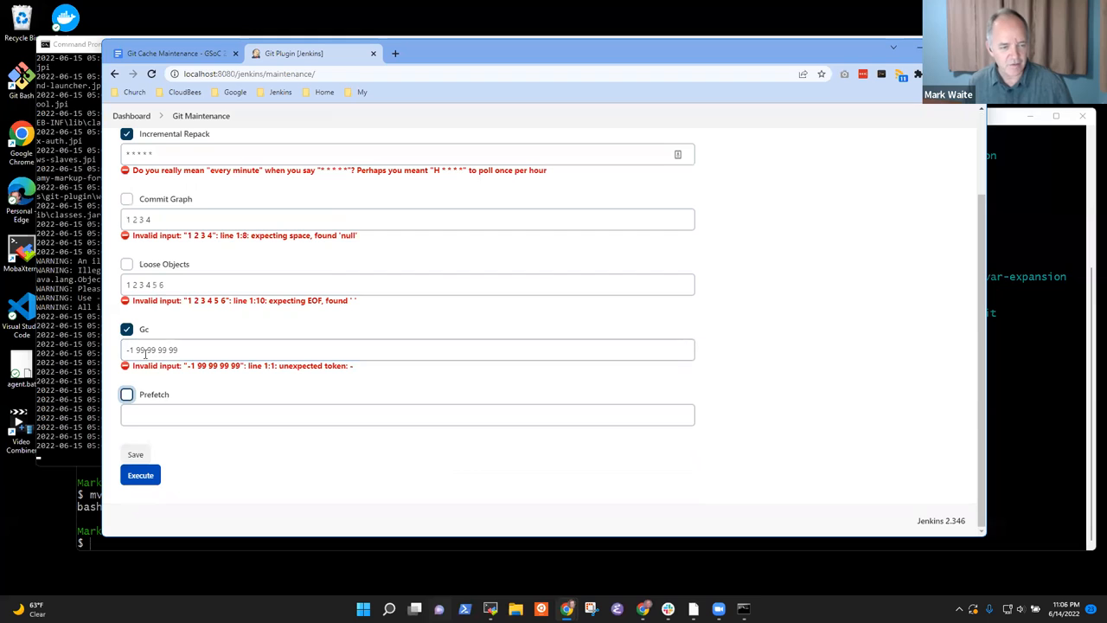
left_click(126, 395)
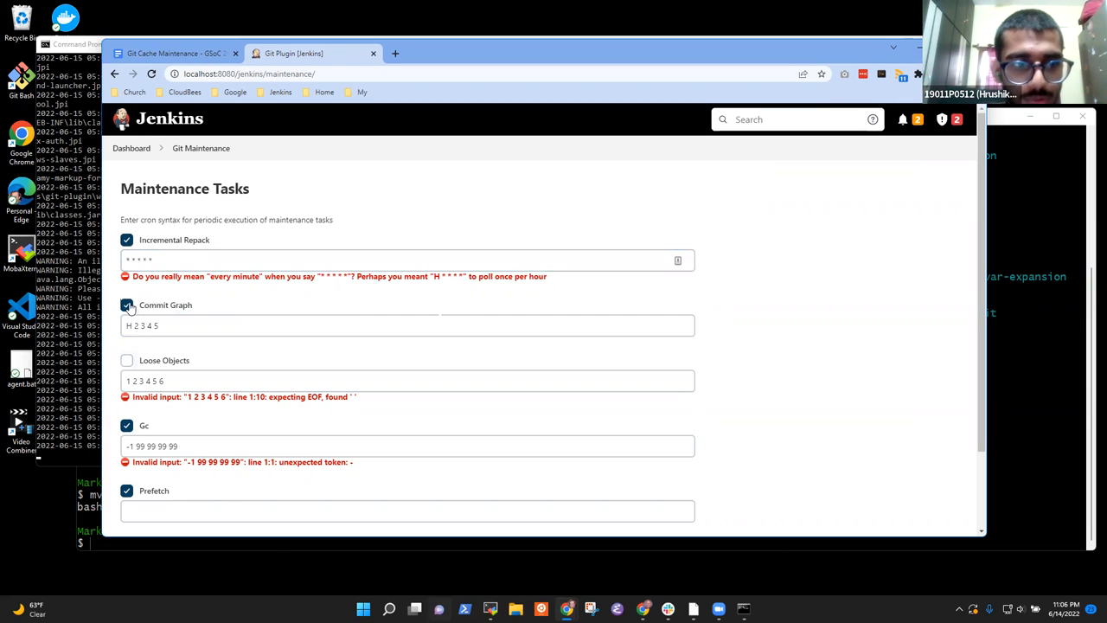
mouse_move(189, 305)
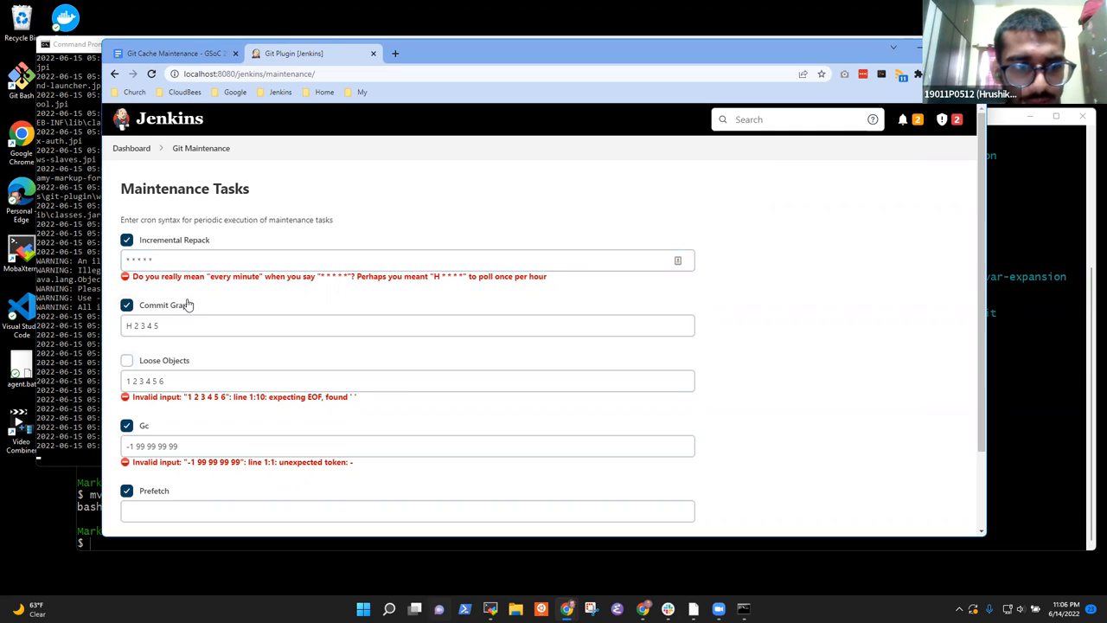
mouse_move(205, 306)
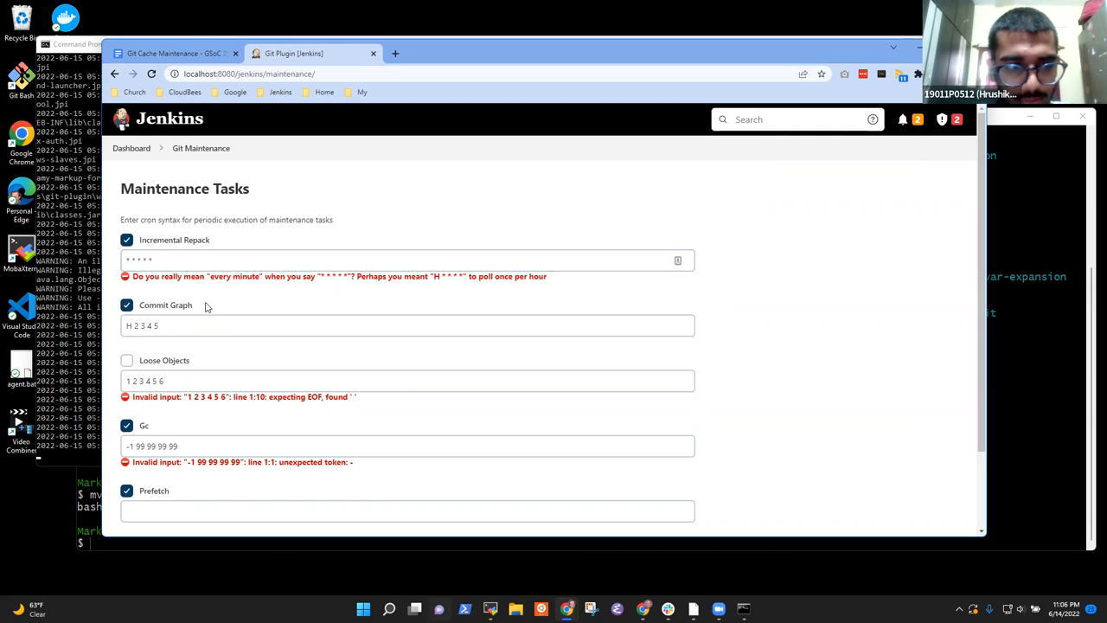
Scroll to the bottom and save the Git Maintenance task settings
scroll("down", 3)
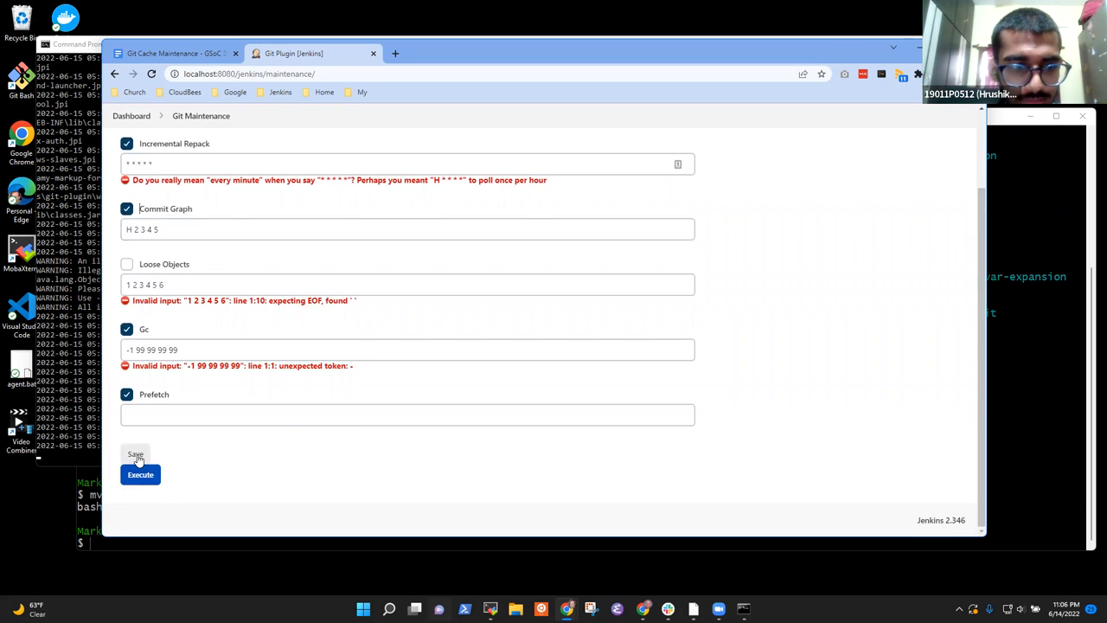
left_click(135, 454)
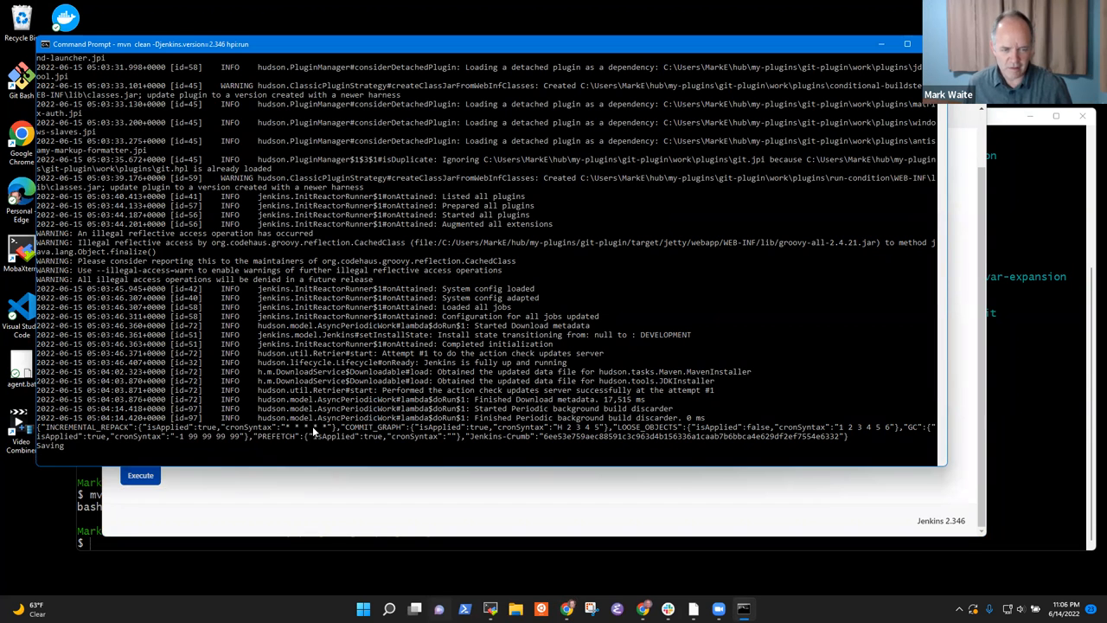
mouse_move(497, 501)
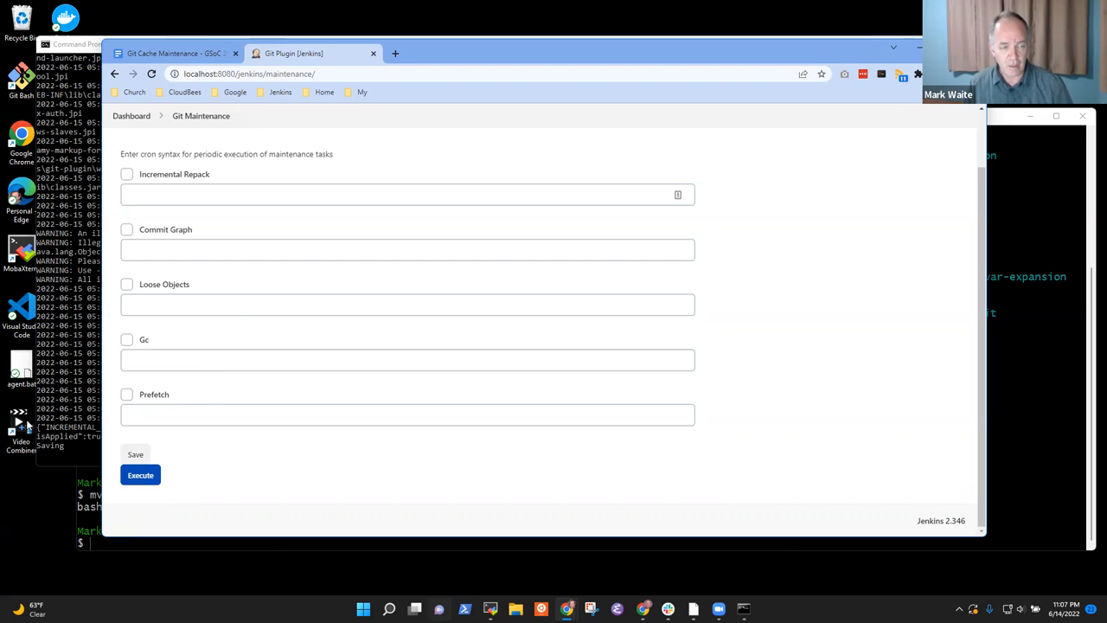
left_click(406, 195)
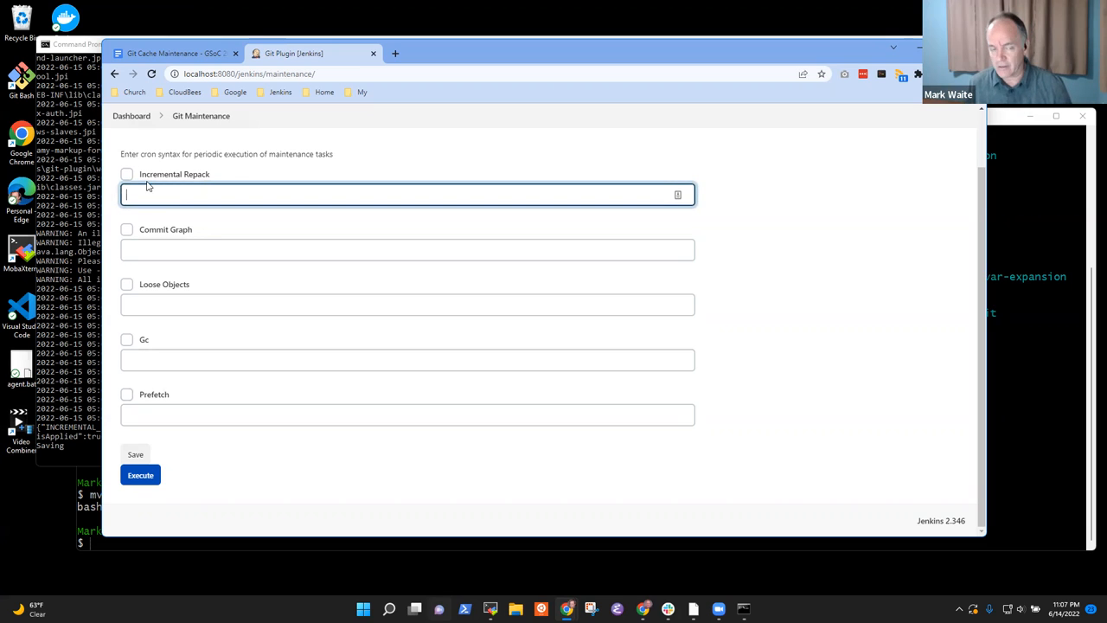
type("1")
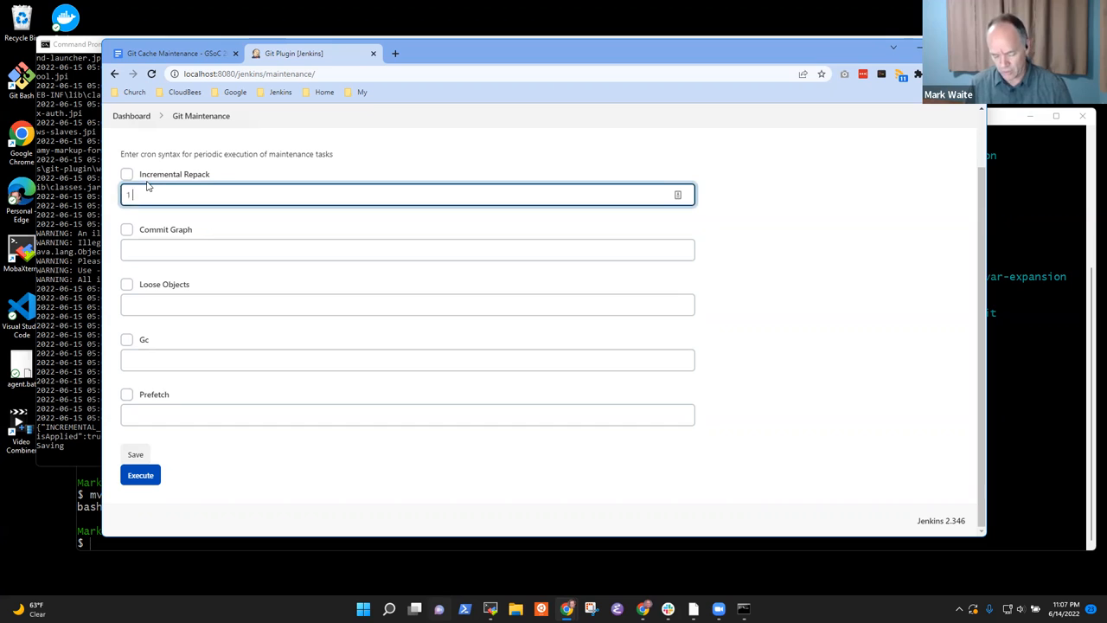
key("Backspace")
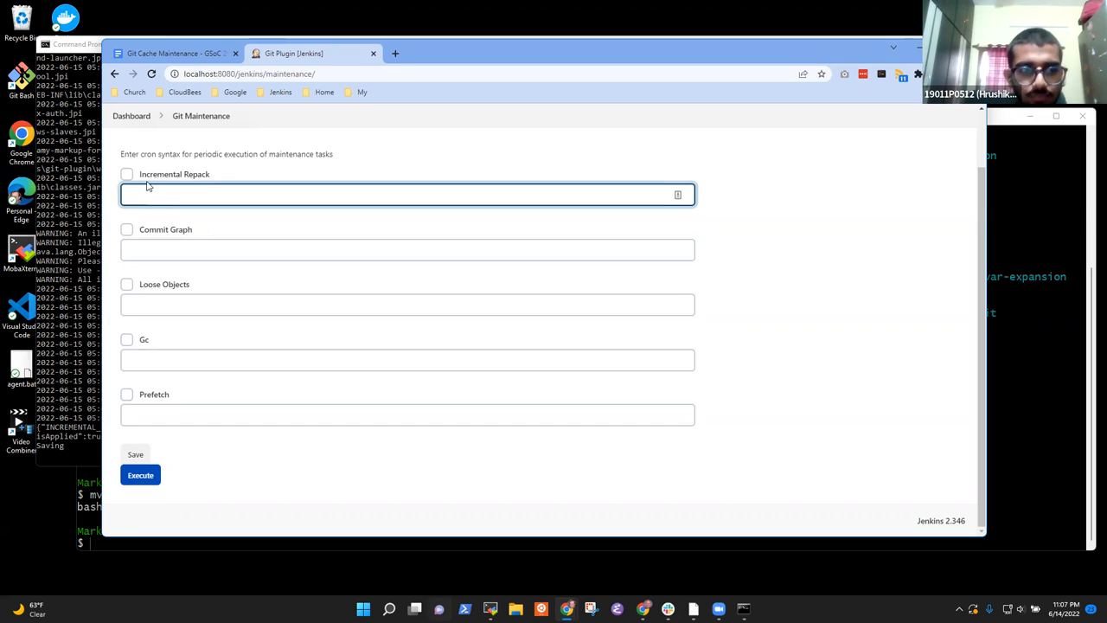
type("59 59 59 59")
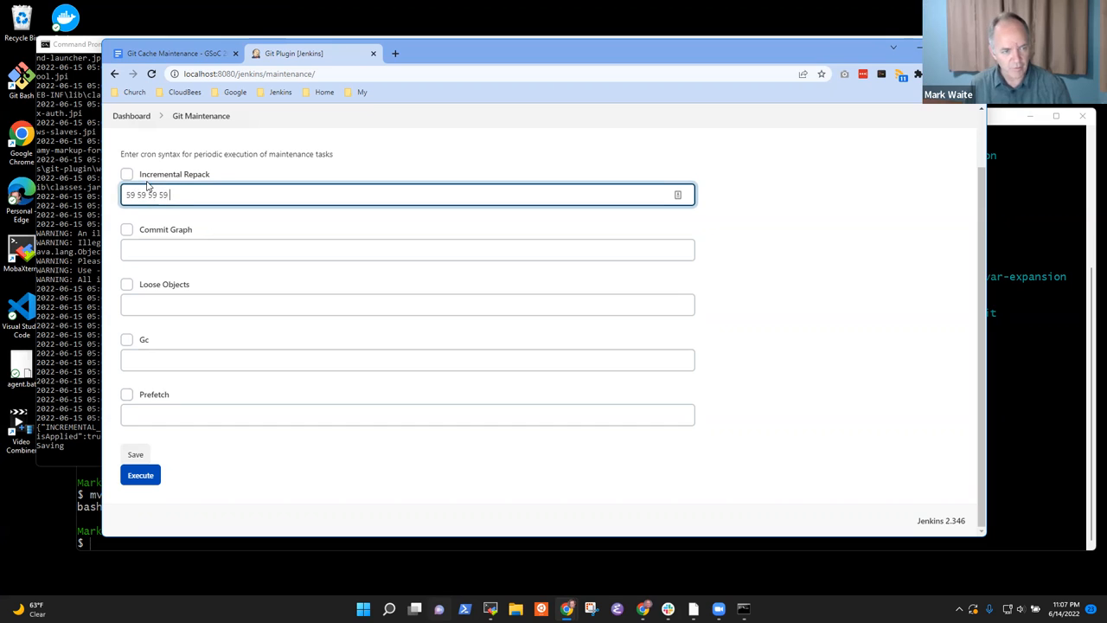
type("59")
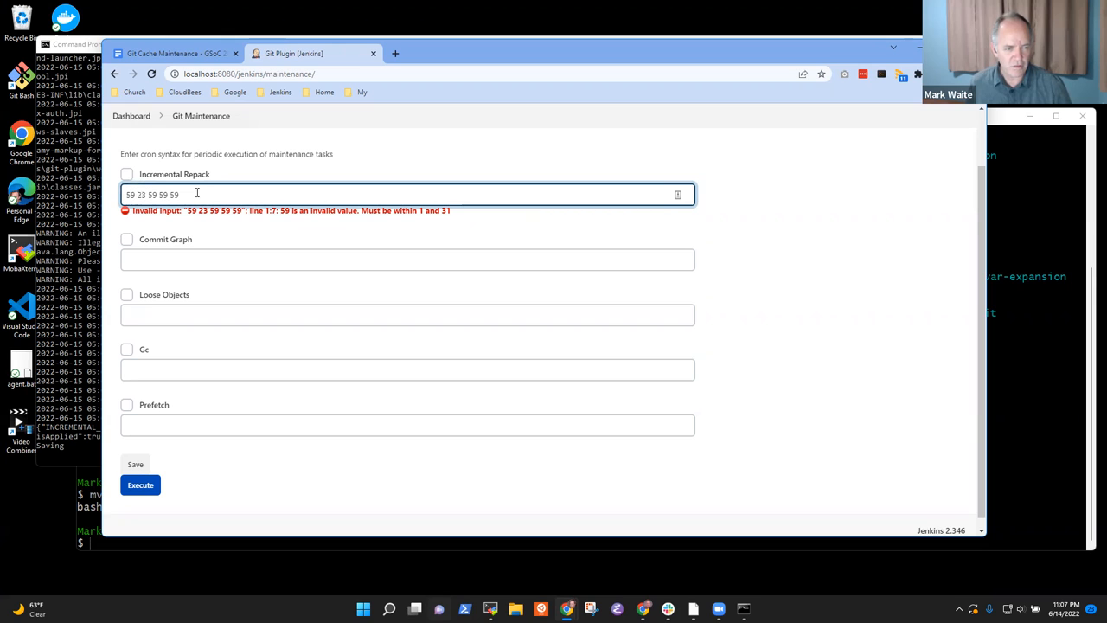
Replace the rejected entry with a daily hour-23 schedule, fixing a mistyped hour
key("ctrl+a")
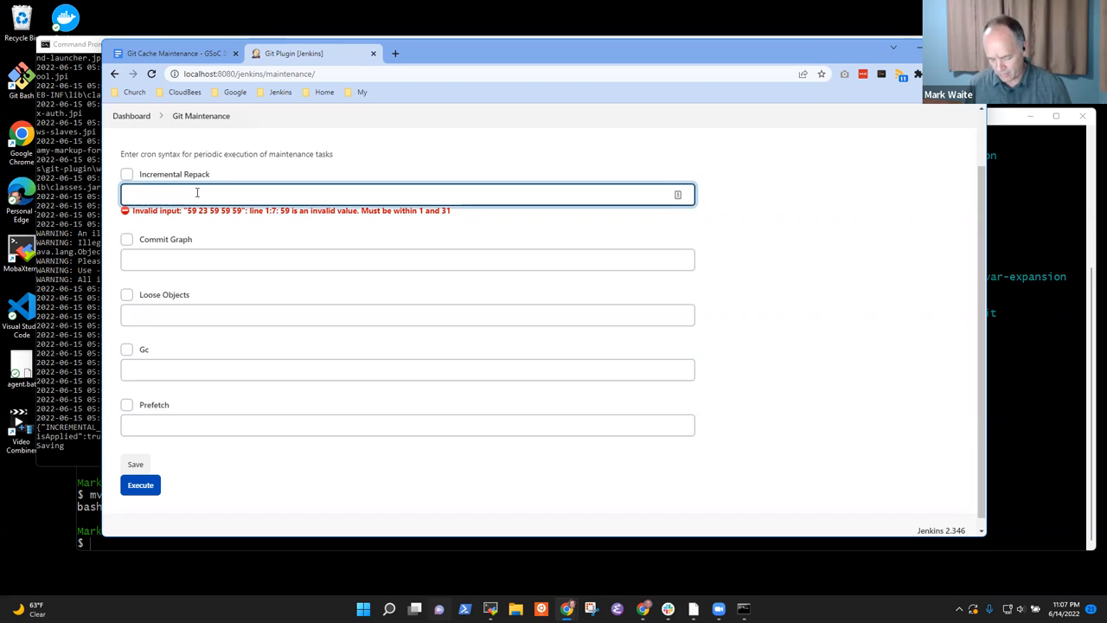
type("59 23")
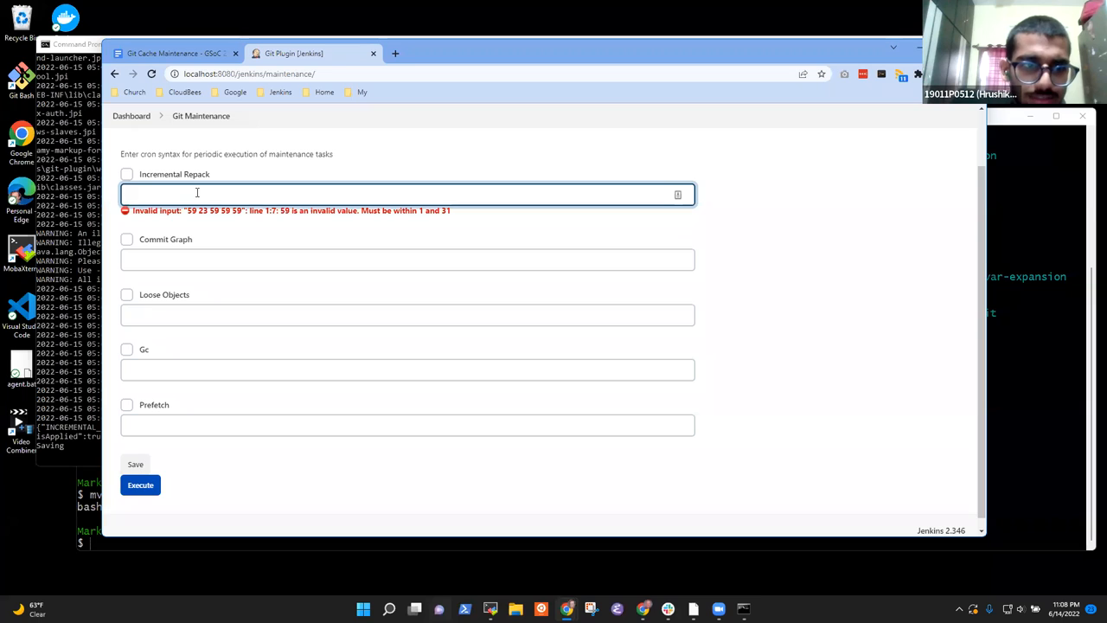
type("59 32")
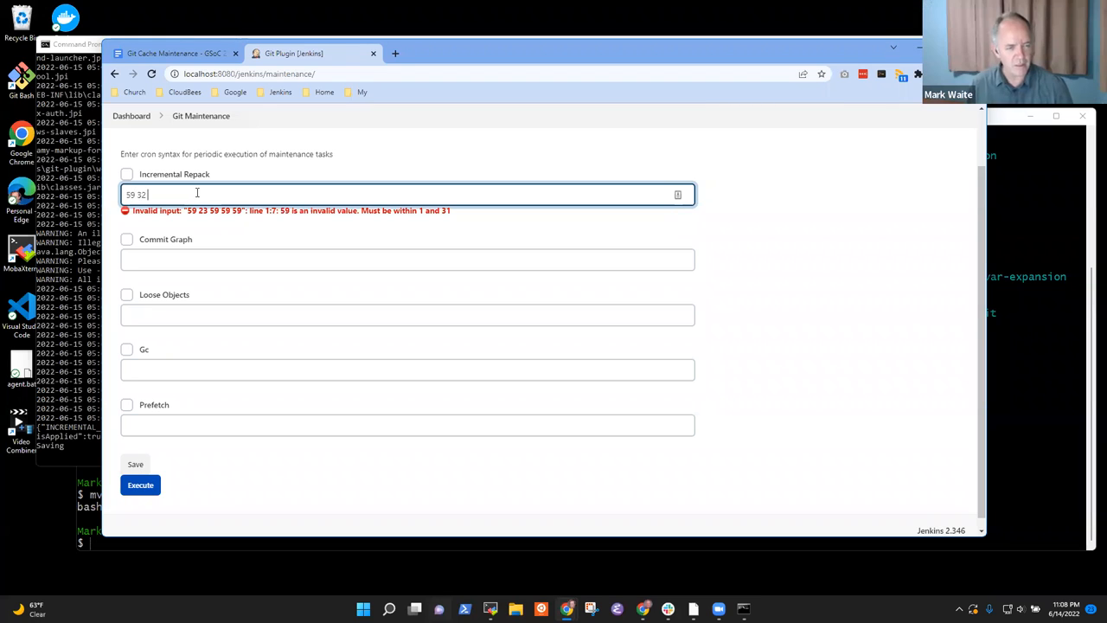
key("BackSpace")
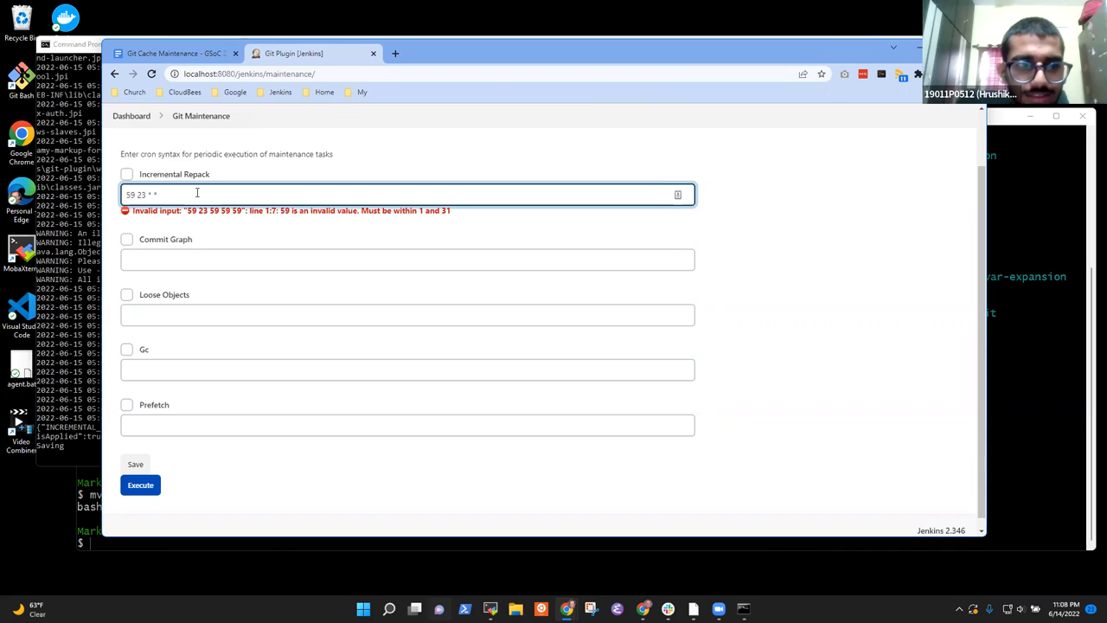
type("59 23 * * *")
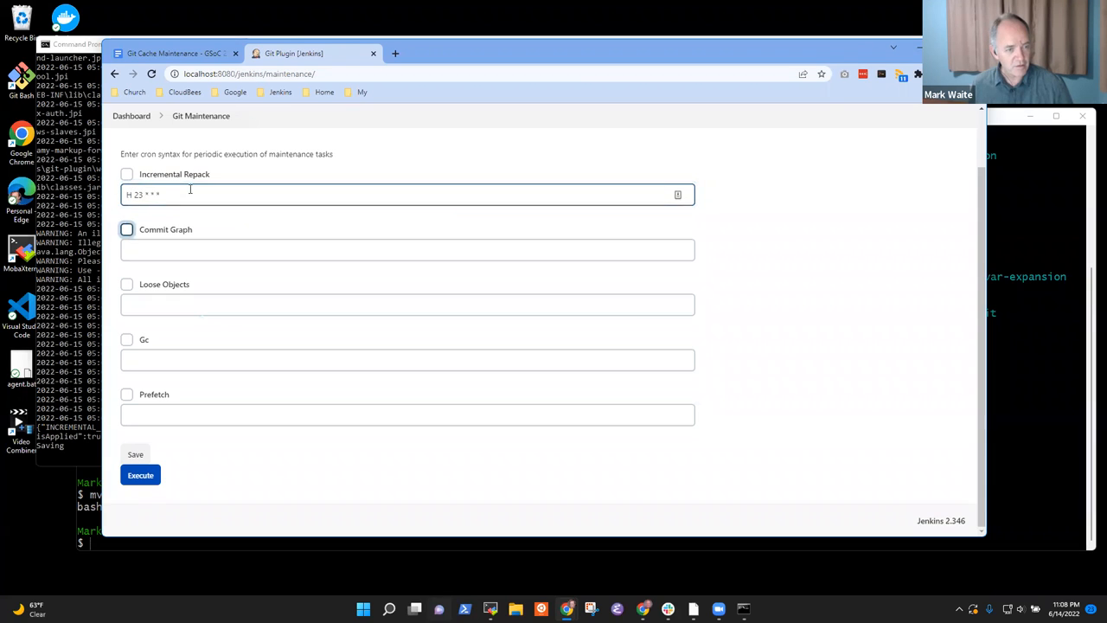
Tick Incremental Repack and type 'inv' into the Commit Graph schedule field
left_click(127, 174)
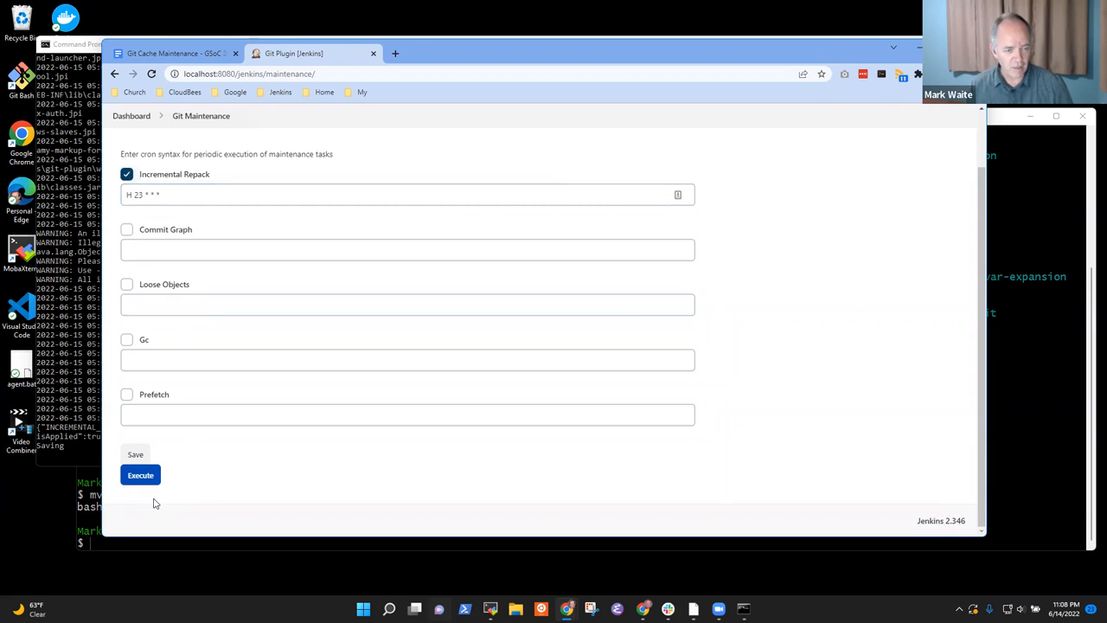
left_click(406, 250)
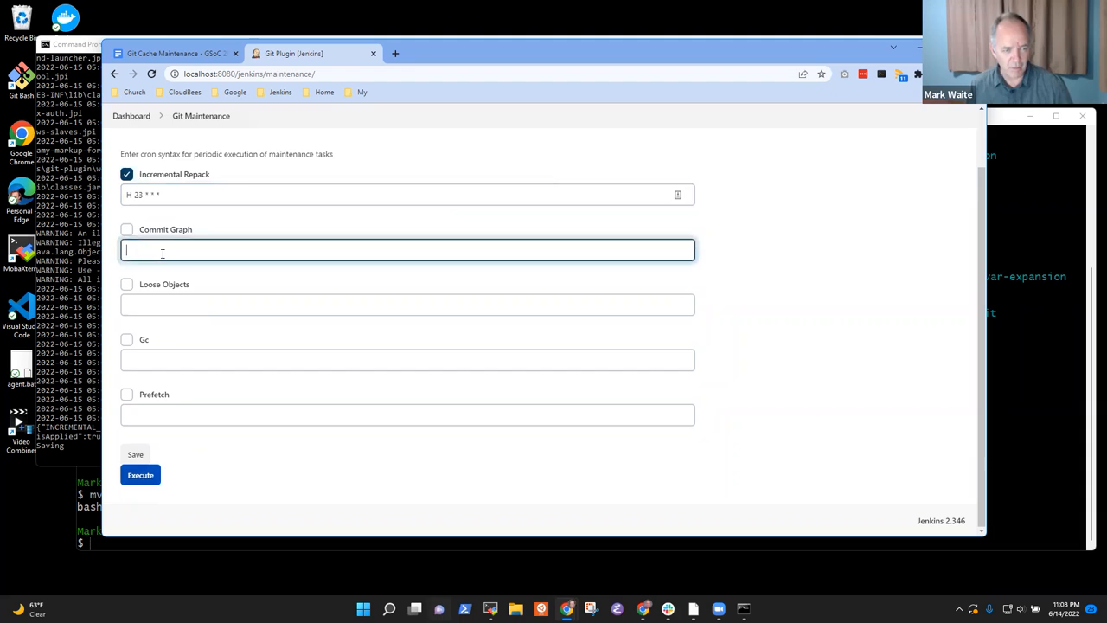
type("invalid")
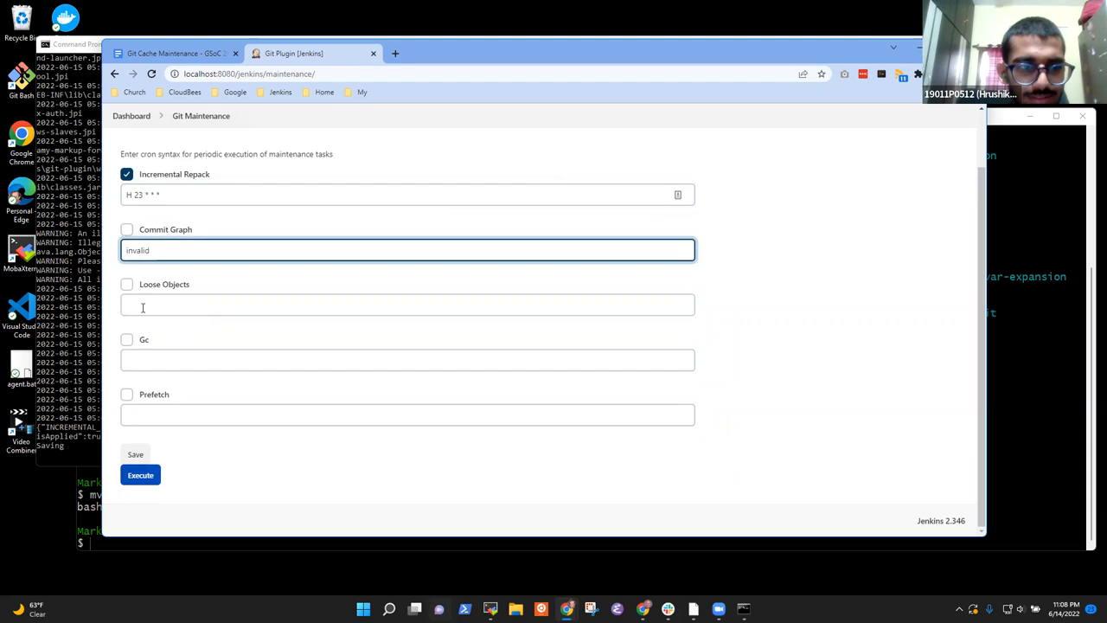
left_click(140, 474)
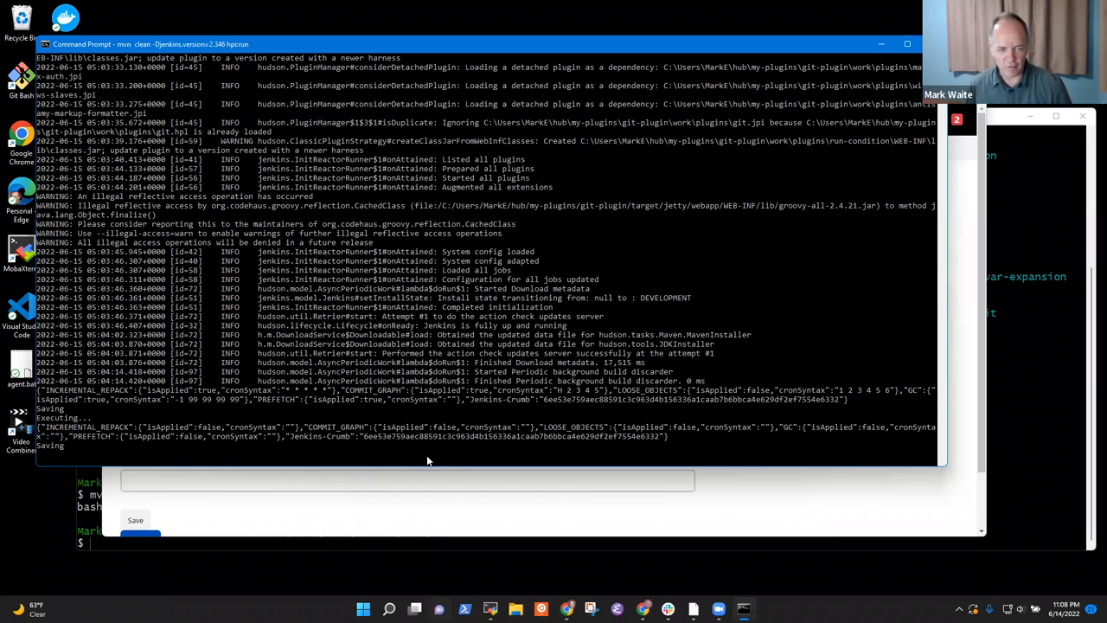
mouse_move(235, 441)
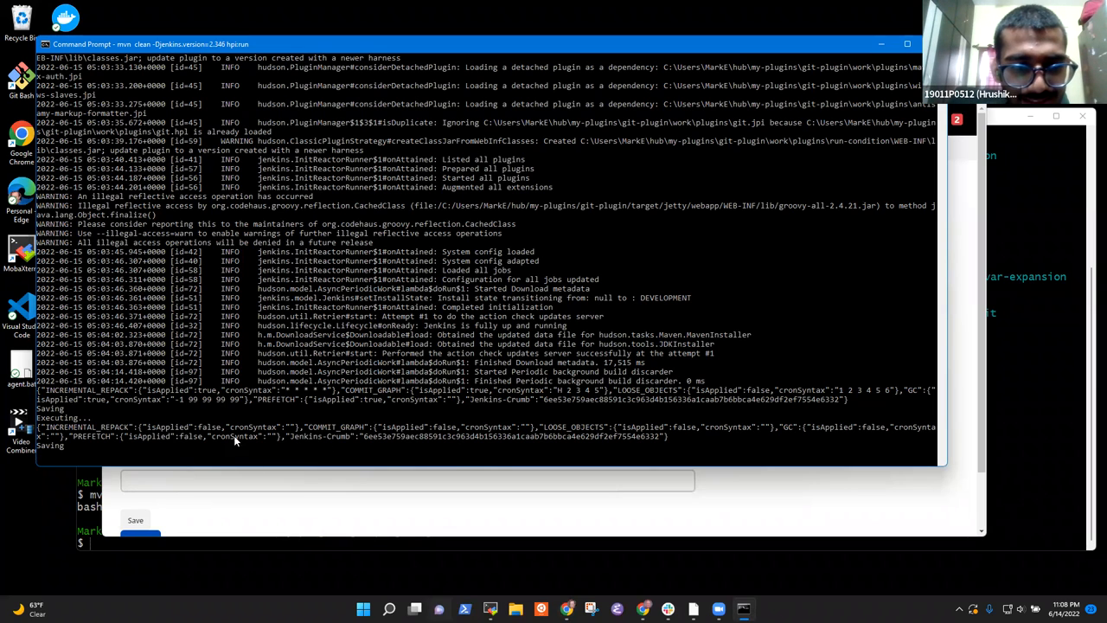
mouse_move(270, 427)
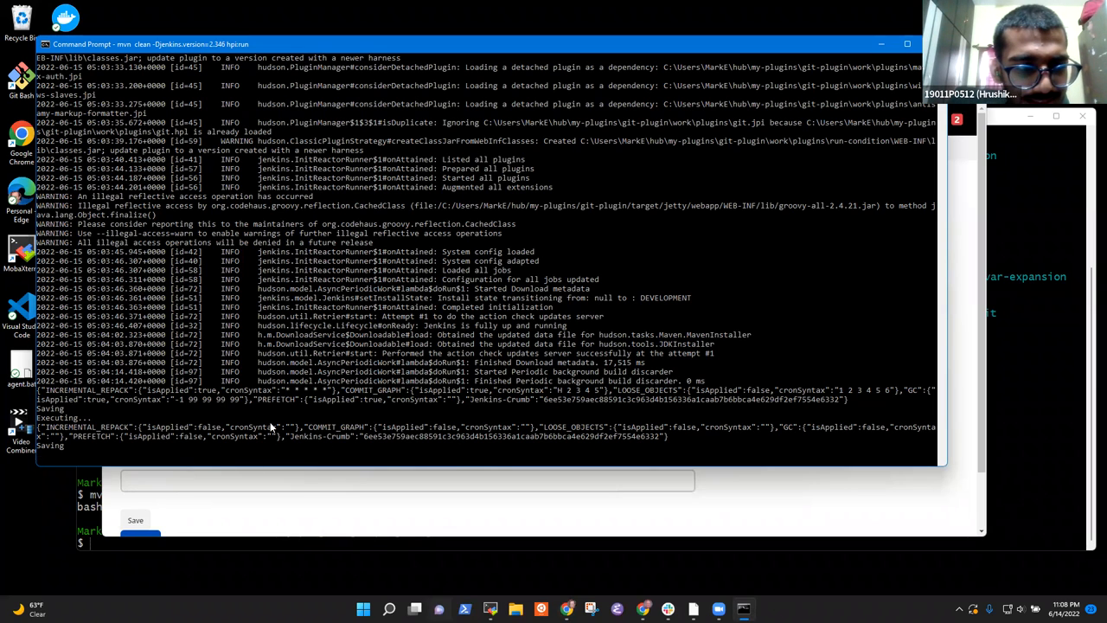
Scroll the hpi:run server log in Command Prompt to see the saved maintenance settings
scroll("down", 3)
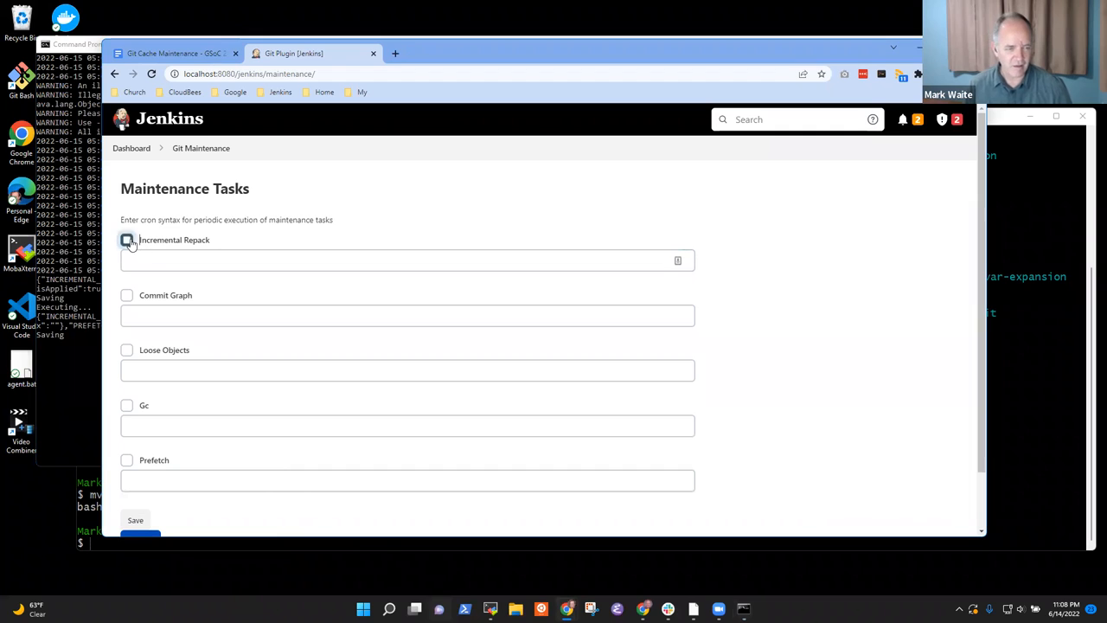
Enable Incremental Repack with schedule '59 23 H * *', save, then start entering 'invalid'
type("23 59")
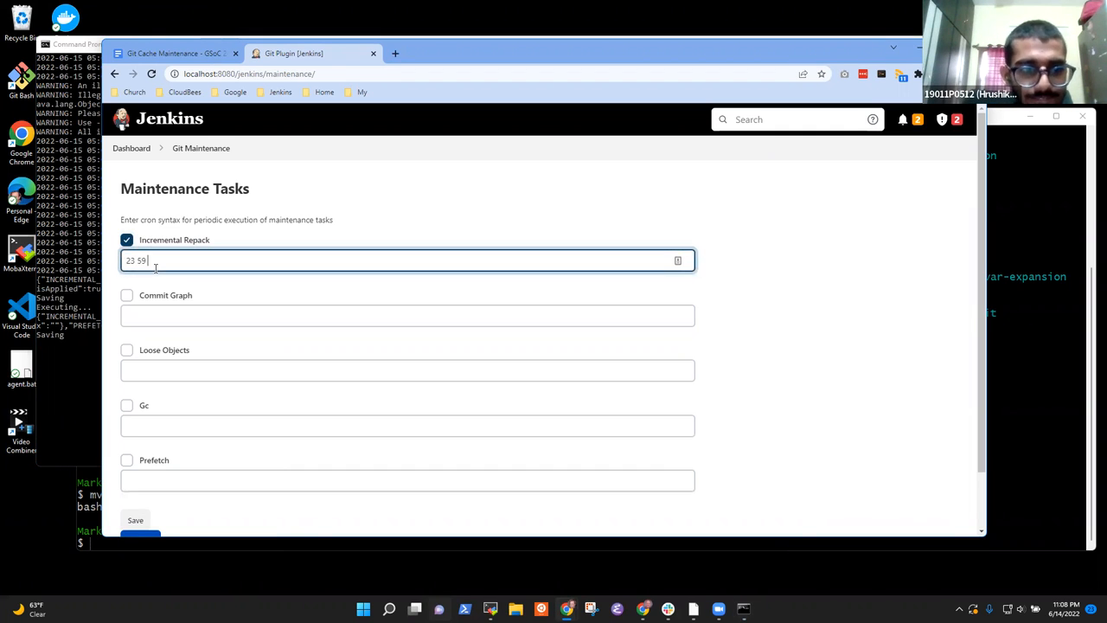
type("H")
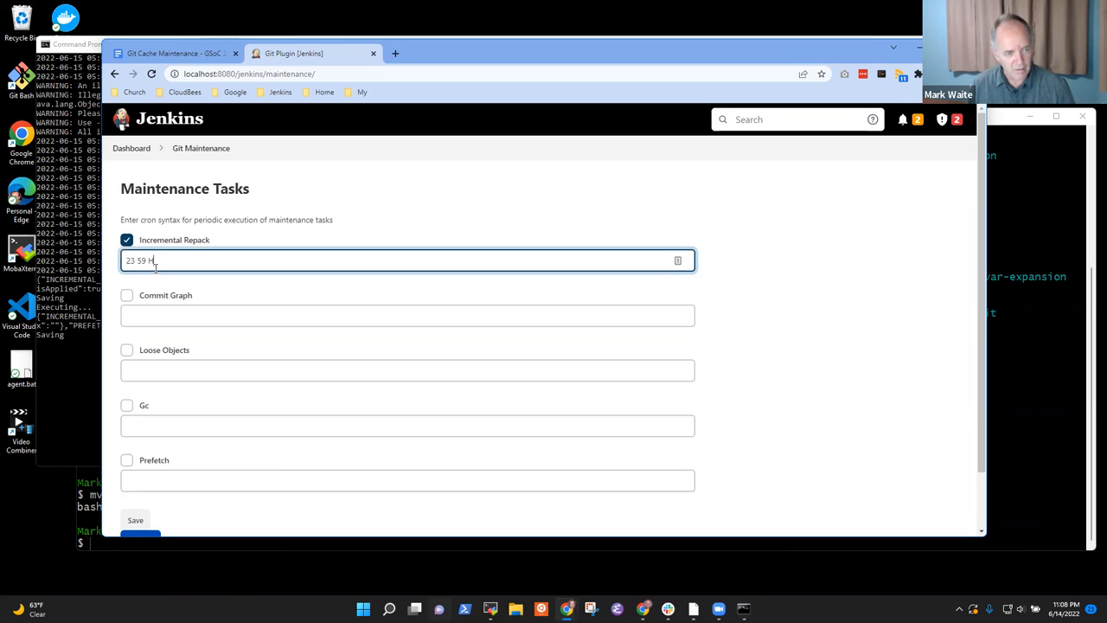
type("*")
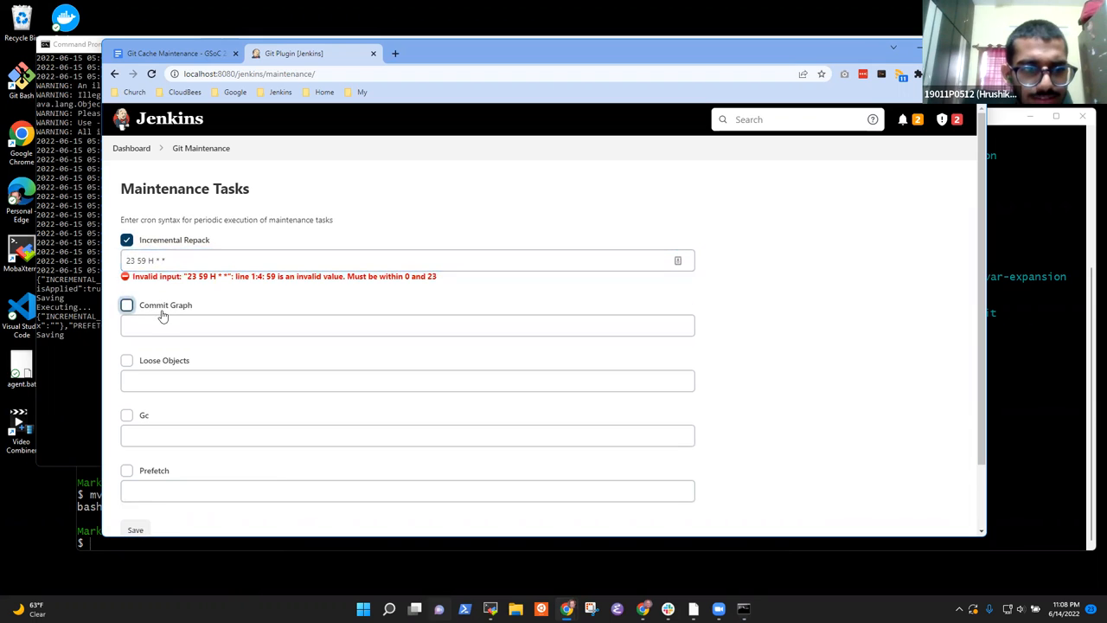
left_click(236, 260)
type("59 ")
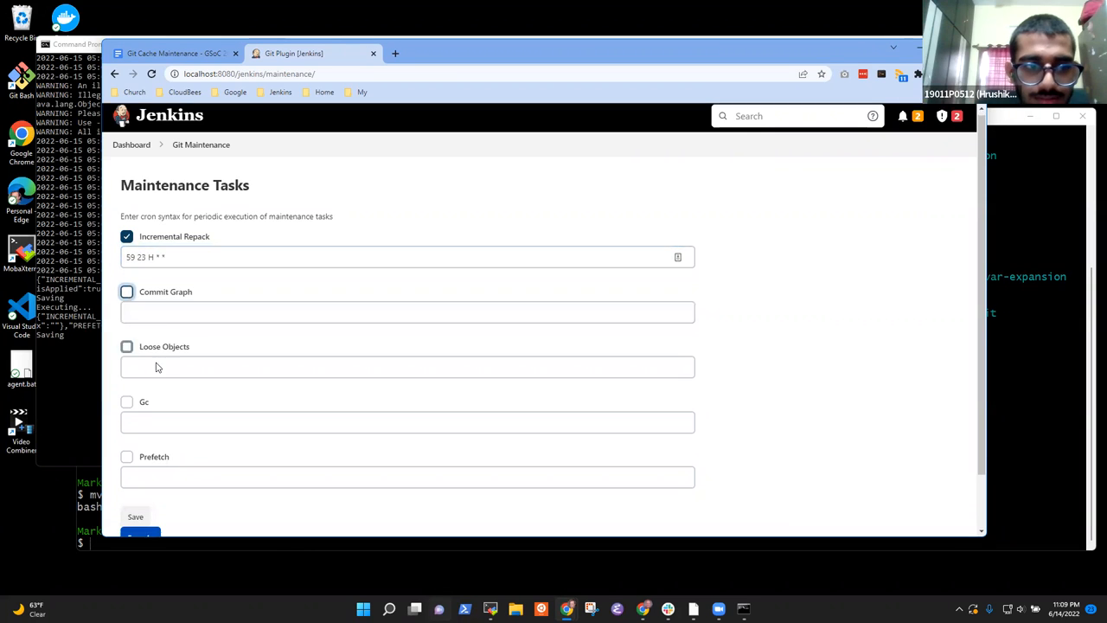
left_click(127, 236)
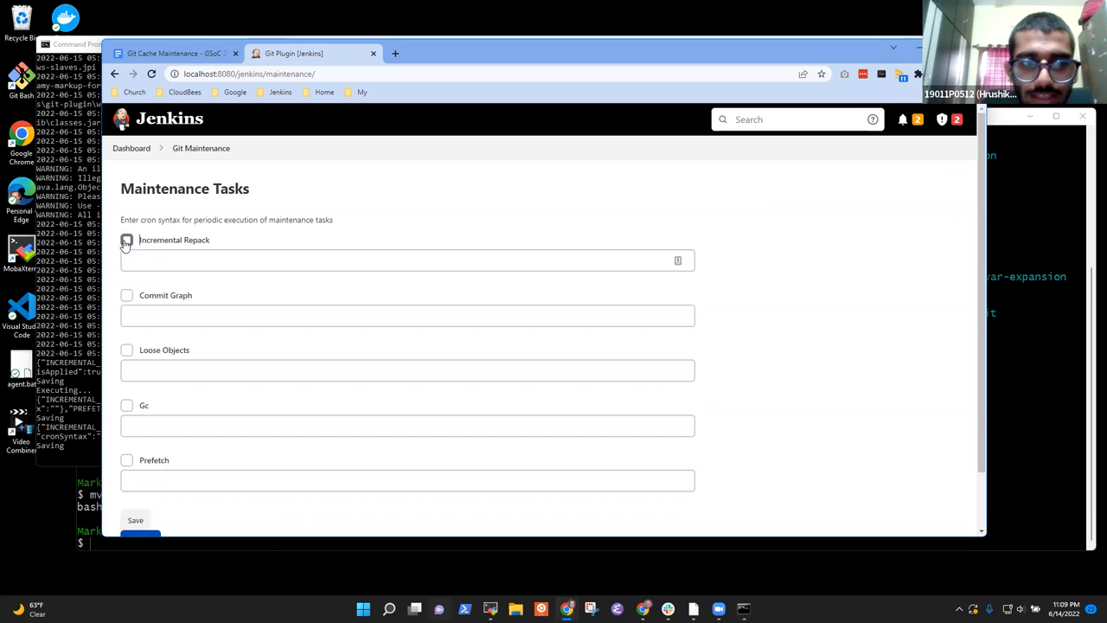
type("inva")
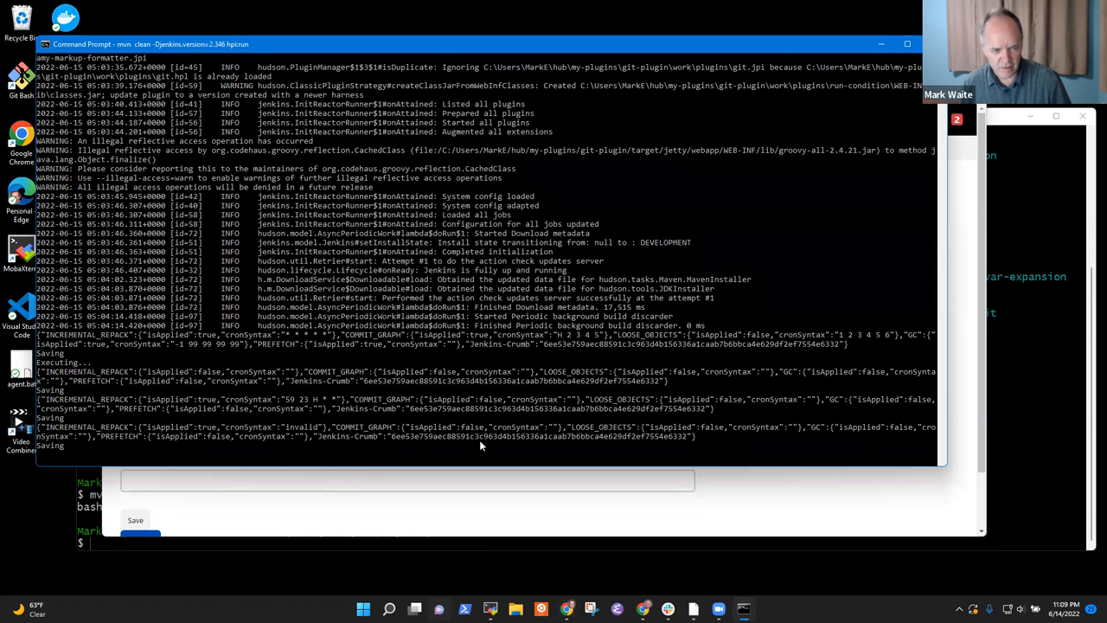
mouse_move(318, 399)
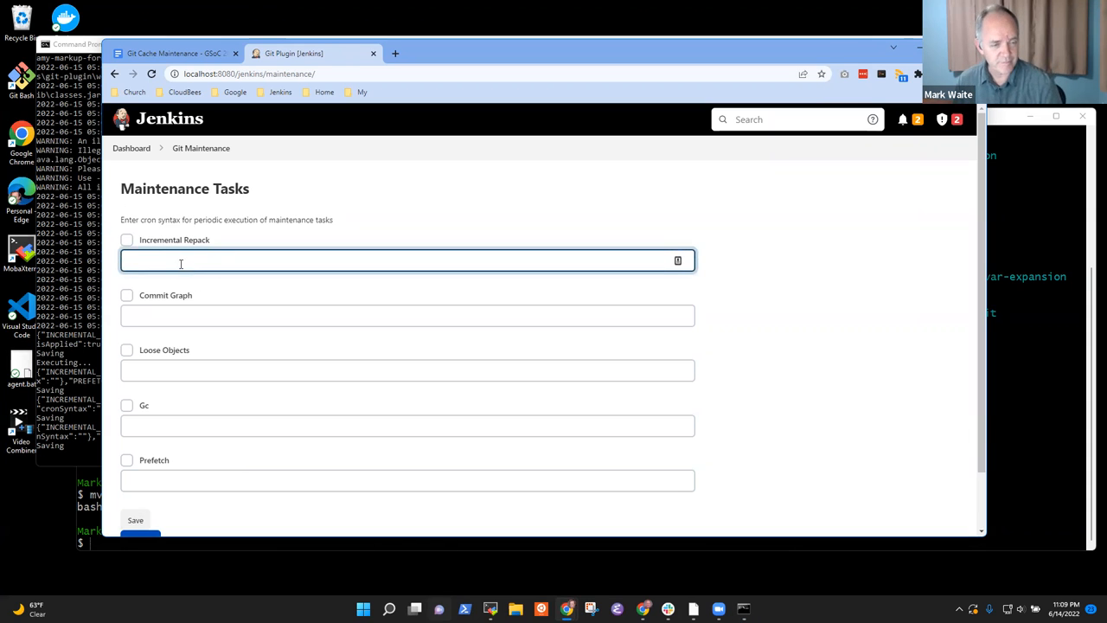
Toggle the Incremental Repack checkbox, then leave for the Jenkins welcome dashboard
left_click(127, 240)
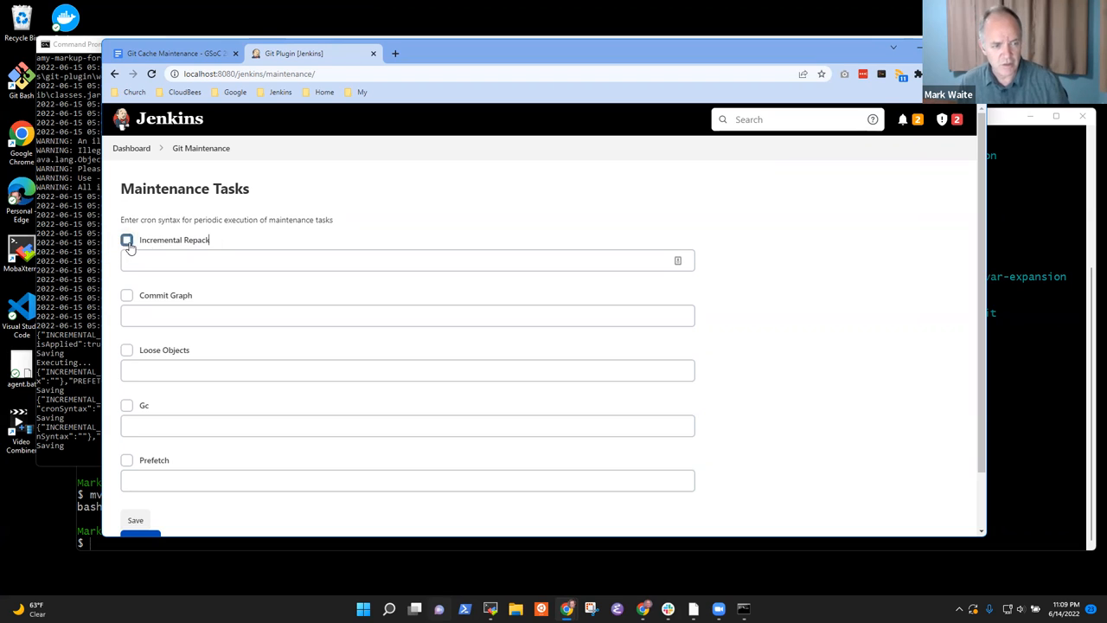
left_click(126, 239)
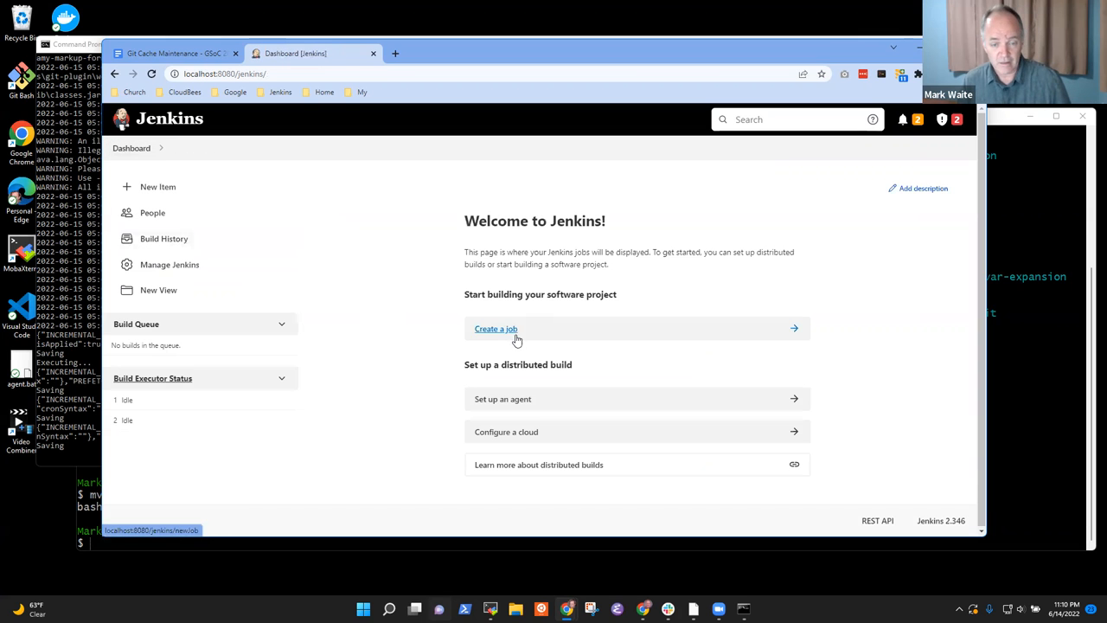
Reopen Git Maintenance from Manage Jenkins' System Configuration section
left_click(170, 264)
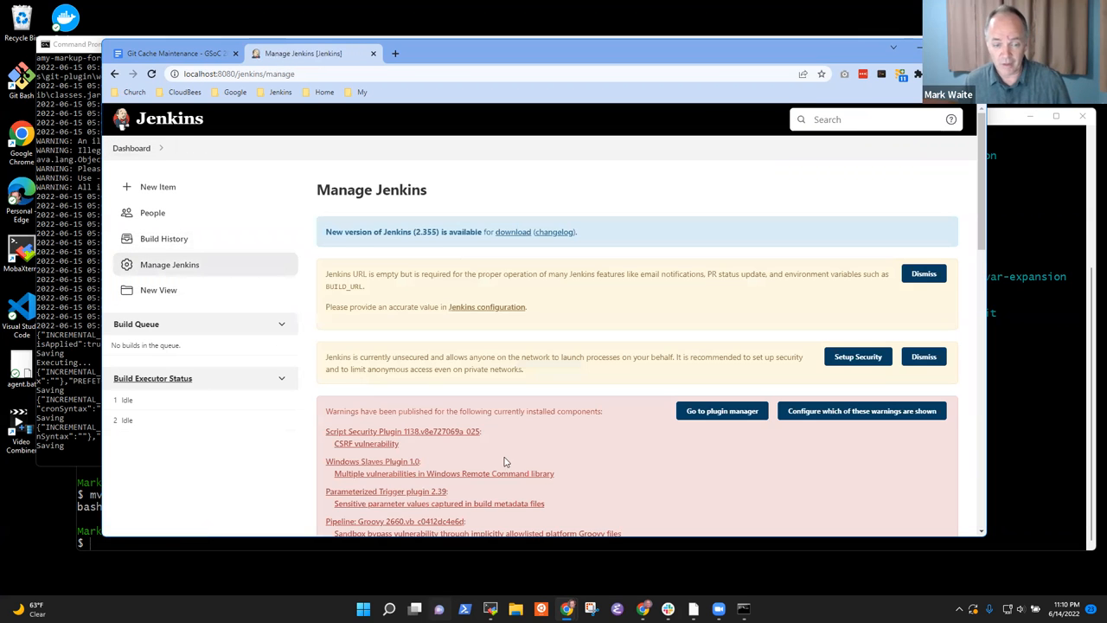
scroll("down", 3)
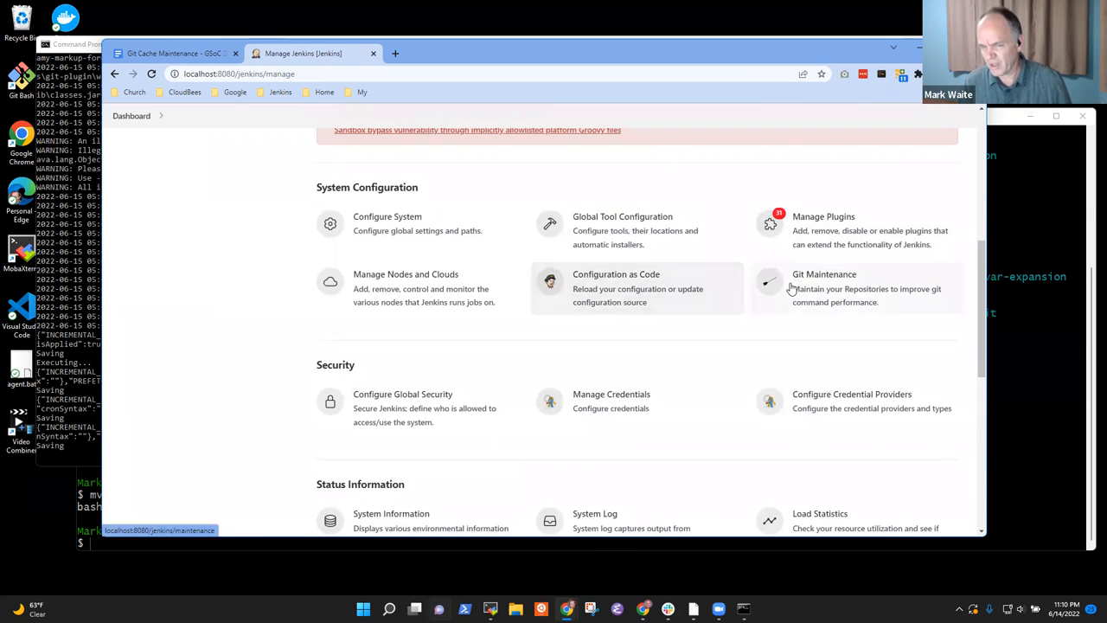
left_click(856, 288)
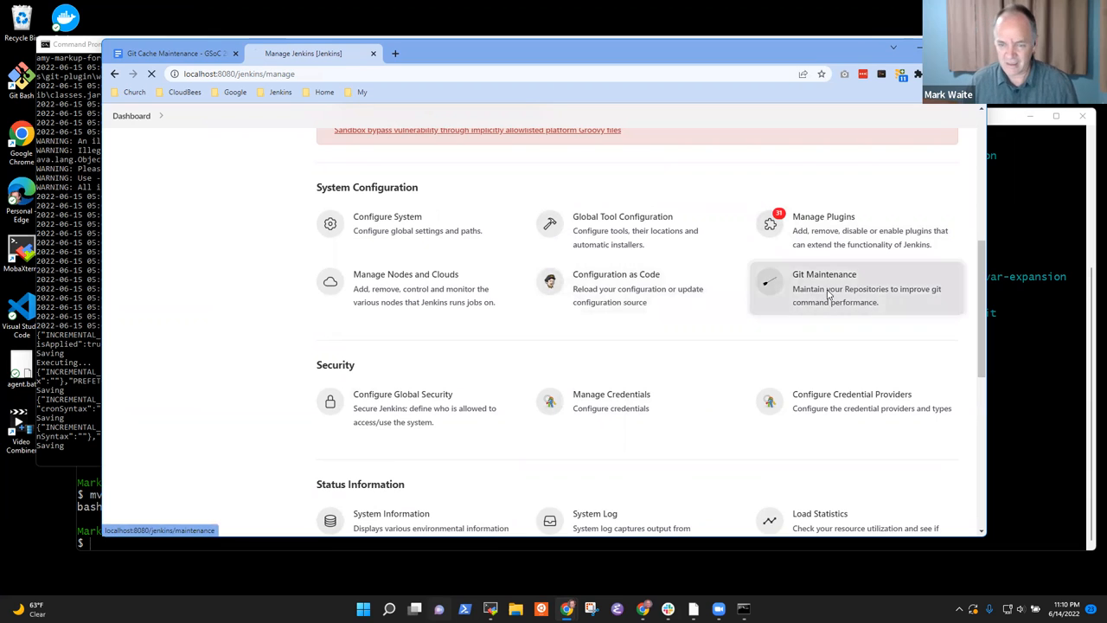
left_click(824, 288)
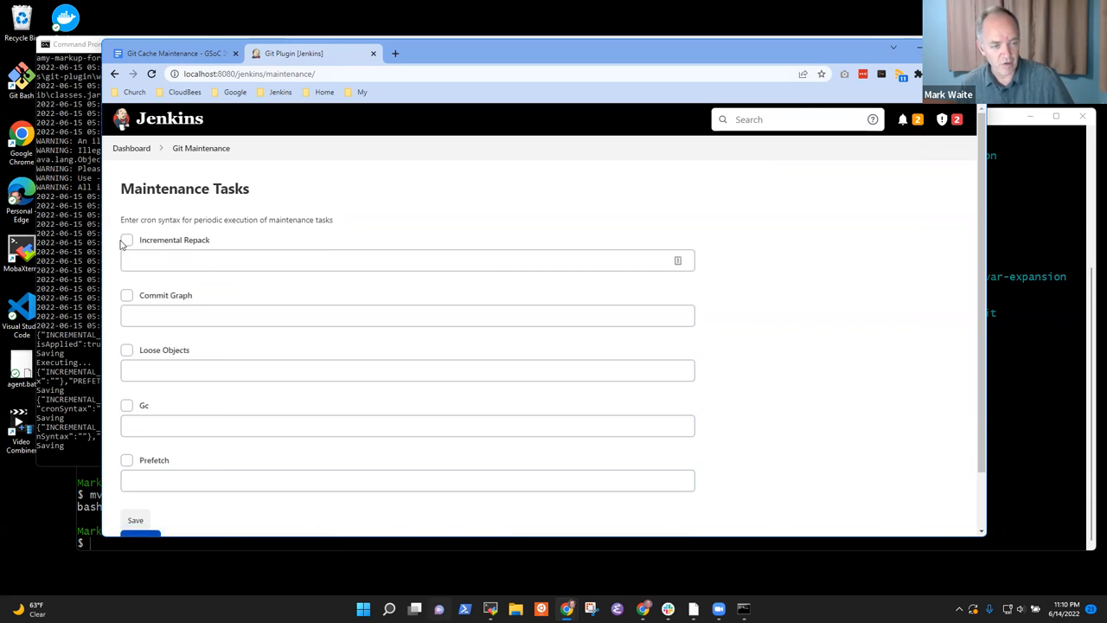
Tick Incremental Repack and Commit Graph, save, then re-tick Incremental Repack and Loose Objects
left_click(126, 239)
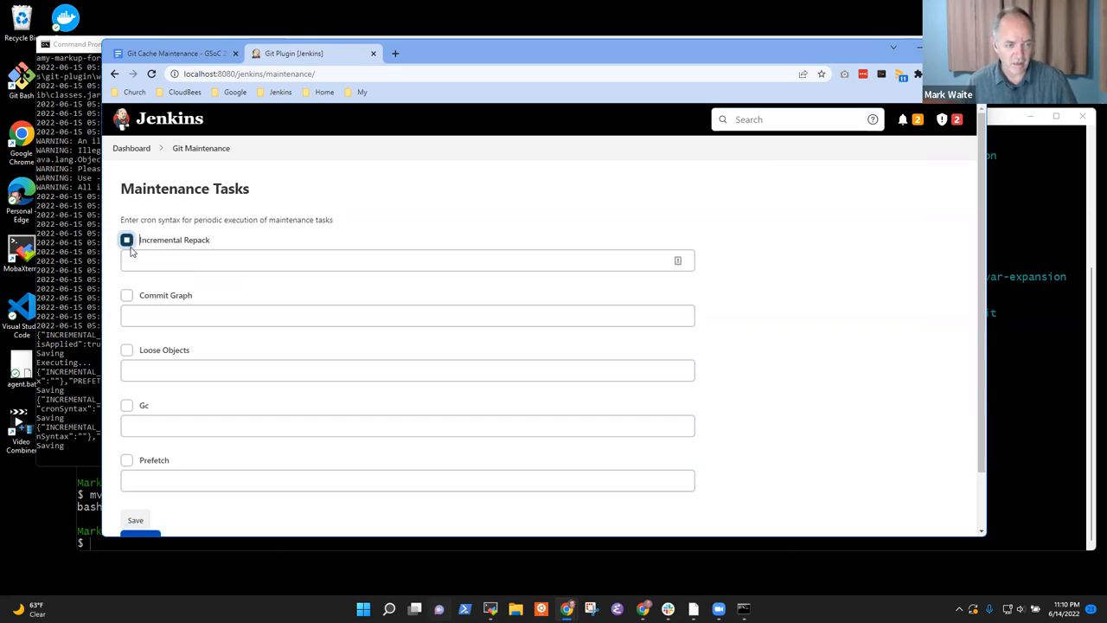
left_click(127, 240)
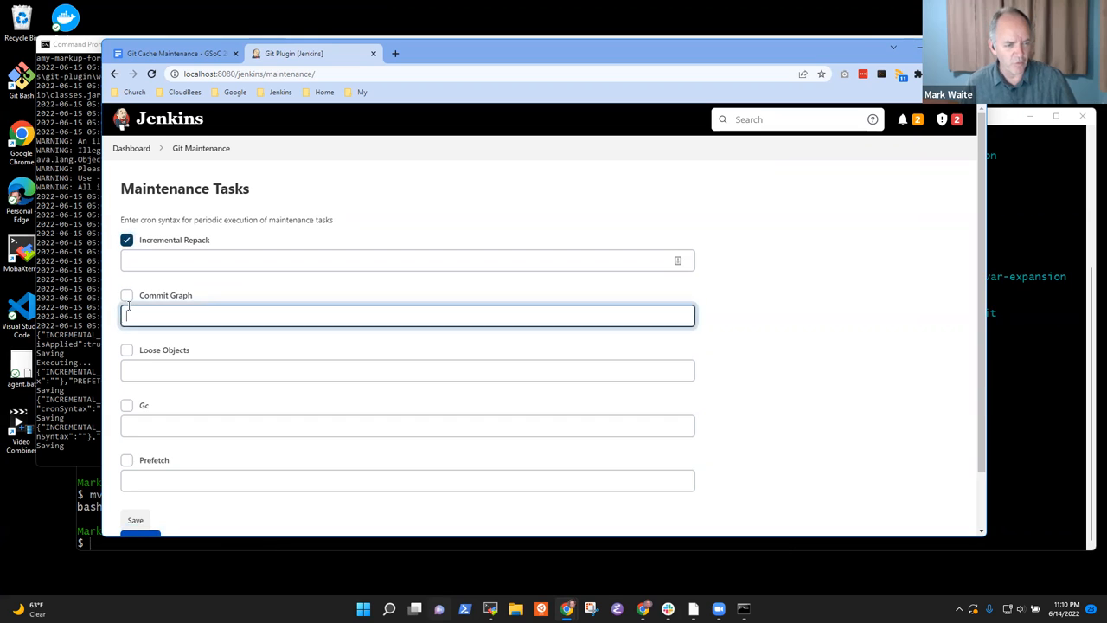
left_click(127, 294)
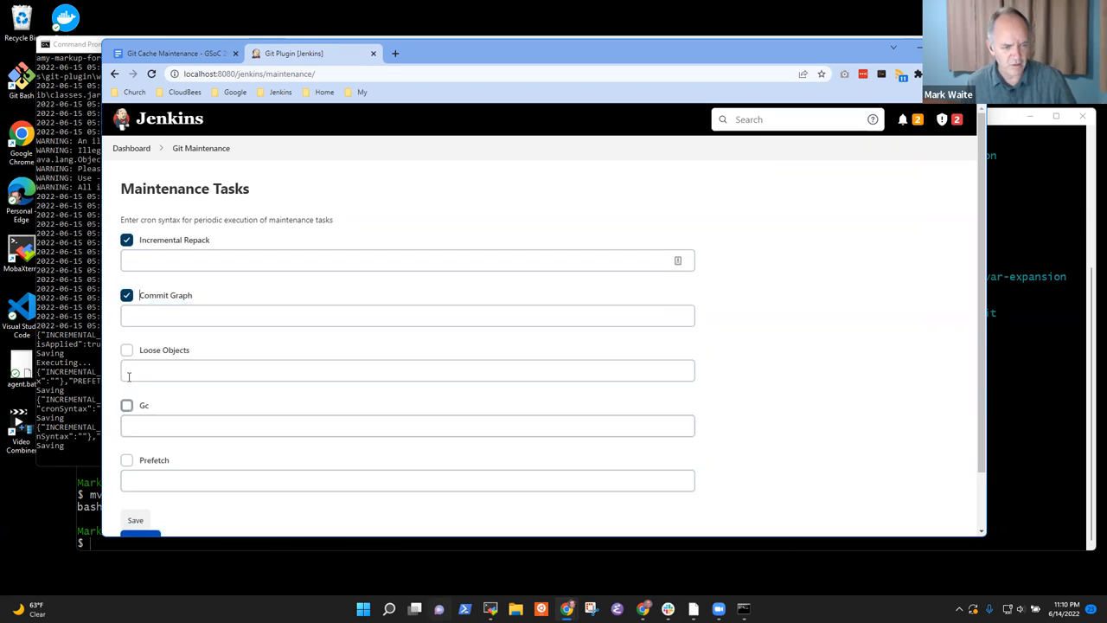
left_click(128, 349)
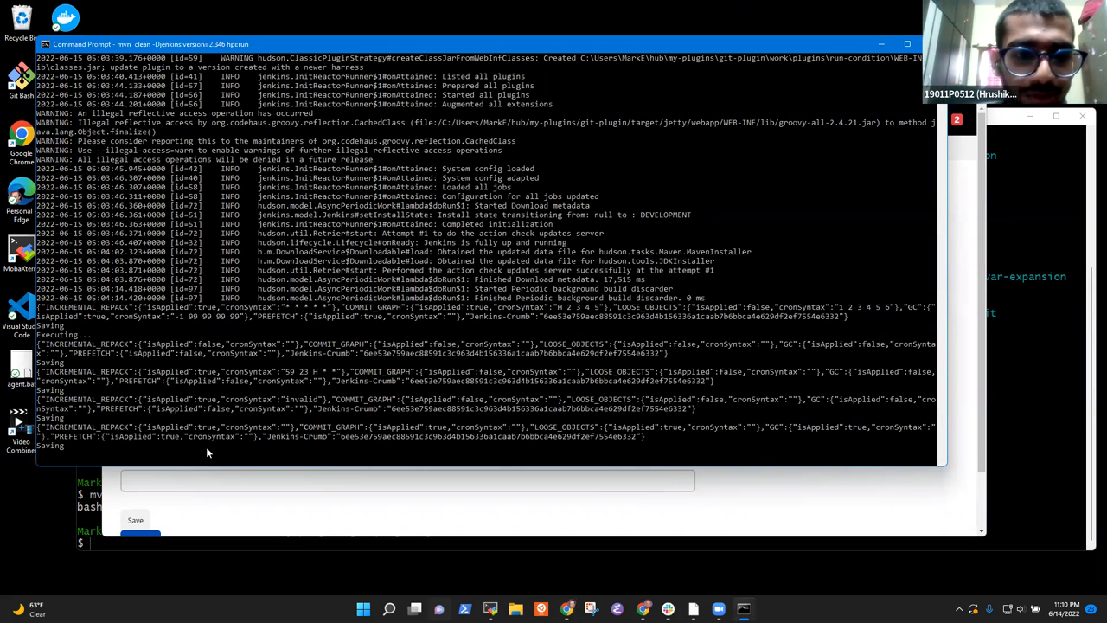
mouse_move(148, 462)
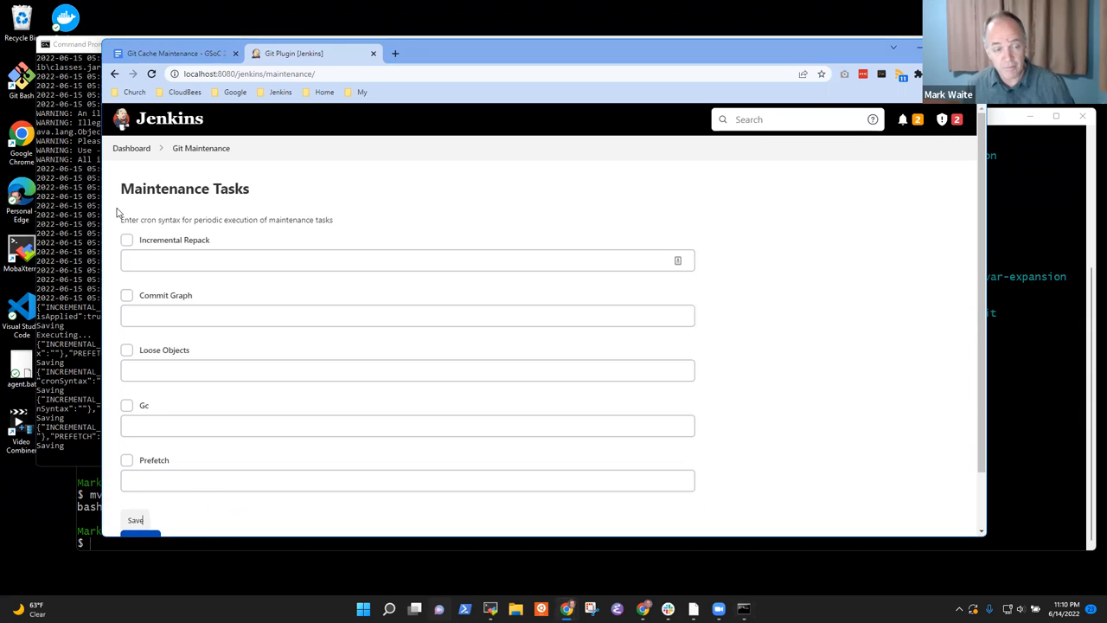
left_click(127, 239)
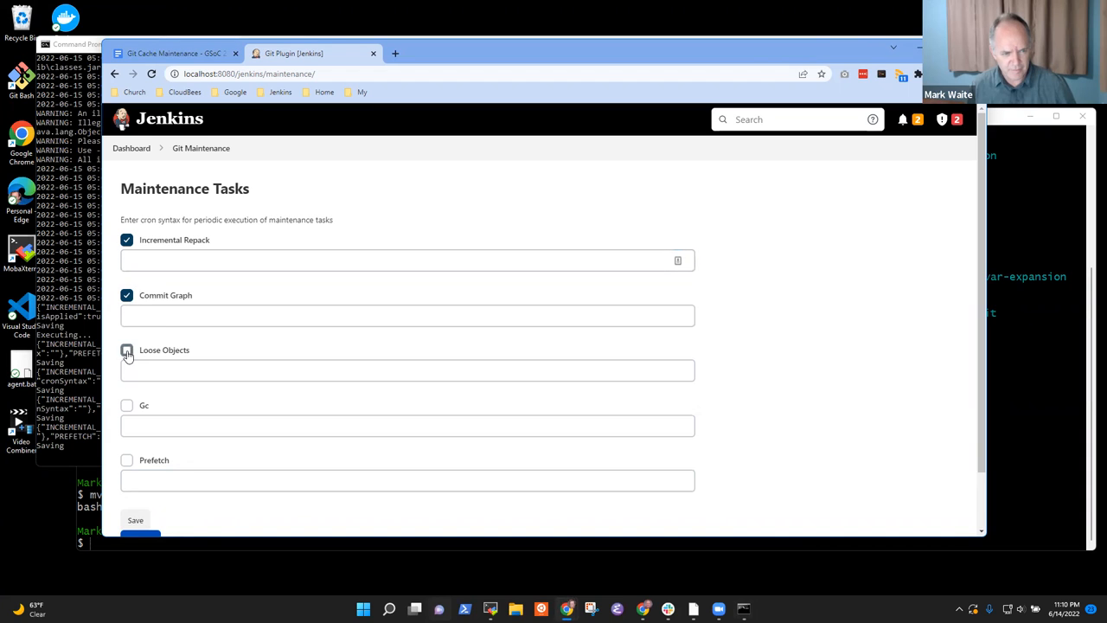
left_click(127, 405)
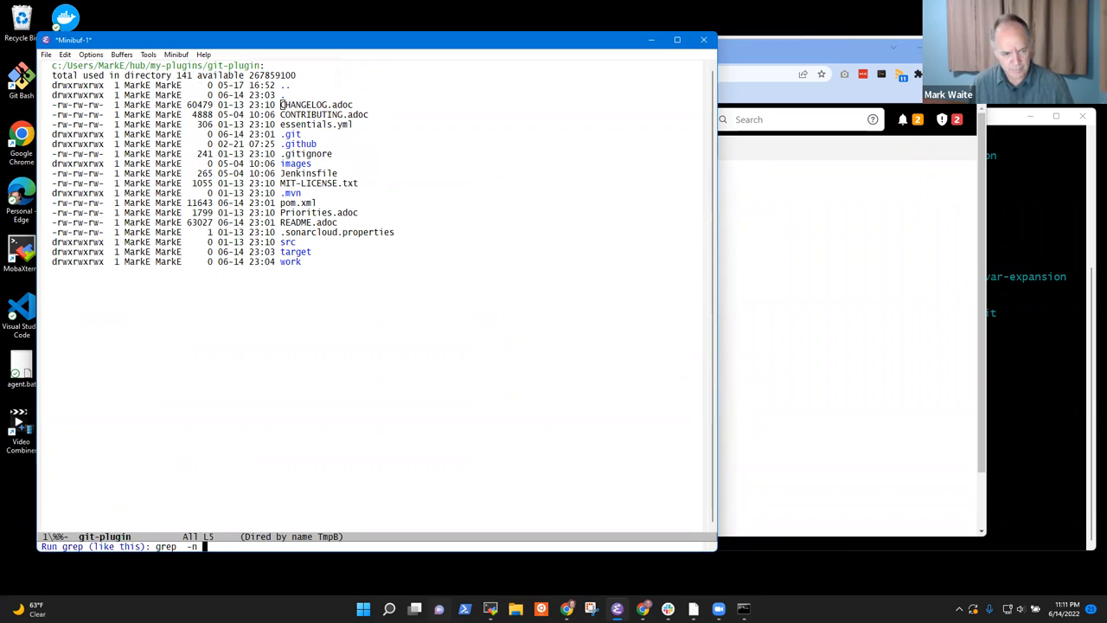
Run 'git grep -i -n isremote' in the git-plugin buffer, then type 'global'
type("git grep -i -n sremote")
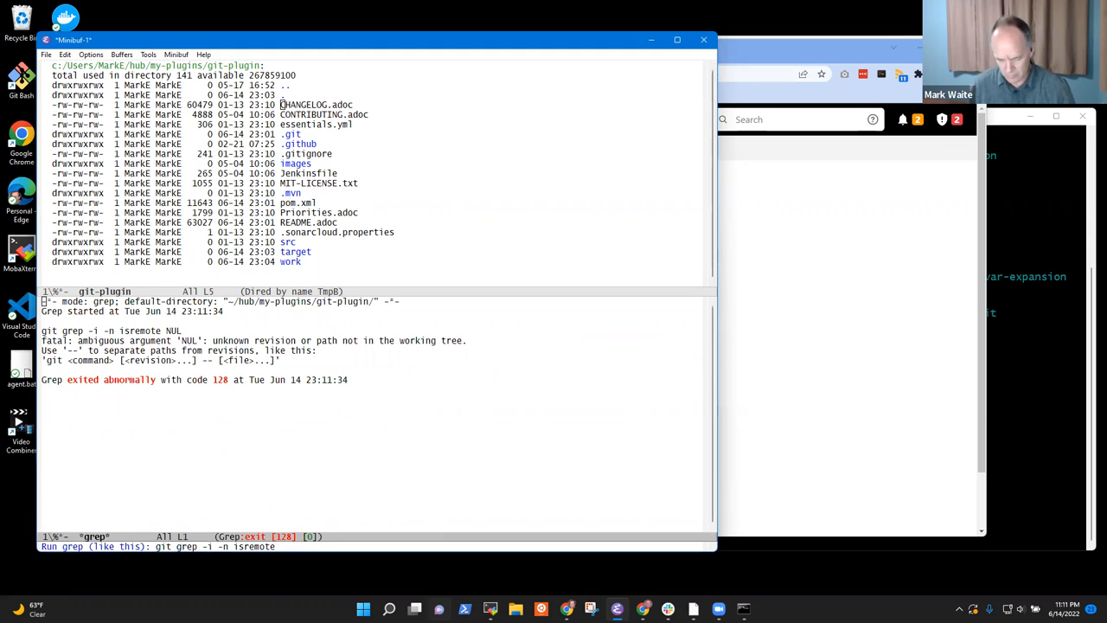
type("global")
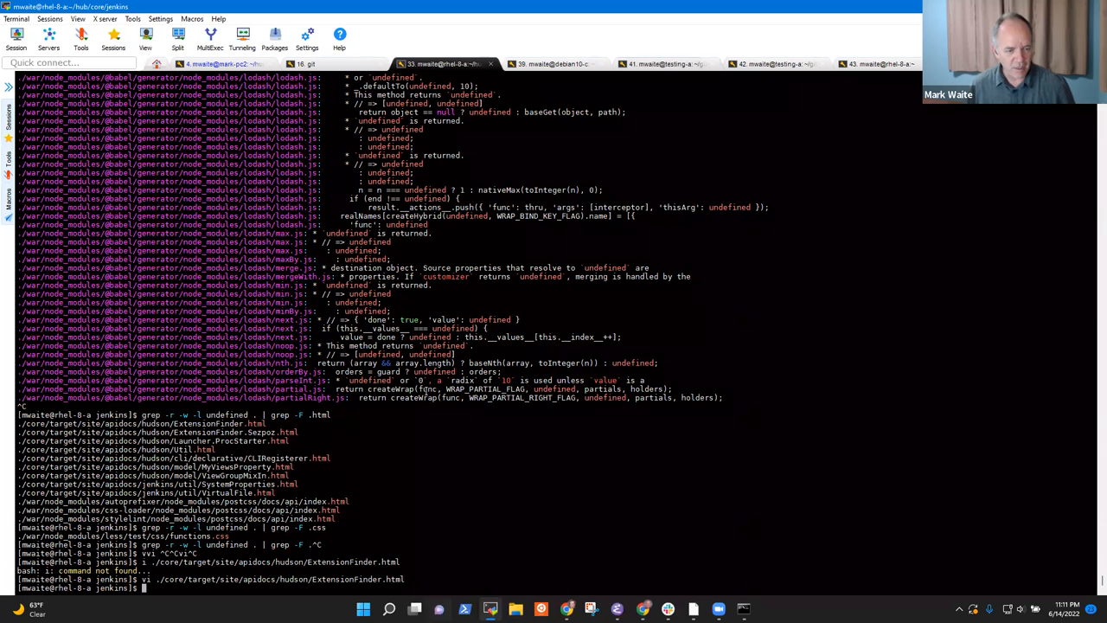
Go to ~/hub/my-plugins/git-plugin, run git pull -a and list open pull requests
type("cd ~/")
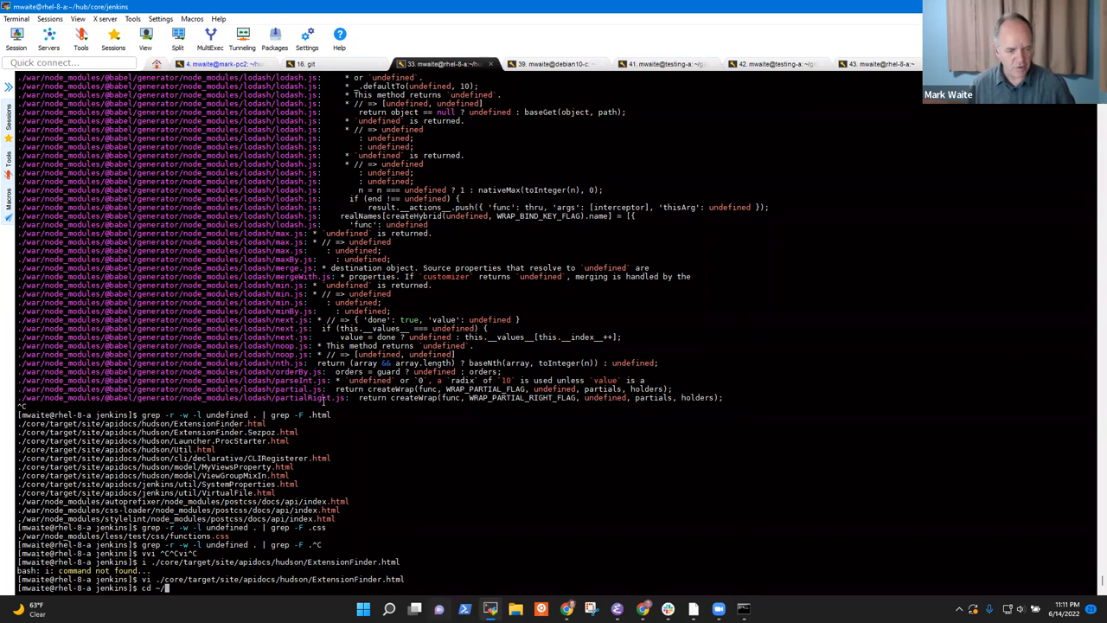
type("hugb/my-plugins/")
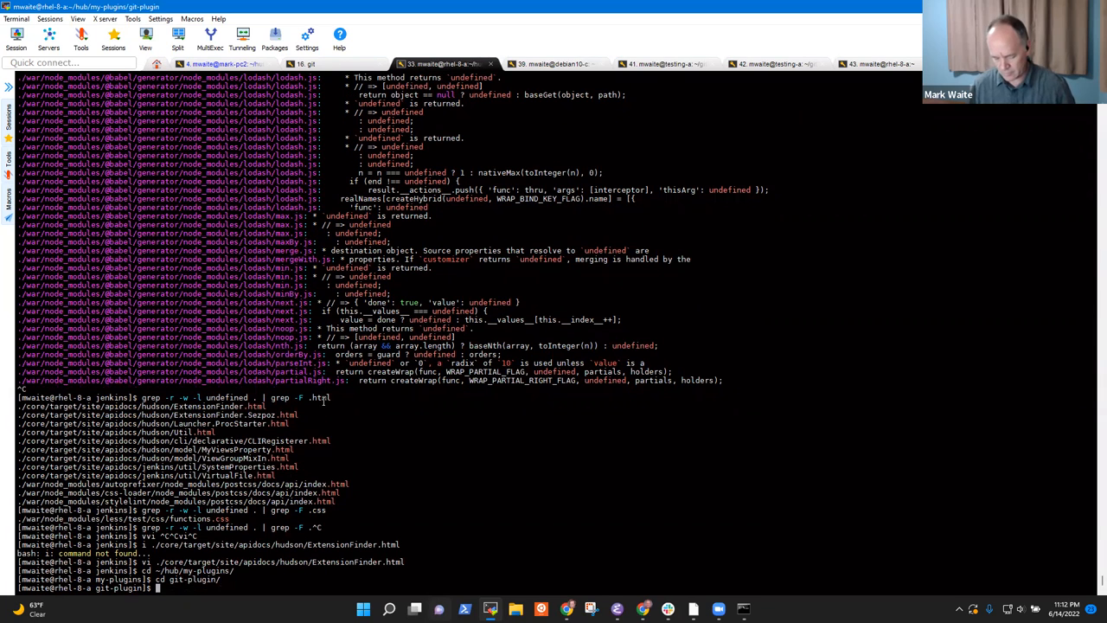
type("git pull-a")
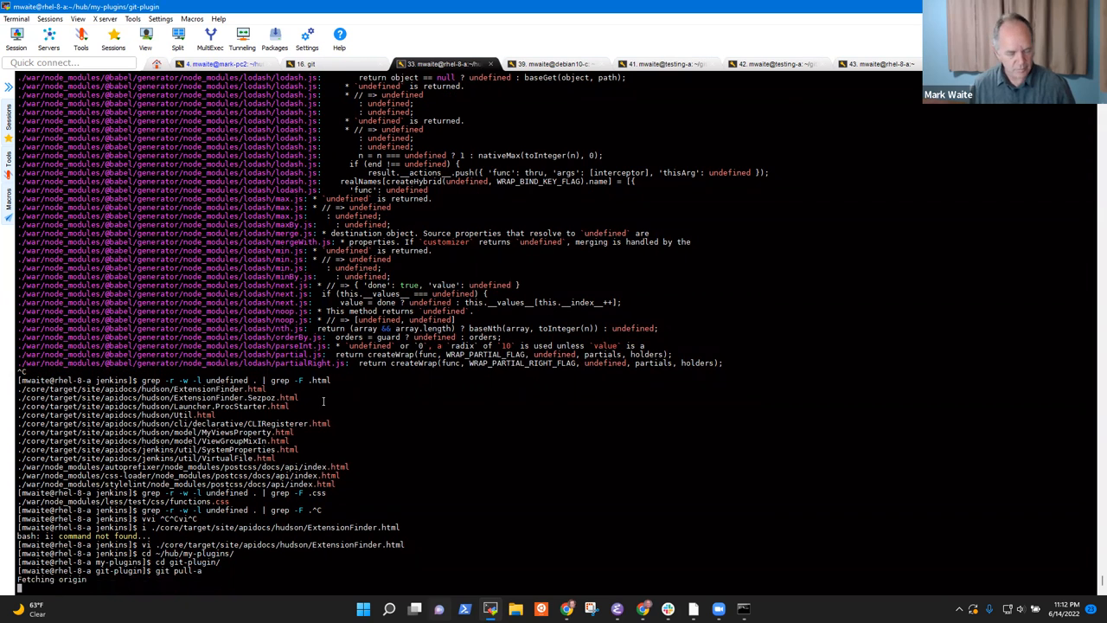
scroll("down", 3)
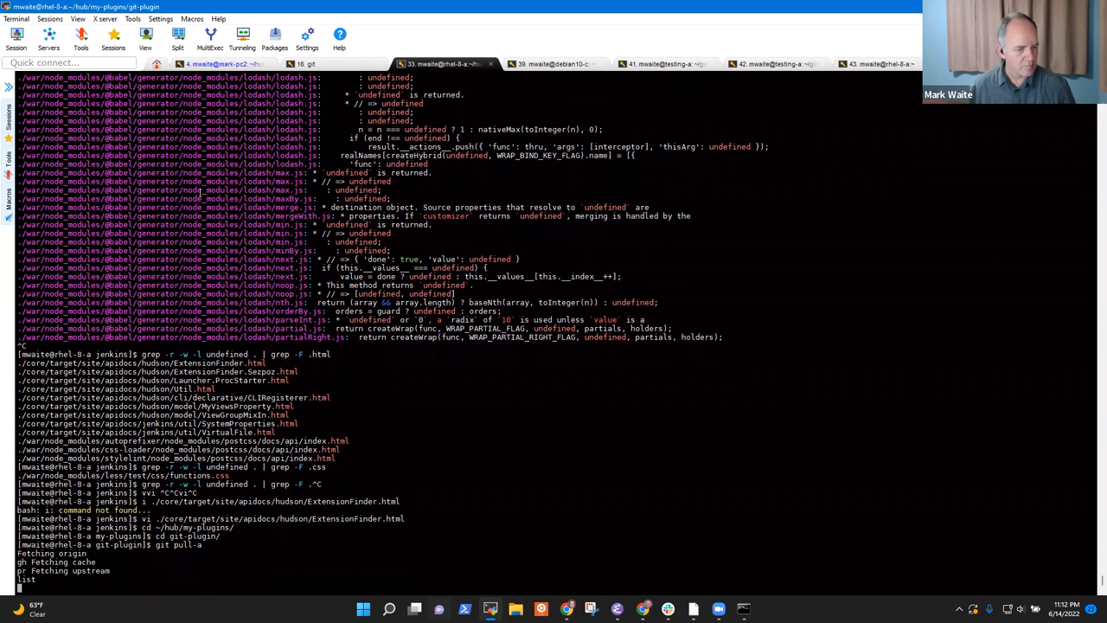
key("Return")
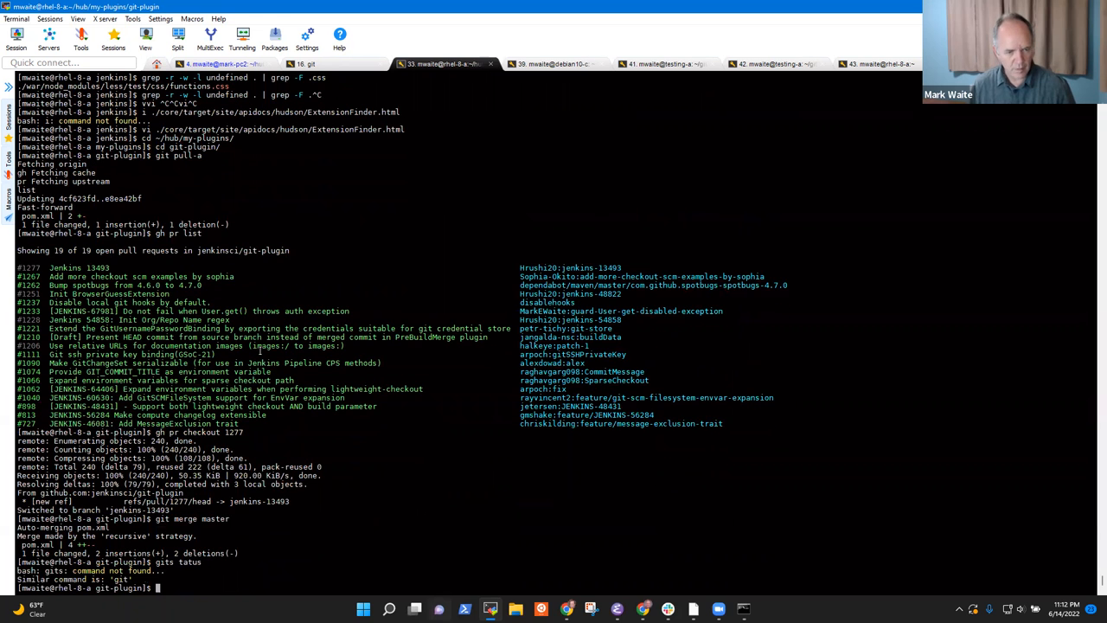
Check git status and grep case-insensitively for 'global'
type("git status")
type("git grepo")
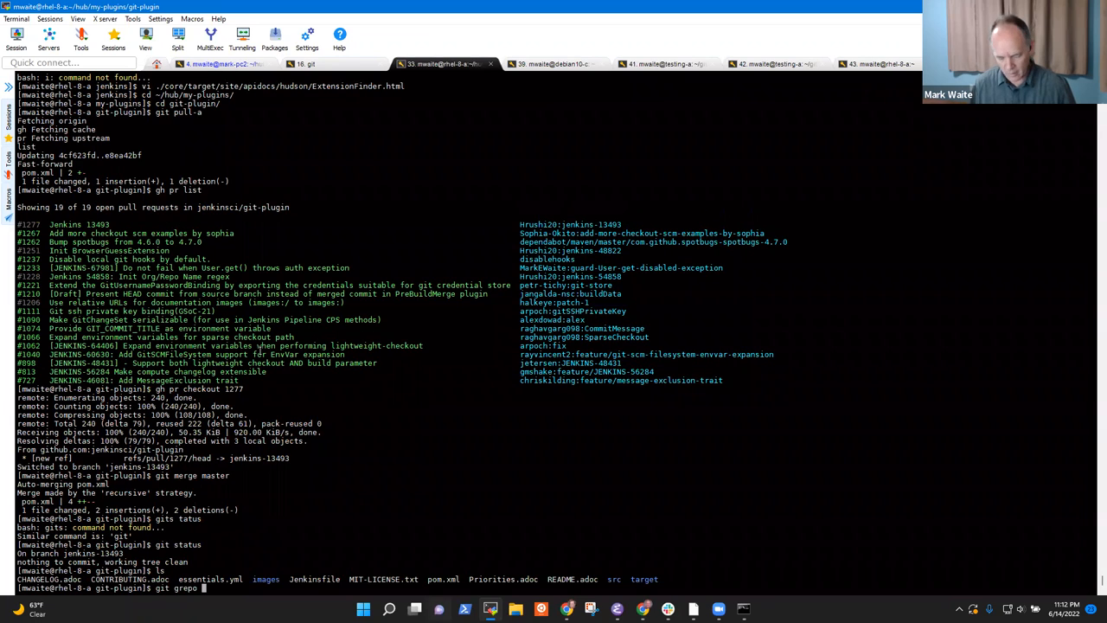
type("-i")
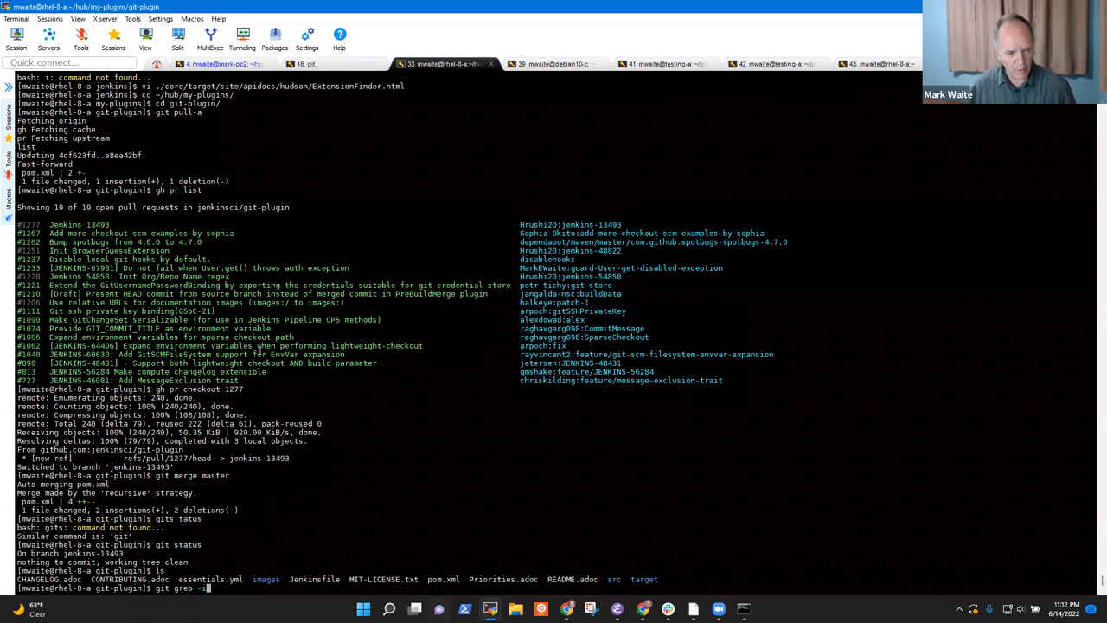
type("global")
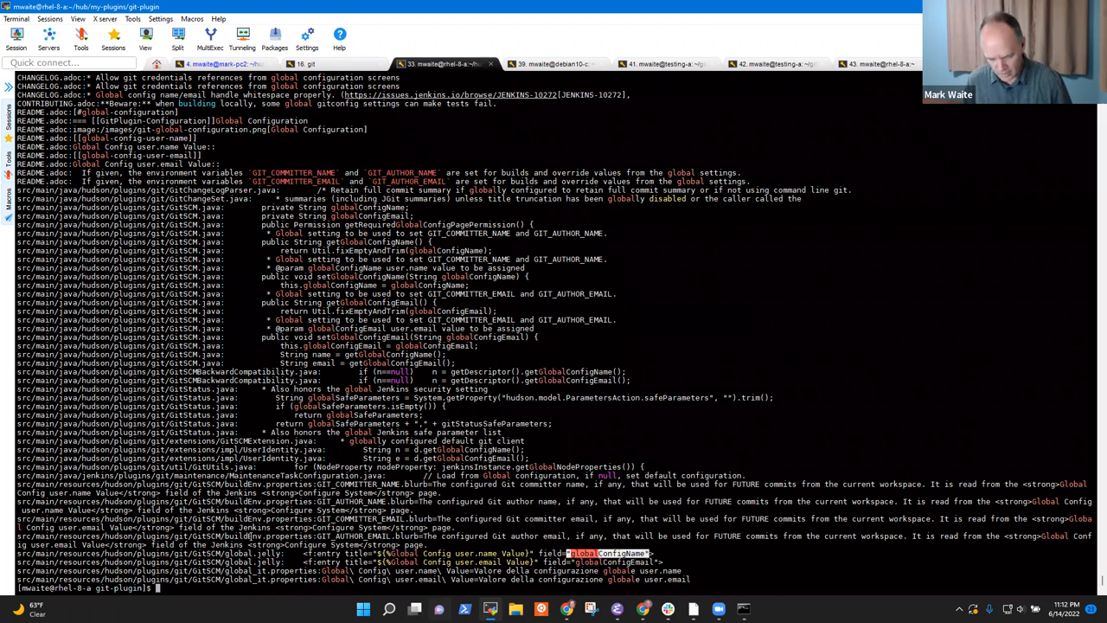
Grep for 'globalConfigName', then open src/main/java/hudson/plugins/git/GitSCM.java in vi
type("git grep \"globalConfigName\"")
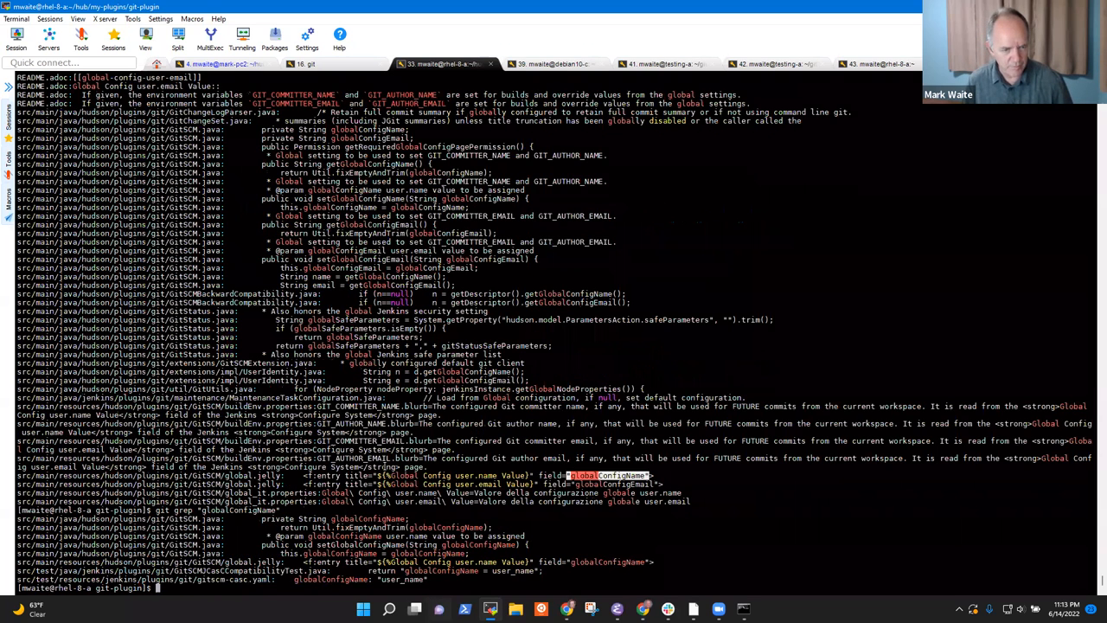
type("vi")
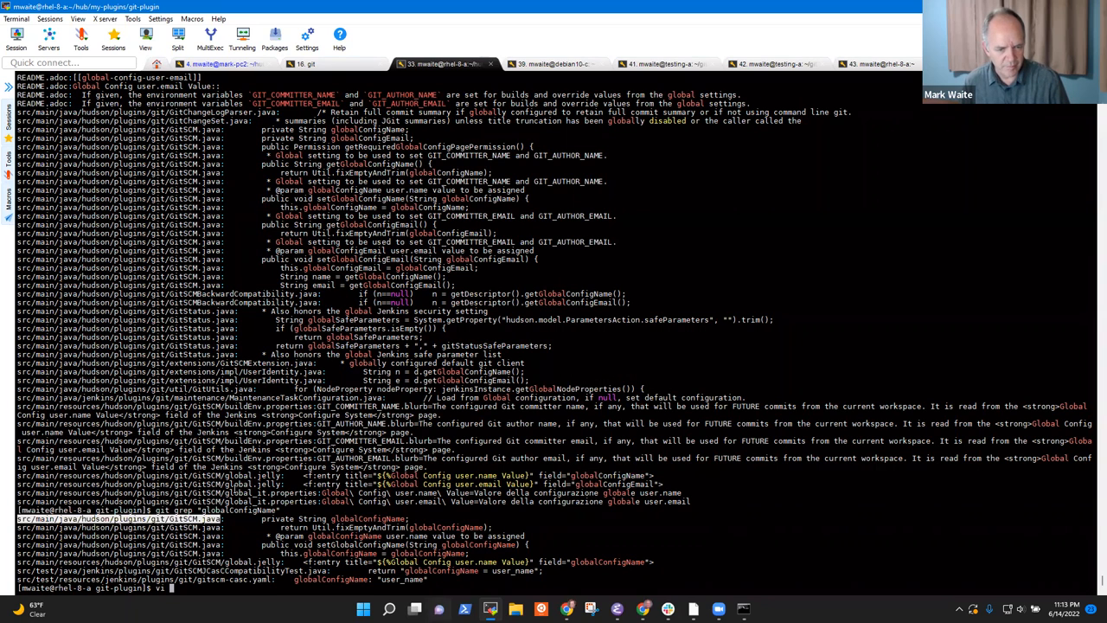
type("src/main/java/hudson/plugins/git/GitSCM.java")
type("/globalCon")
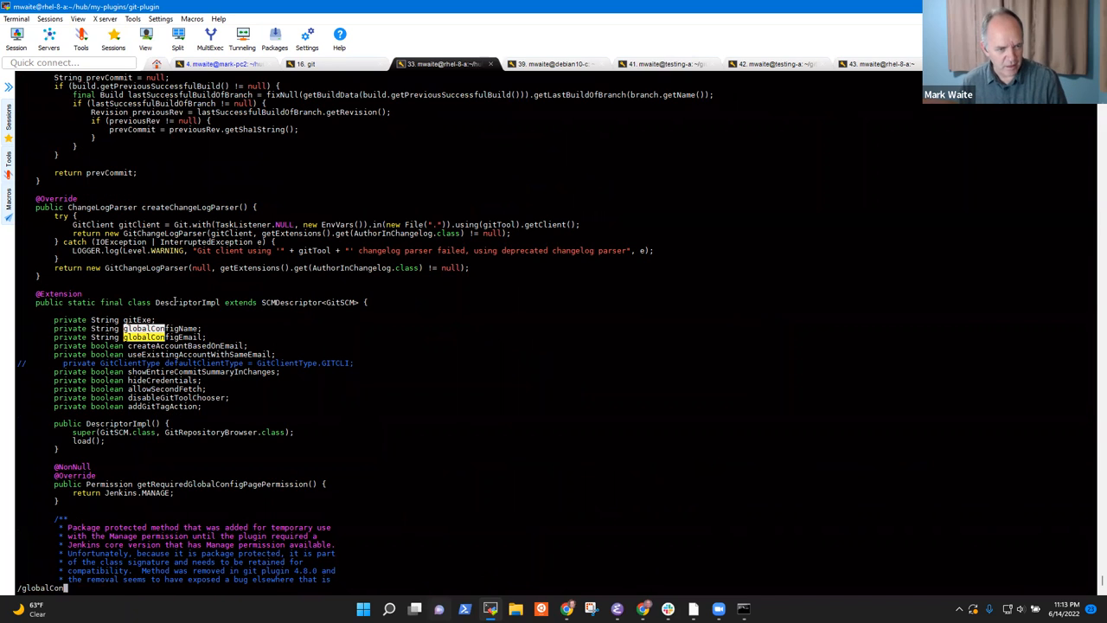
Select the SCMDescriptor names, search /Descript, and scroll through DescriptorImpl's globalConfig fields
double_click(290, 302)
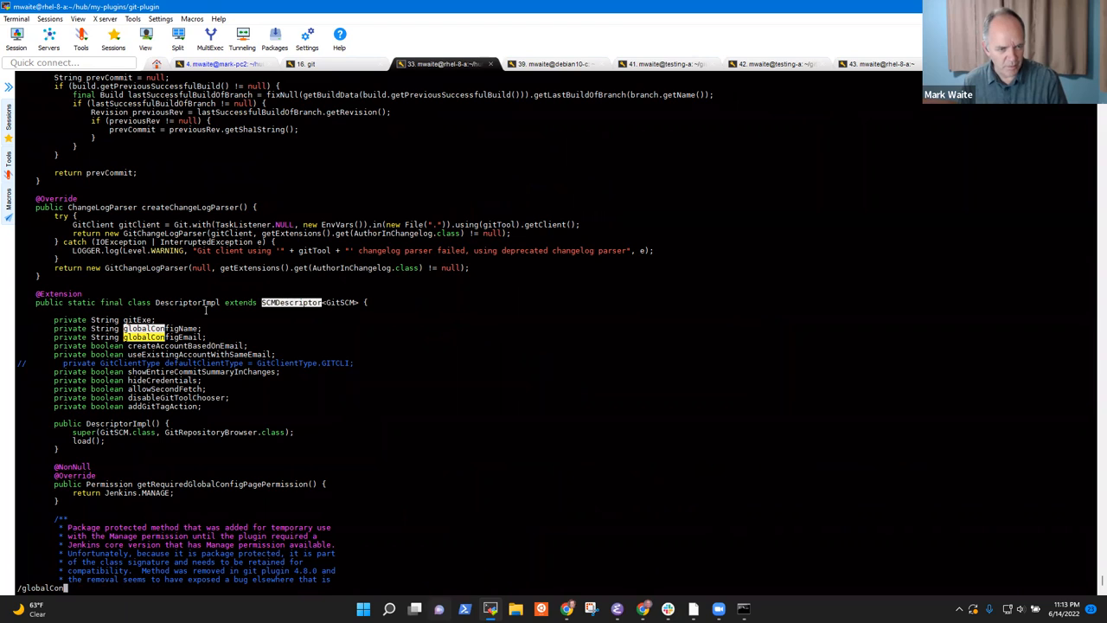
double_click(187, 302)
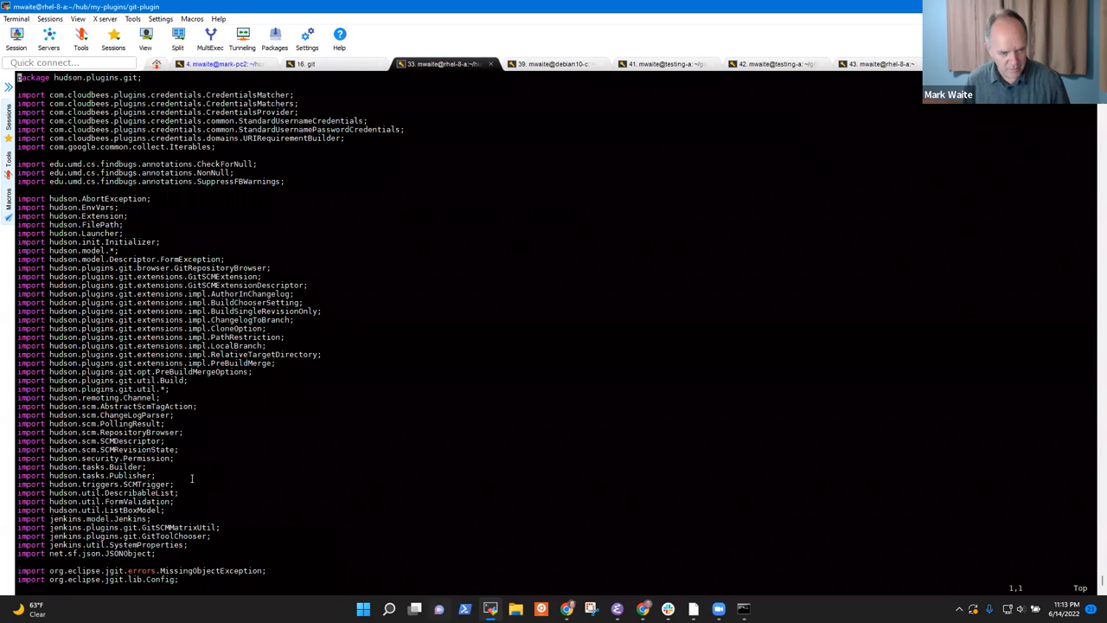
type("Descript")
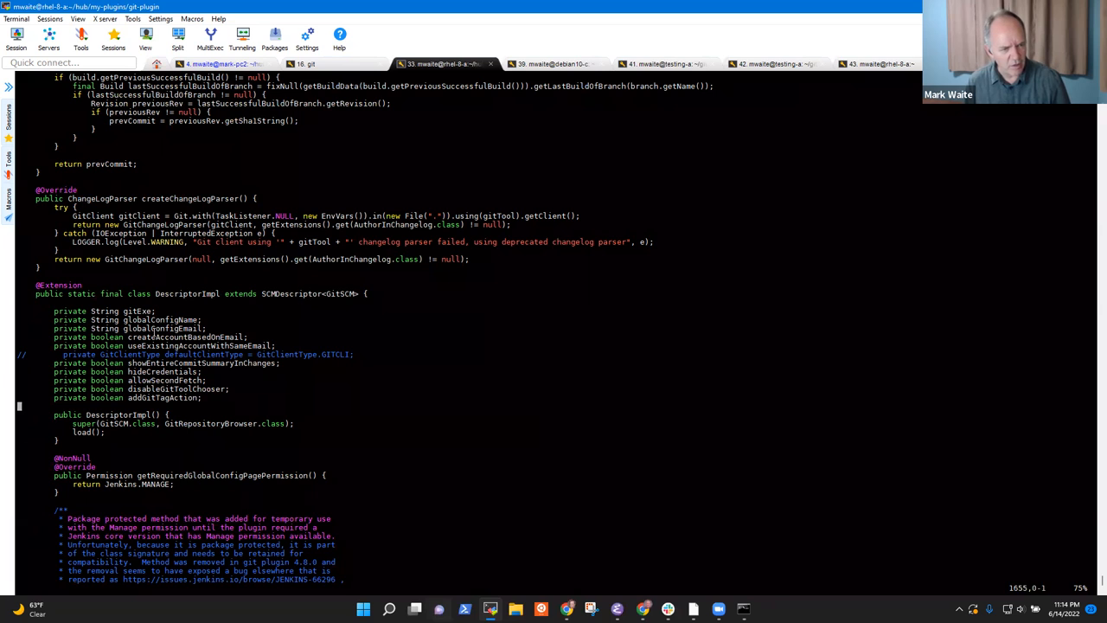
scroll("down", 3)
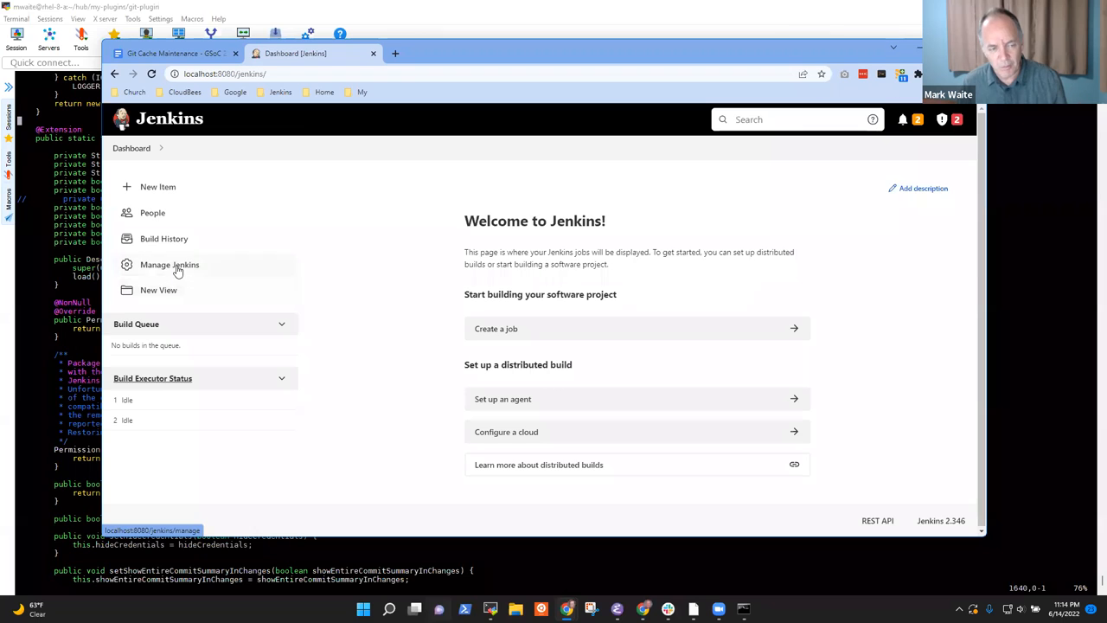
Open the Git Maintenance settings from Manage Jenkins
left_click(170, 264)
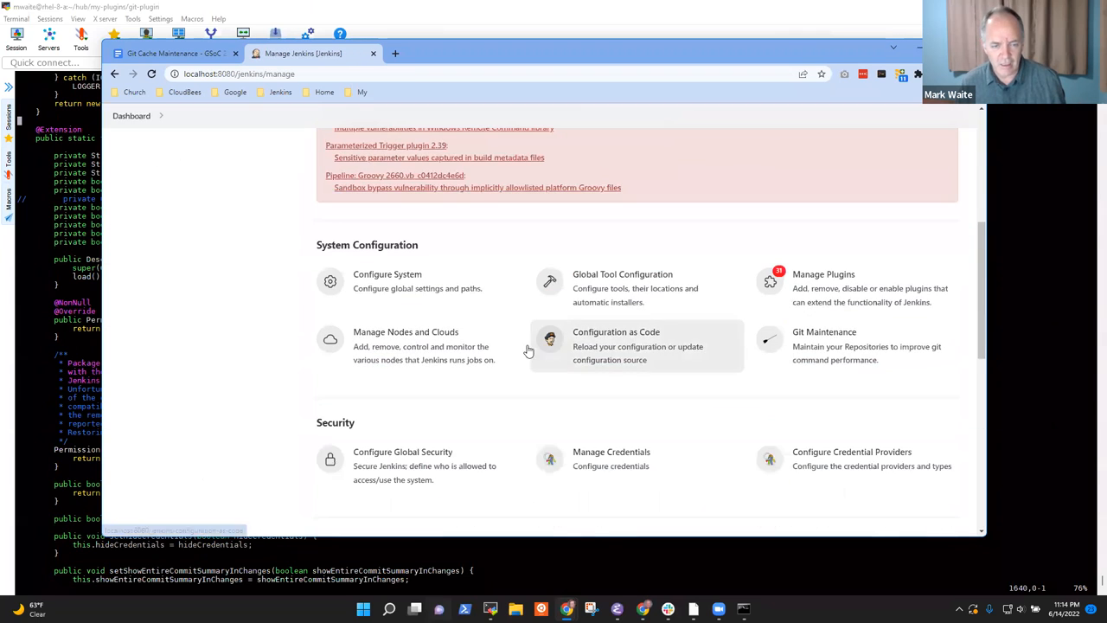
mouse_move(502, 294)
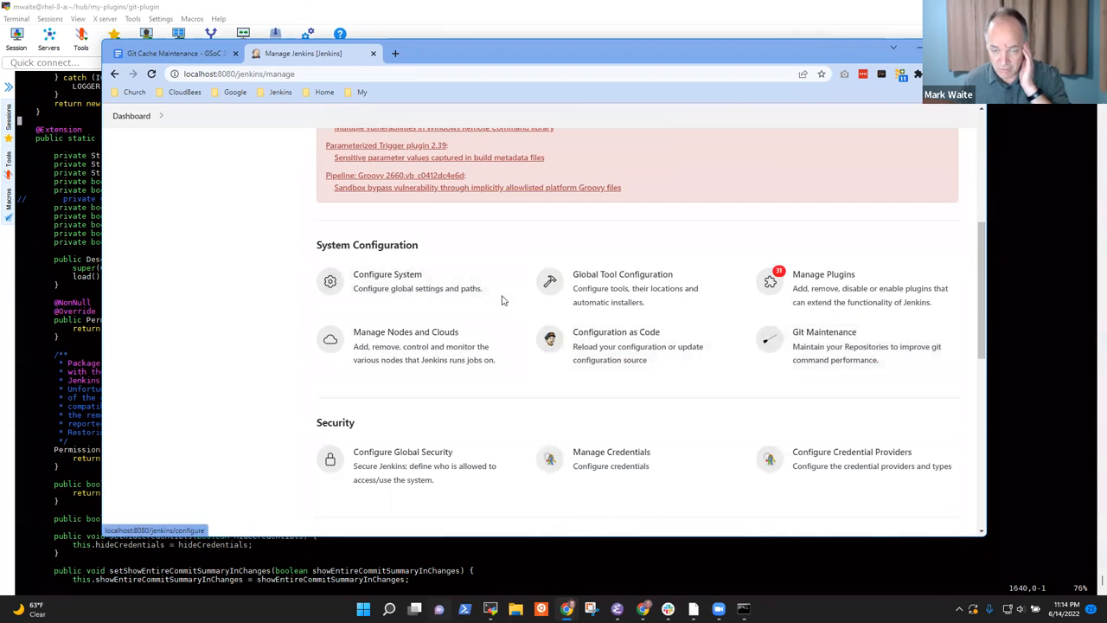
mouse_move(963, 386)
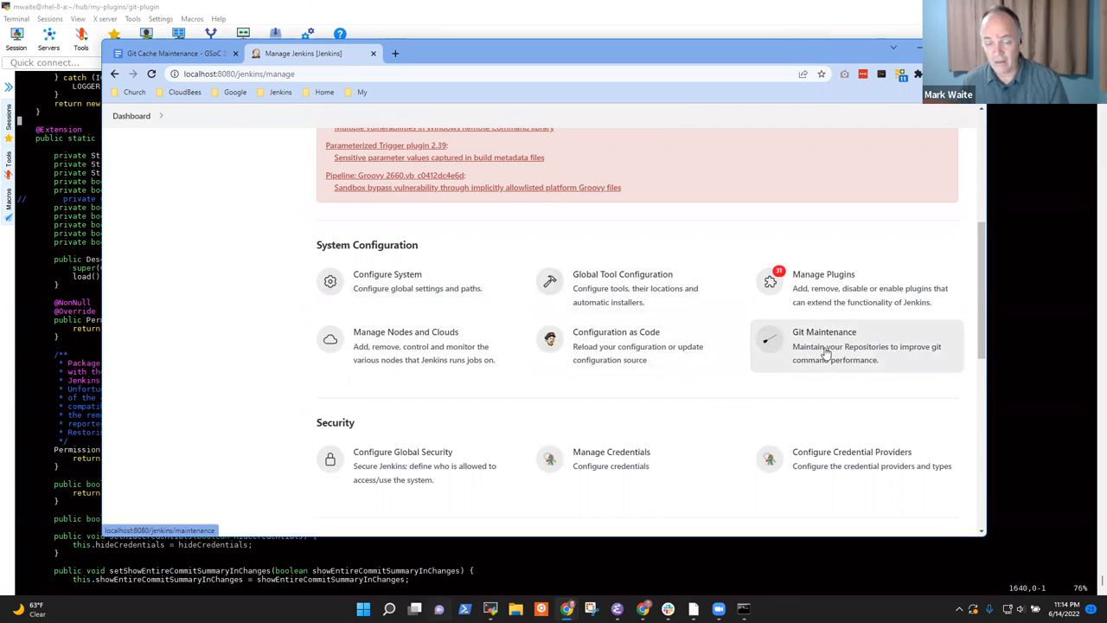
left_click(824, 331)
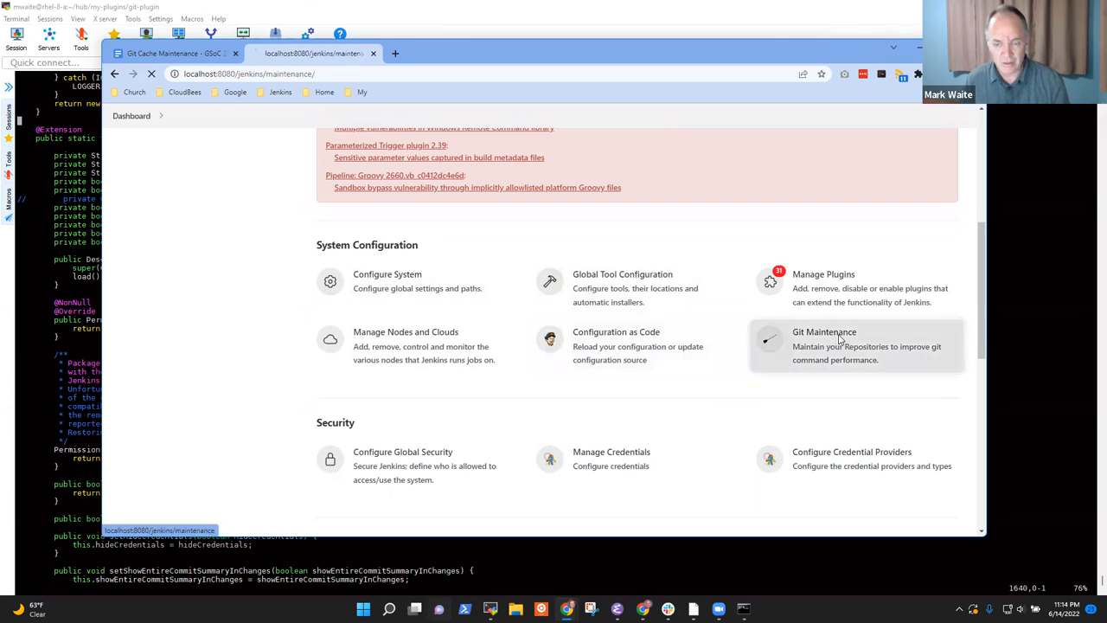
left_click(824, 332)
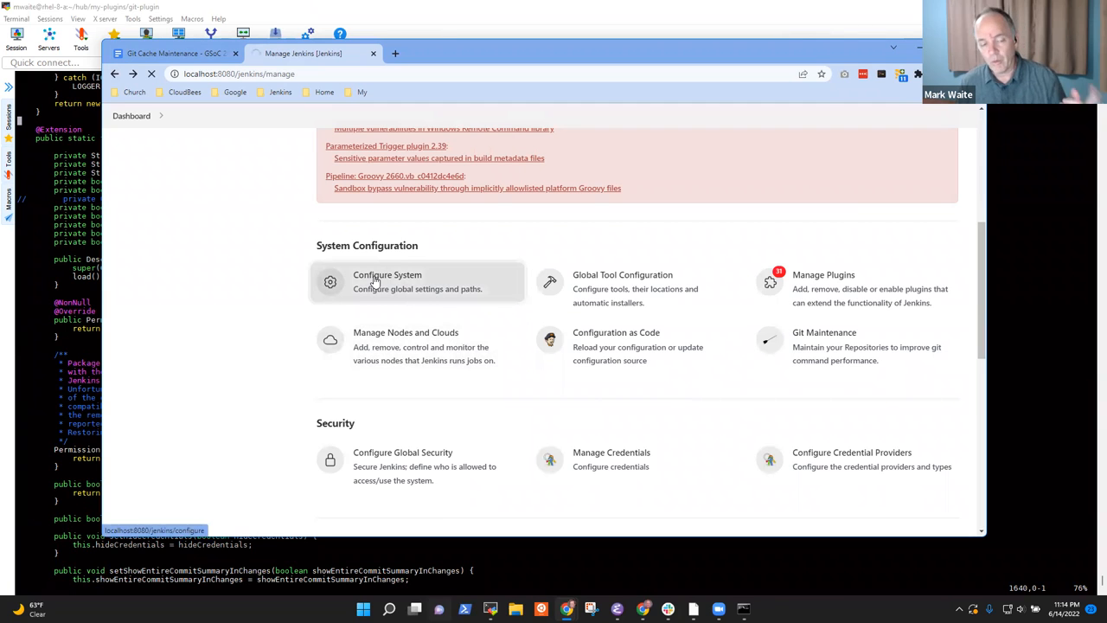
Open Configure System, scroll to the Git plugin section, and return to Dashboard
left_click(386, 281)
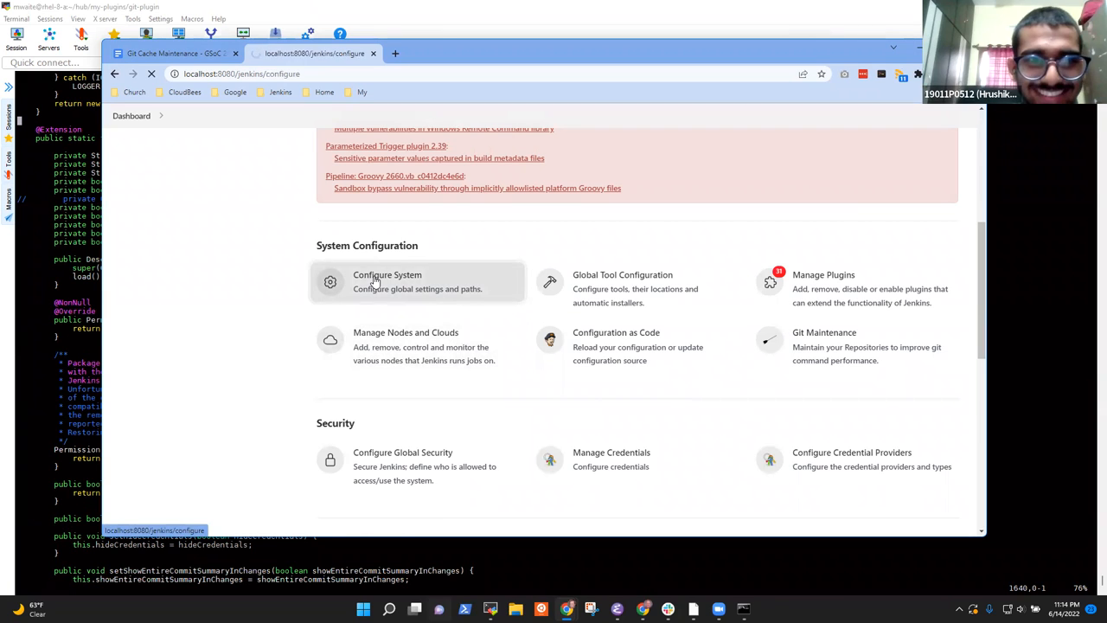
left_click(387, 281)
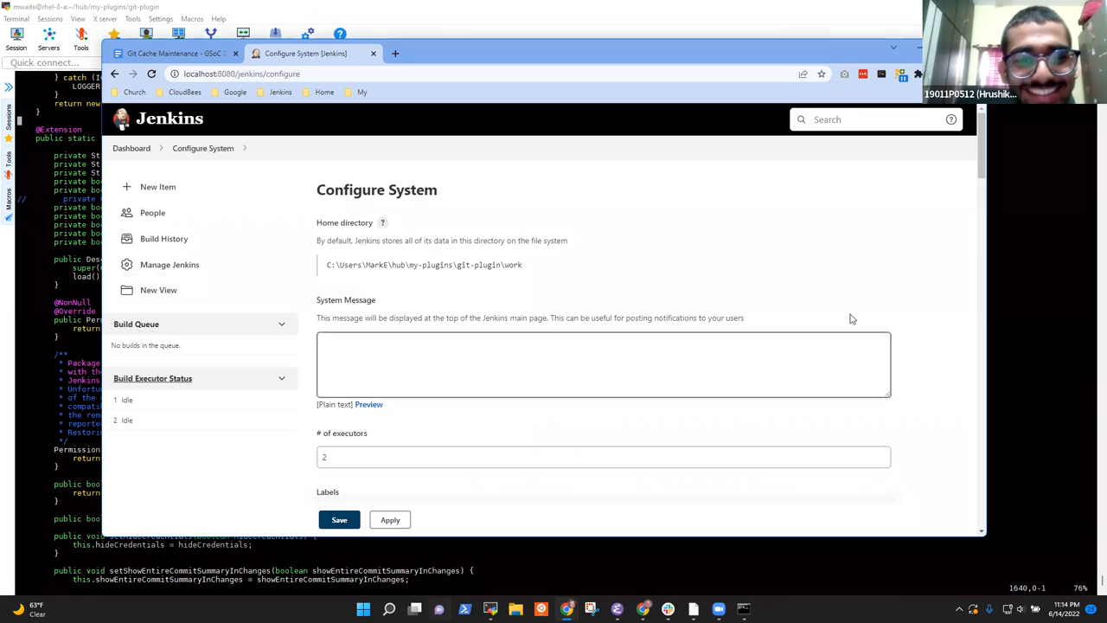
scroll("down", 3)
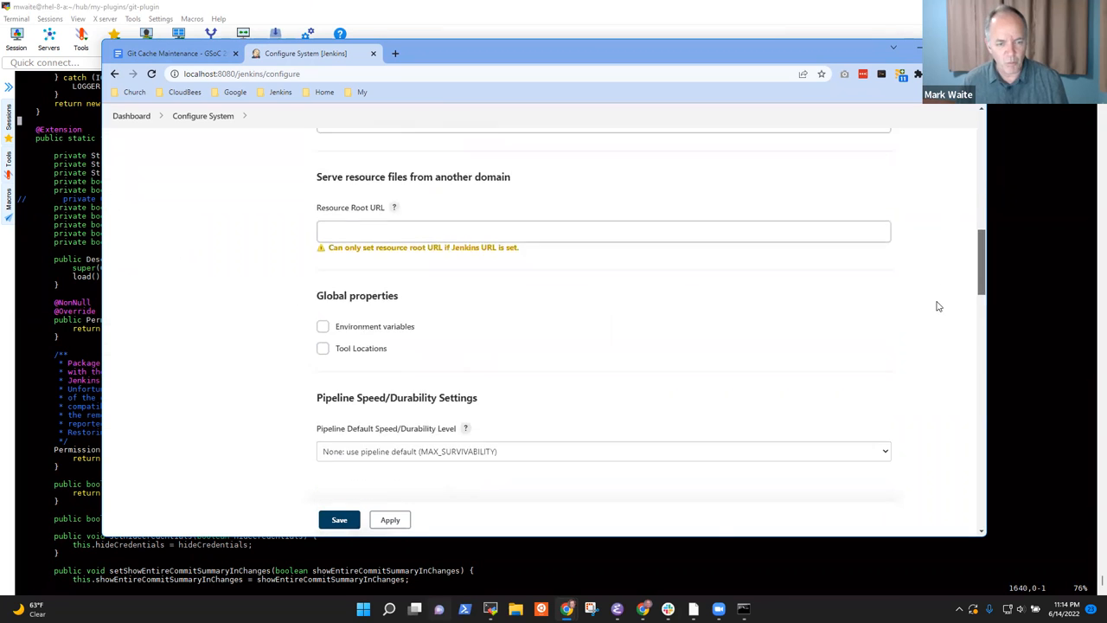
scroll("down", 3)
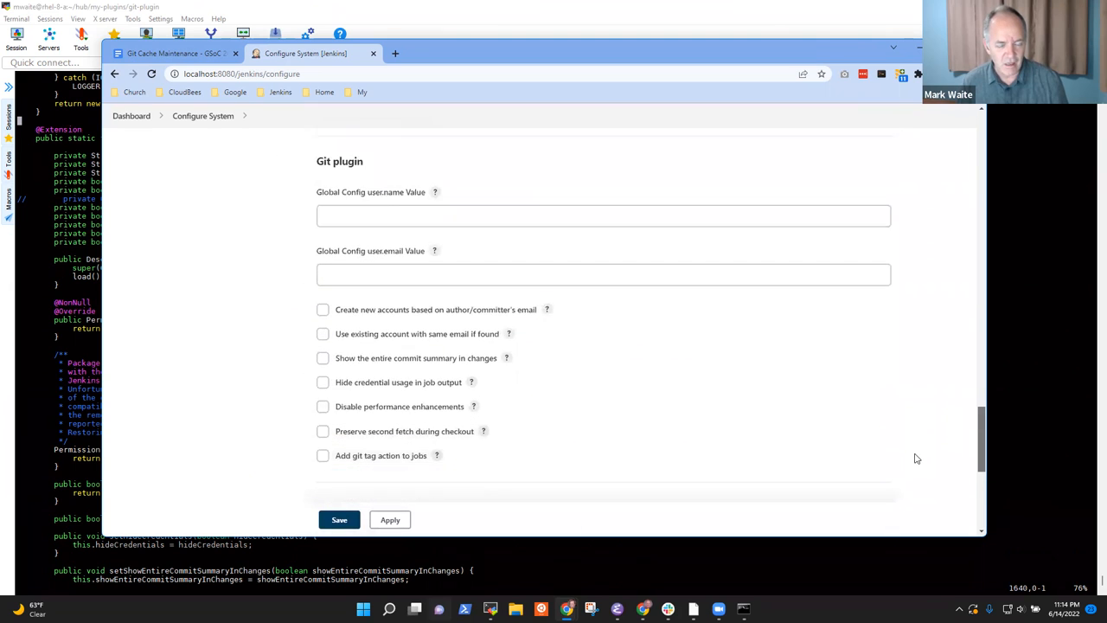
scroll("up", 3)
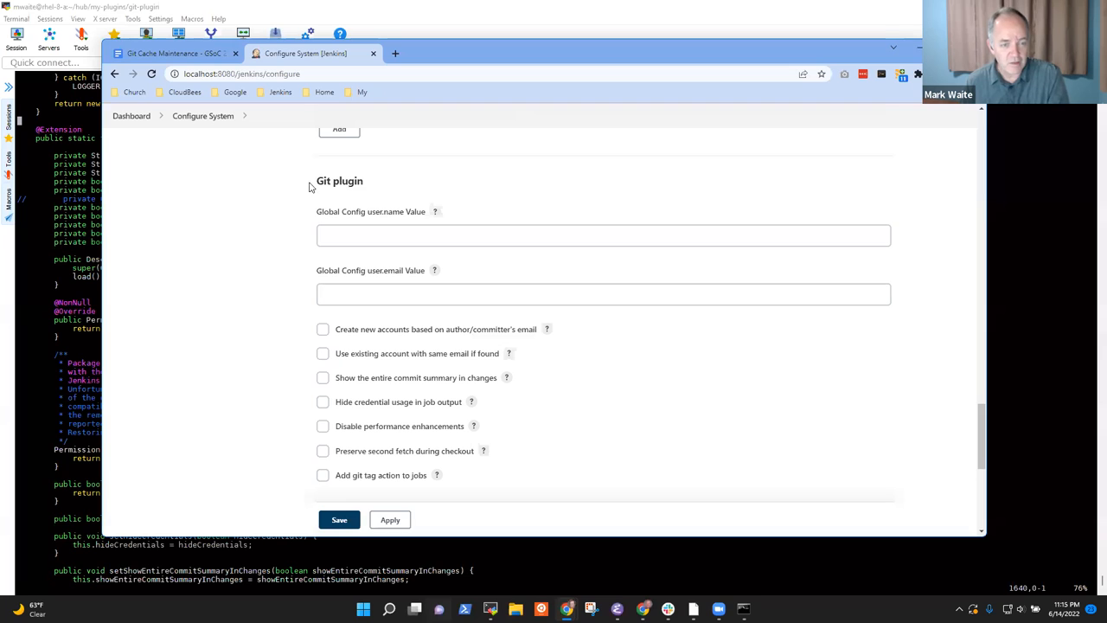
double_click(339, 181)
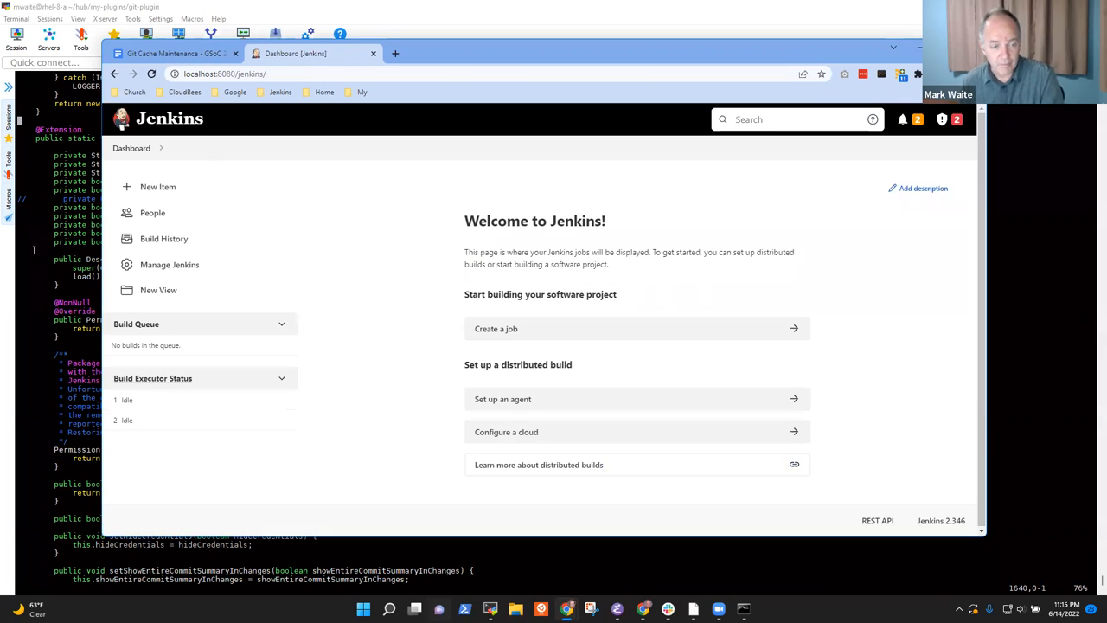
Open Manage Jenkins and scroll through its warnings
left_click(169, 263)
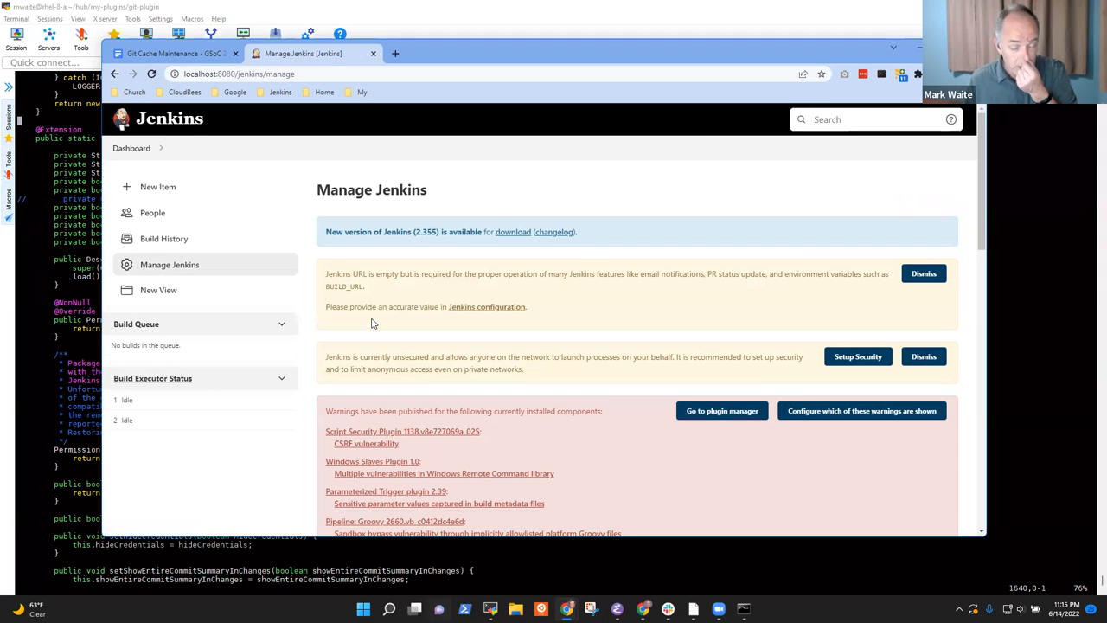
mouse_move(334, 315)
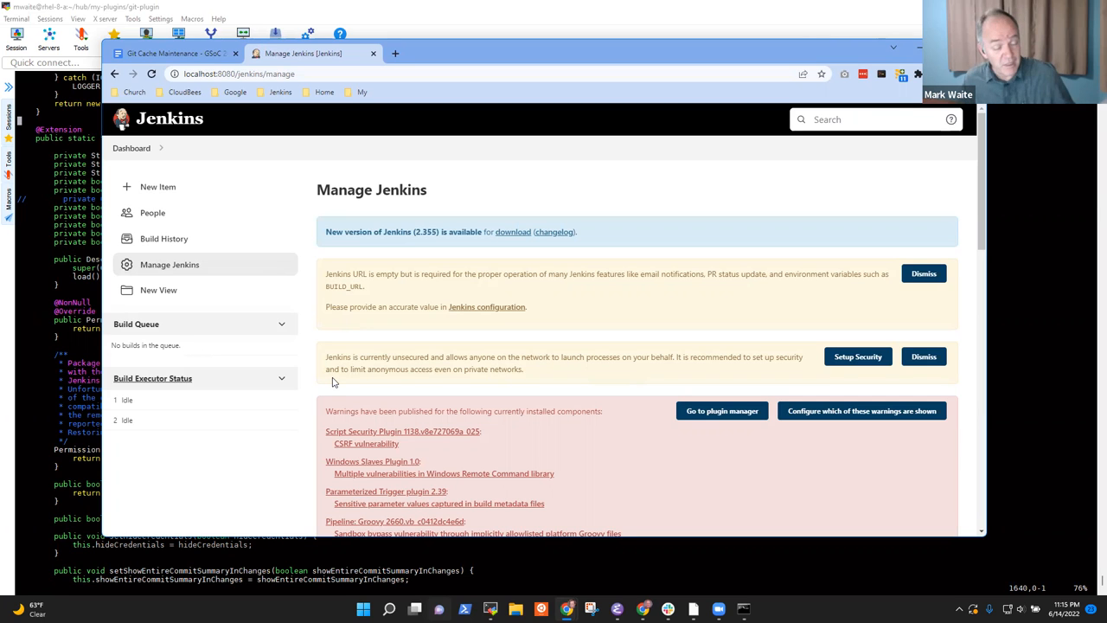
scroll("down", 3)
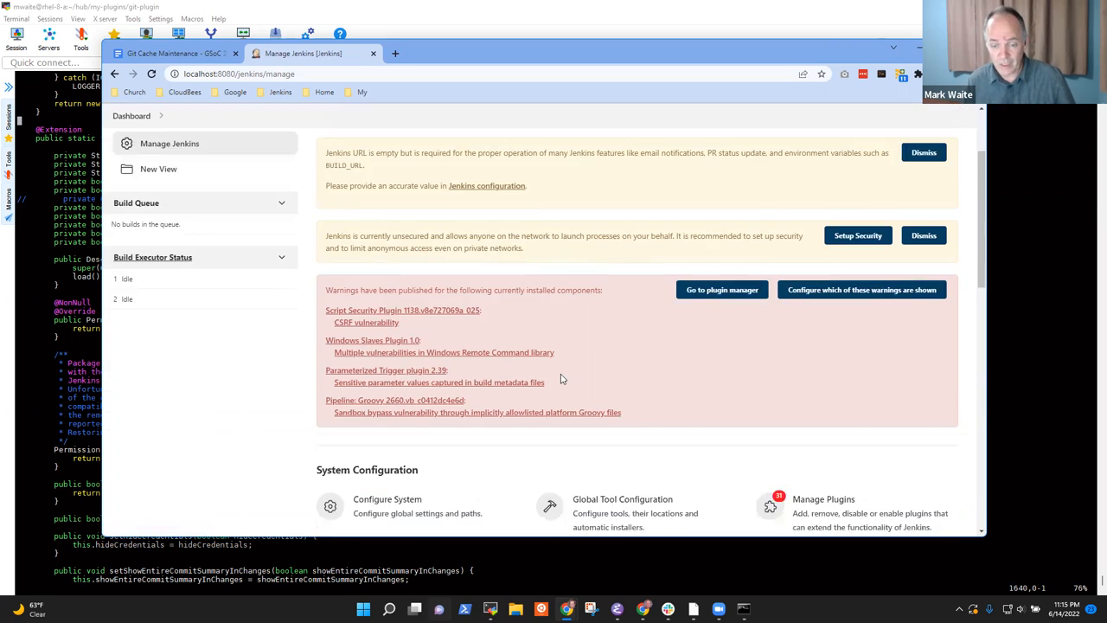
scroll("down", 3)
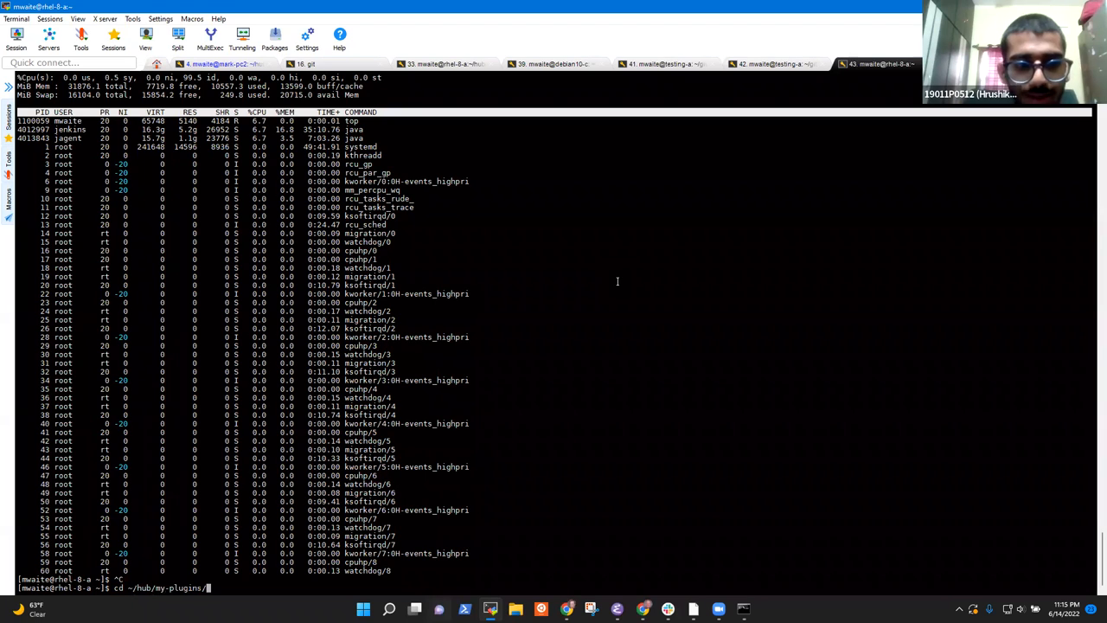
List the plugin repositories in ~/hub/my-plugins on rhel-8-a, then switch to the mark-pc2 session
type("imp")
type("ls")
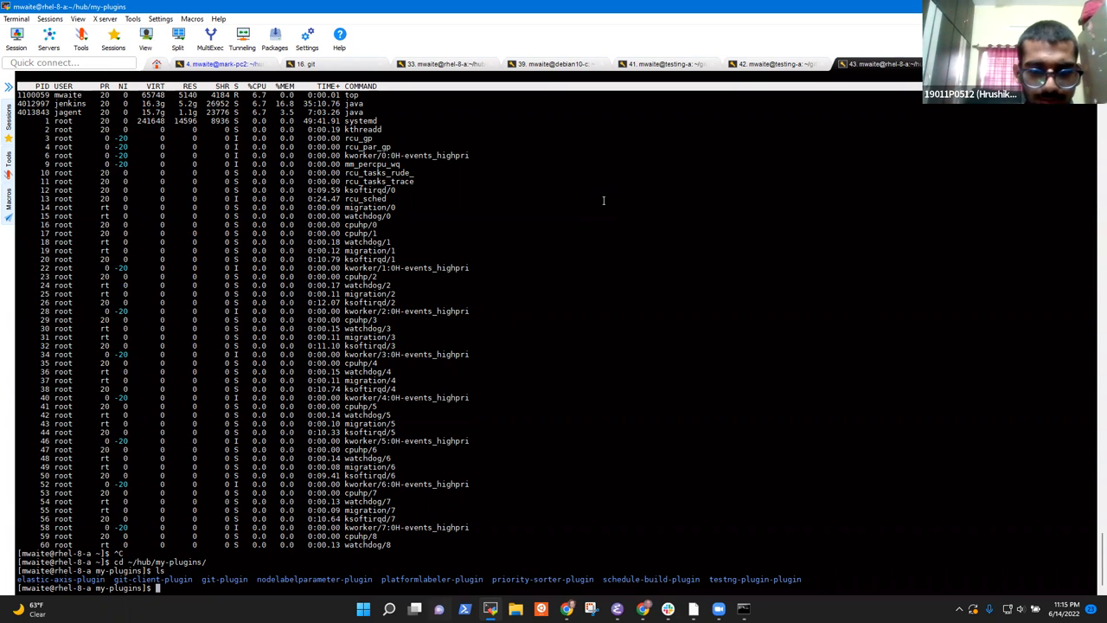
type("vi")
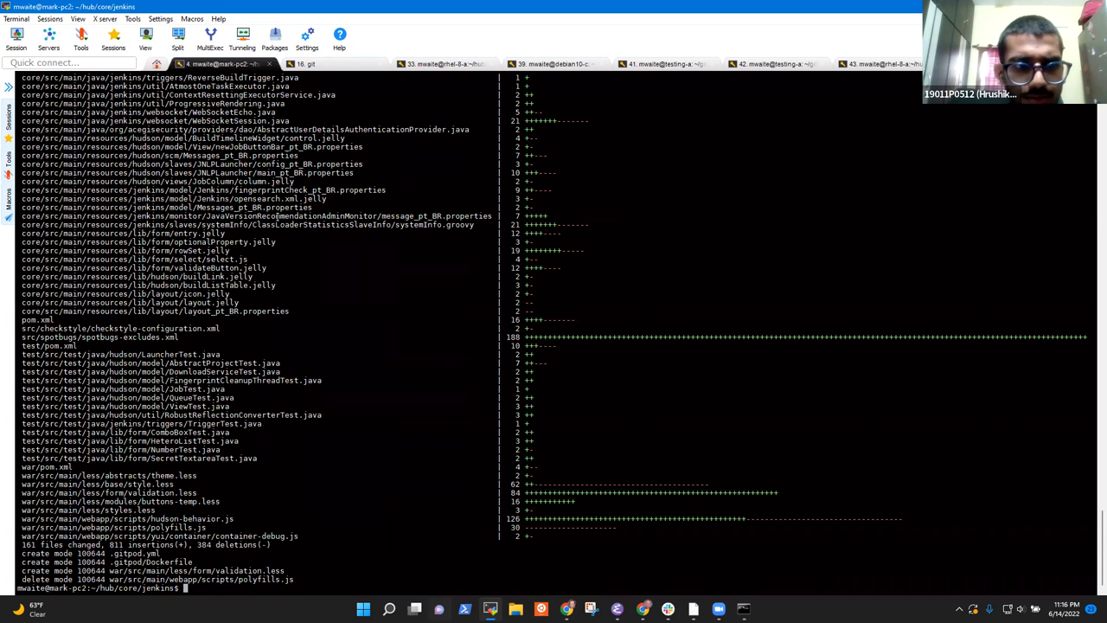
Change directory into ~/hub/my-plugins/implied-labels-plugin
type("cd ~/hub/")
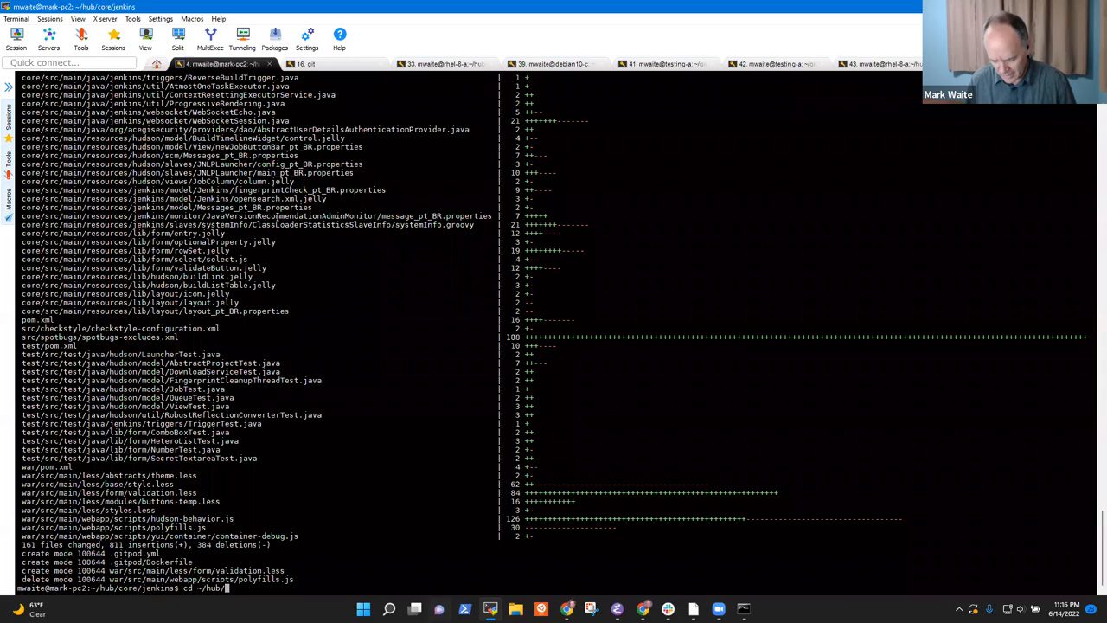
type("my-plugins/in")
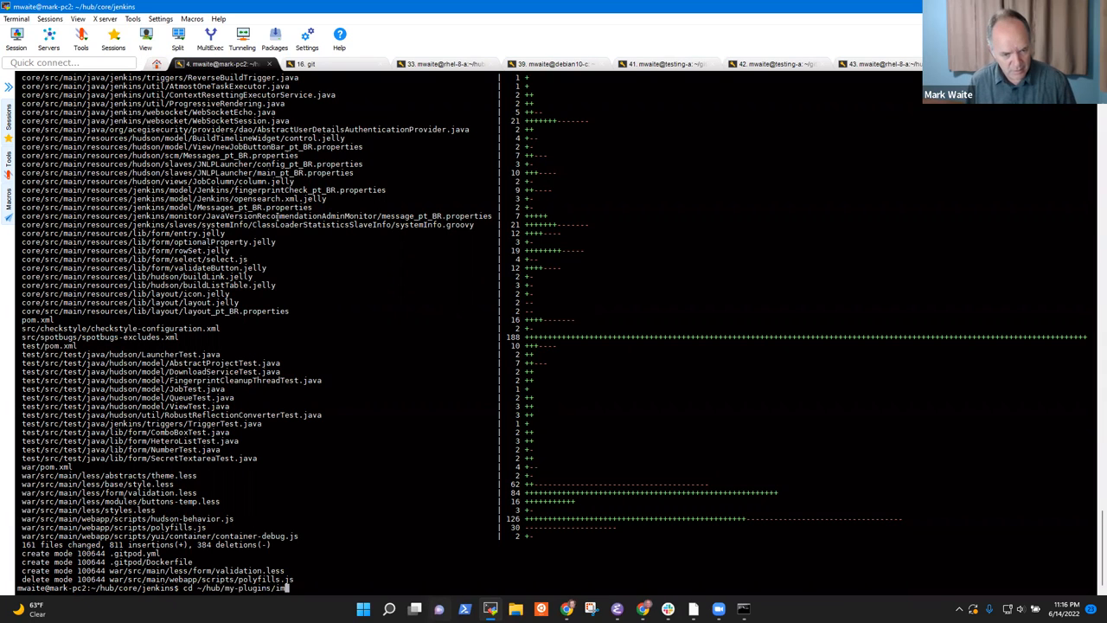
key("Return")
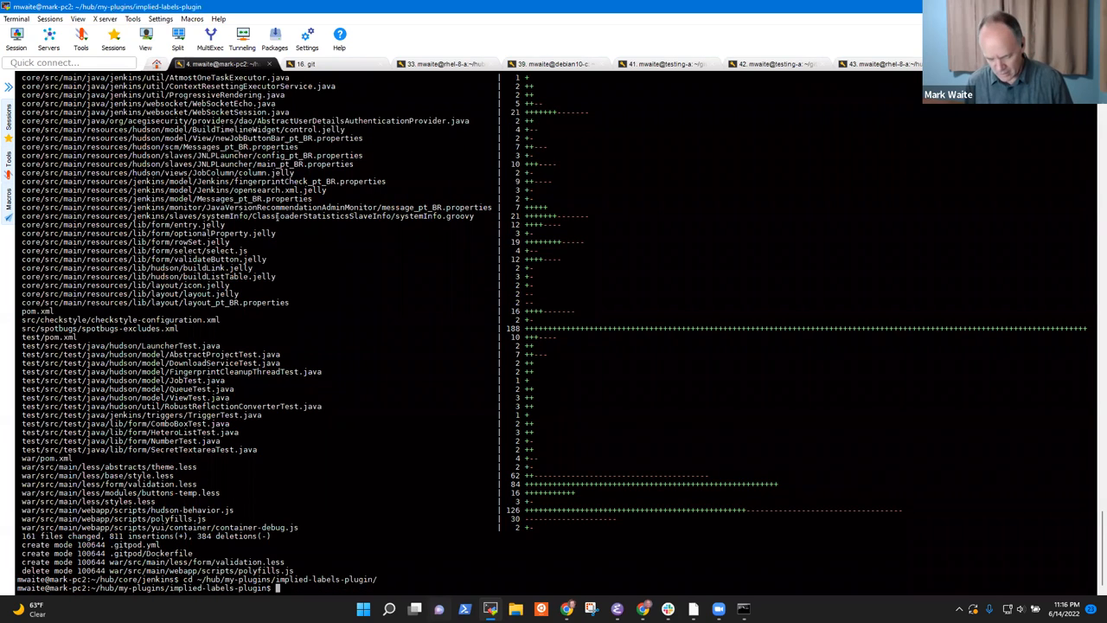
Search the repository for 'global' and 'descriptor', list tracked files, and open Config.java in vi
type("git grep -i")
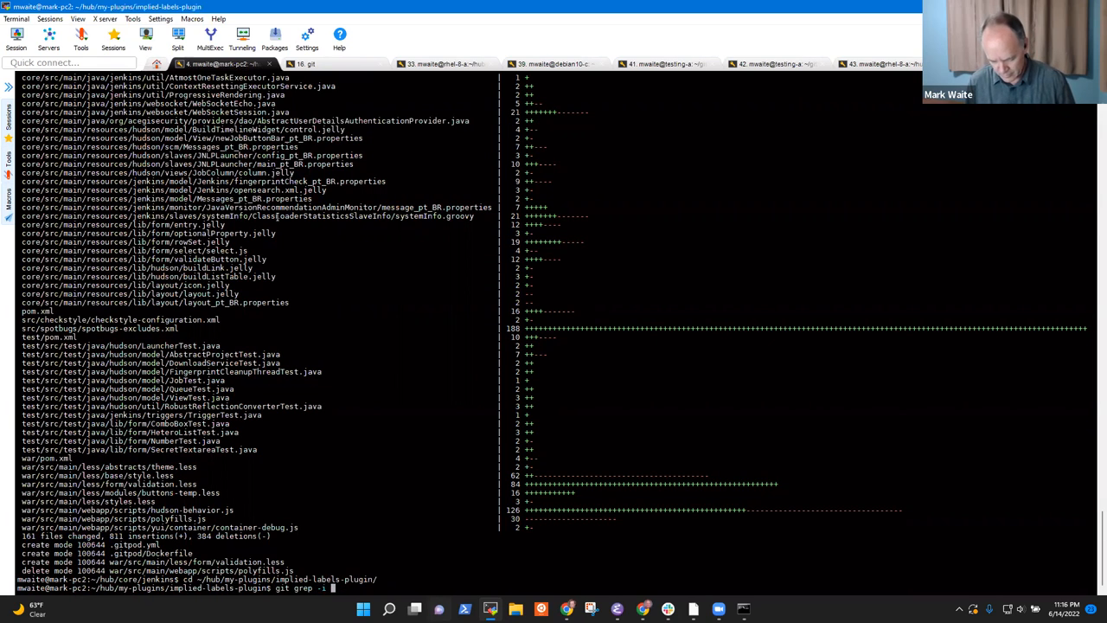
type("global")
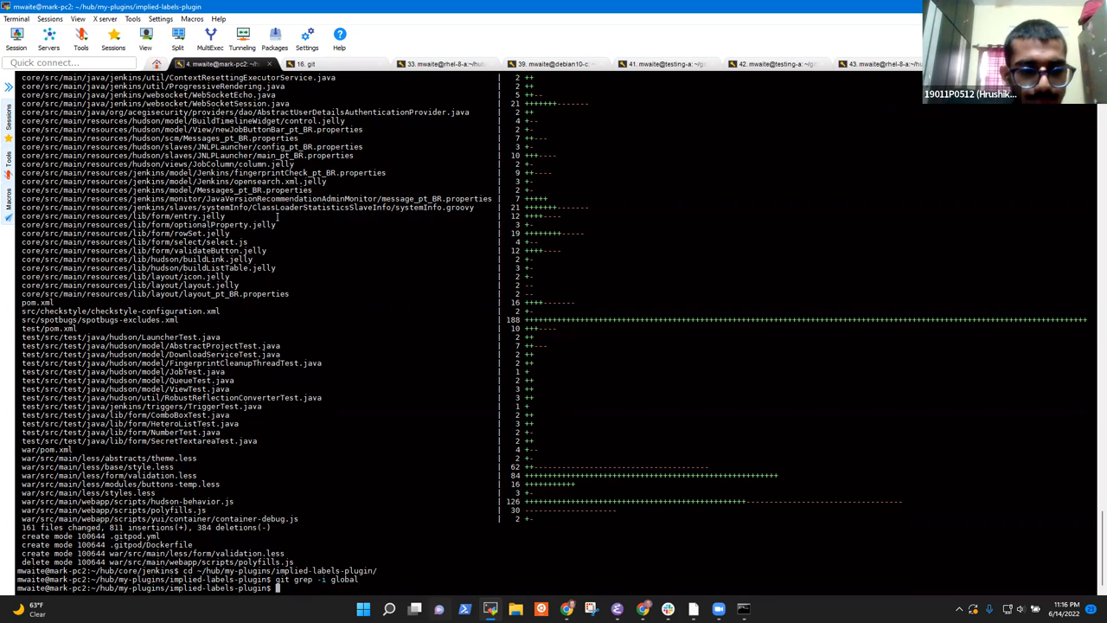
type("git grep")
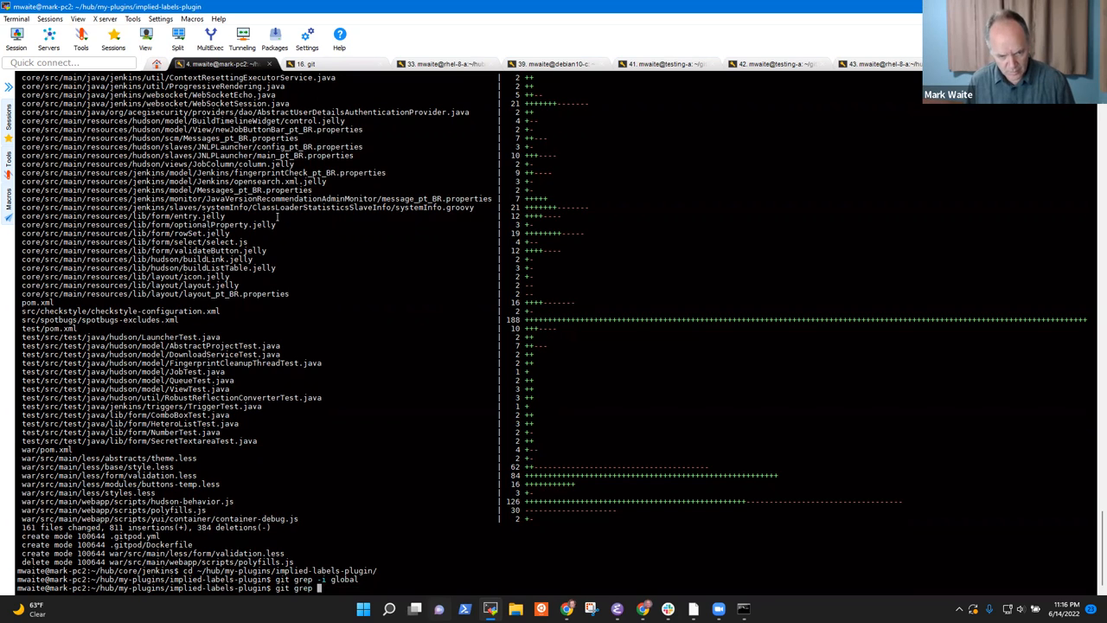
type("-i descriptor")
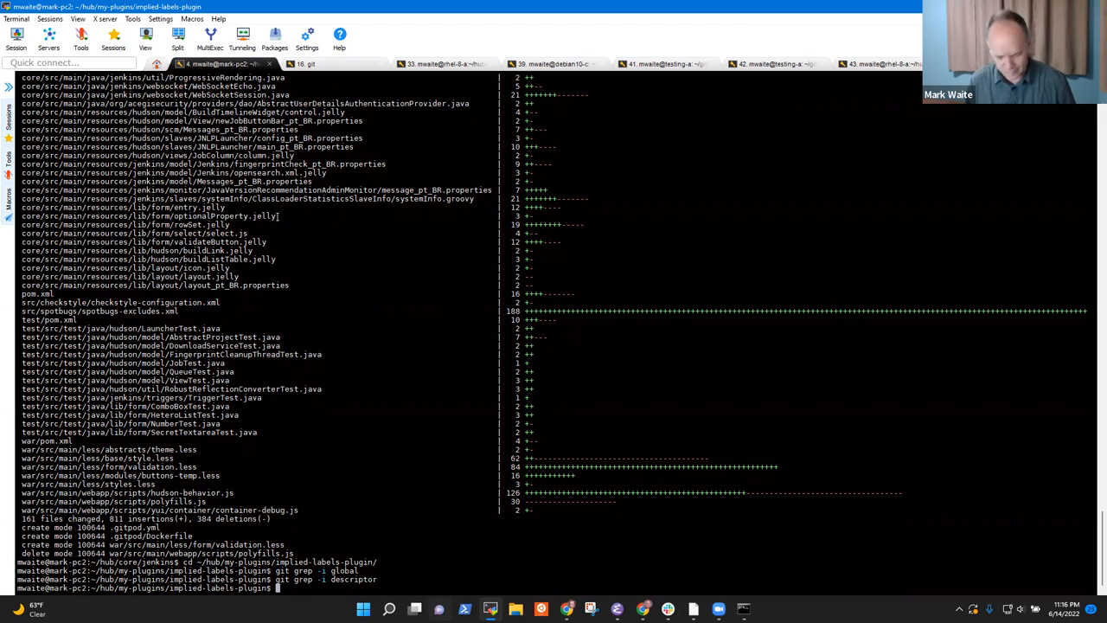
type("git ls-file")
type("vi")
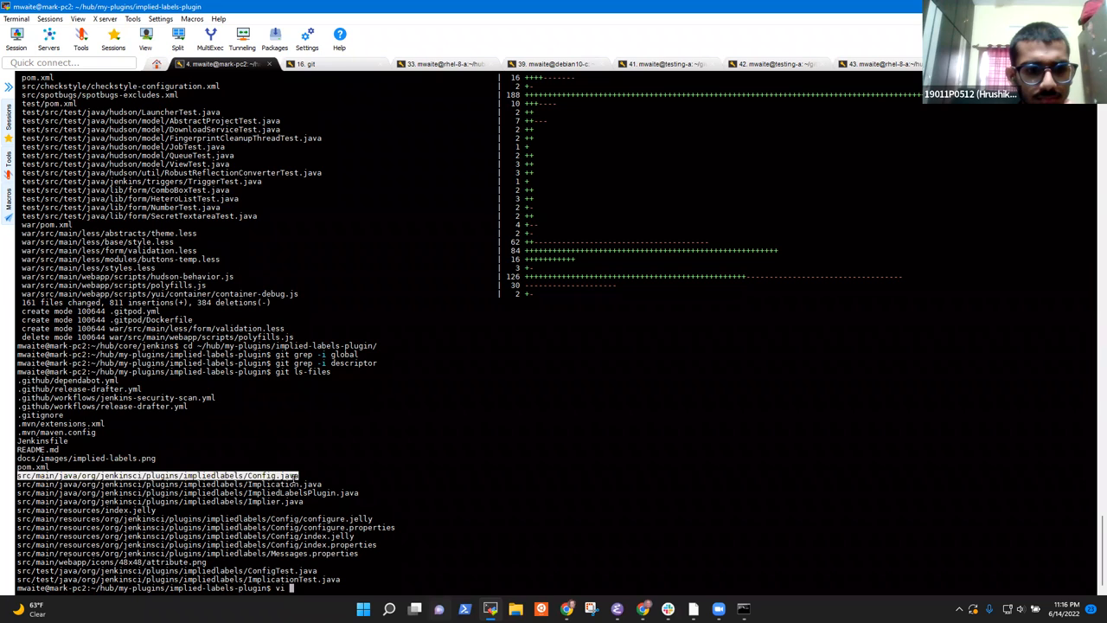
type("src/main/java/org/jenkinsci/plugins/impliedlabels/Config.java")
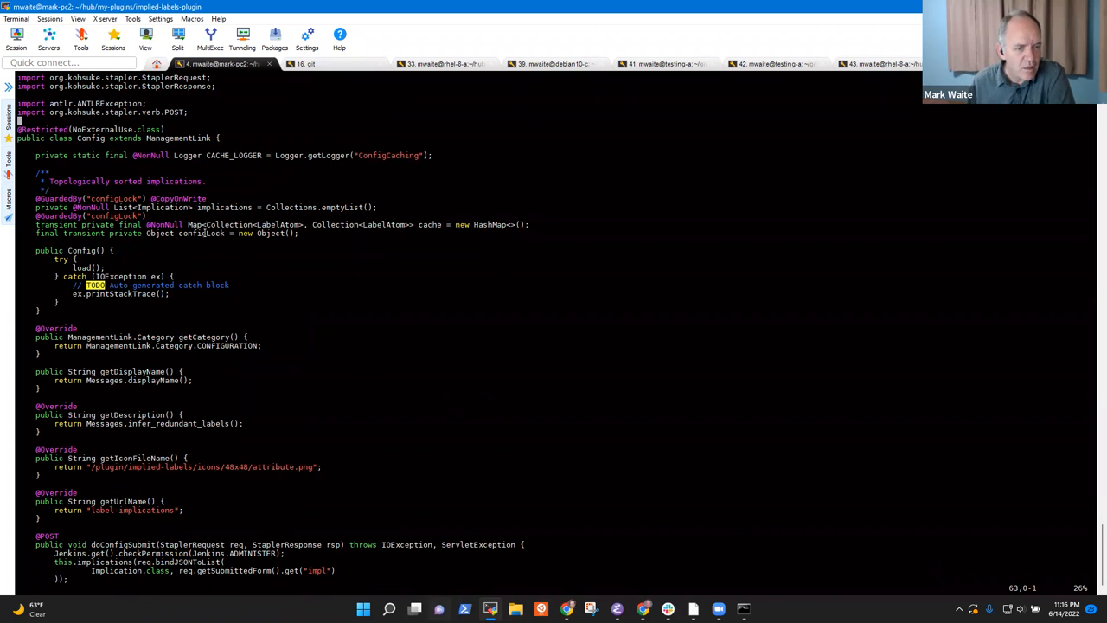
Review Config.java in vi, quit, and return to Jenkins's Git Maintenance page
double_click(178, 139)
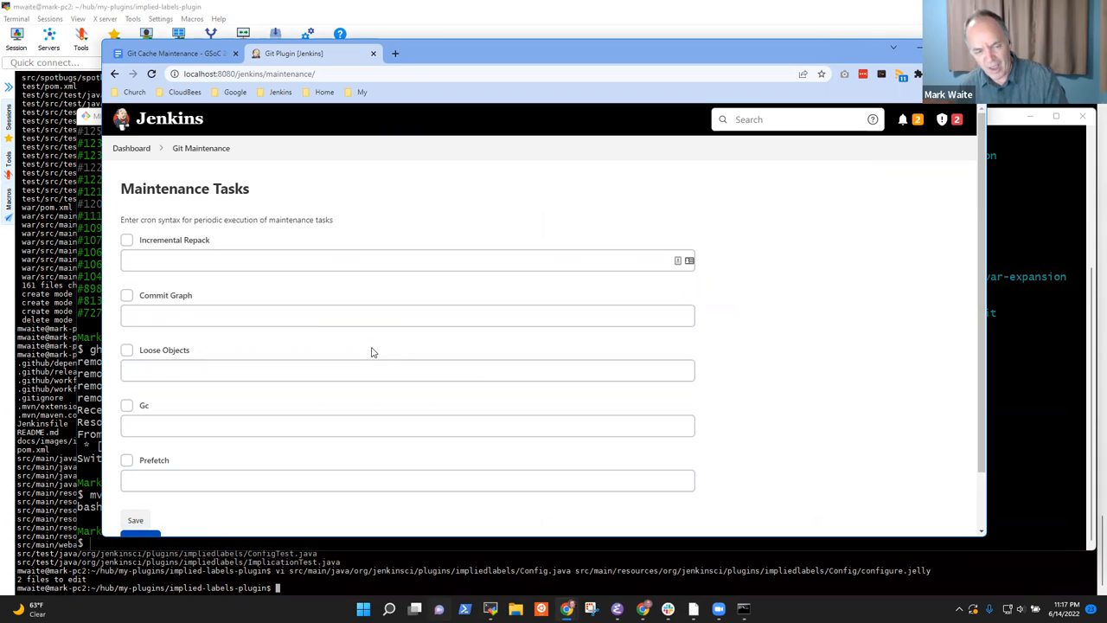
Open the Git Maintenance tasks page from Manage Jenkins and untick Incremental Repack
left_click(360, 370)
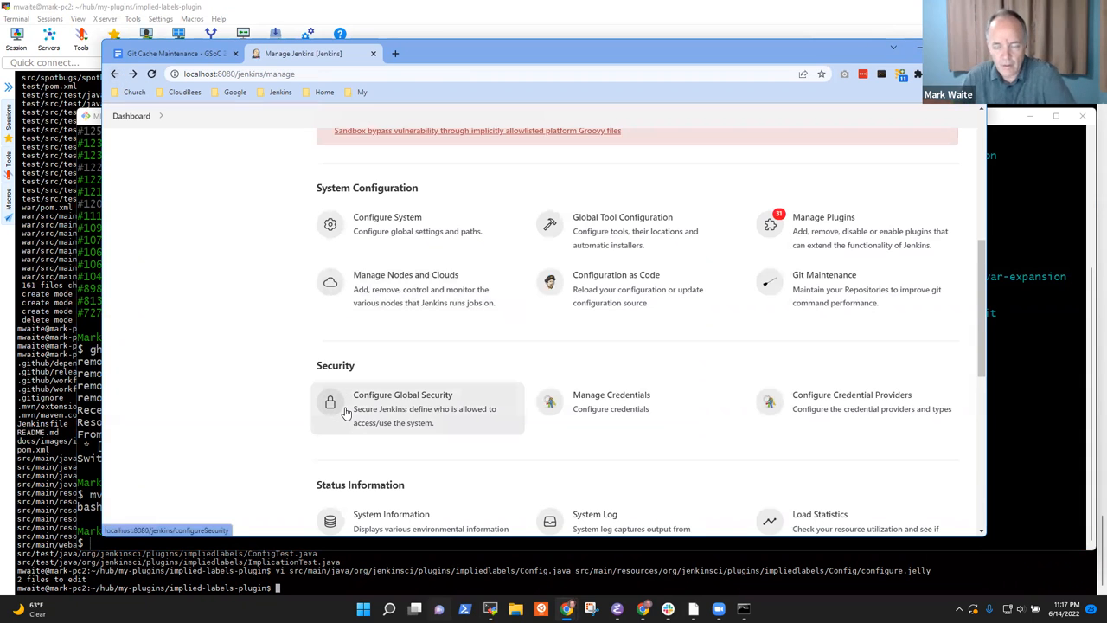
mouse_move(770, 296)
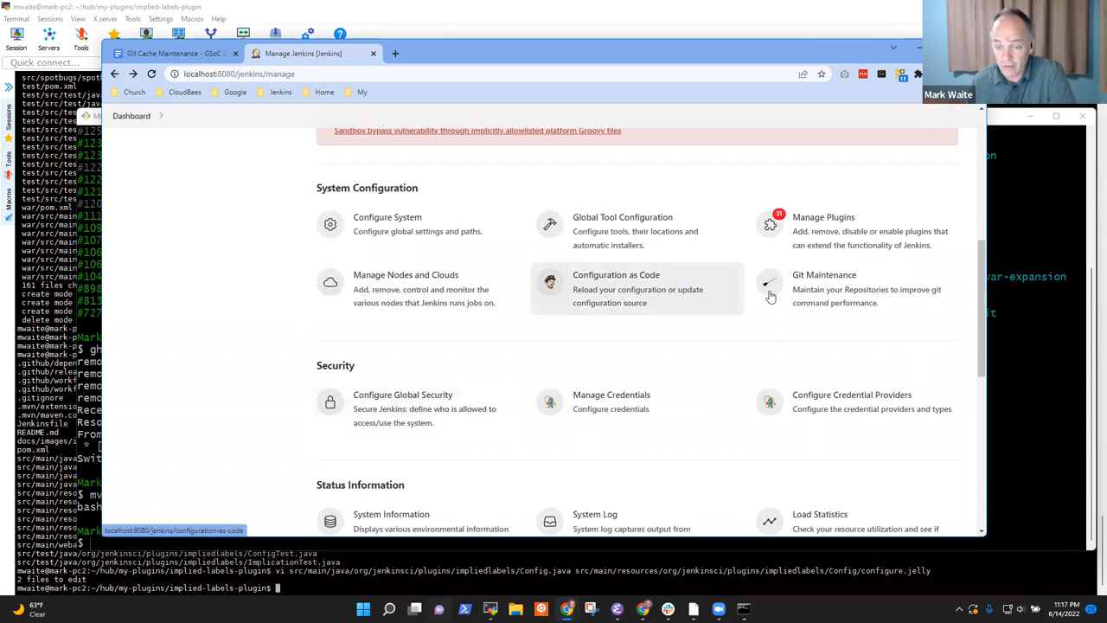
mouse_move(829, 298)
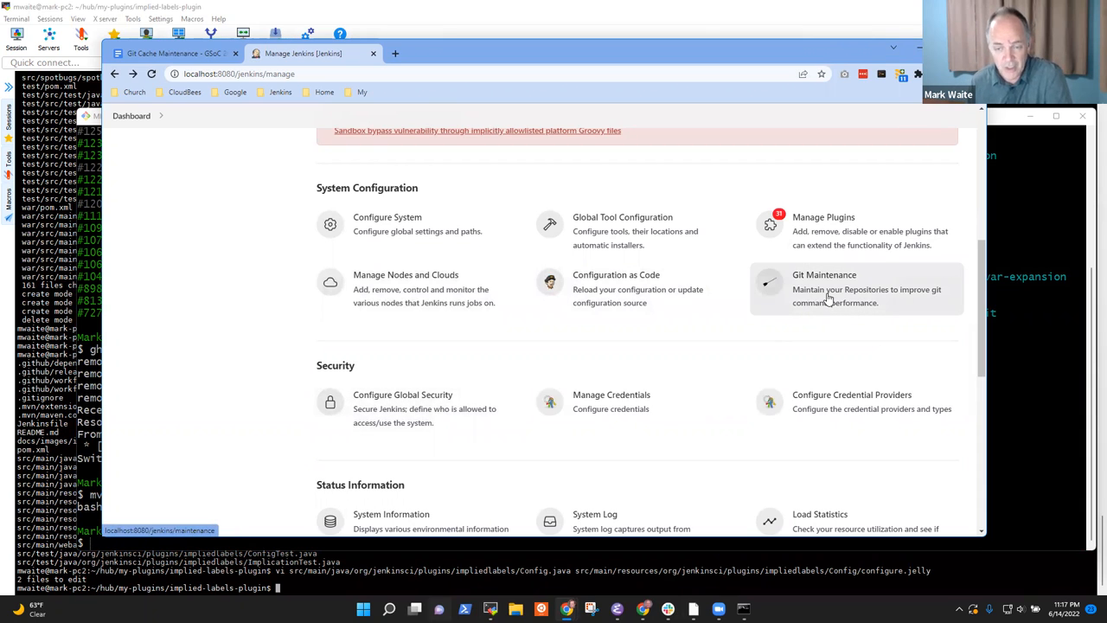
left_click(823, 275)
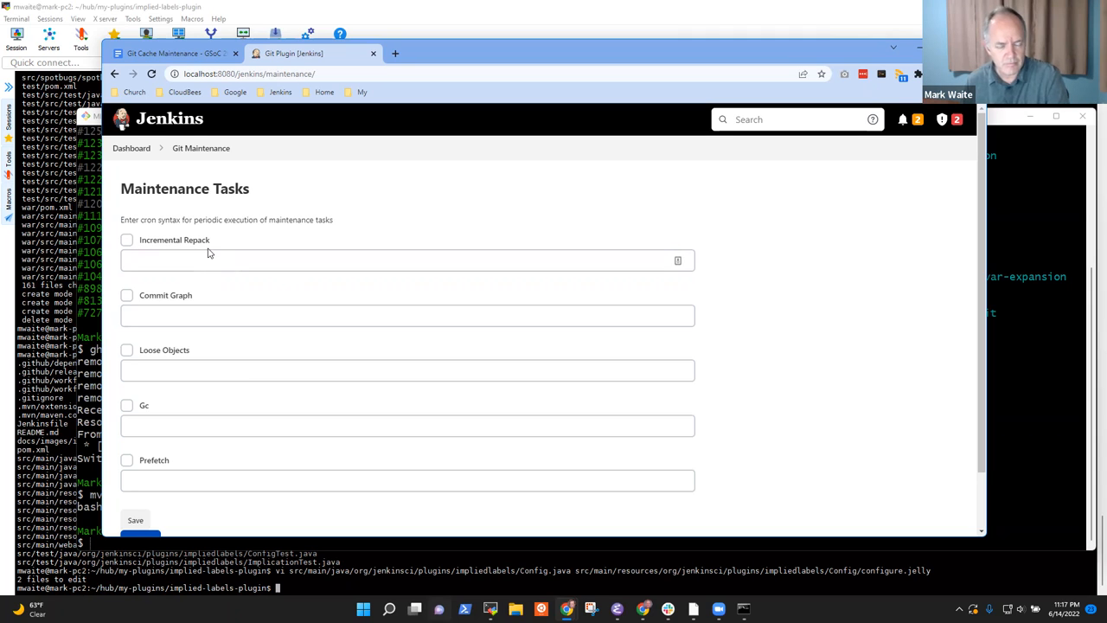
mouse_move(217, 288)
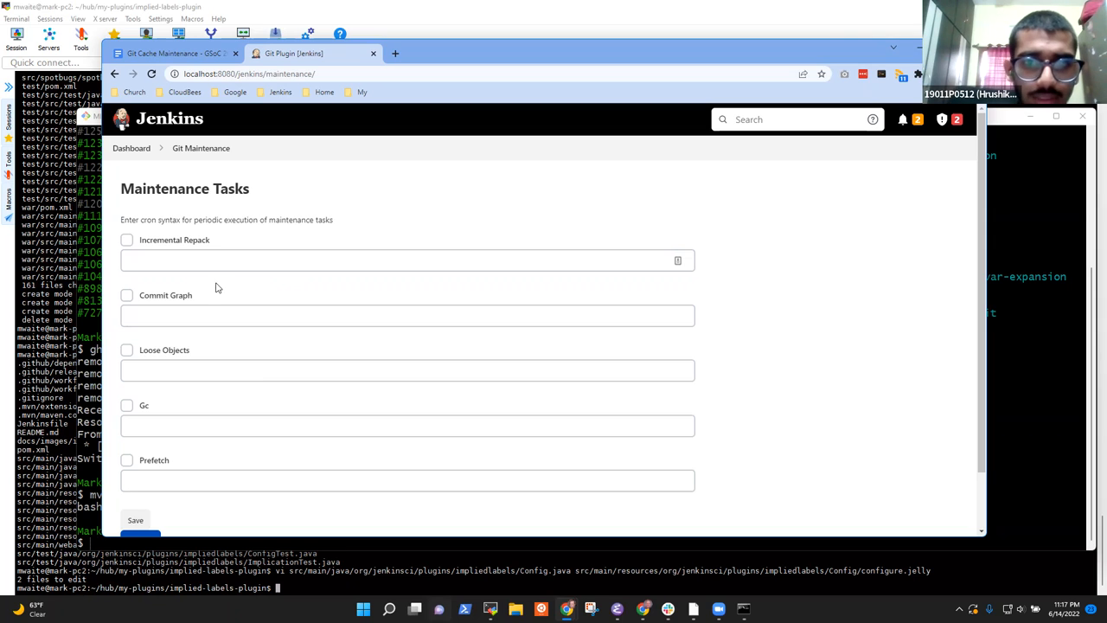
left_click(127, 239)
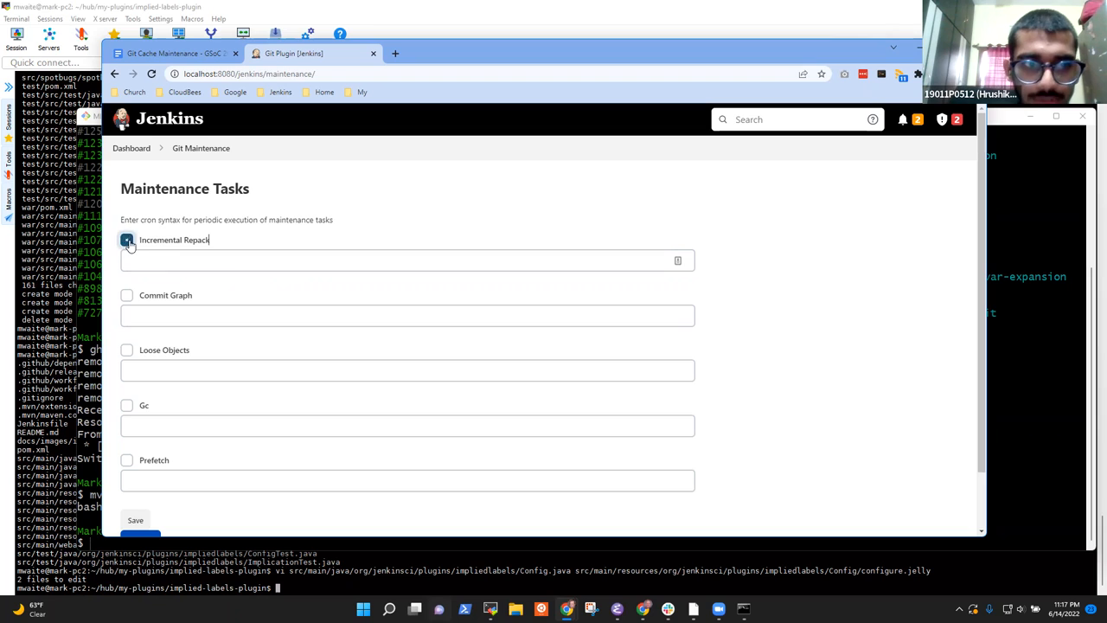
left_click(127, 239)
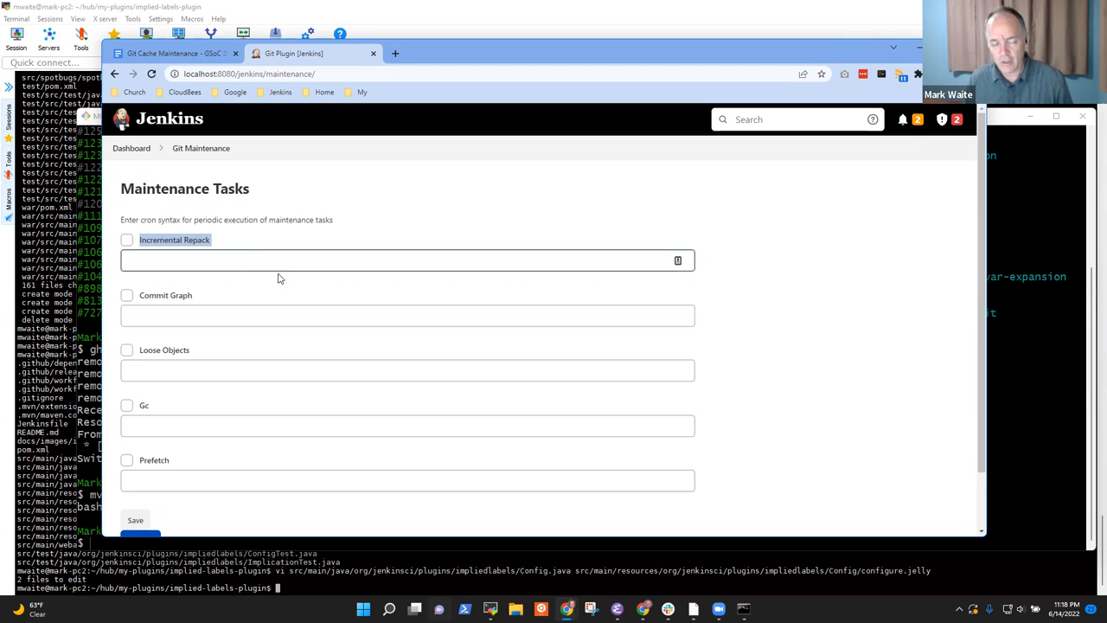
left_click(259, 260)
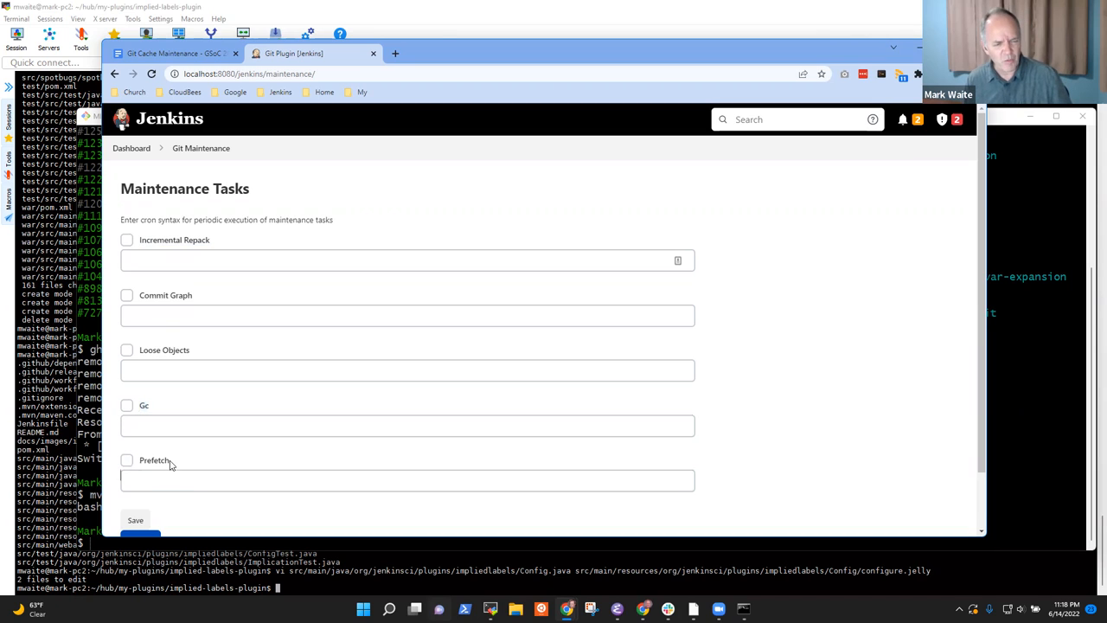
Enable the Prefetch maintenance task, then open a new browser tab
left_click(128, 459)
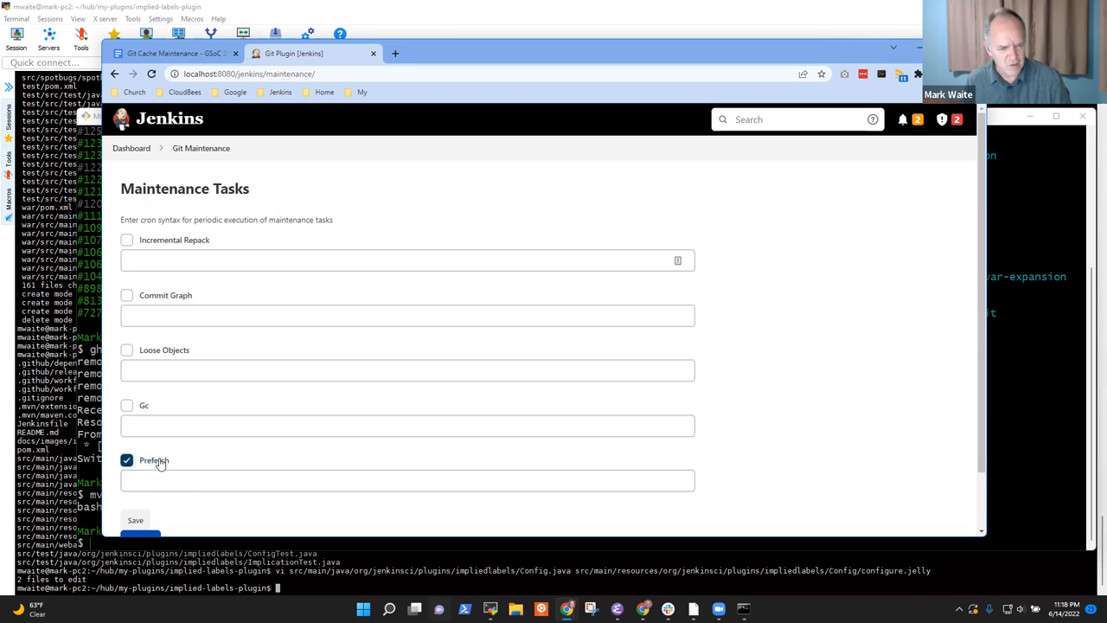
left_click(127, 459)
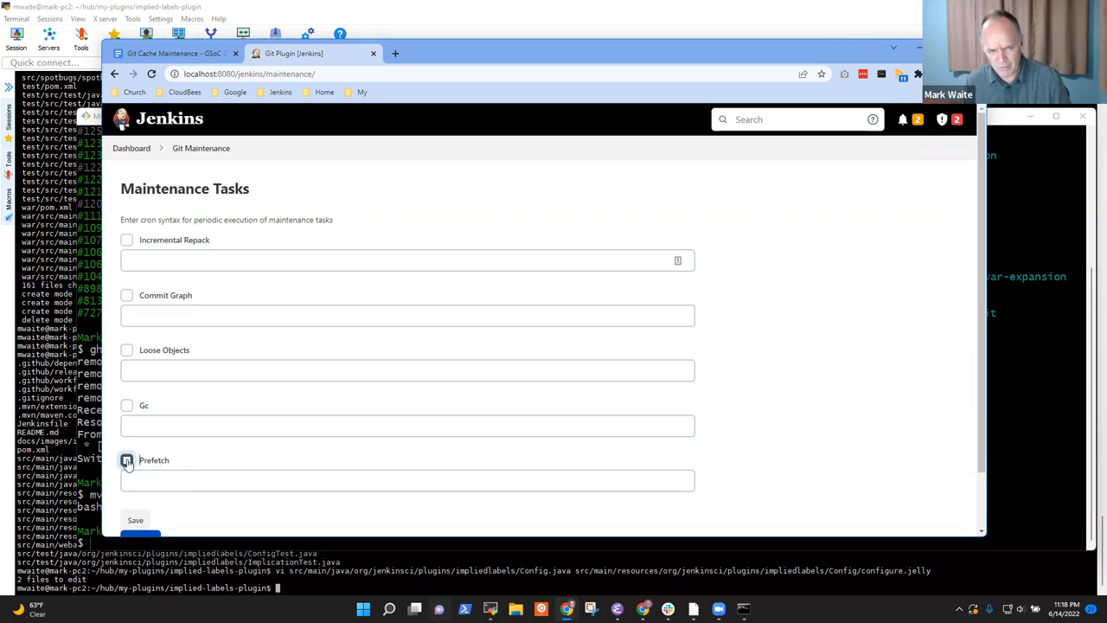
left_click(127, 459)
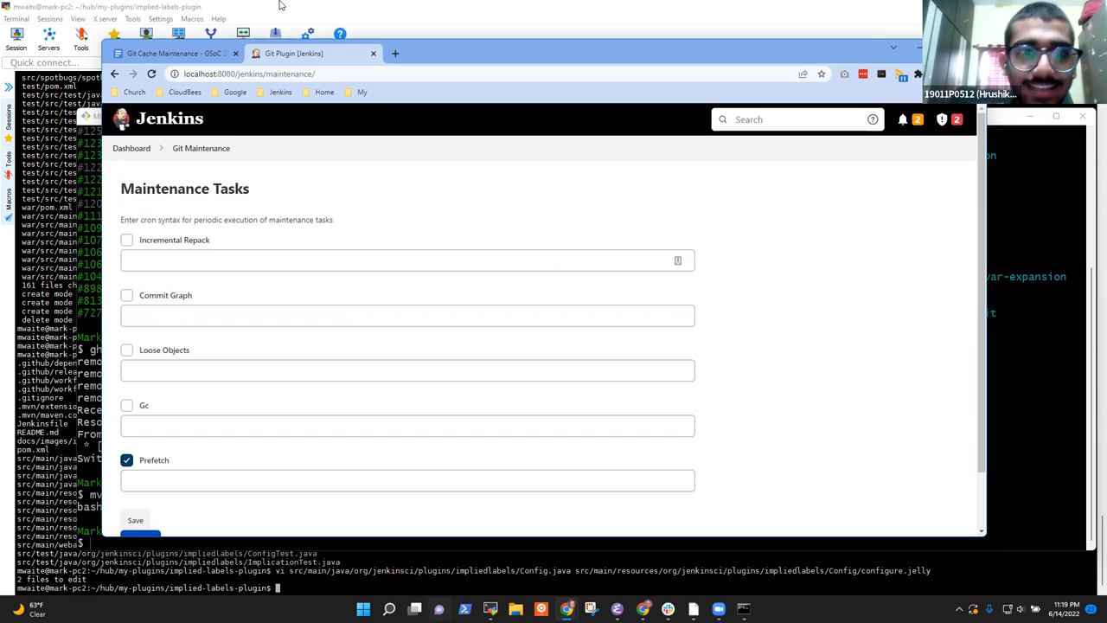
left_click(395, 53)
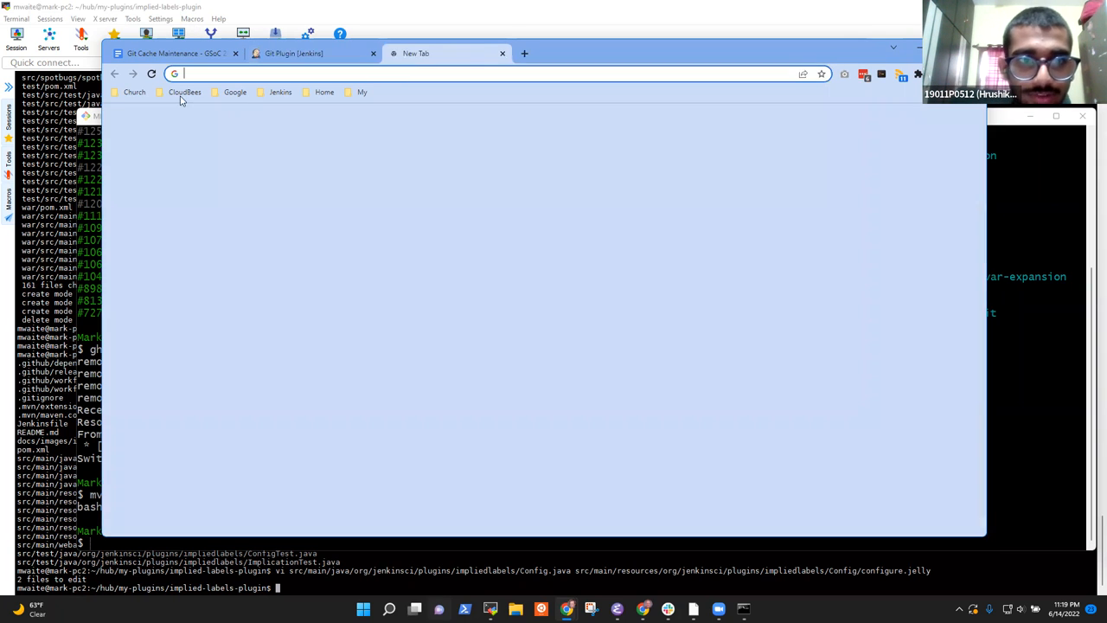
Open the checks of the Jenkins 13493 pull request in jenkinsci/git-plugin
left_click(280, 92)
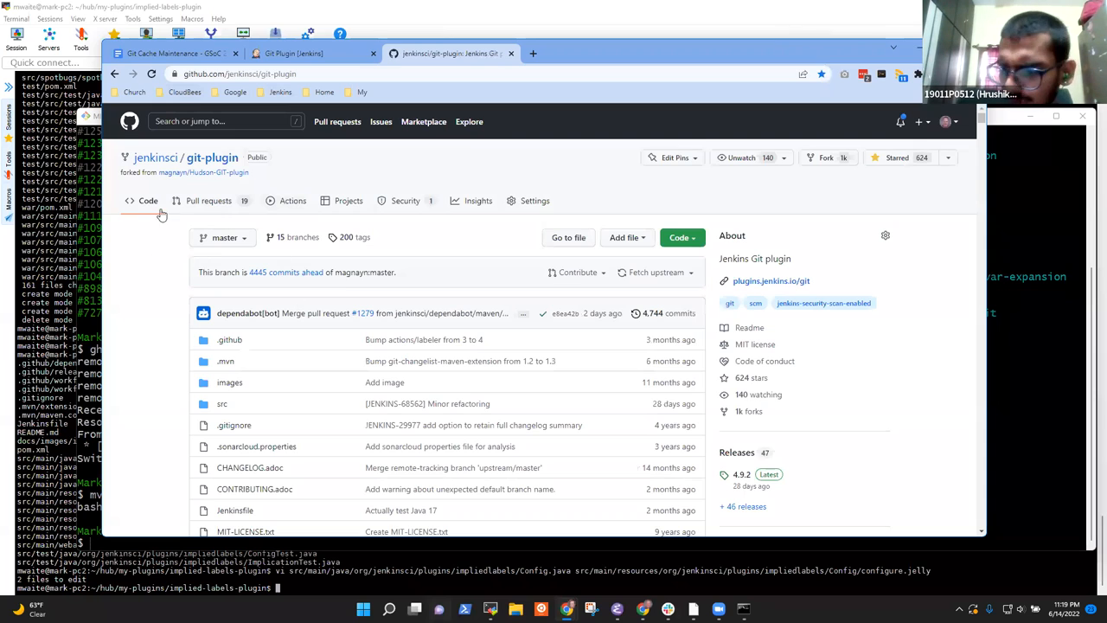
left_click(208, 199)
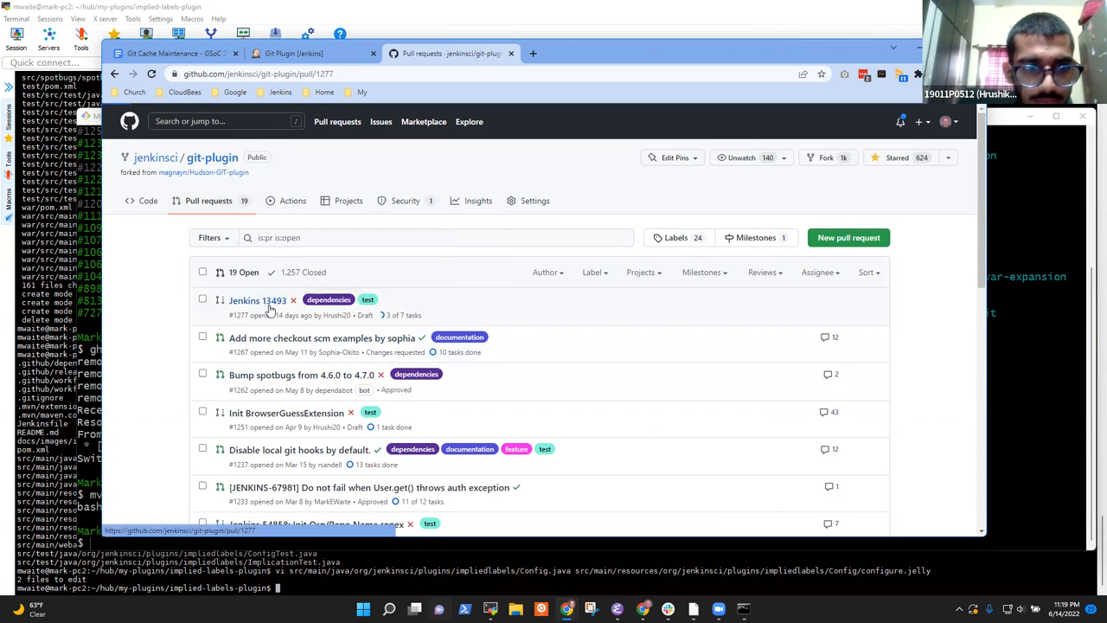
left_click(257, 300)
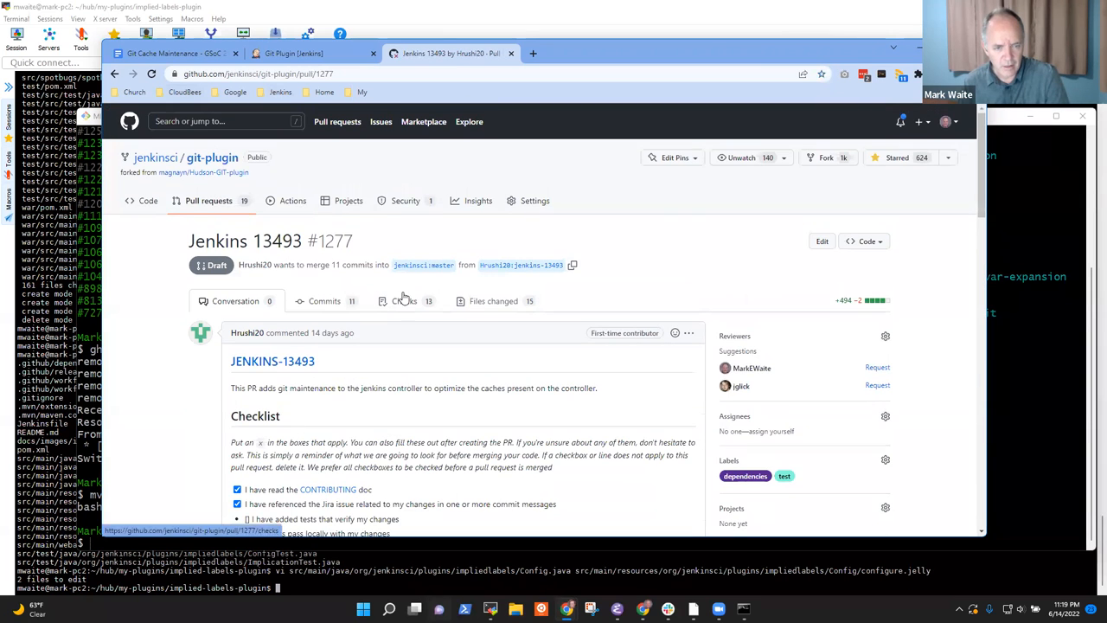
left_click(403, 300)
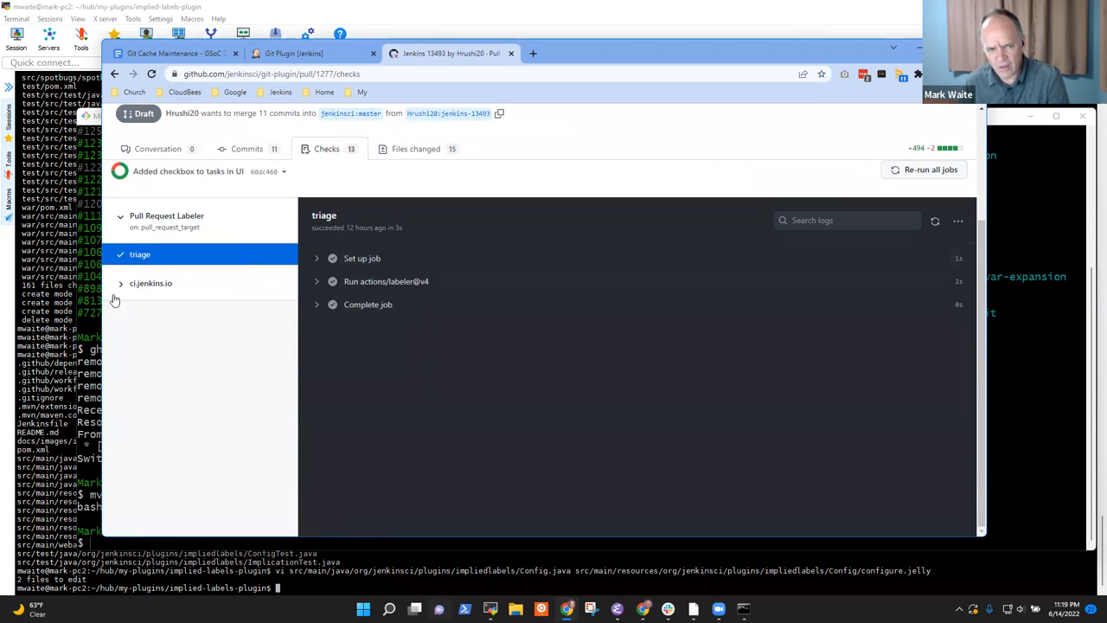
Open the failing Linux 17 build's full test report on ci.jenkins.io
left_click(121, 283)
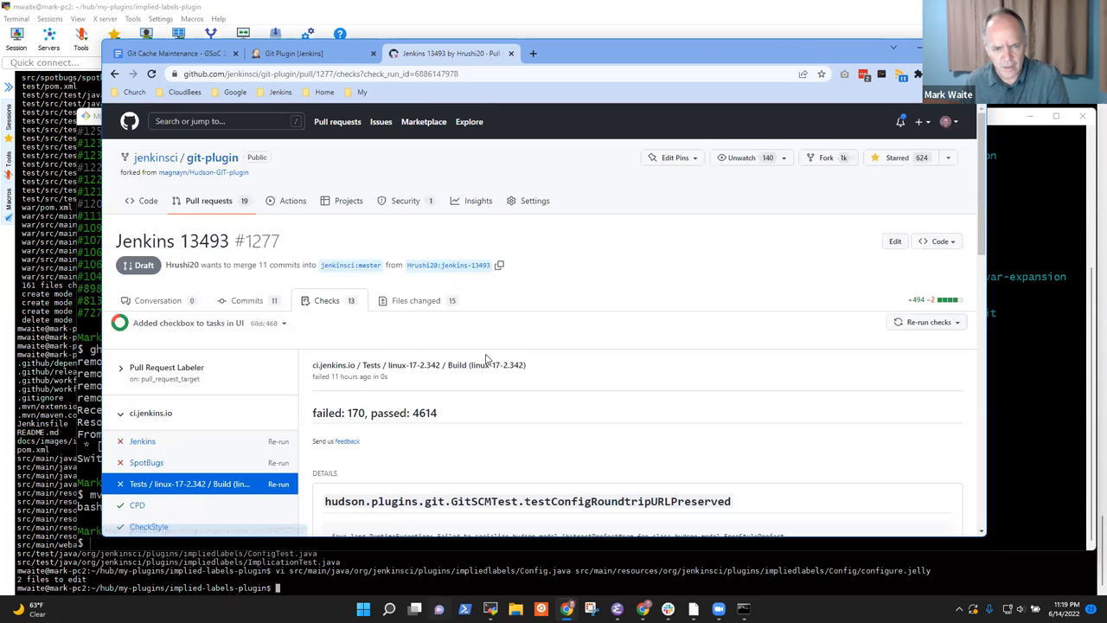
scroll("down", 3)
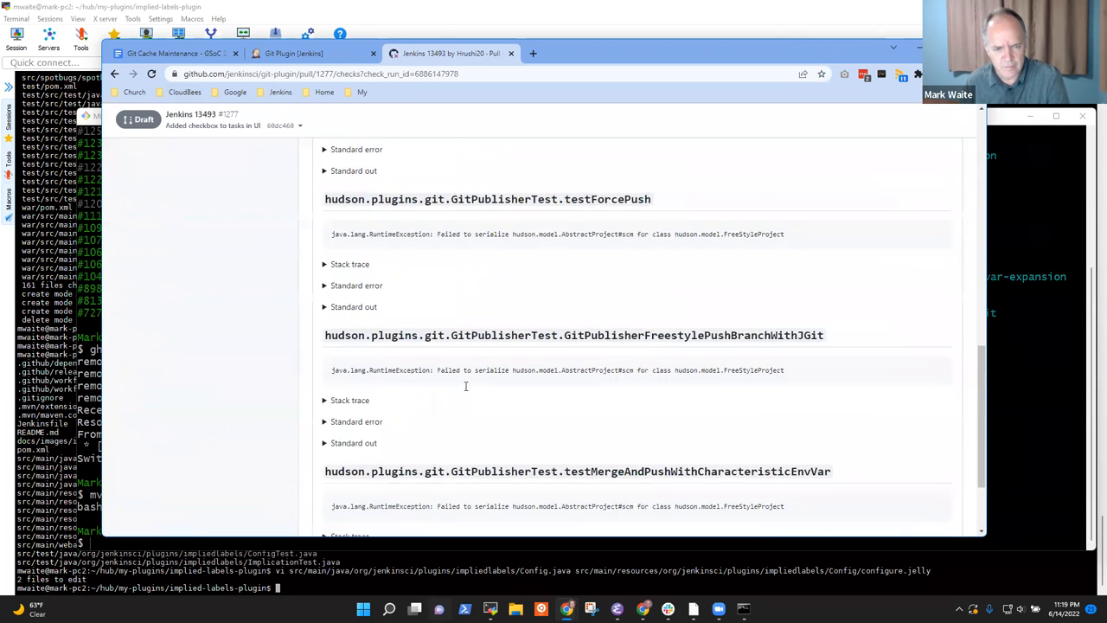
scroll("down", 3)
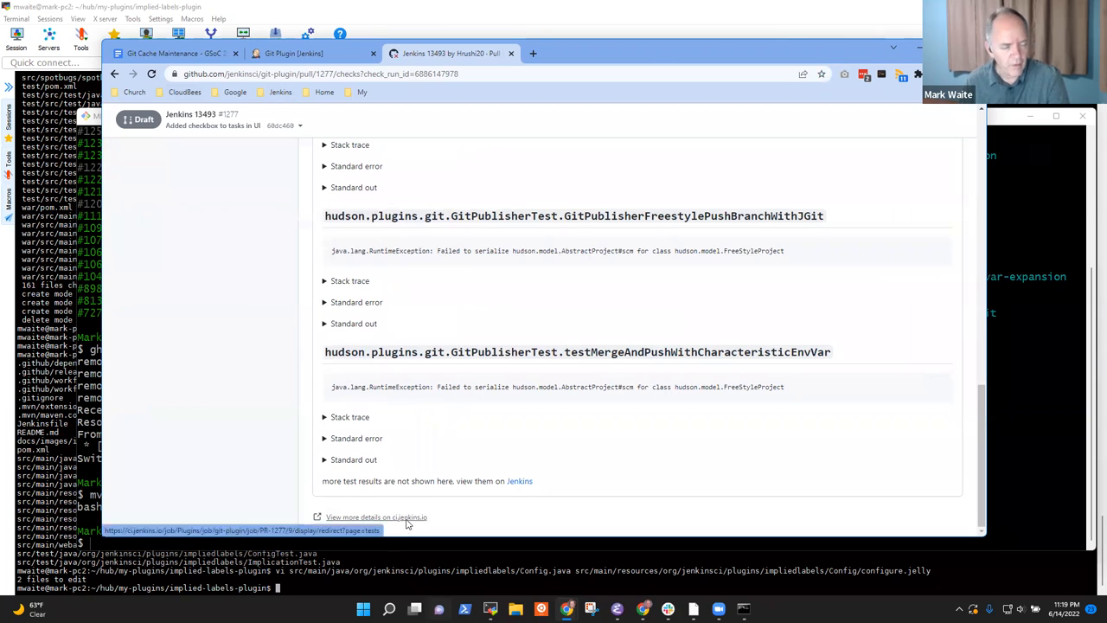
left_click(376, 516)
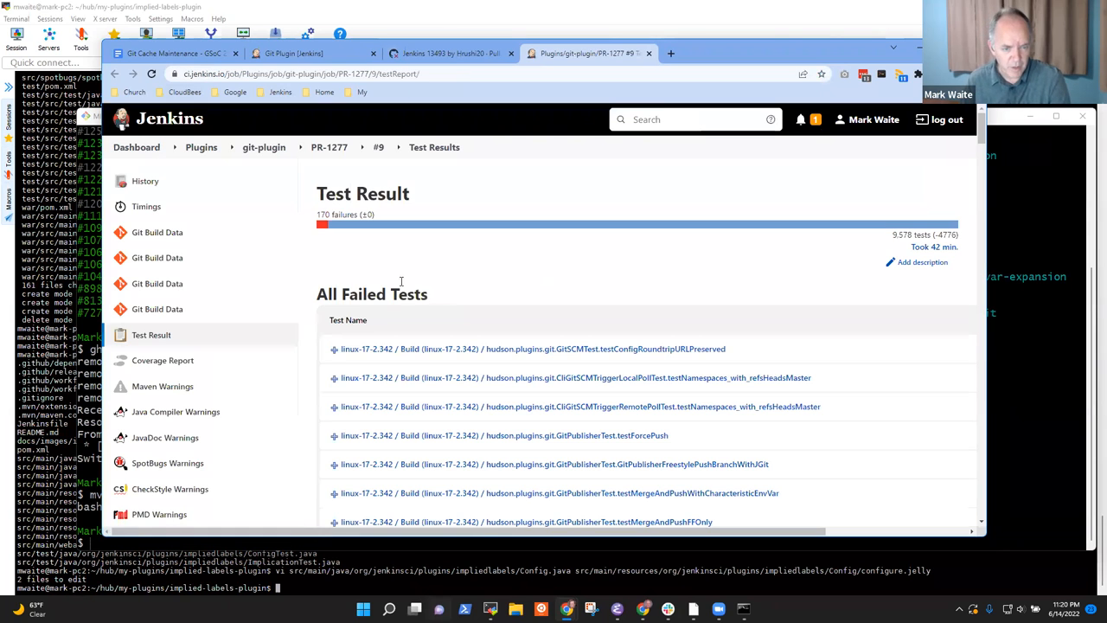
Open the testConfigRoundtripURLPreserved failure and select its serialization error message
left_click(533, 348)
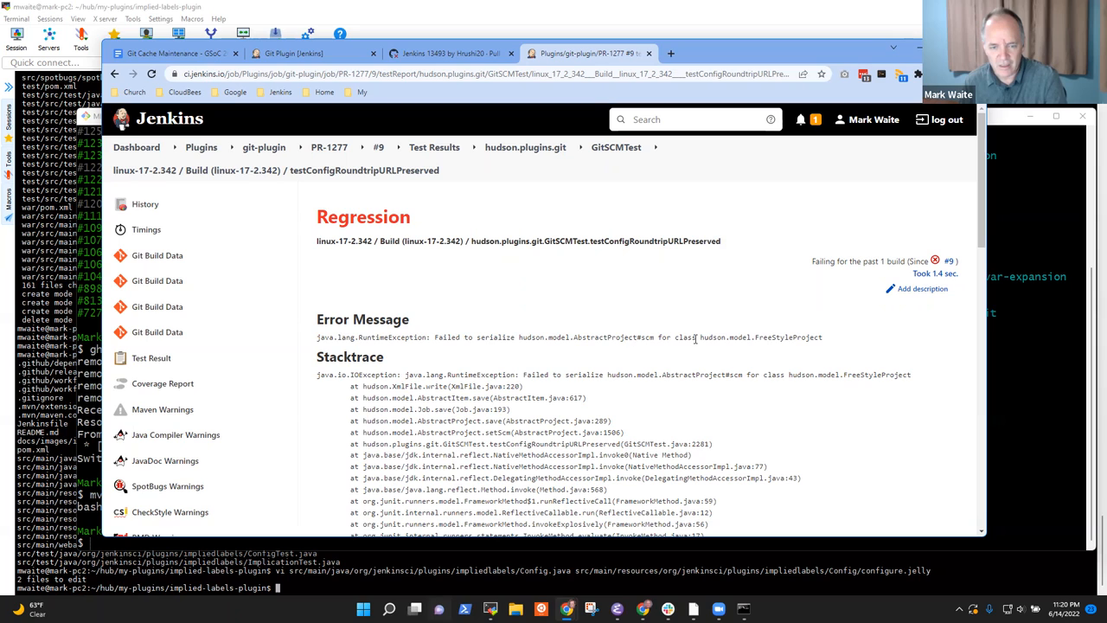
mouse_move(639, 346)
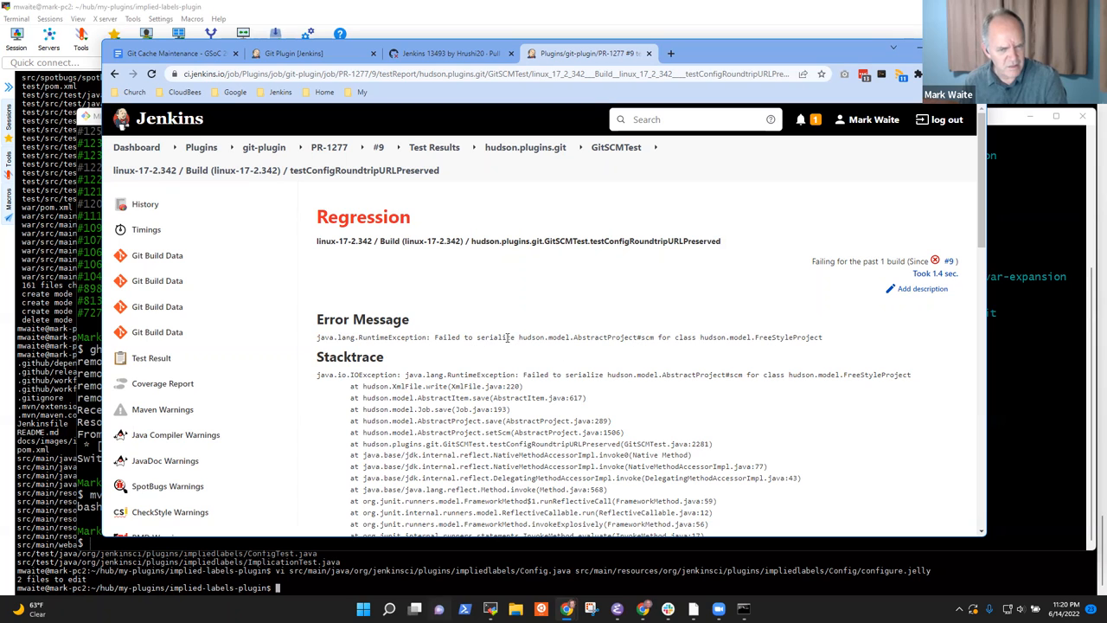
mouse_move(807, 336)
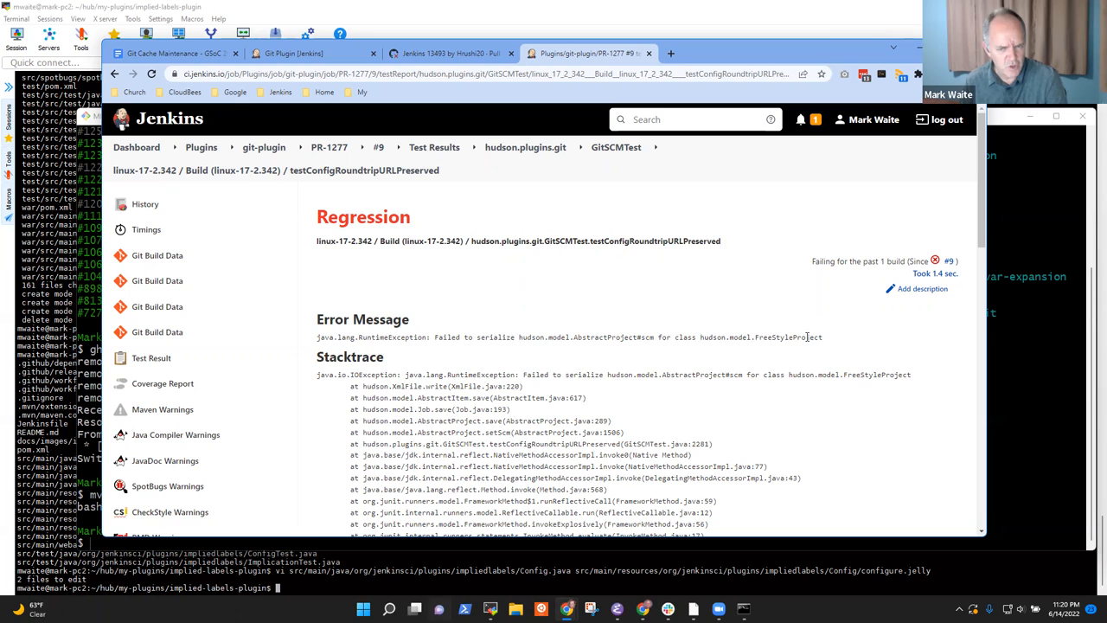
mouse_move(828, 346)
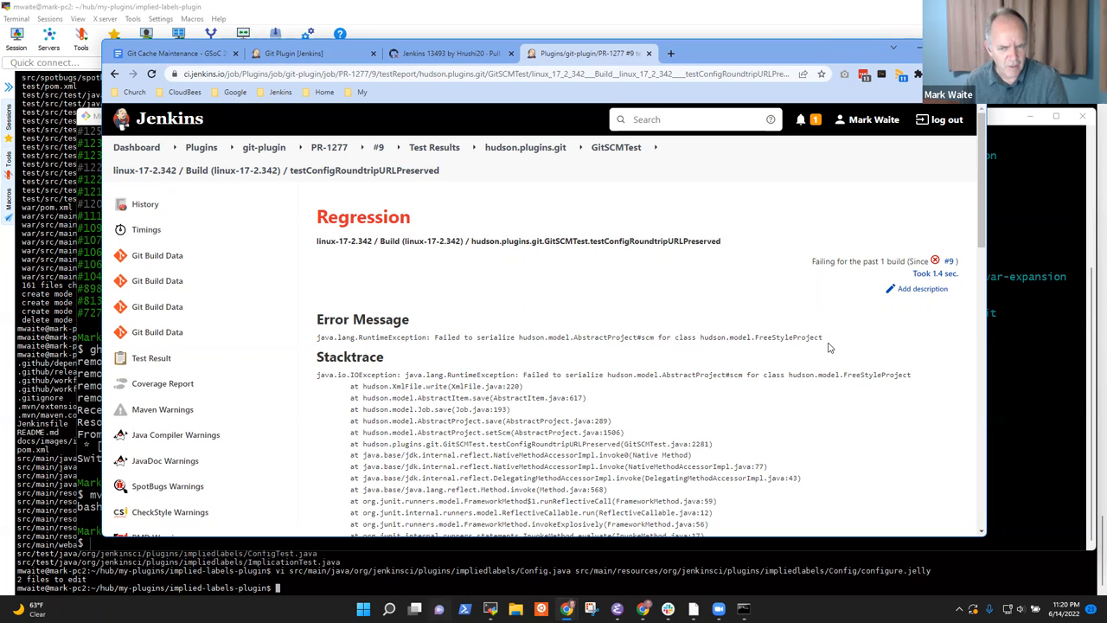
left_click_drag(435, 337, 822, 336)
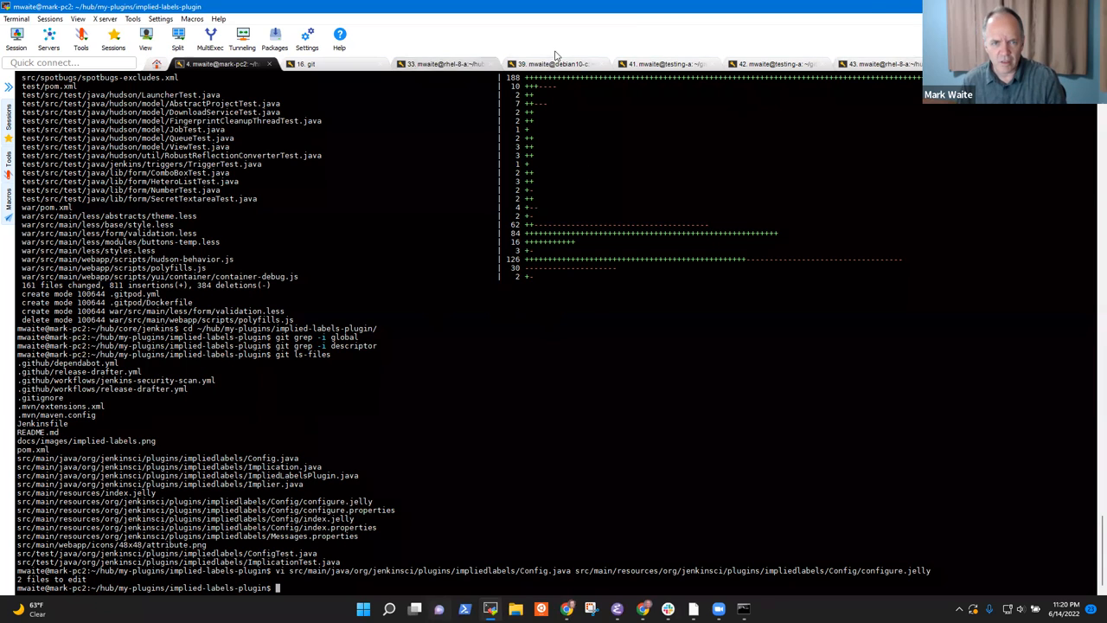
Commit pom.xml as "Remove java.level" with body "Not needed", then open pom.xml in vi
left_click(444, 64)
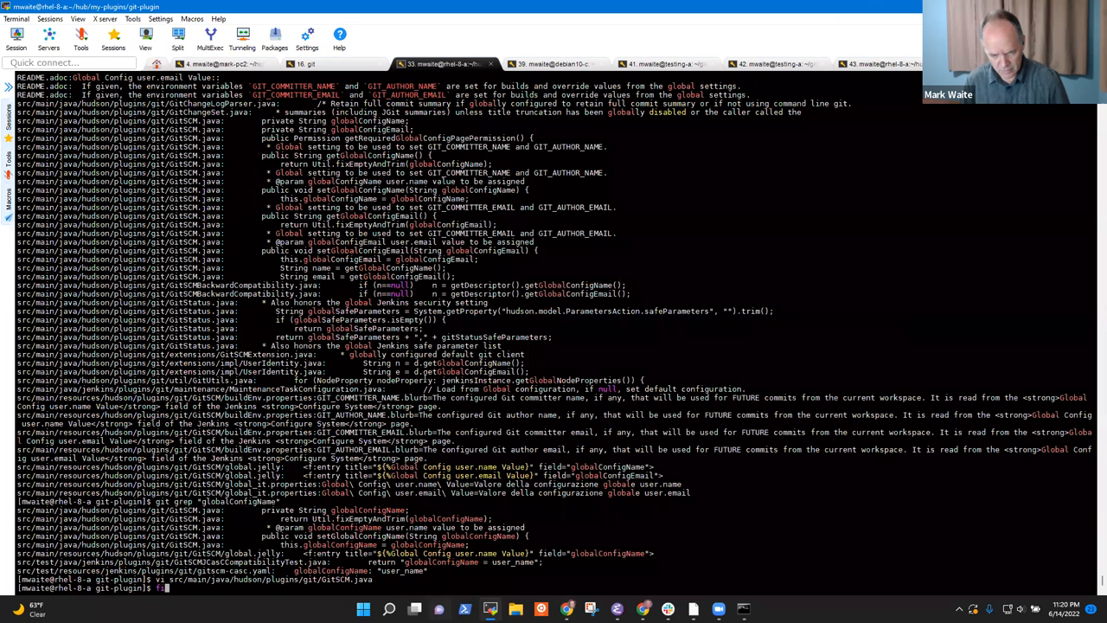
type("git status")
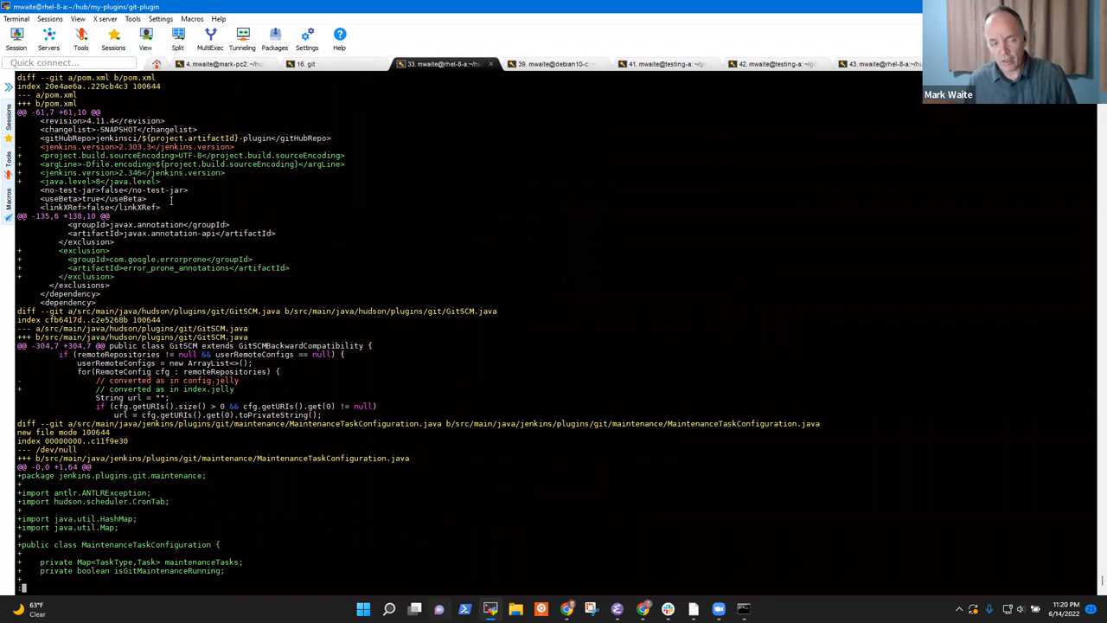
mouse_move(173, 195)
type("git commit -a ")
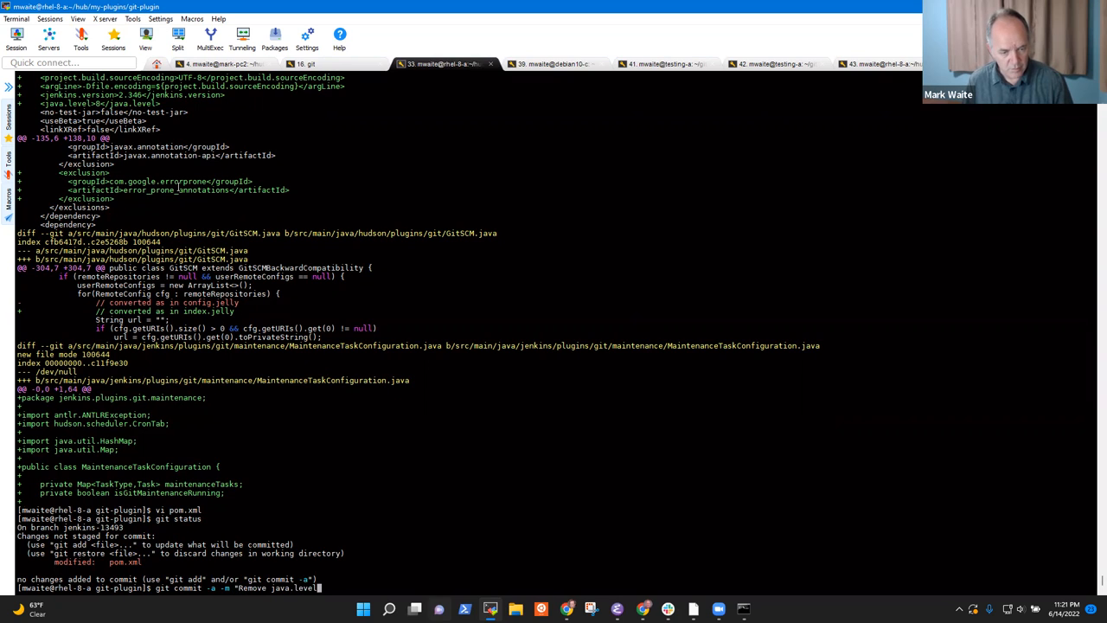
type("-m \"")
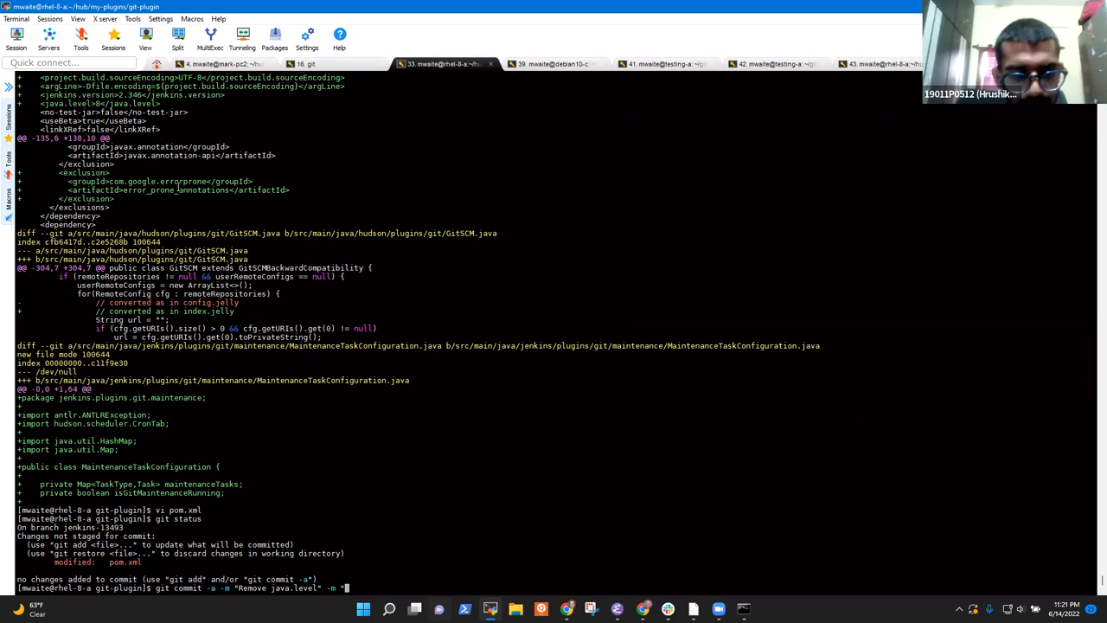
type("Not needed")
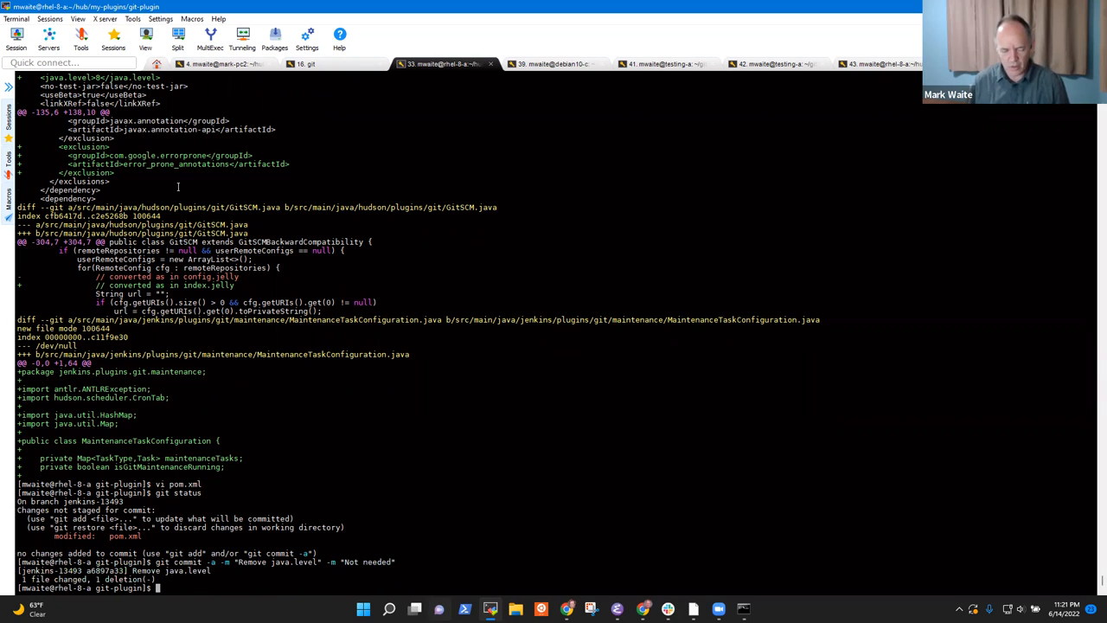
type("vi pom.xml")
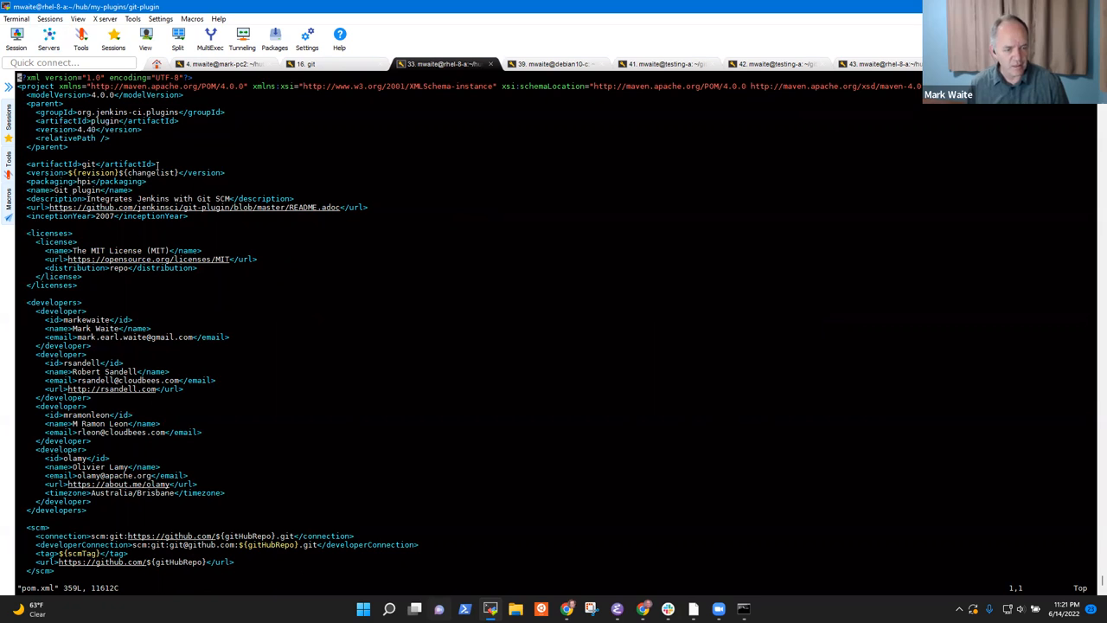
type(":")
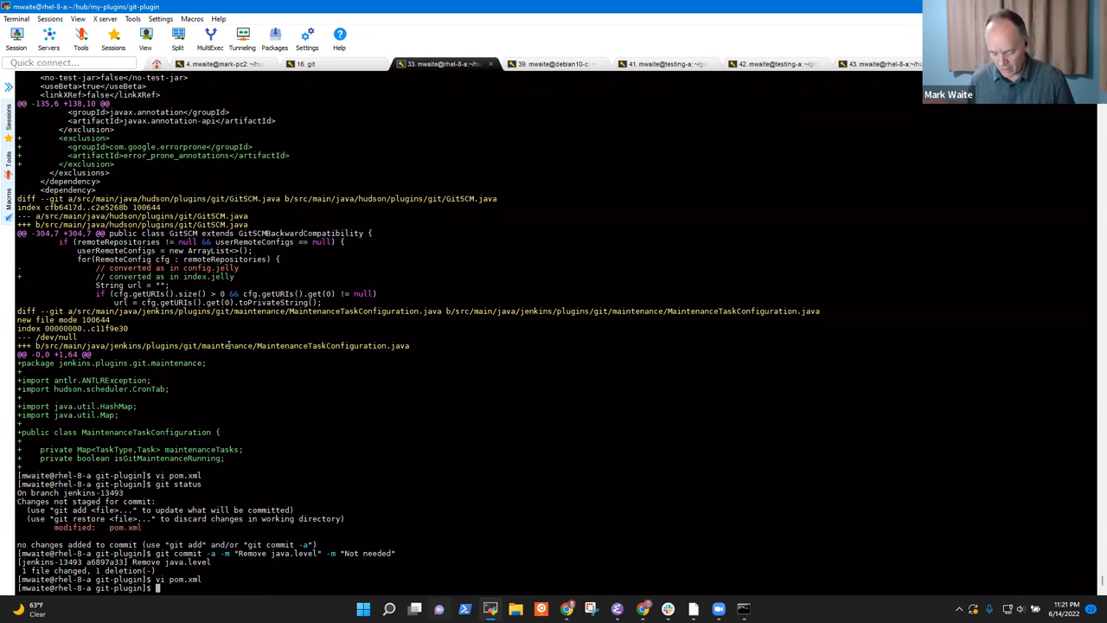
type("git status")
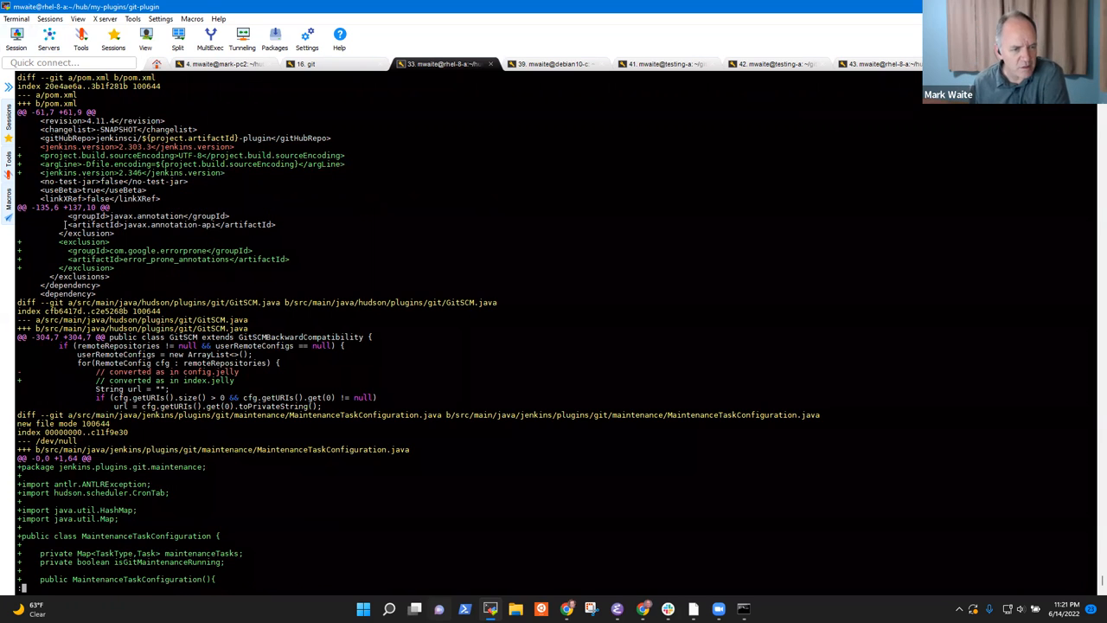
mouse_move(197, 268)
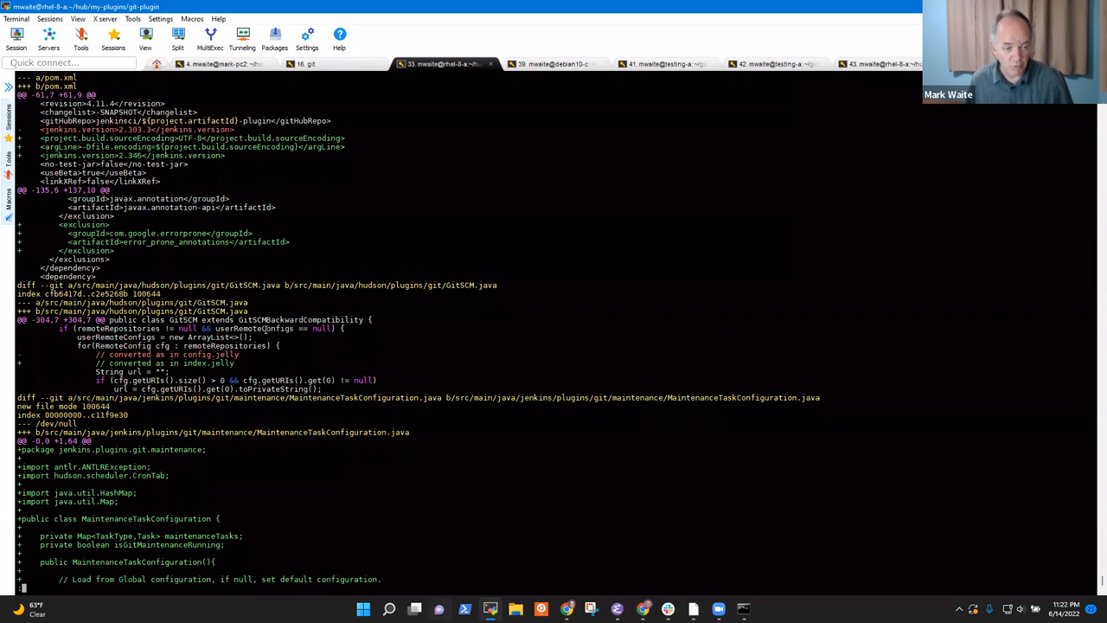
scroll("down", 3)
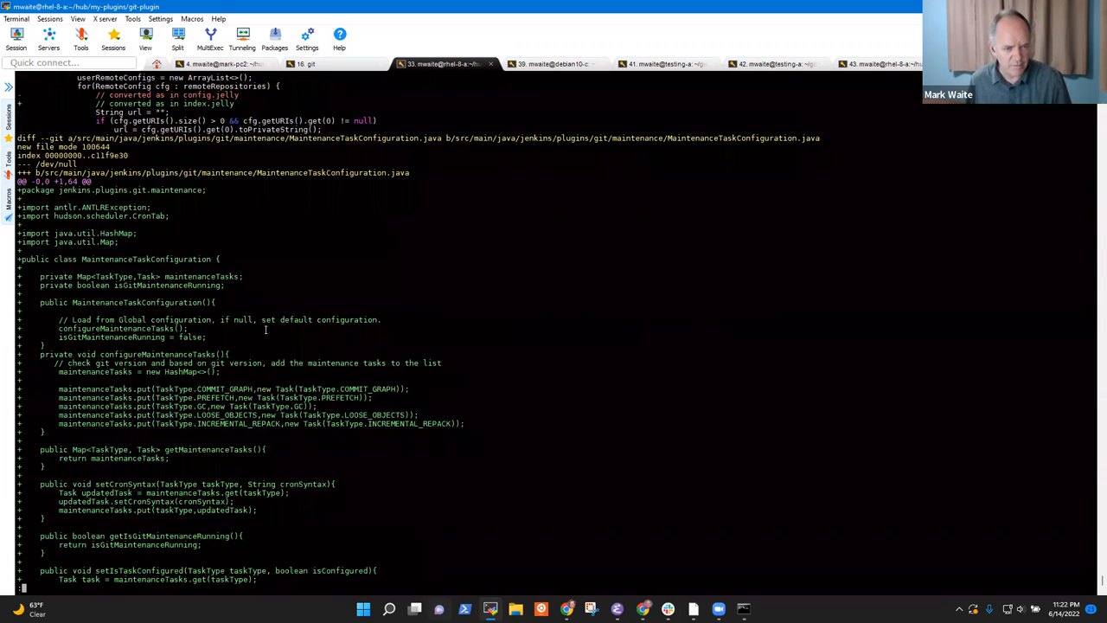
scroll("down", 3)
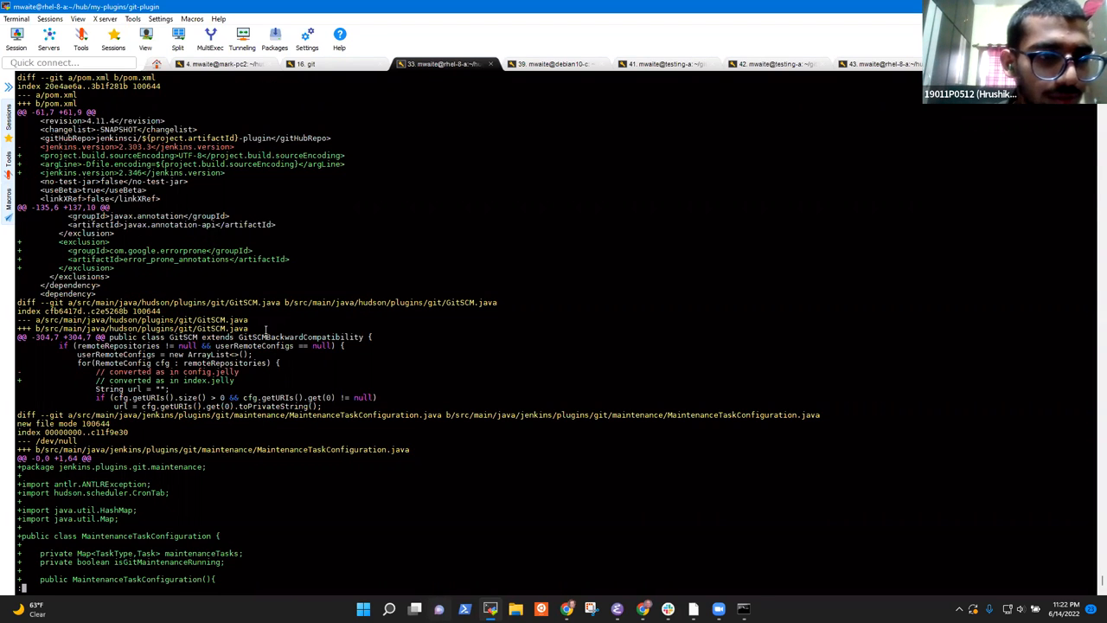
Run git status and git merge master on jenkins-13493, confirming it is clean and up to date
type("git status")
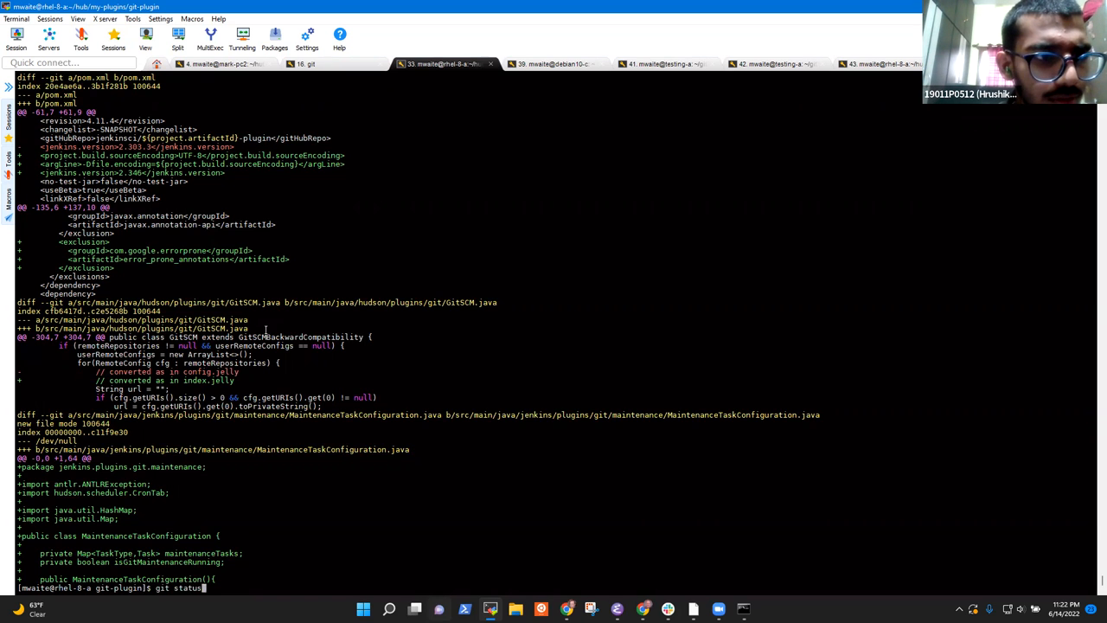
type("git merge master")
type("emacs pom.xml")
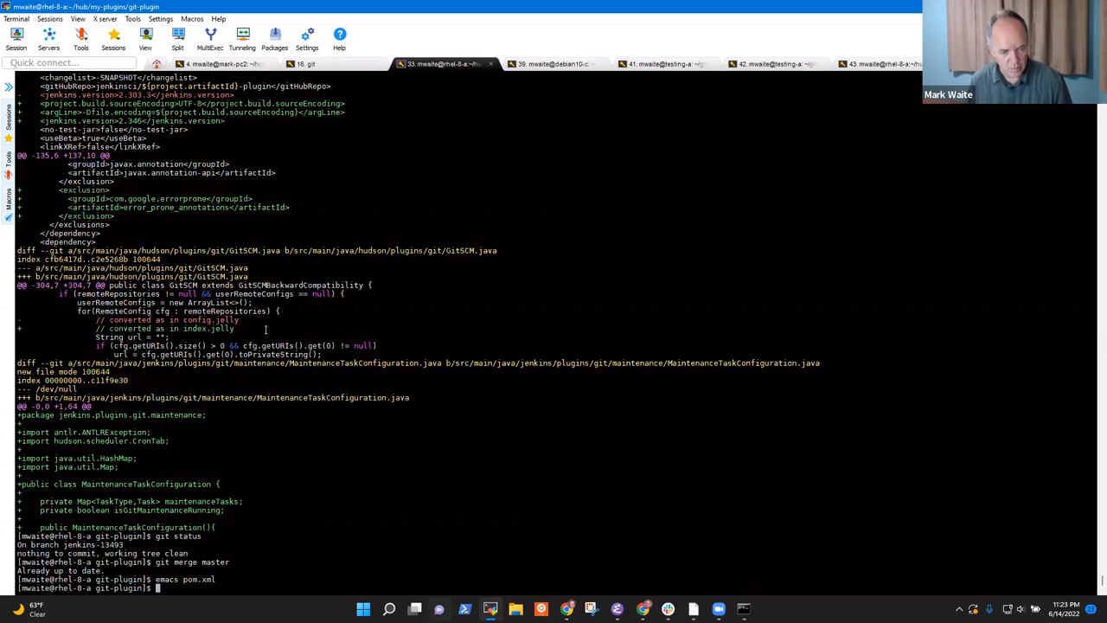
Check git status, then run mvn clean -DskipTests verify on the git plugin
type("git stuat")
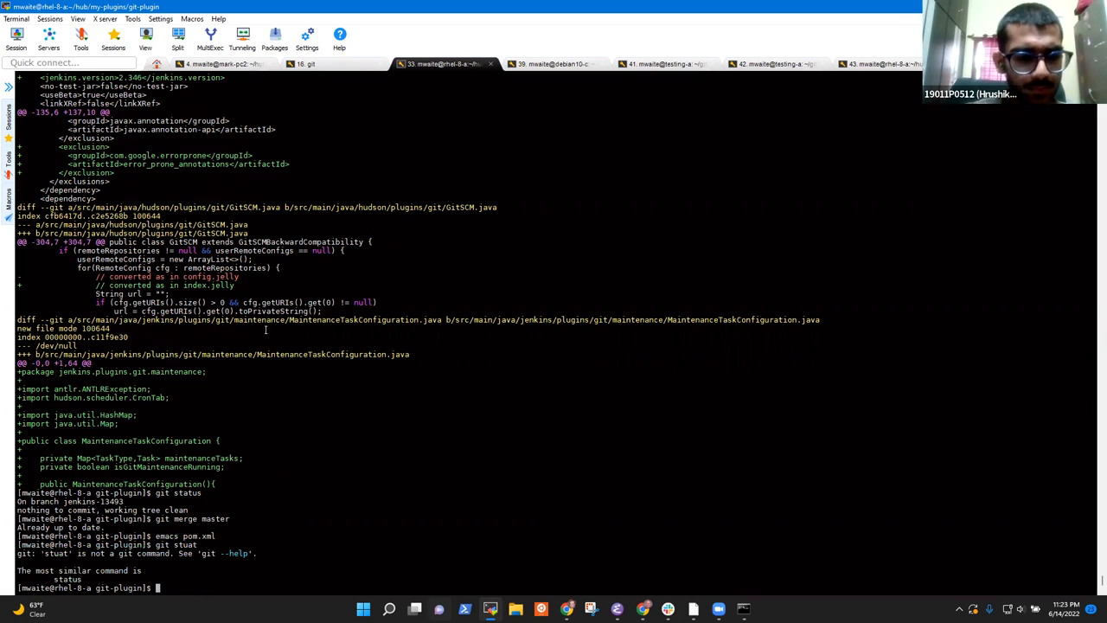
type("git status")
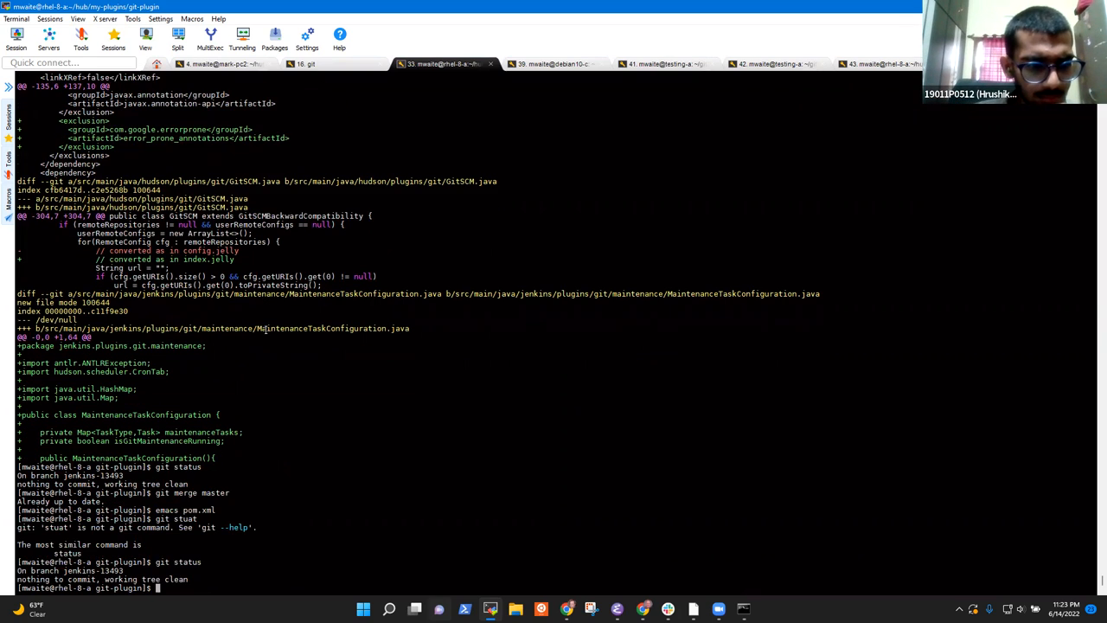
type("mvn clean -D")
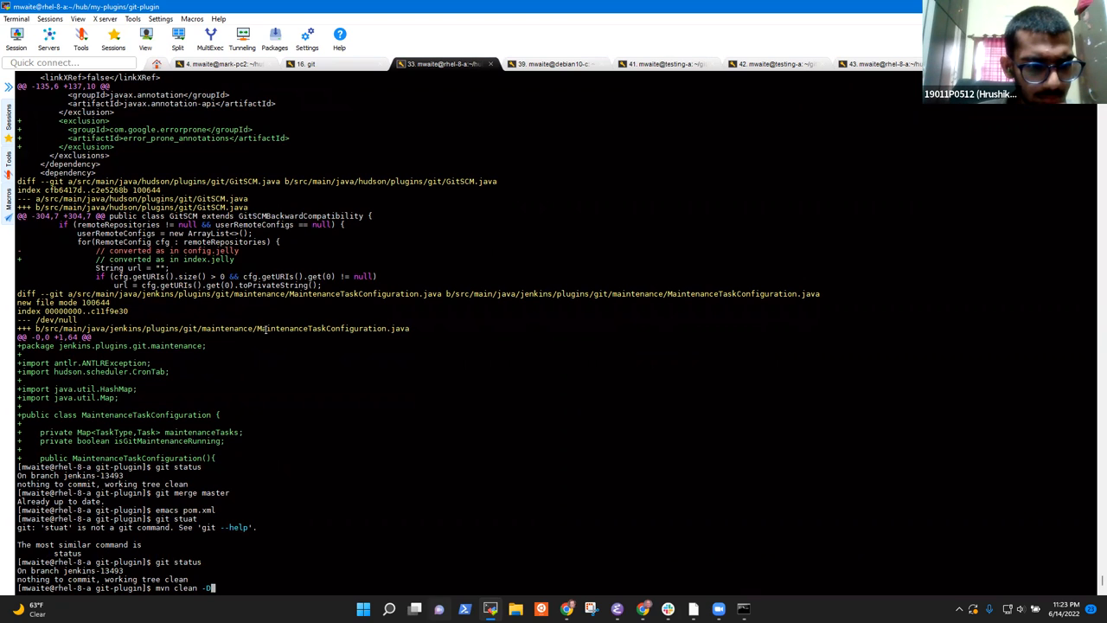
type("skipTests verify")
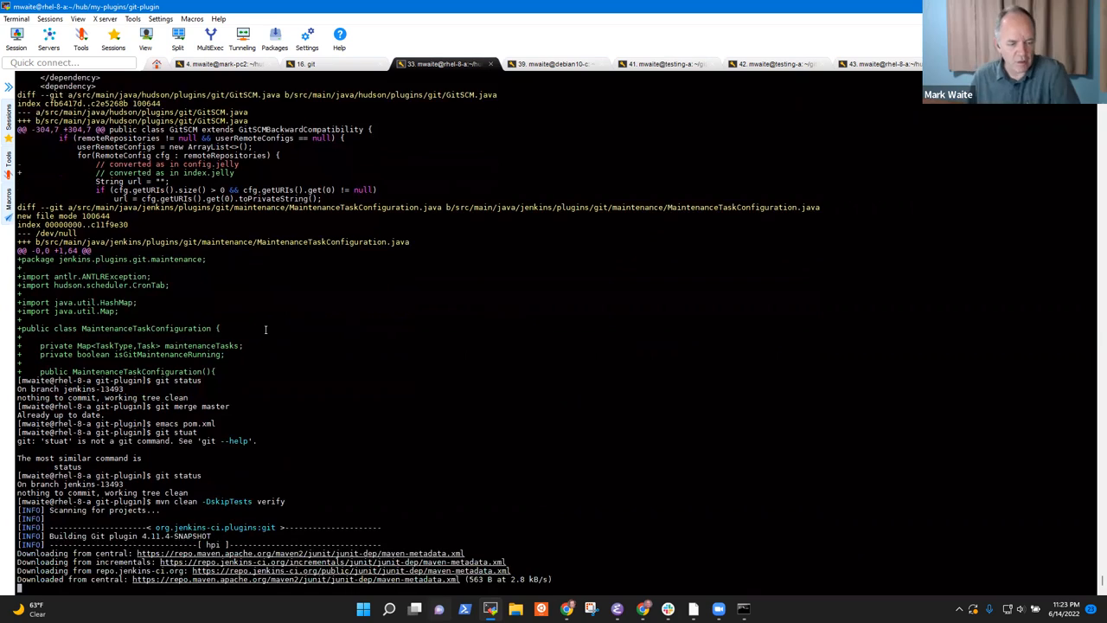
scroll("down", 3)
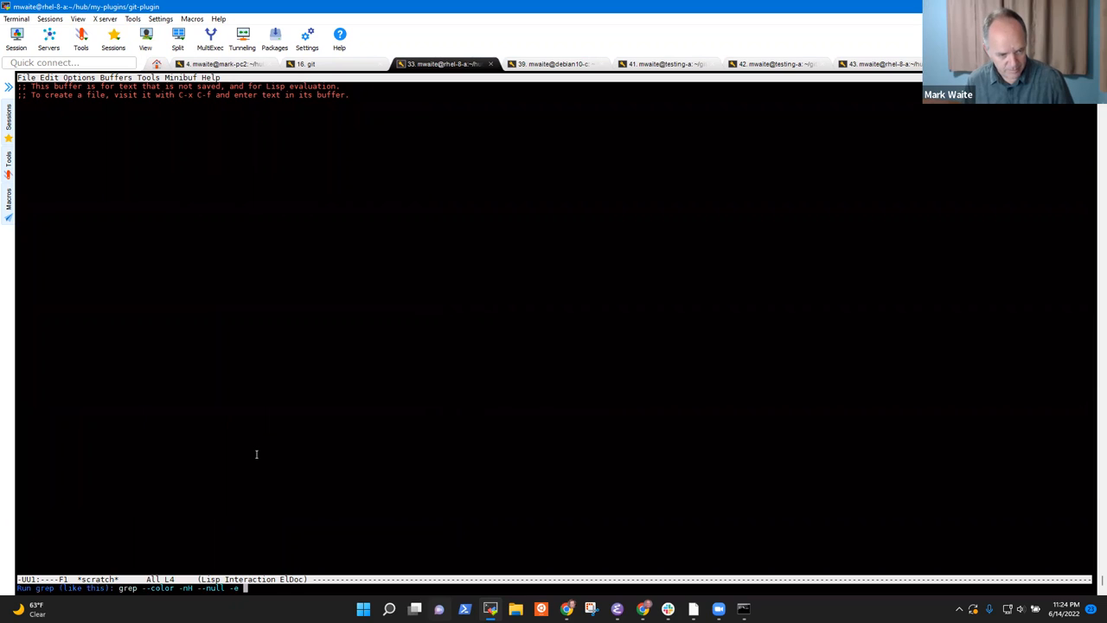
Git grep MaintenanceTaskConfiguration, get 14 matches, and open MaintenanceTaskConfiguration.java
type("git grep -i -n -w CliOptions")
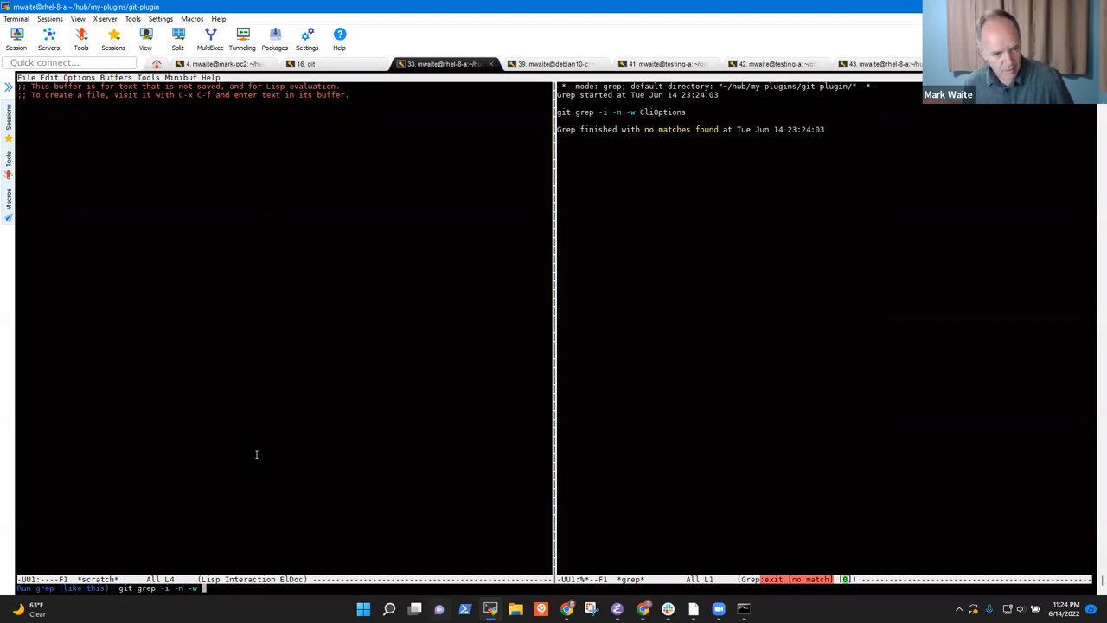
type("MaintenanceTaskConfiguration.j")
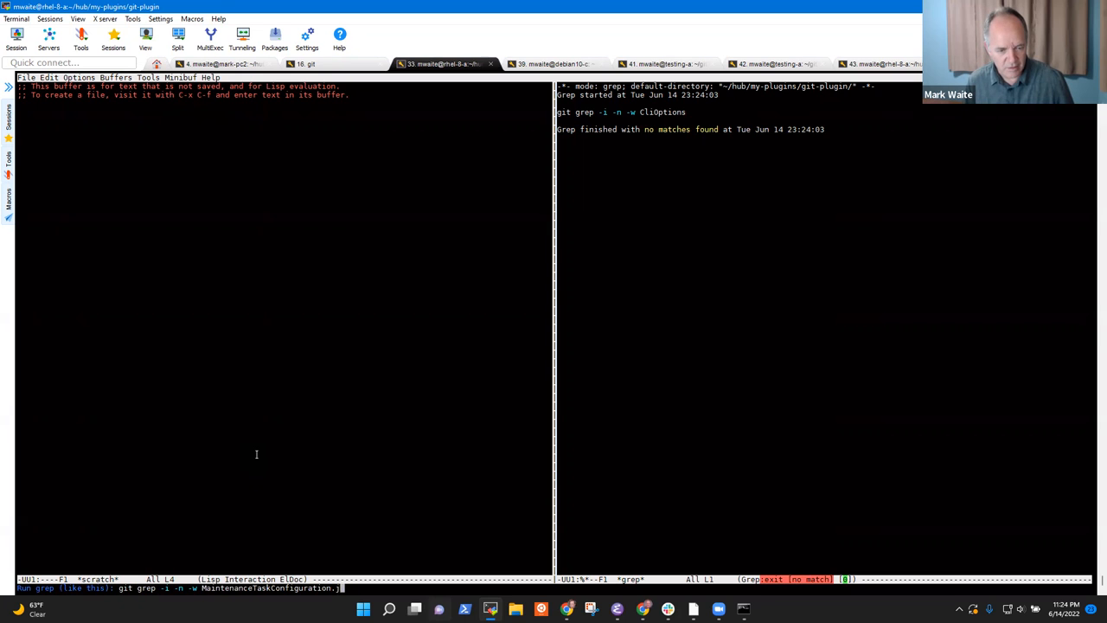
key("Return")
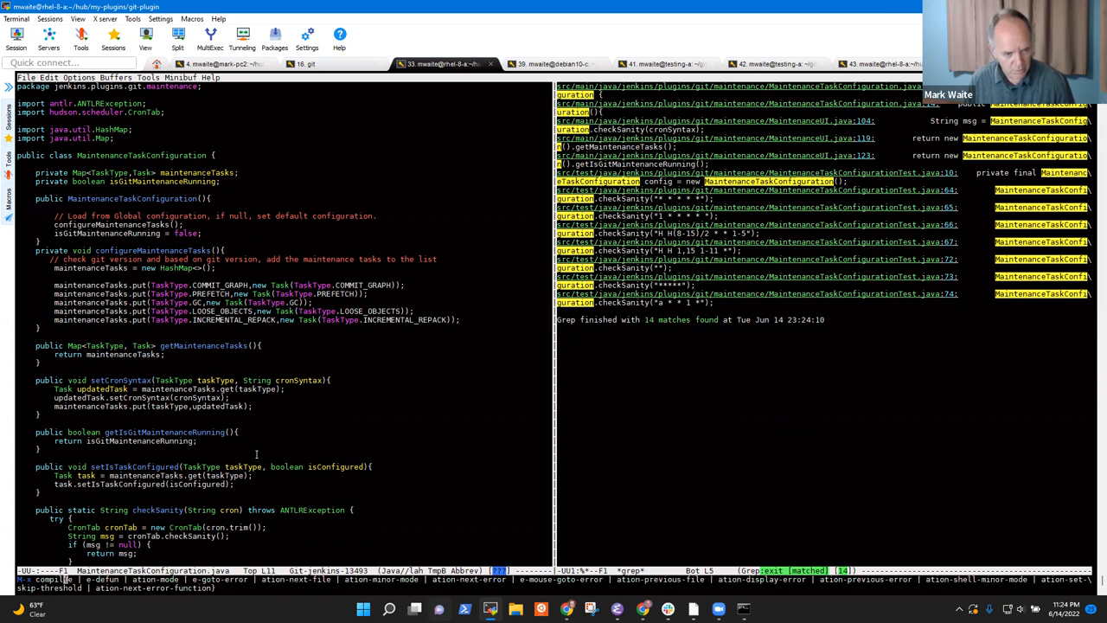
Compile the plugin with 'mvn clean -DforkCount=1C verify'
type("mvn clean -DforkCount=1C verify")
type("@")
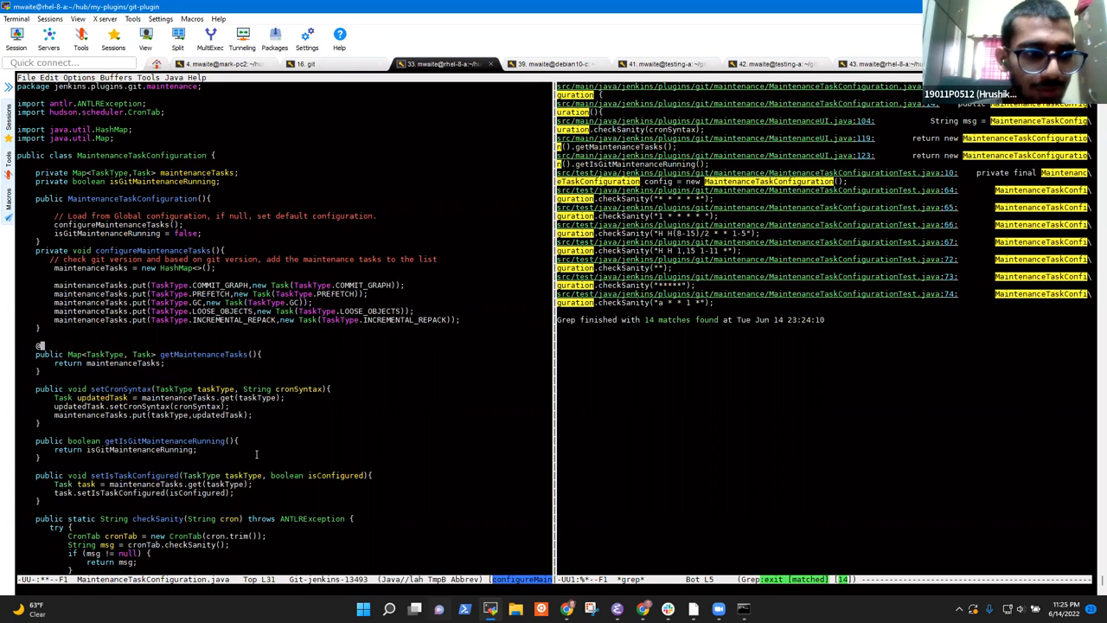
type("Suppress")
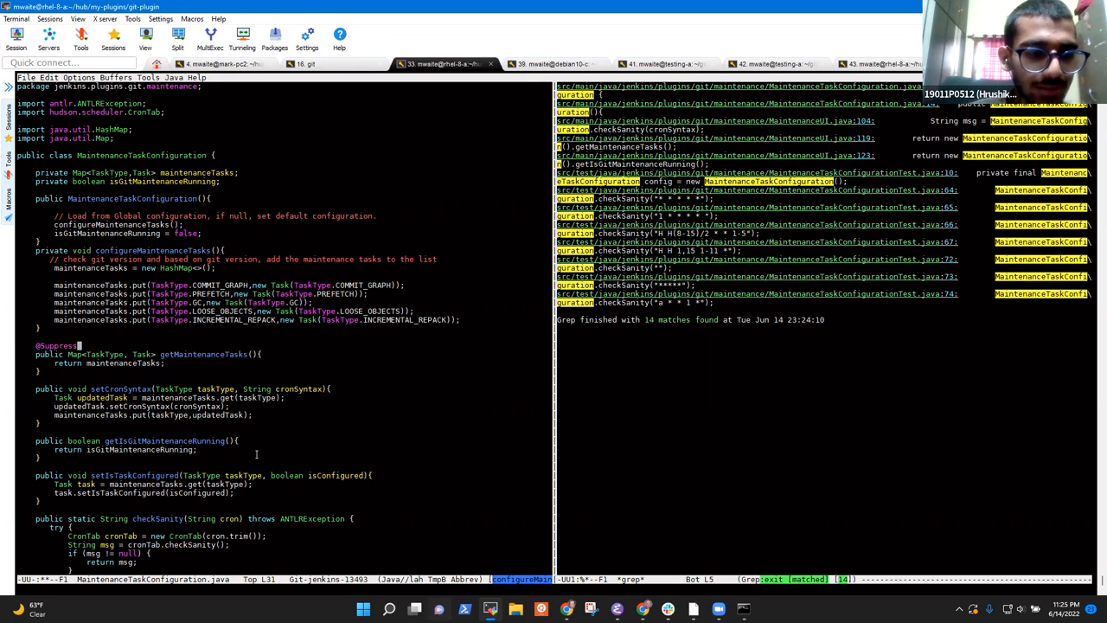
type("FBWar")
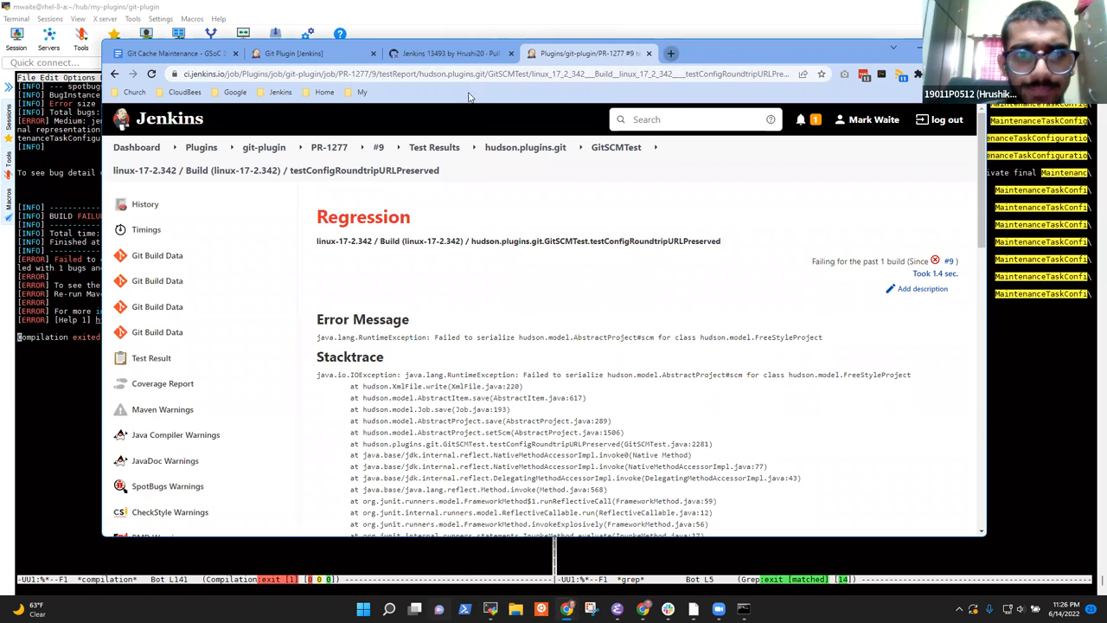
Search Google for 'Spotbugs EI_EXPOSE_REP'
type("Spotbugs EI_EXPOSE_REP")
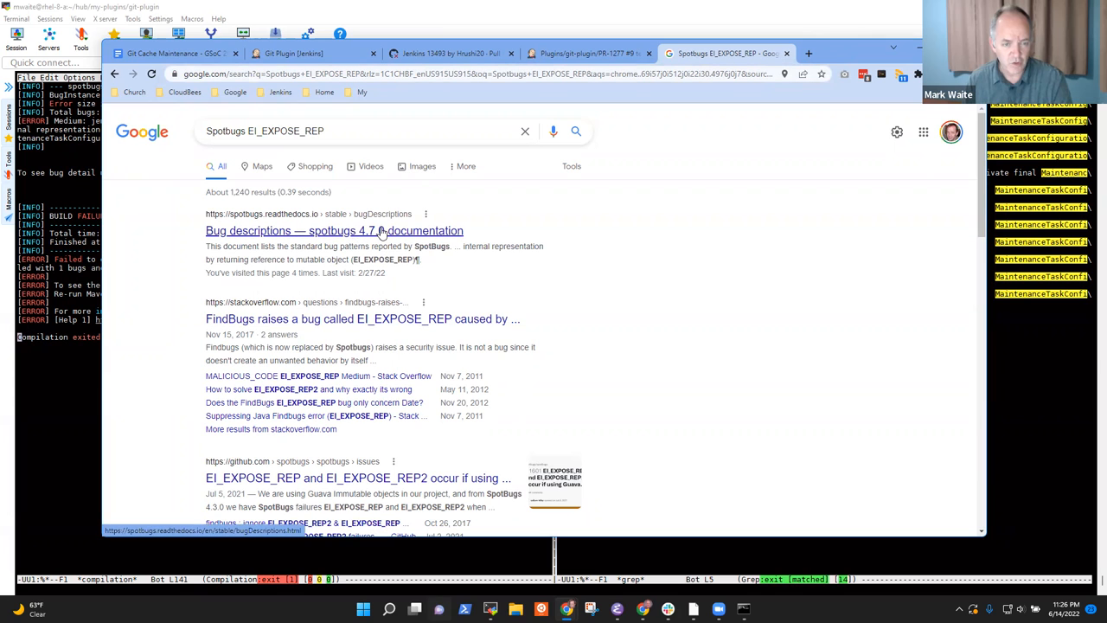
Read the EI_EXPOSE_REP bug description in the SpotBugs docs, then return to PR 1277 checks
left_click(334, 231)
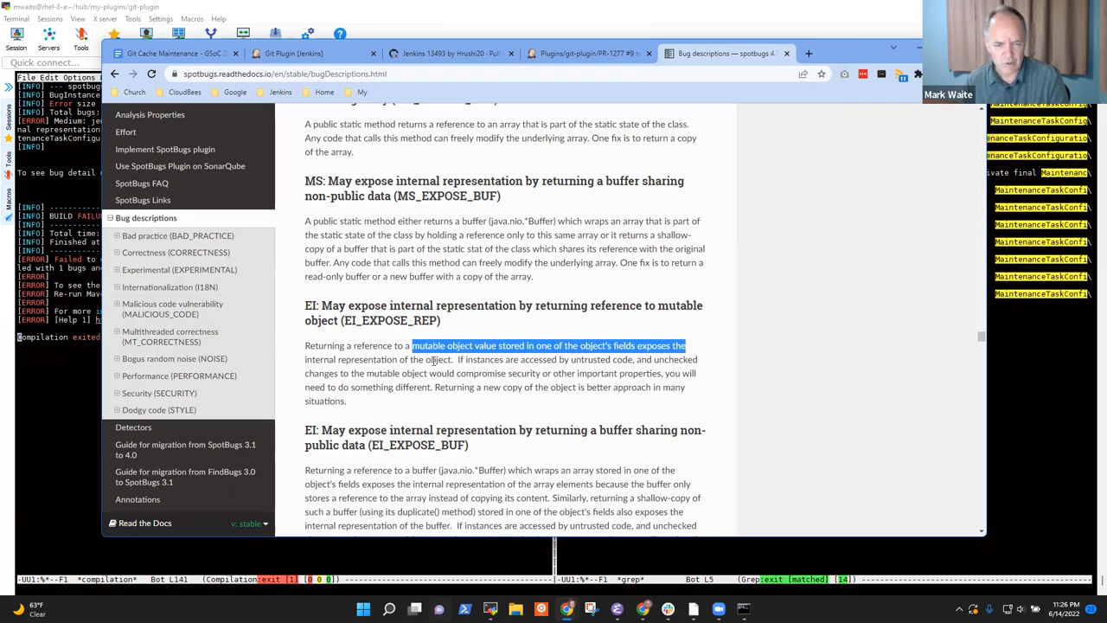
left_click(529, 358)
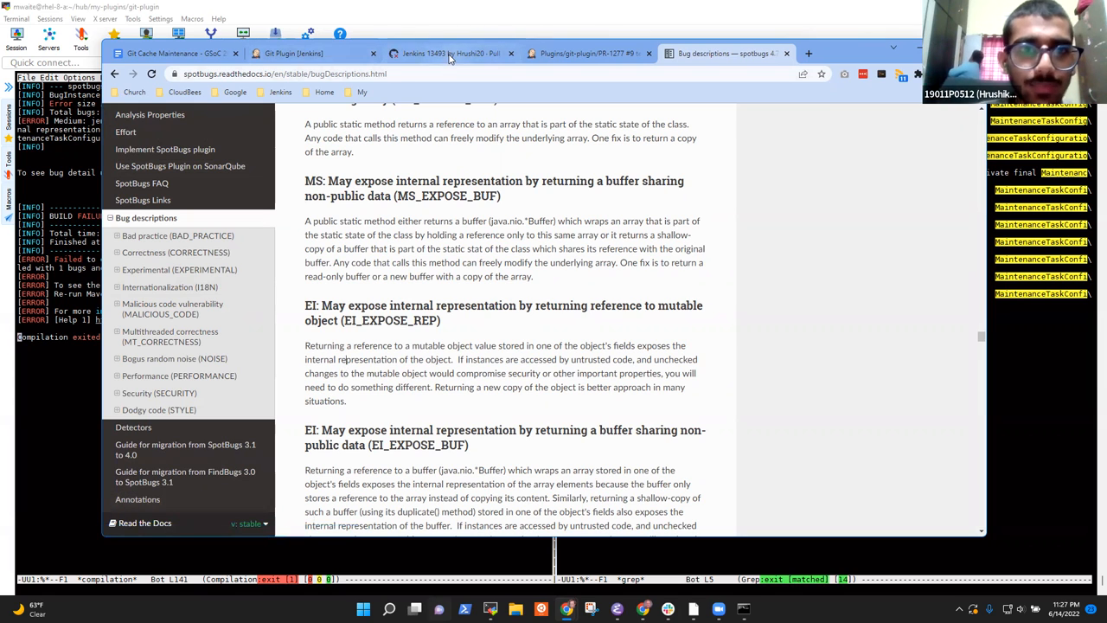
left_click(445, 53)
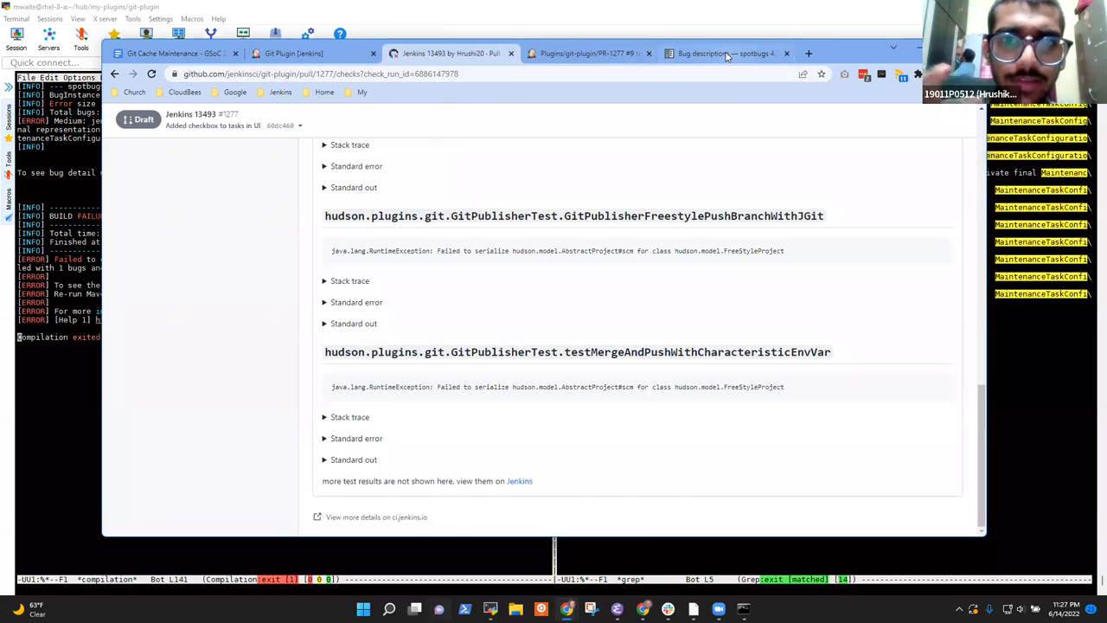
left_click(726, 53)
type("gr")
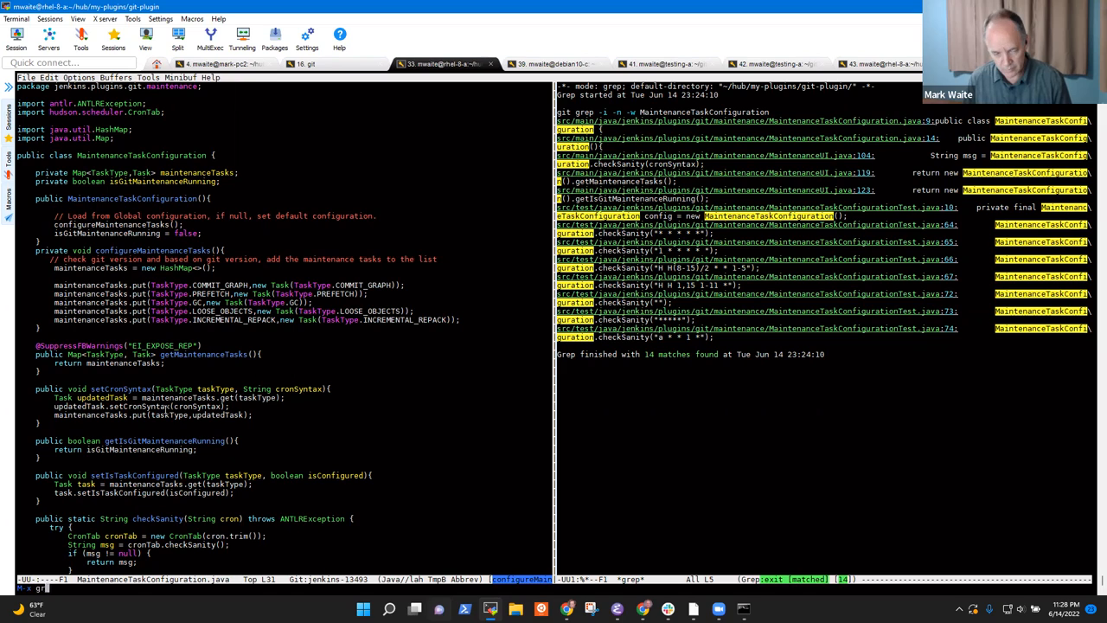
Import edu.umd.cs.findbugs.annotations.SuppressFBWarnings, rebuild clean of SpotBugs issues, and run ediff-revision
type("Suppress")
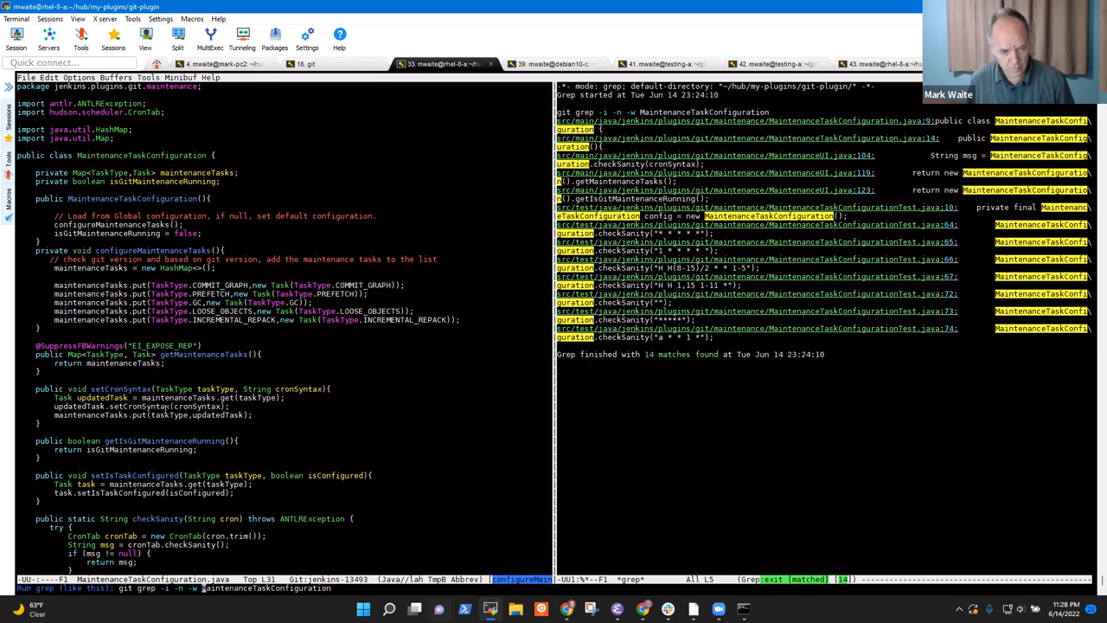
type("SuppressFBWarnings;")
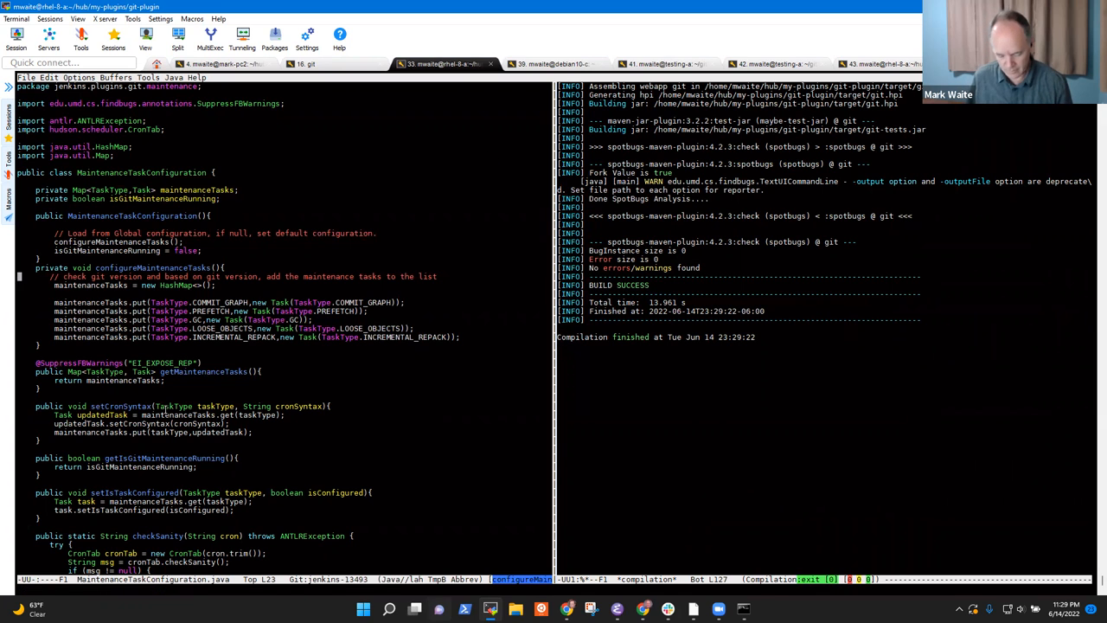
type("ediff-revision")
left_click(284, 353)
type("//")
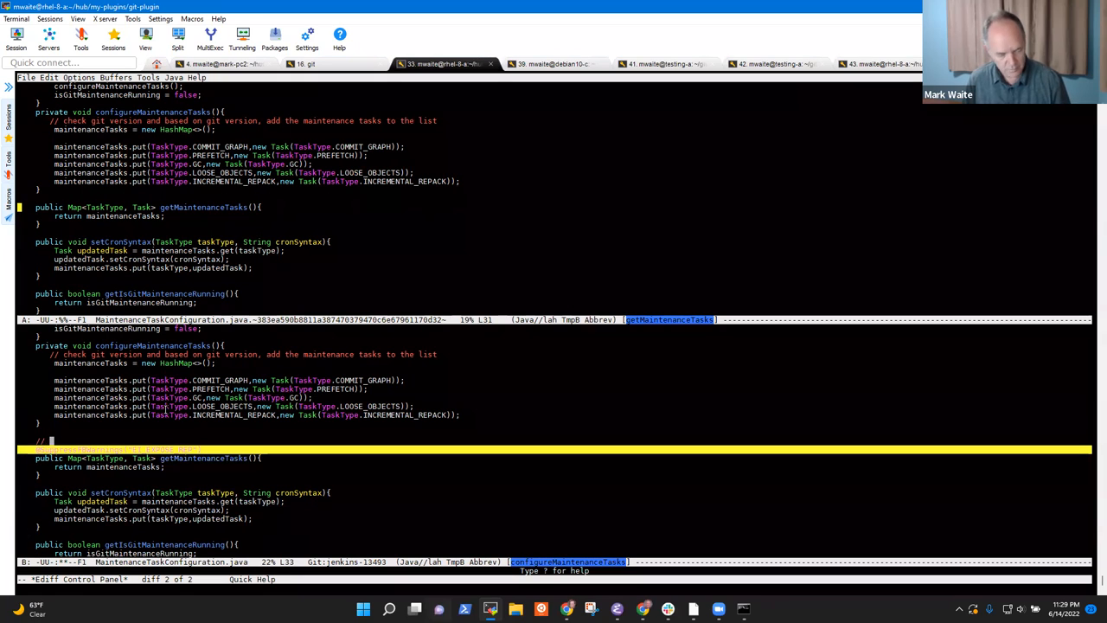
Add a FIXME comment to resolve the suppressed issue and commit 'Suppress a spotbugs warning'
type("Fa")
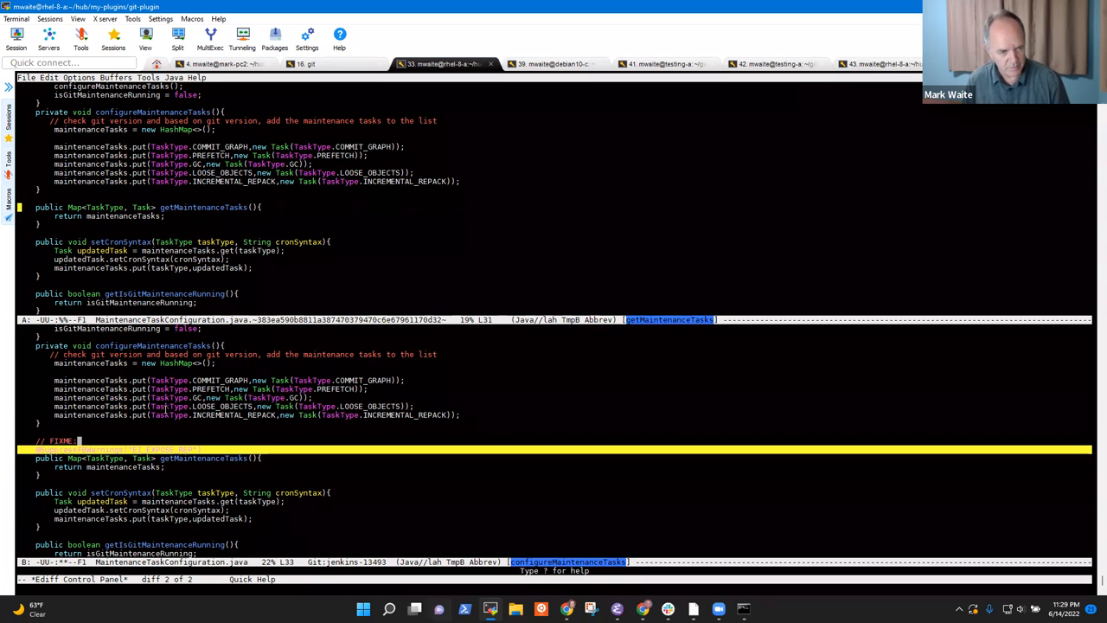
type("Don't ship with thi")
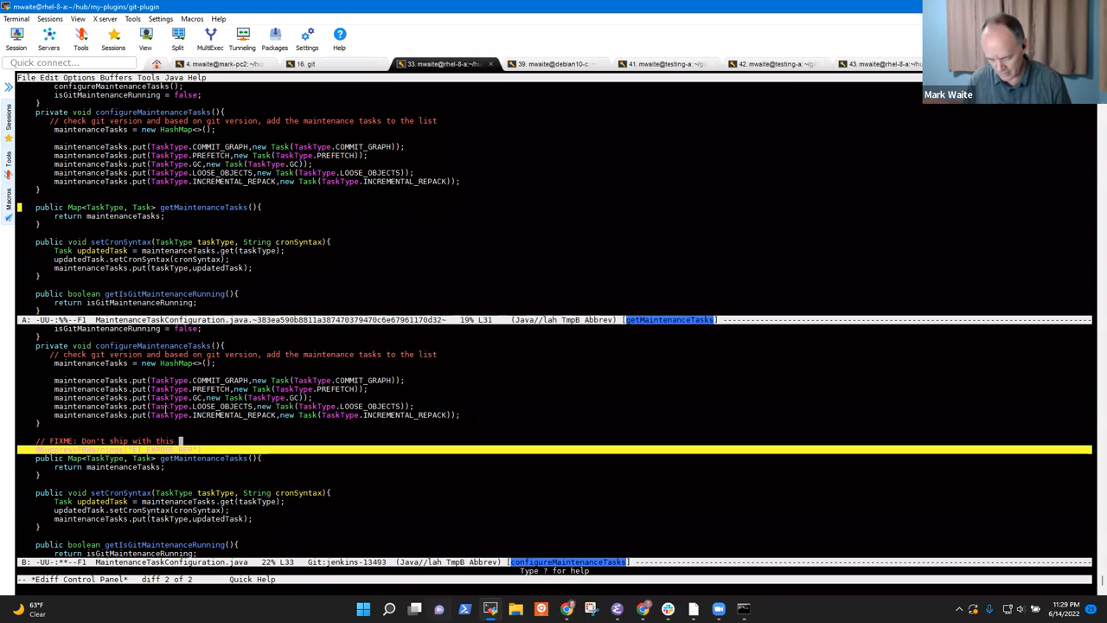
type("suppressed")
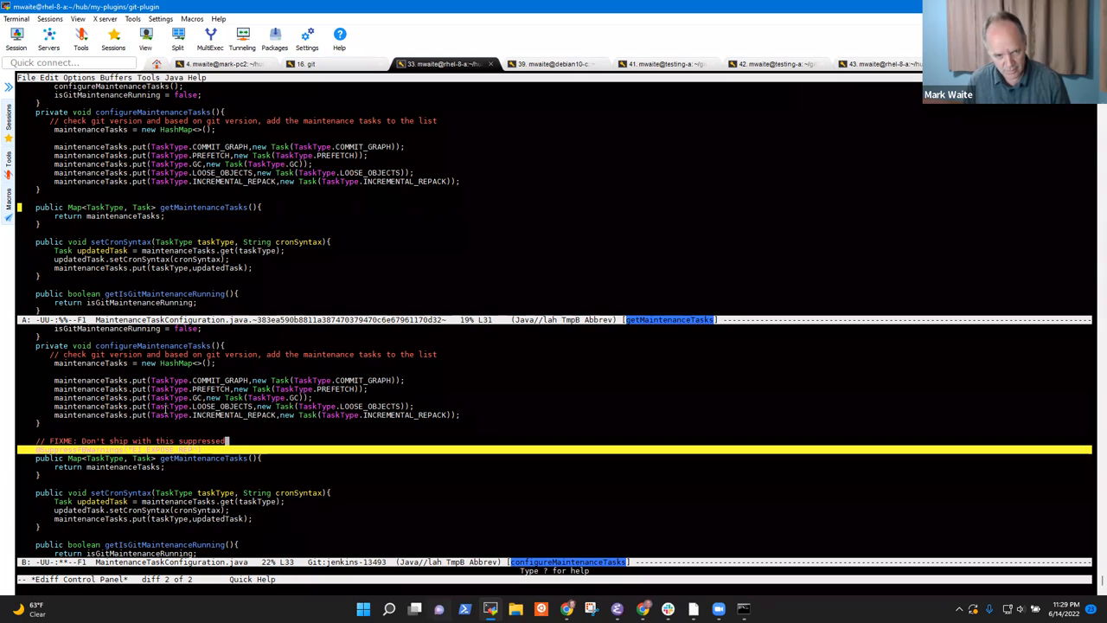
type("- resolve the")
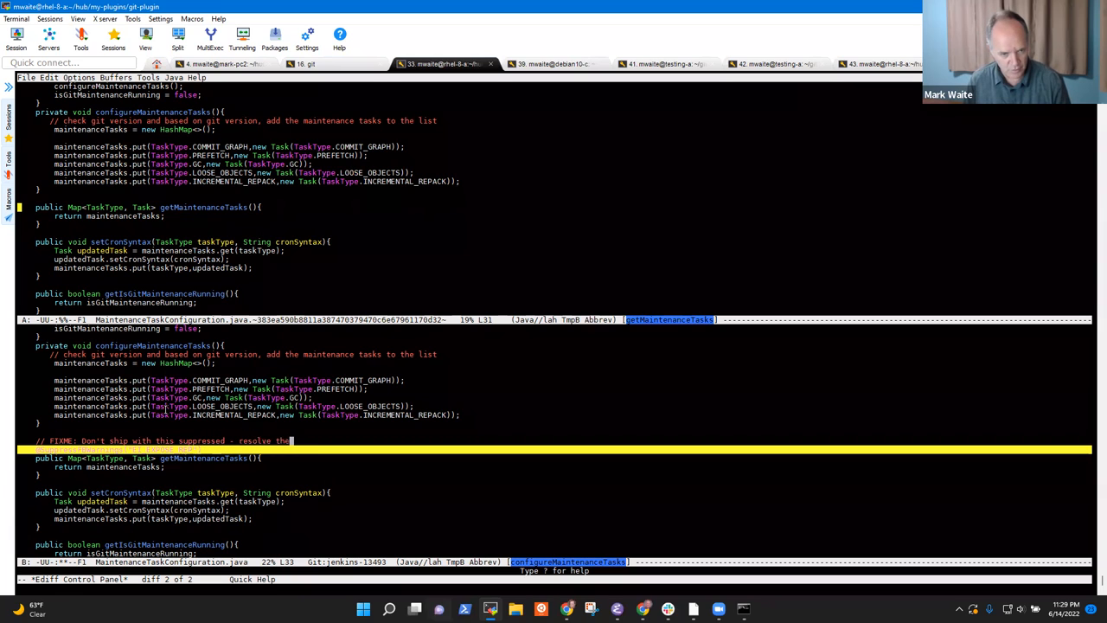
type("issue")
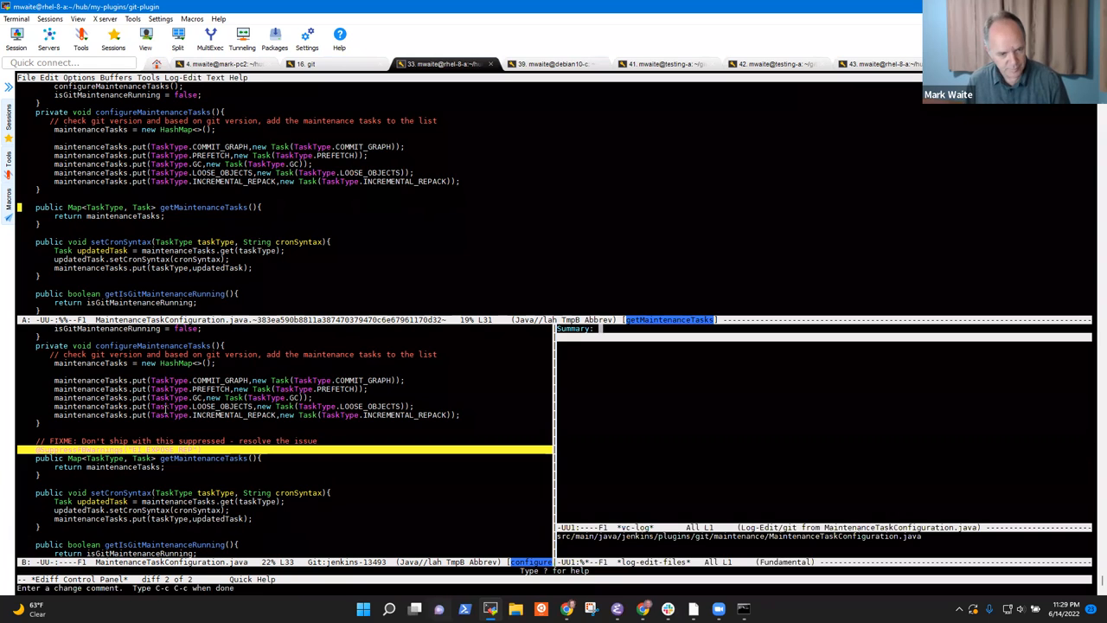
type("Suppre")
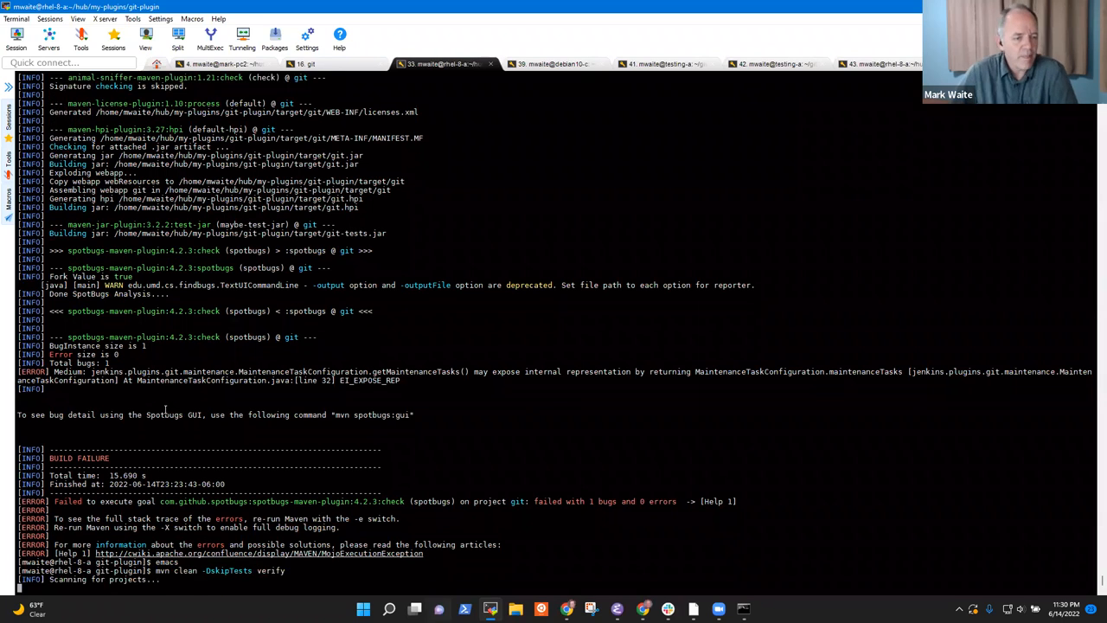
Scroll the 'mvn clean -DskipTests verify' output down to BUILD SUCCESS with no SpotBugs warnings
scroll("down", 3)
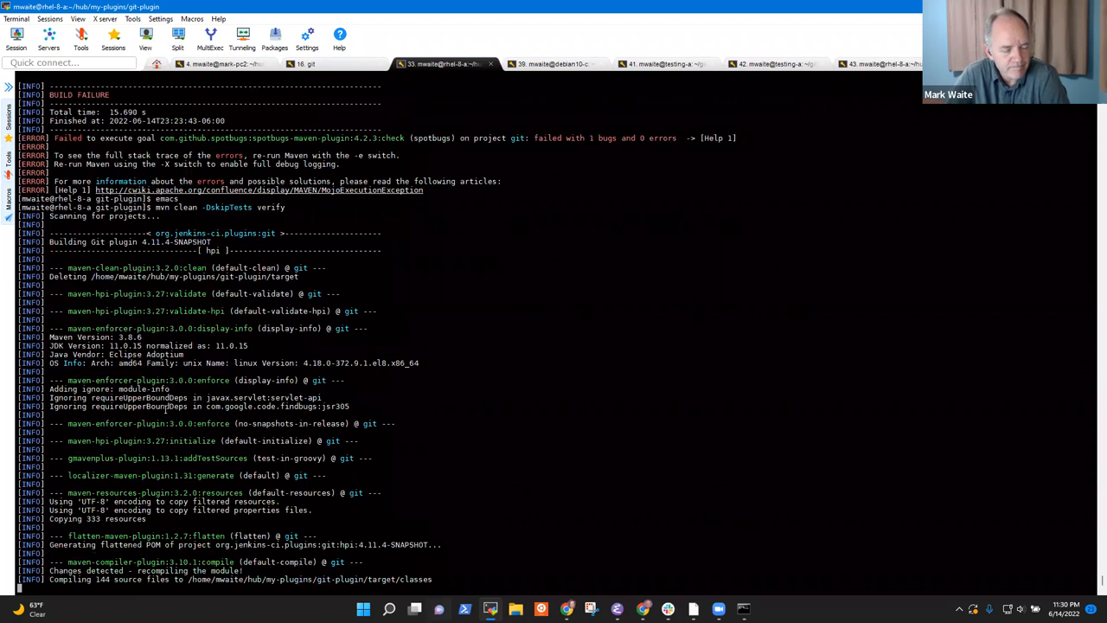
scroll("down", 3)
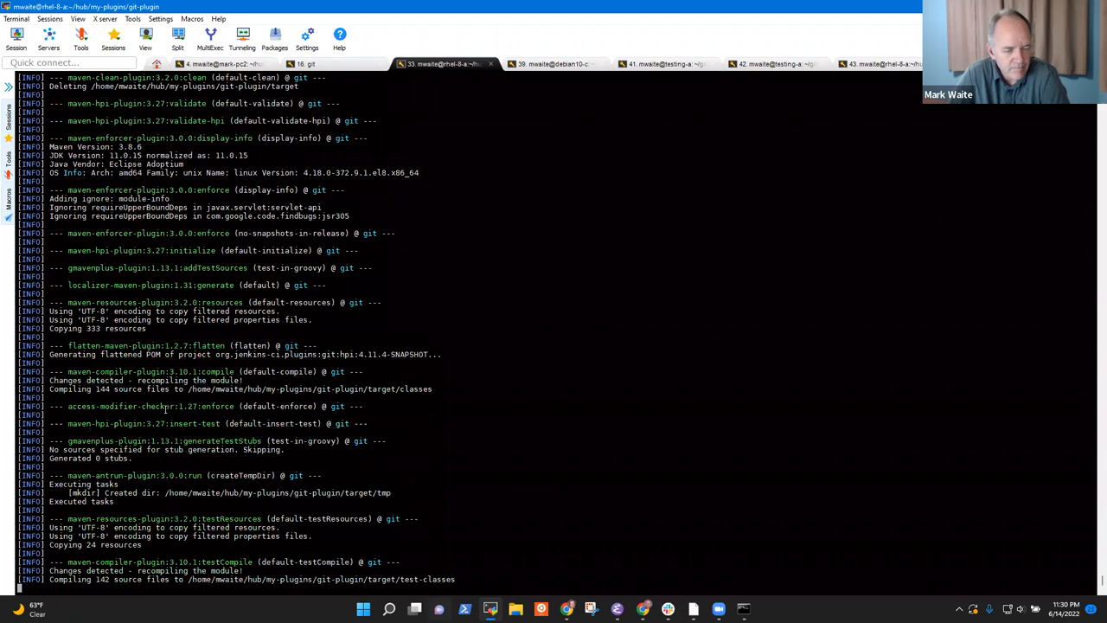
scroll("down", 3)
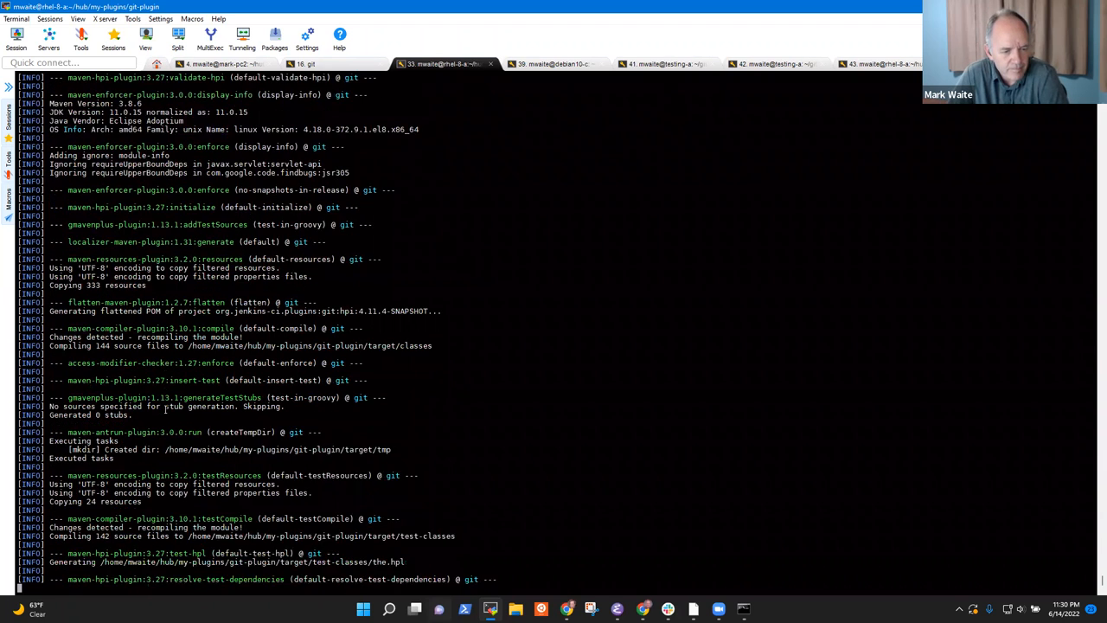
scroll("down", 3)
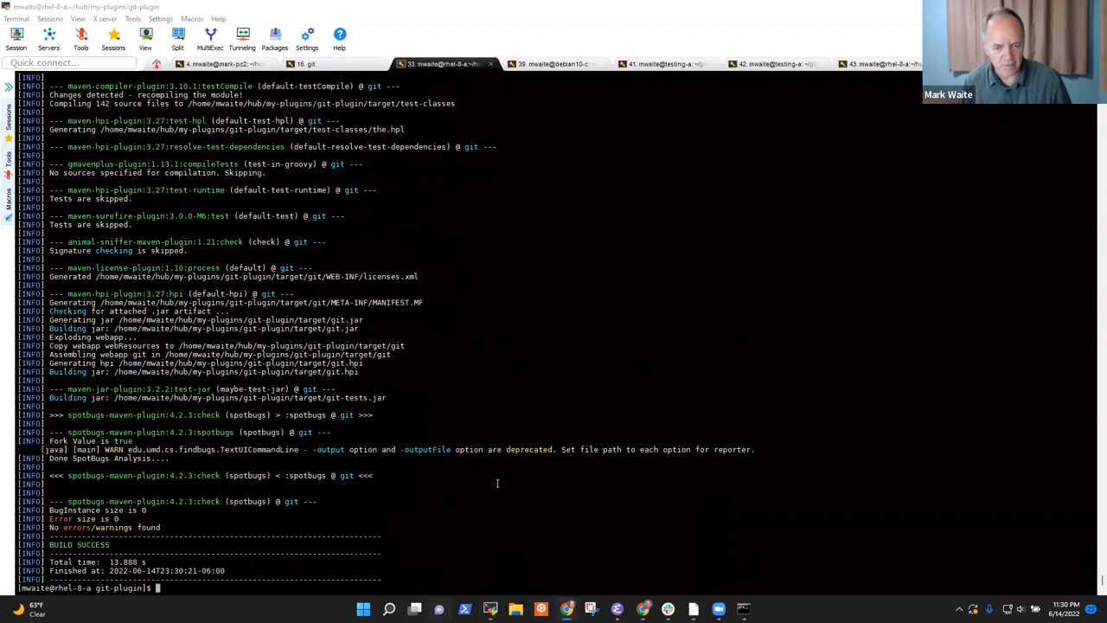
mouse_move(548, 528)
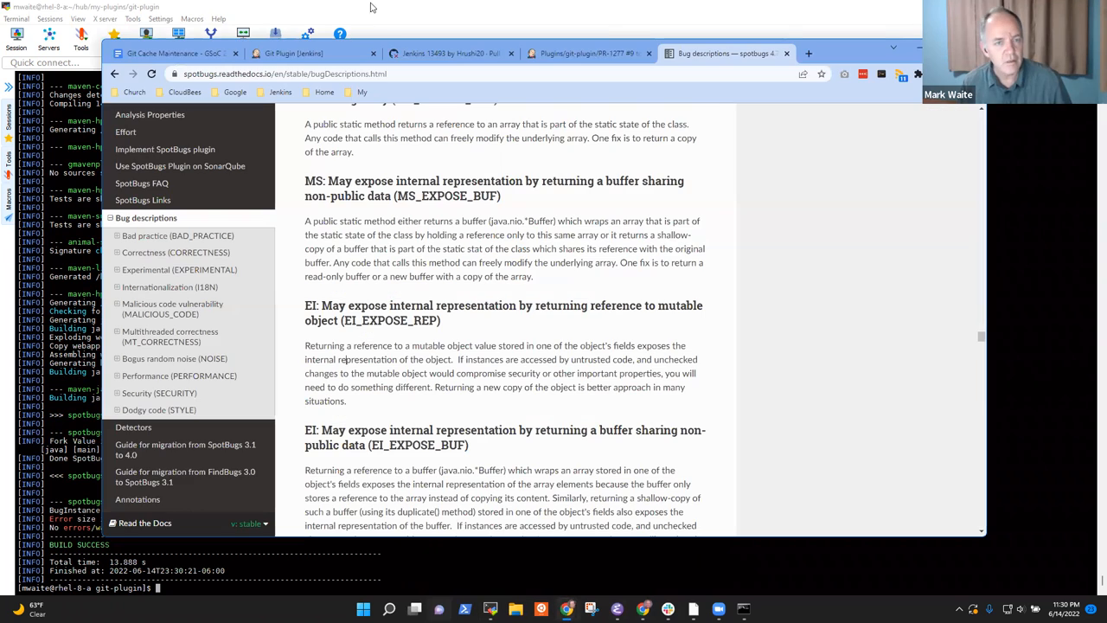
left_click(588, 53)
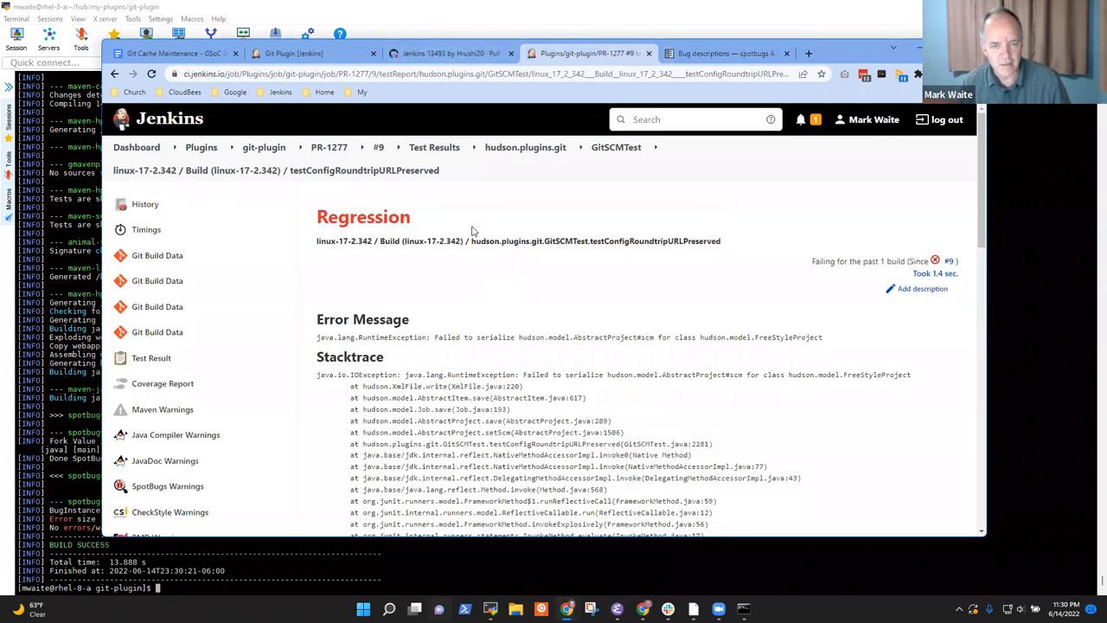
mouse_move(313, 181)
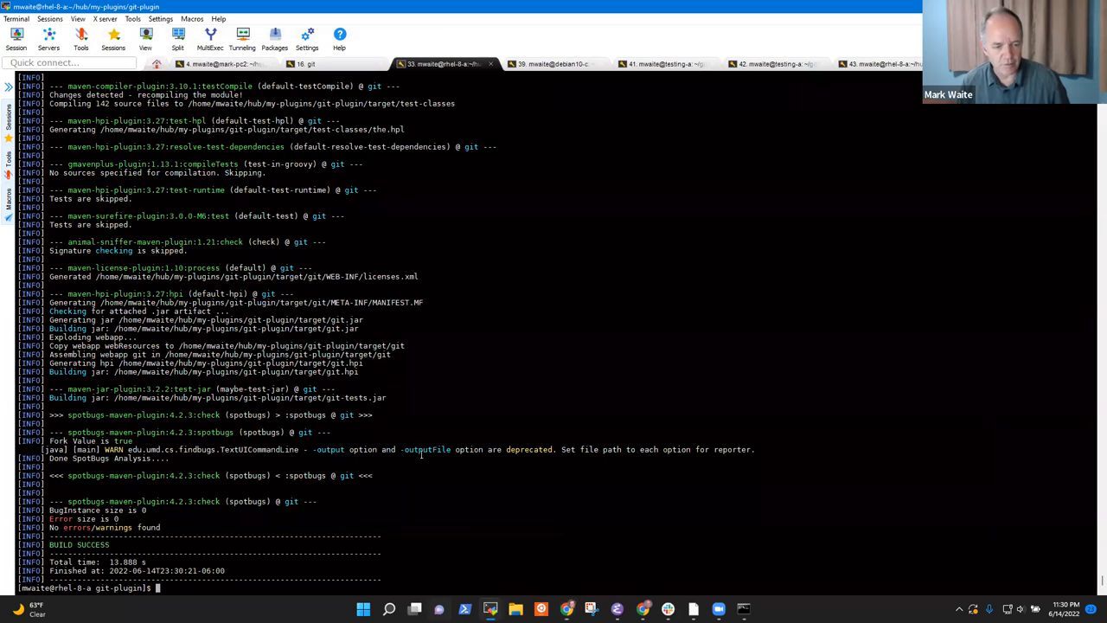
Run 'mvn clean -Dtest=GitSCMTest#testConfigRoundtripURLPreserved test' and confirm it passes with BUILD SUCCESS
type("mvn clean -Dtest=")
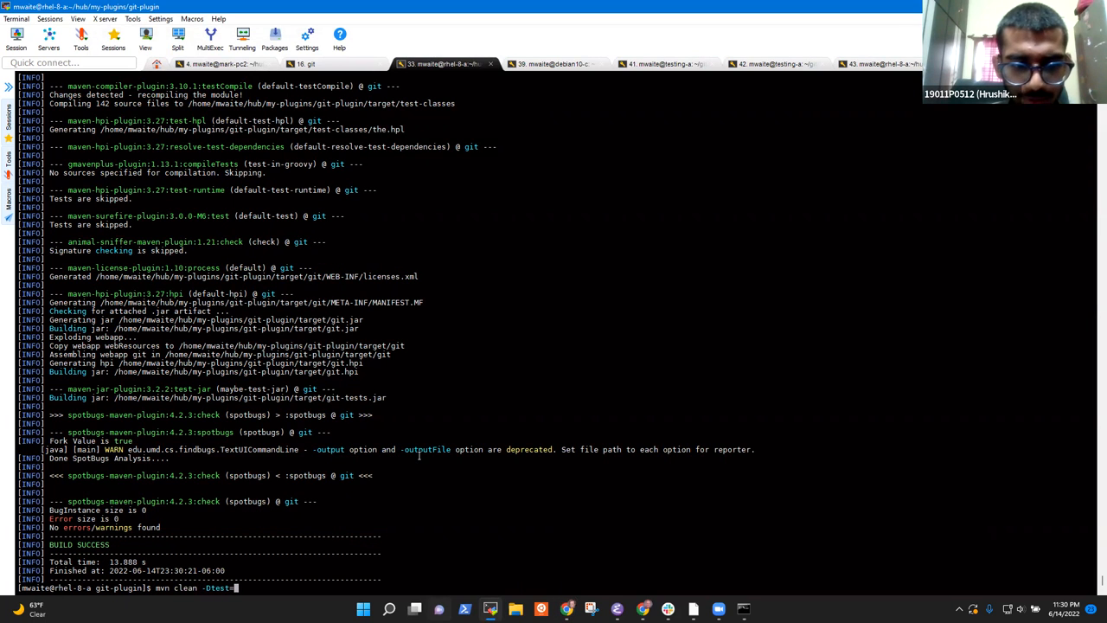
type("GitSCMTest.testConfigRoundtripURLPreserved")
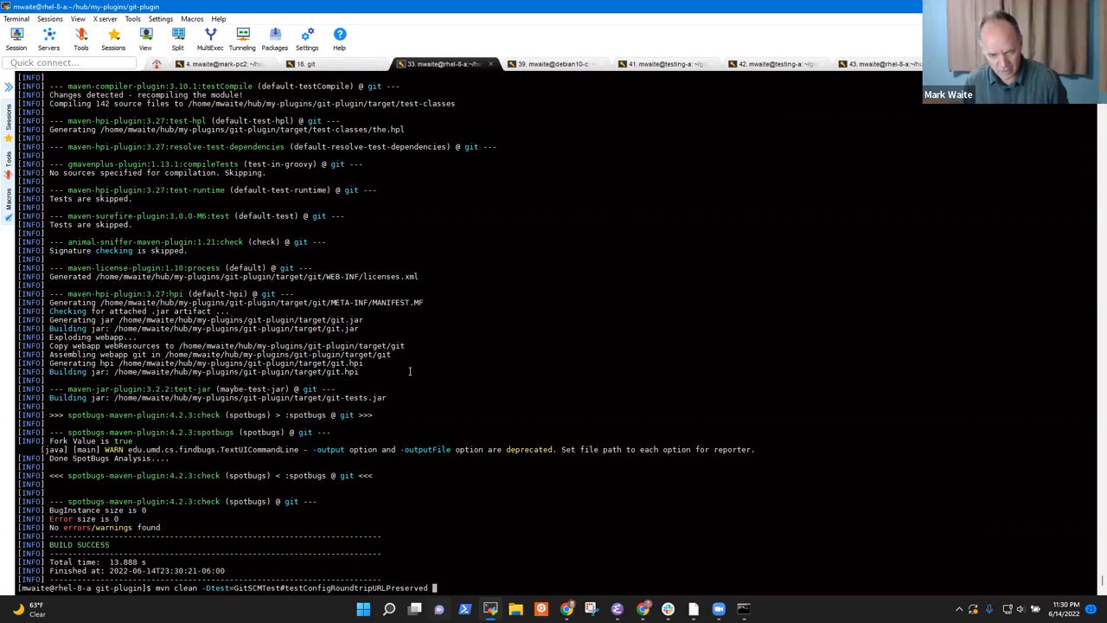
type("test")
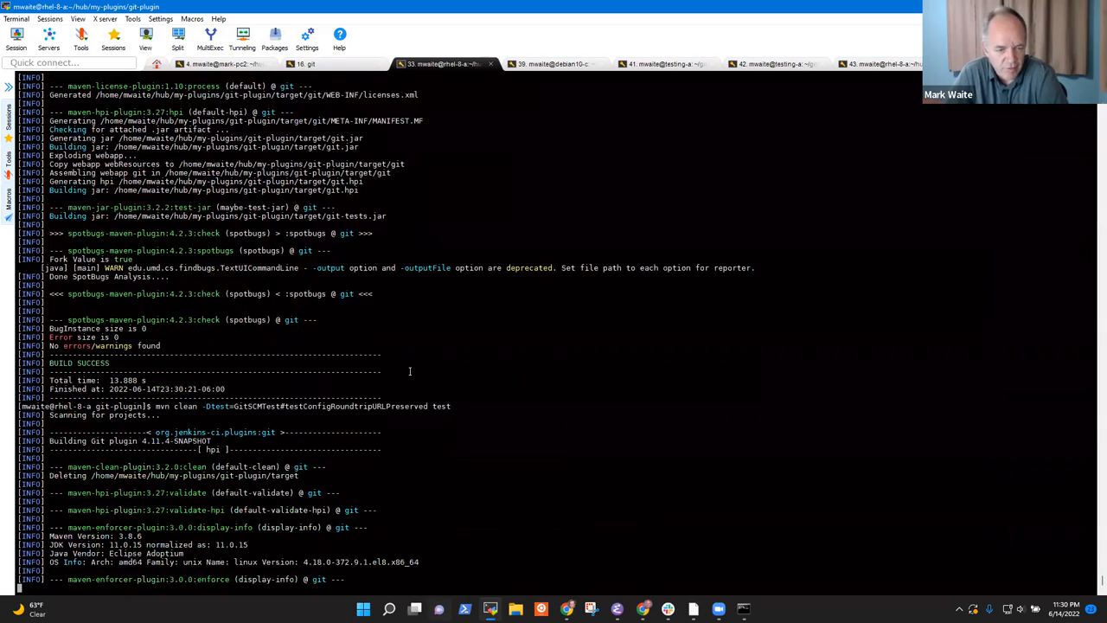
scroll("down", 3)
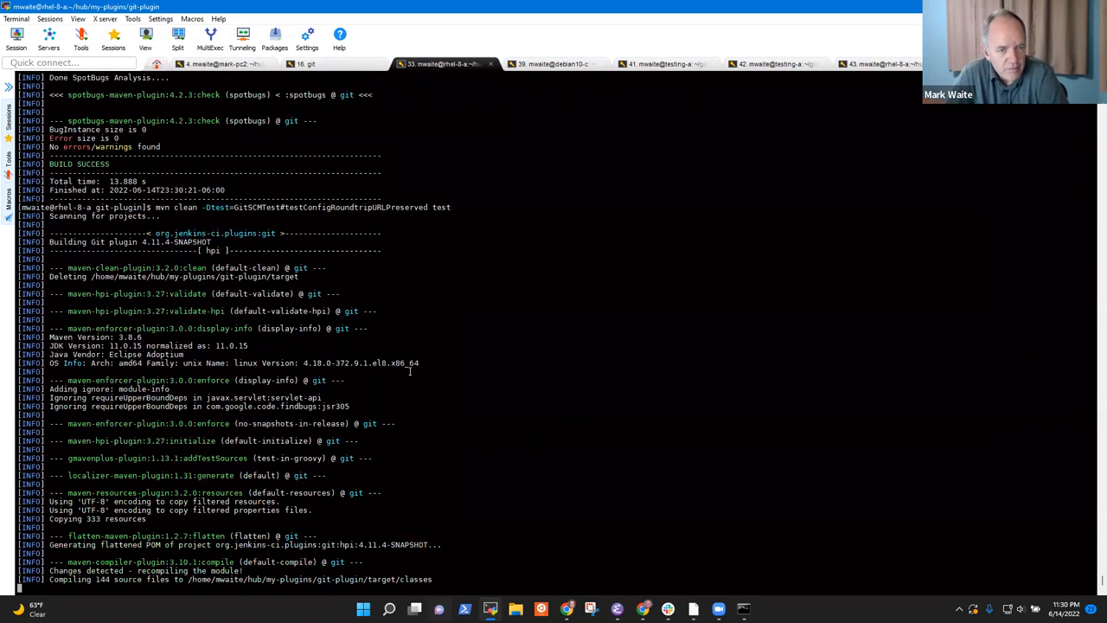
scroll("down", 3)
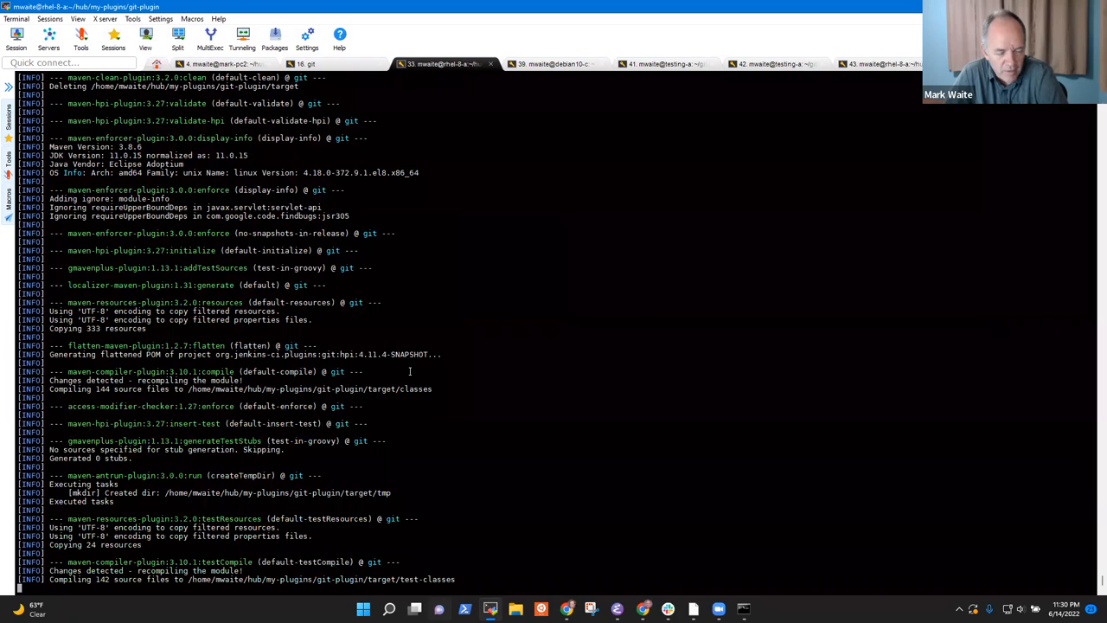
scroll("down", 3)
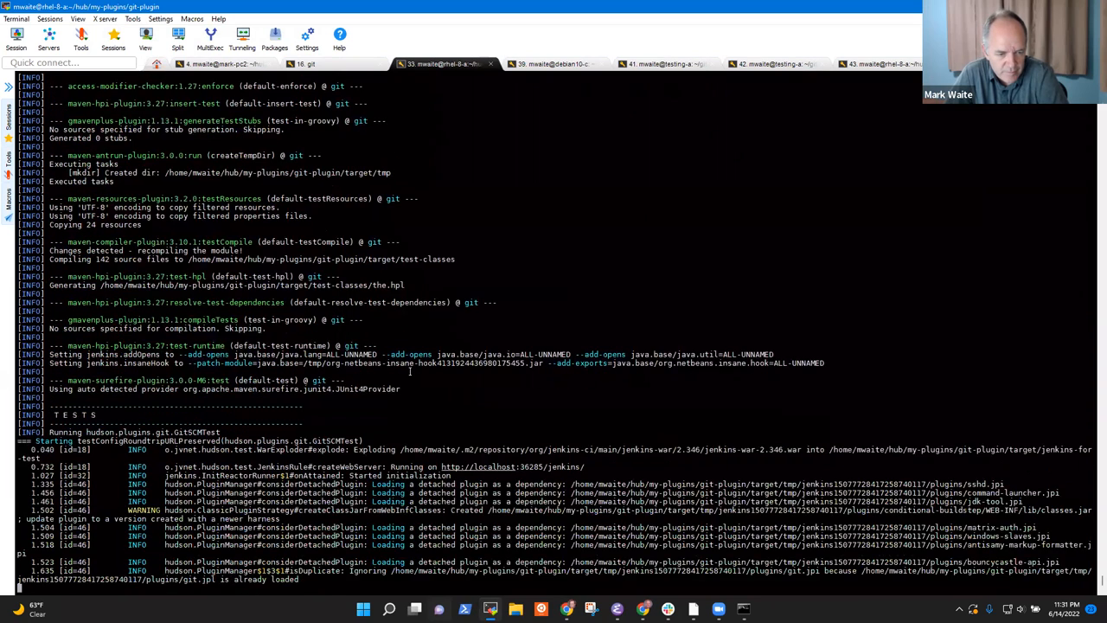
scroll("down", 3)
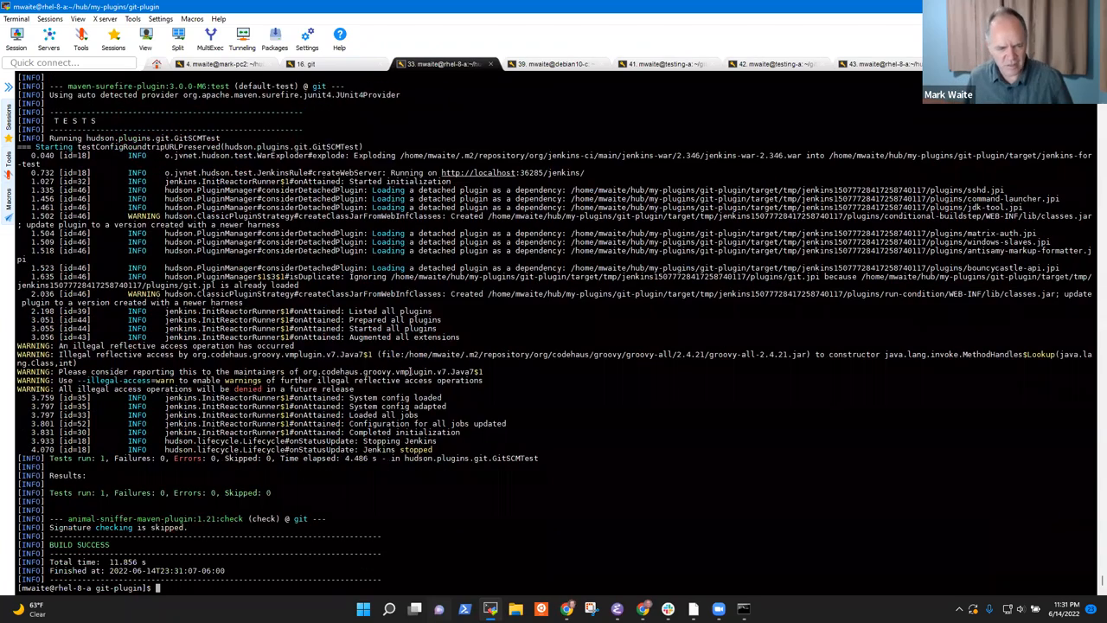
Source ~/bin/use_java17 and rerun testConfigRoundtripURLPreserved under Java 17, which now passes
type(". ~/.")
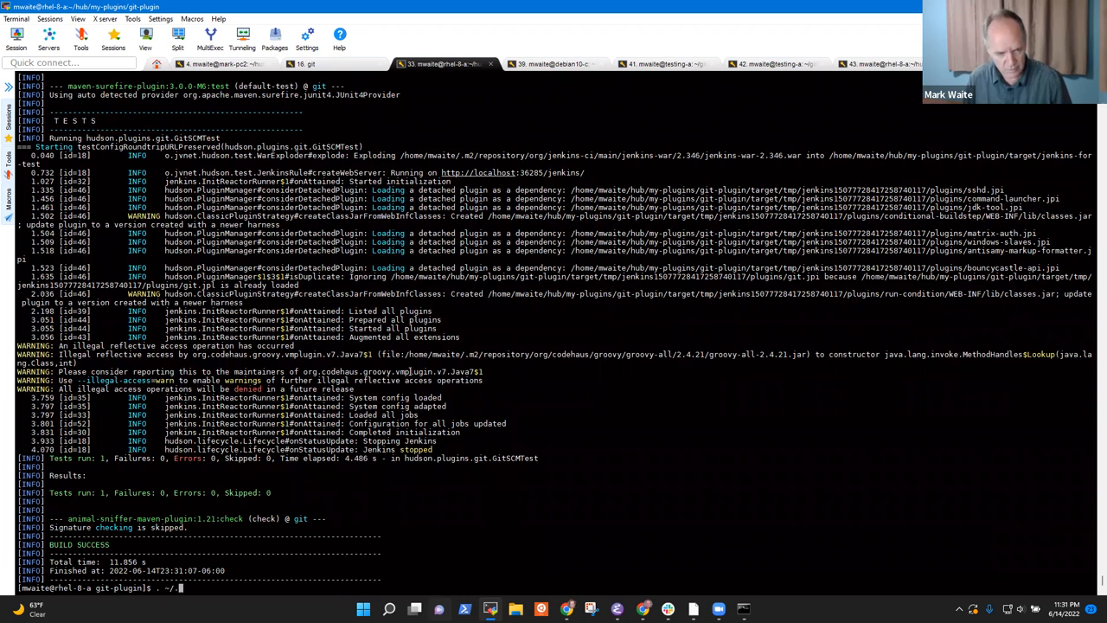
type("bin/use_java17")
type("mvn clean -Dtest=GitSCMTest#testConfigRoundtripURLPreserved test")
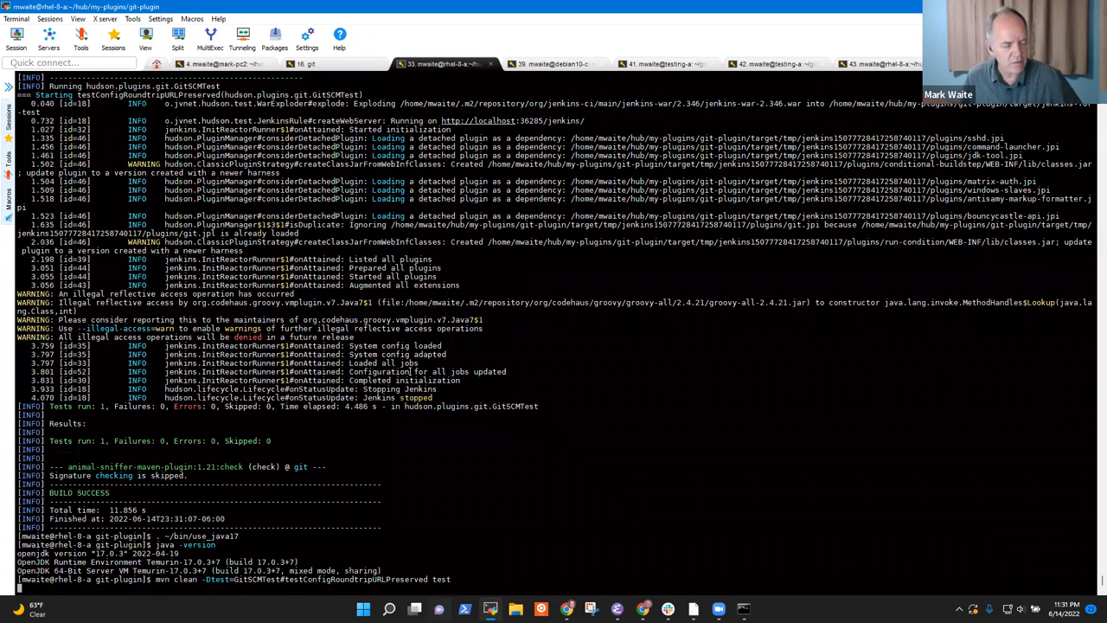
key("Return")
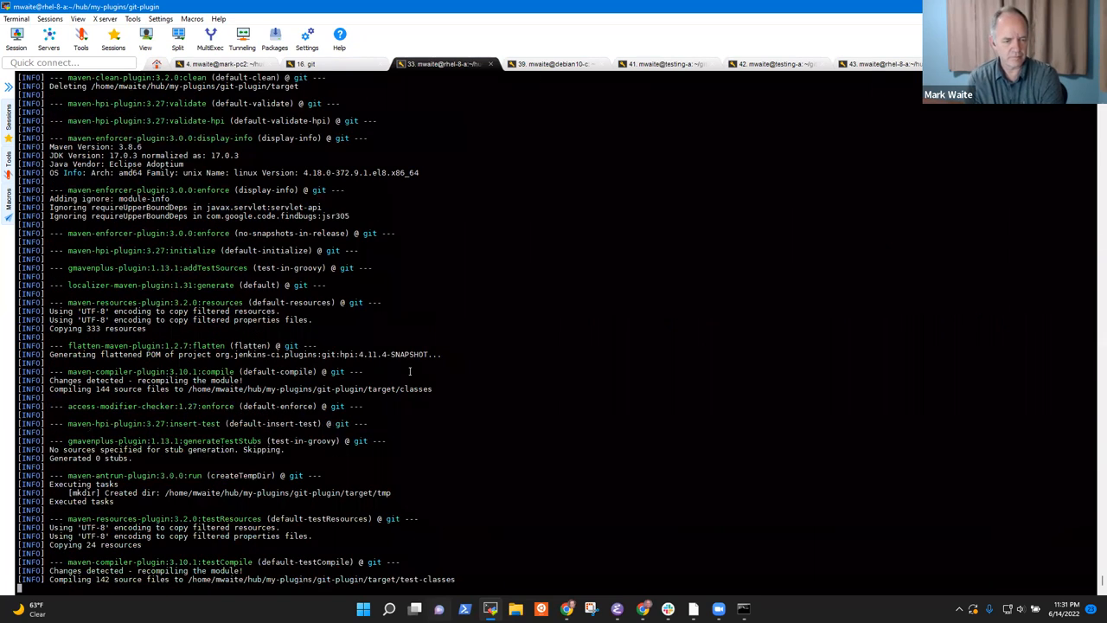
scroll("down", 3)
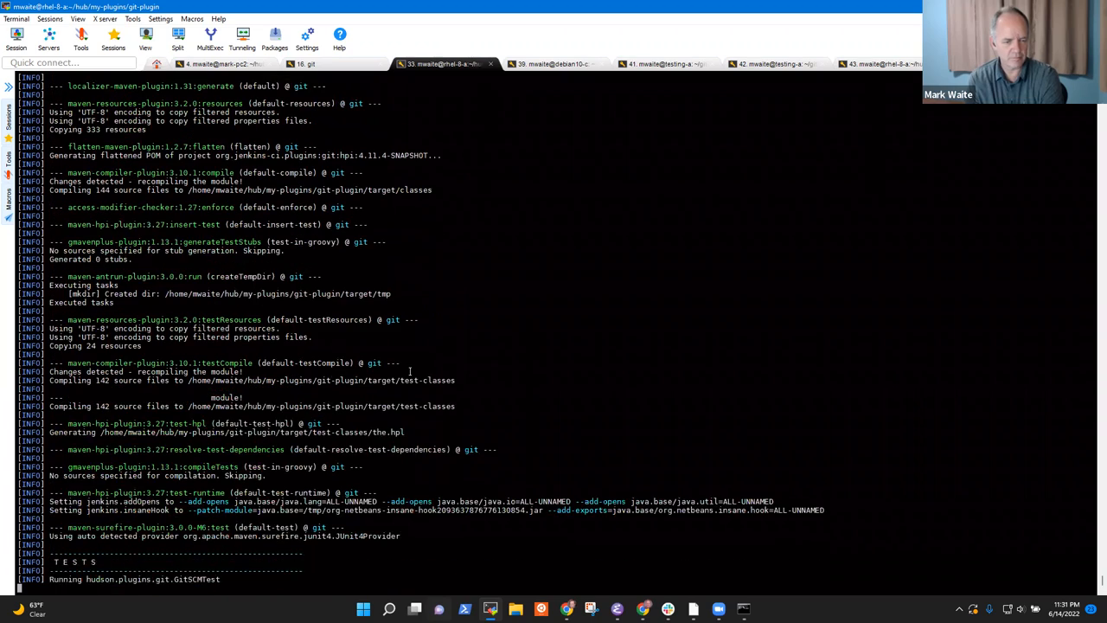
scroll("down", 3)
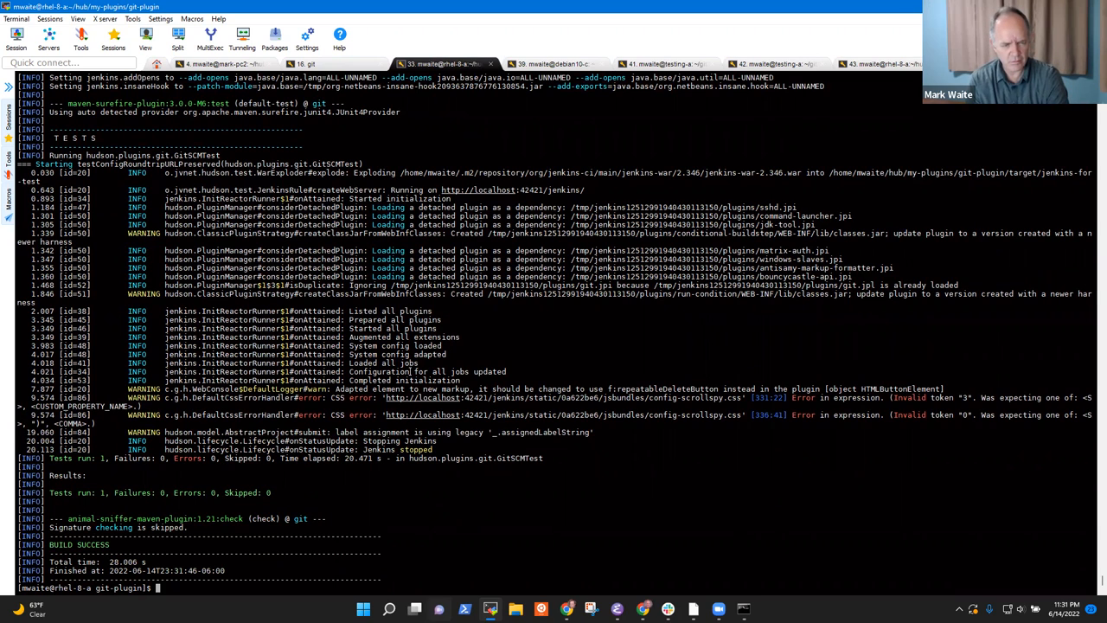
mouse_move(168, 563)
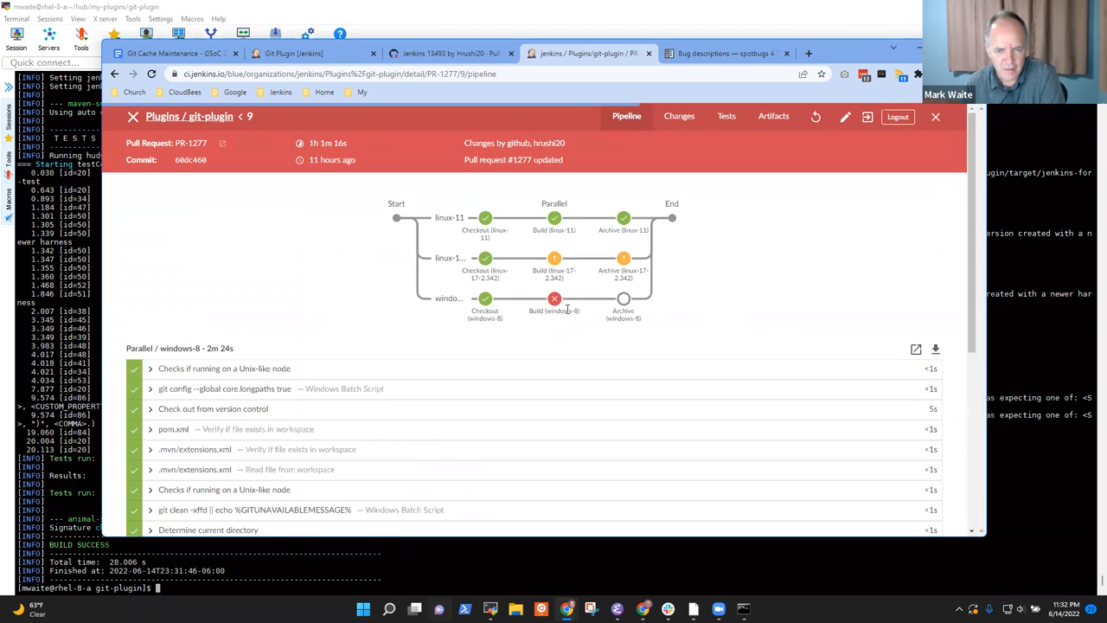
mouse_move(554, 258)
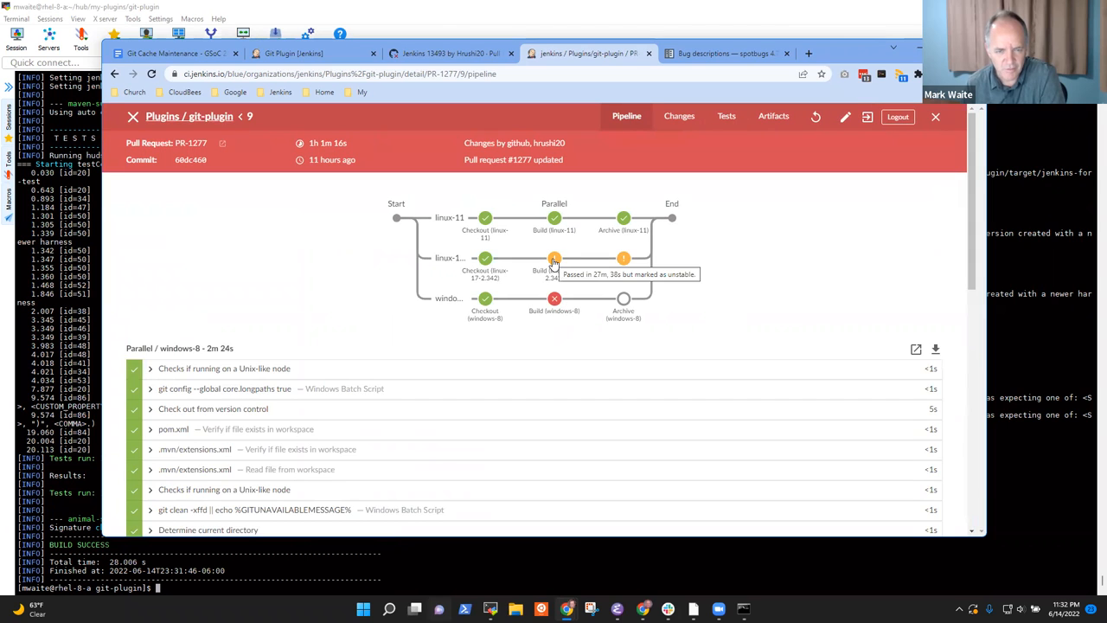
mouse_move(887, 125)
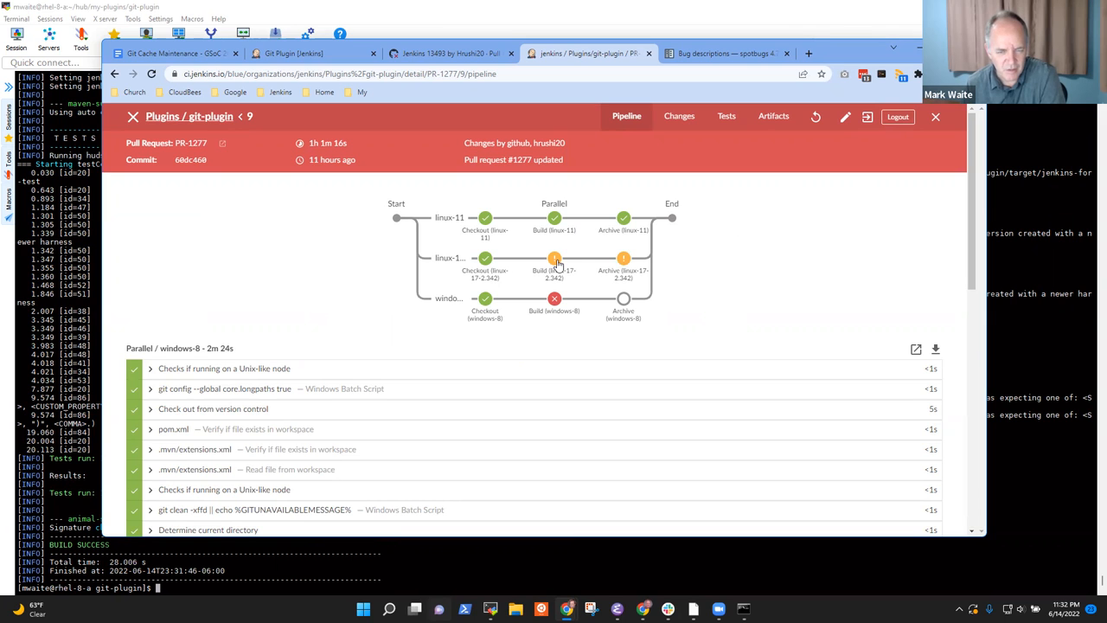
left_click(554, 298)
type("git")
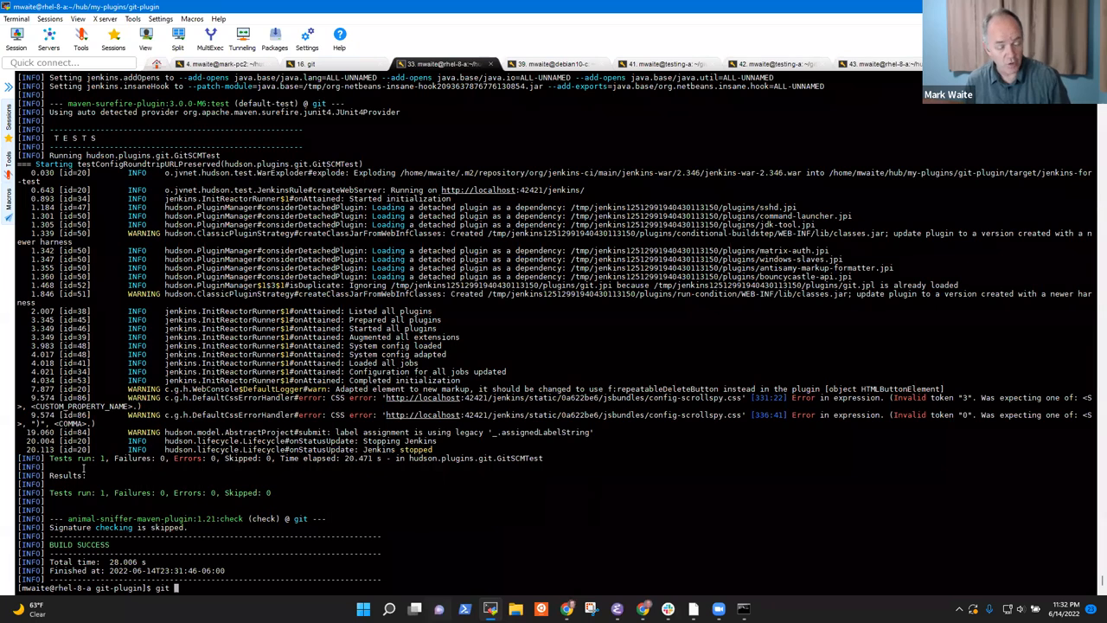
Review the git log and push the jenkins-13493 branch commits to GitHub
type("l")
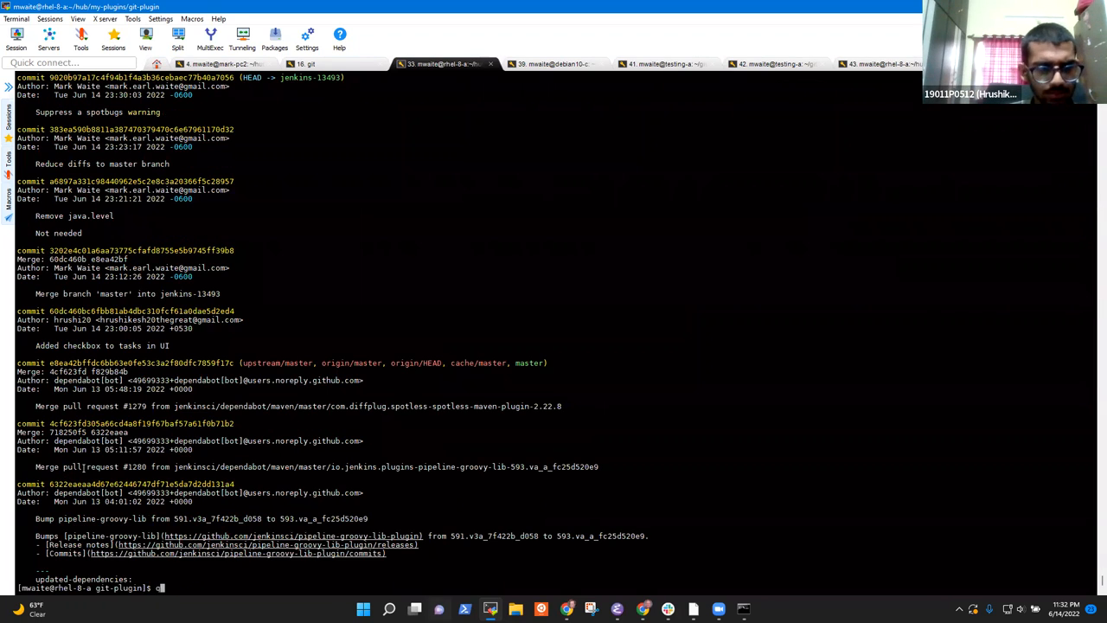
type("git push")
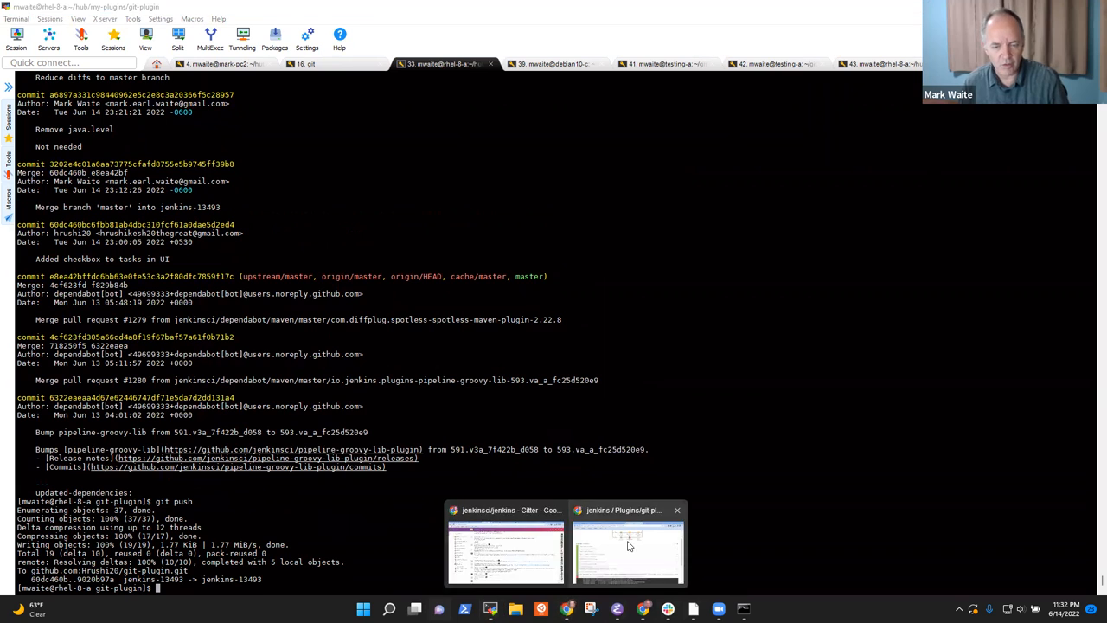
left_click(626, 549)
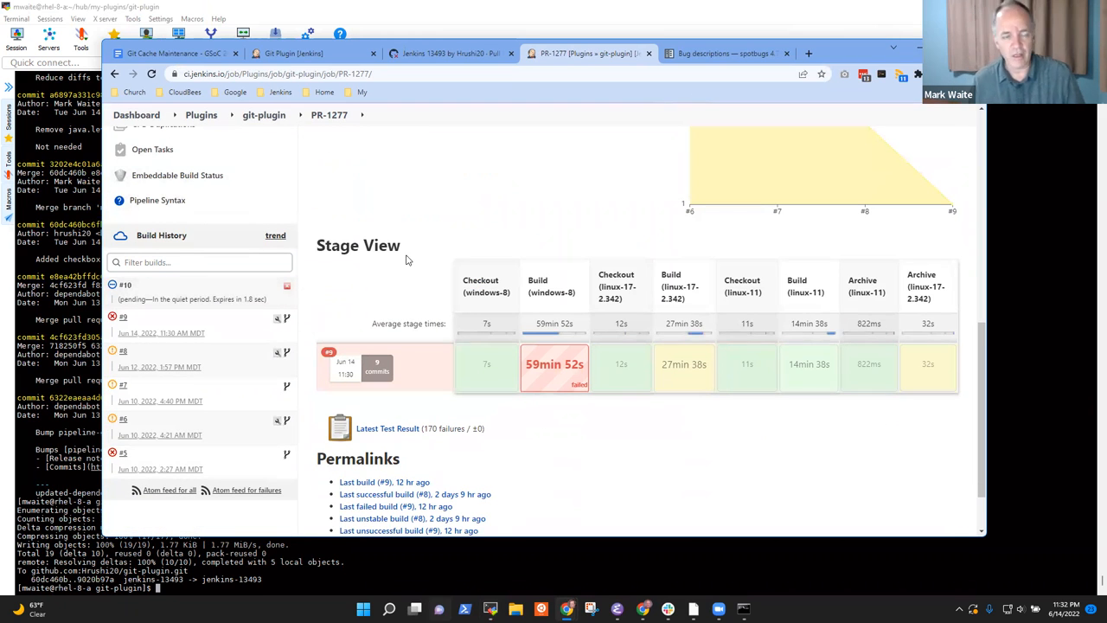
View the Jenkins PR-1277 job page with build #10 pending in Build History
left_click(173, 53)
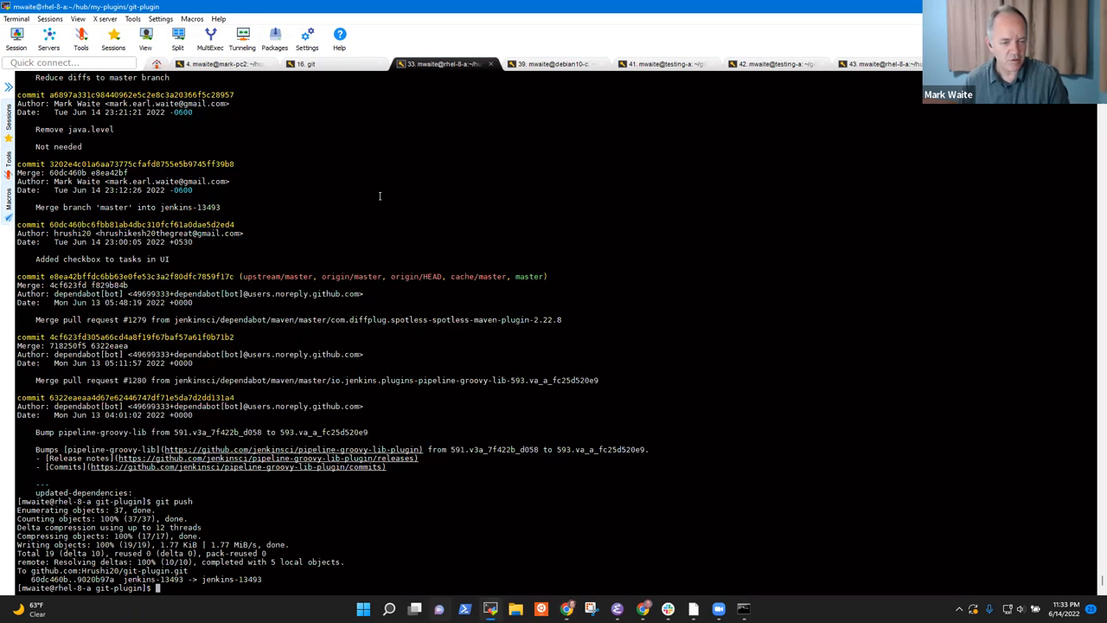
Run git diff master and page through to the new MaintenanceTaskConfigurationTest file
type("git")
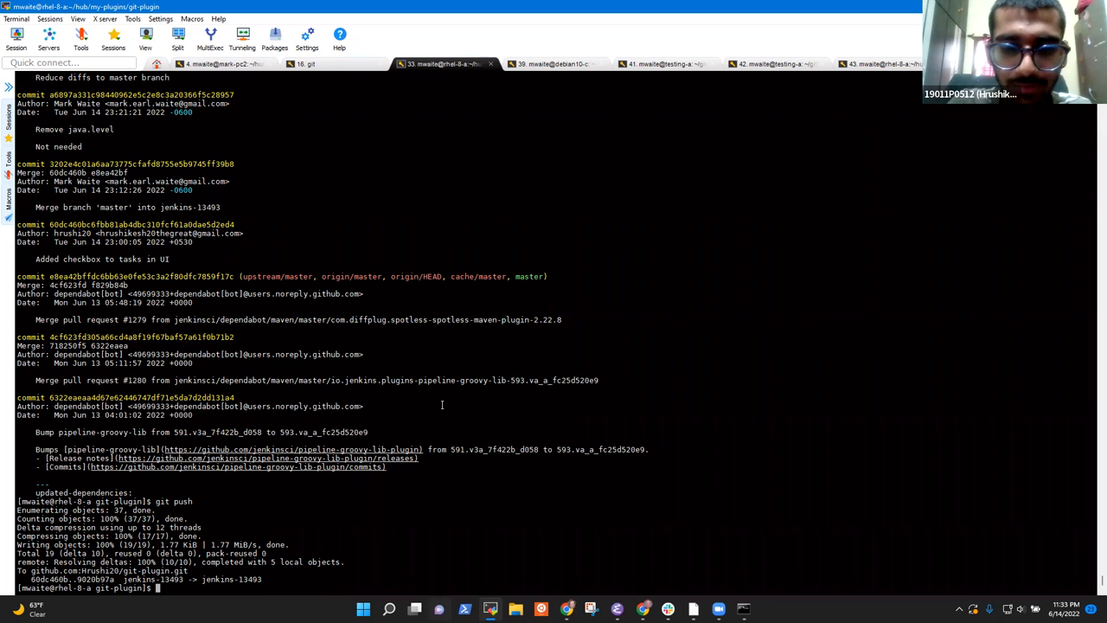
type("git diff master")
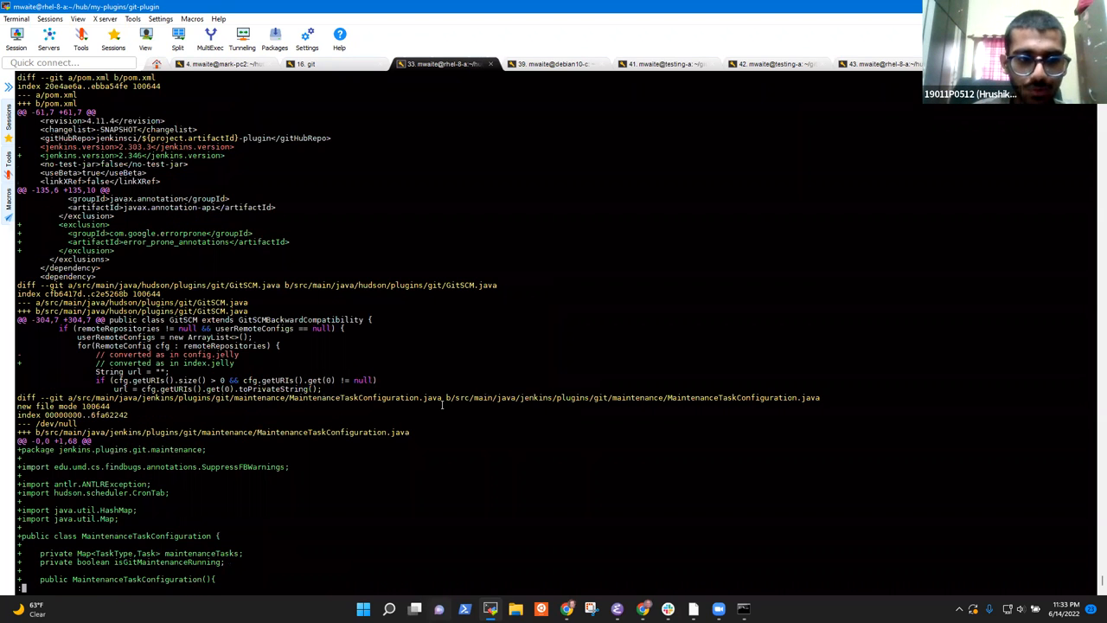
scroll("down", 3)
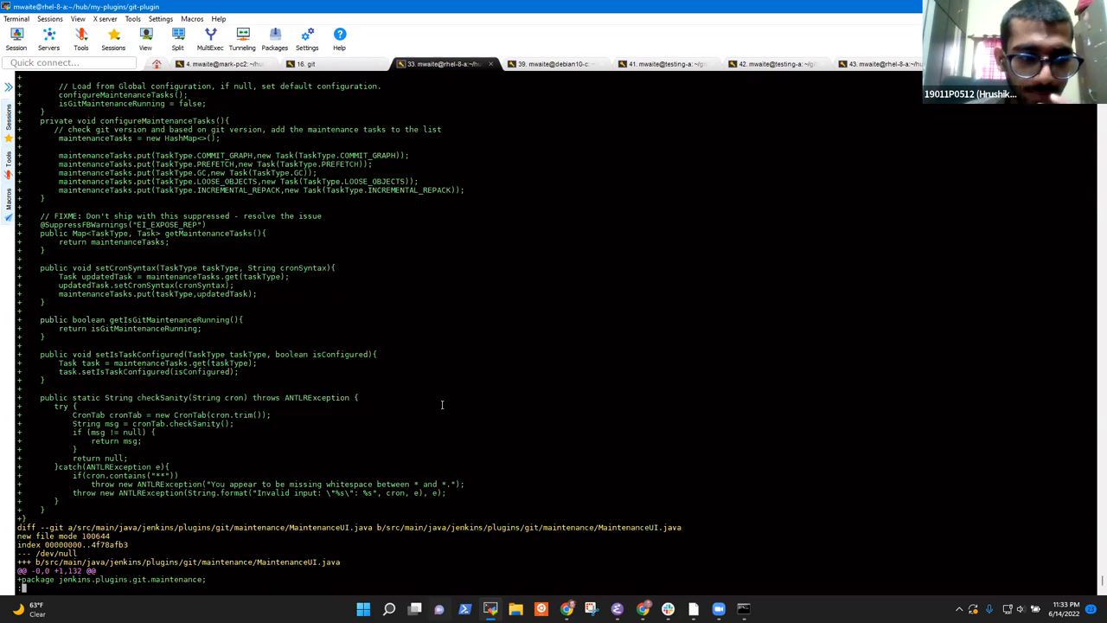
scroll("down", 3)
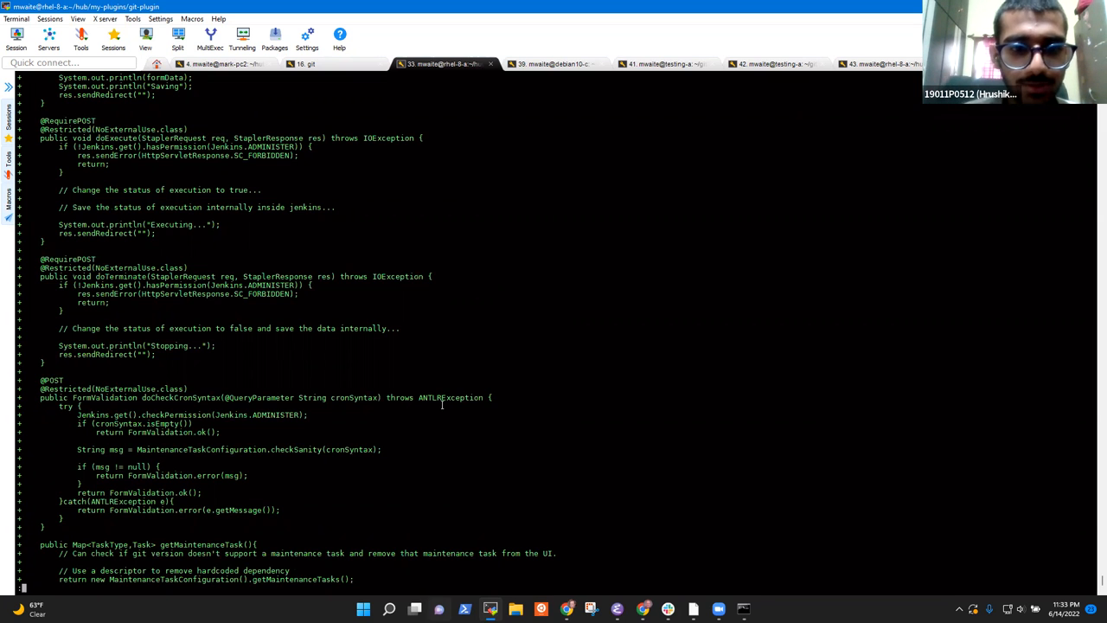
scroll("down", 3)
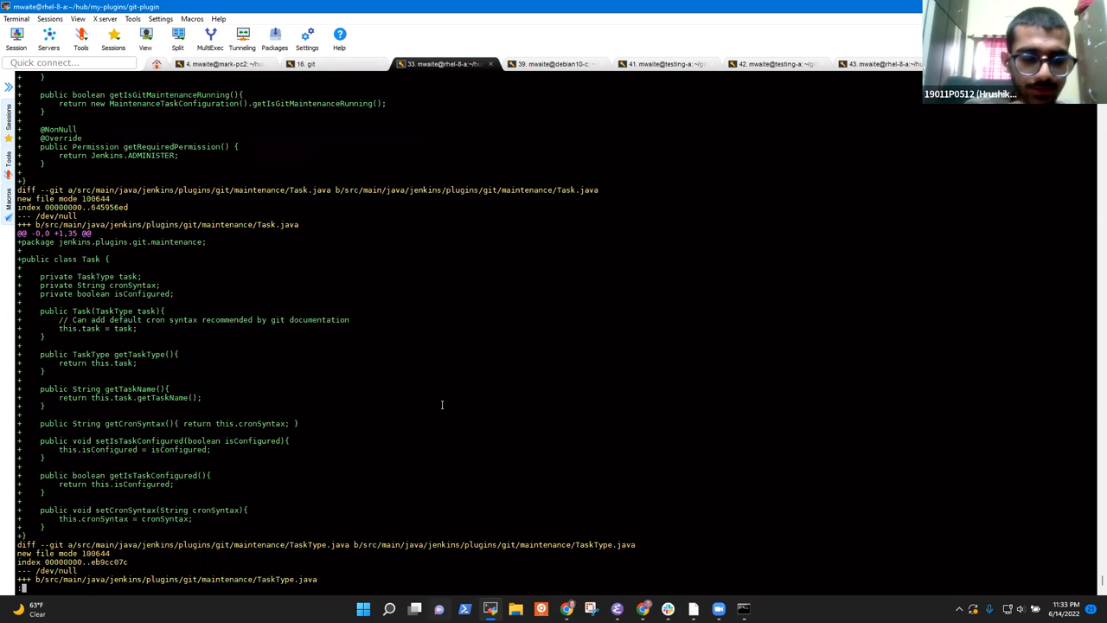
scroll("down", 3)
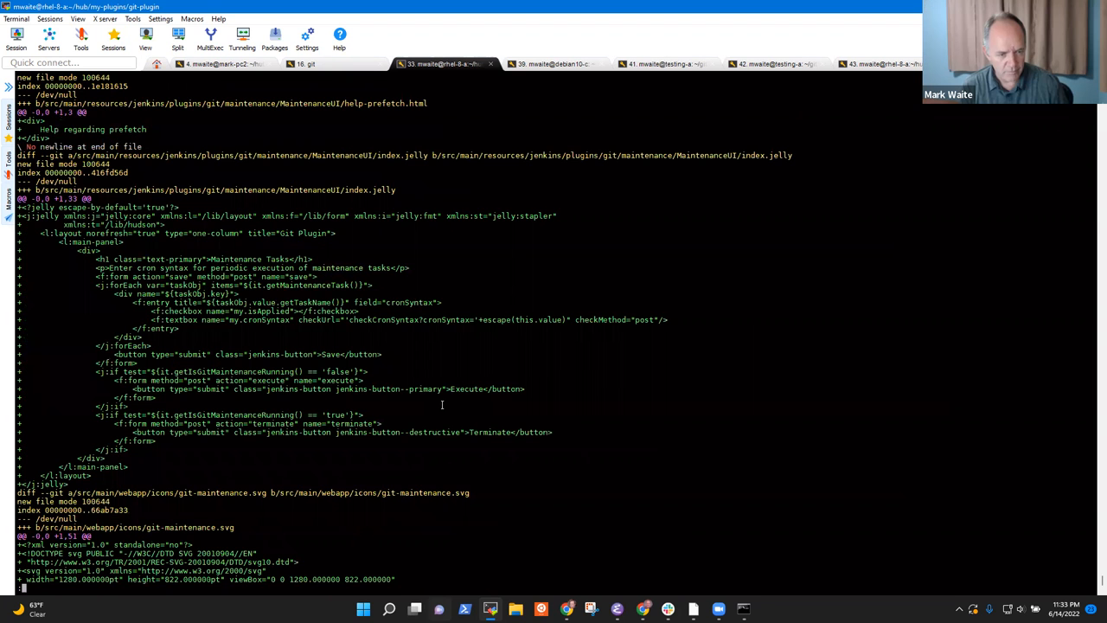
scroll("down", 3)
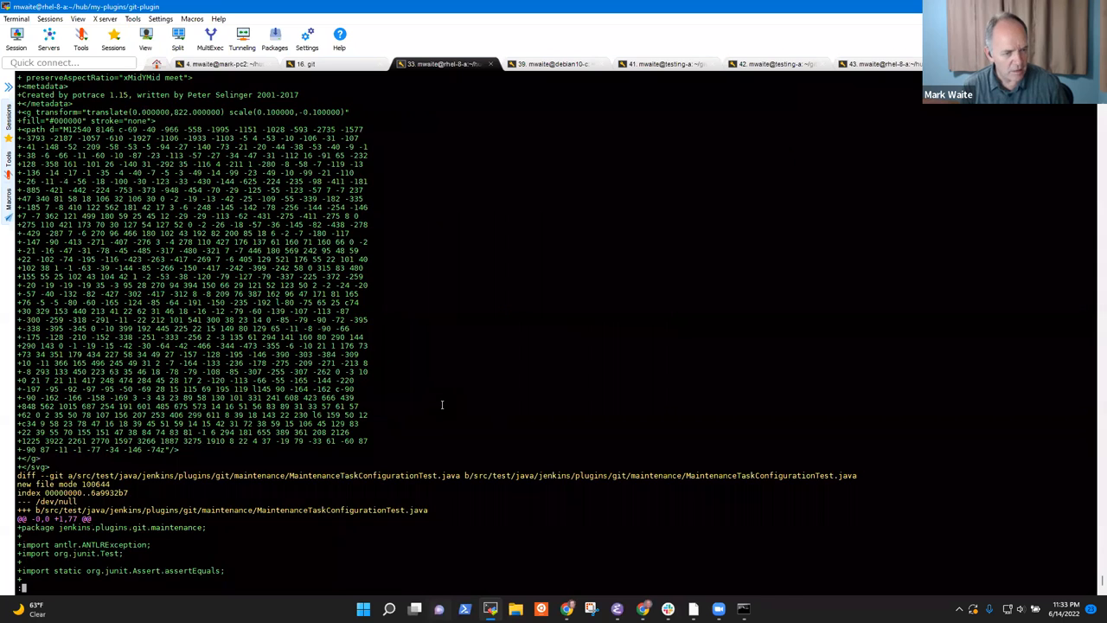
scroll("down", 3)
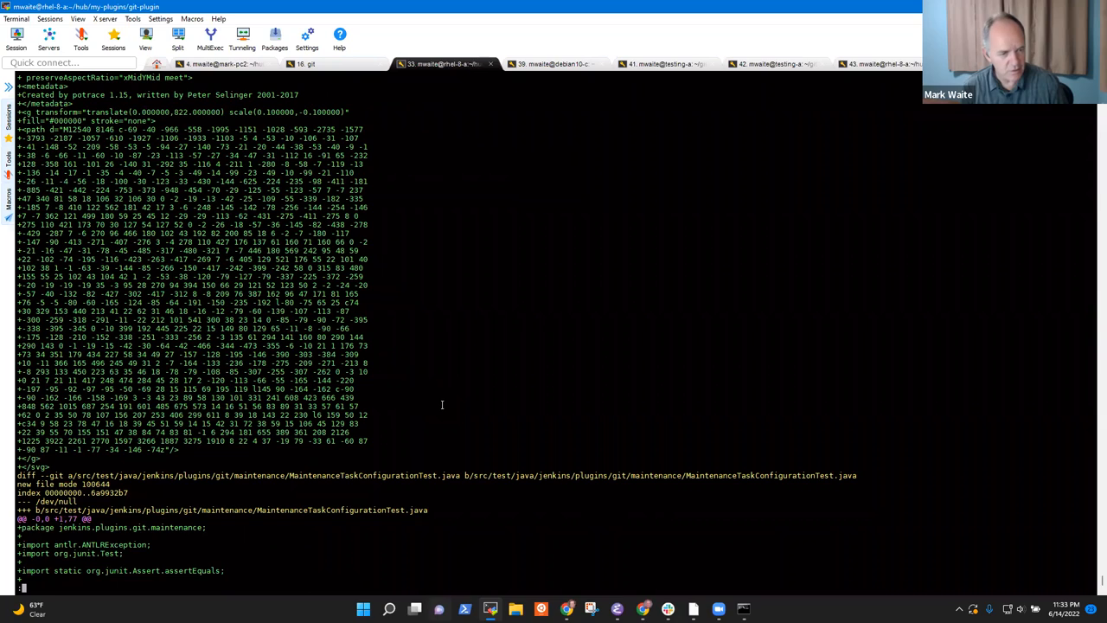
scroll("down", 3)
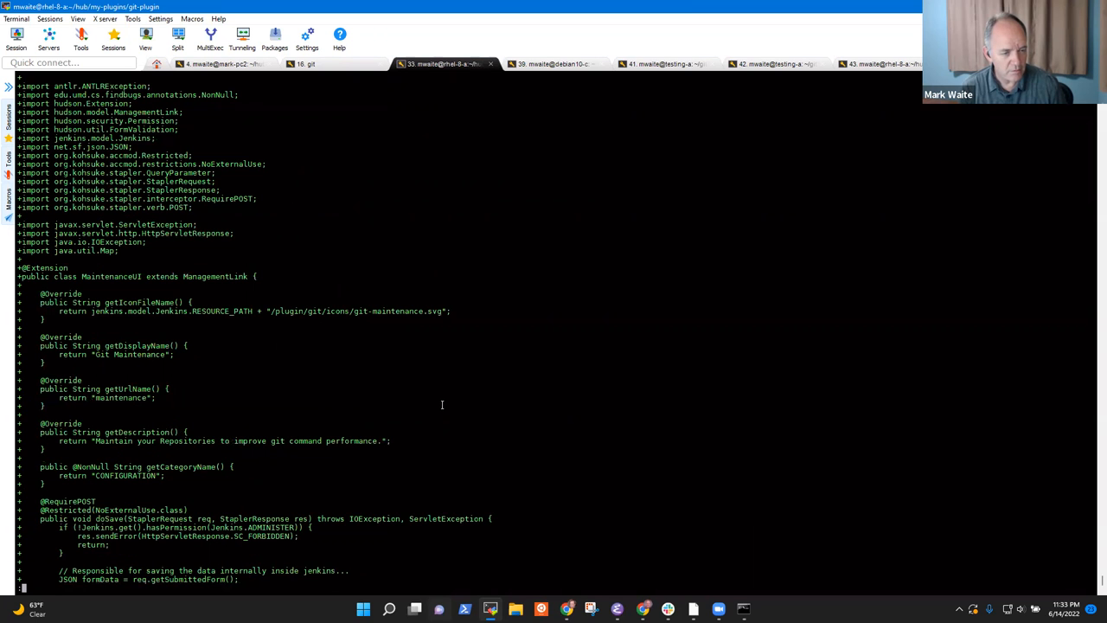
Scroll through the diff to the TaskType enum and maintenance help HTML files
scroll("down", 3)
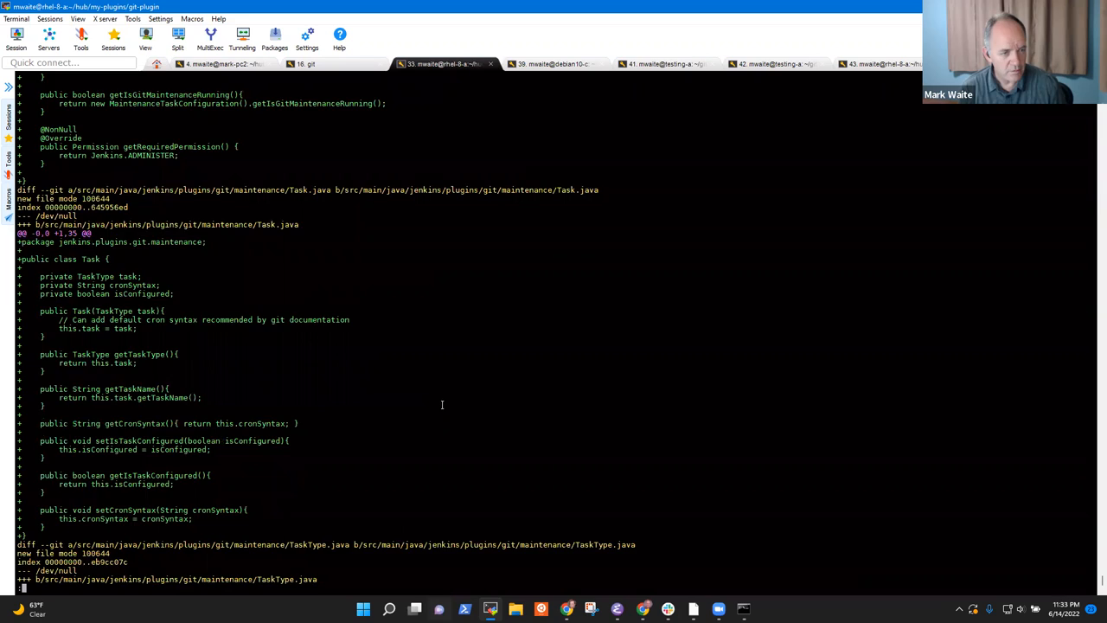
scroll("down", 3)
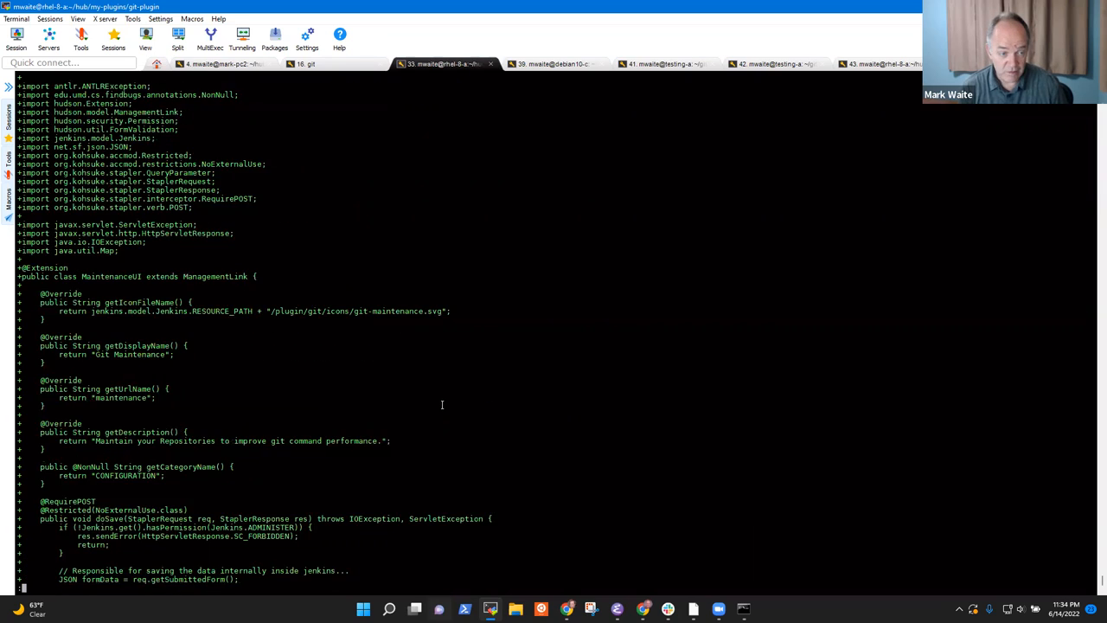
scroll("down", 3)
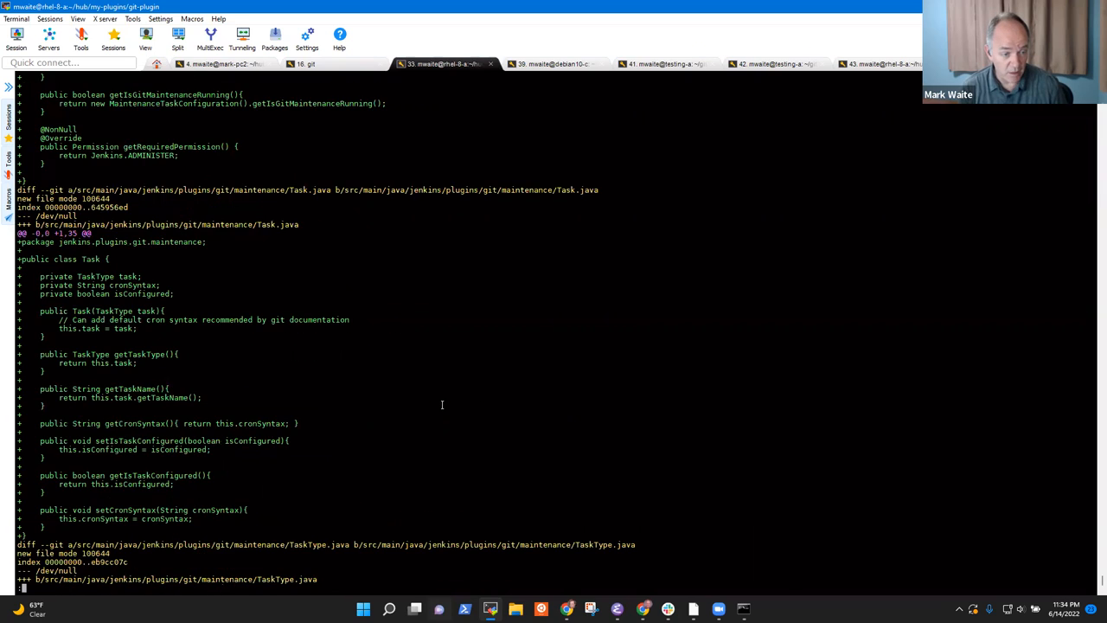
scroll("down", 3)
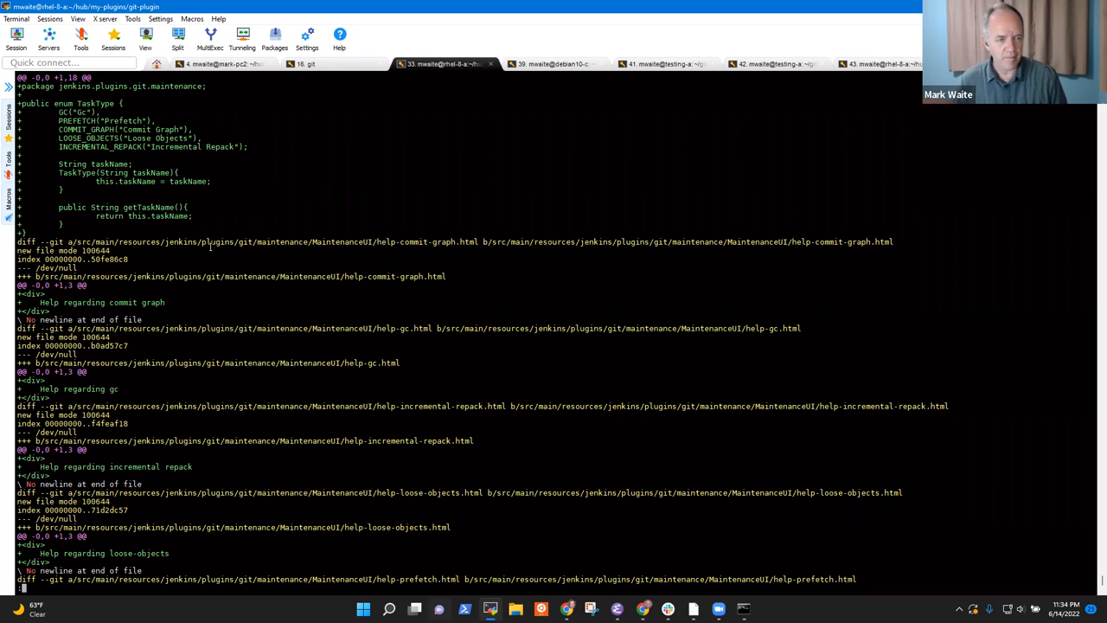
scroll("down", 3)
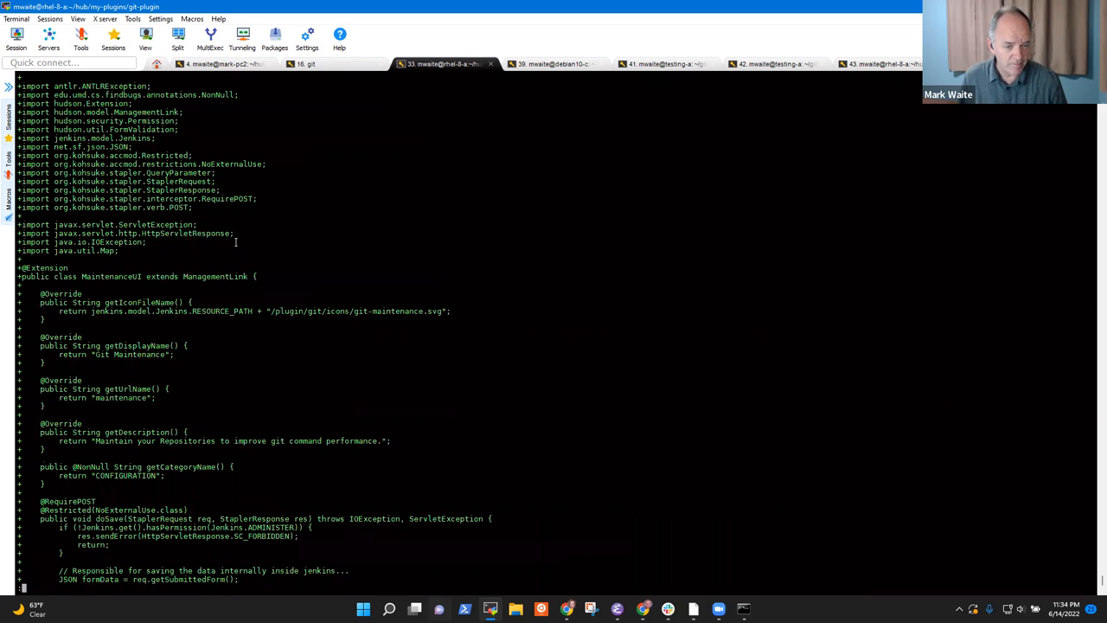
scroll("down", 3)
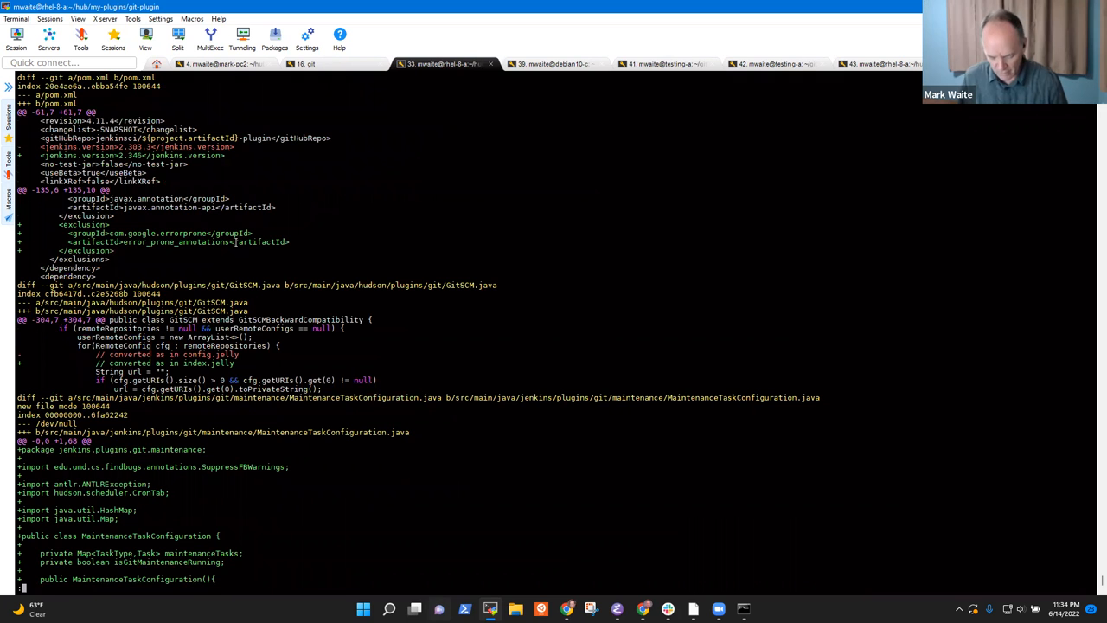
scroll("down", 3)
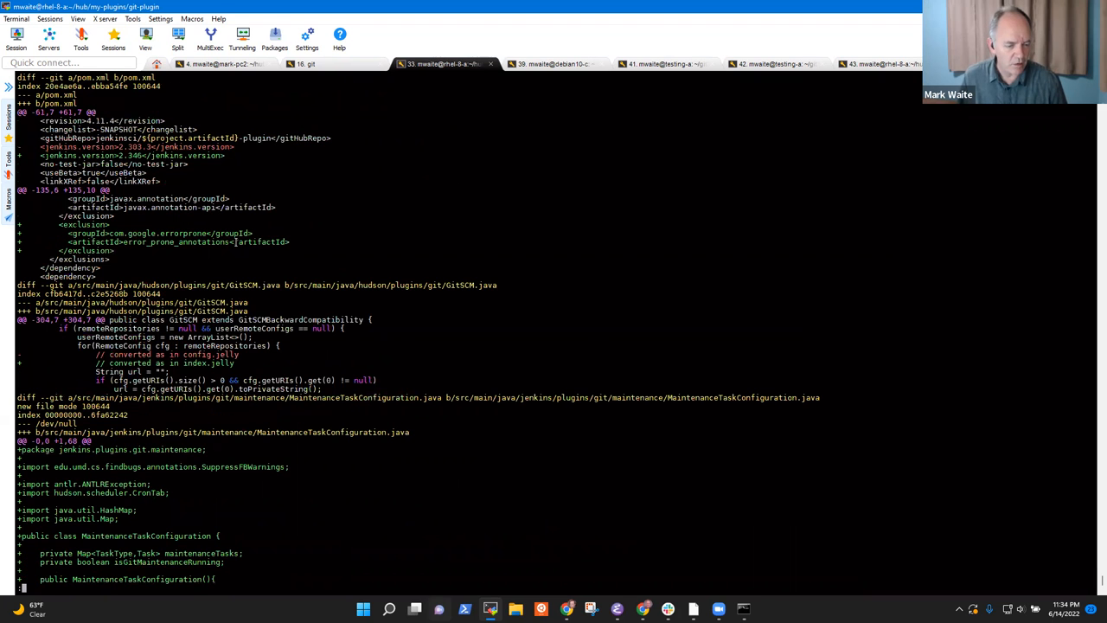
scroll("down", 3)
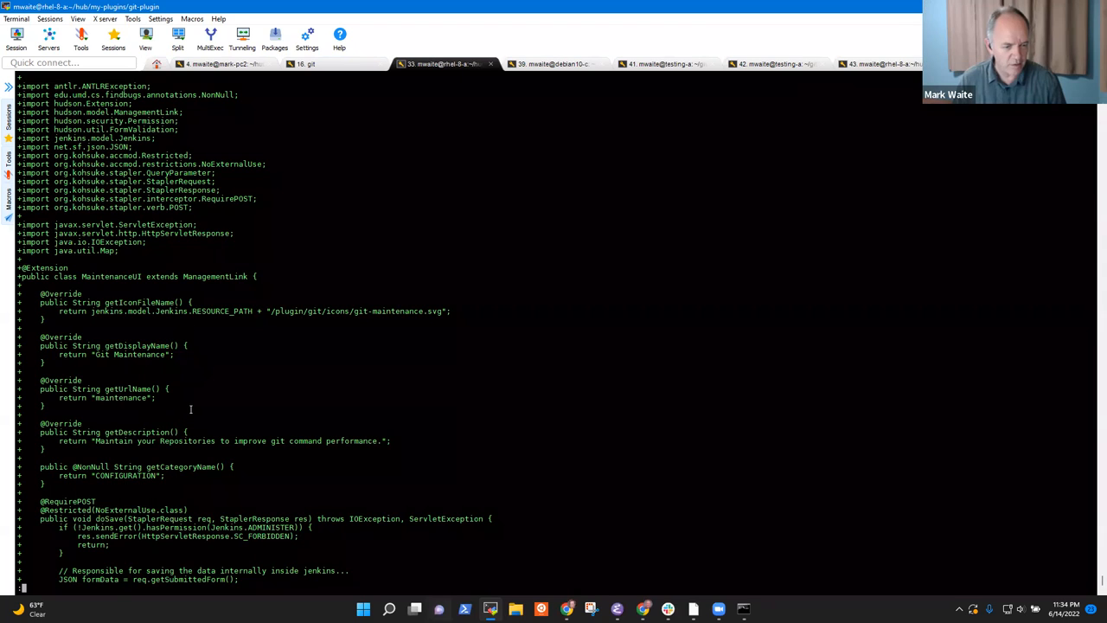
scroll("down", 3)
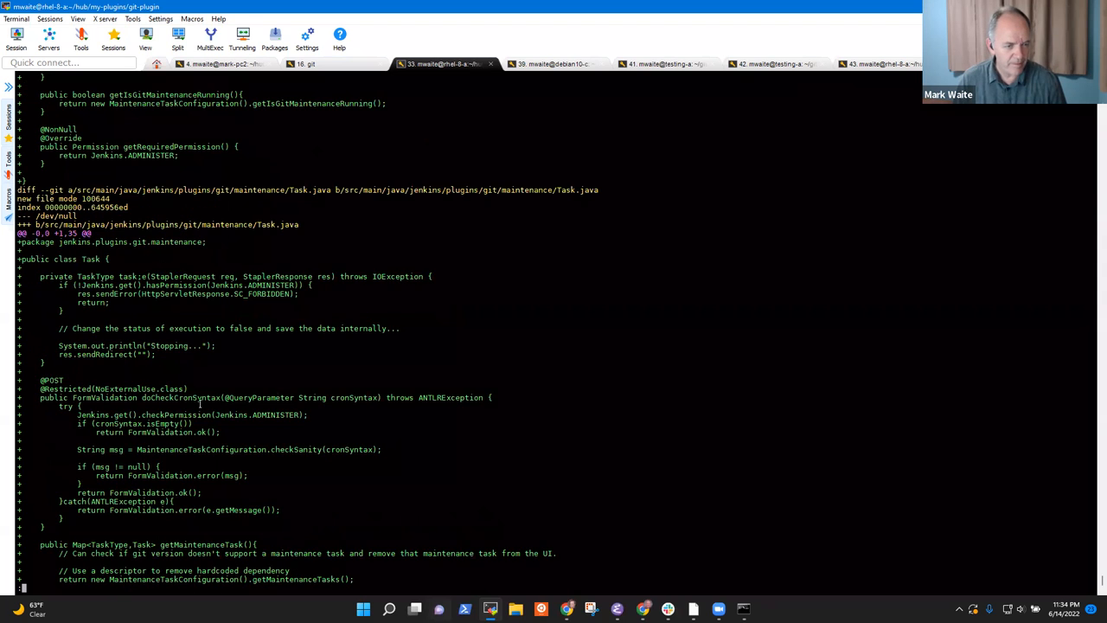
scroll("down", 3)
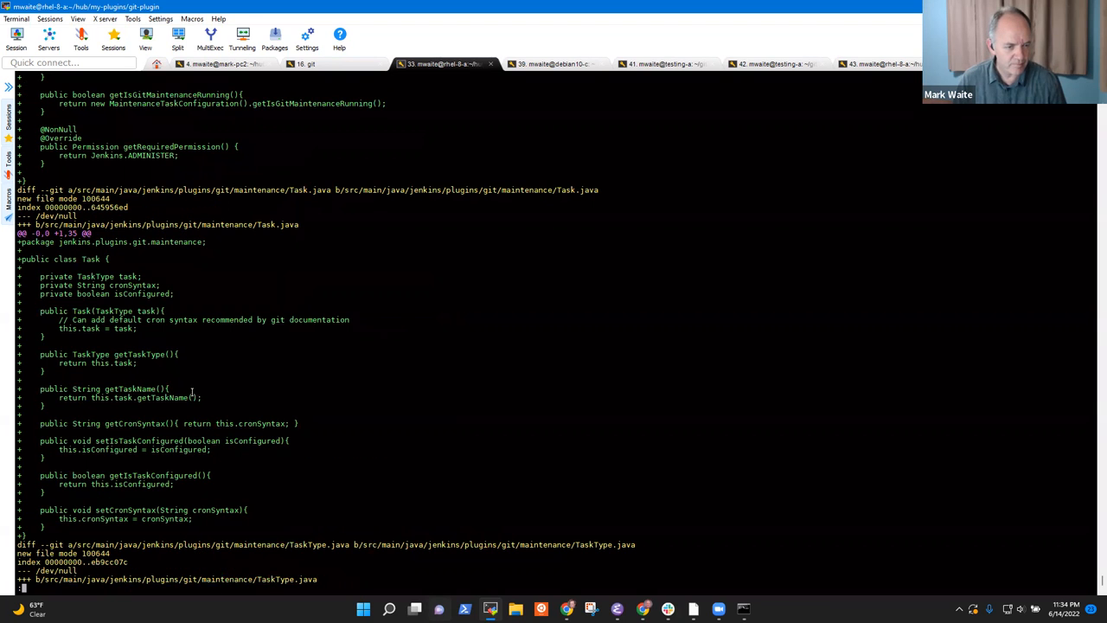
scroll("down", 3)
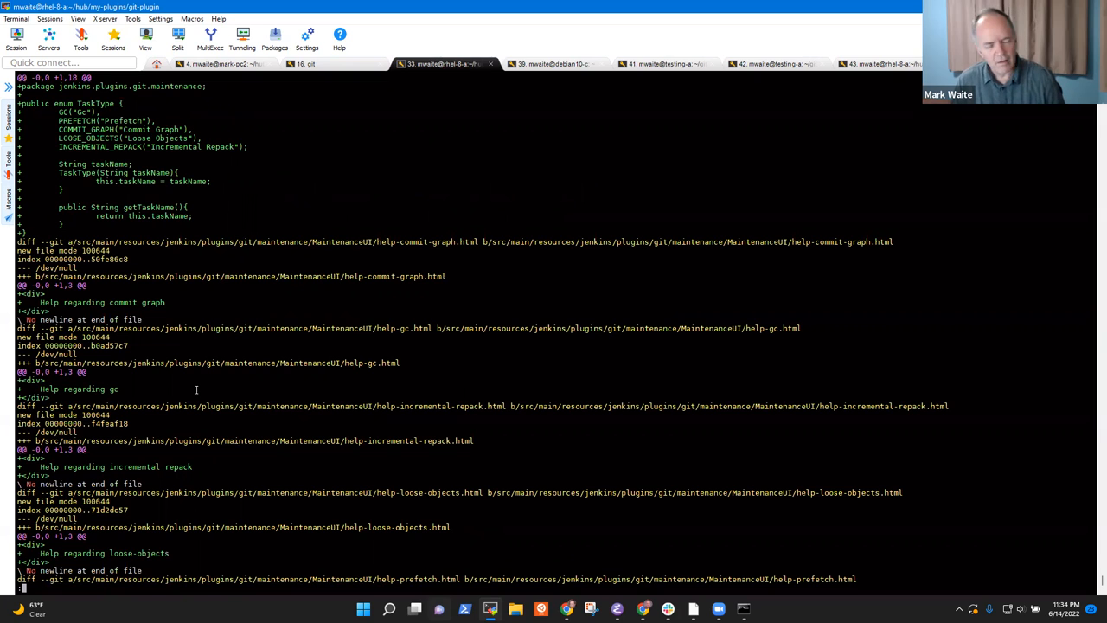
scroll("down", 3)
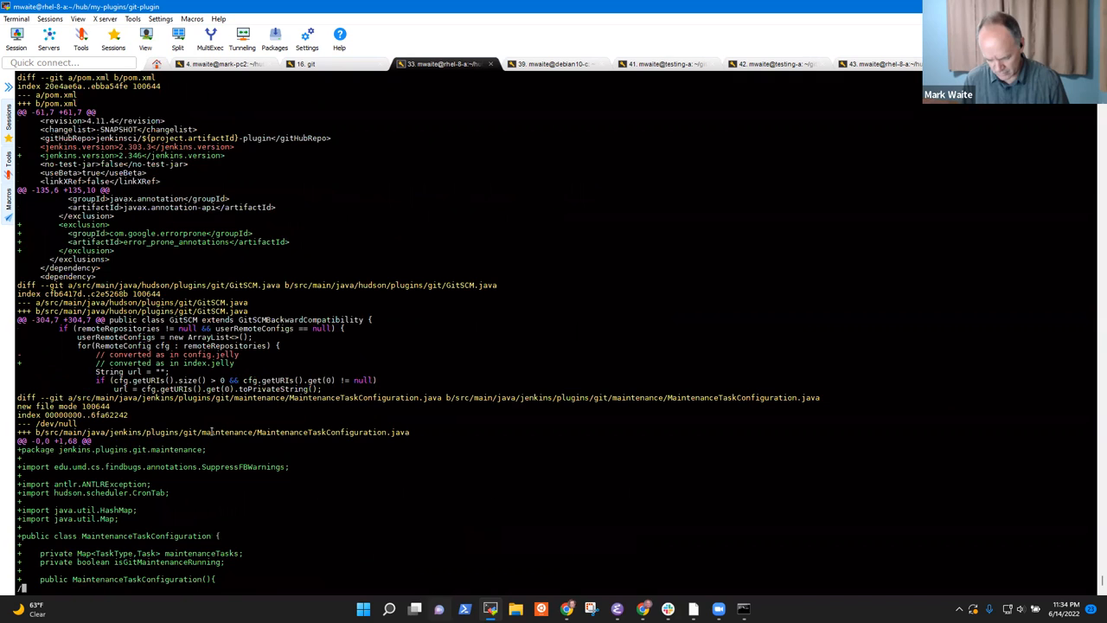
Search the diff for 'increment' and 'ncreme' to highlight incremental repack matches
type("/increment")
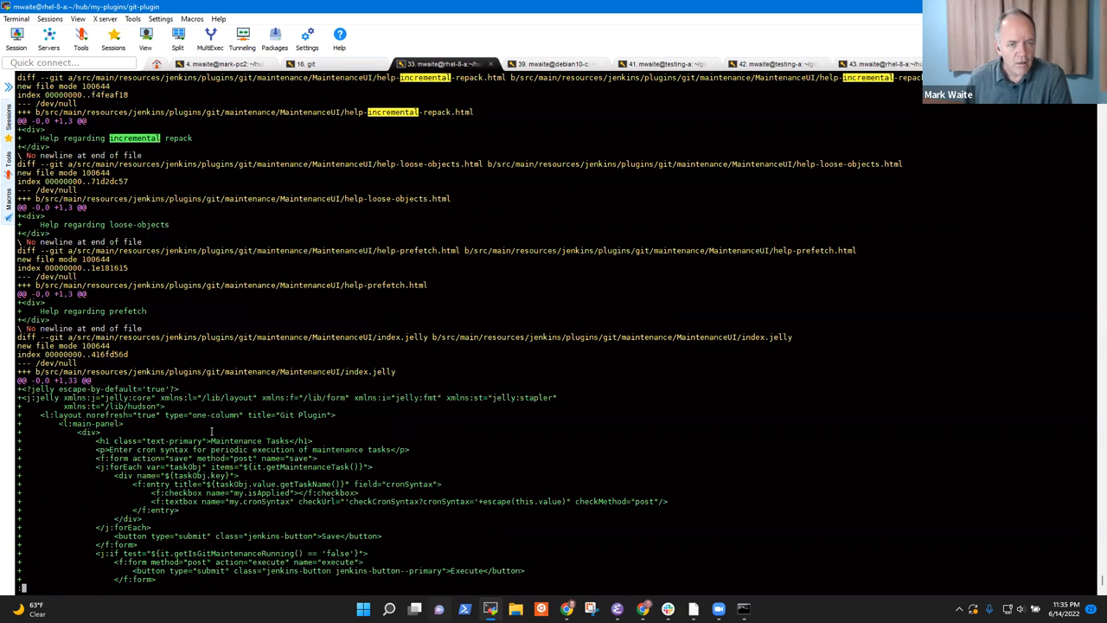
scroll("down", 3)
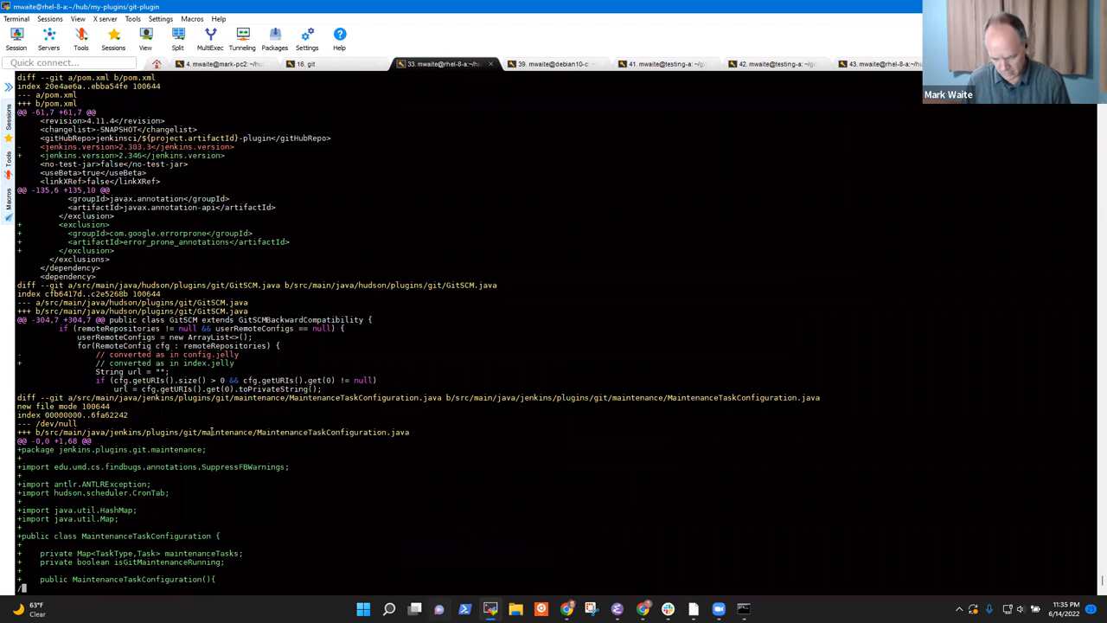
type("/ncreme")
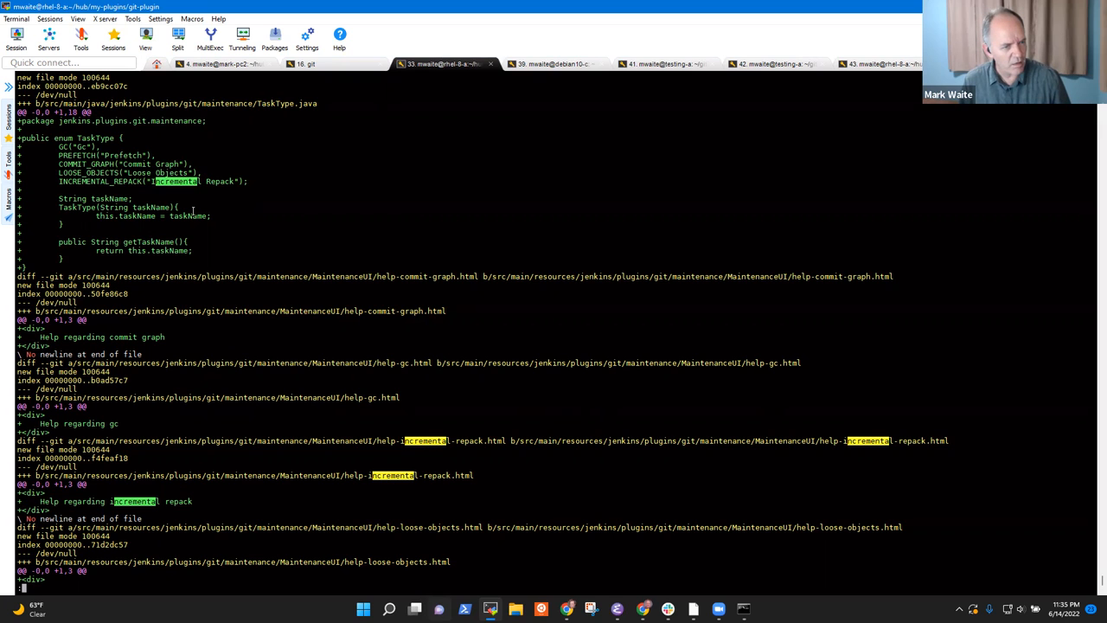
Scroll the diff to index.jelly's Maintenance Tasks page with Save, Execute and Terminate buttons
scroll("down", 3)
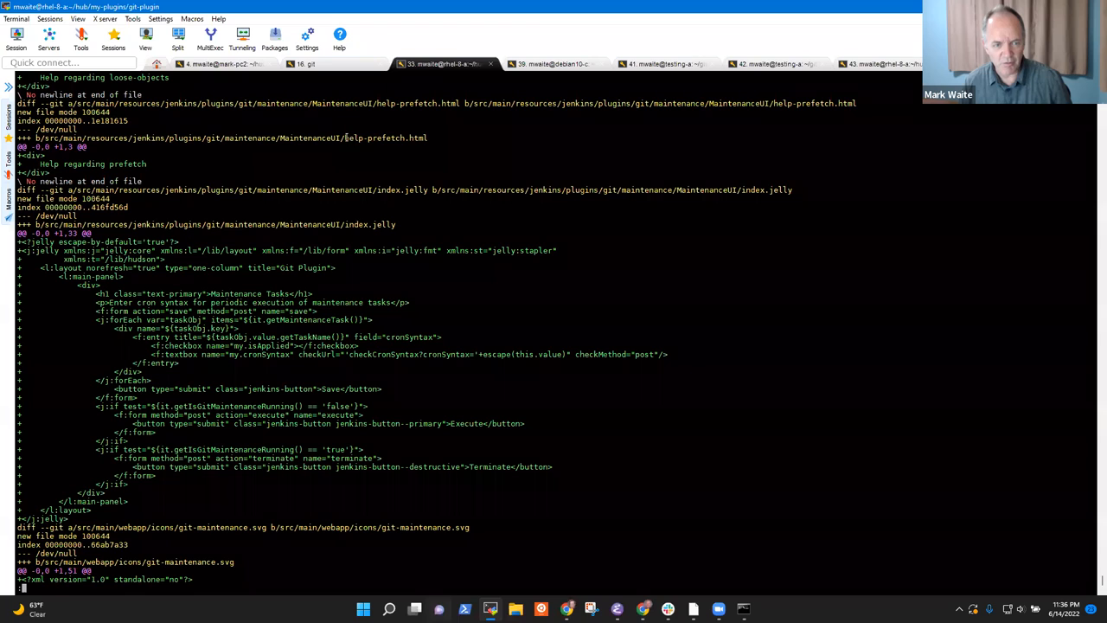
Copy the index.jelly path from the diff and open that file in Emacs
double_click(385, 137)
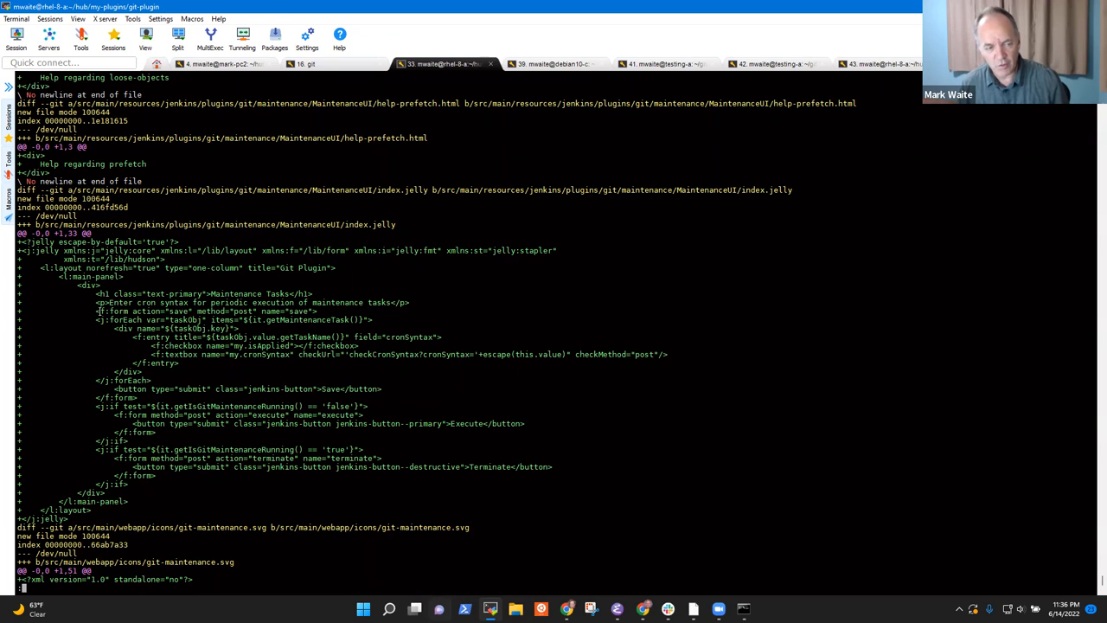
double_click(206, 311)
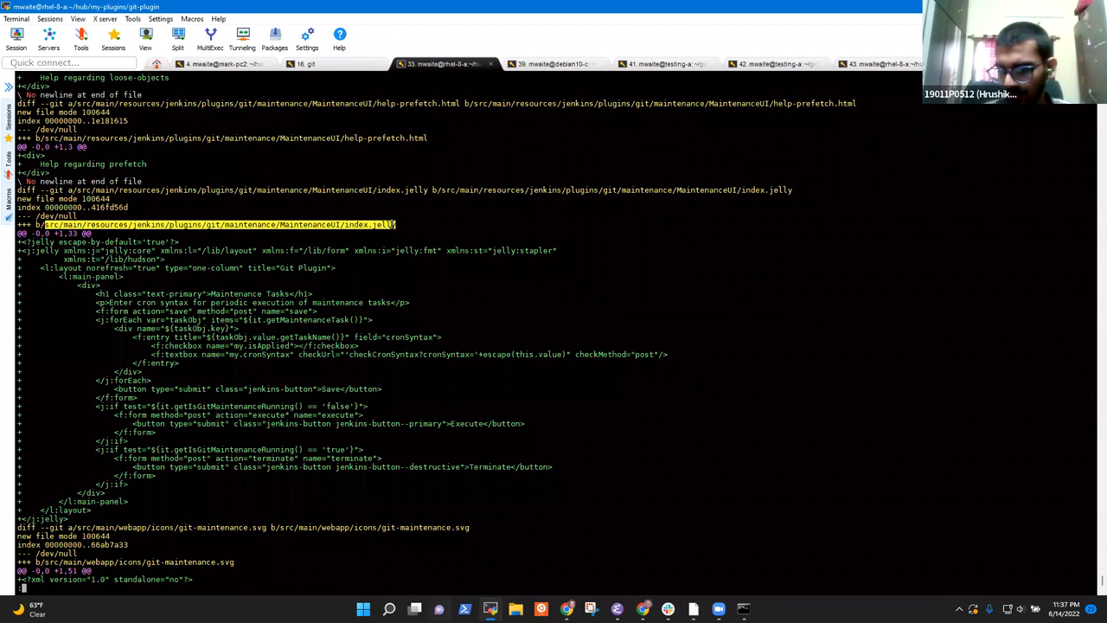
type("emacs")
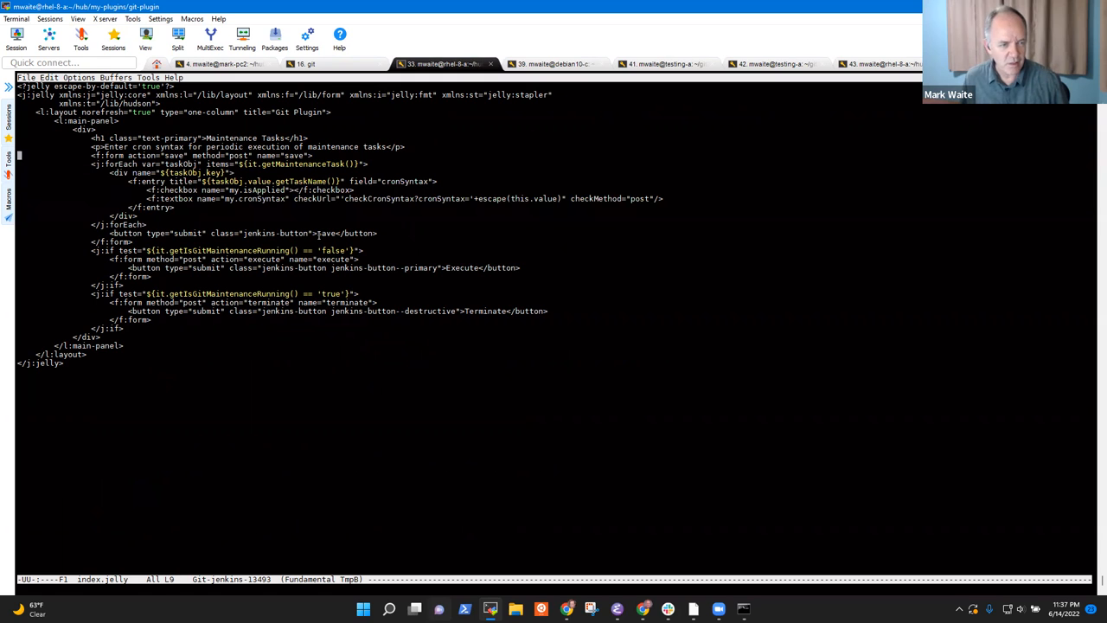
Duplicate the div/f:entry block above j:forEach, edit its name, then list the git-plugin directory
key("Down")
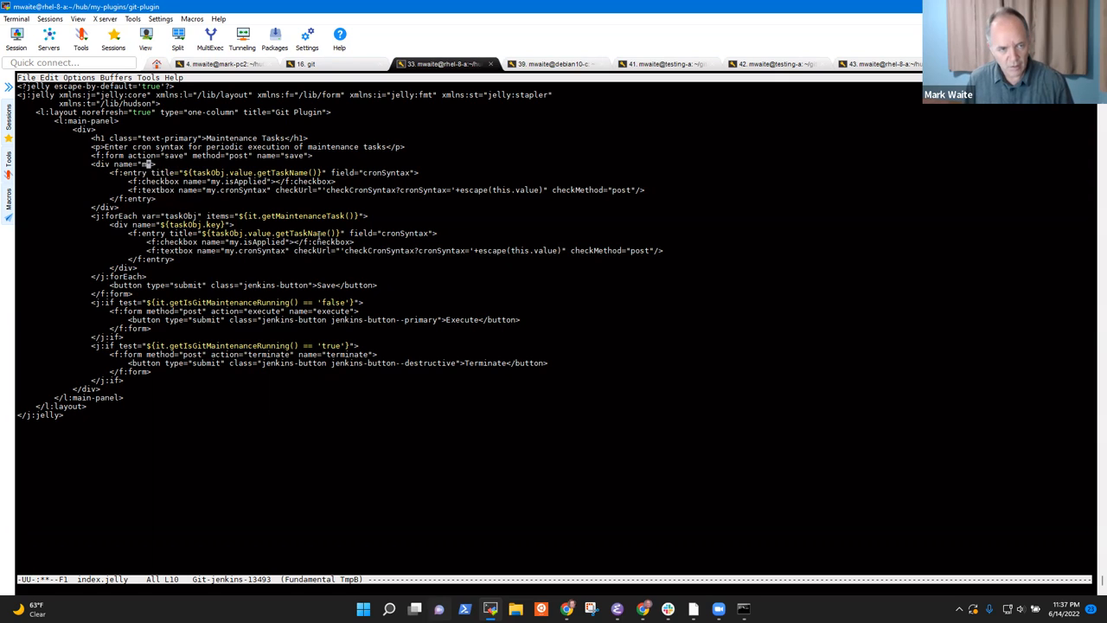
type("arkWaite")
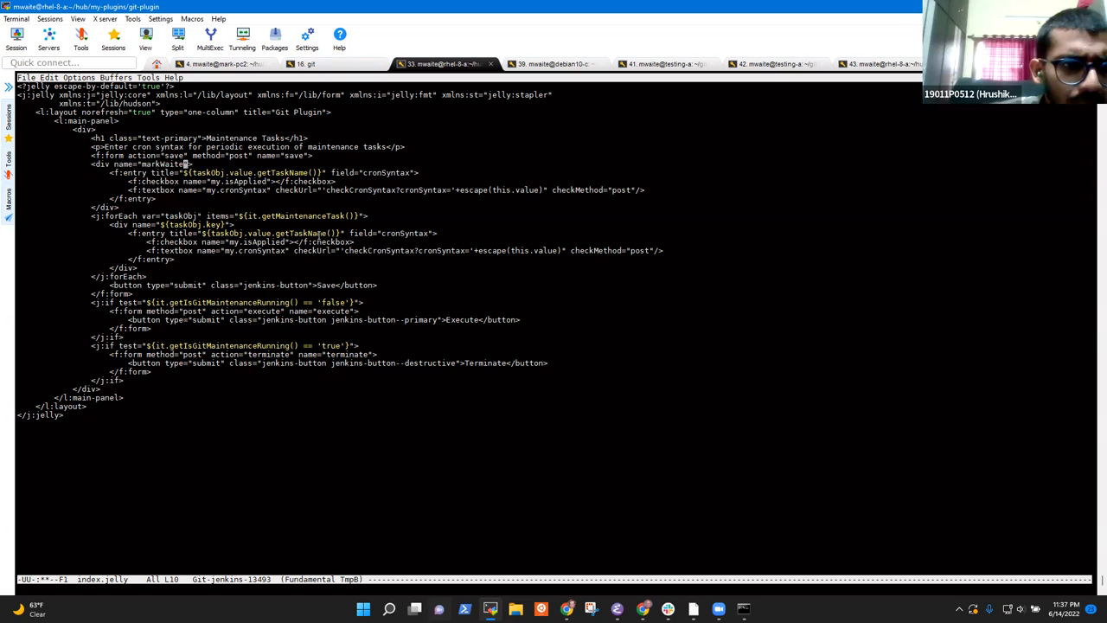
type("Fake")
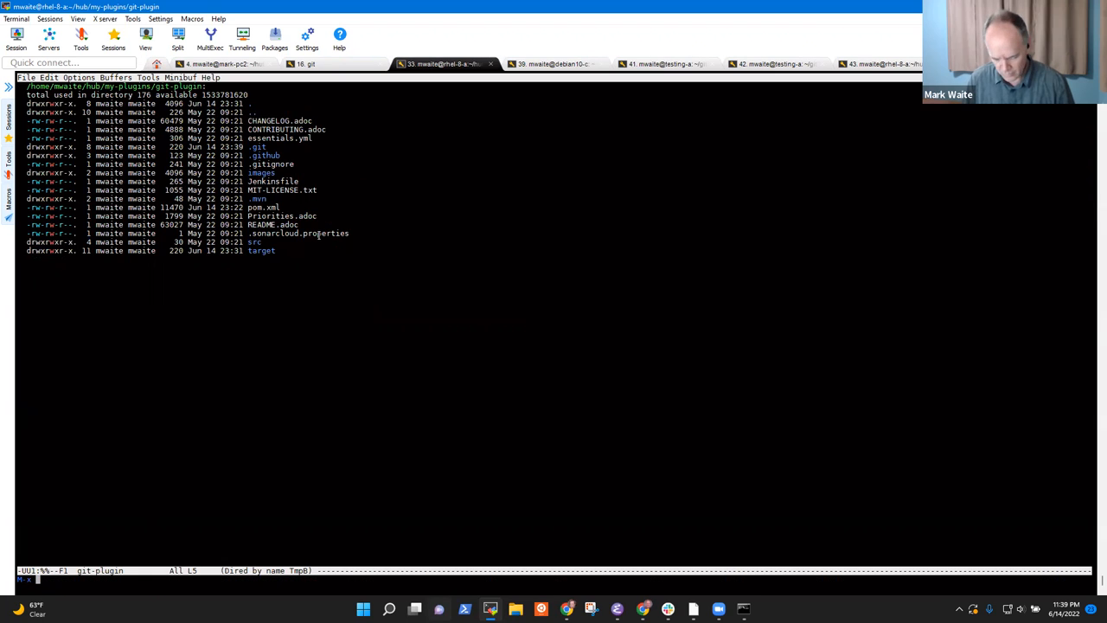
Git-grep the repository for f:entry (159 matches) and open GitPublisher's config.jelly
type("ediff-revision")
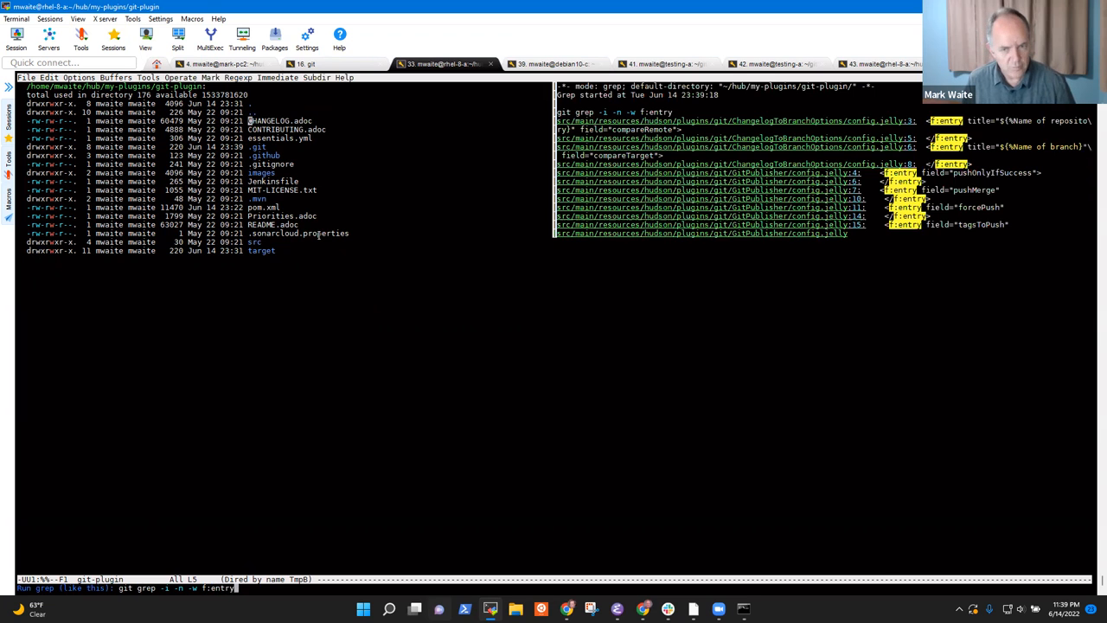
key("Return")
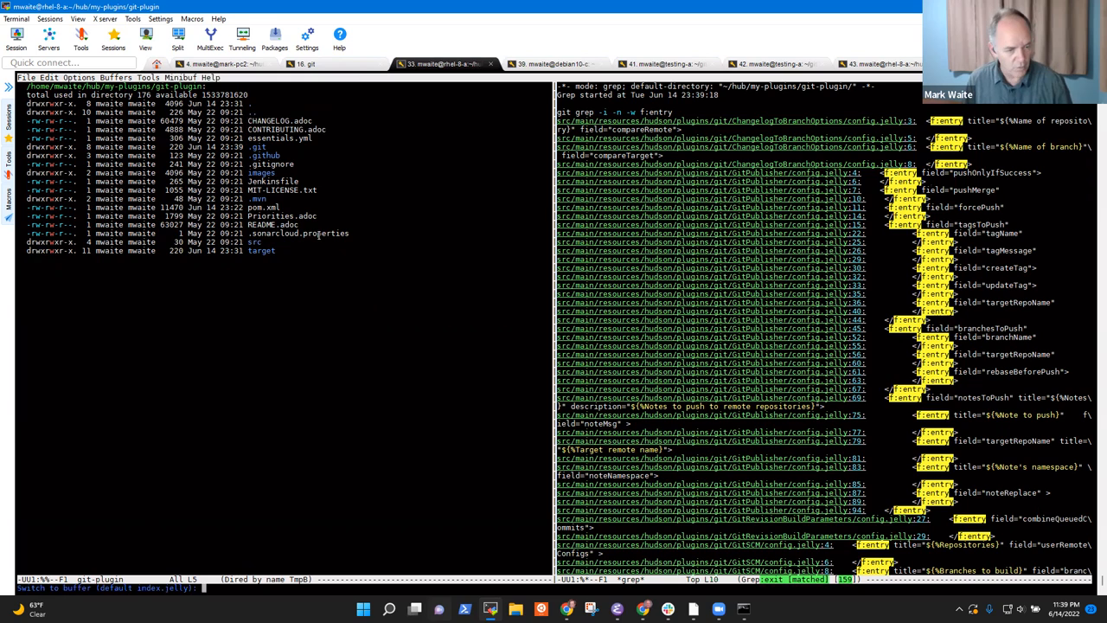
key("Return")
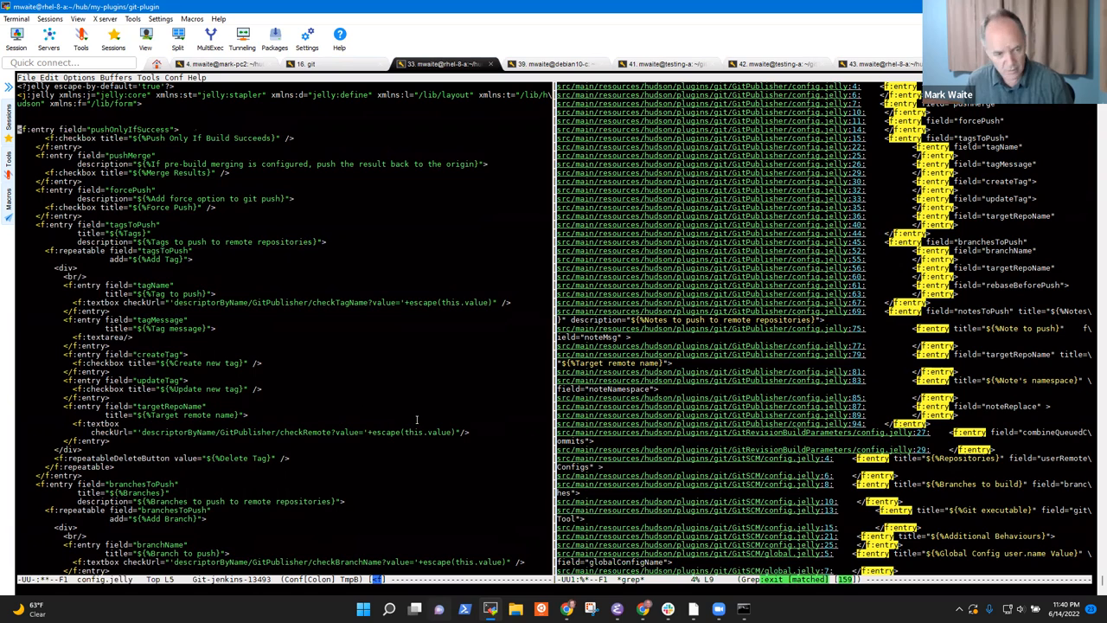
Create help-cronSyntax.html with an <h1> heading 'Cron syntax help in very large letters'
type("yes")
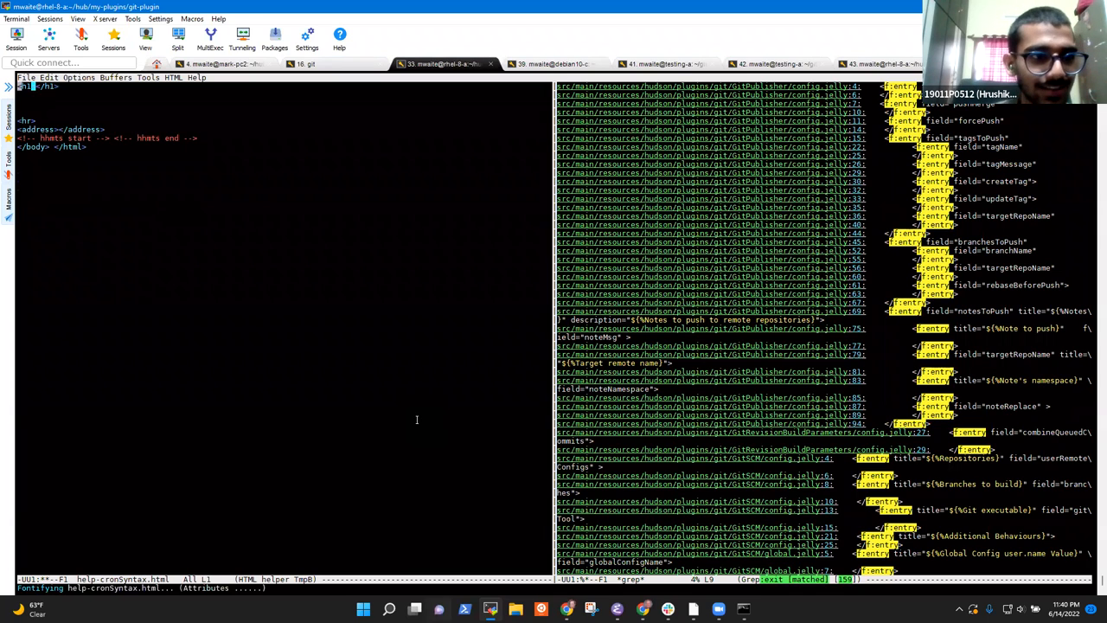
type("Cron syntax help in very large letters")
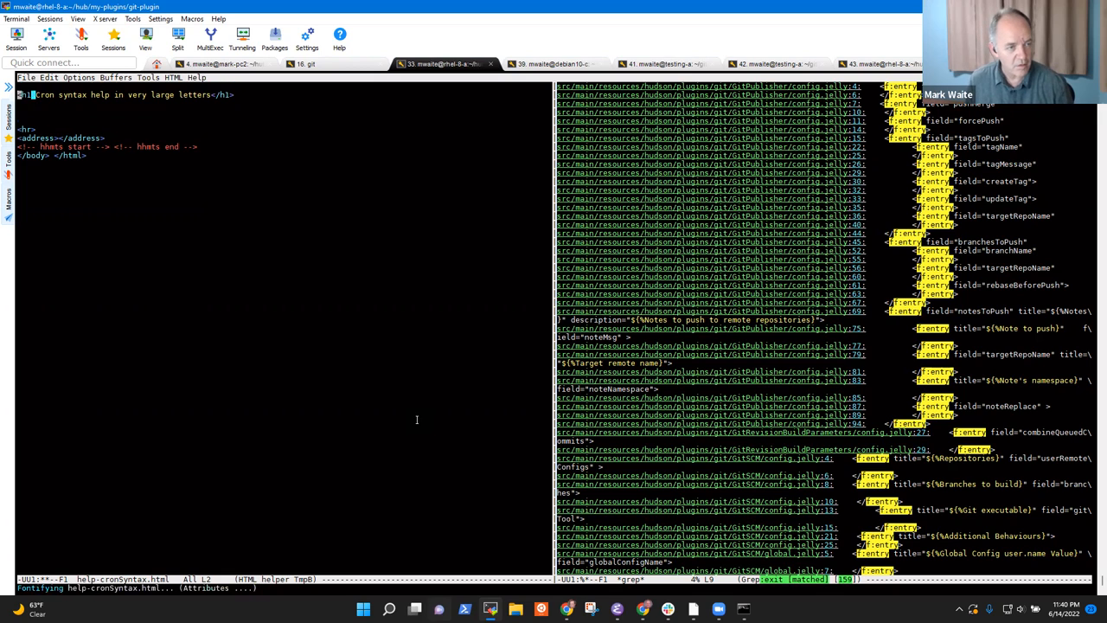
type("<div>")
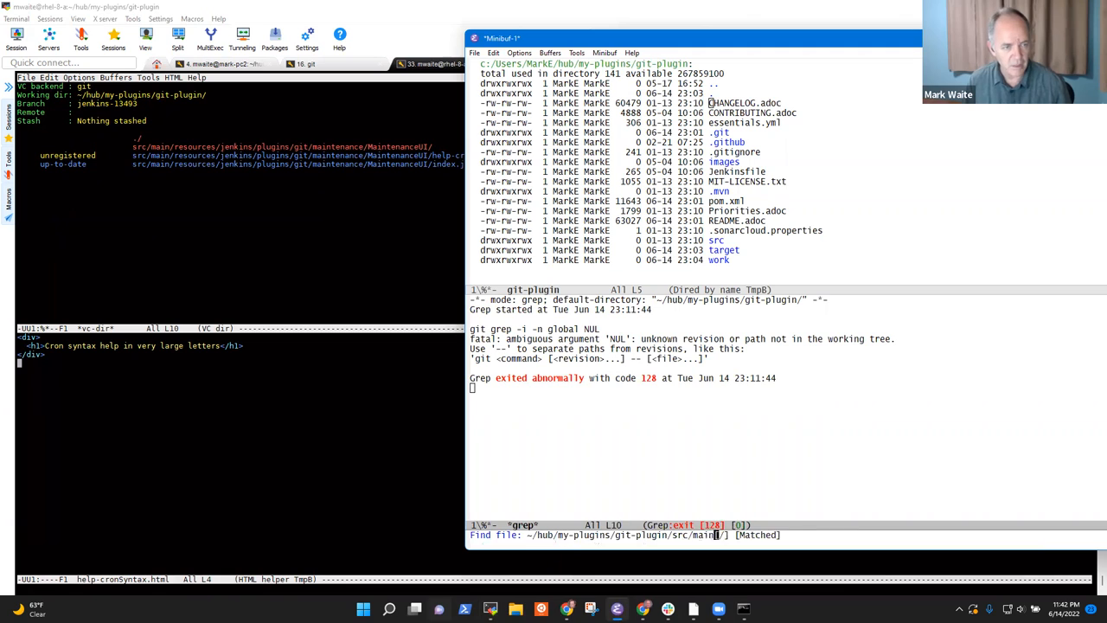
Enter the MaintenanceUI resources path to write the new commit-graph help page
type("resources/jnme")
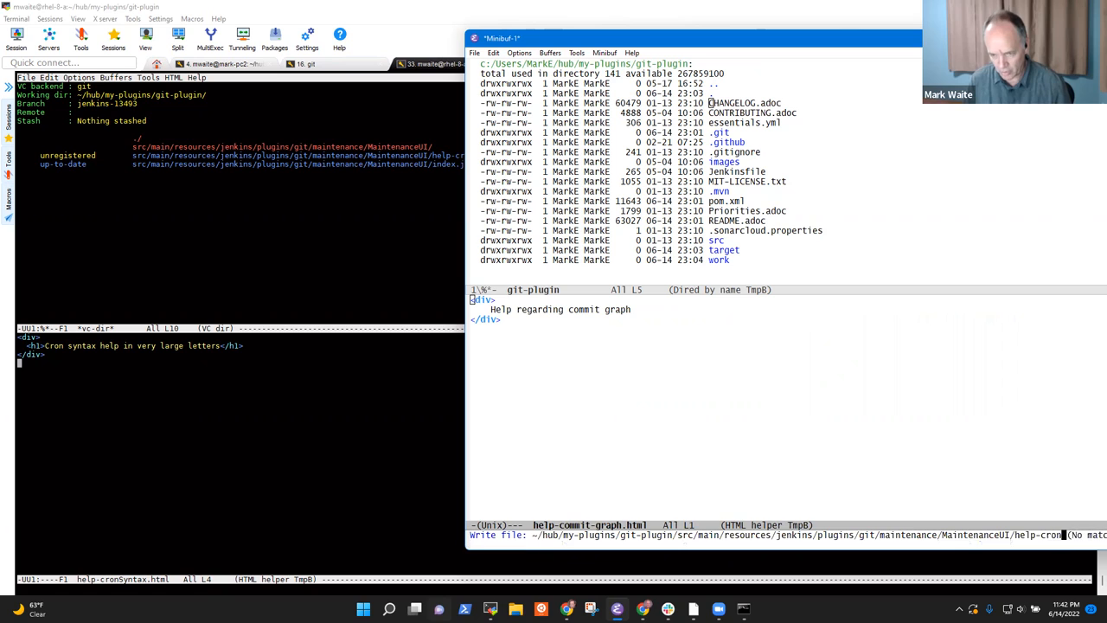
Save the page as help-cronSyntax.html in MaintenanceUI and reword its text about cron
type("Syntax.html")
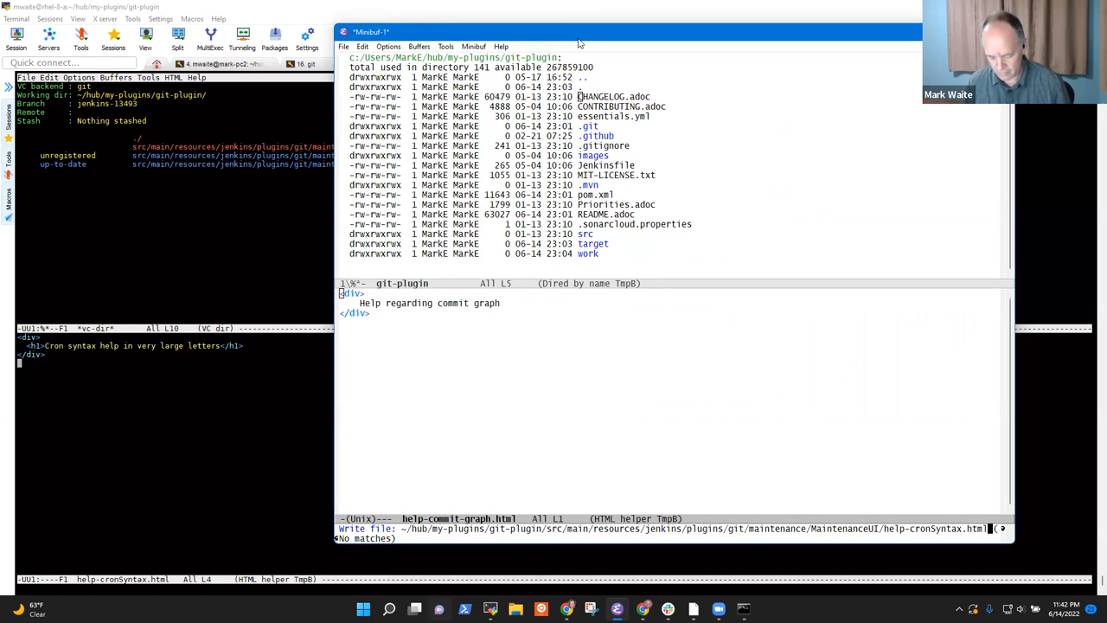
key("Return")
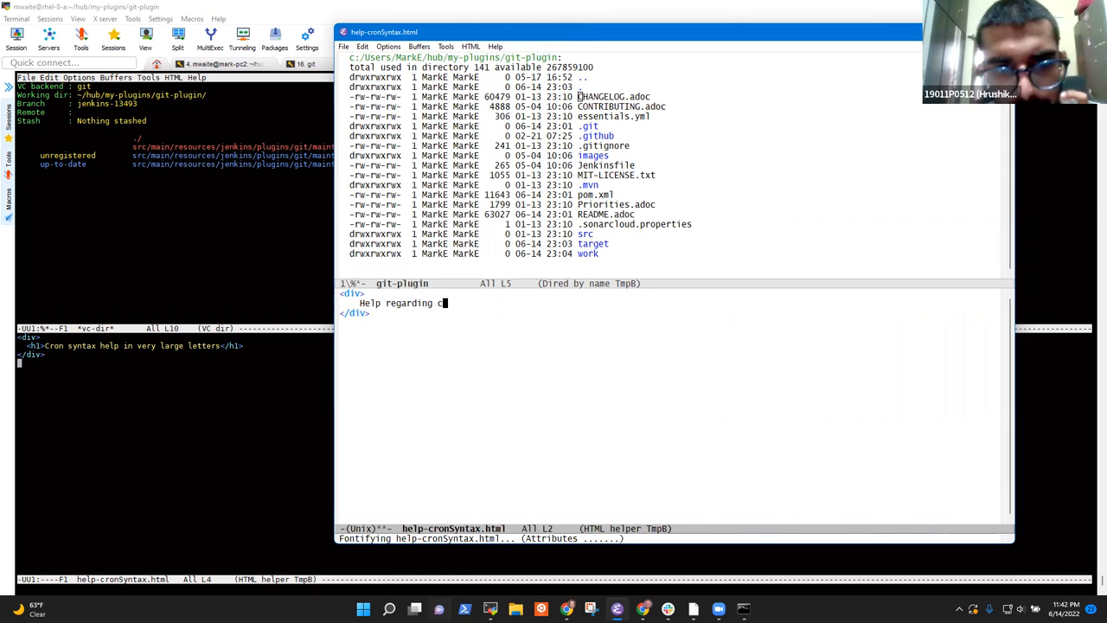
type("ron xcy")
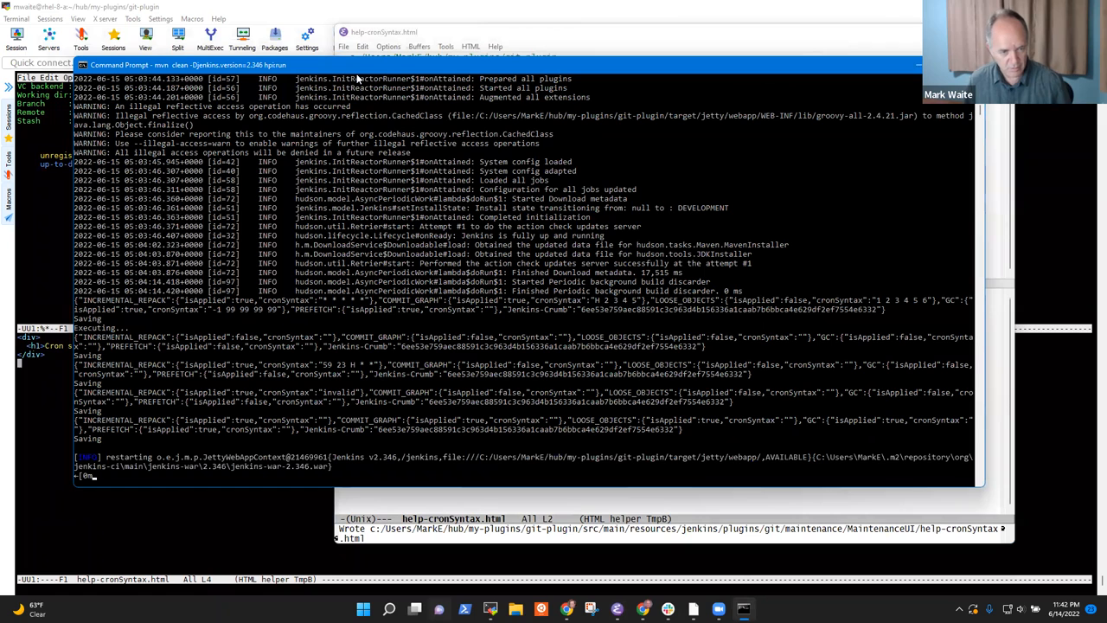
Terminate the Jenkins batch job and relaunch mvn clean -Djenkins.version=2.346 hpi:run
key("ctrl+c")
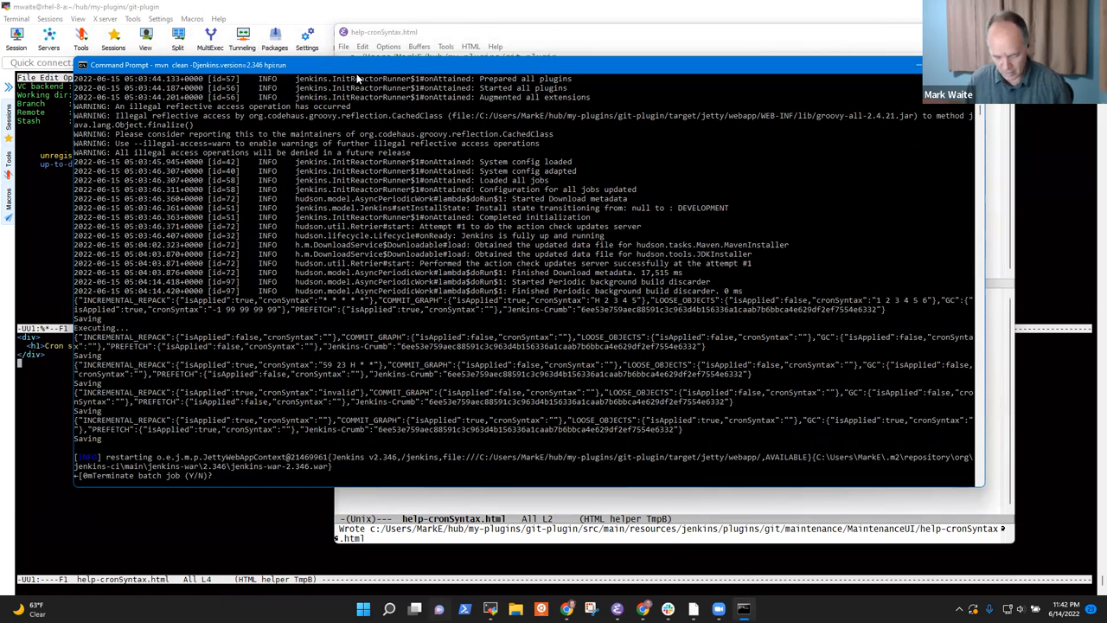
type("y")
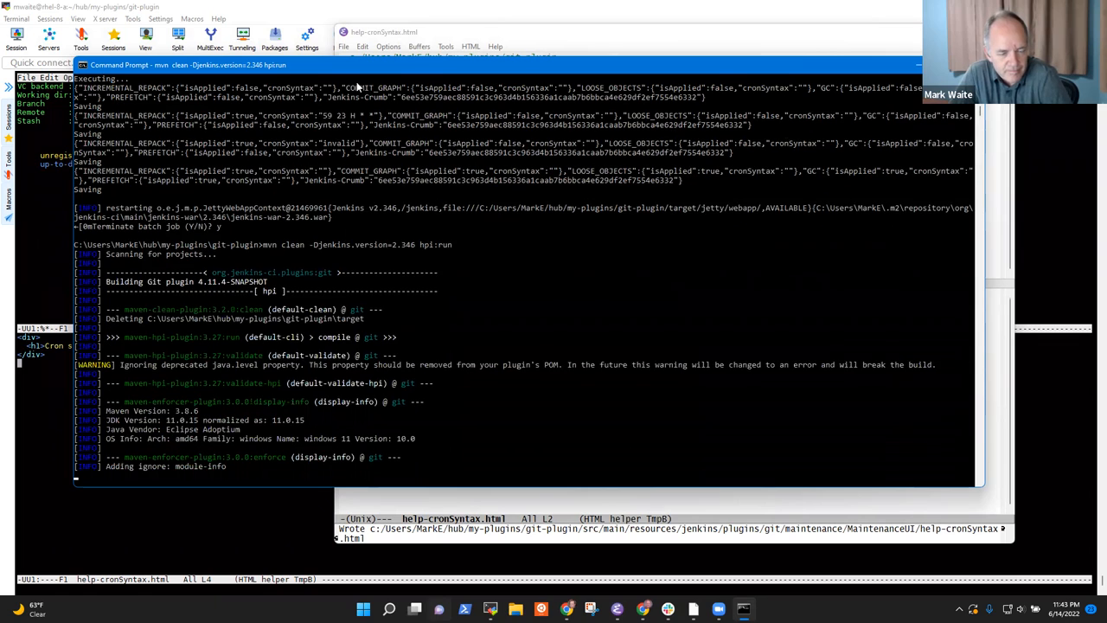
scroll("down", 3)
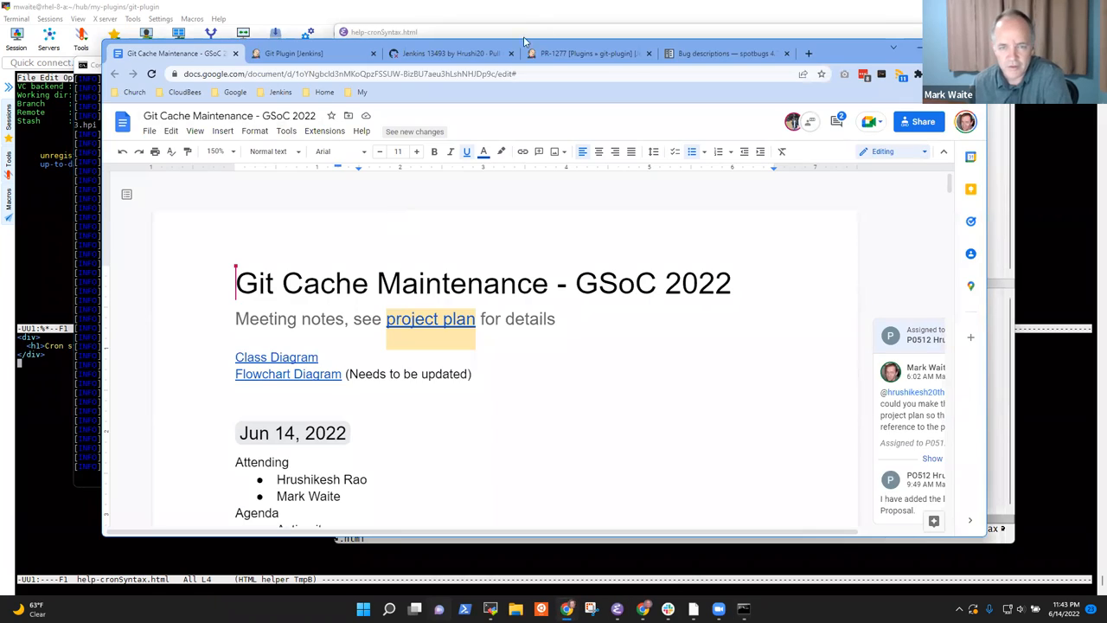
Reload Jenkins and go through Manage Jenkins to the Git Maintenance task page
left_click(294, 53)
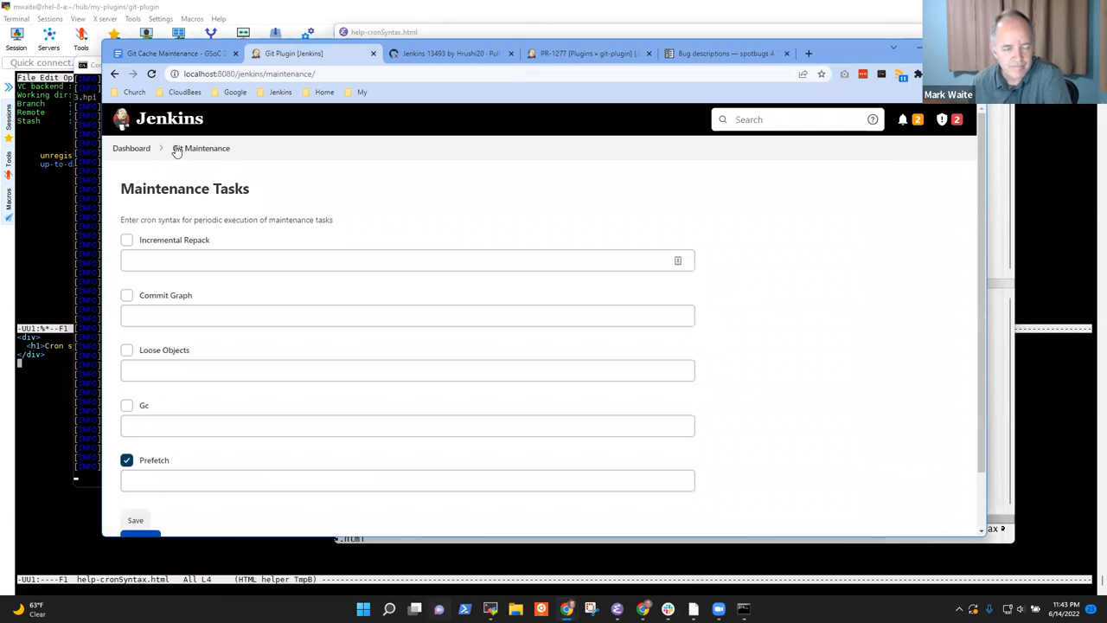
left_click(131, 148)
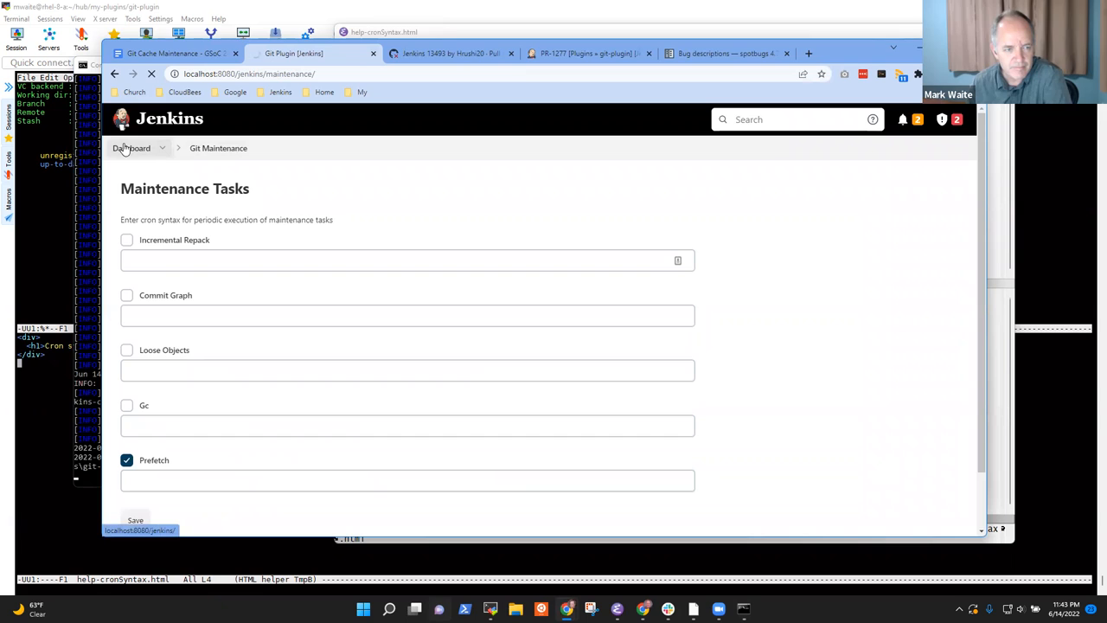
mouse_move(189, 164)
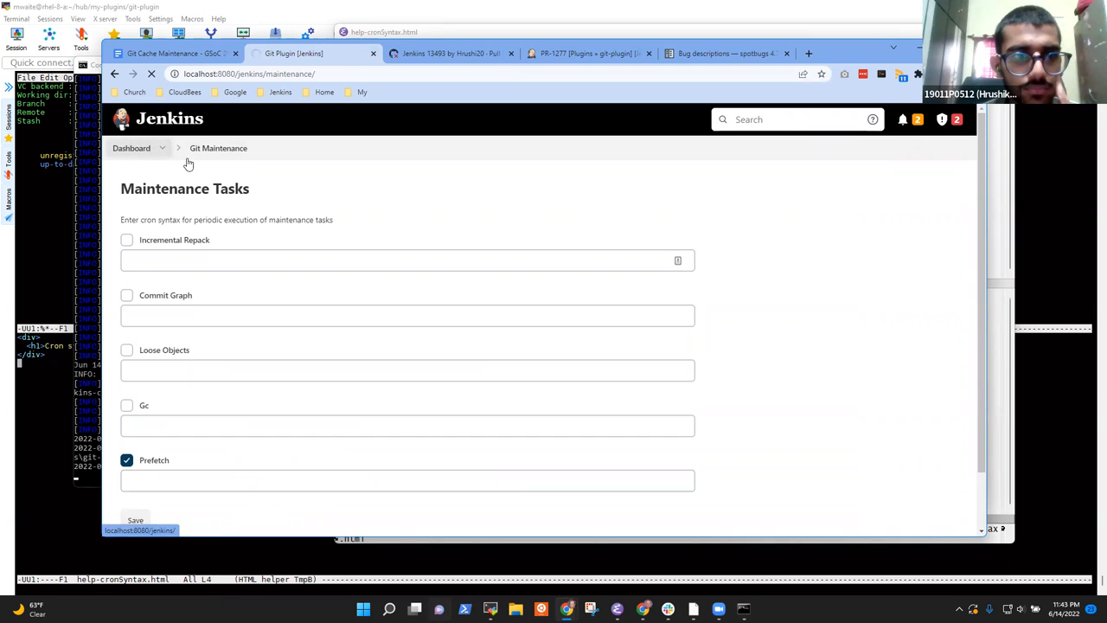
mouse_move(144, 159)
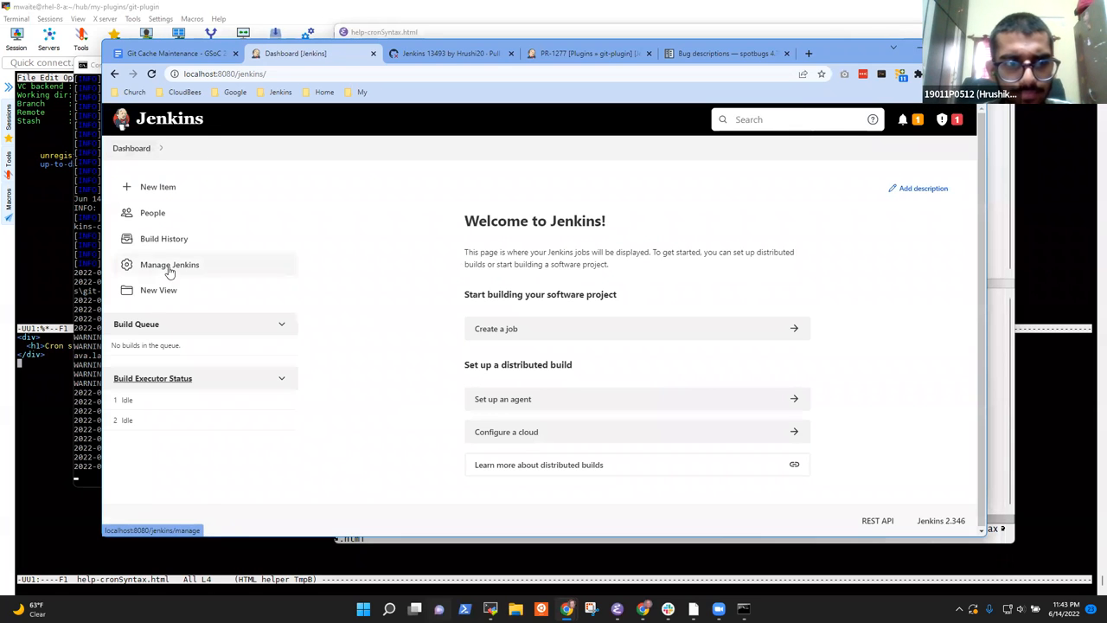
left_click(169, 264)
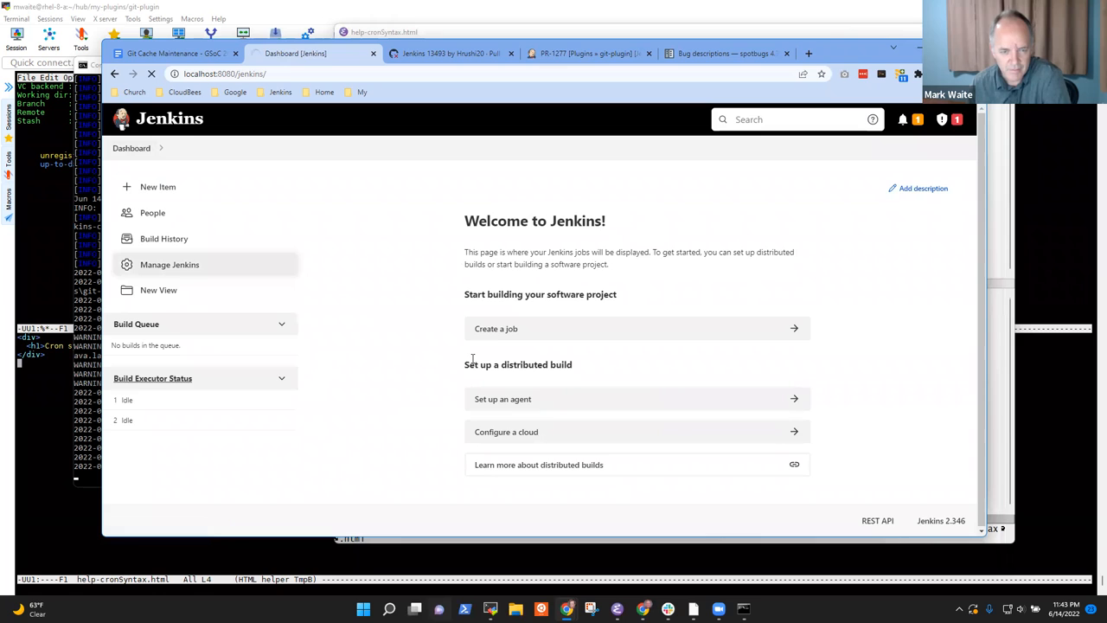
left_click(170, 263)
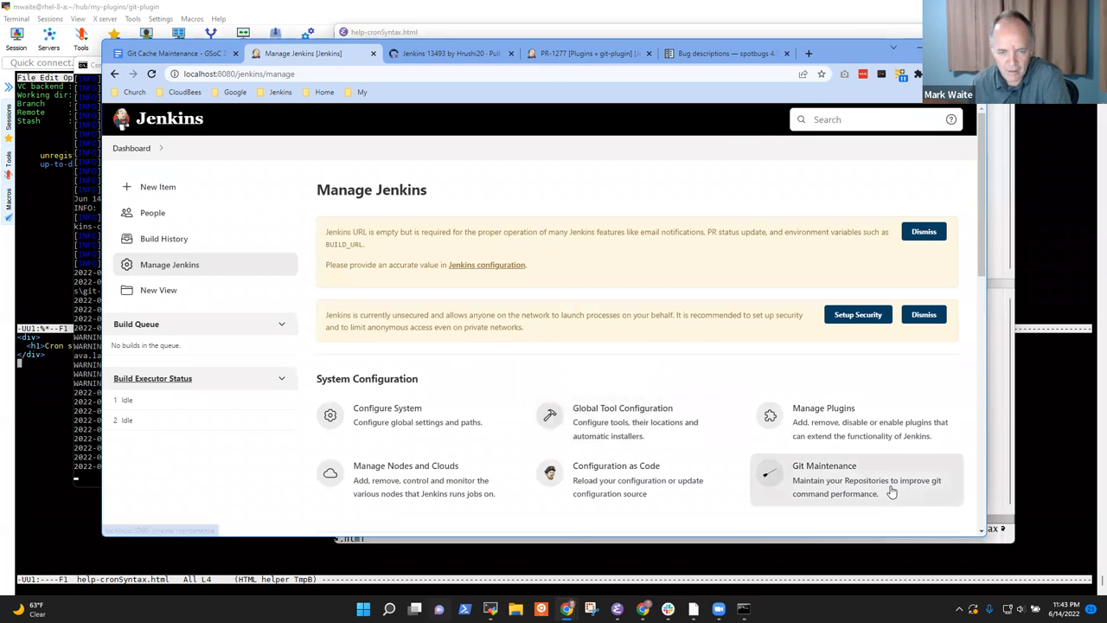
left_click(823, 465)
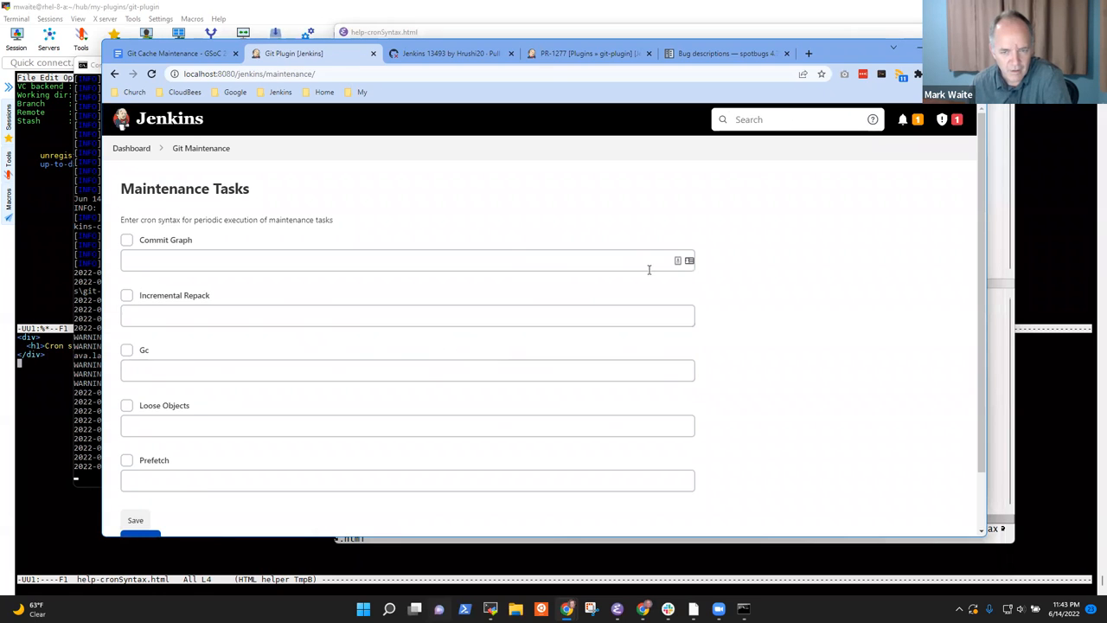
left_click(407, 314)
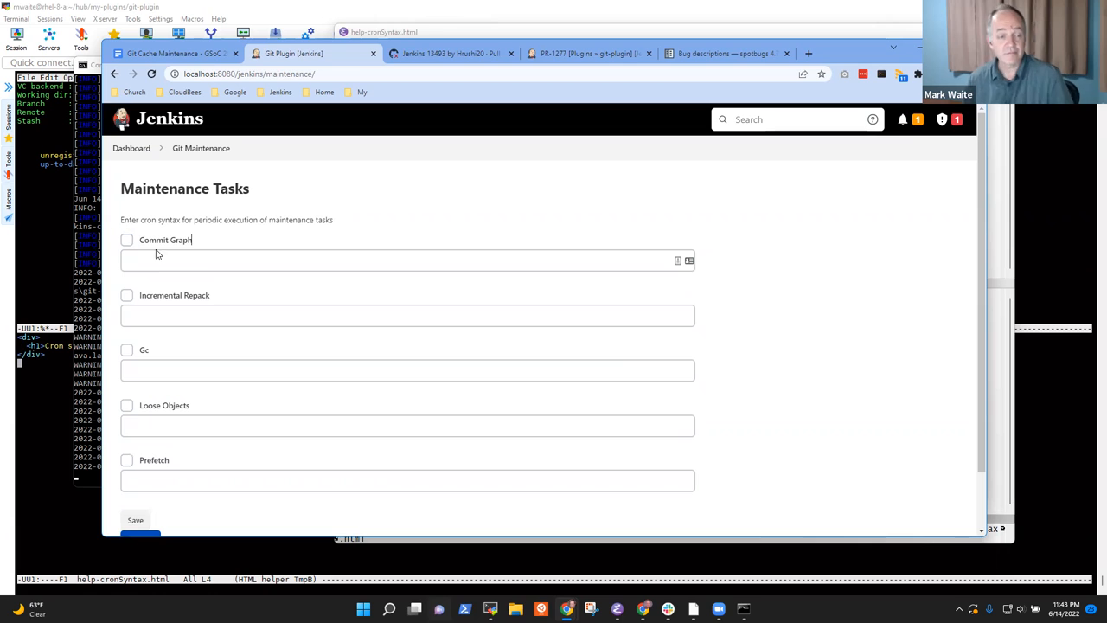
left_click(407, 370)
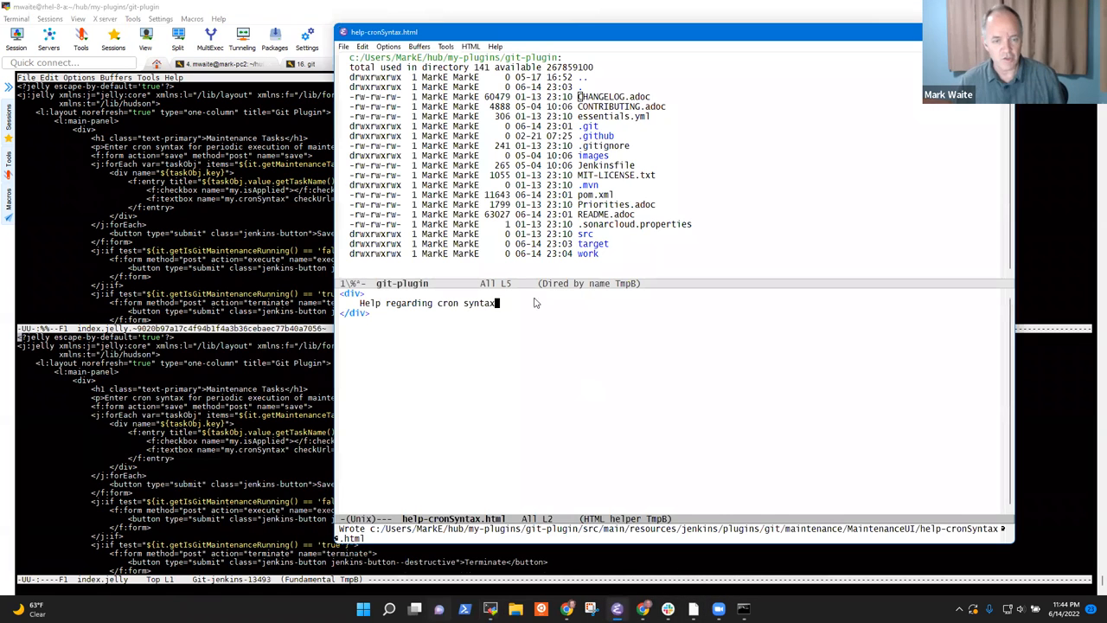
Open index.jelly and start a <div name="boo"> above the task loop
key("C-x C-f")
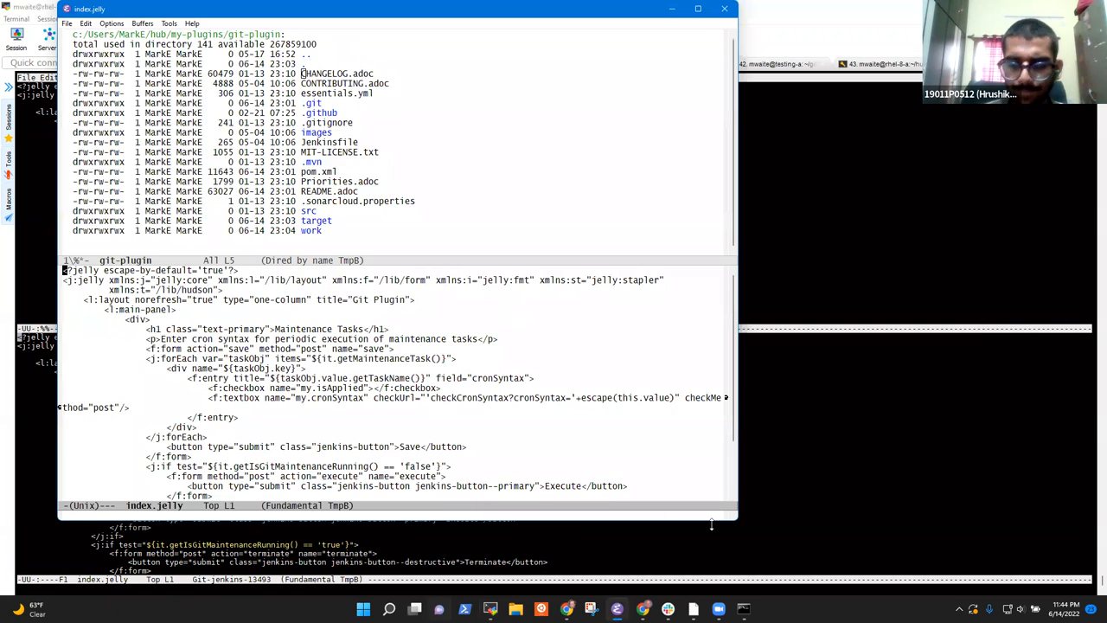
mouse_move(980, 551)
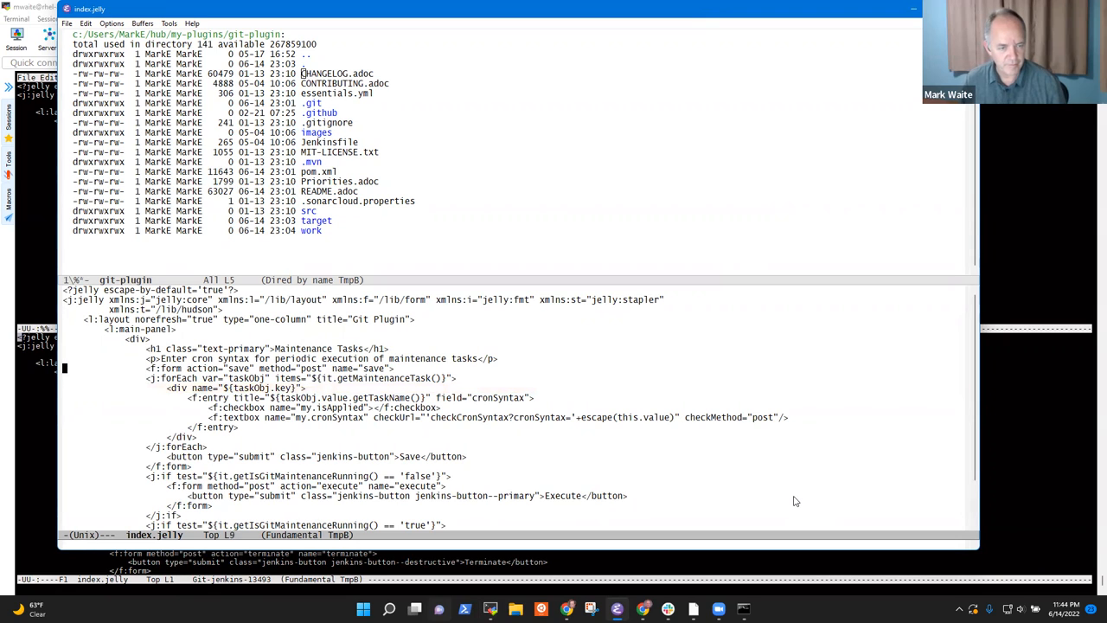
key("down")
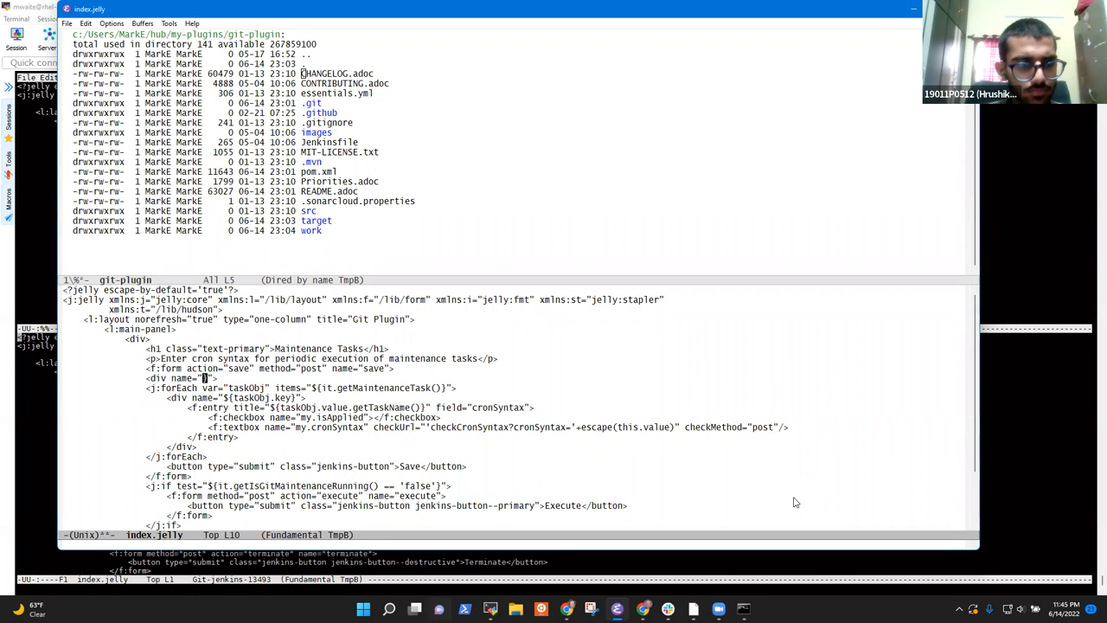
type("book")
type("</div>")
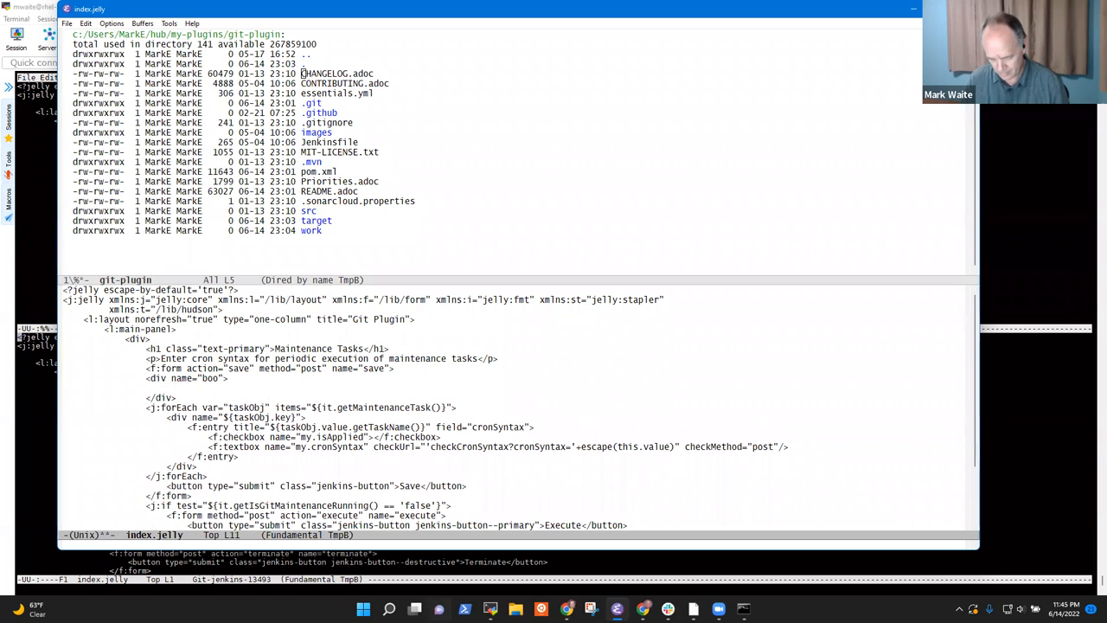
Add an f:entry titled 'Very scary' with field cronSyntax and a textbox inside
type("<f:entry")
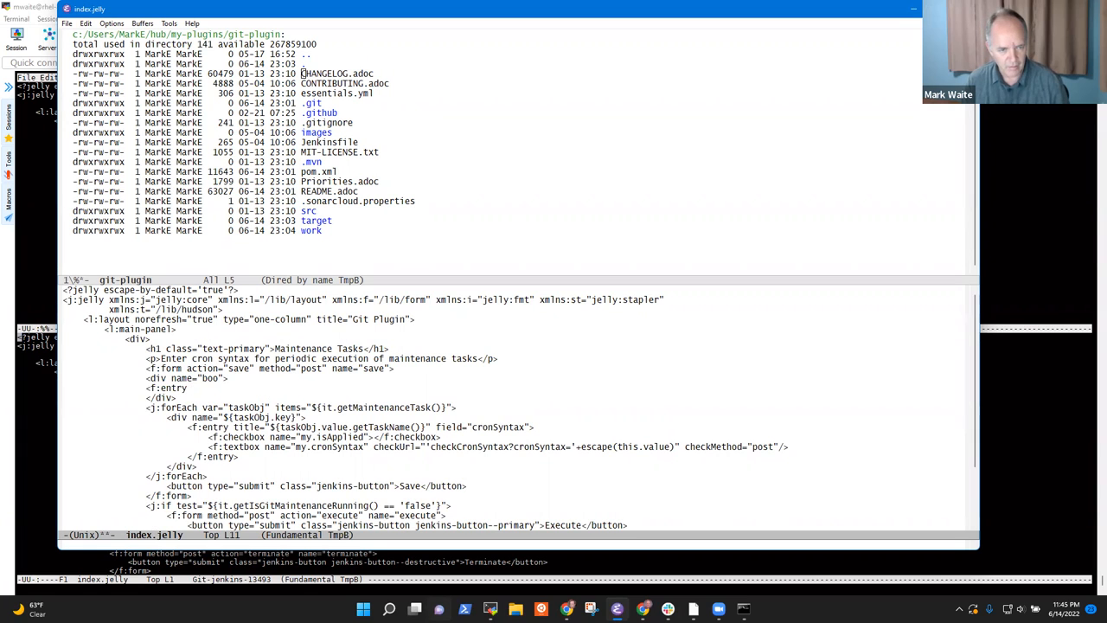
type("tuit")
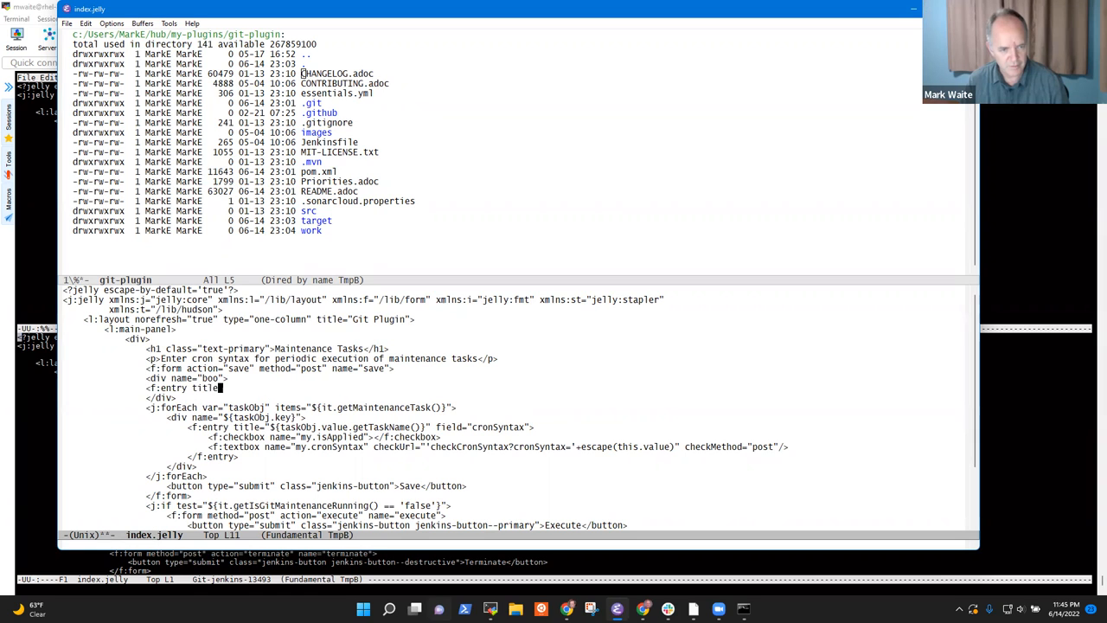
type("{\"Very")
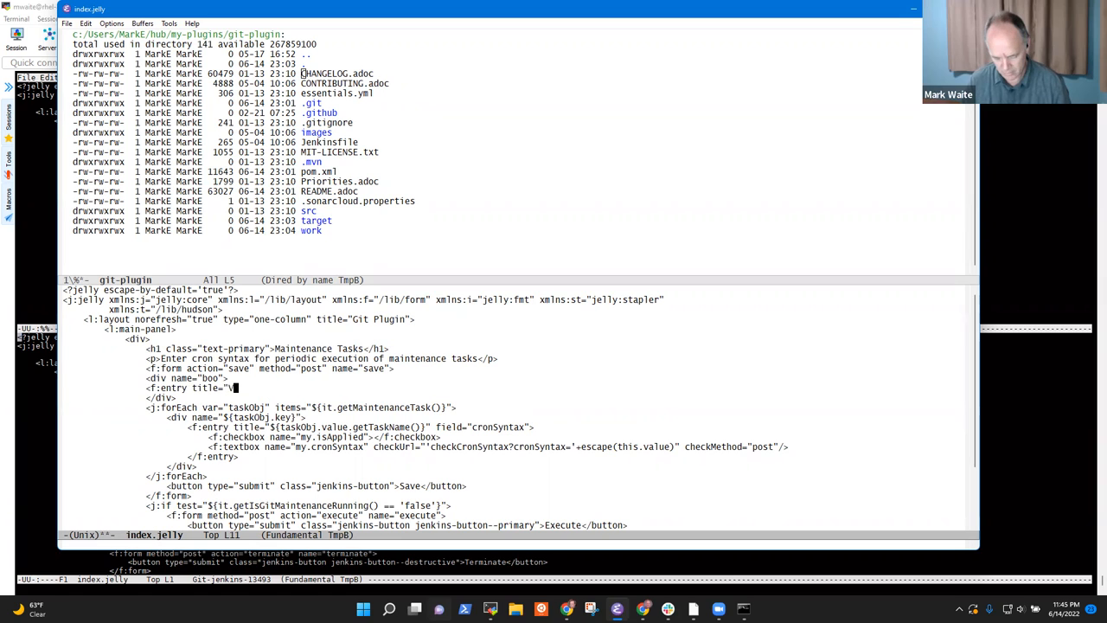
type("Very scary\" field=\"")
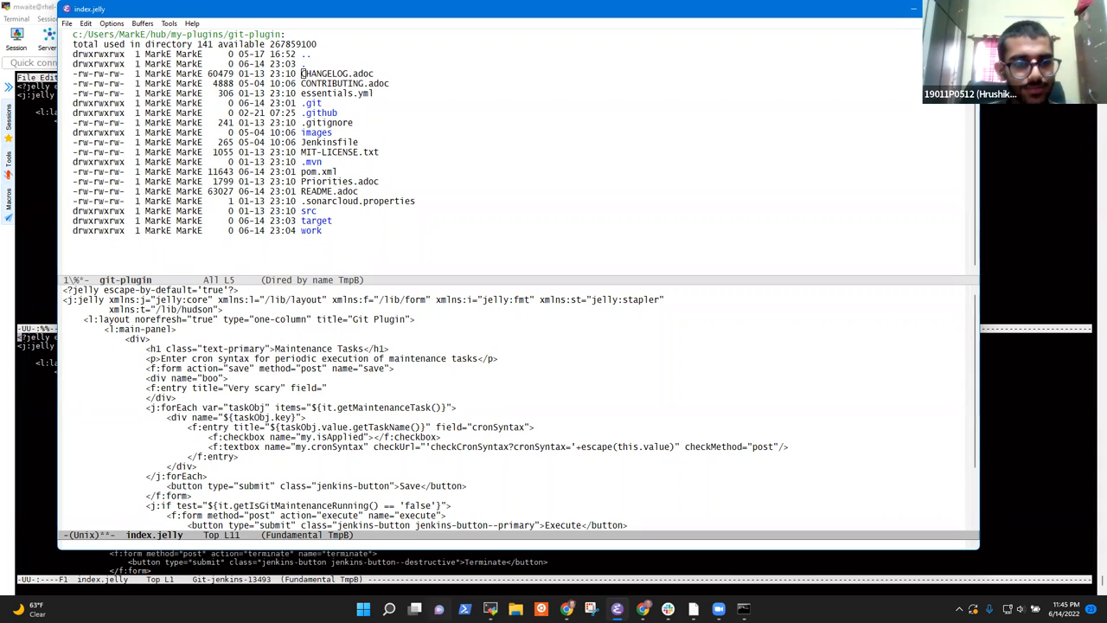
type("cronSyntax\" checkMethod=\"post\"/>")
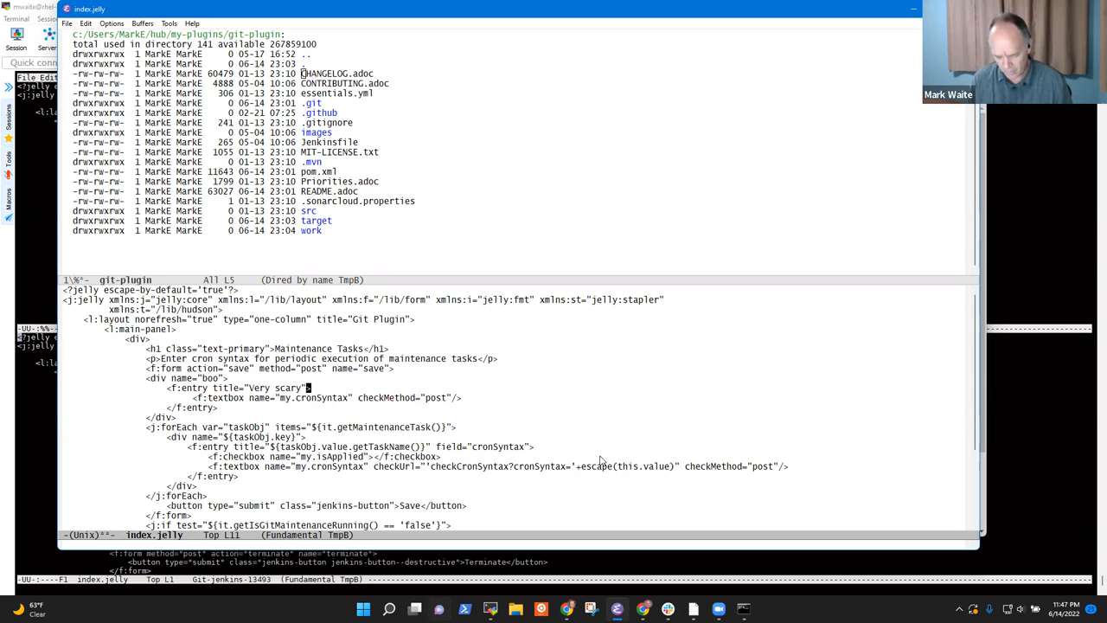
type("field=\"\"")
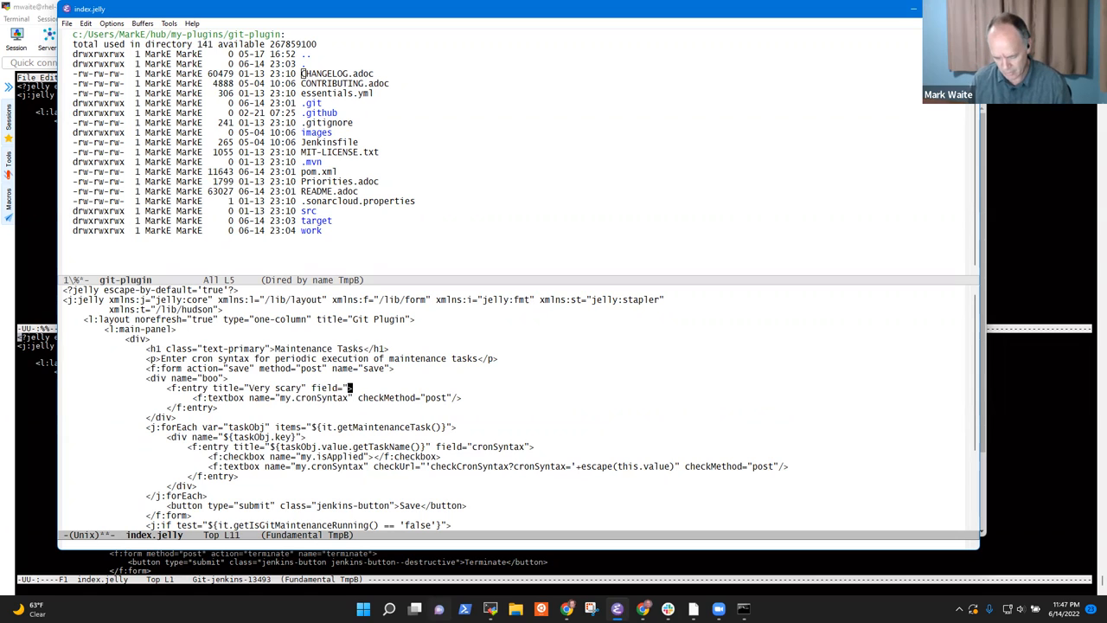
type("cronSyntax")
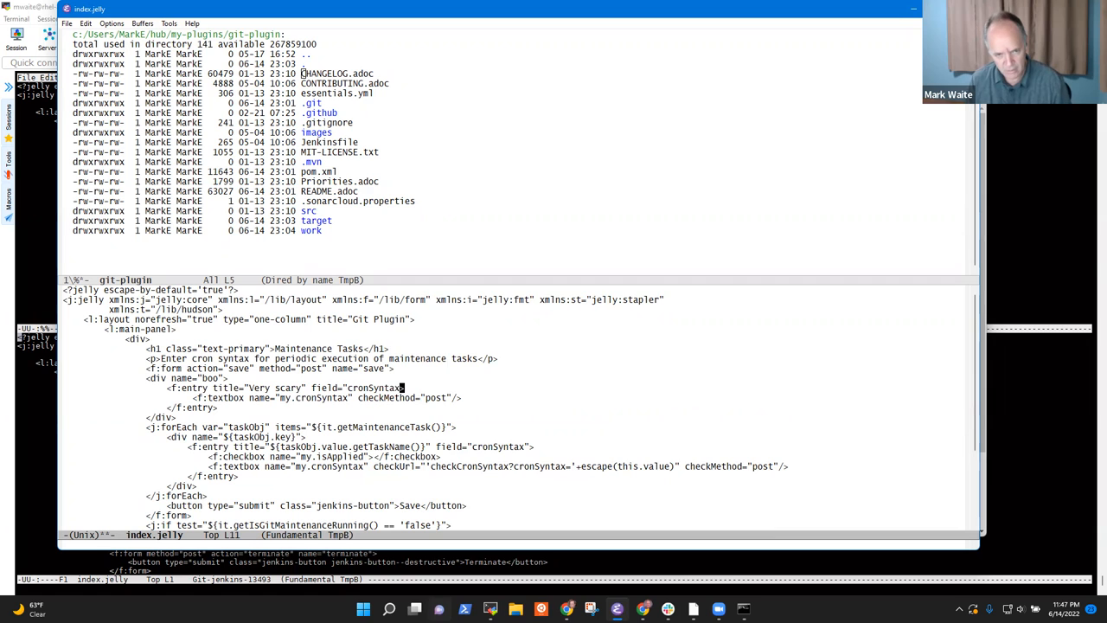
left_click(388, 609)
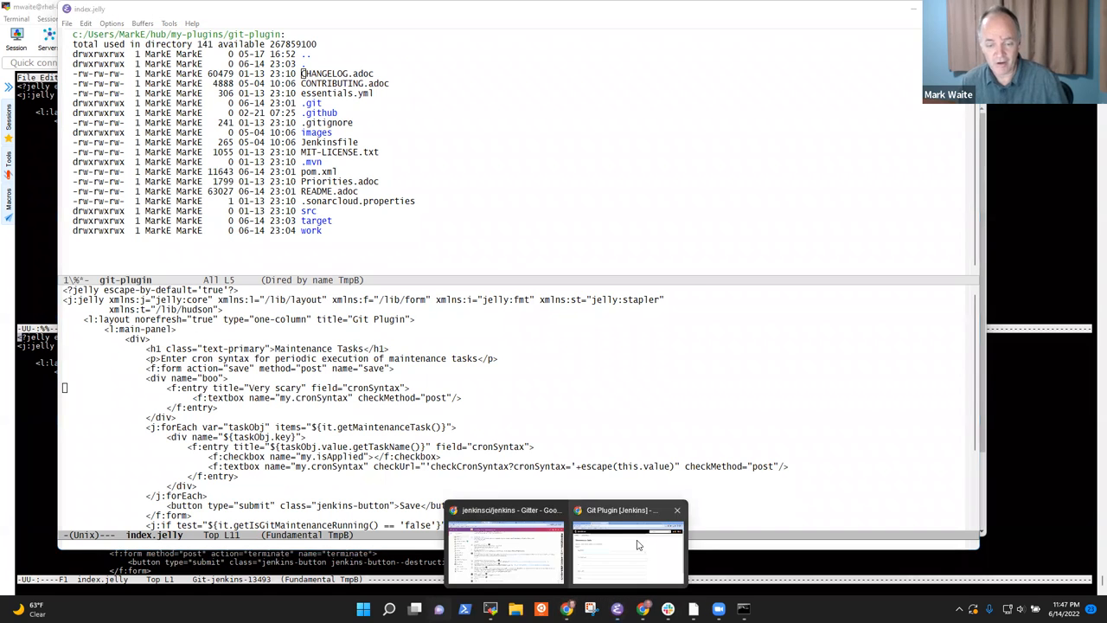
Type sss into the new Very scary field on the Jenkins maintenance page
left_click(627, 545)
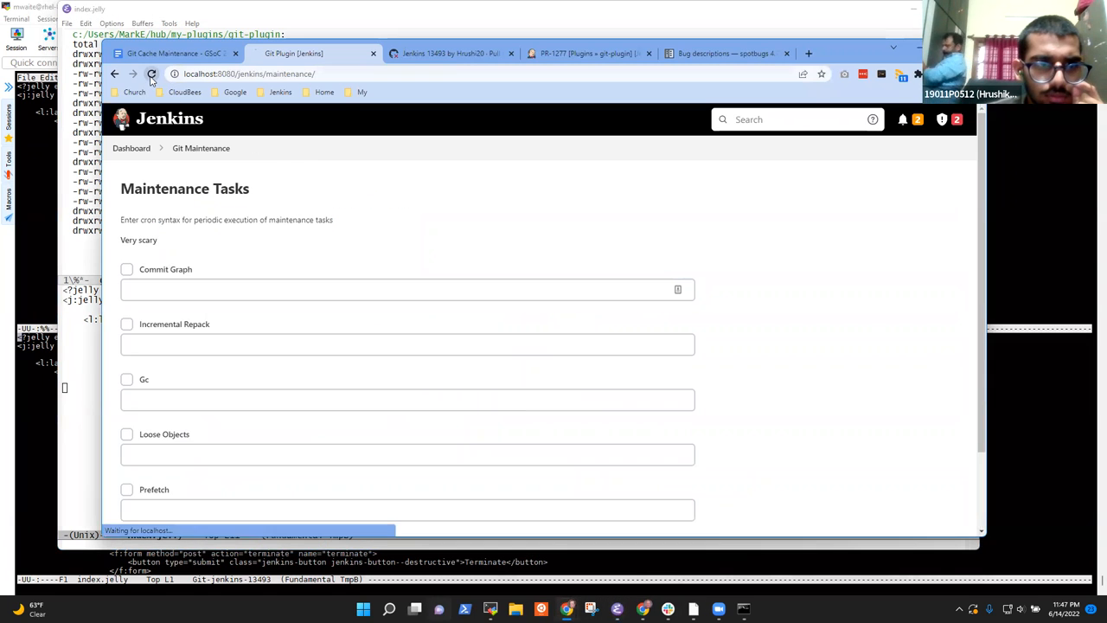
left_click(152, 73)
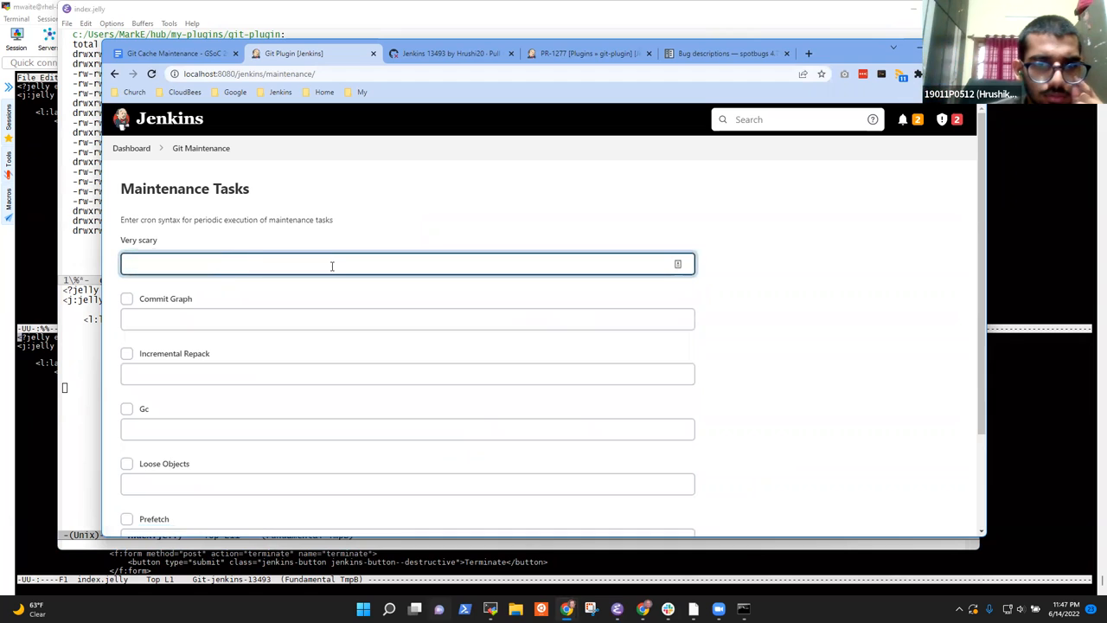
type("sss")
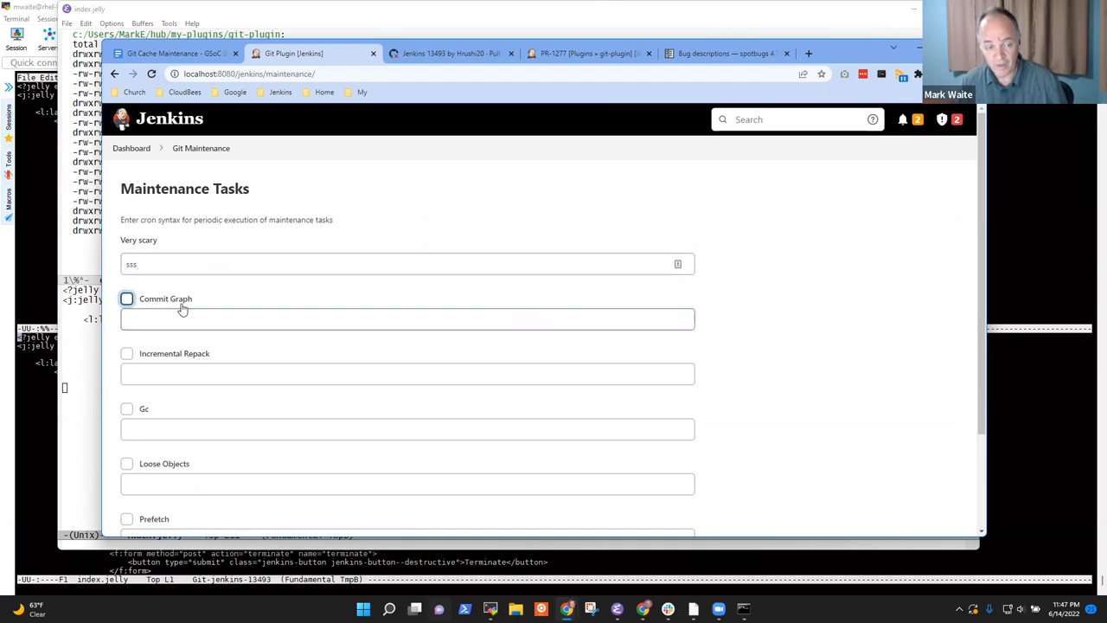
left_click(126, 298)
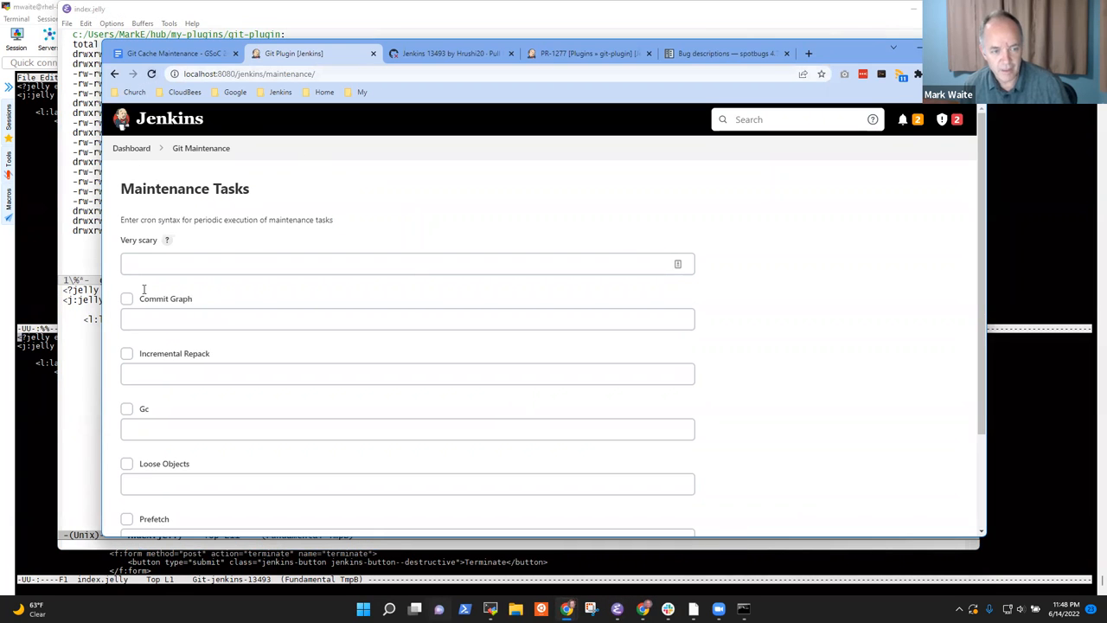
Reload the Maintenance Tasks page to reveal the Very scary feature help
left_click(167, 239)
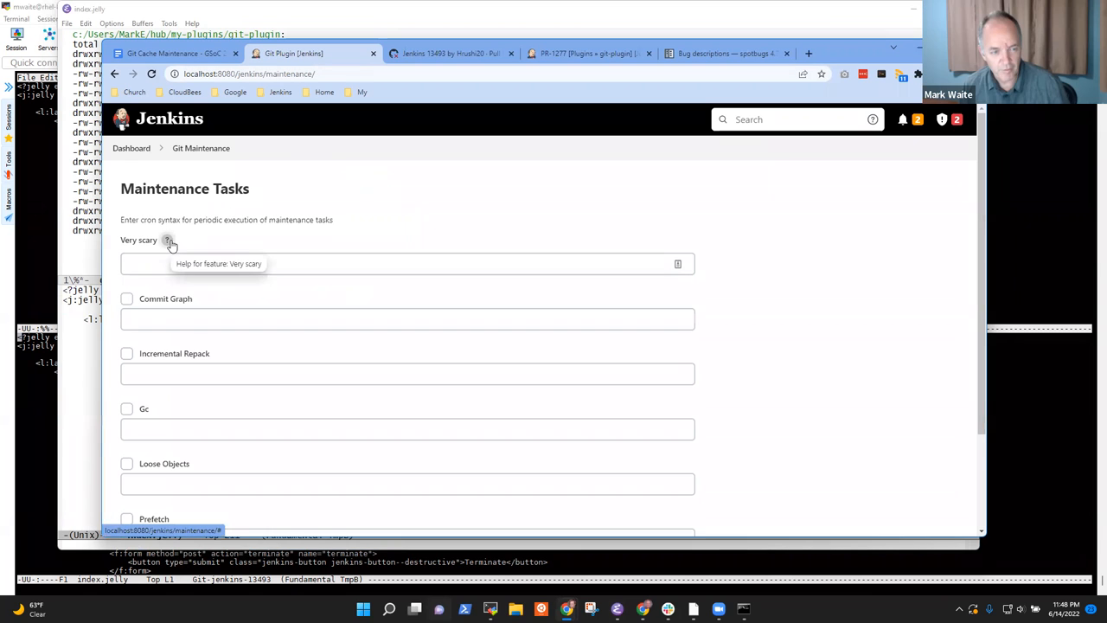
mouse_move(170, 247)
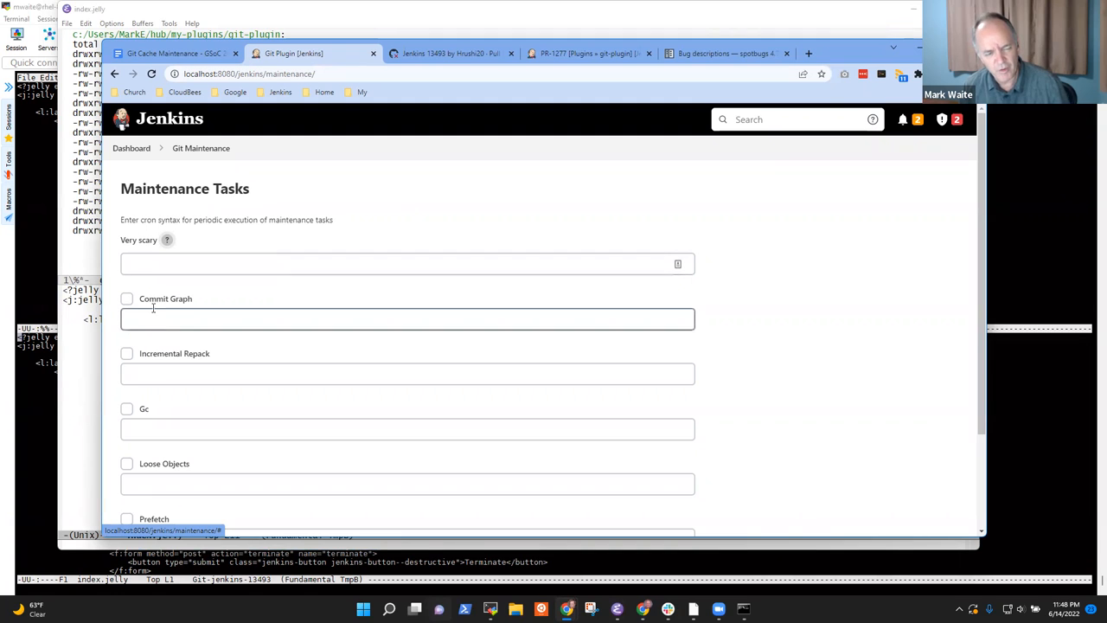
mouse_move(166, 240)
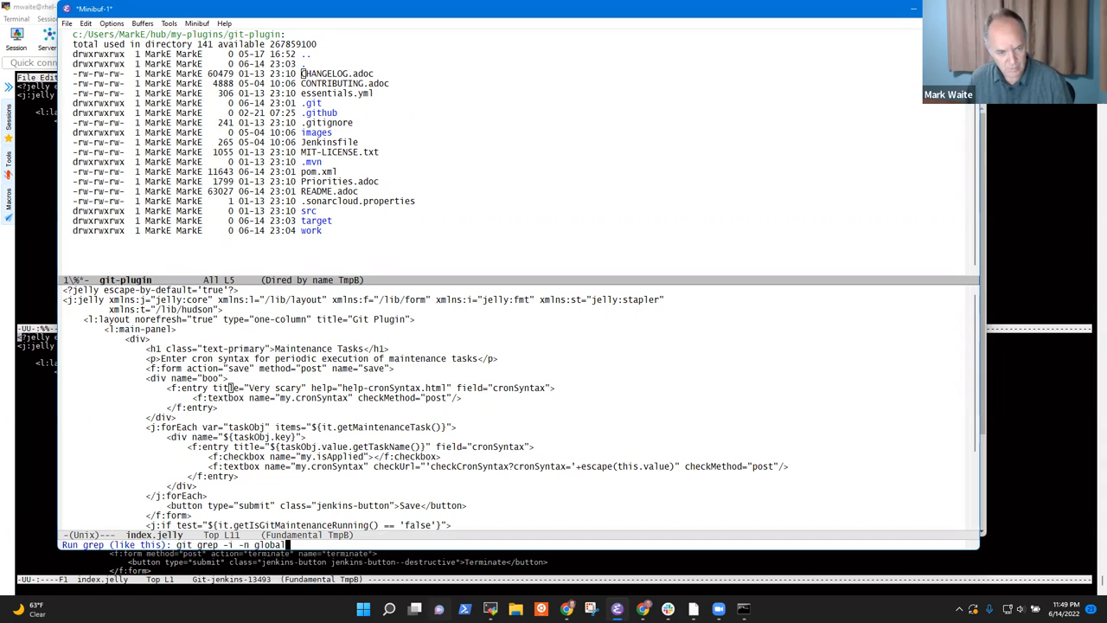
Add help="help-cronSyntax.html" to the Very scary f:entry tag
type("help")
type("git grep y")
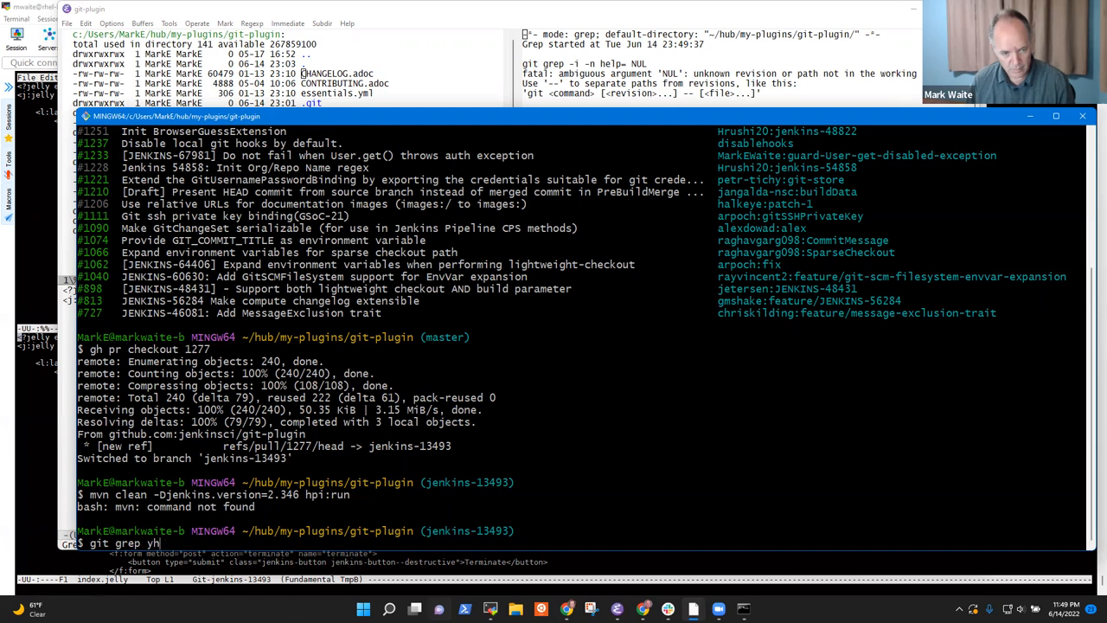
Grep the nodelabelparameter and implied-labels plugins for help= attributes
type("help=")
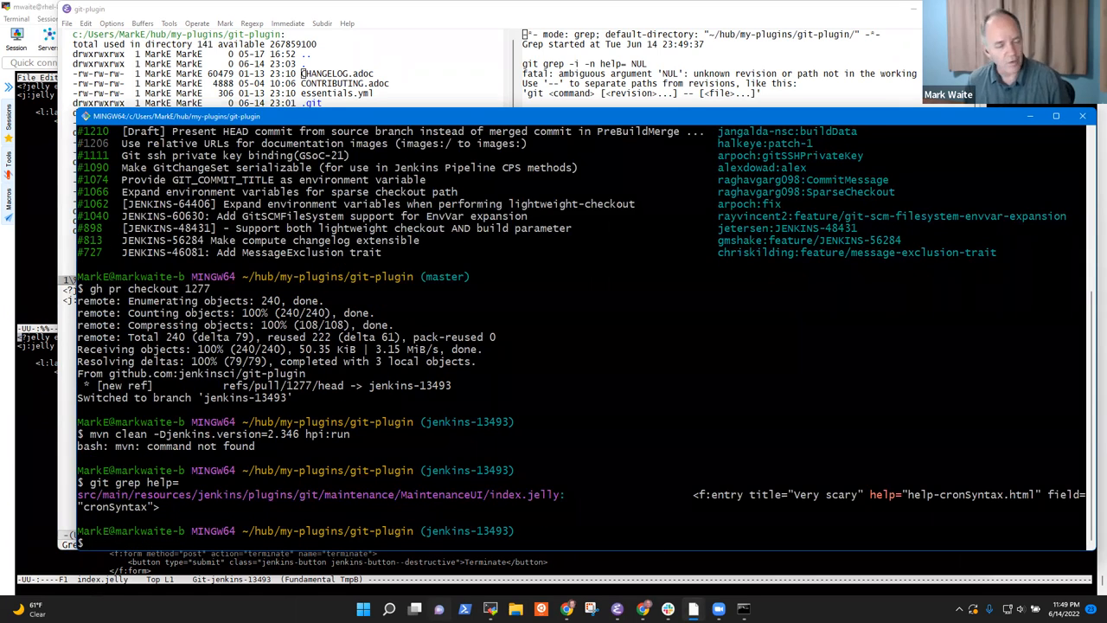
type("cd ..")
type("ghr")
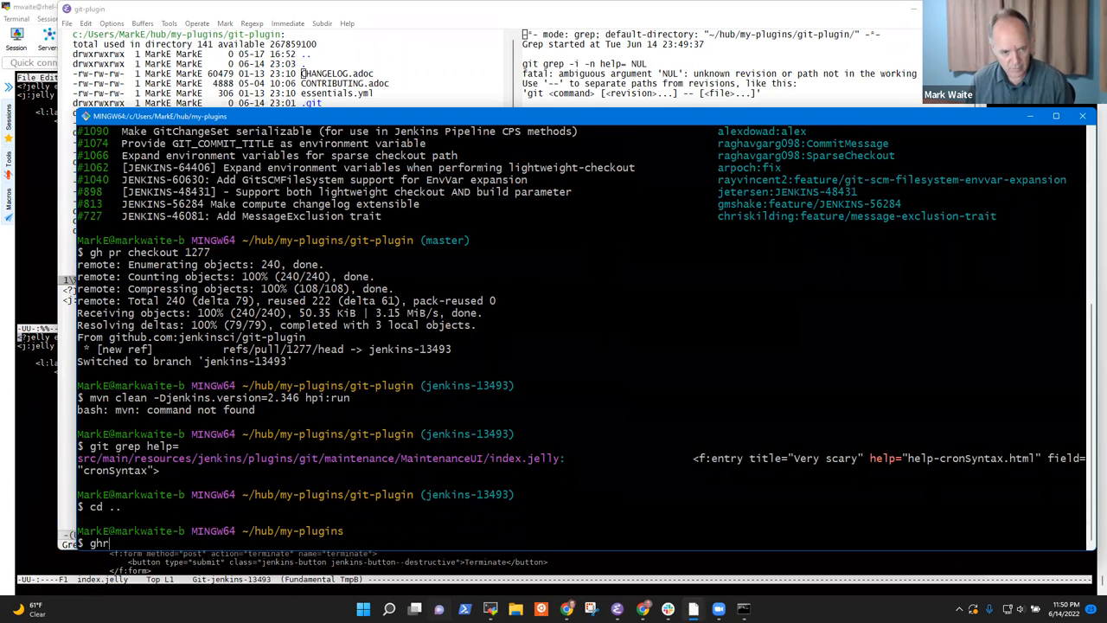
type("grep -r help")
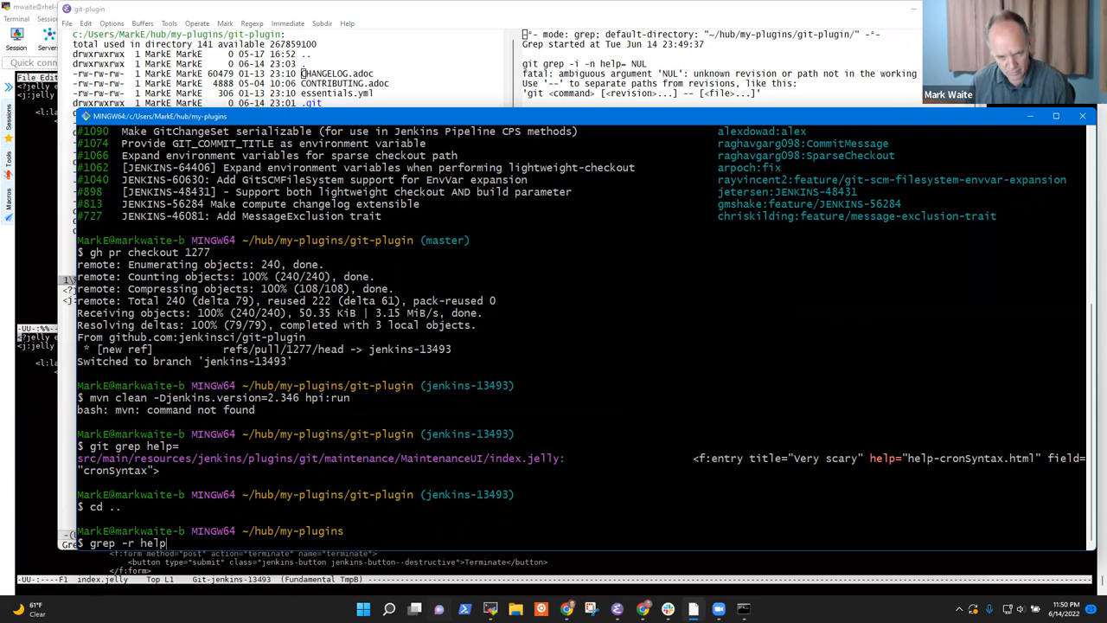
type("*")
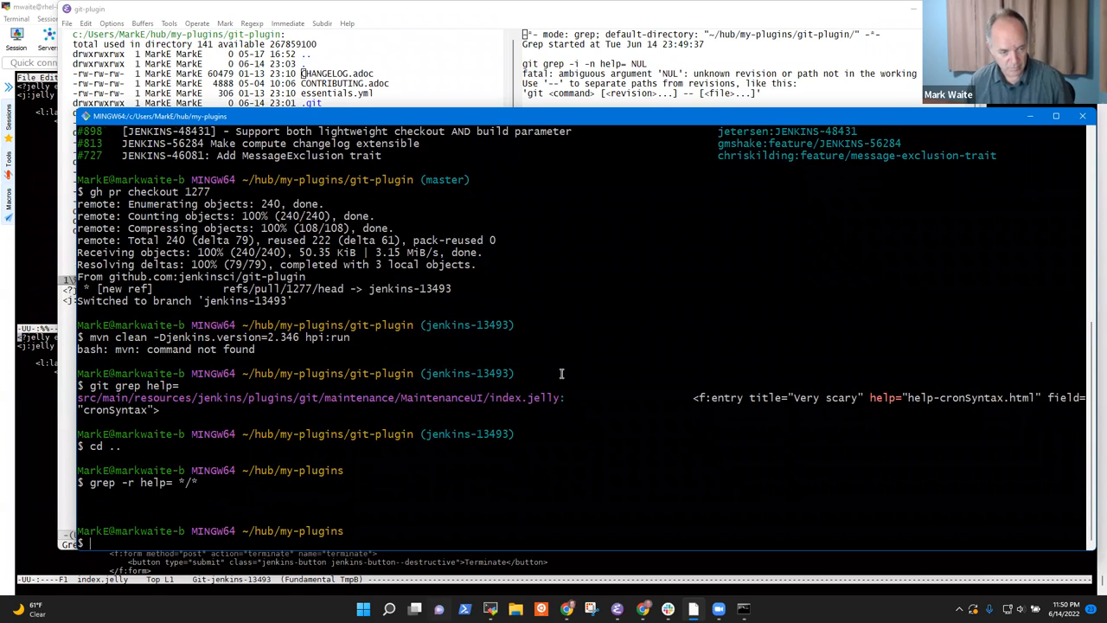
type("grep -r help= .")
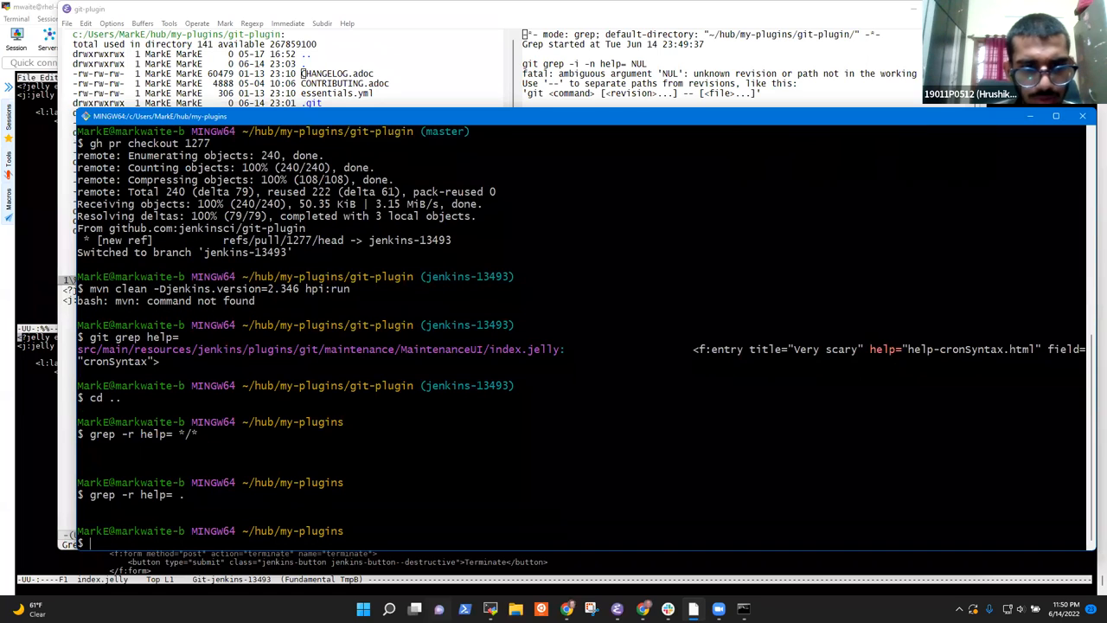
type("grep -r help=")
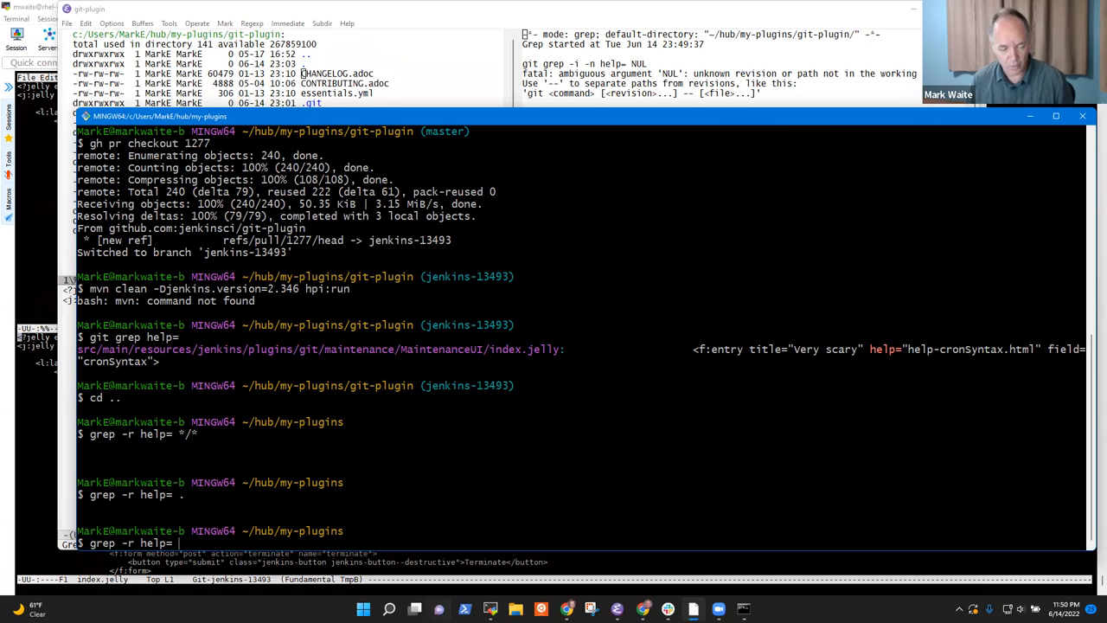
type("implied-labels-plugin/*")
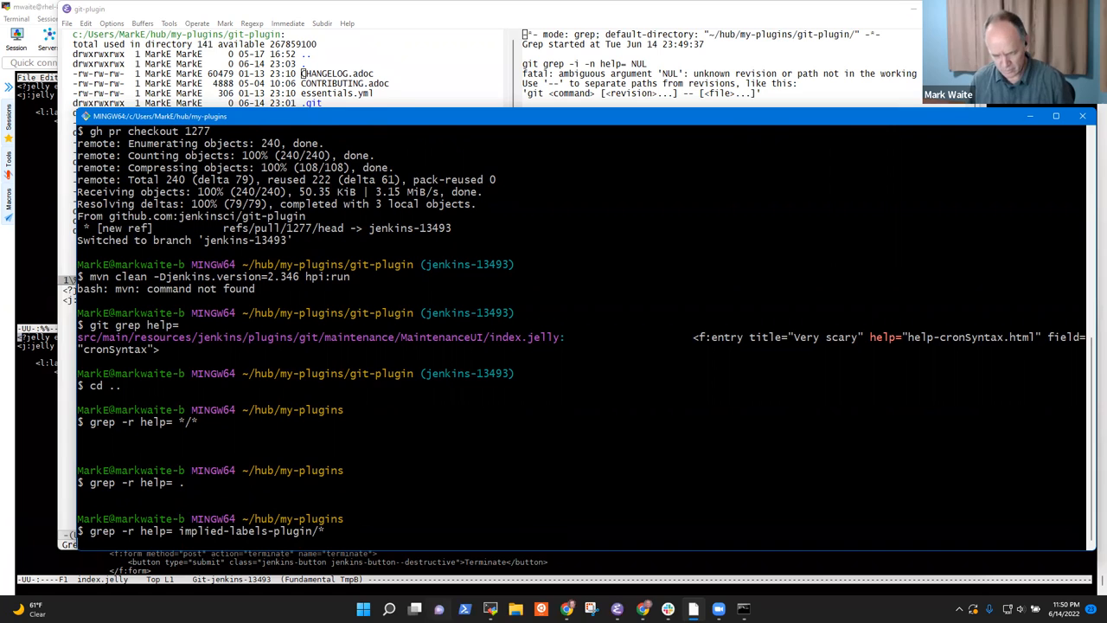
type("cd implied-labels-plugin/")
type("git grep help=")
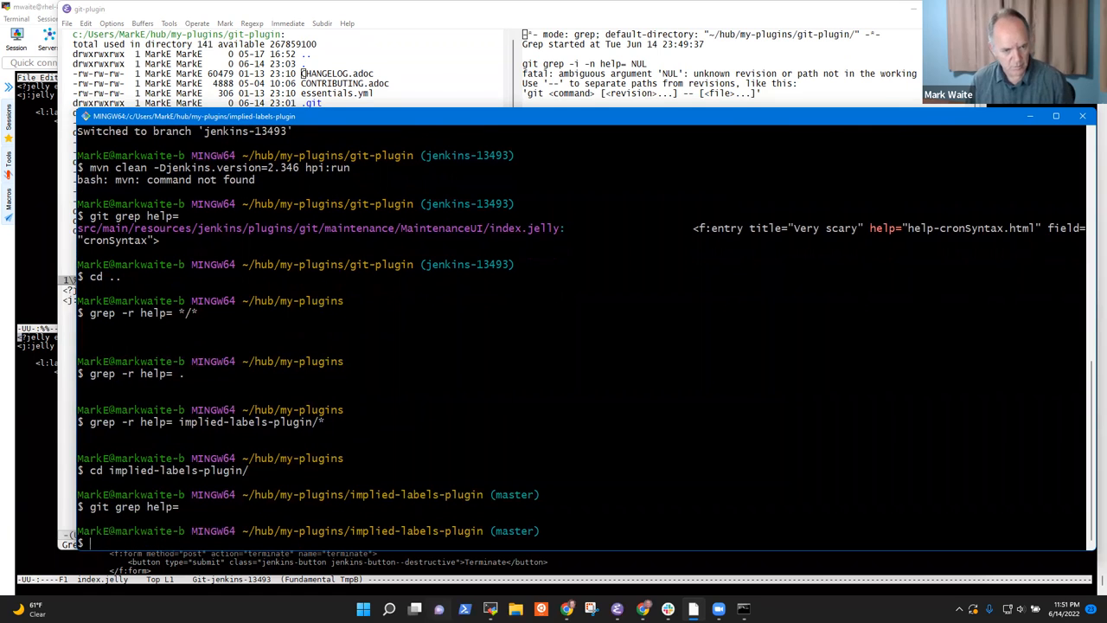
type("cd ../nodelabelparameter-plugin/")
type("git grep help=")
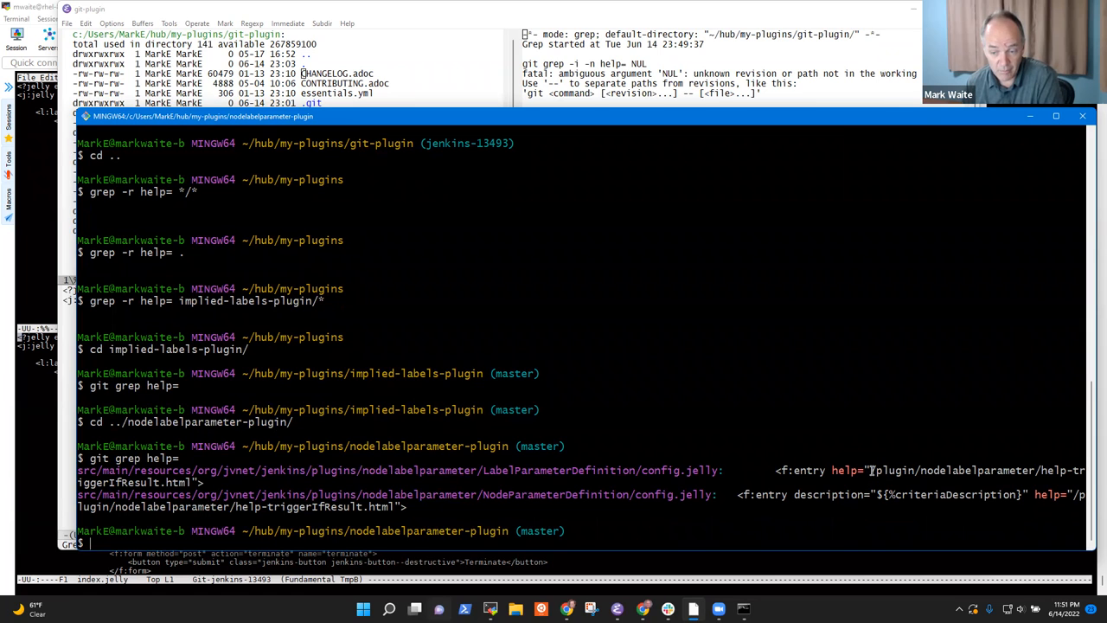
Run git ls-files -- *help-trigger* to locate help-triggerIfResult.html
type("g")
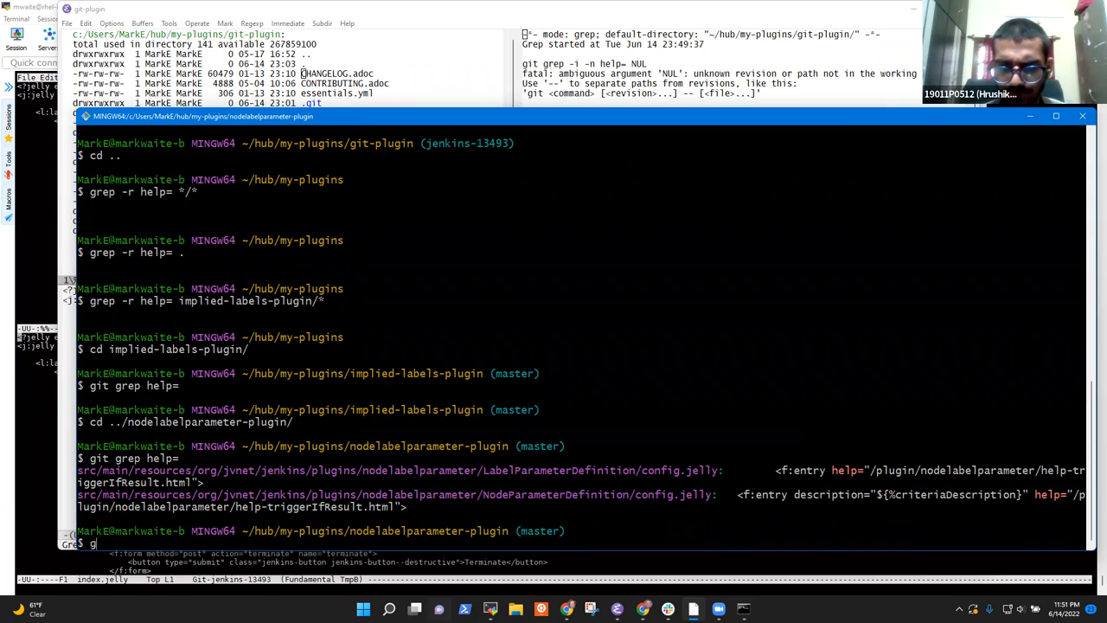
type("it ls-files --")
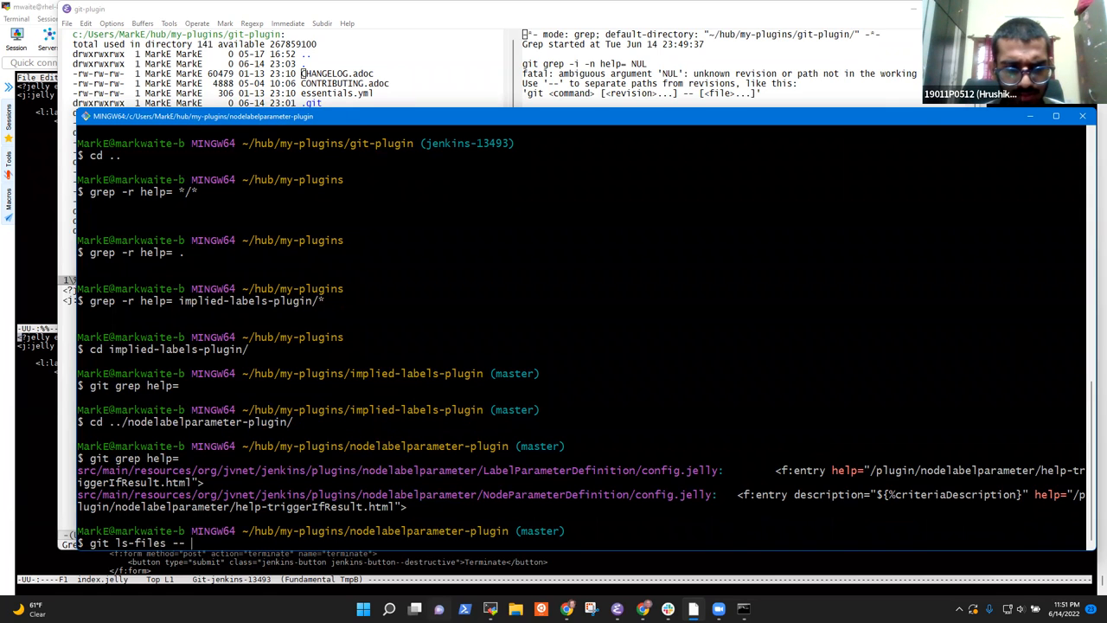
type("*")
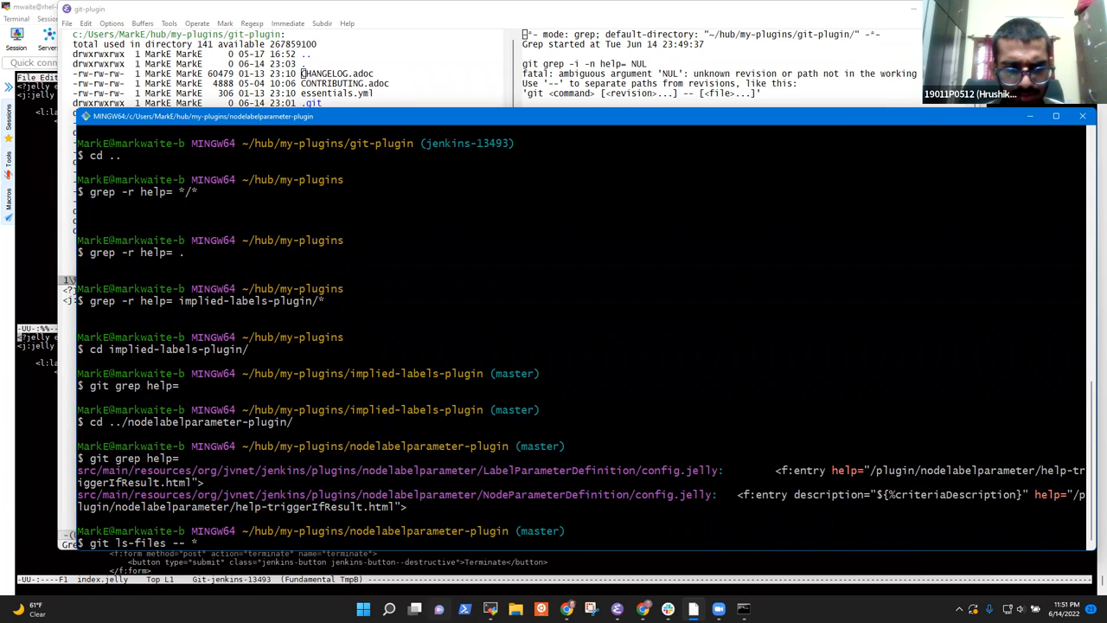
type("helpitrigger*")
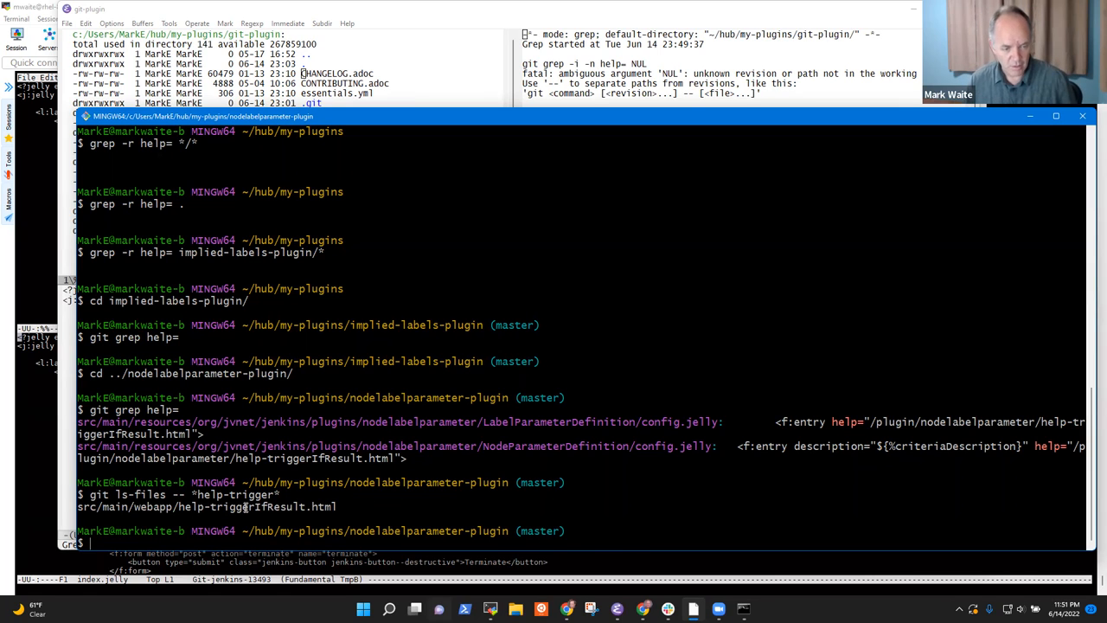
Change directory back into the git-plugin repository
type("cd ../")
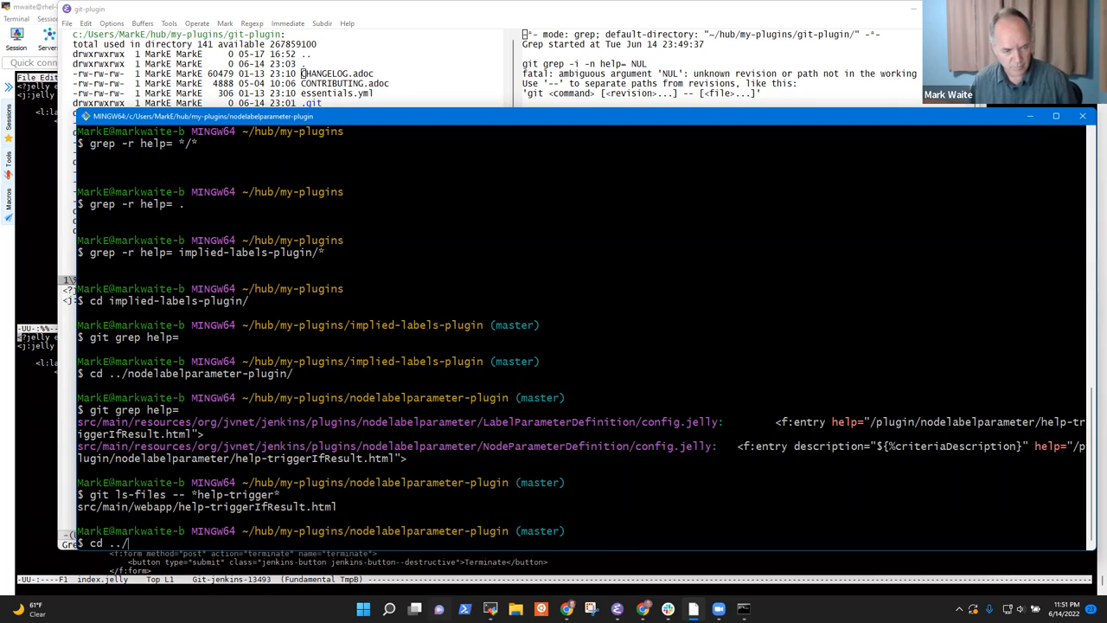
type("git-plugin/")
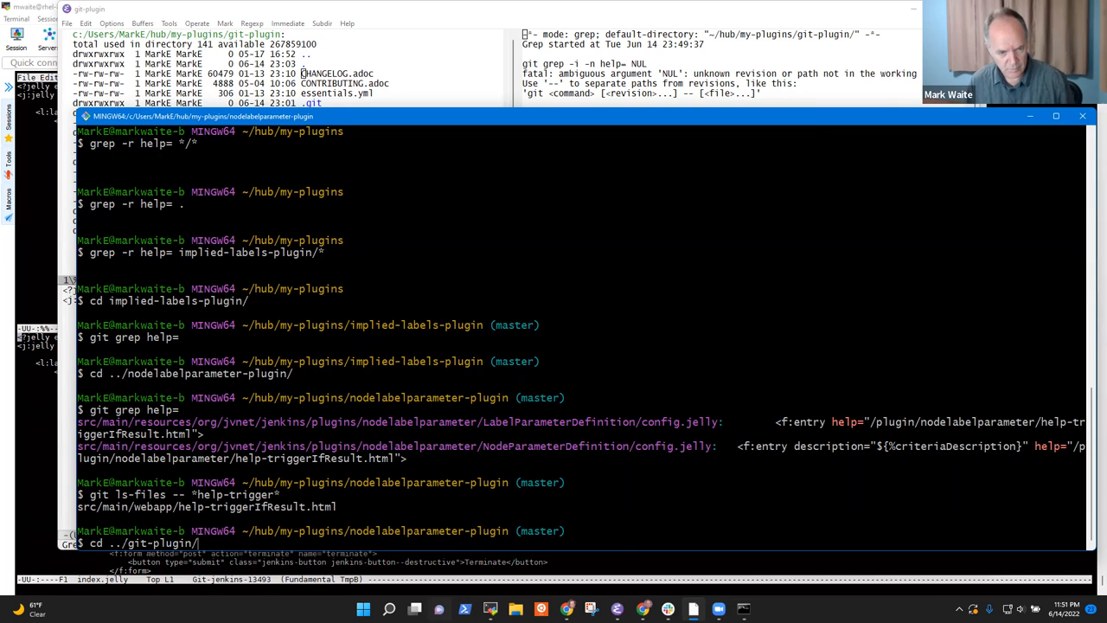
key("Return")
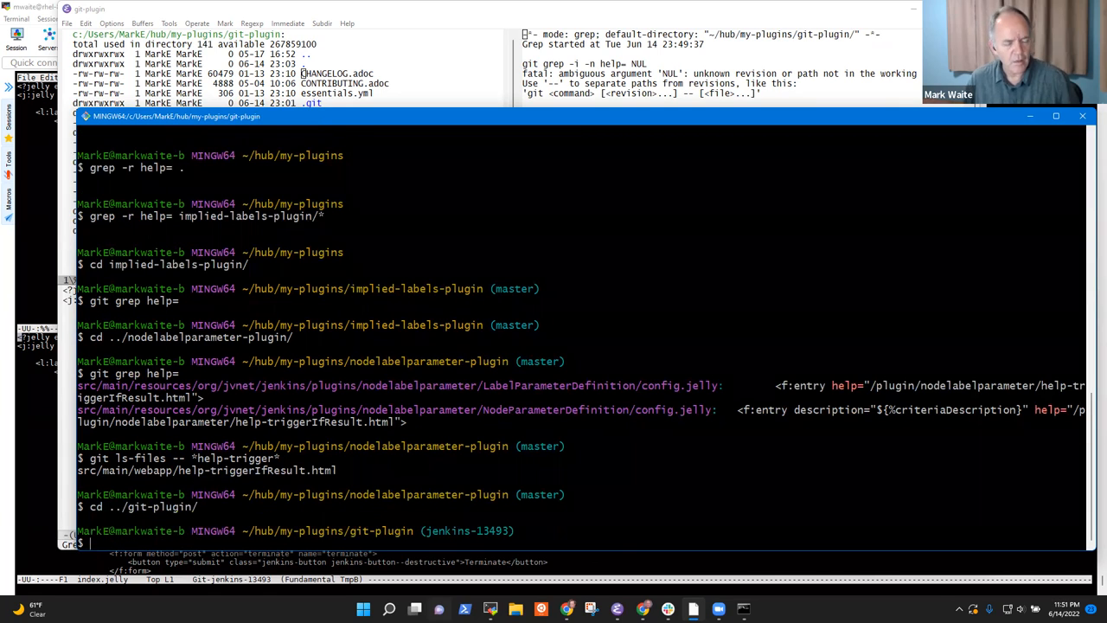
Run git status and select the untracked help-cronSyntax.html path
type("git ls-f")
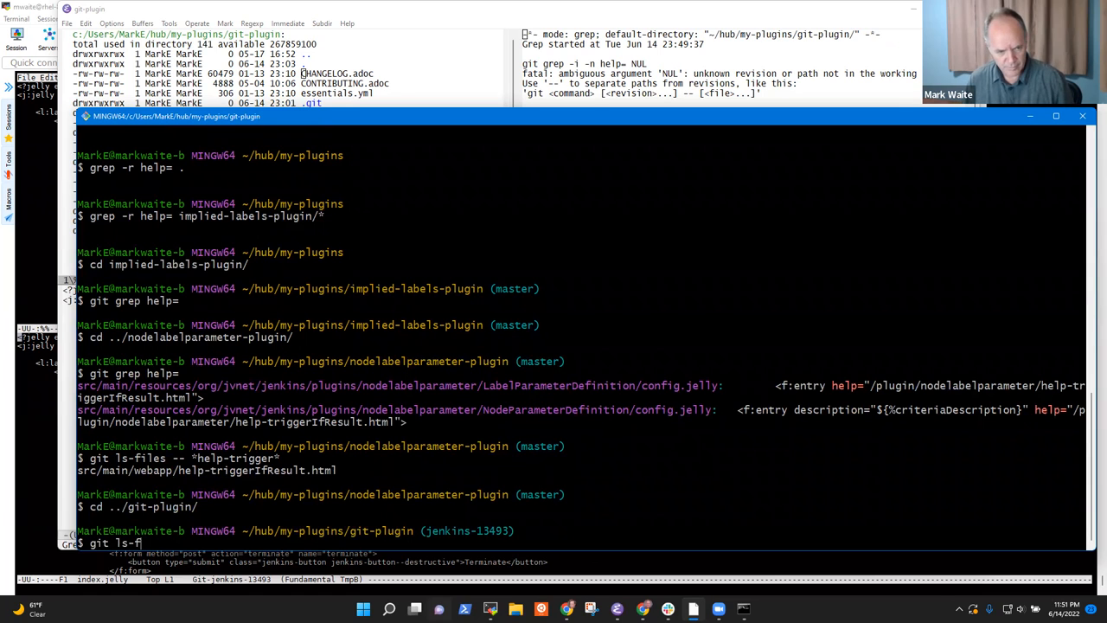
type("iles -- *")
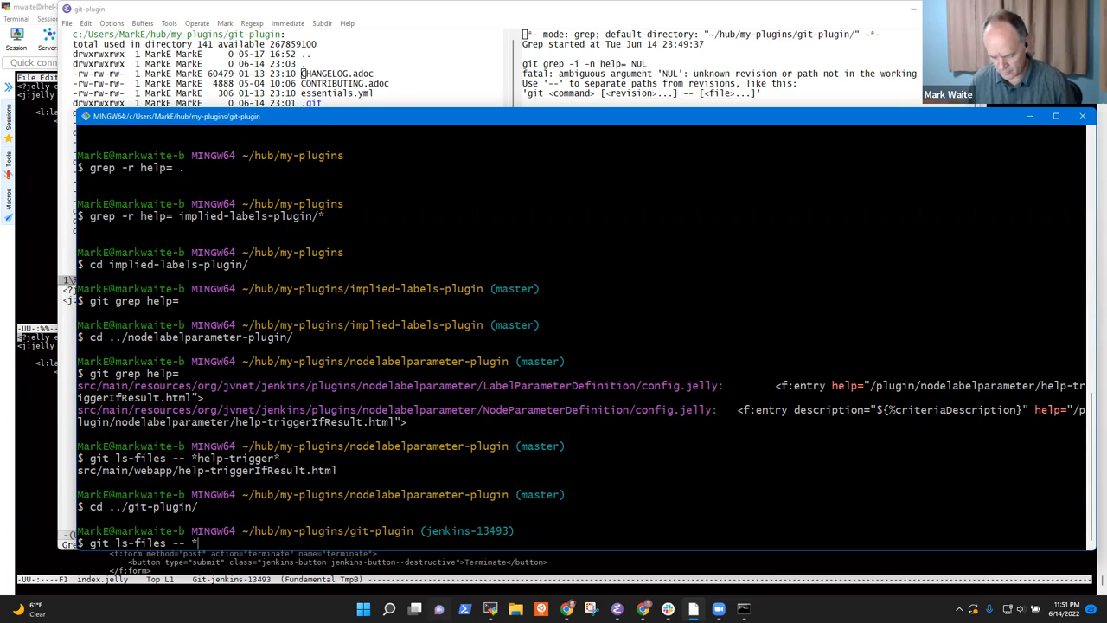
type("ind")
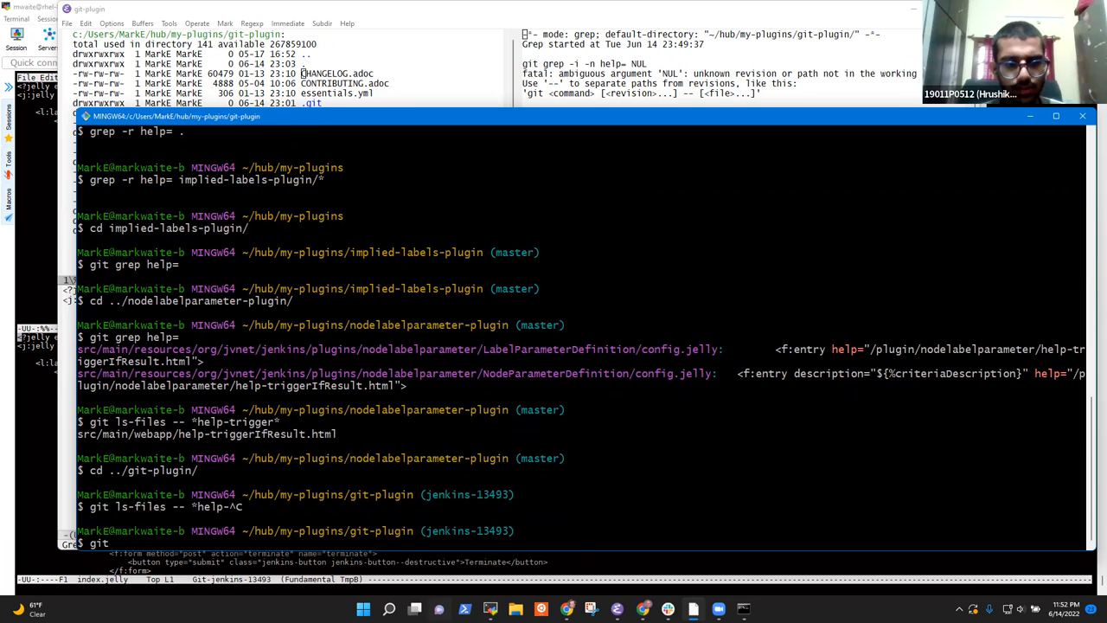
type("git status")
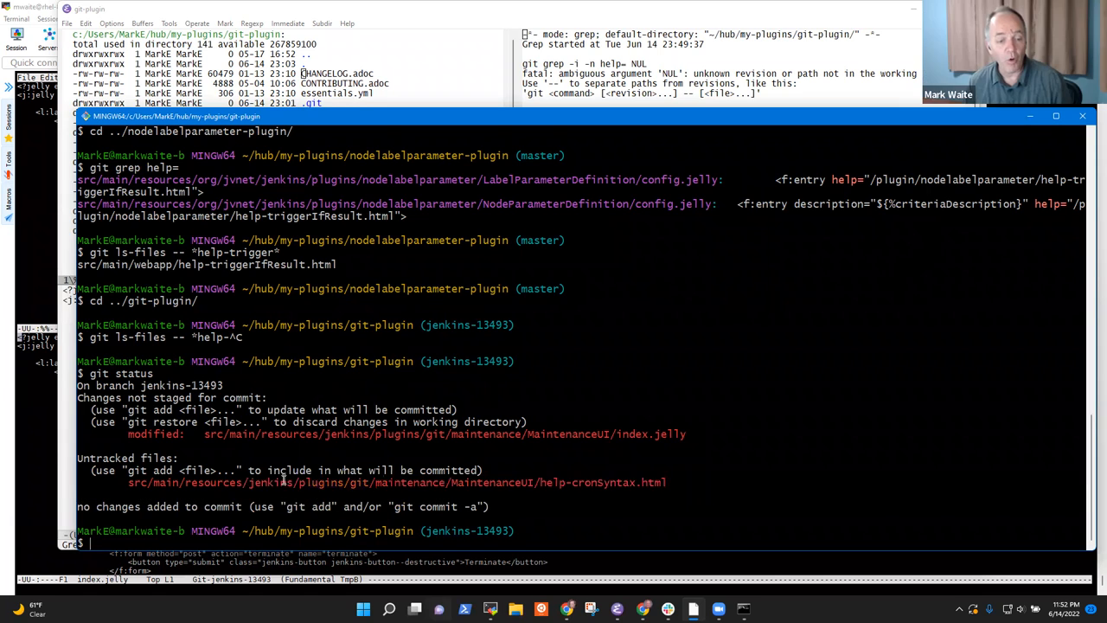
left_click_drag(285, 481, 588, 482)
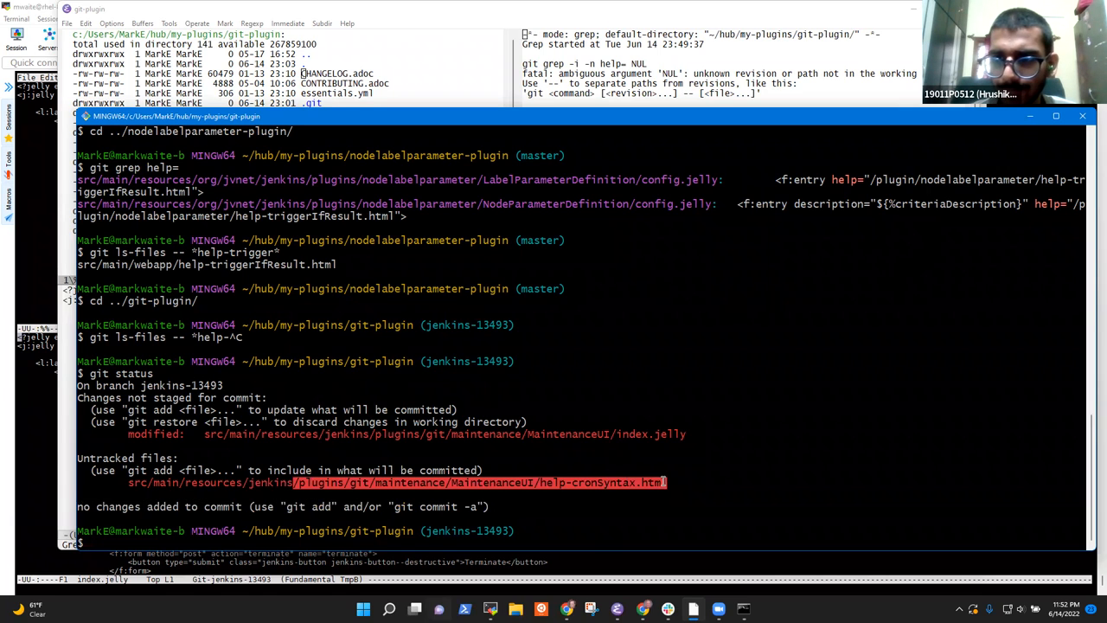
right_click(657, 481)
type("vi")
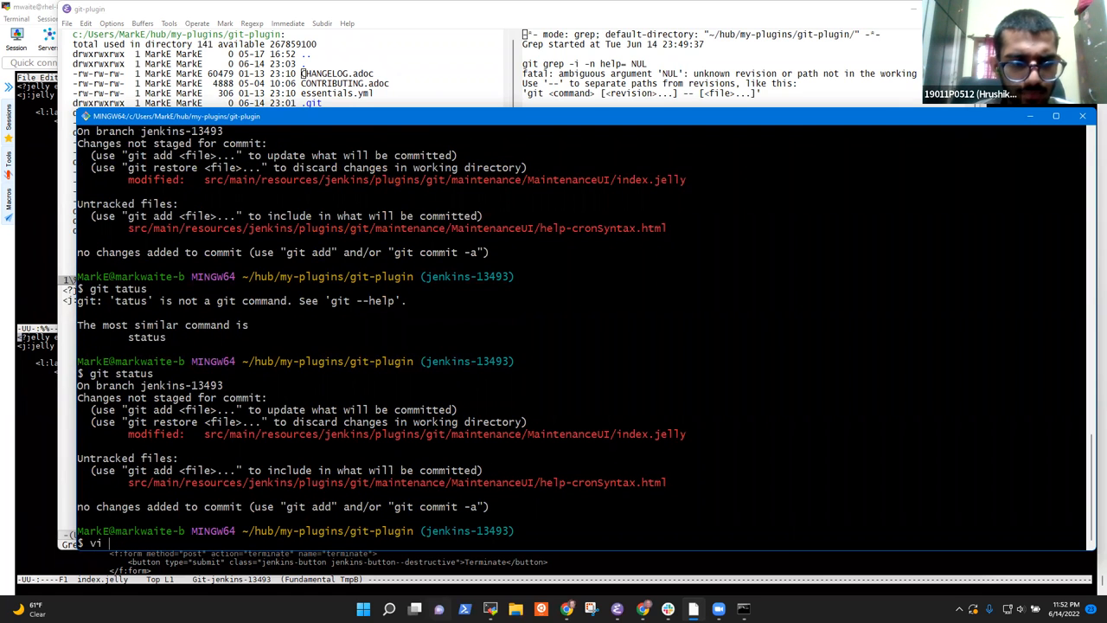
Open maintenance/MaintenanceUI/index.jelly in Vim and write it to disk with :w
type("src/main/resources/")
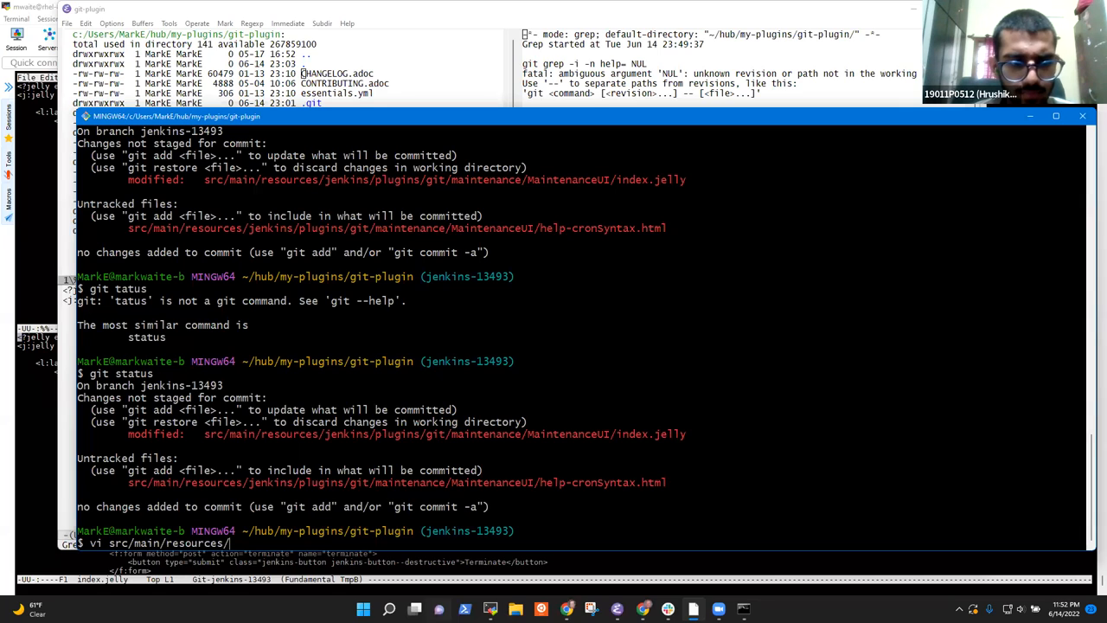
type("jenkins/plugins/git/m")
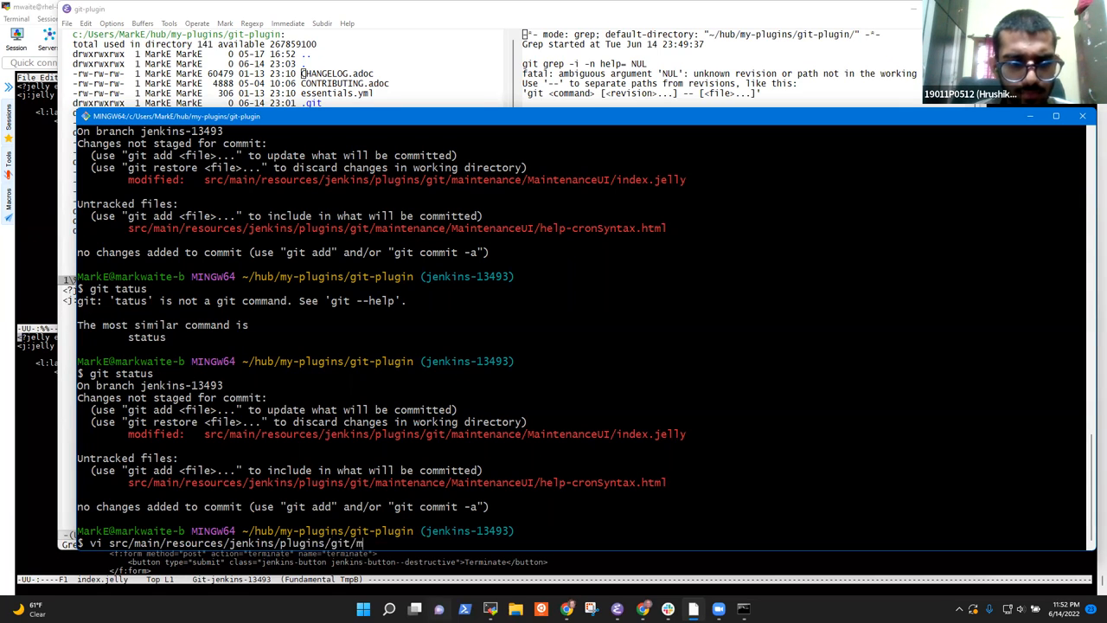
type("aintenance/M")
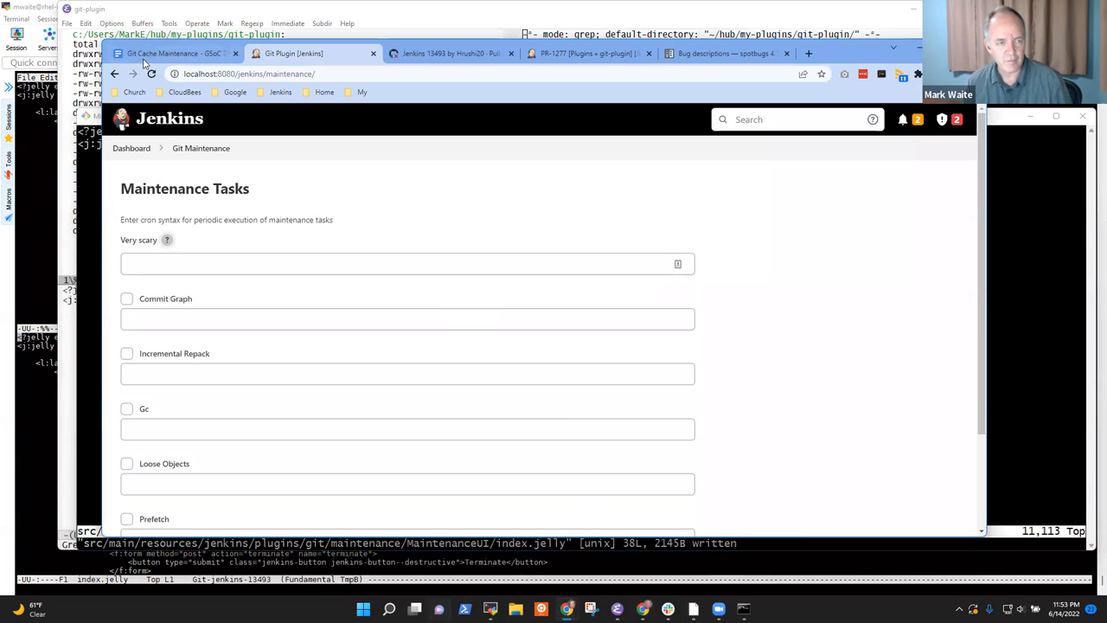
mouse_move(167, 239)
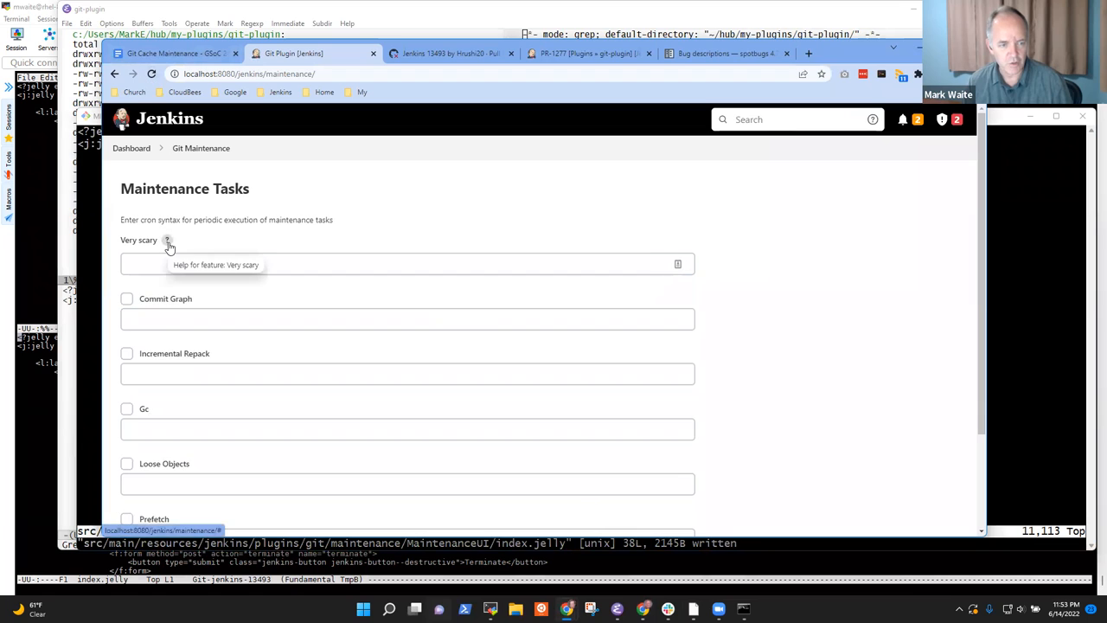
left_click(166, 239)
type(":!git status")
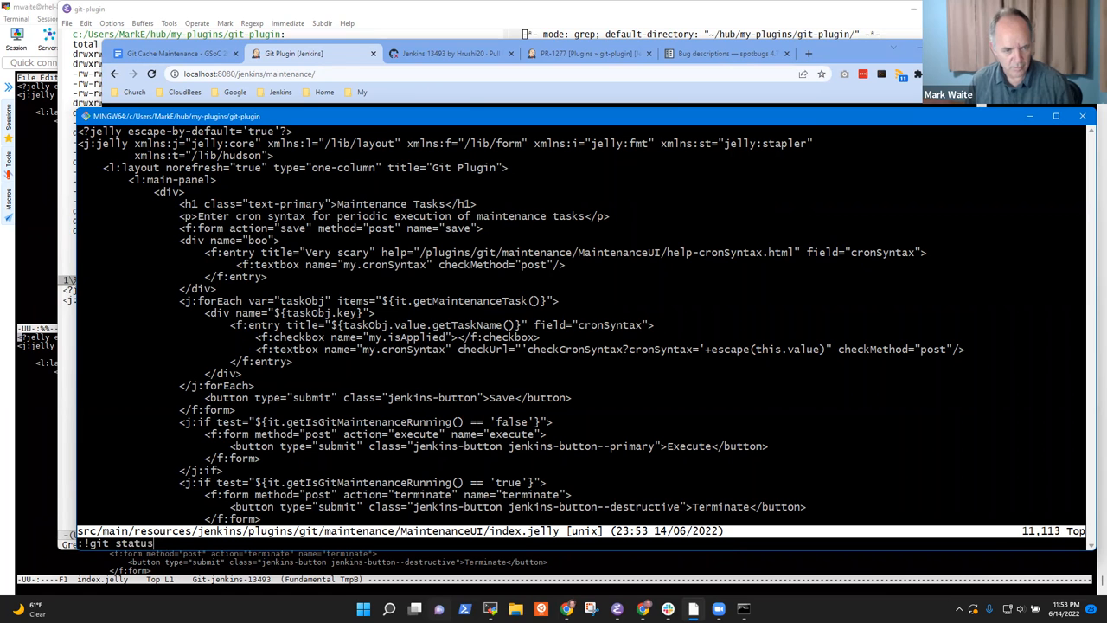
Run :!git status from inside the Vim session editing index.jelly
key("Return")
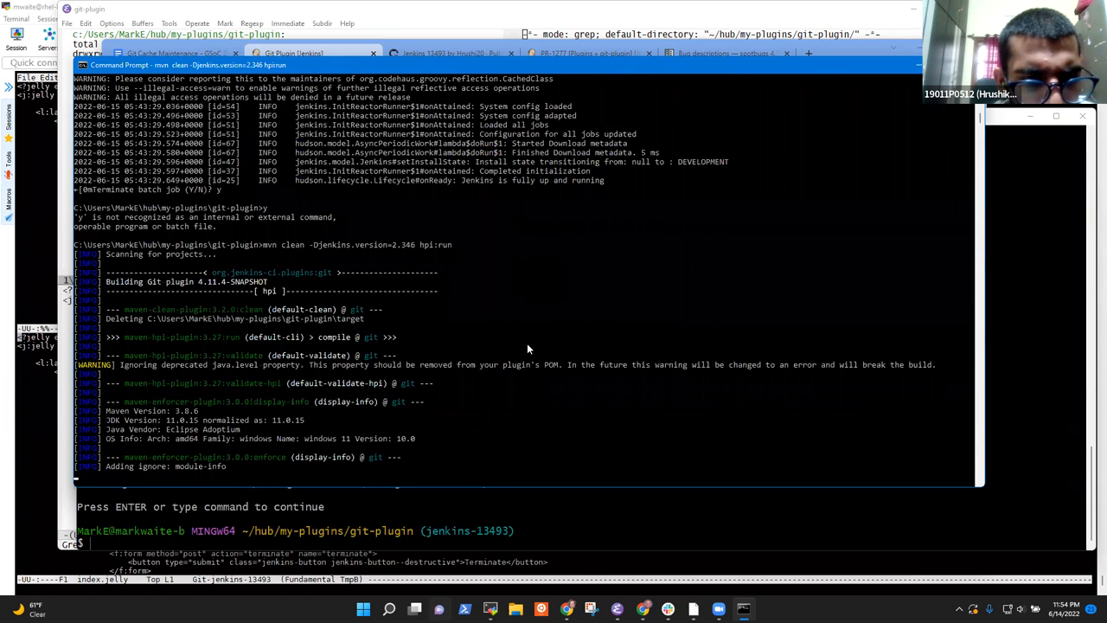
Restart Jenkins with mvn clean -Djenkins.version=2.346 hpi:run and scroll through the build output
scroll("down", 3)
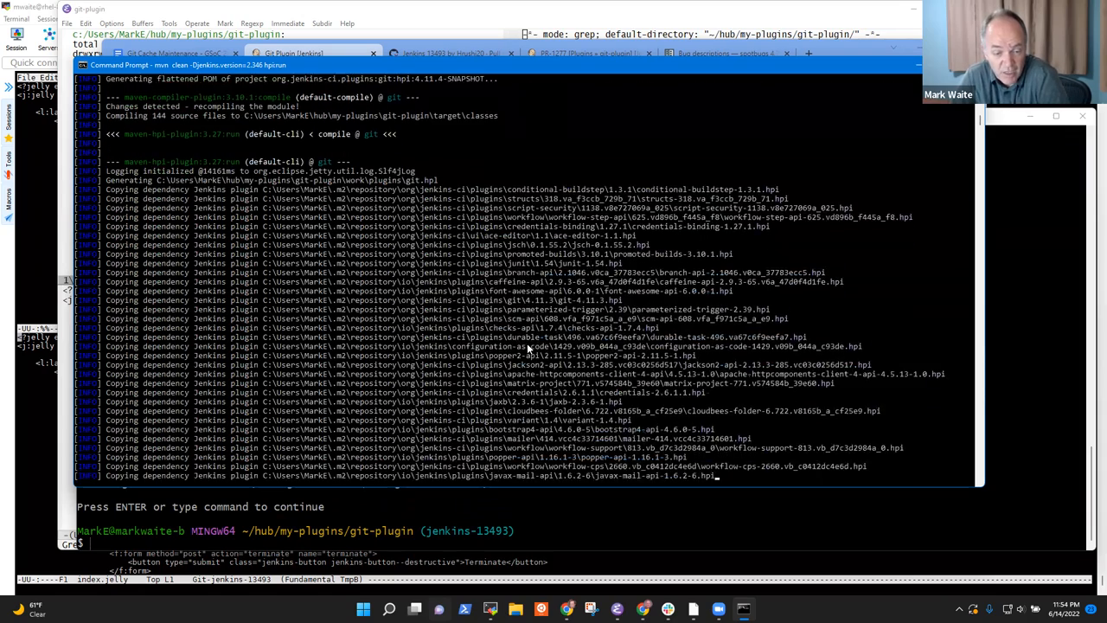
scroll("down", 3)
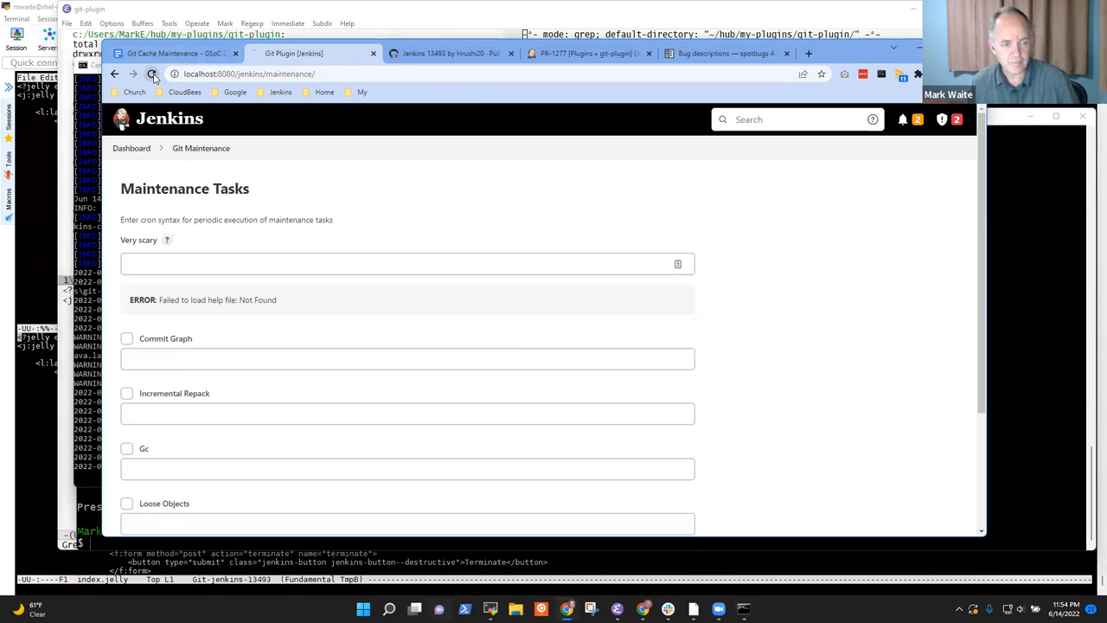
mouse_move(166, 239)
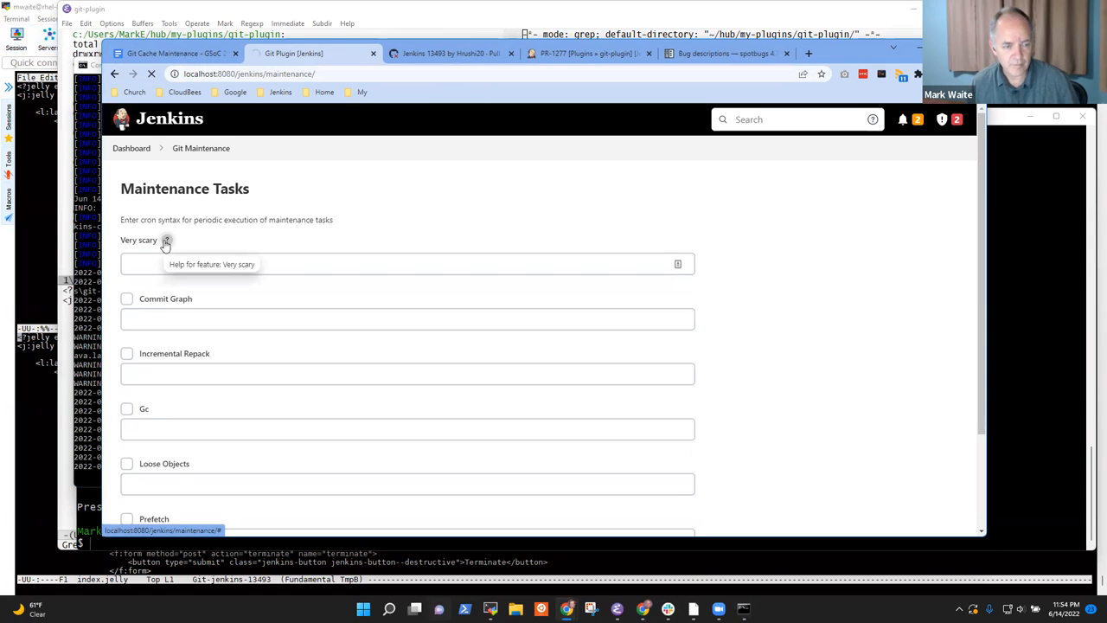
Reload Maintenance Tasks and toggle the Very scary help, which reports 'Failed to load help file: Not Found'
left_click(166, 240)
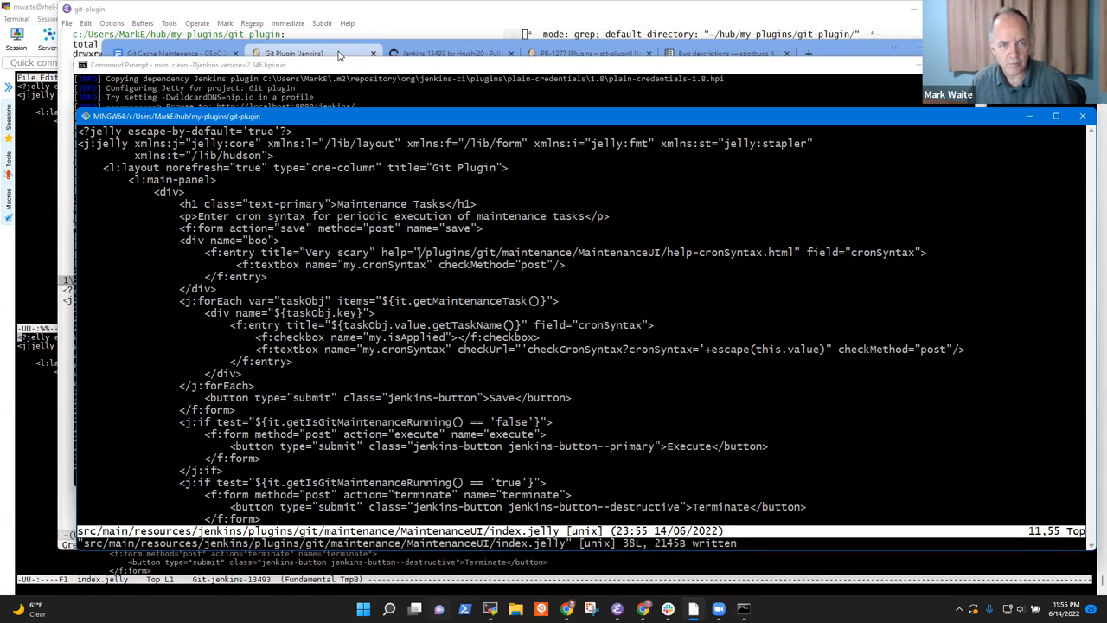
left_click(152, 74)
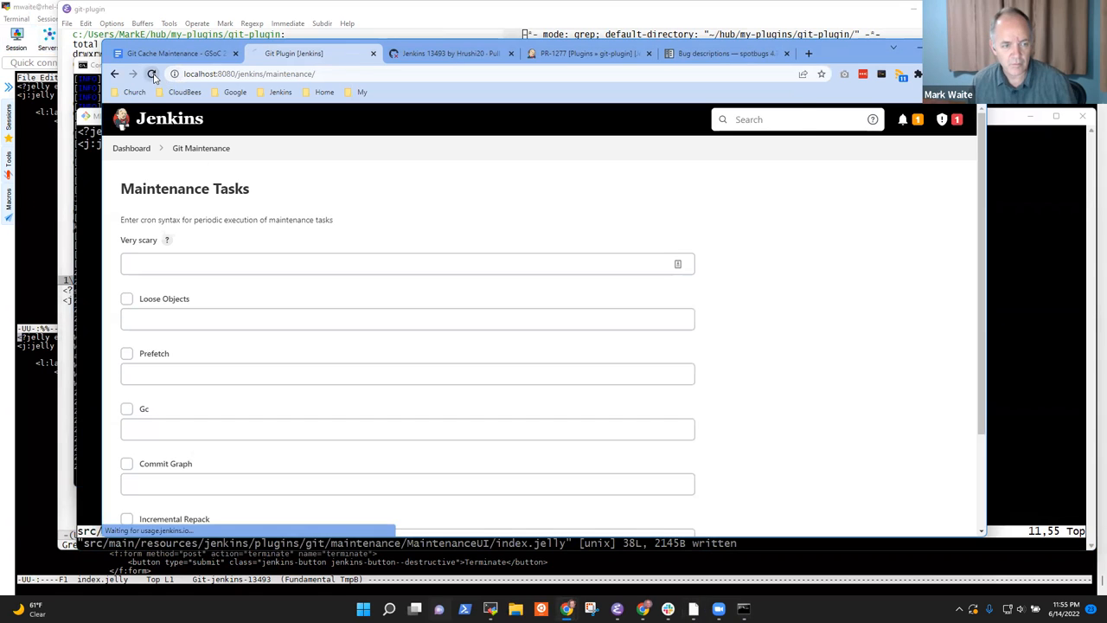
left_click(166, 240)
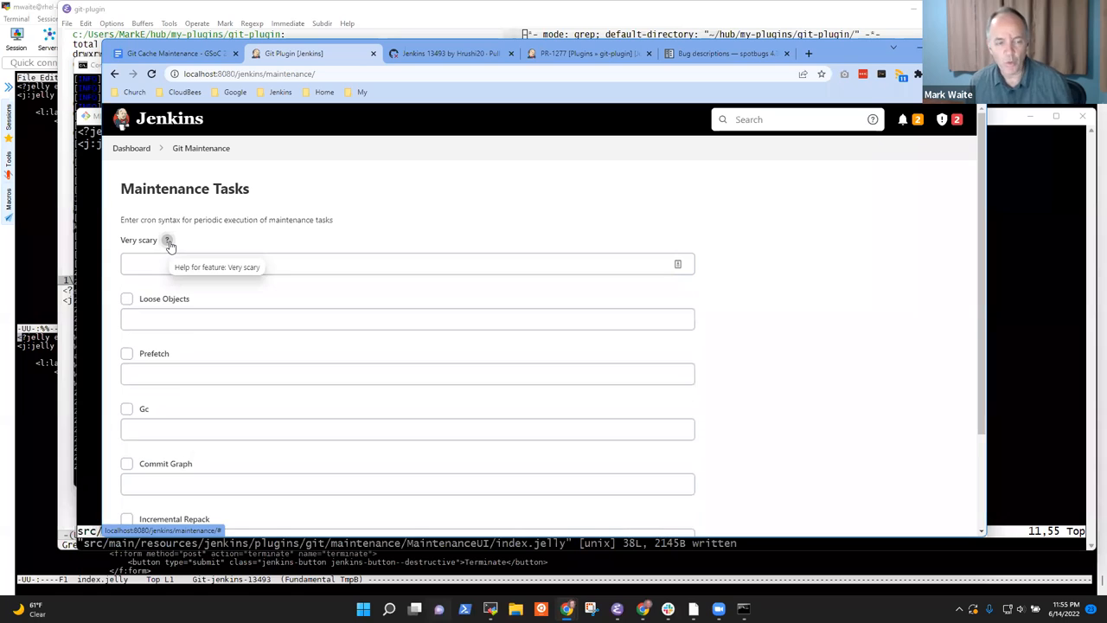
left_click(167, 240)
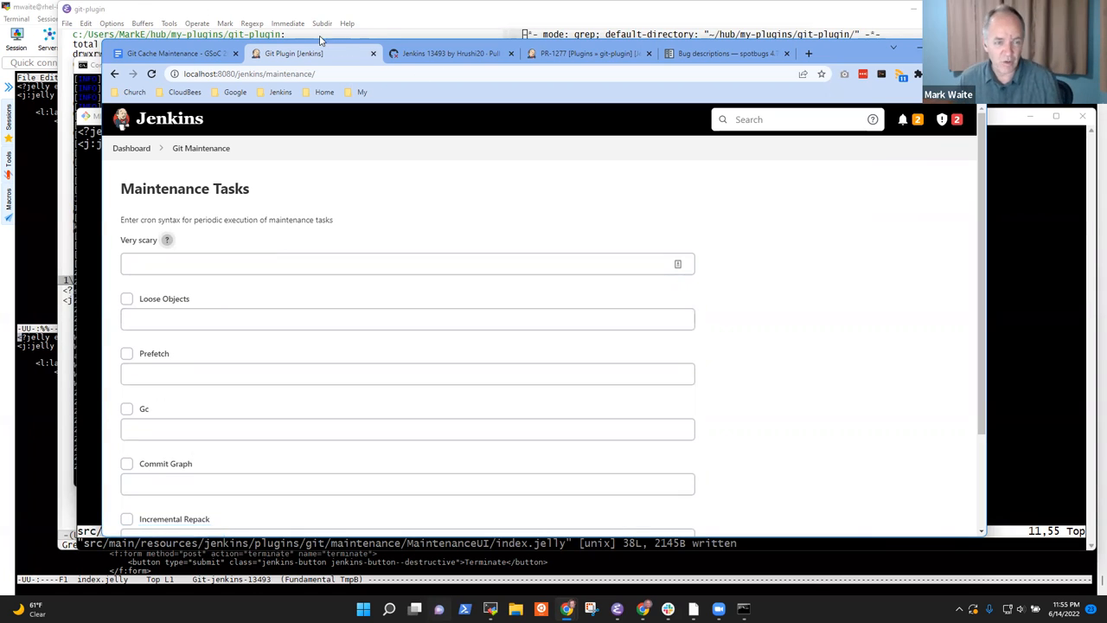
mouse_move(338, 254)
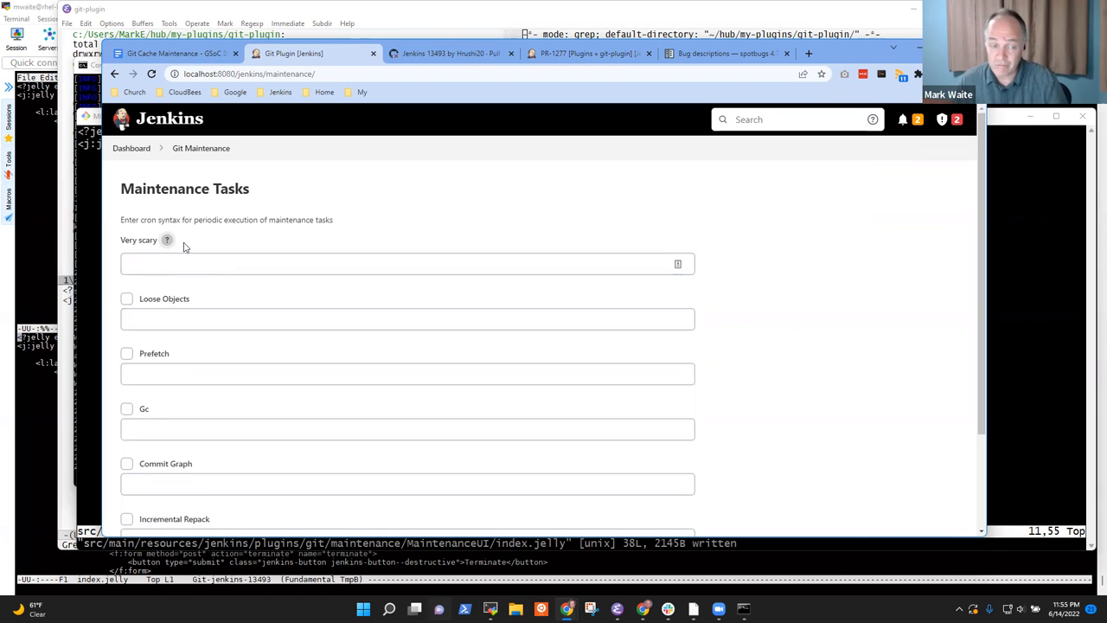
left_click(166, 239)
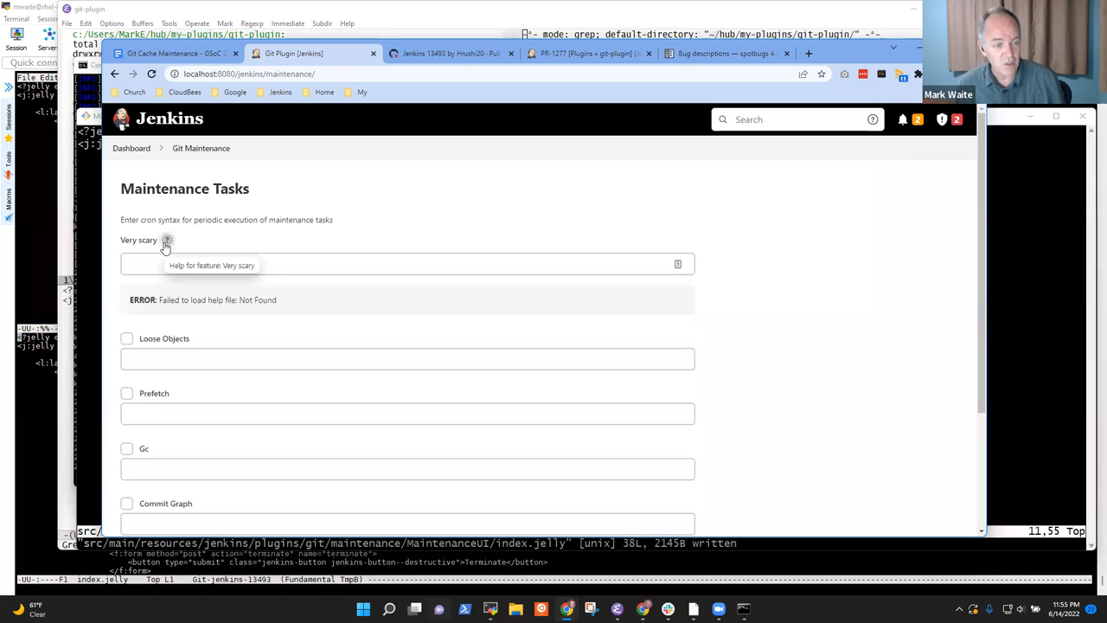
left_click(166, 239)
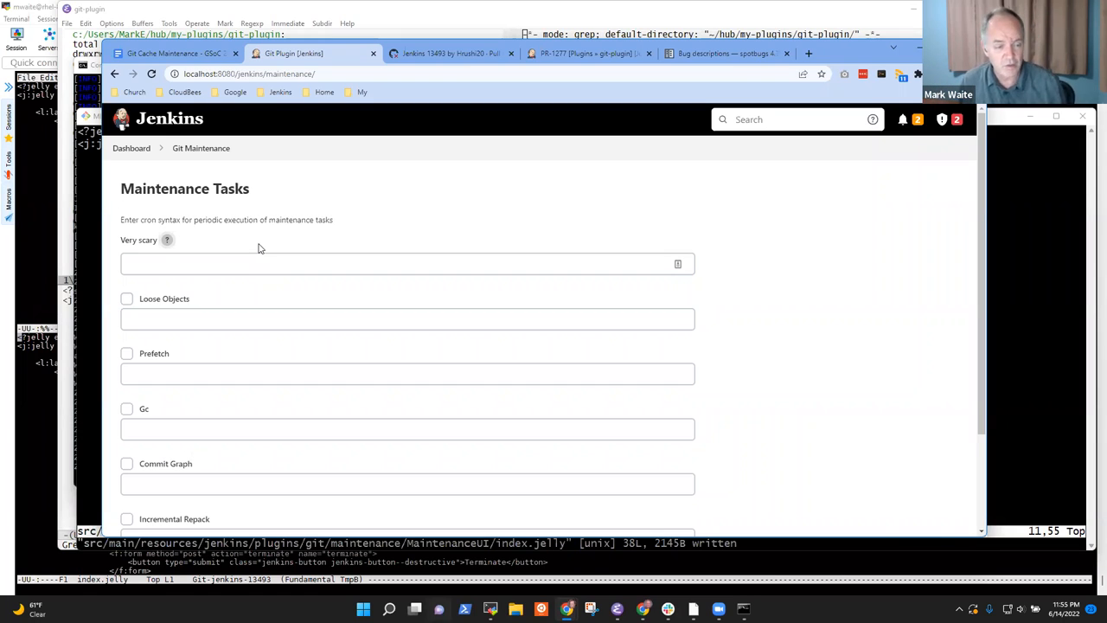
mouse_move(166, 239)
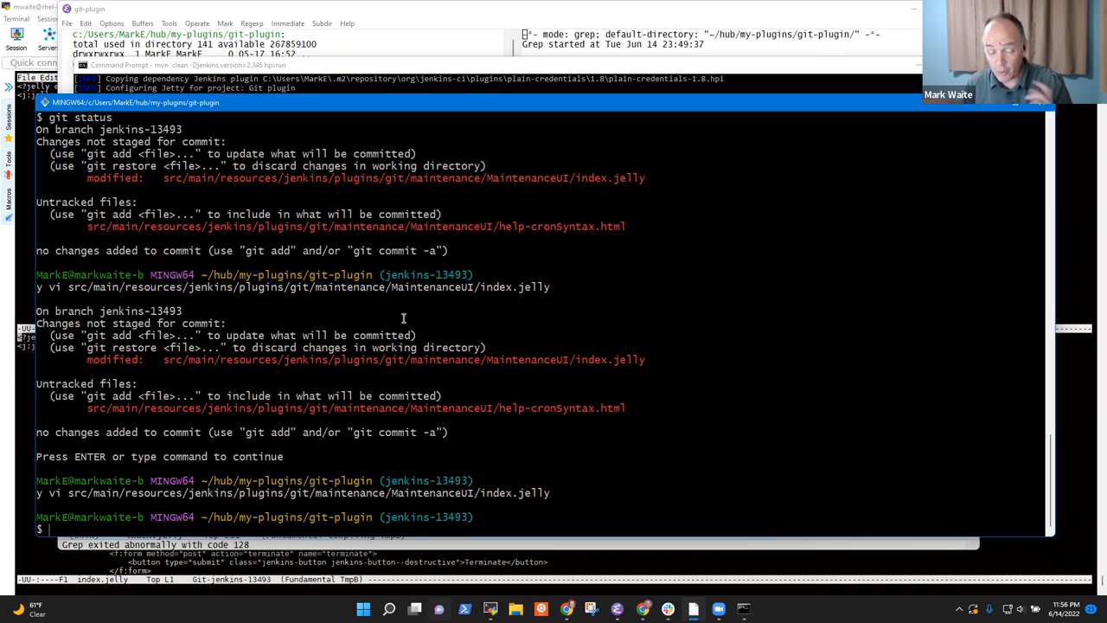
mouse_move(384, 526)
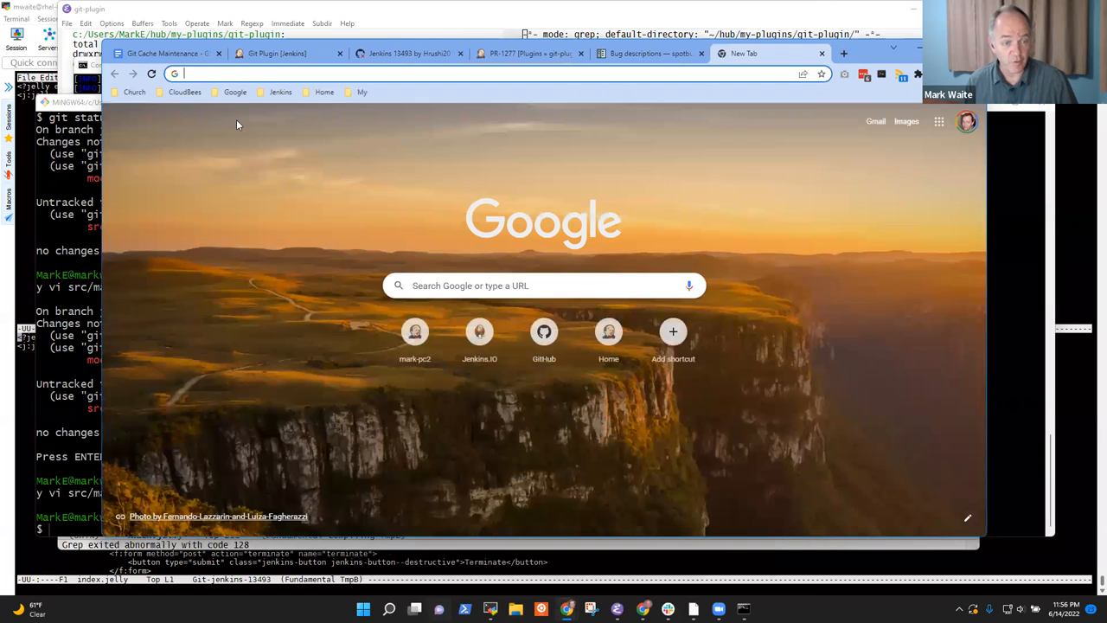
Open the mark-pc2 (Docker-LTS) Jenkins dashboard from bookmarks and scroll through its idle agents
left_click(280, 92)
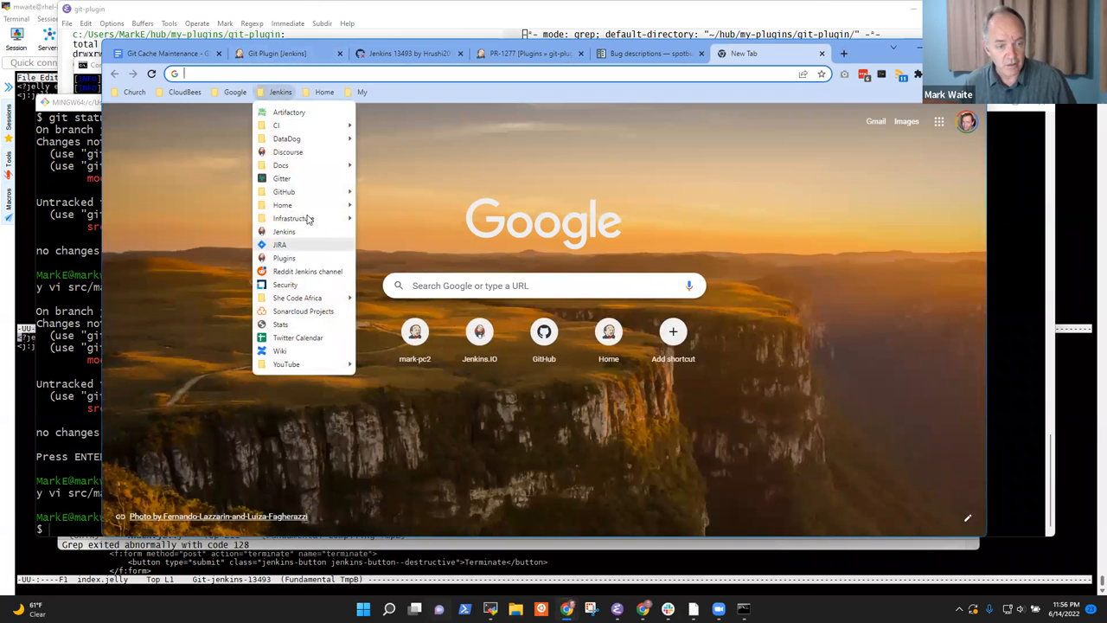
mouse_move(282, 205)
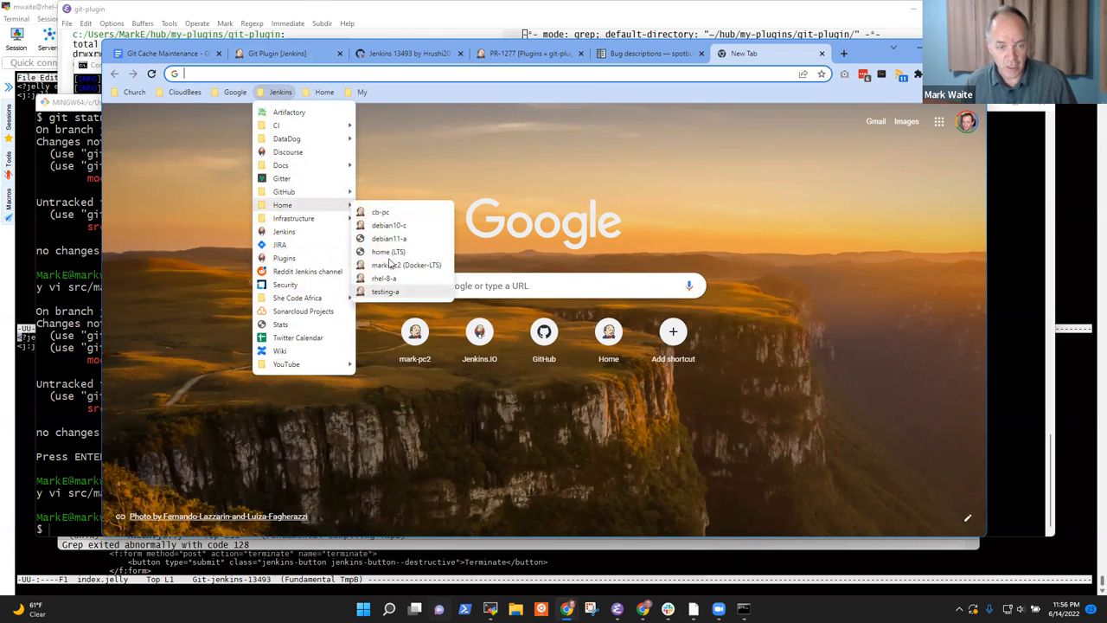
left_click(406, 265)
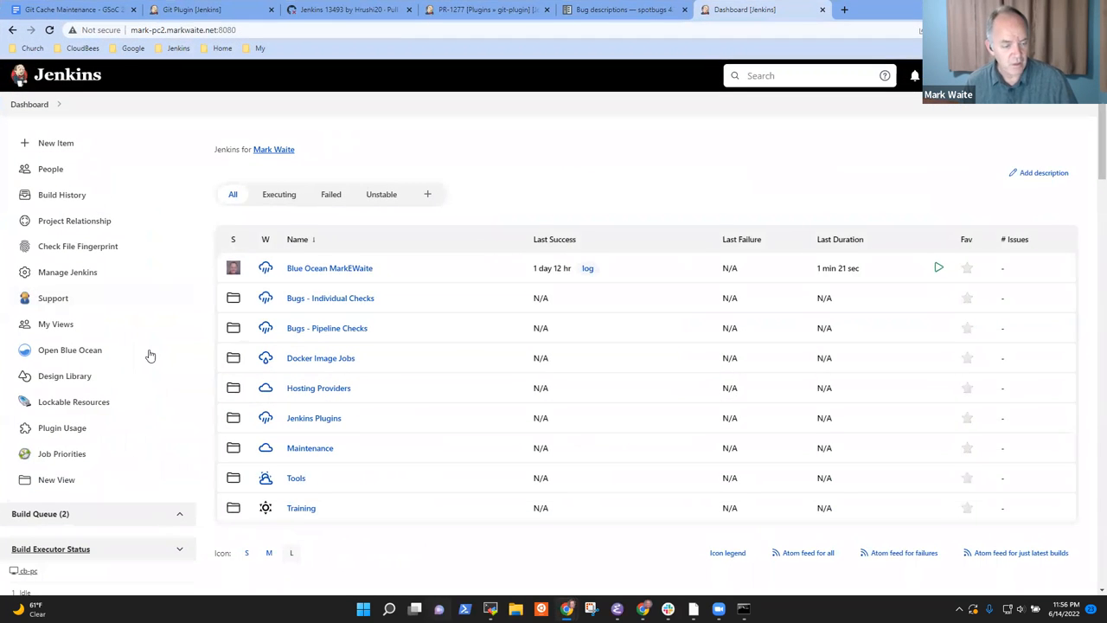
scroll("down", 3)
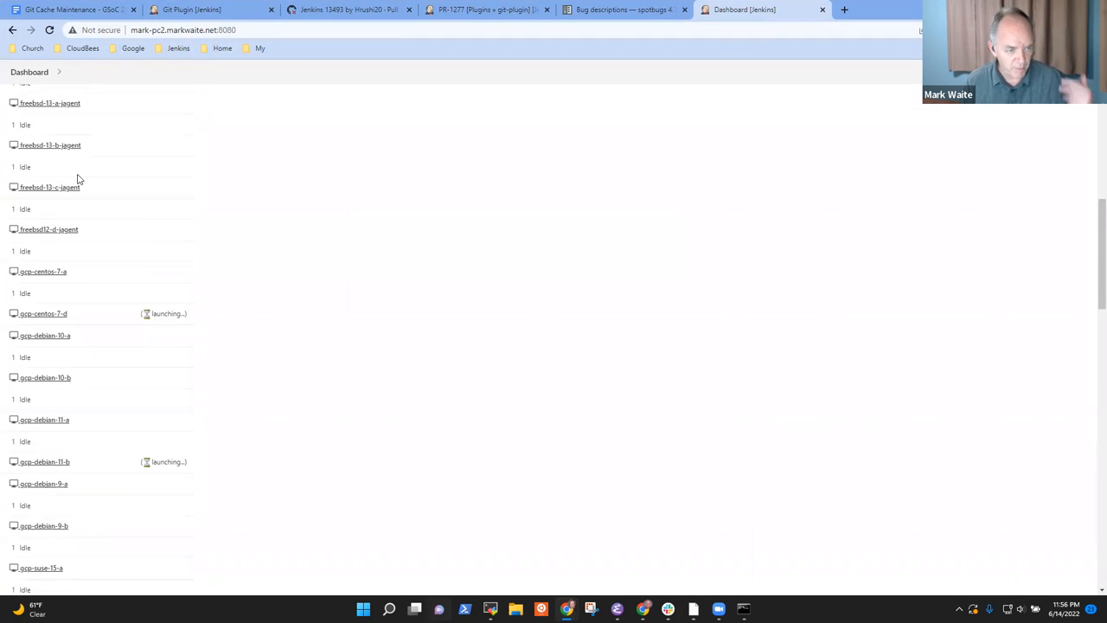
mouse_move(85, 387)
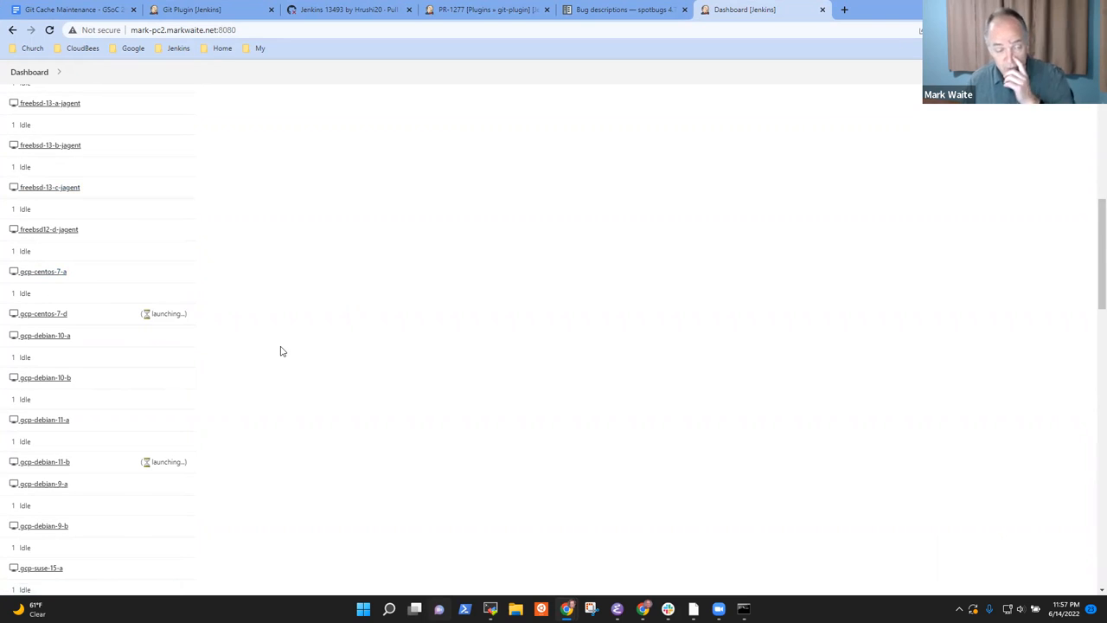
mouse_move(213, 354)
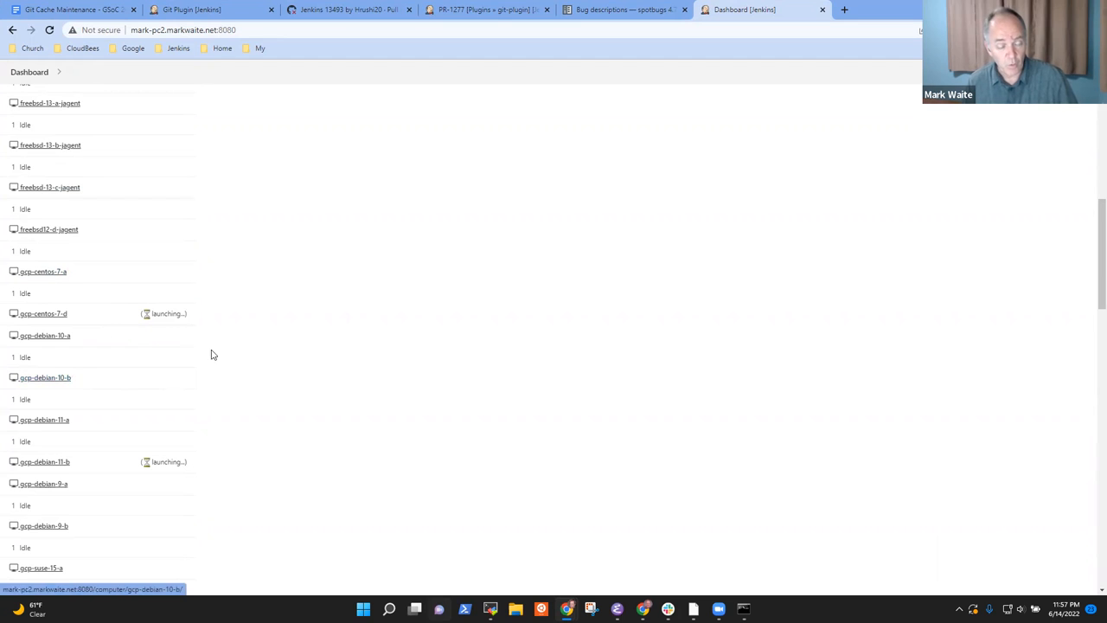
mouse_move(290, 401)
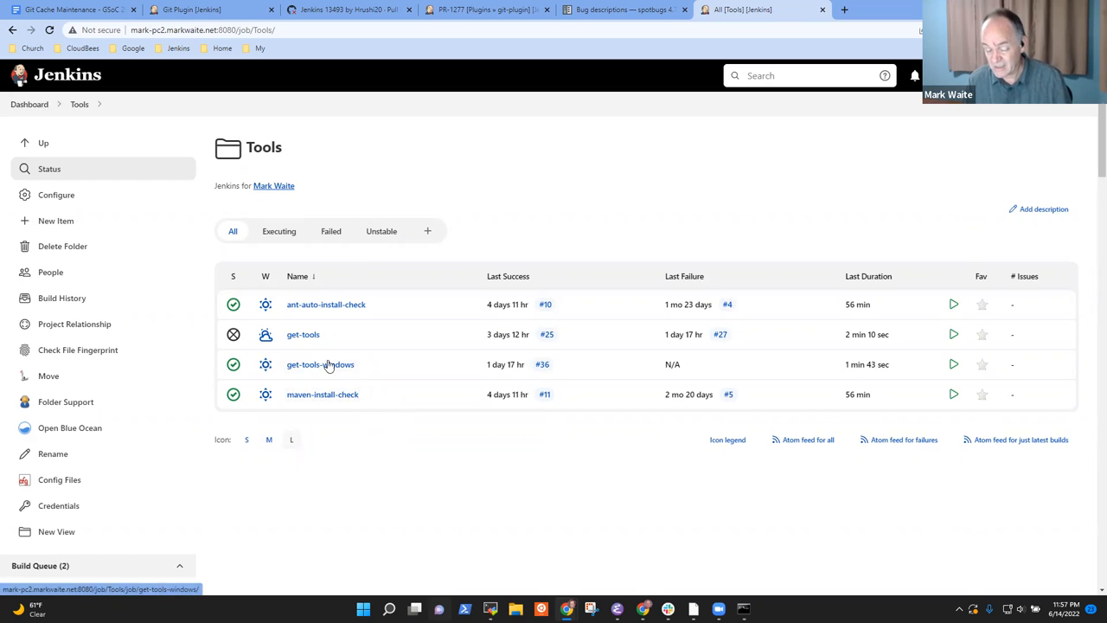
mouse_move(303, 333)
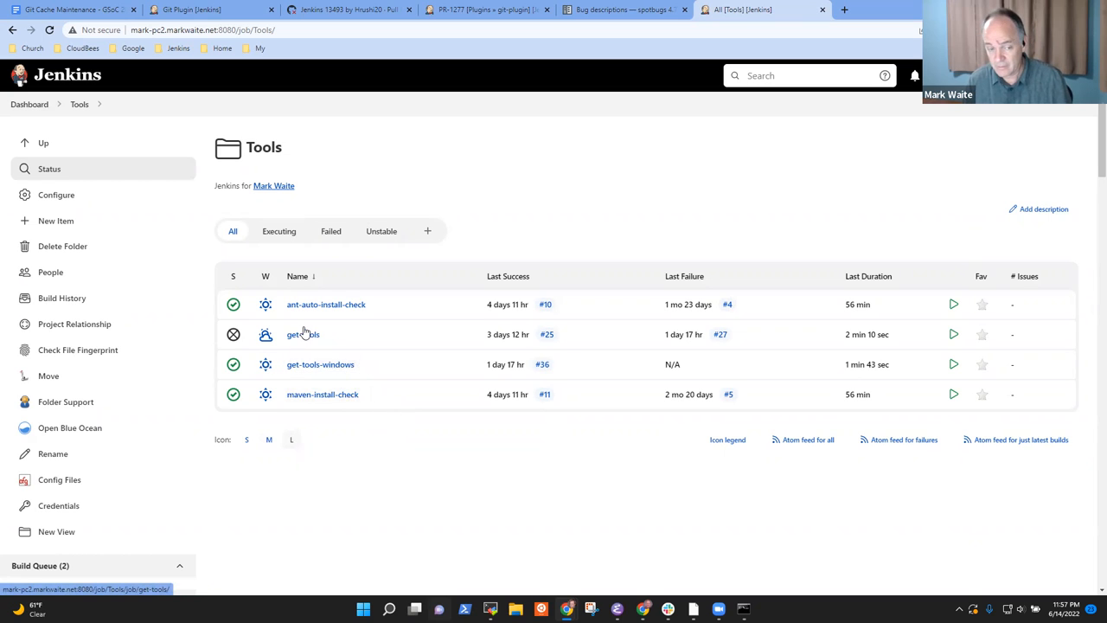
Open the get-tools job in the Tools folder and select its name for reuse
left_click(303, 334)
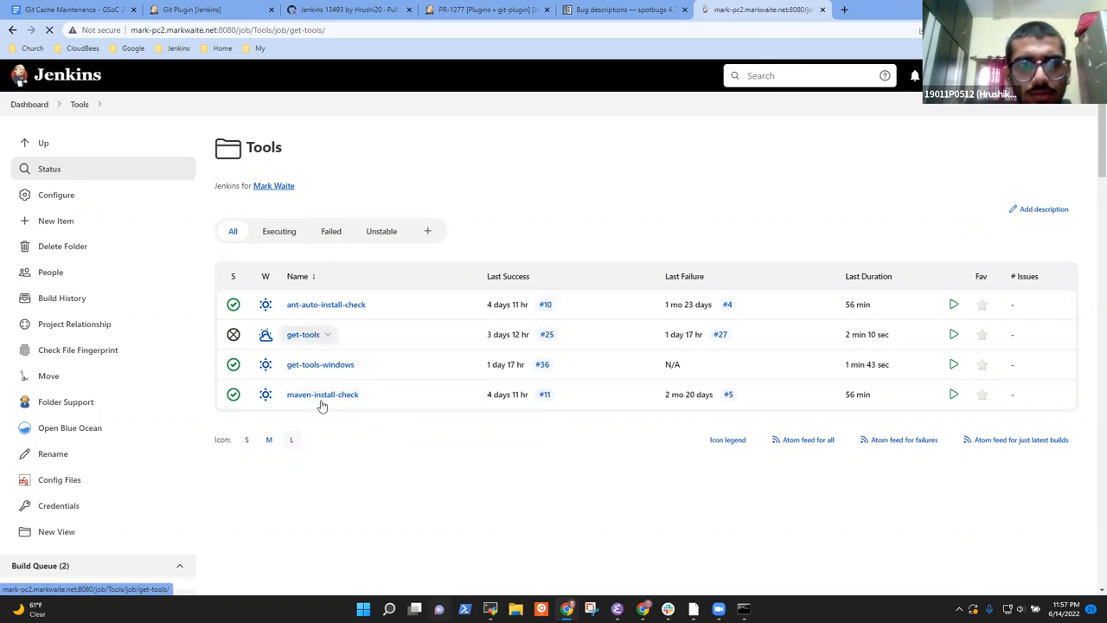
left_click(302, 335)
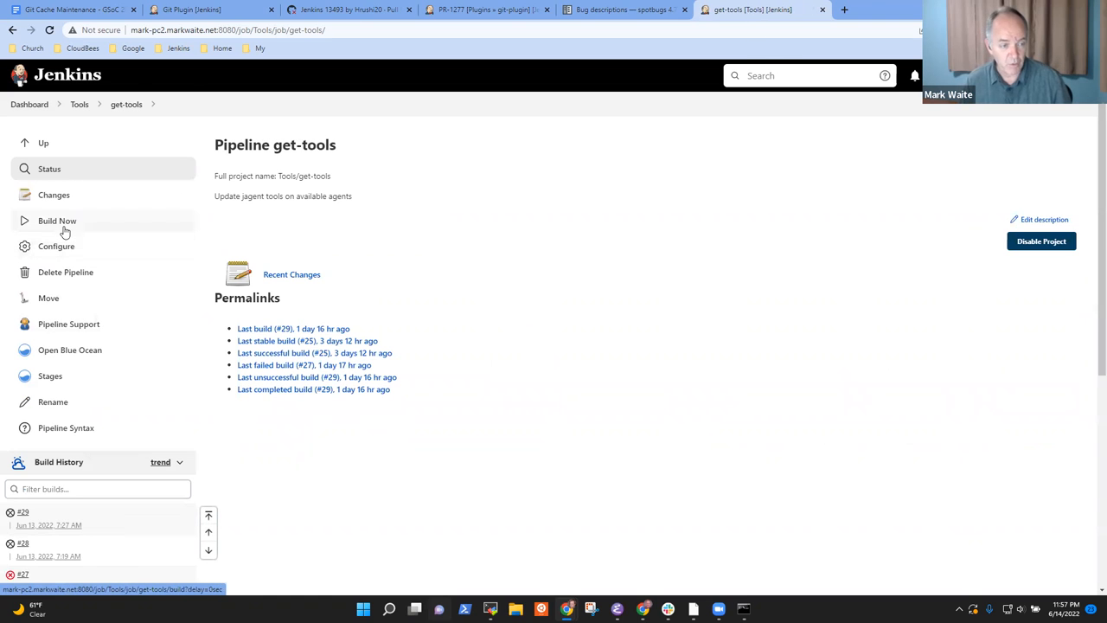
mouse_move(147, 104)
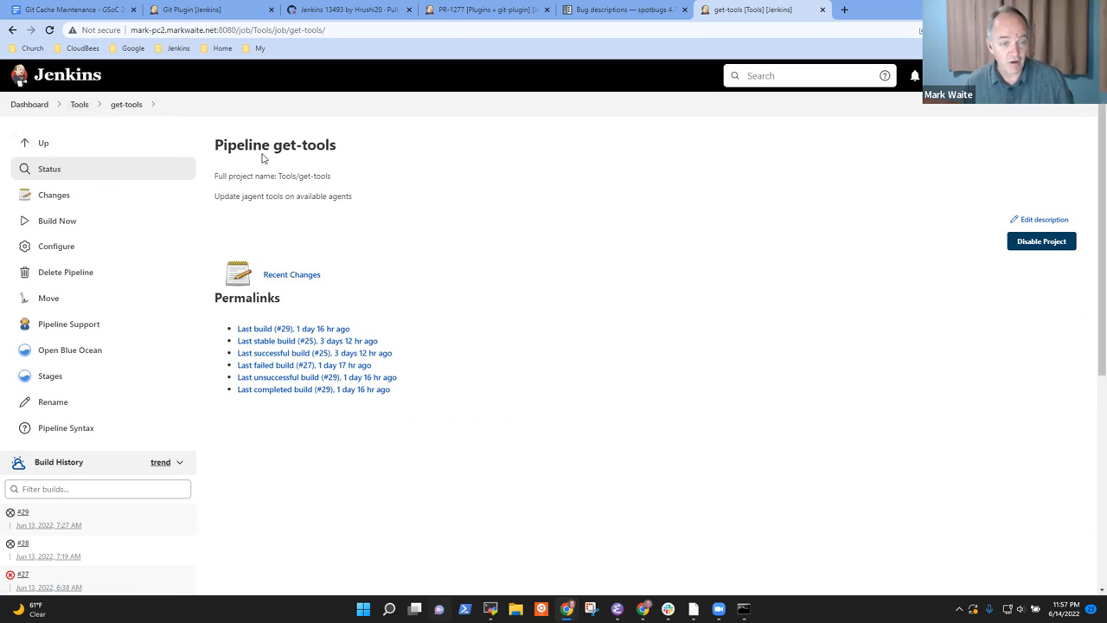
double_click(304, 144)
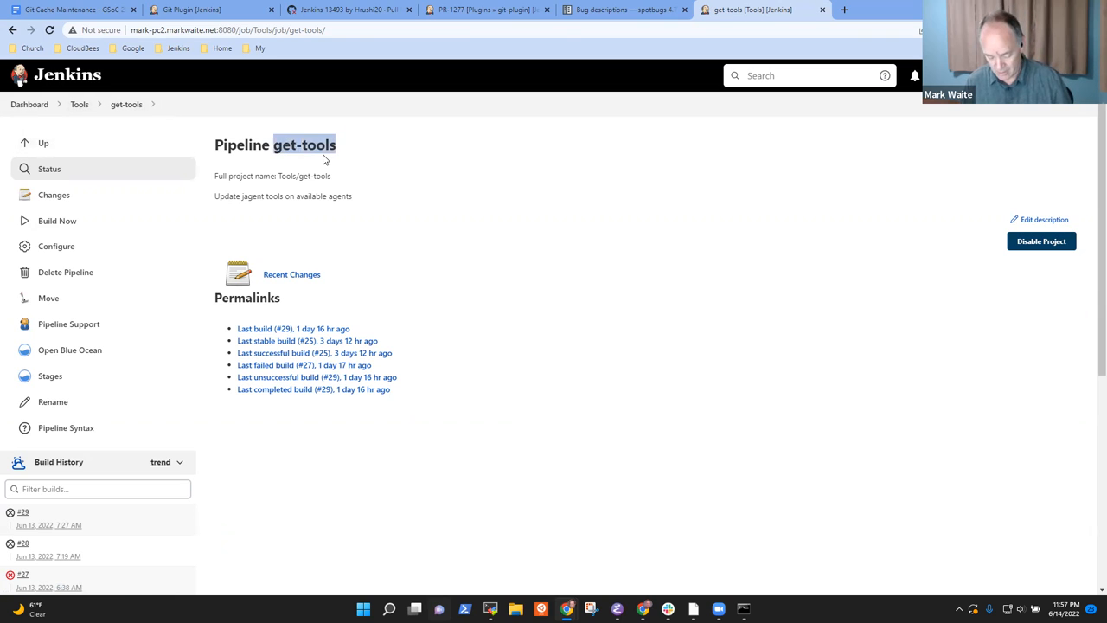
Create item get-git-maintenance-help in the Tools folder, copied from get-tools
left_click(78, 104)
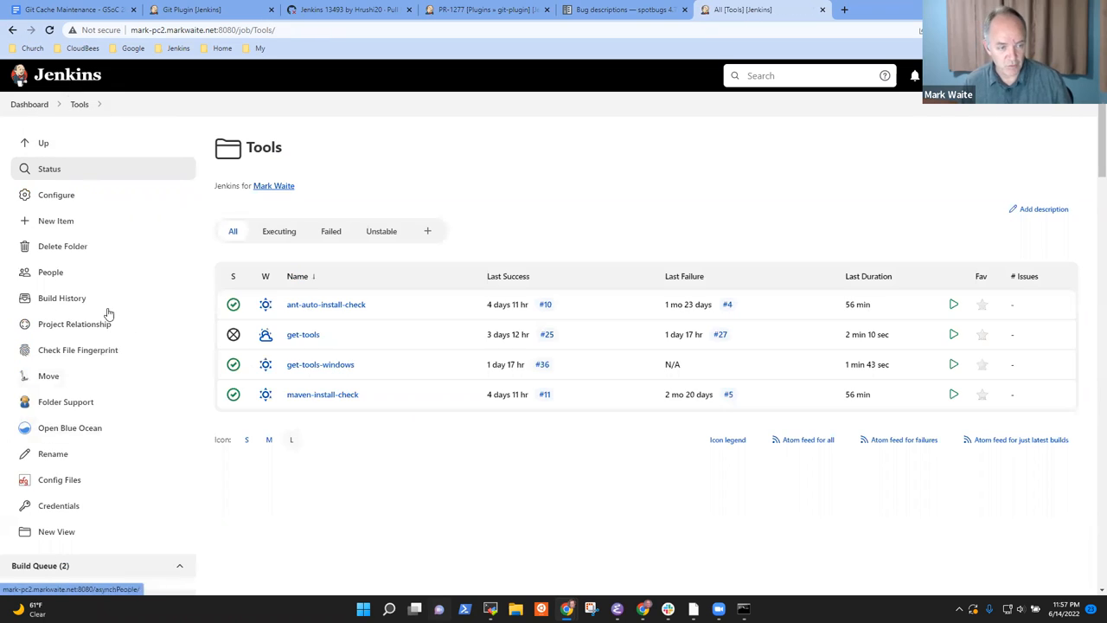
left_click(56, 220)
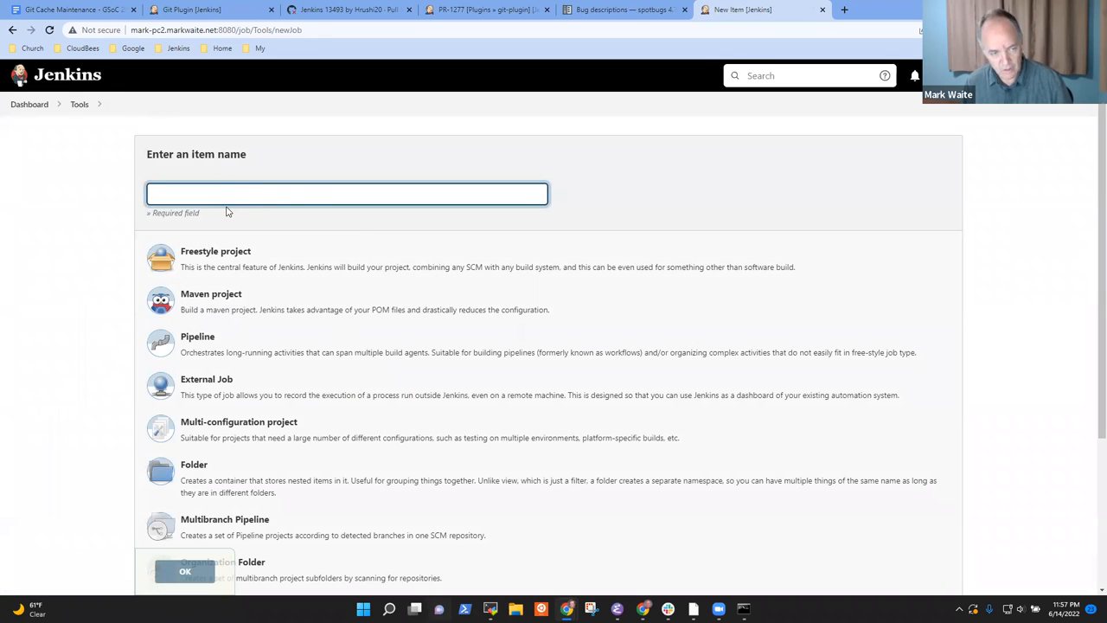
type("get-git-maint")
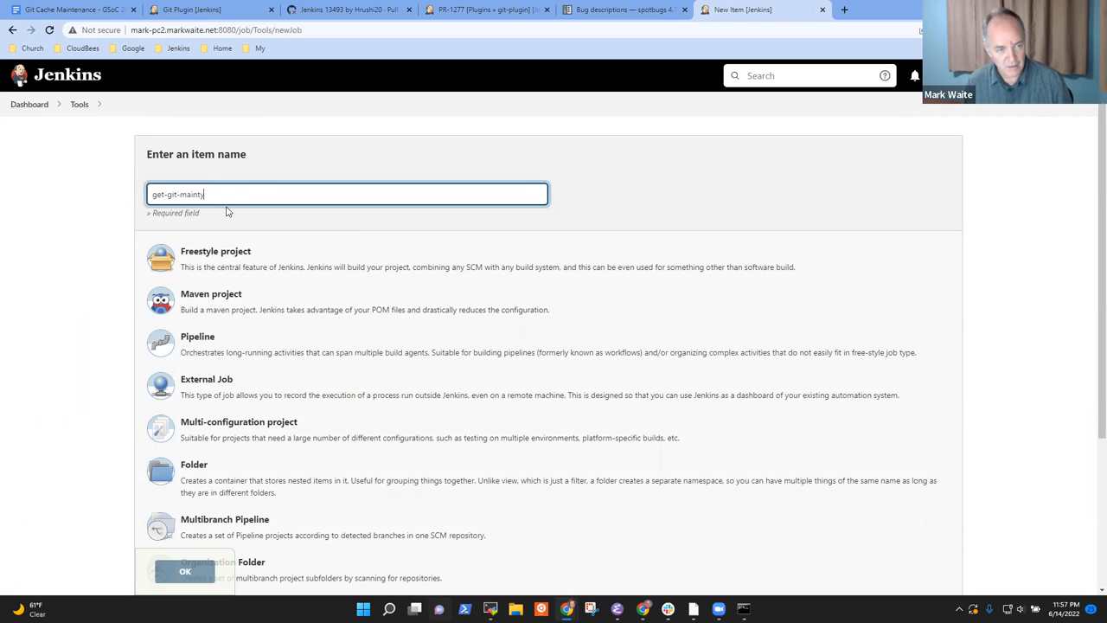
type("ance-help")
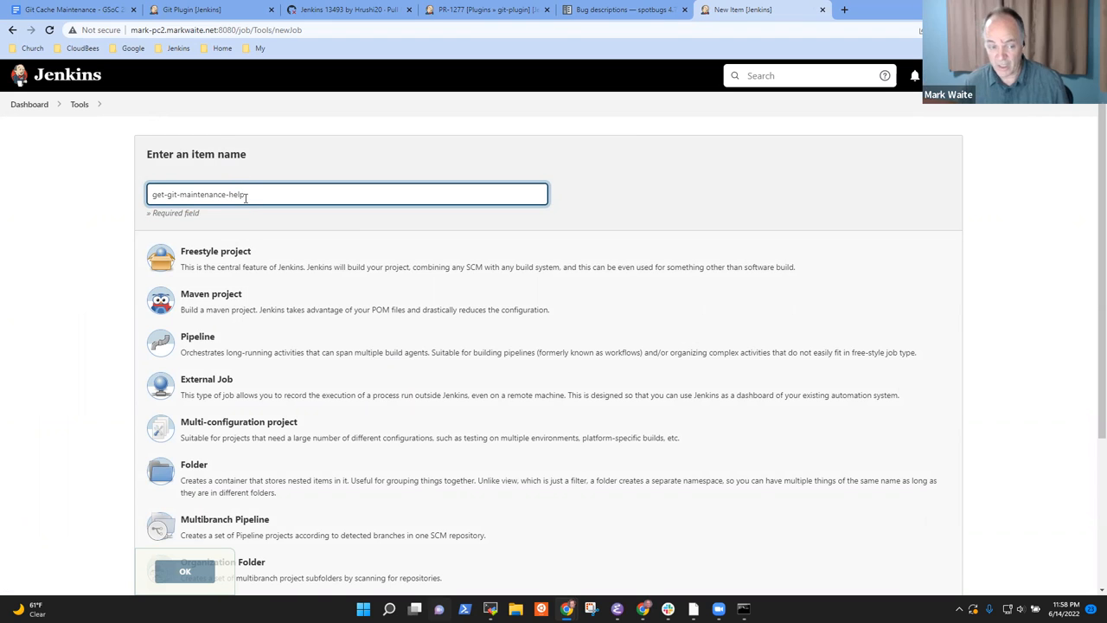
scroll("down", 3)
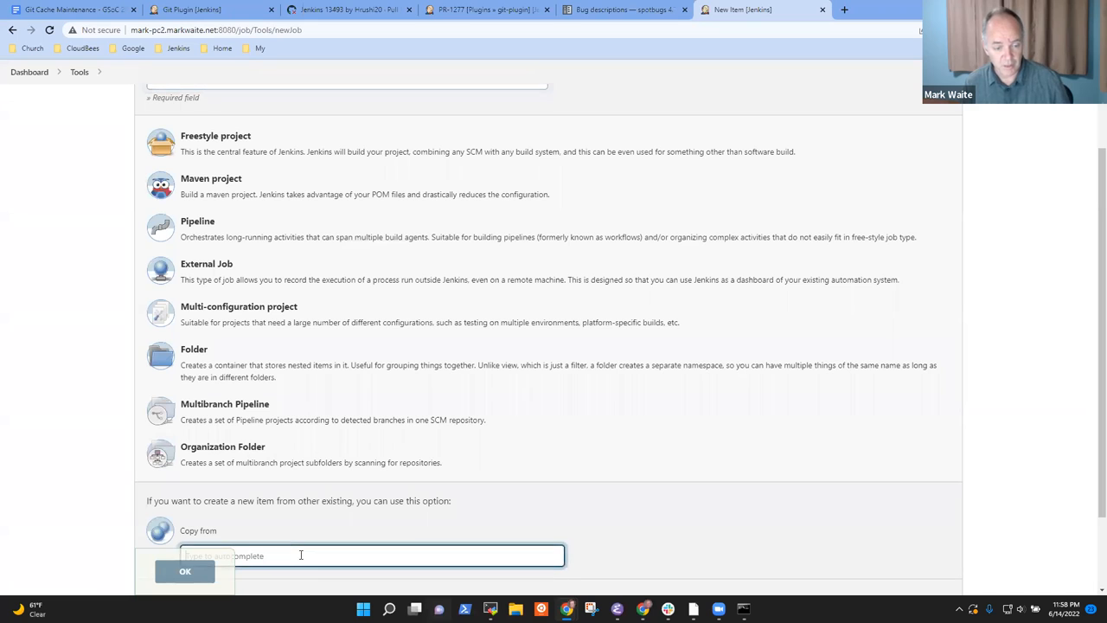
type("get-tools")
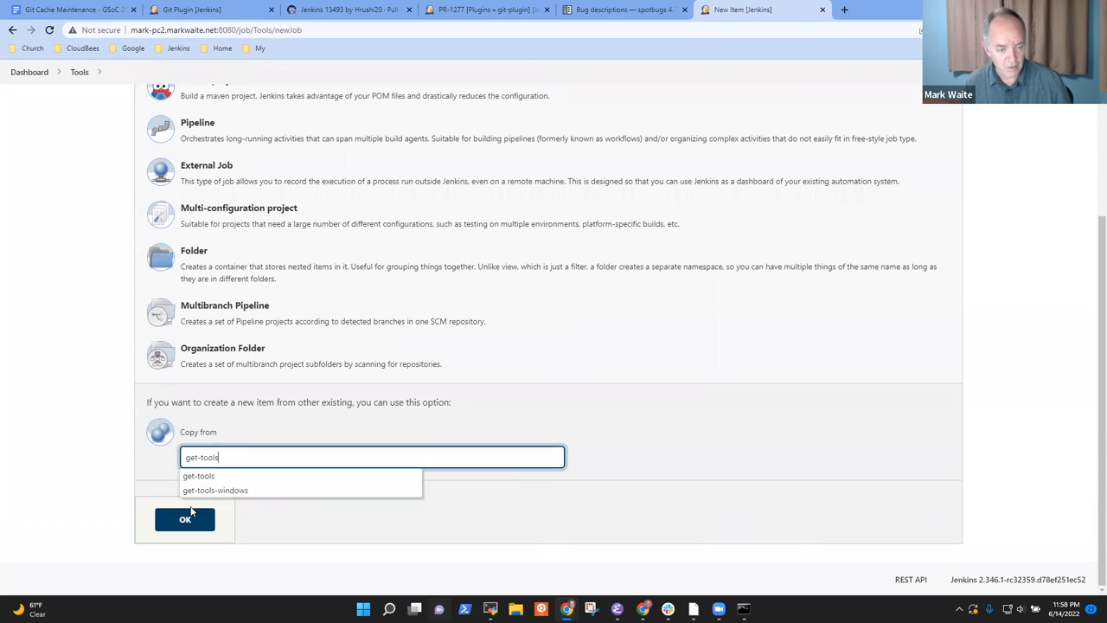
left_click(185, 519)
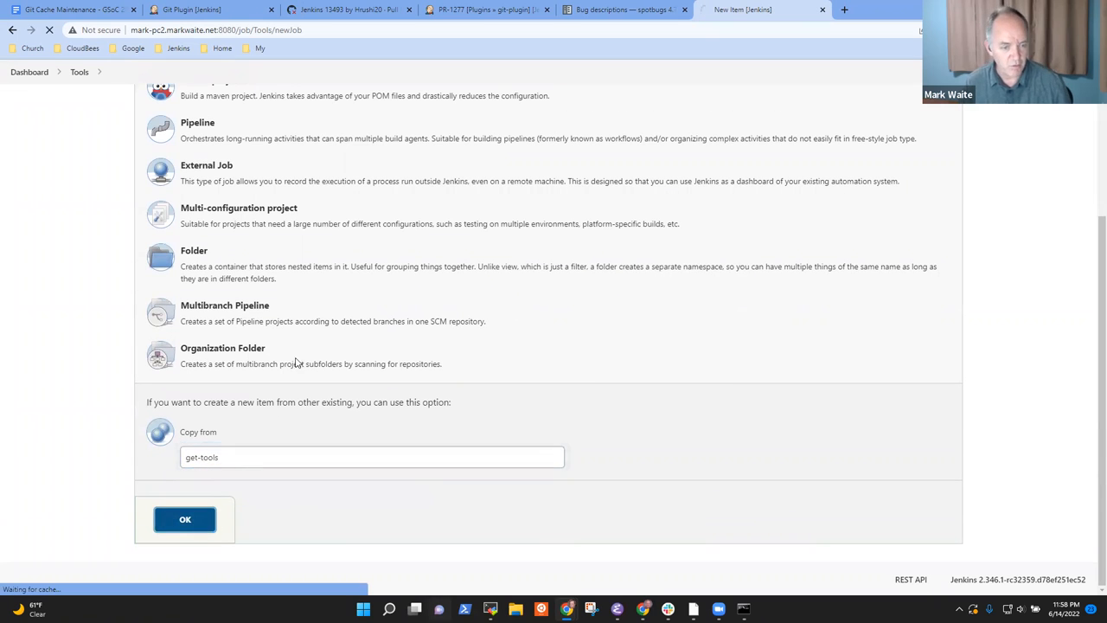
left_click(185, 519)
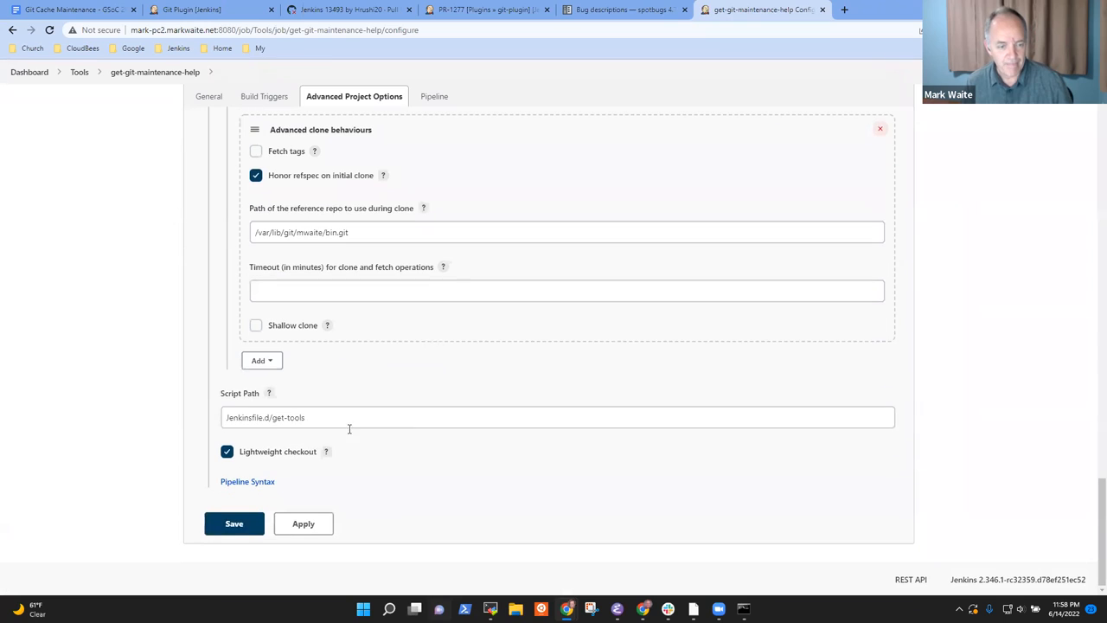
Replace get-tools in the Script Path with get-git-maintenance-help
triple_click(265, 416)
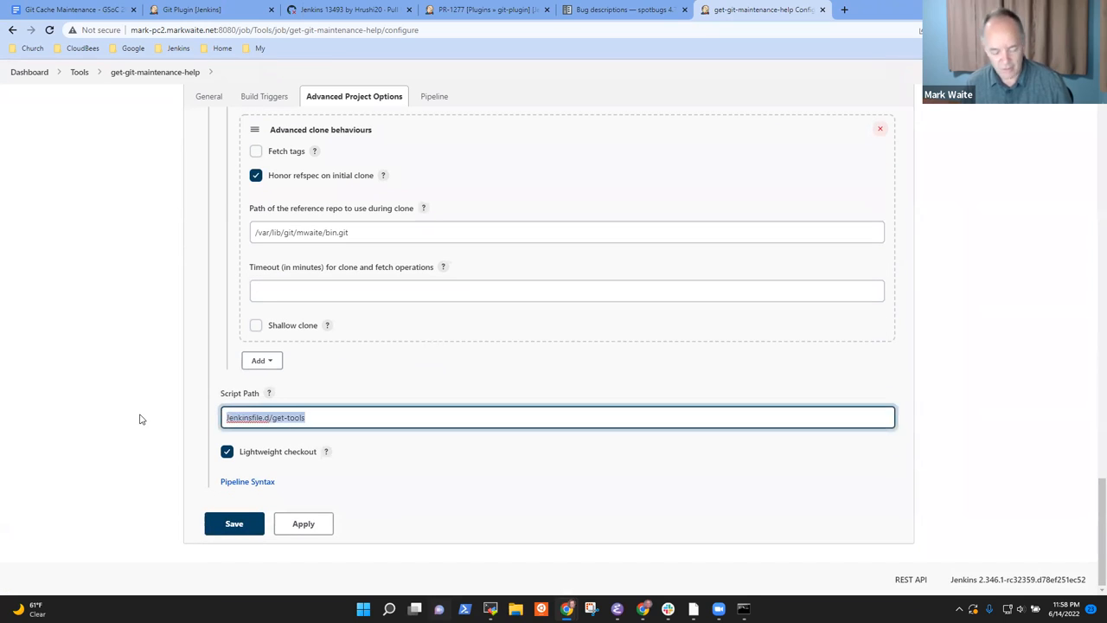
left_click(337, 416)
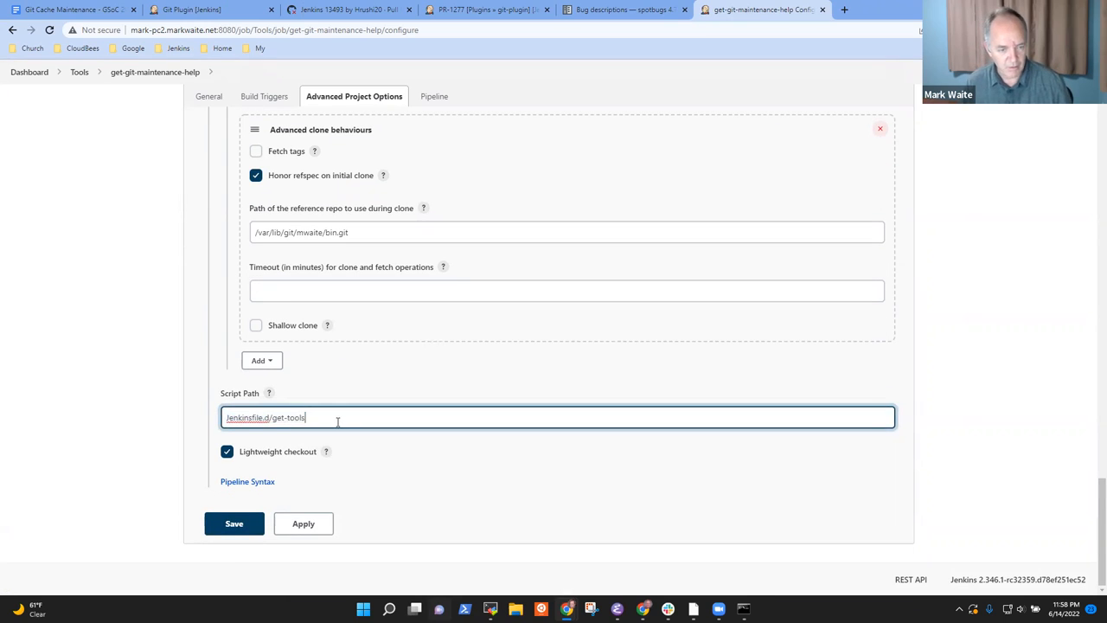
double_click(295, 417)
type("git-maintenance-h")
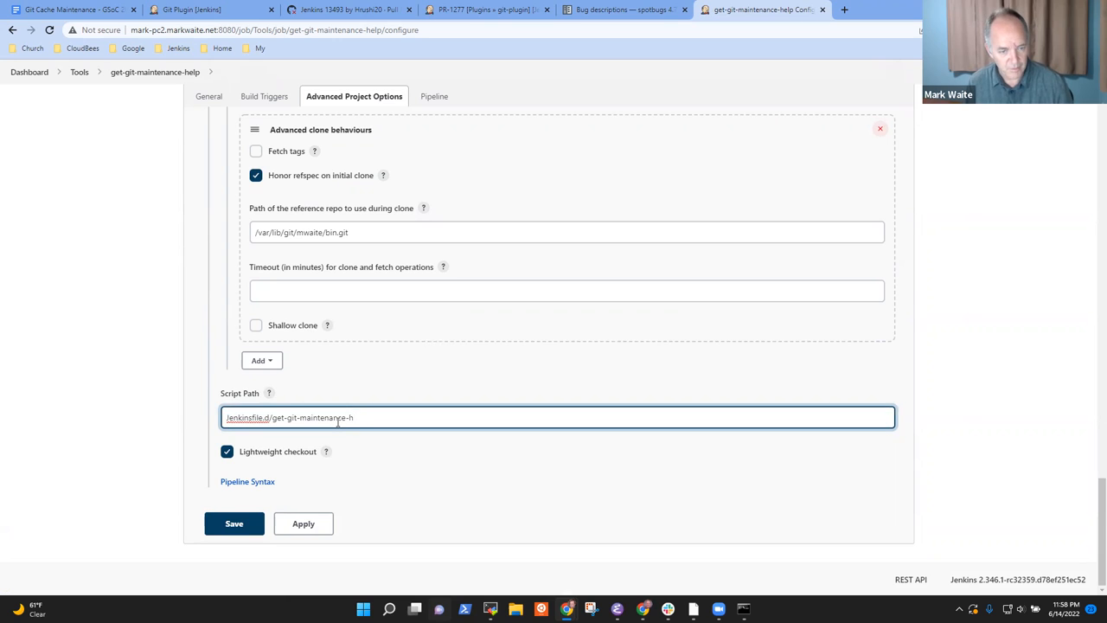
type("elp")
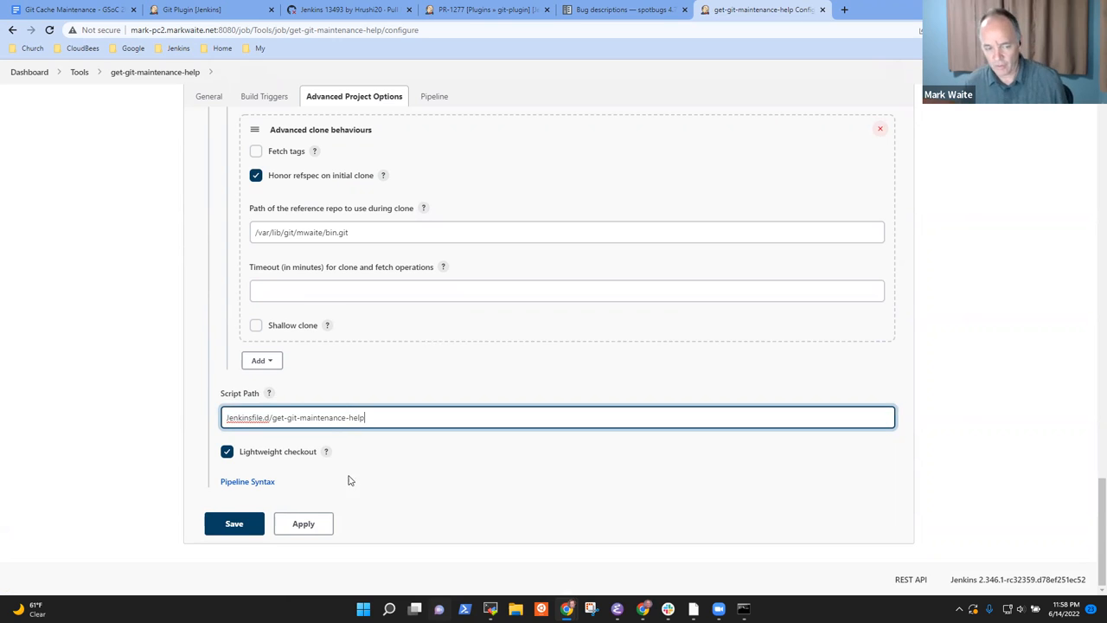
mouse_move(228, 512)
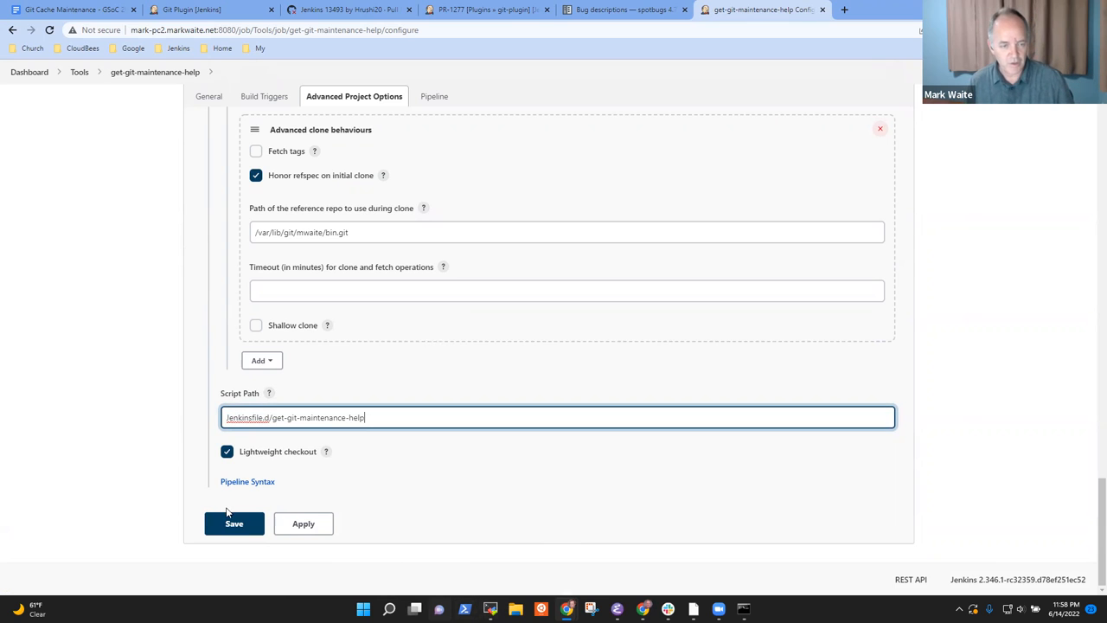
mouse_move(441, 608)
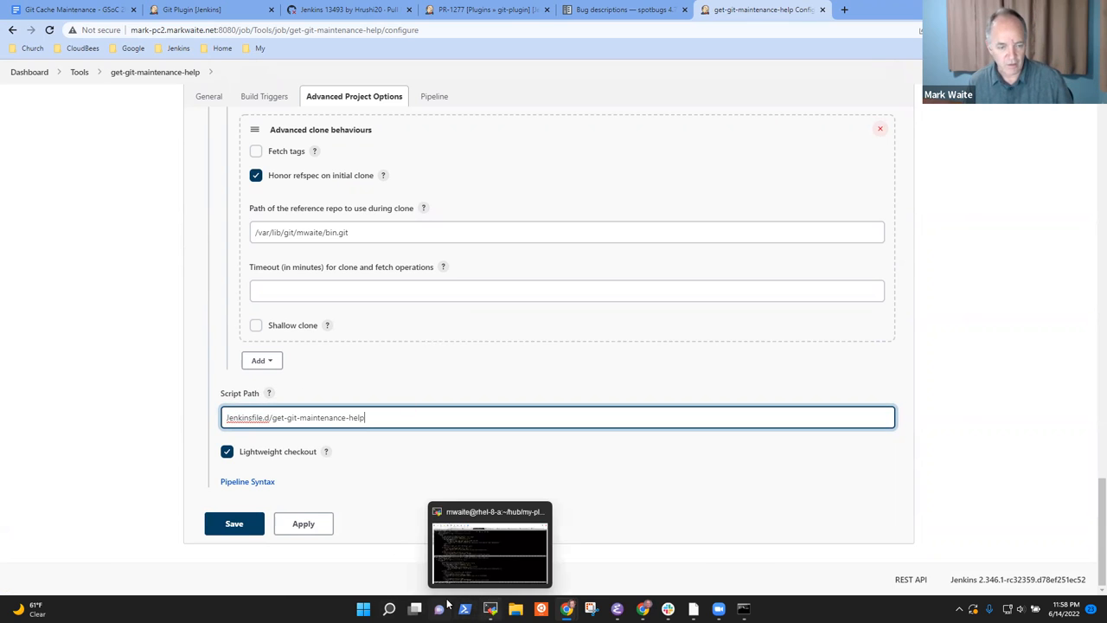
On the mark-pc2 terminal, pull ~/bin, list Jenkinsfile.d, and start a cp of get-tools
left_click(233, 523)
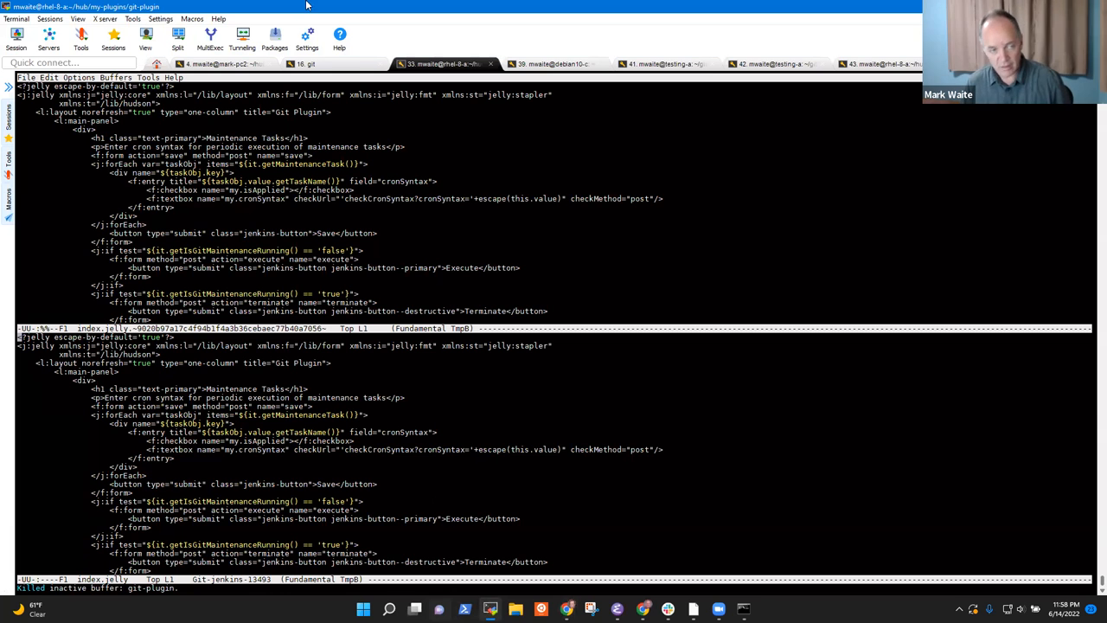
left_click(220, 63)
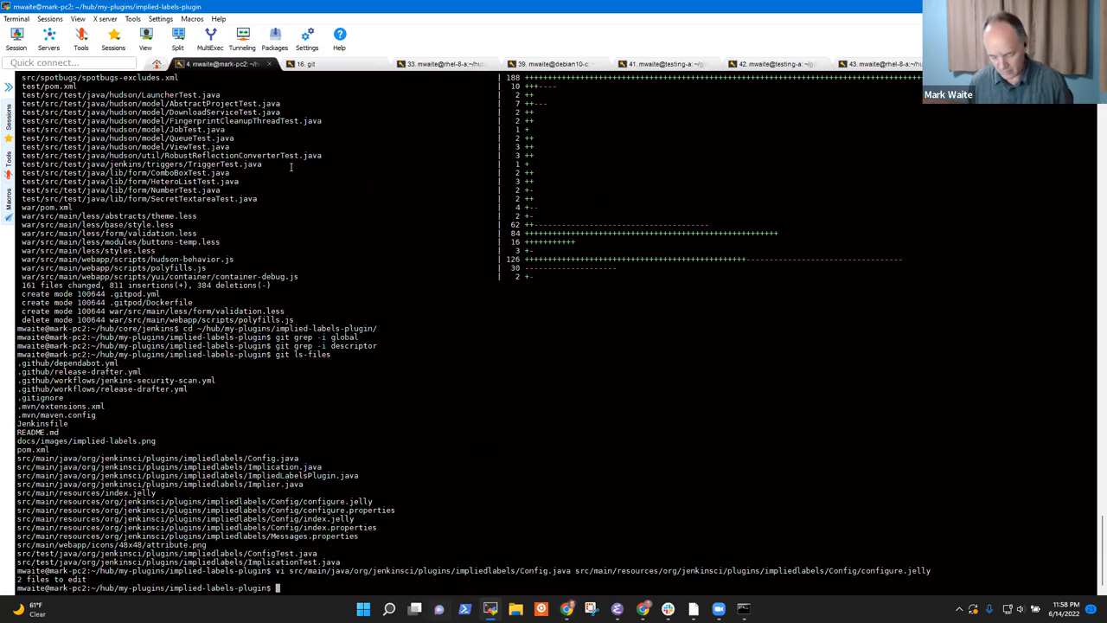
type("cd ~/bin")
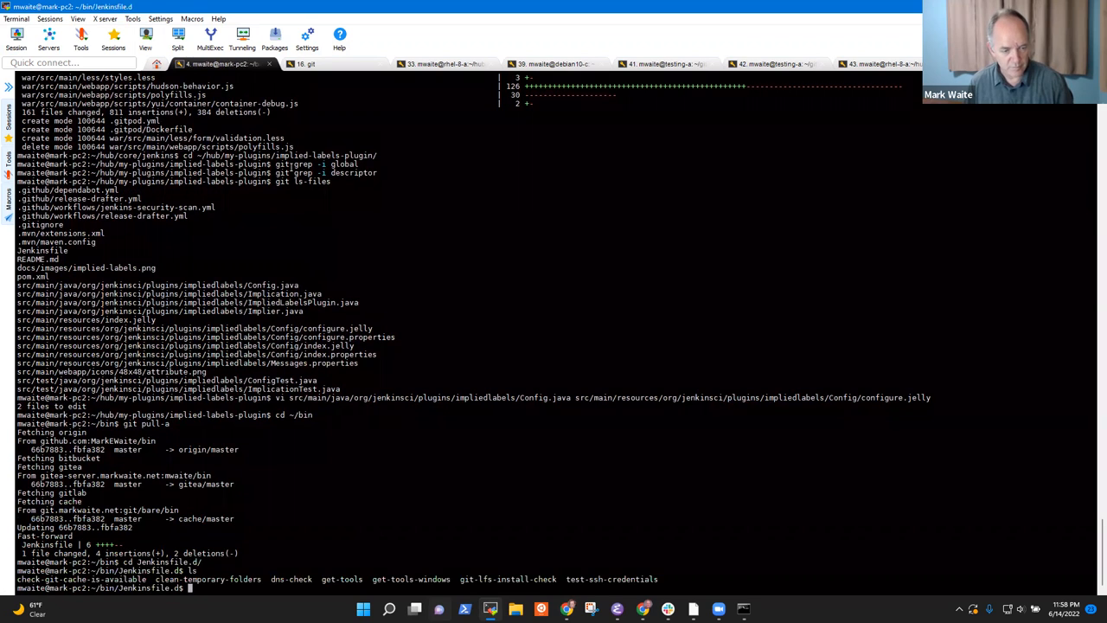
mouse_move(459, 585)
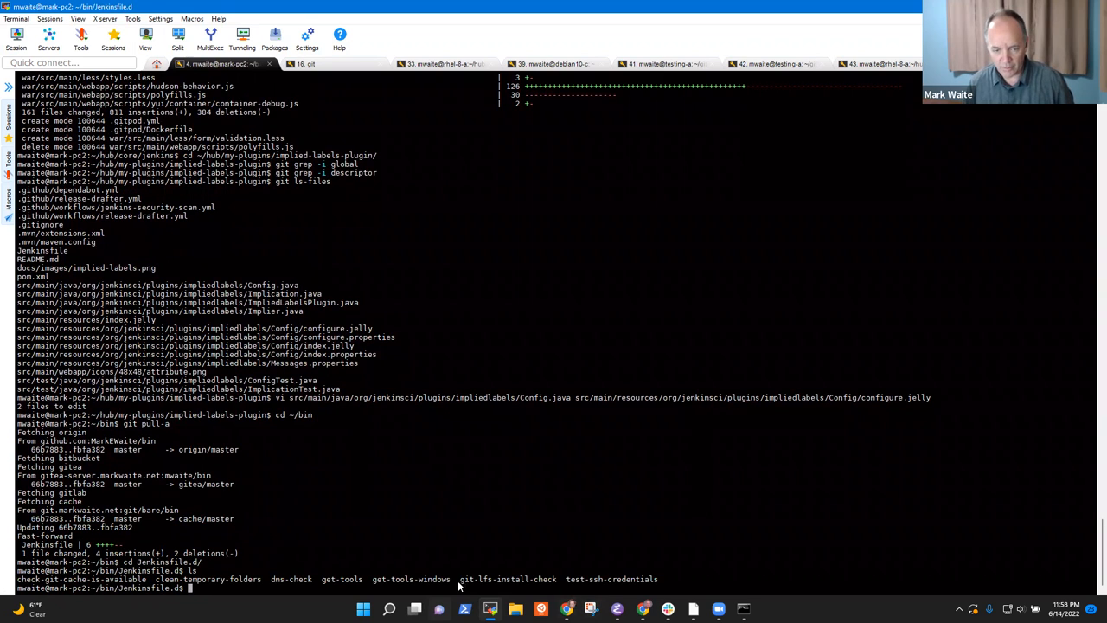
double_click(342, 579)
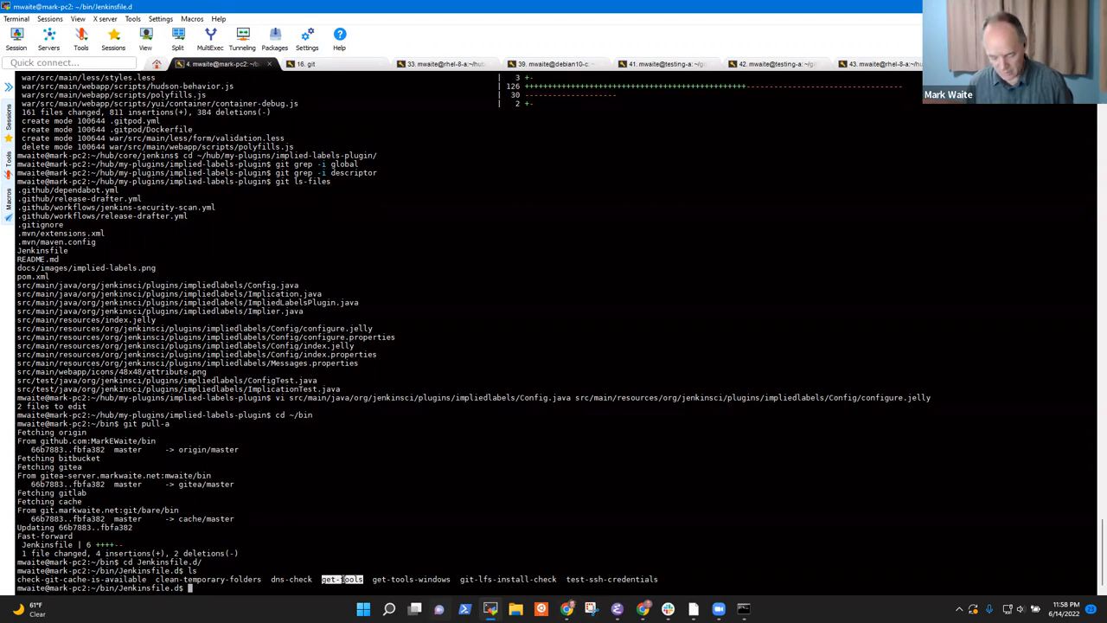
type("cop")
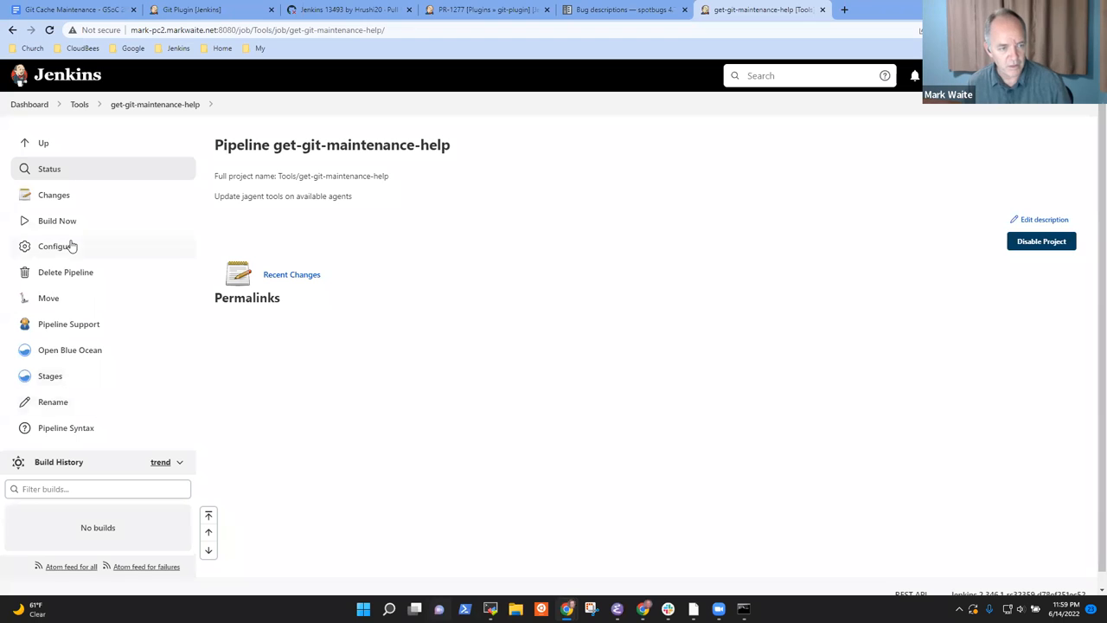
Check the job's Pipeline Script Path and select the get-git-maintenance-help script name
left_click(56, 247)
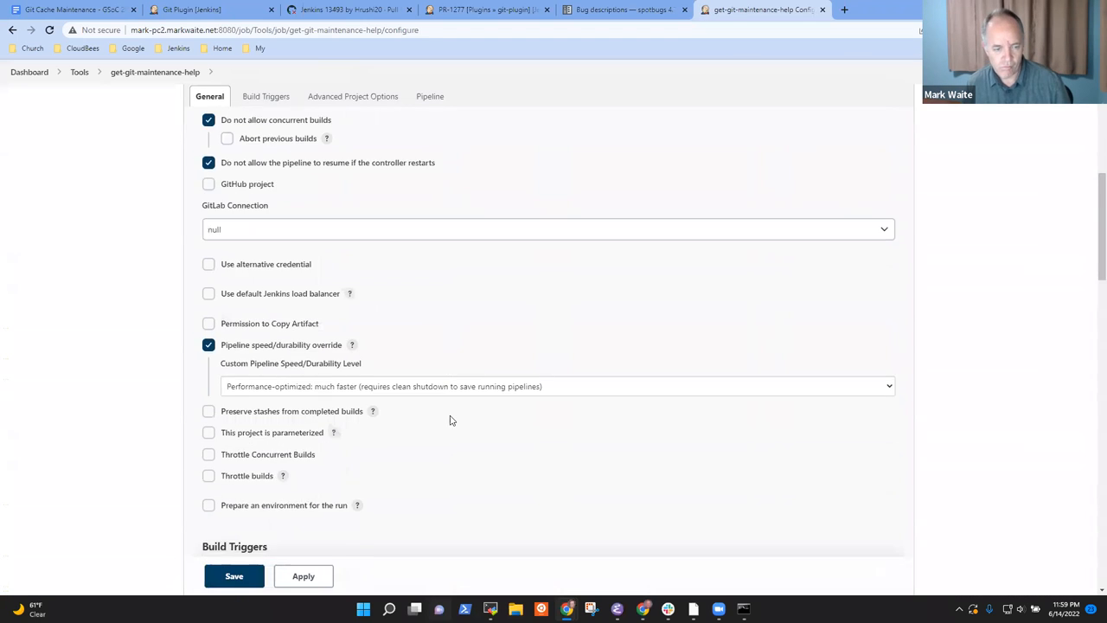
left_click(430, 96)
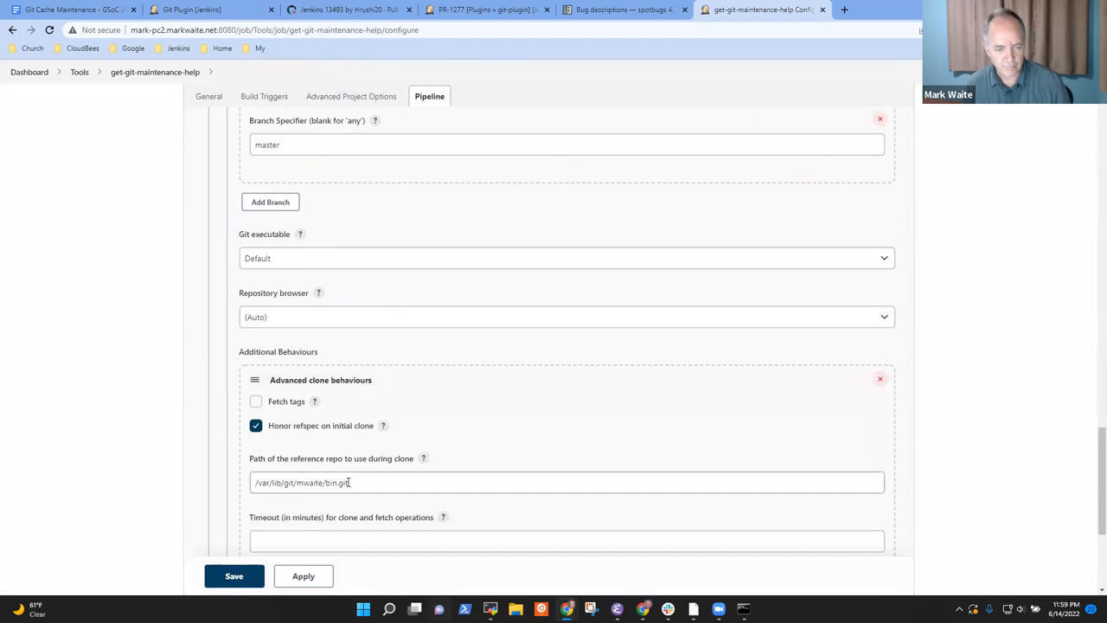
scroll("down", 3)
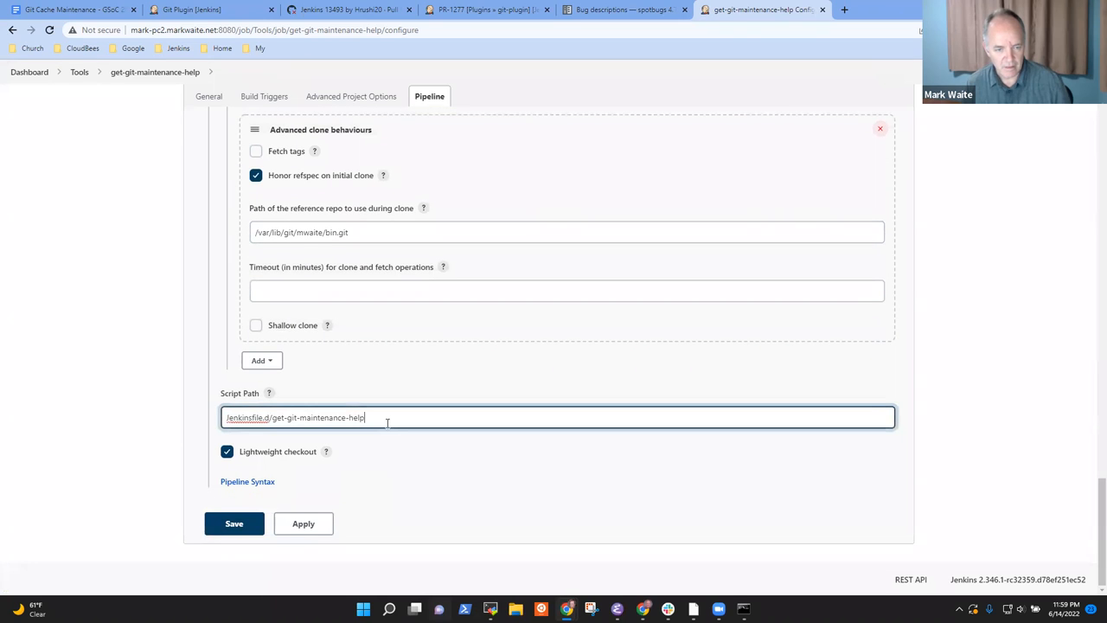
double_click(318, 417)
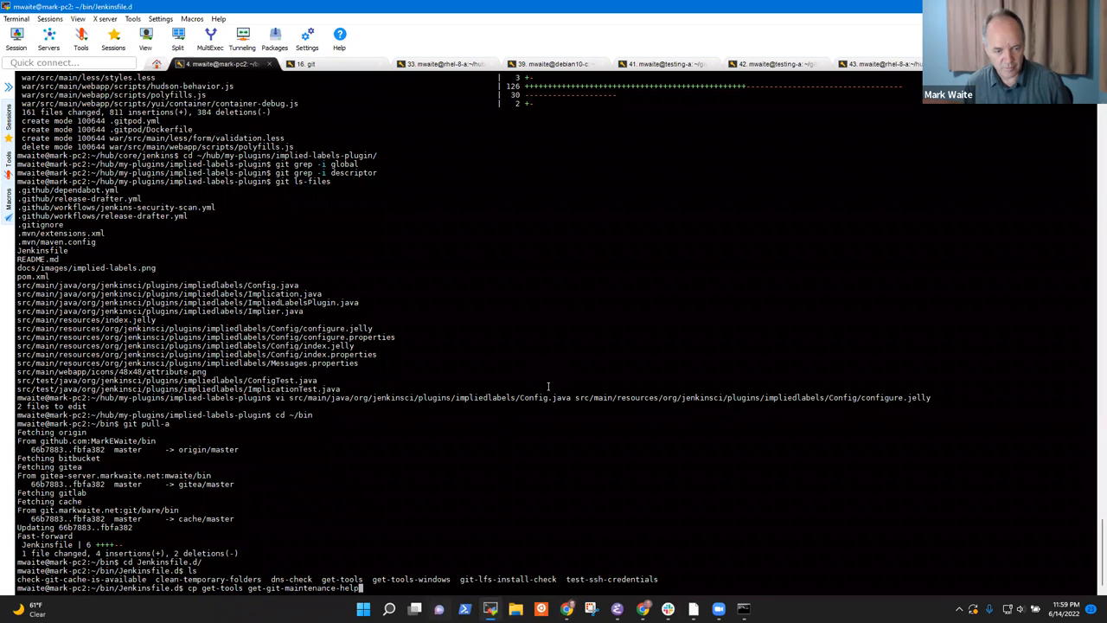
Copy get-tools to get-git-maintenance-help and open the copy in vi
key("Return")
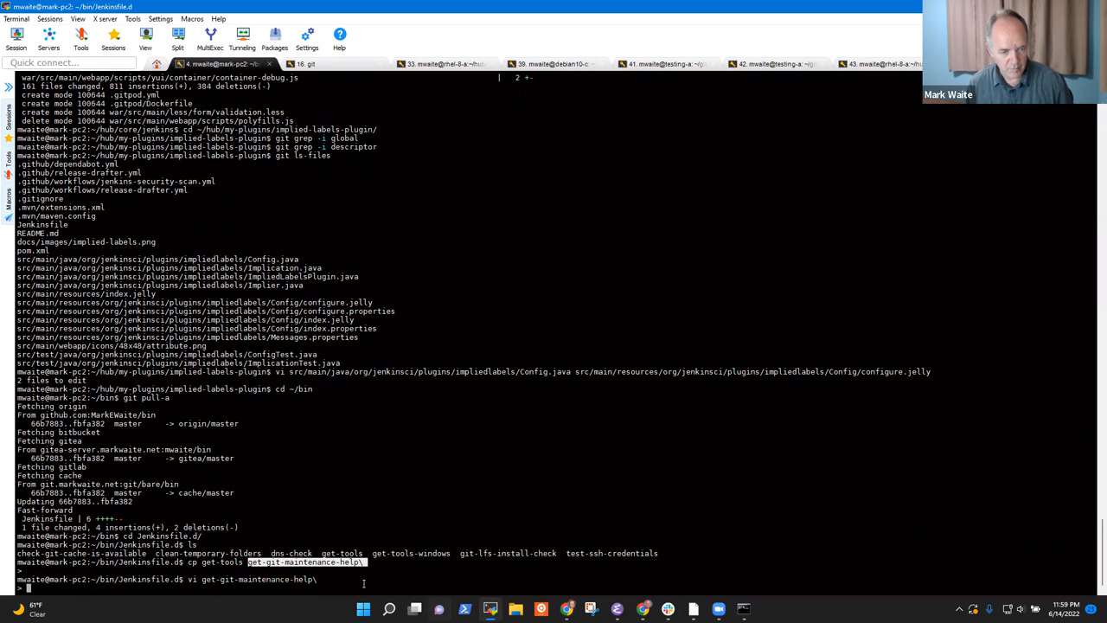
type("vi")
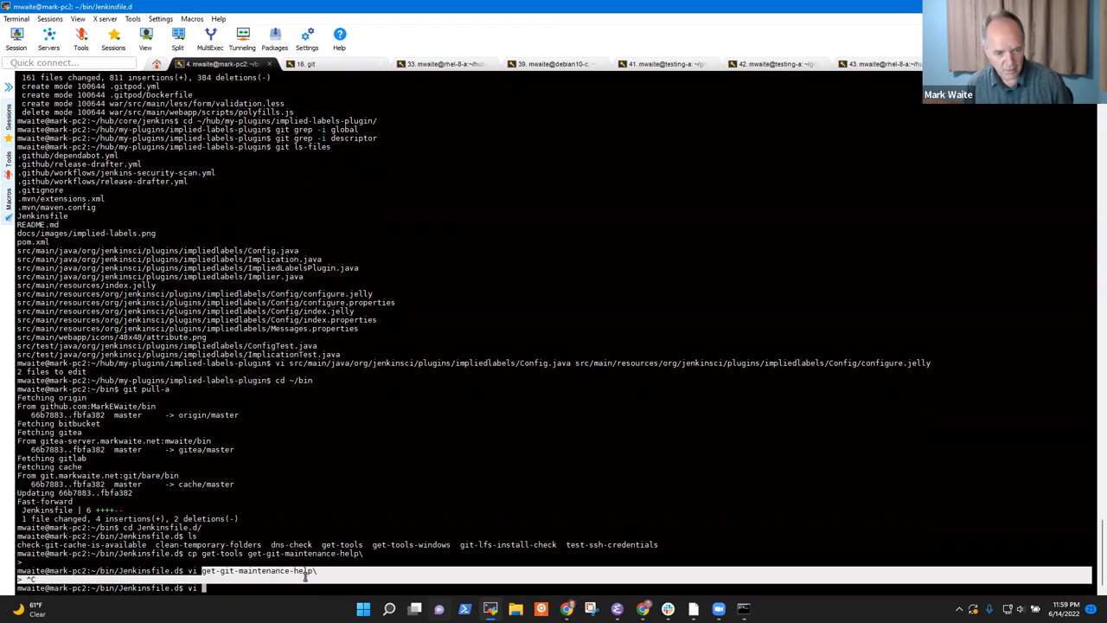
key("Enter")
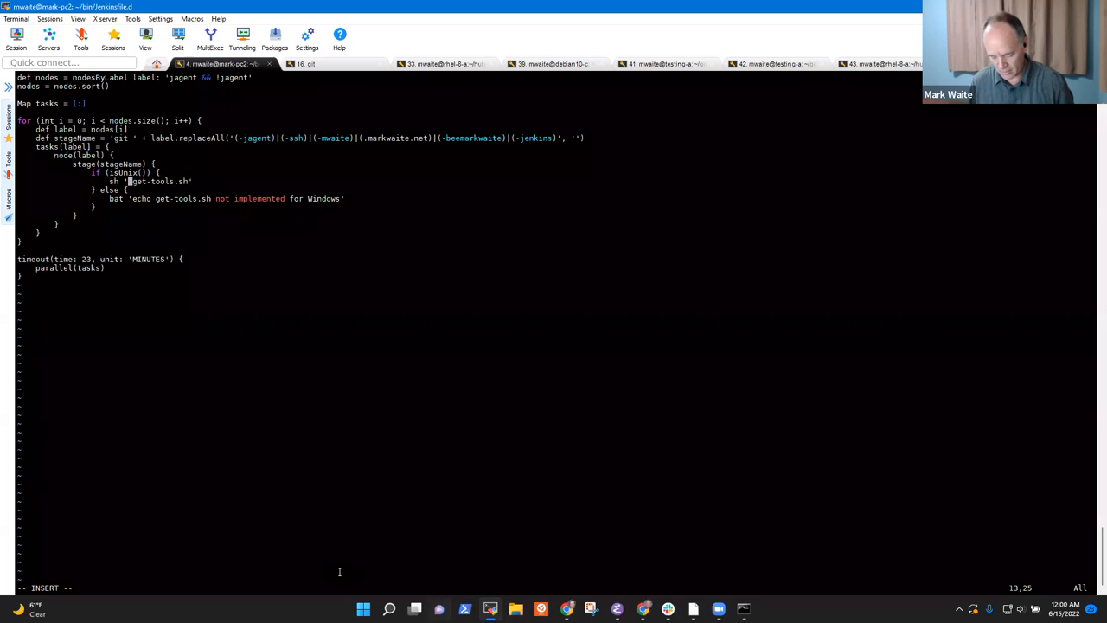
Change the sh and bat commands to 'git --version ; git maintenance --help'
type("git --version ; git ma")
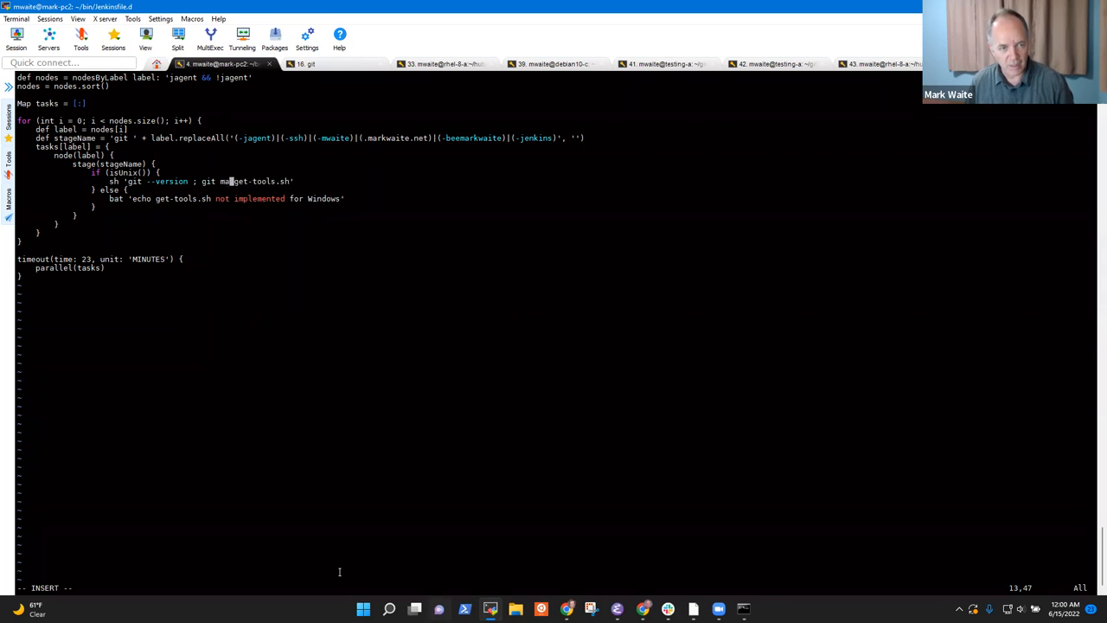
type("intai")
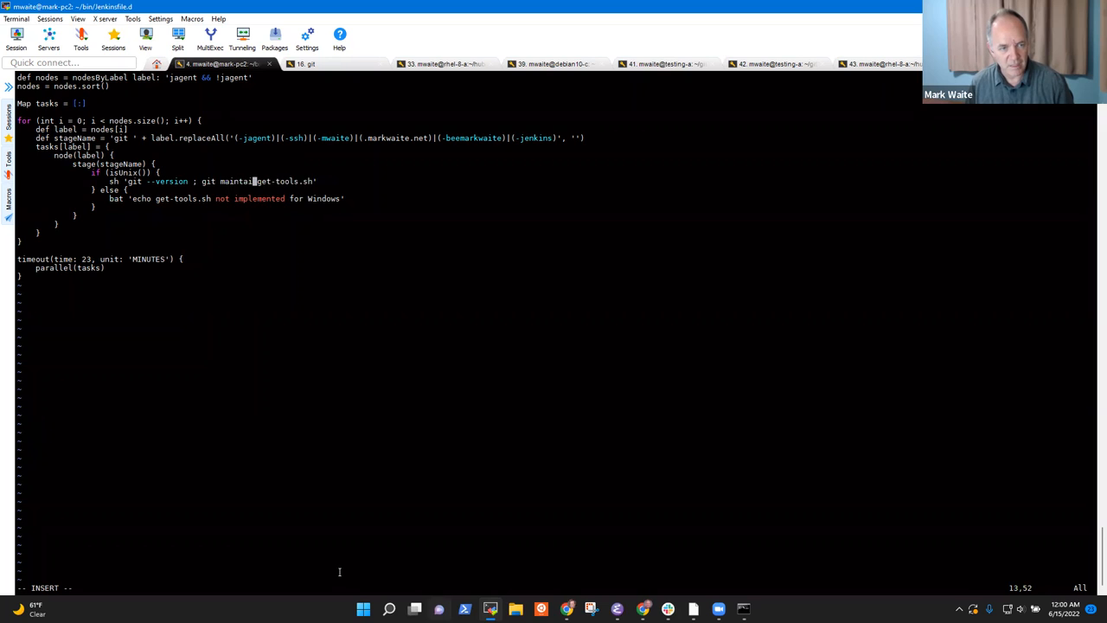
key("Backspace")
type("enance ")
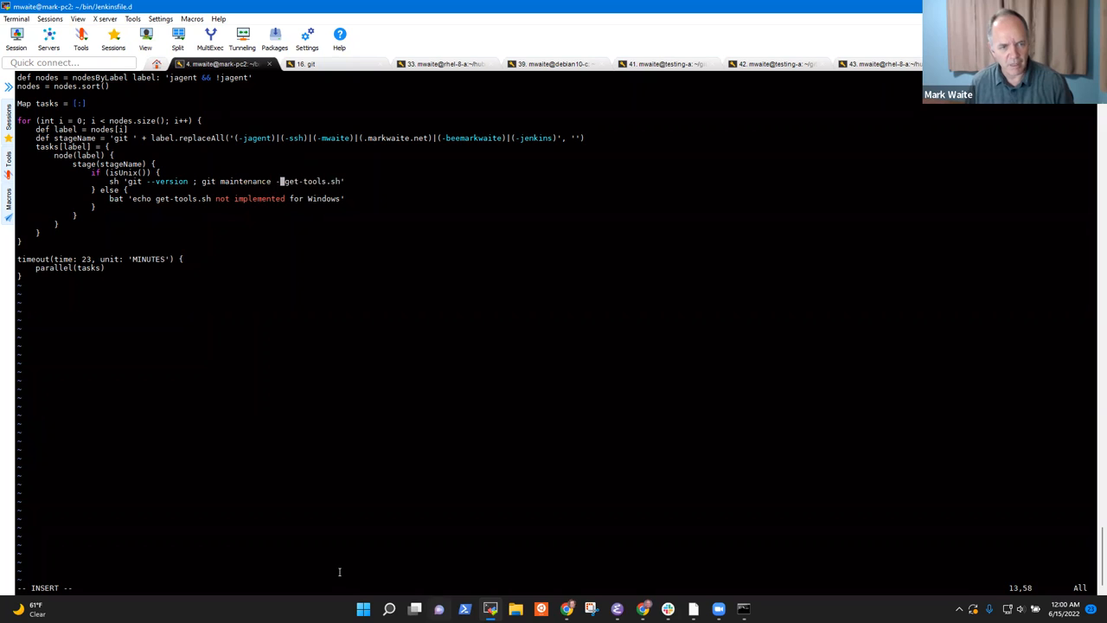
type("-help'")
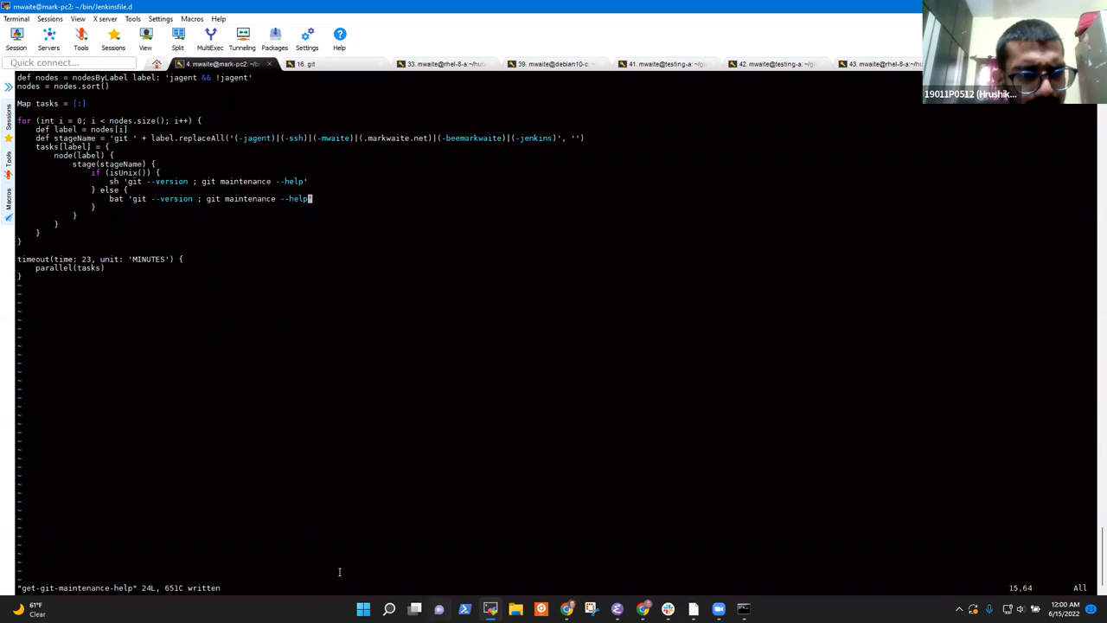
Commit the script as 'Report git maintenance help' and push it
type(":!git add")
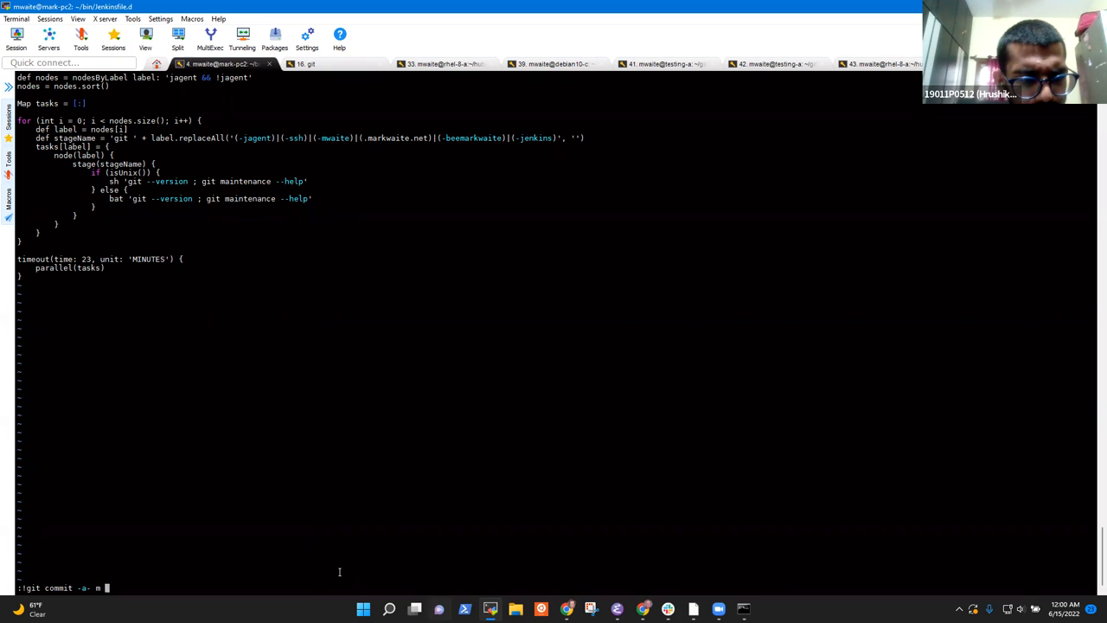
type("Ad")
type("git")
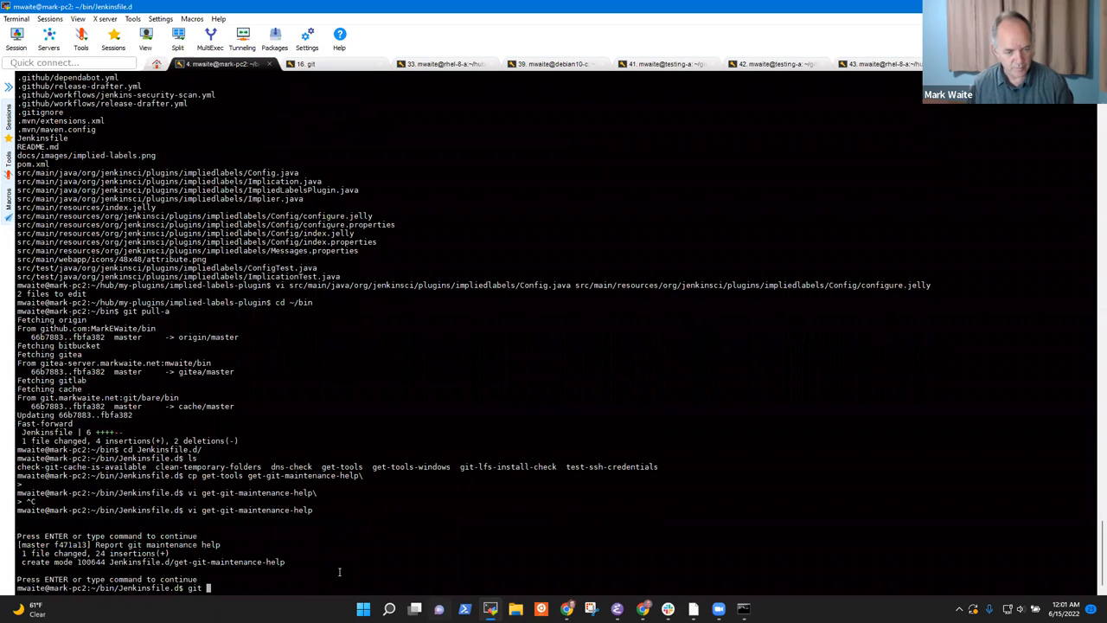
type("push-a")
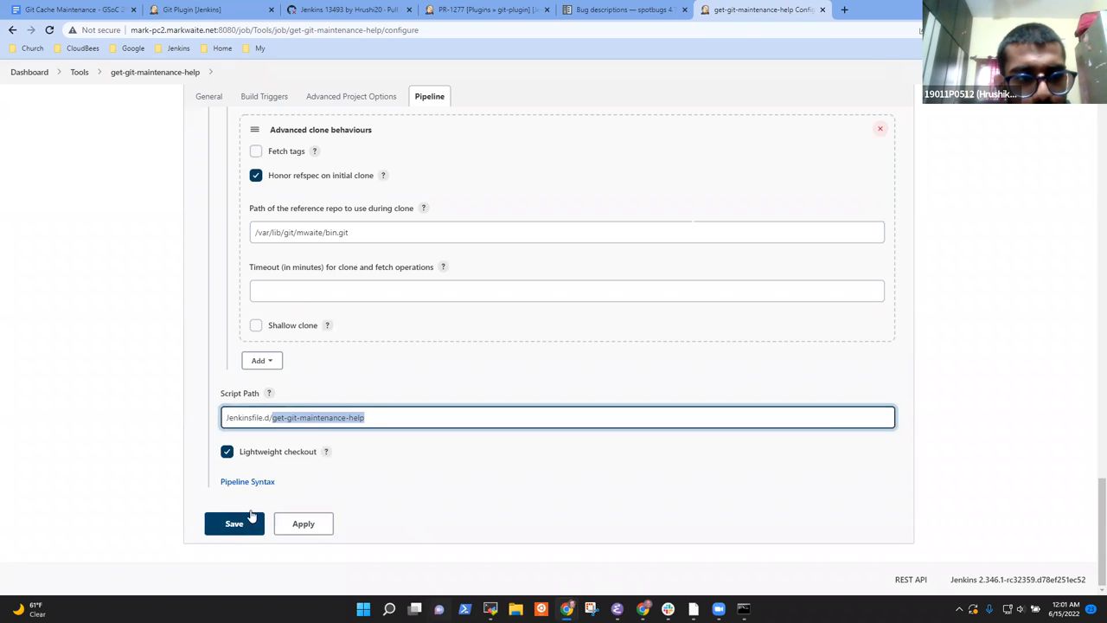
Save the job, run two builds, and view build #2's 'no nodes' console output
left_click(234, 523)
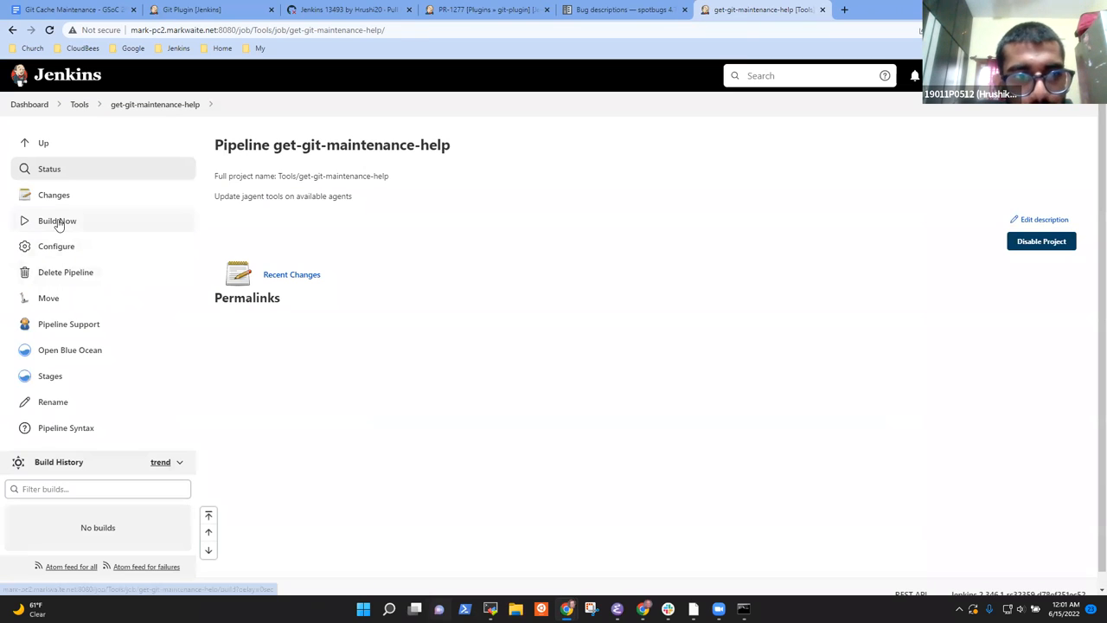
left_click(57, 220)
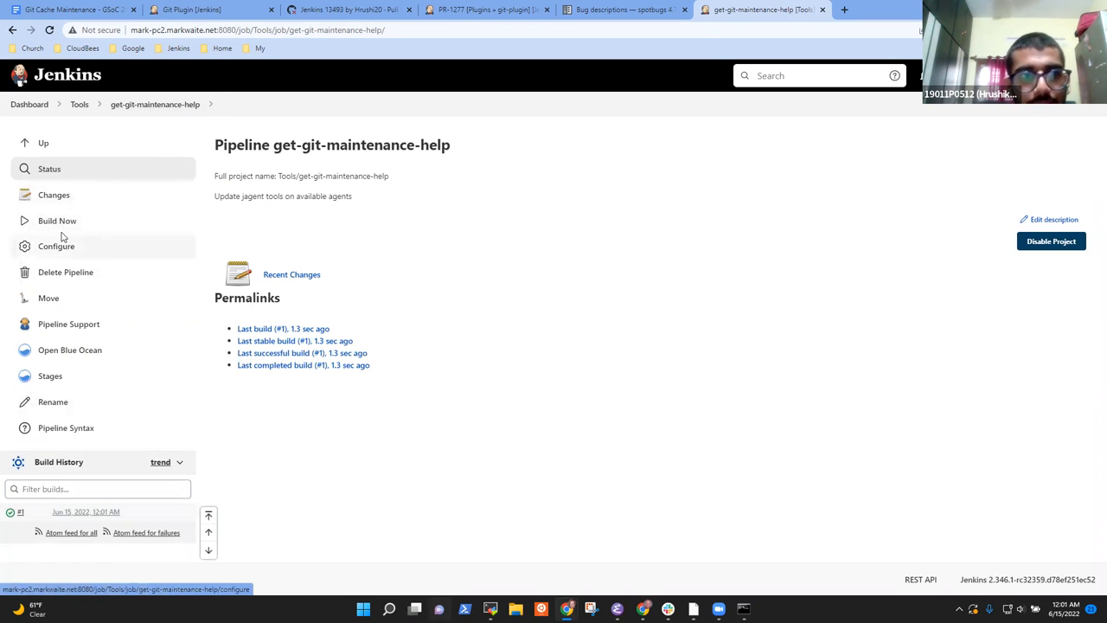
left_click(57, 220)
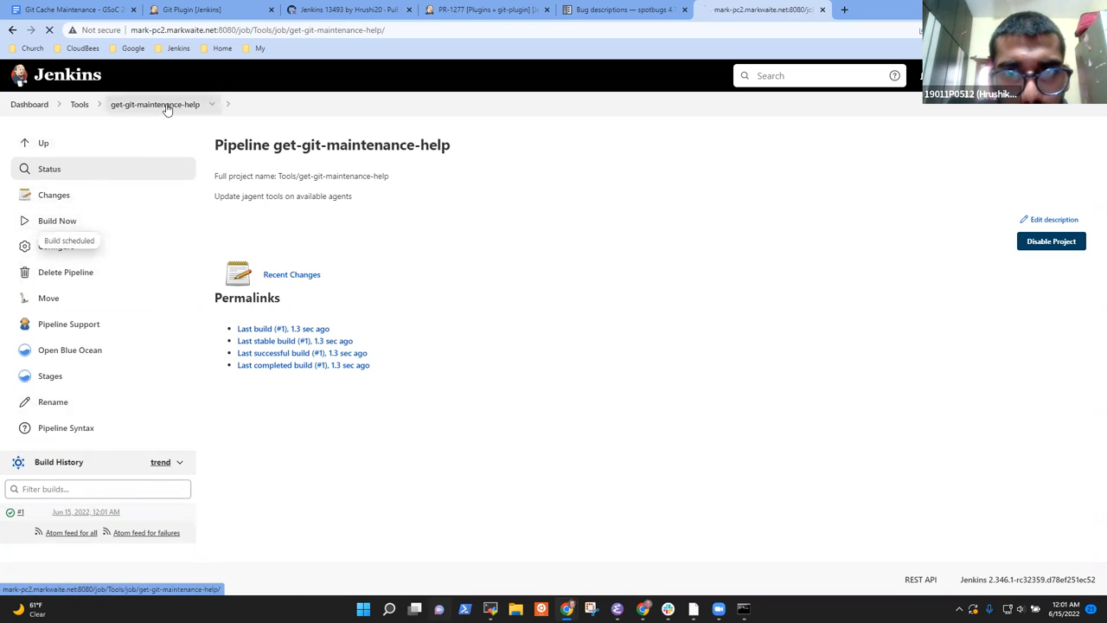
left_click(57, 221)
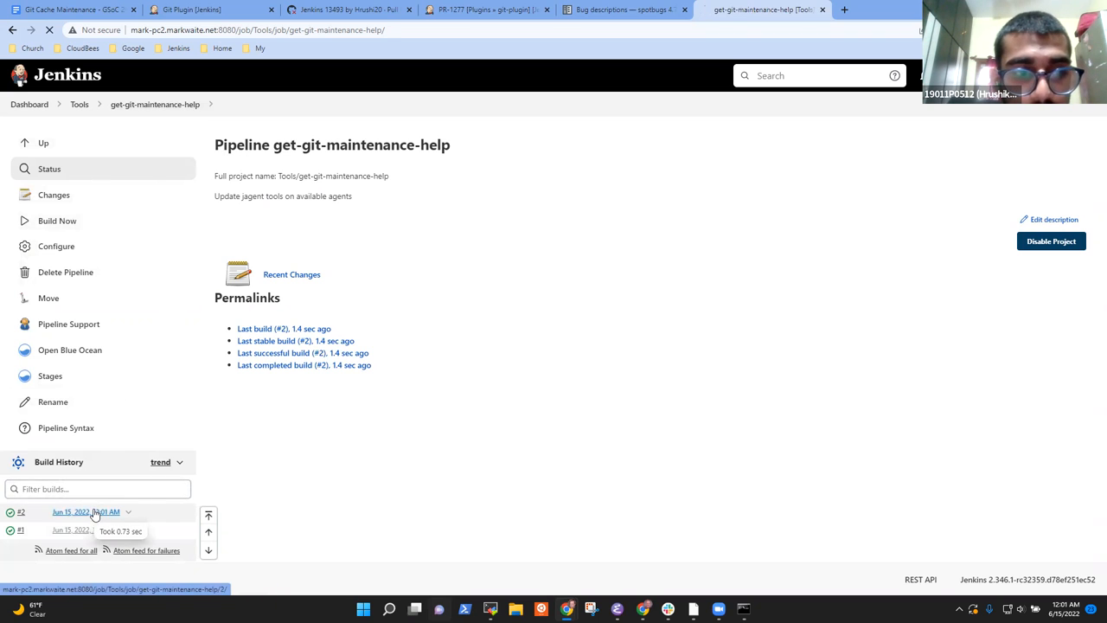
left_click(85, 511)
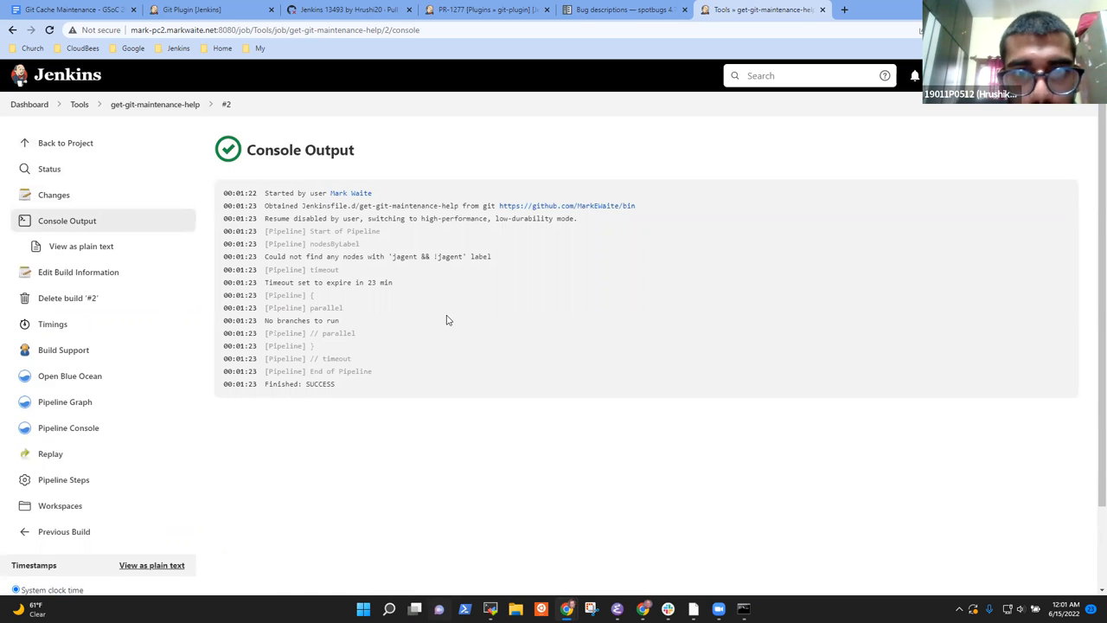
mouse_move(291, 407)
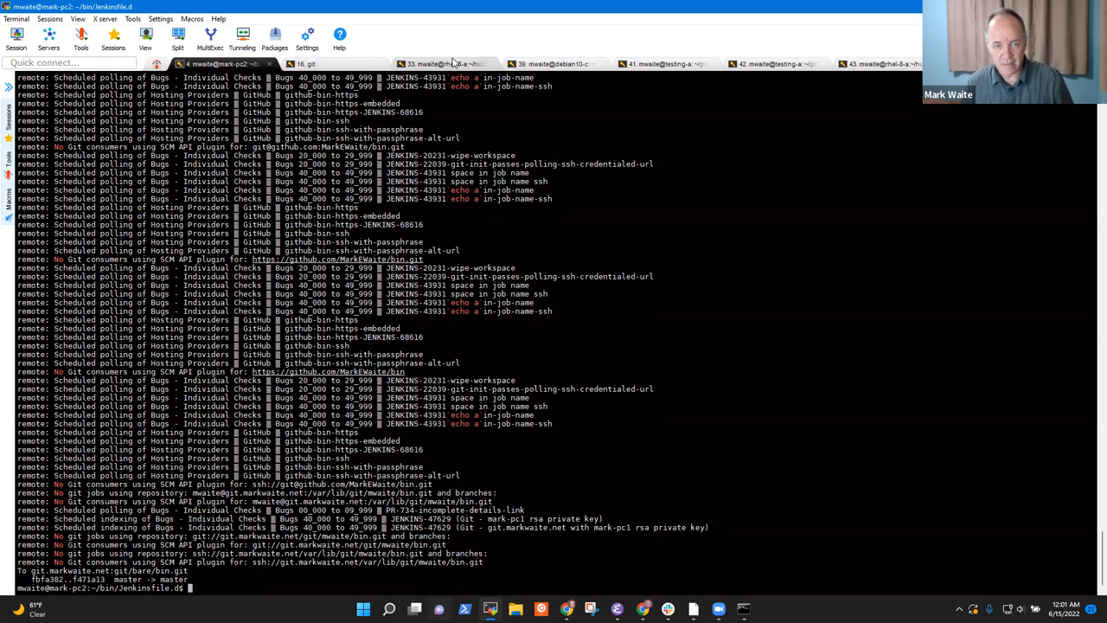
On testing-a, read the git maintenance man page and confirm git version 2.35.1
left_click(445, 63)
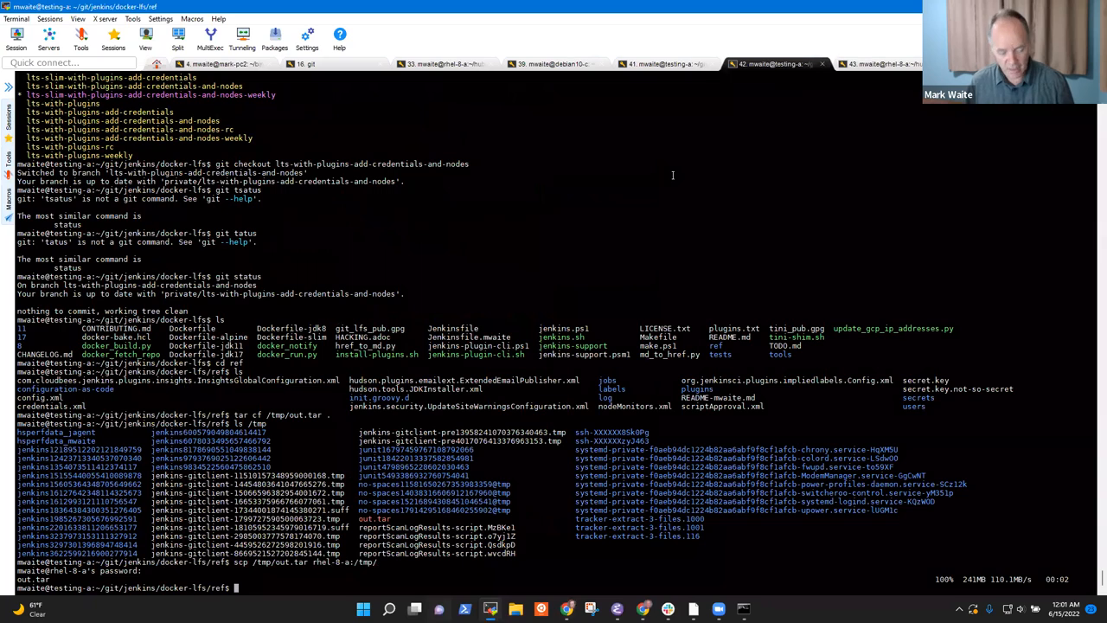
type("git")
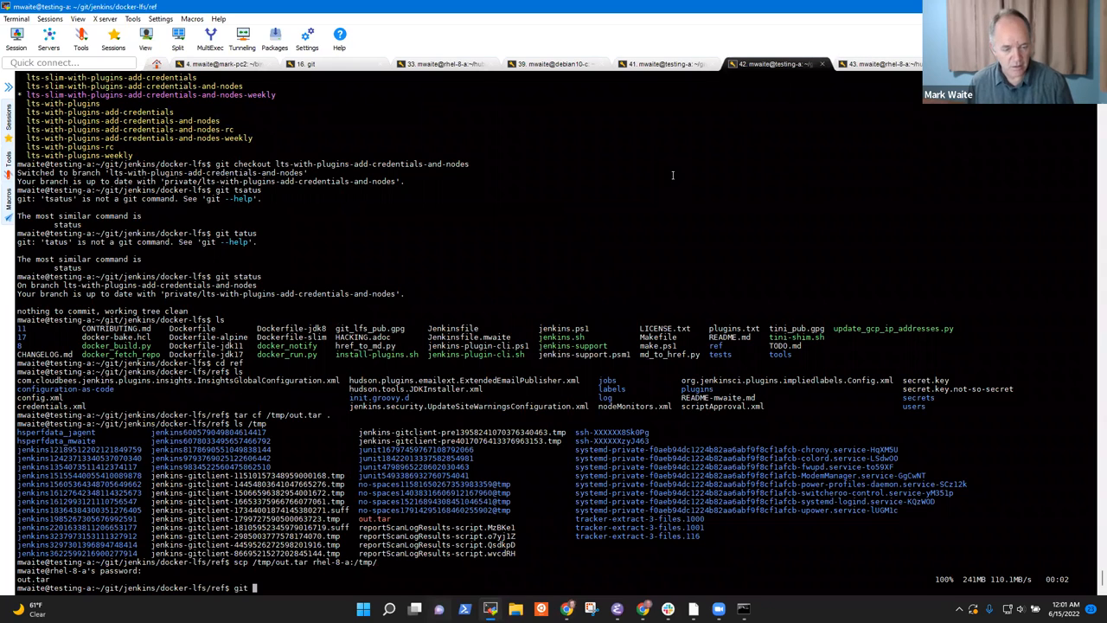
type("maintenance")
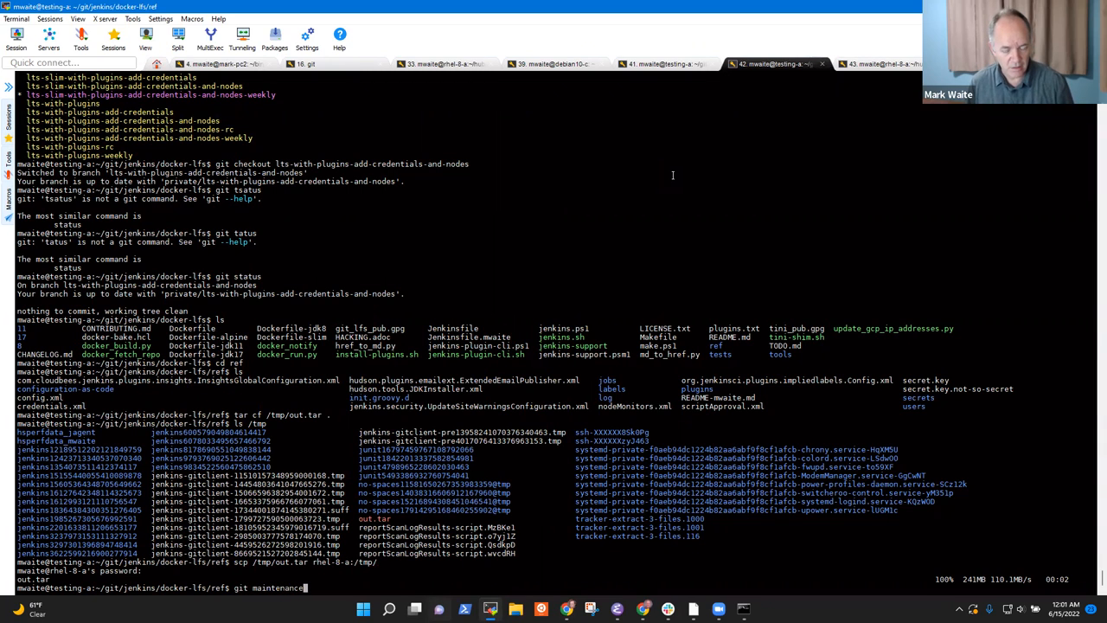
type("--h")
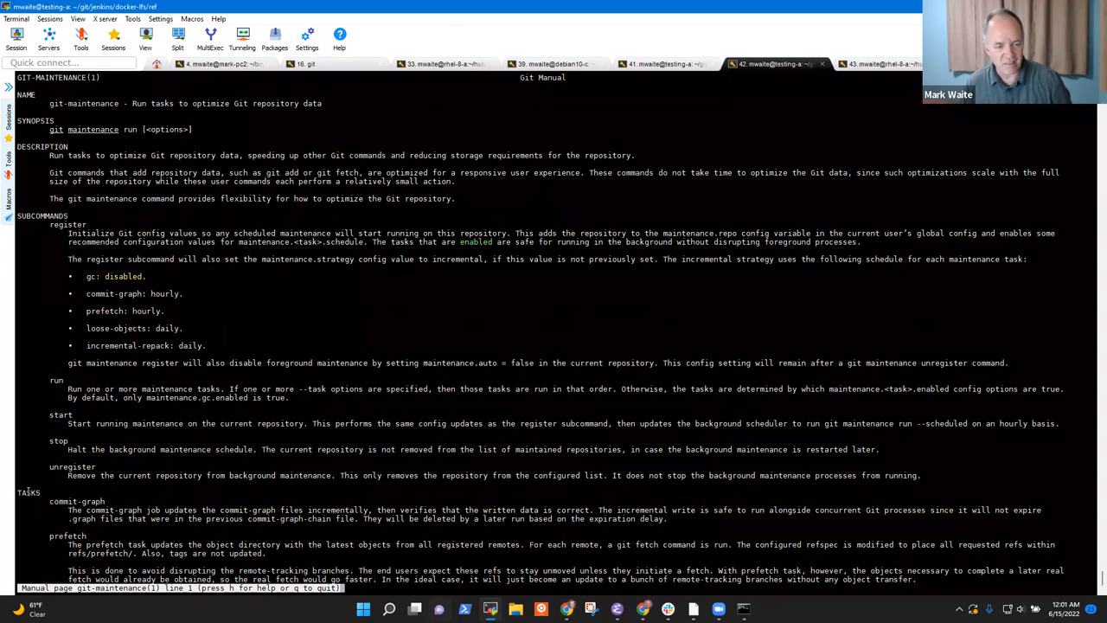
scroll("down", 3)
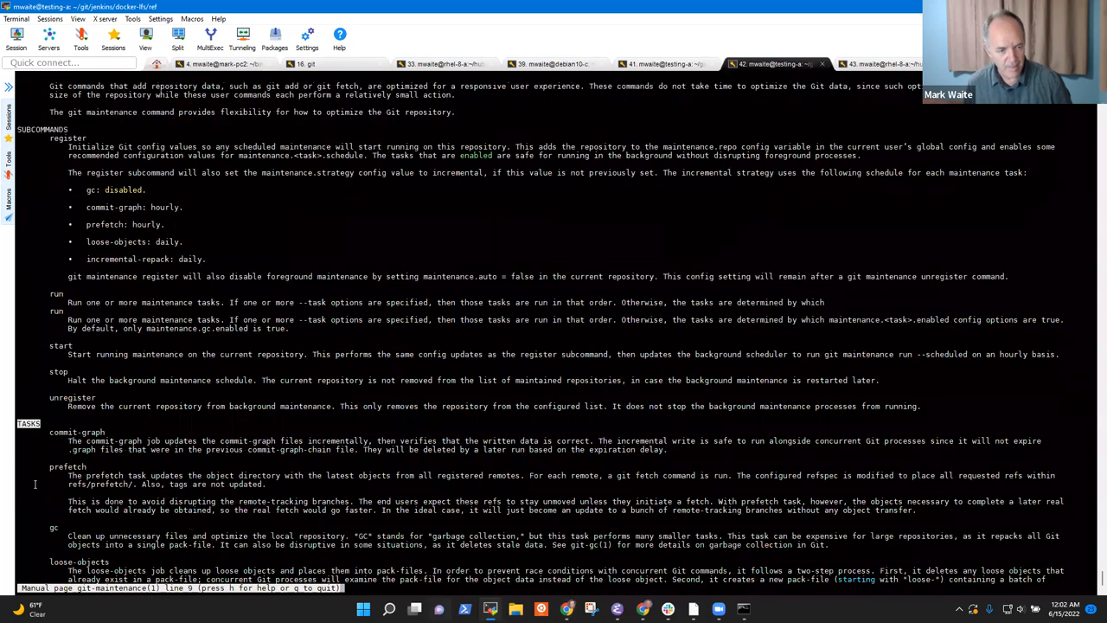
scroll("down", 3)
type("git --versi")
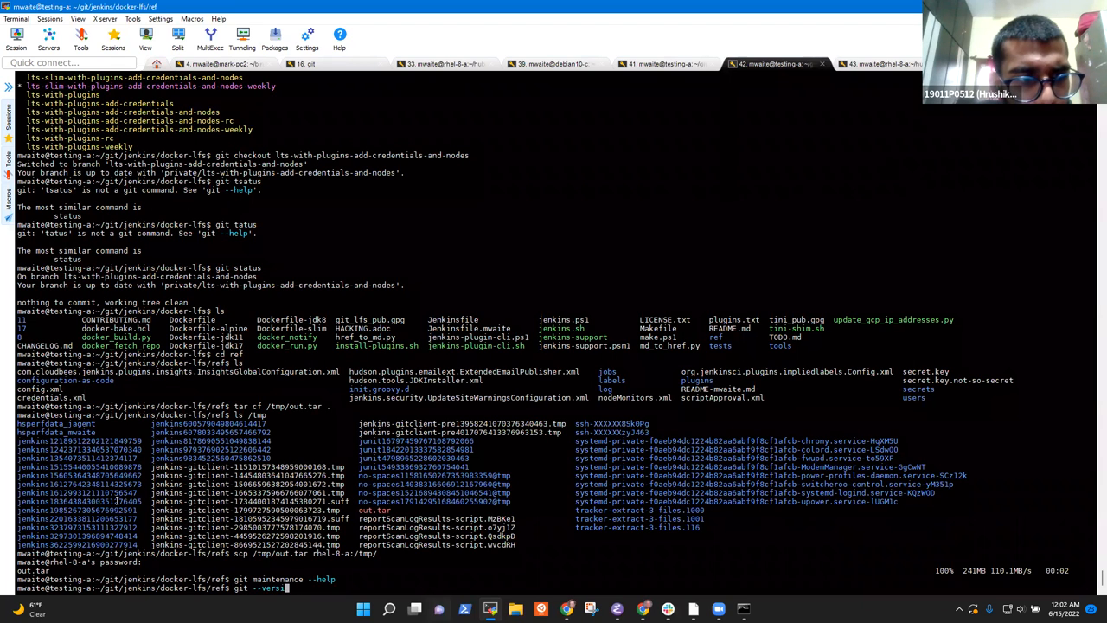
key("Return")
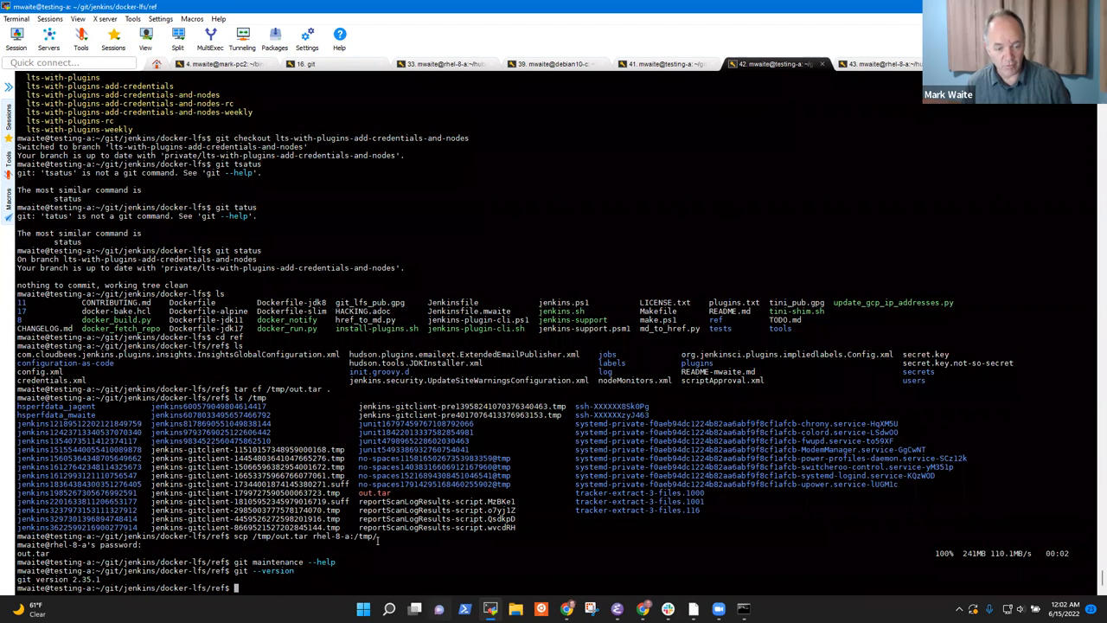
double_click(263, 569)
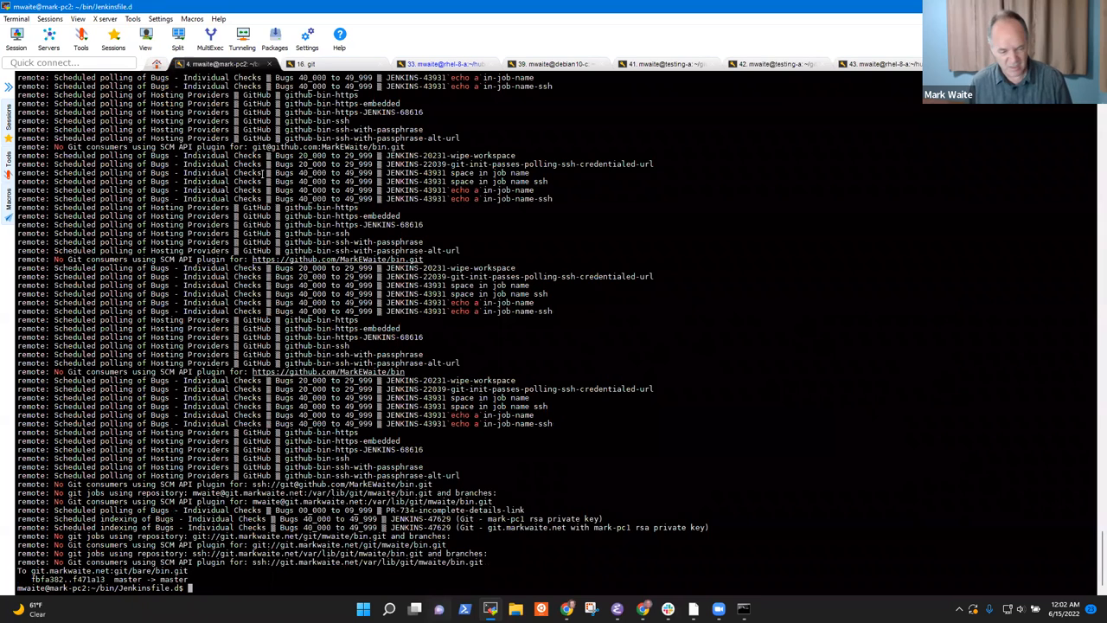
Reopen get-git-maintenance-help in vi, review its sh/bat steps, and commit and push
type("viget")
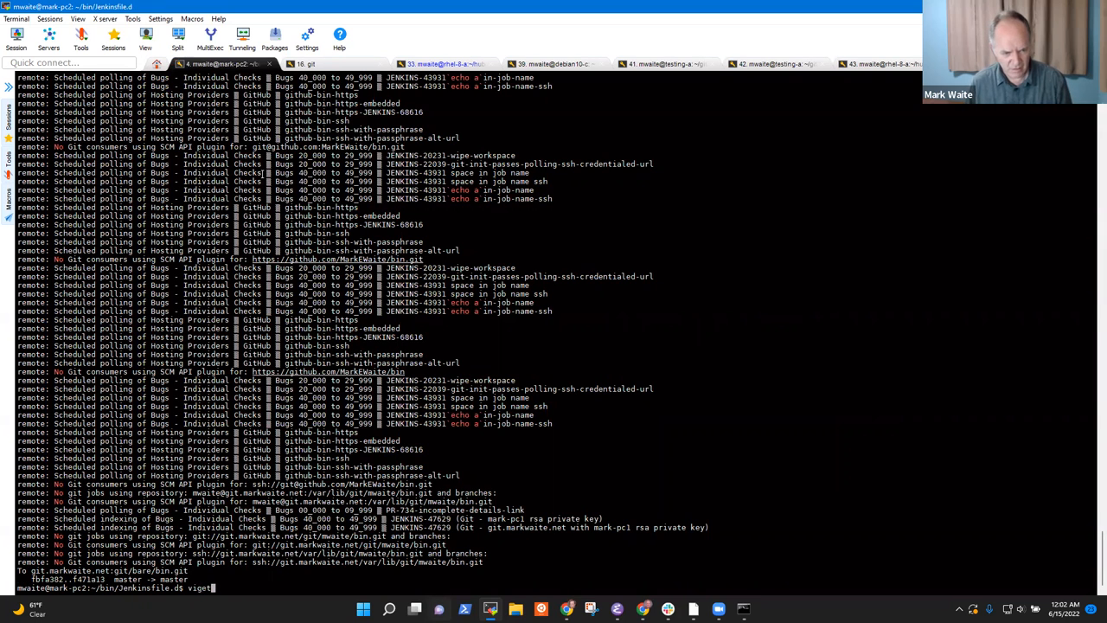
type("t")
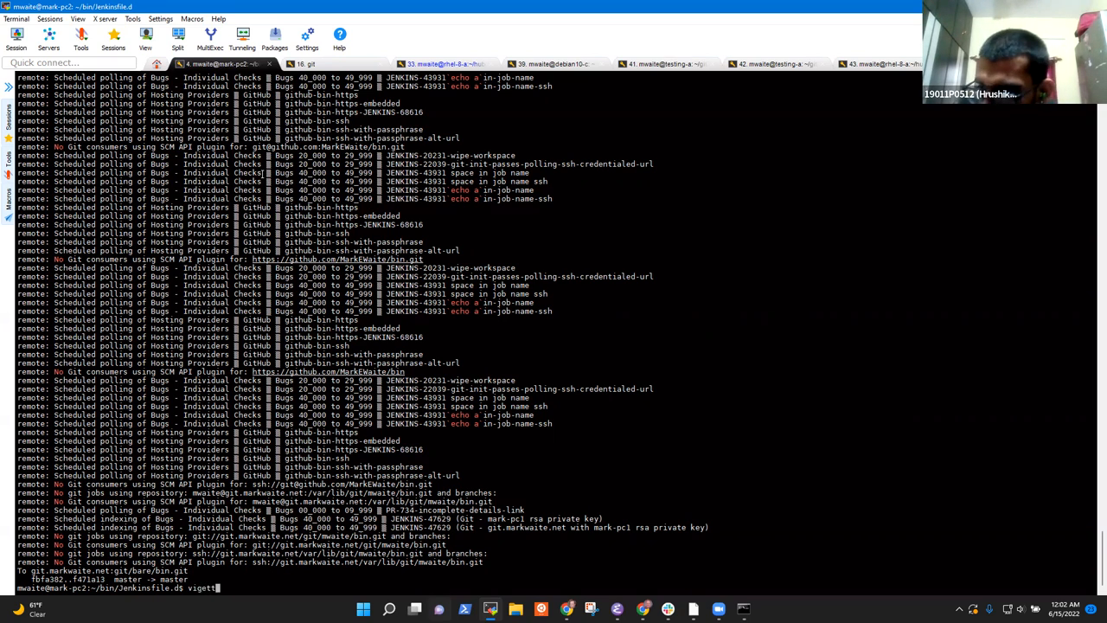
type("get-t")
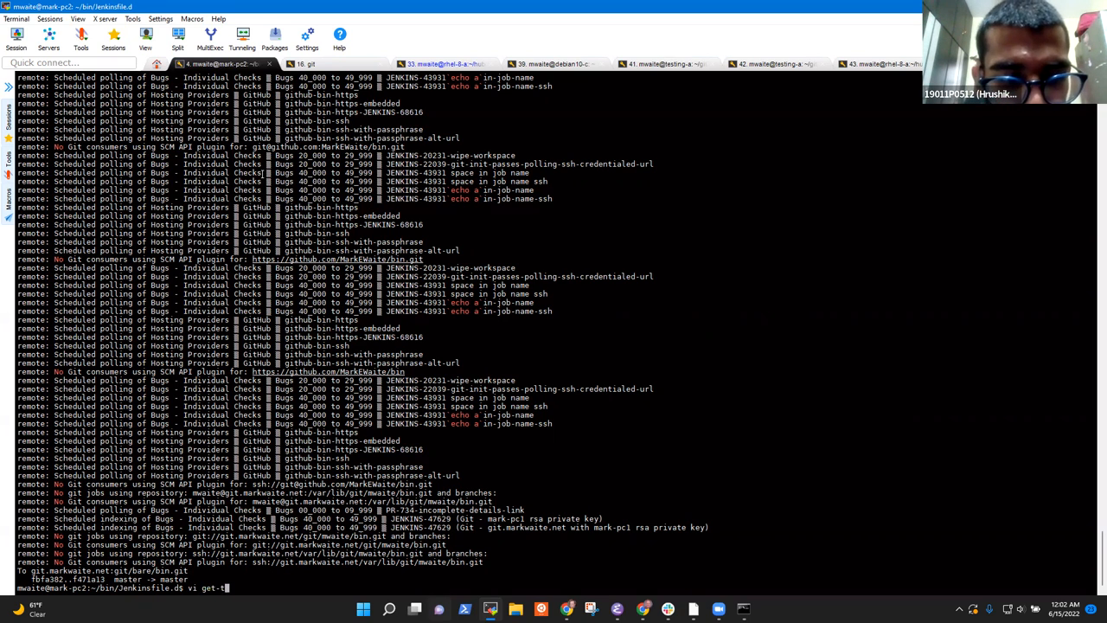
type("o")
type(":!git commit -a -m")
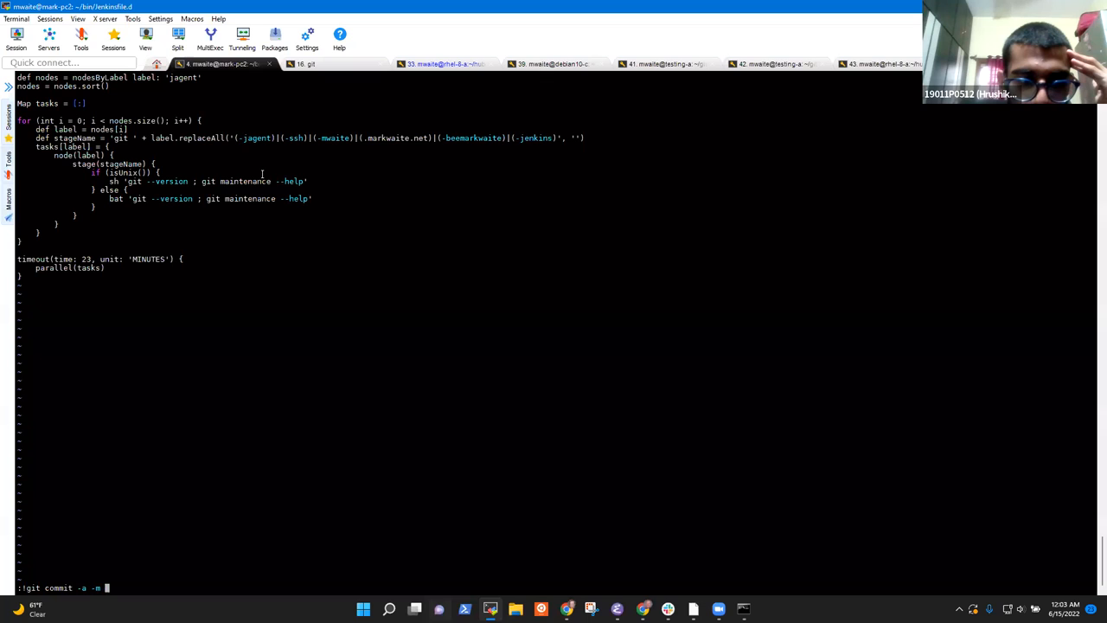
type("'")
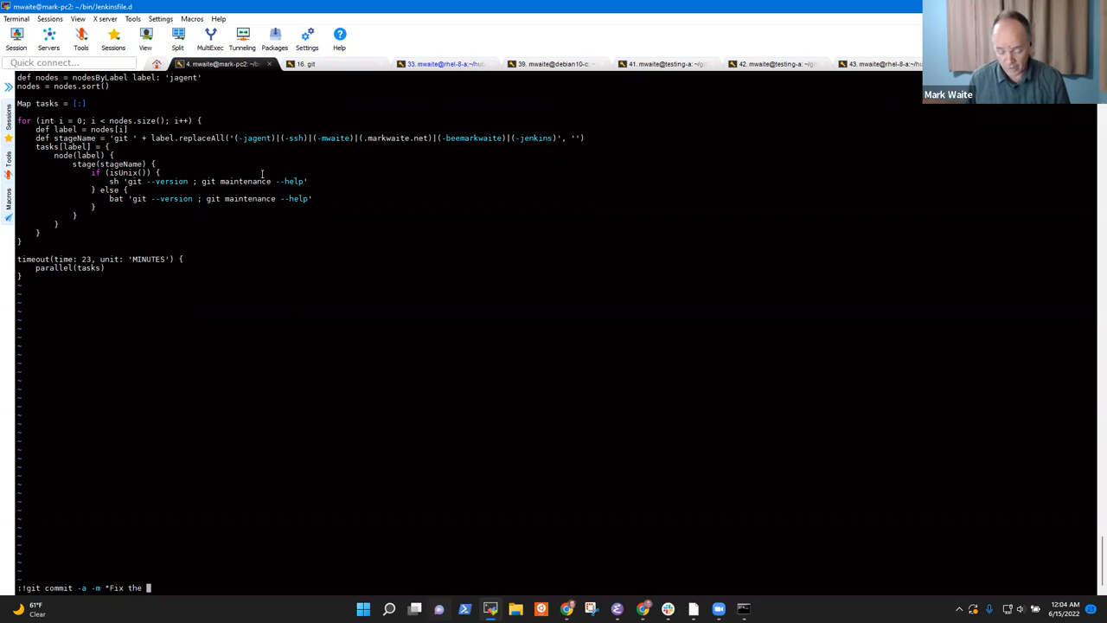
type("condit")
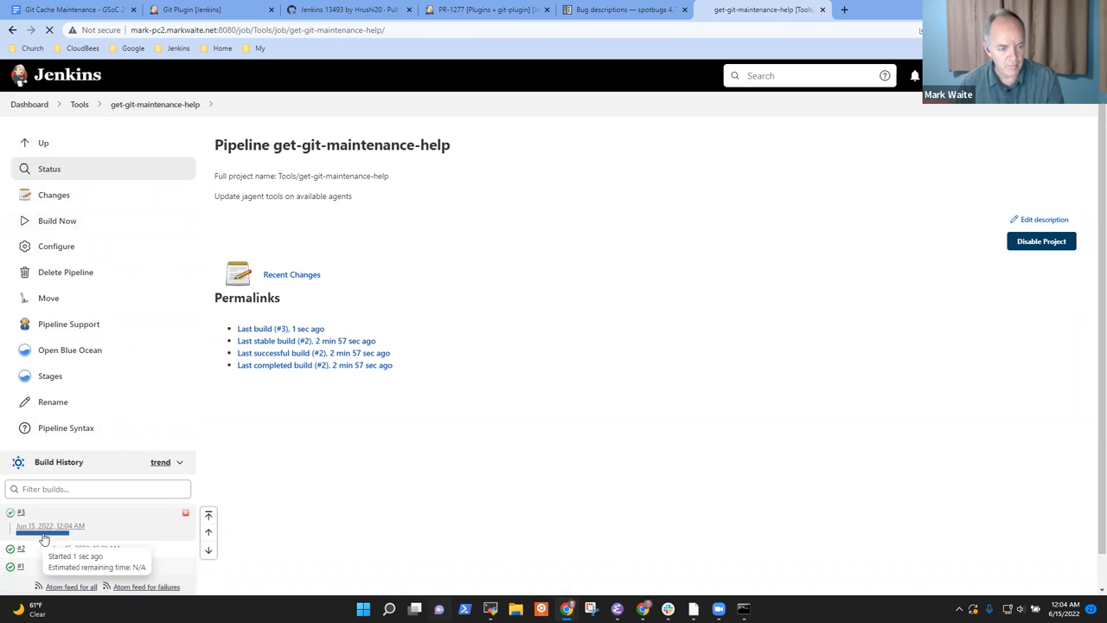
Open build #3 in Blue Ocean and scroll debian11-a-jagent's shell step log showing git 2.30.2
left_click(21, 511)
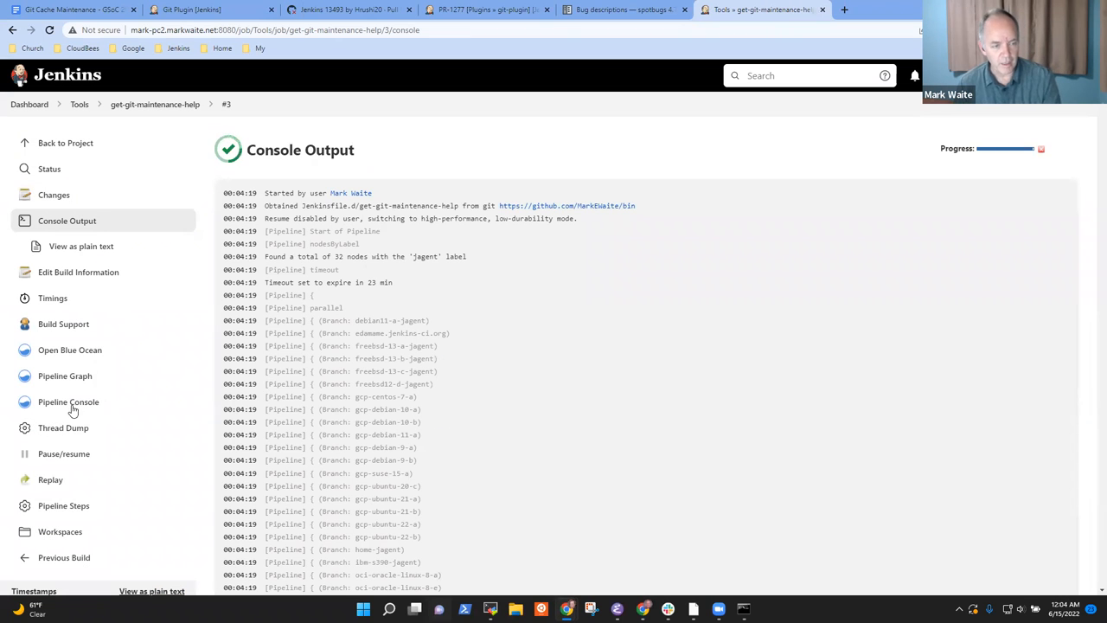
left_click(70, 350)
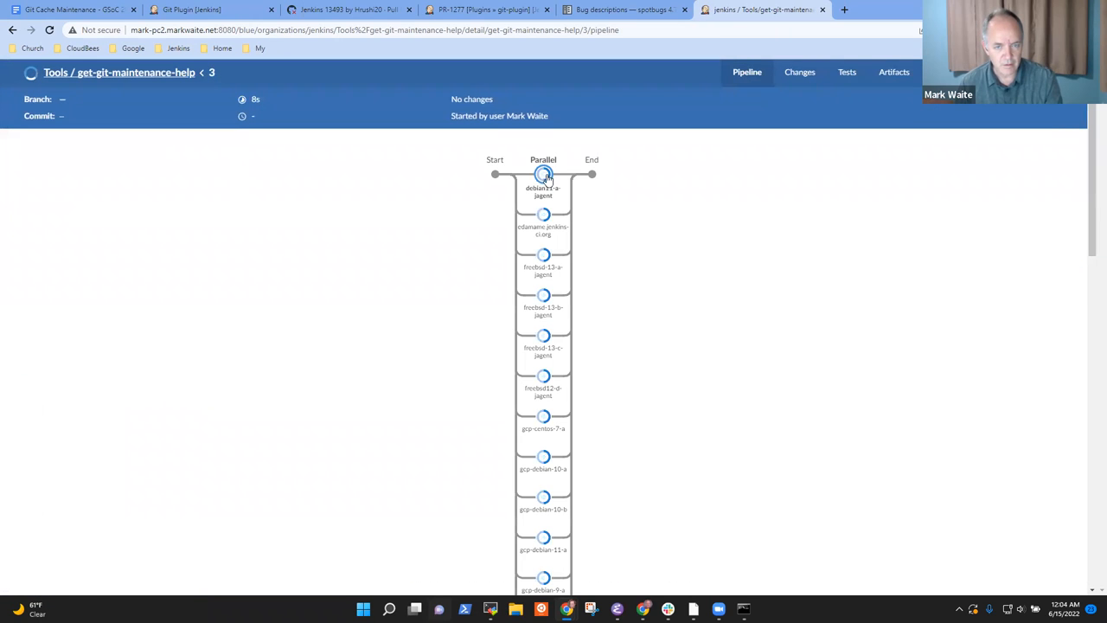
scroll("down", 3)
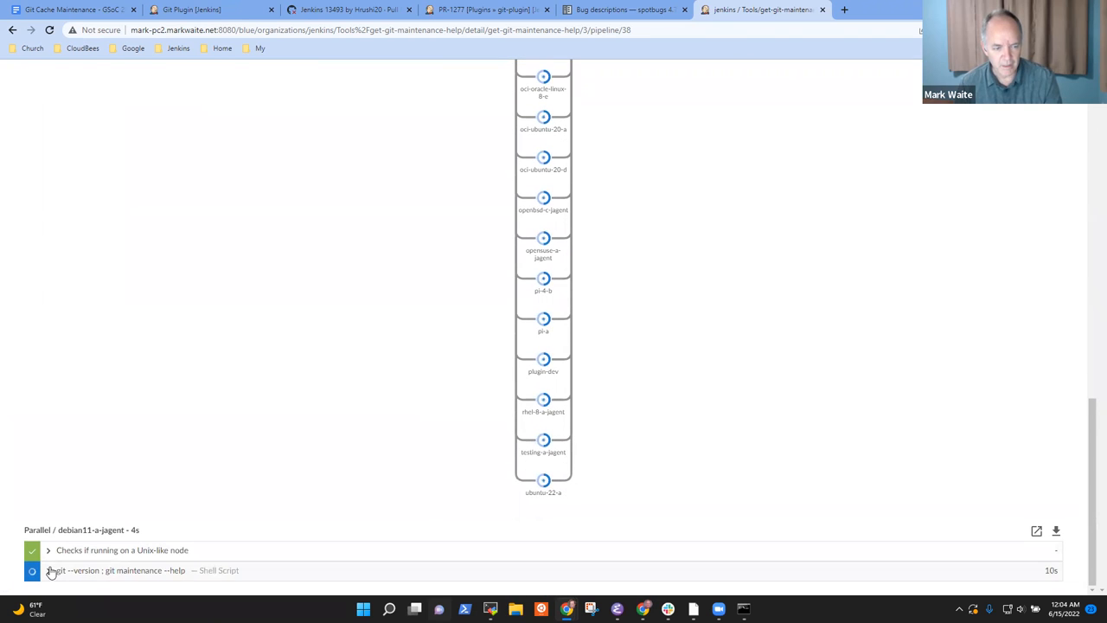
left_click(121, 570)
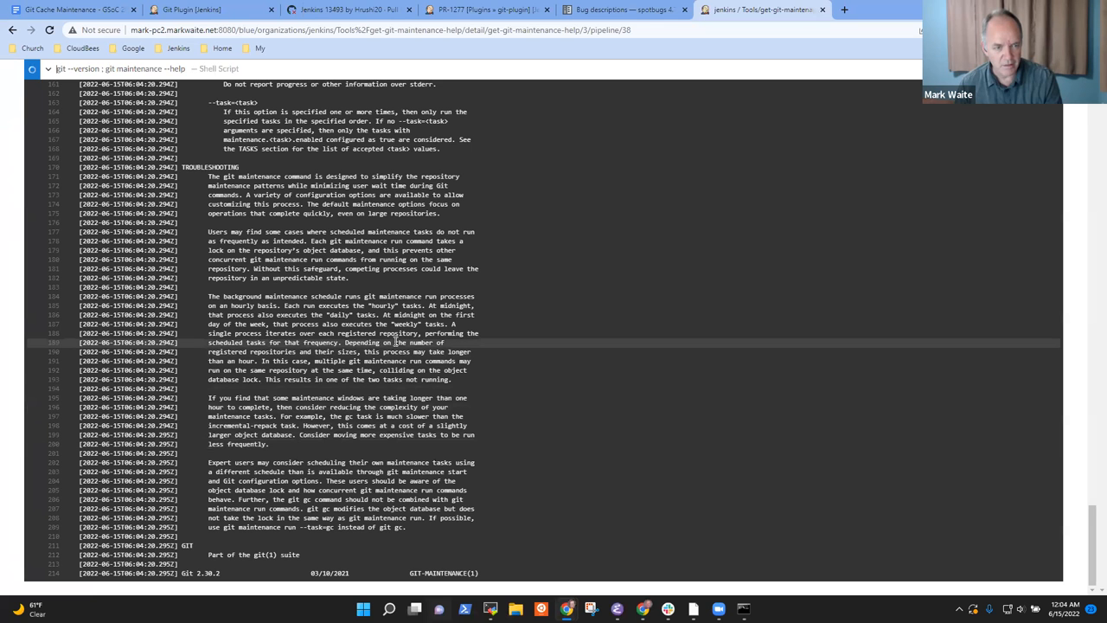
scroll("up", 3)
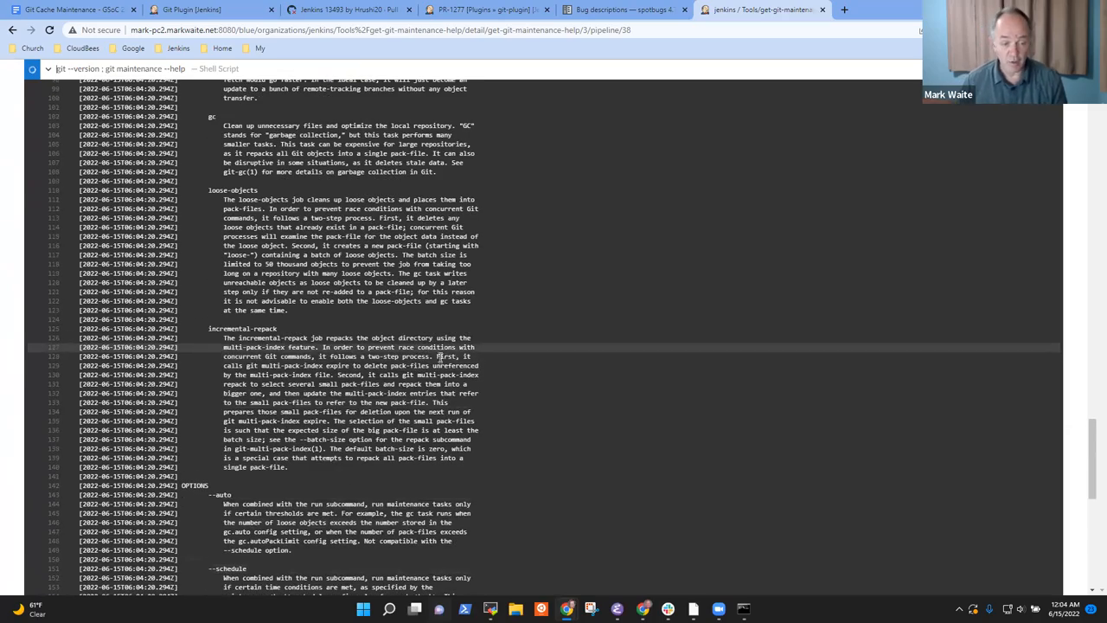
scroll("up", 3)
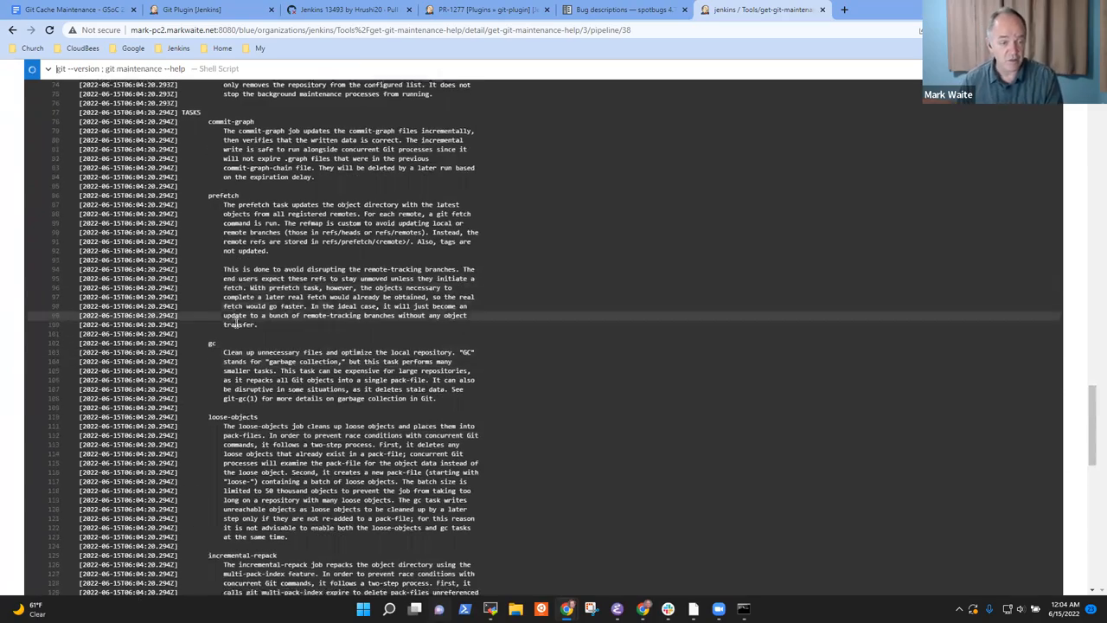
scroll("up", 3)
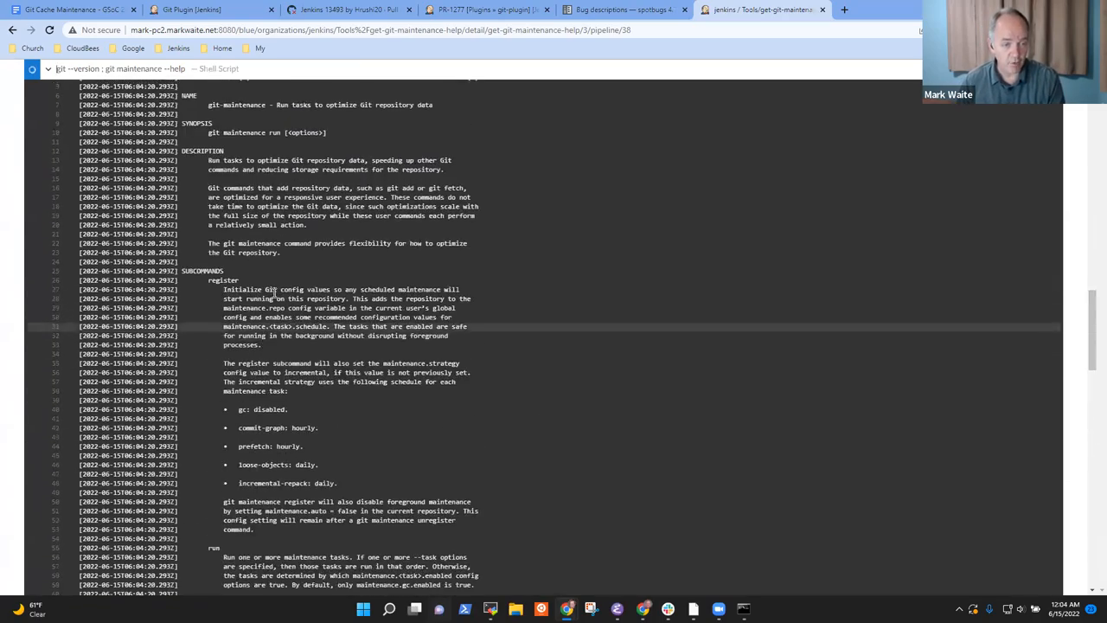
scroll("down", 3)
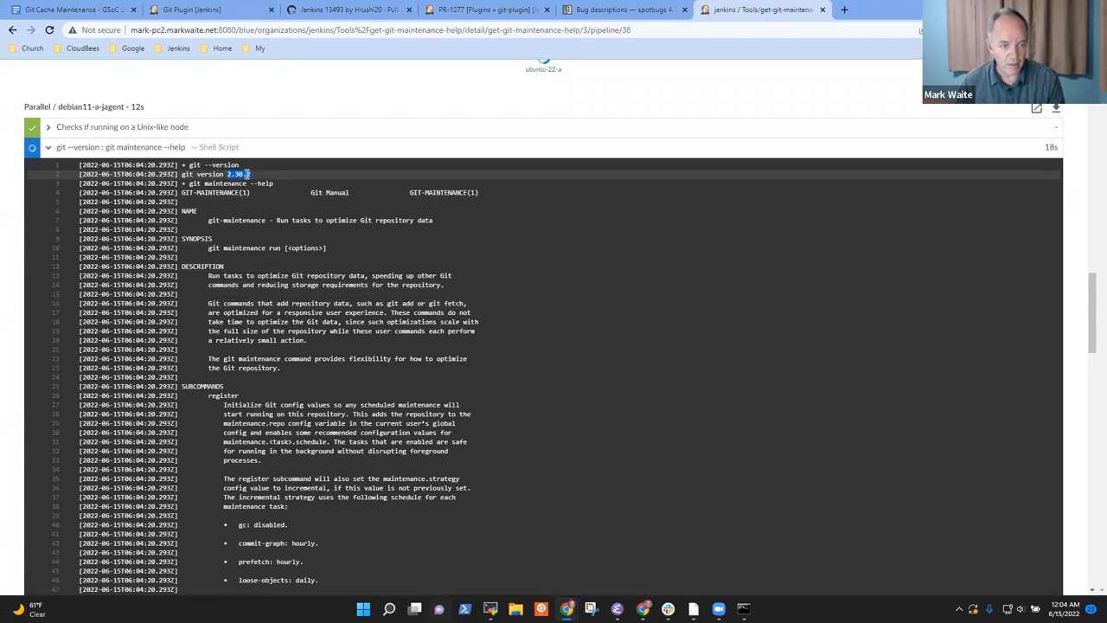
scroll("down", 3)
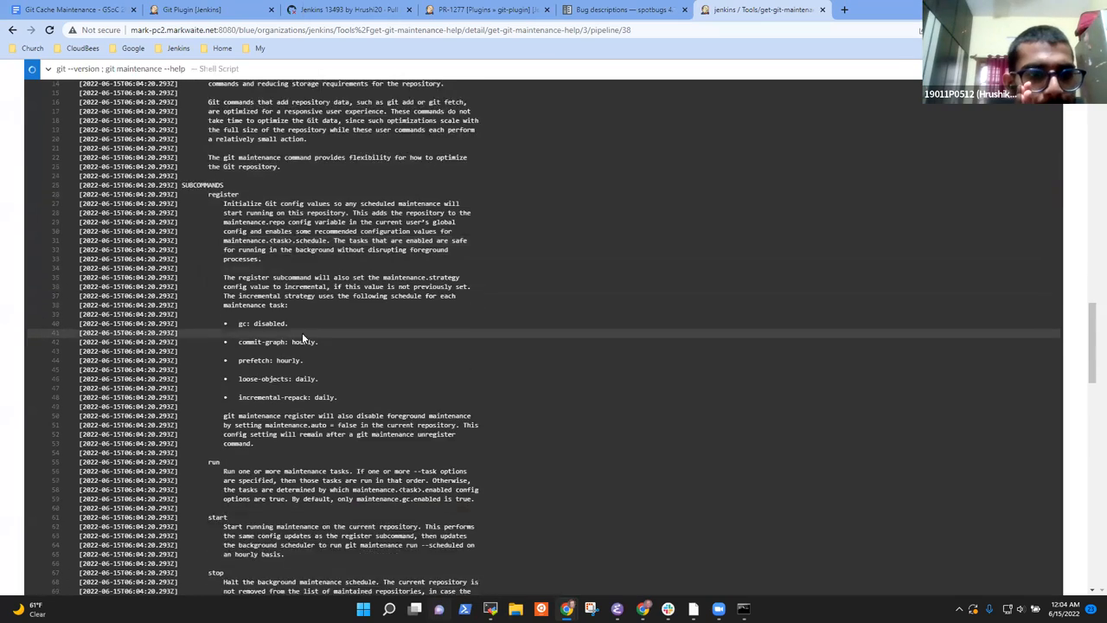
scroll("down", 3)
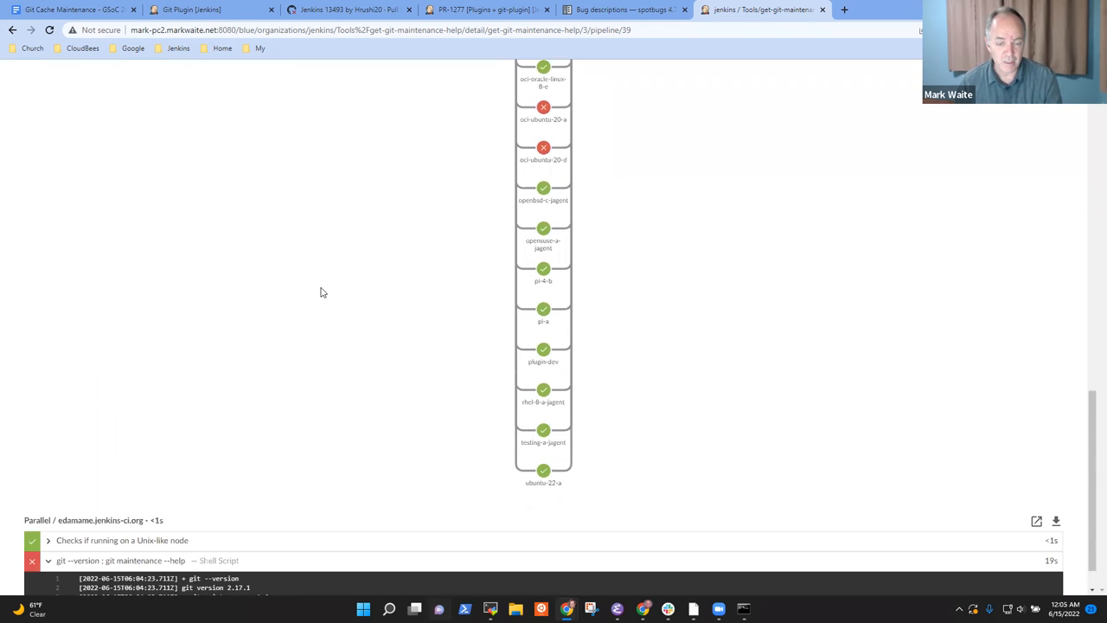
Scroll the edamame stage log to the 'maintenance is not a git command' error
scroll("down", 3)
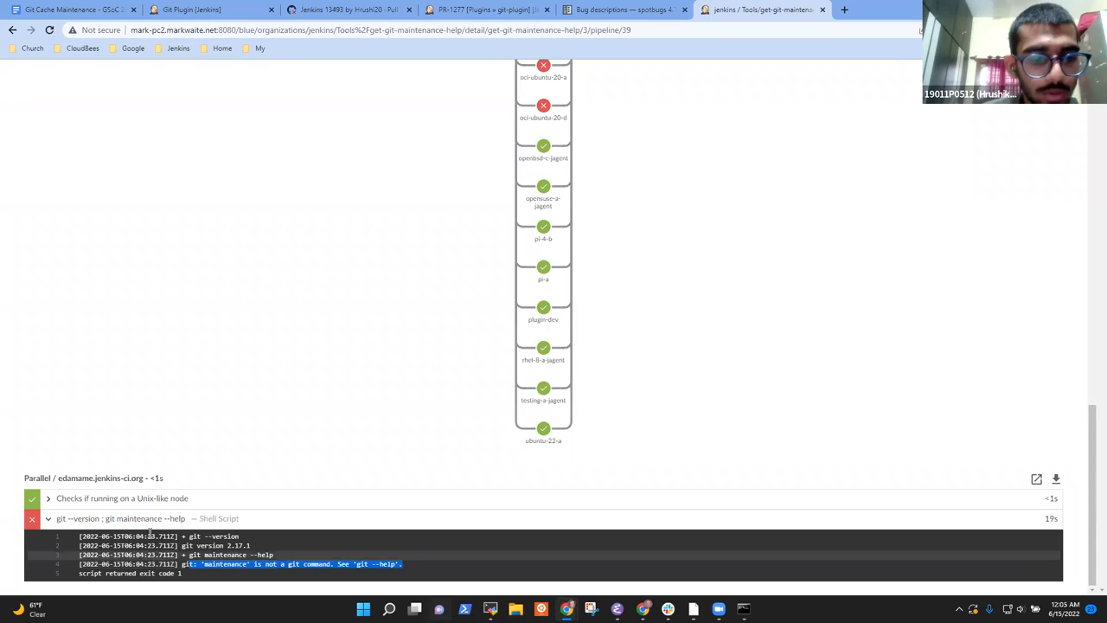
mouse_move(375, 467)
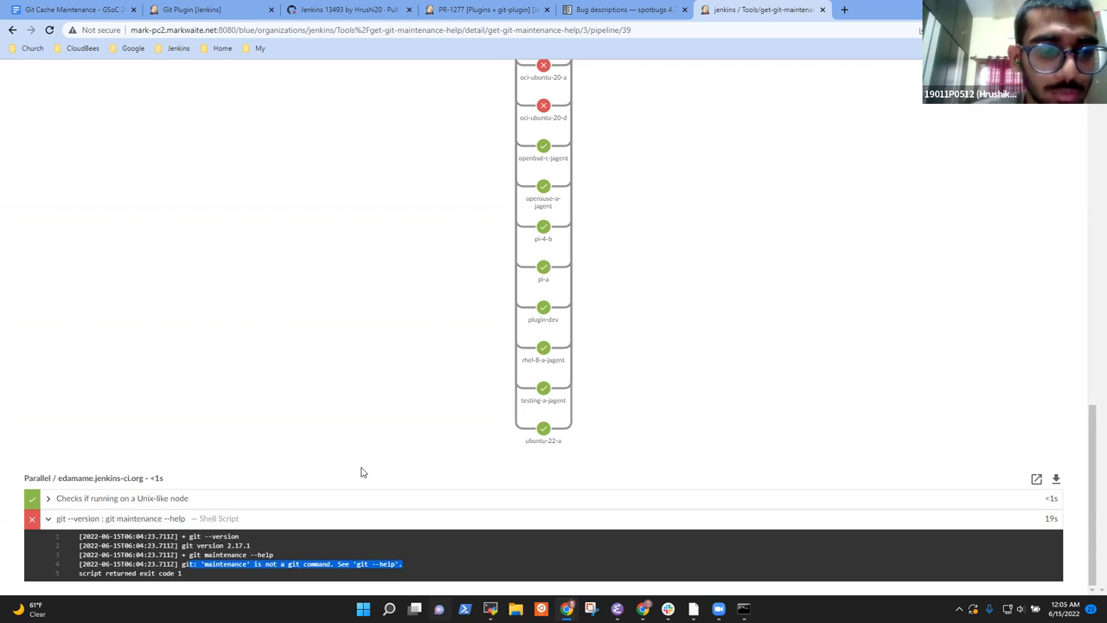
mouse_move(216, 529)
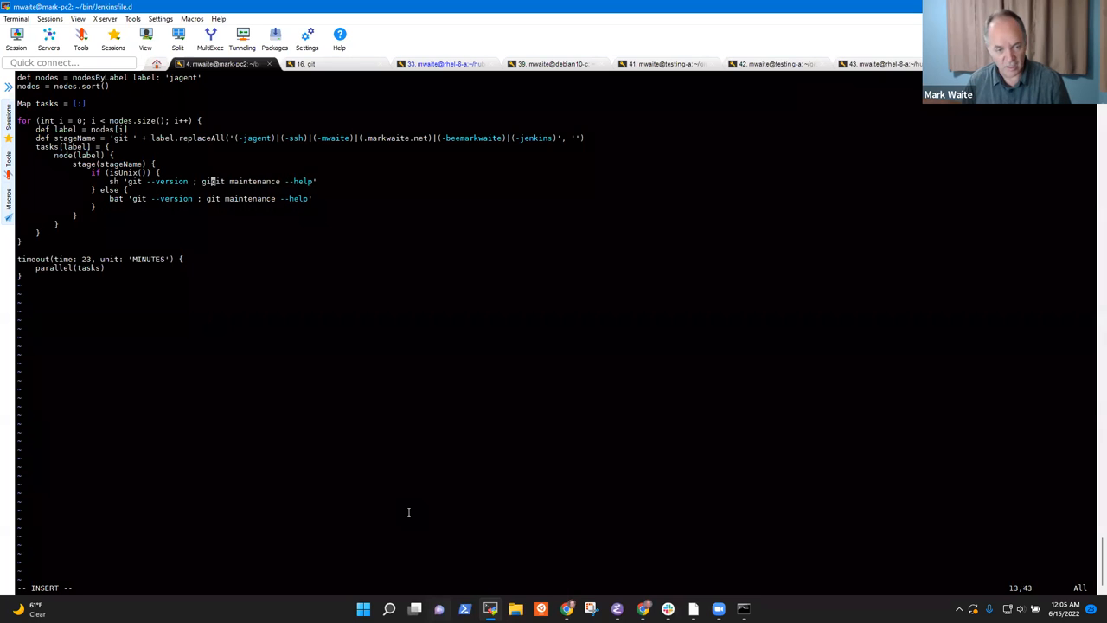
Add git gc and git commit-graph help commands to the pipeline's sh step
type("gc --help ;")
left_click(267, 587)
type(":!man git")
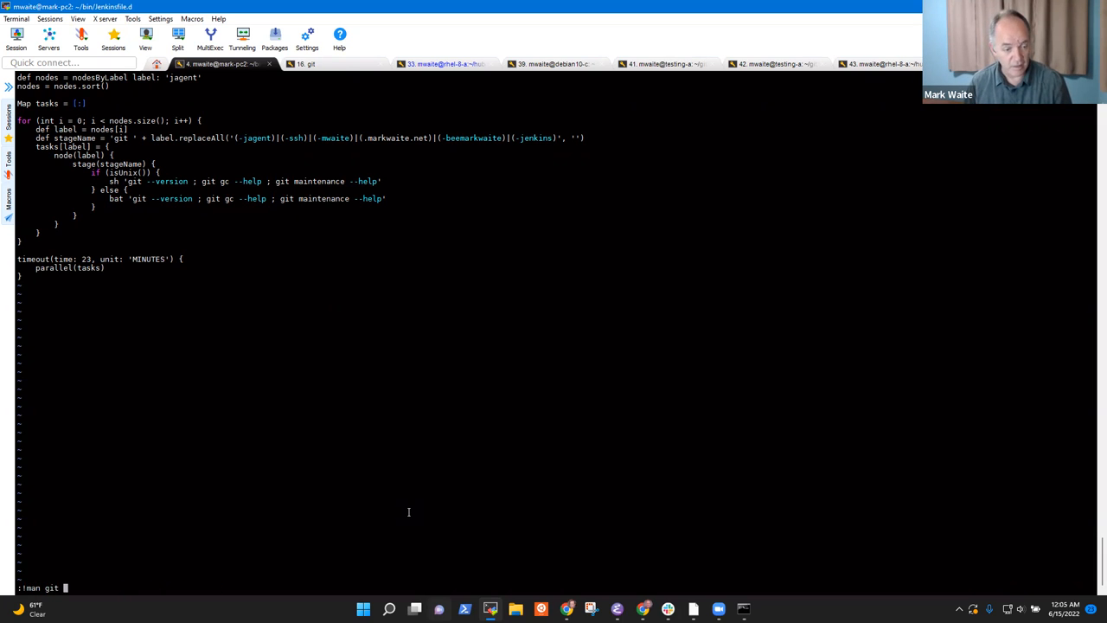
type("commit-")
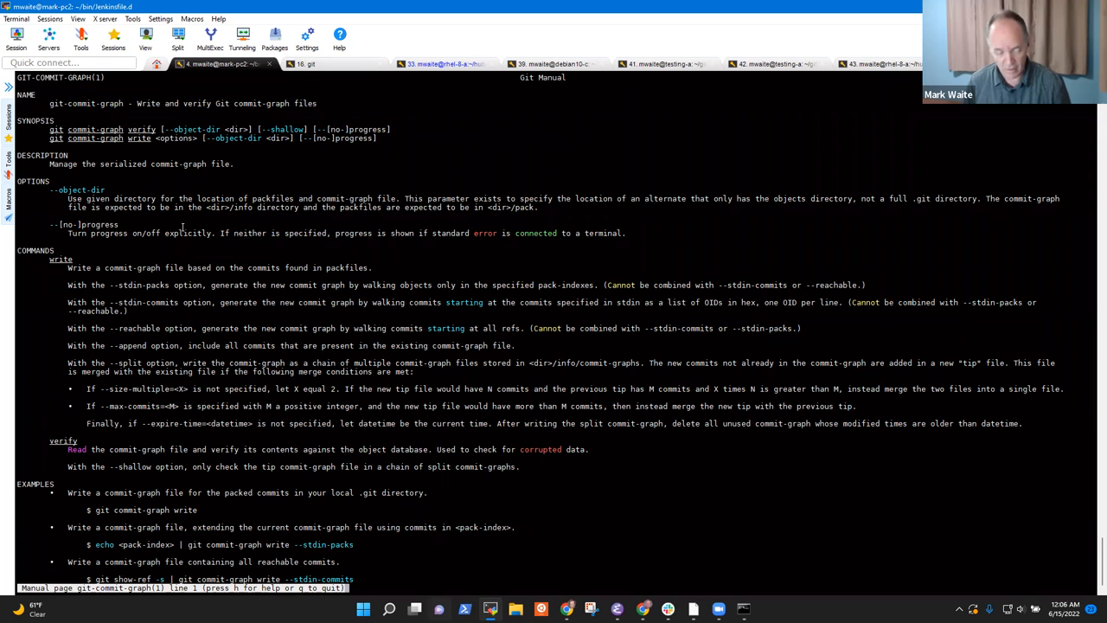
key("q")
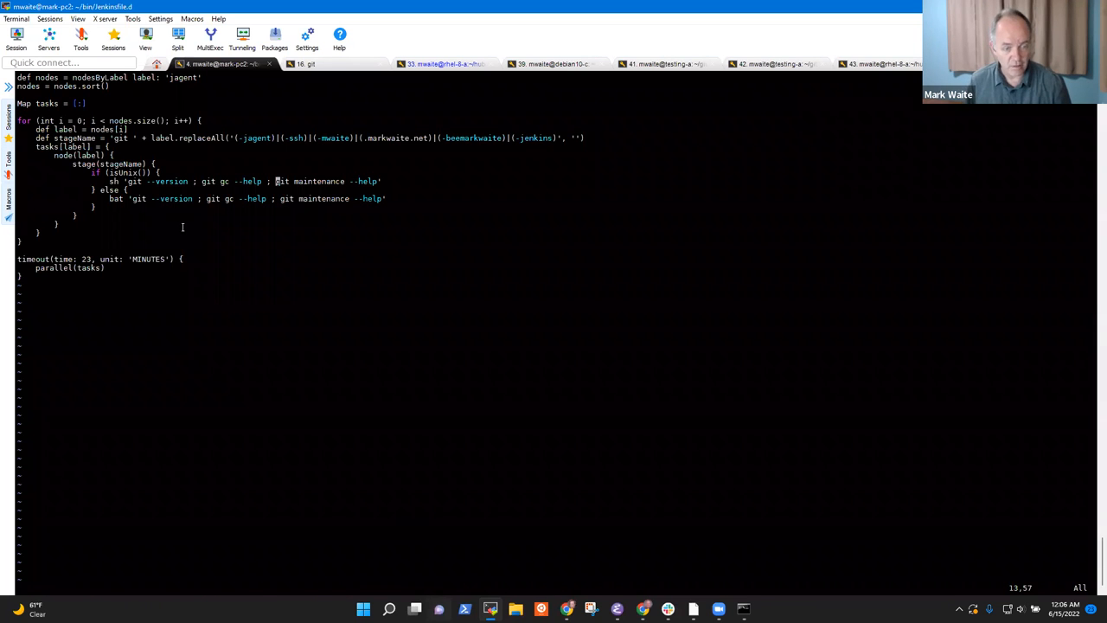
type("commit-graph --help ; git")
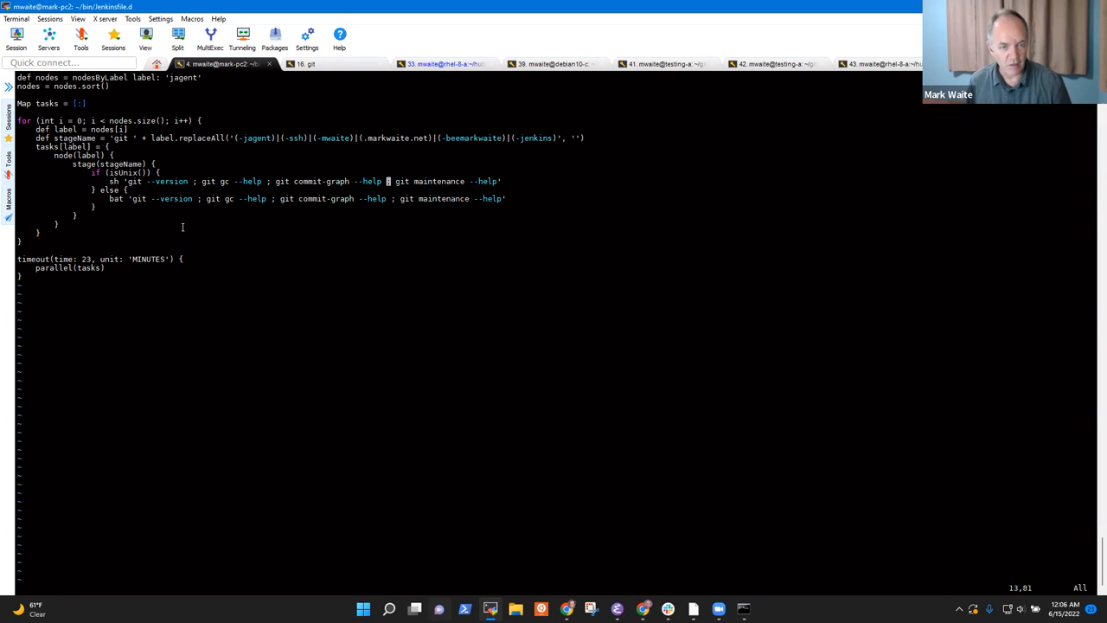
Replace the ';' separators in the sh step with '&&'
type("&&")
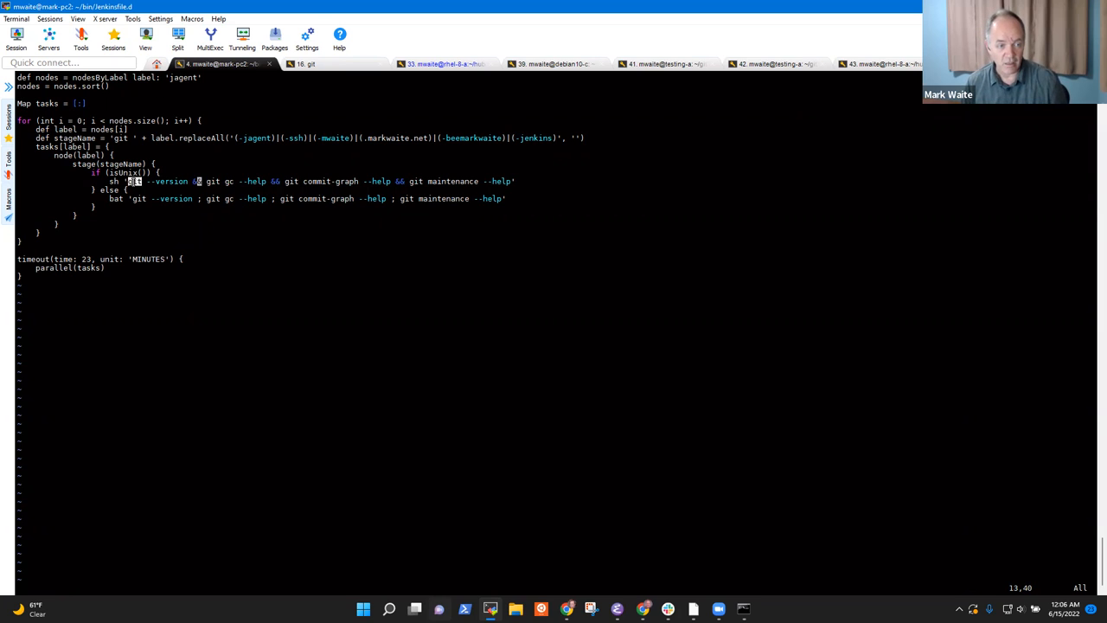
double_click(159, 180)
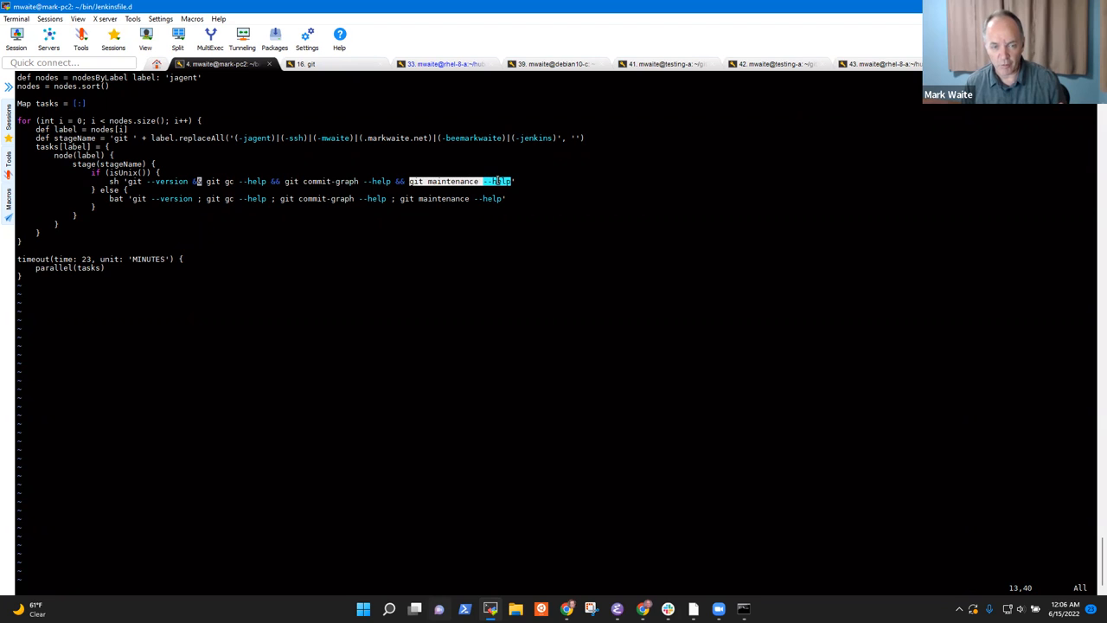
left_click(370, 190)
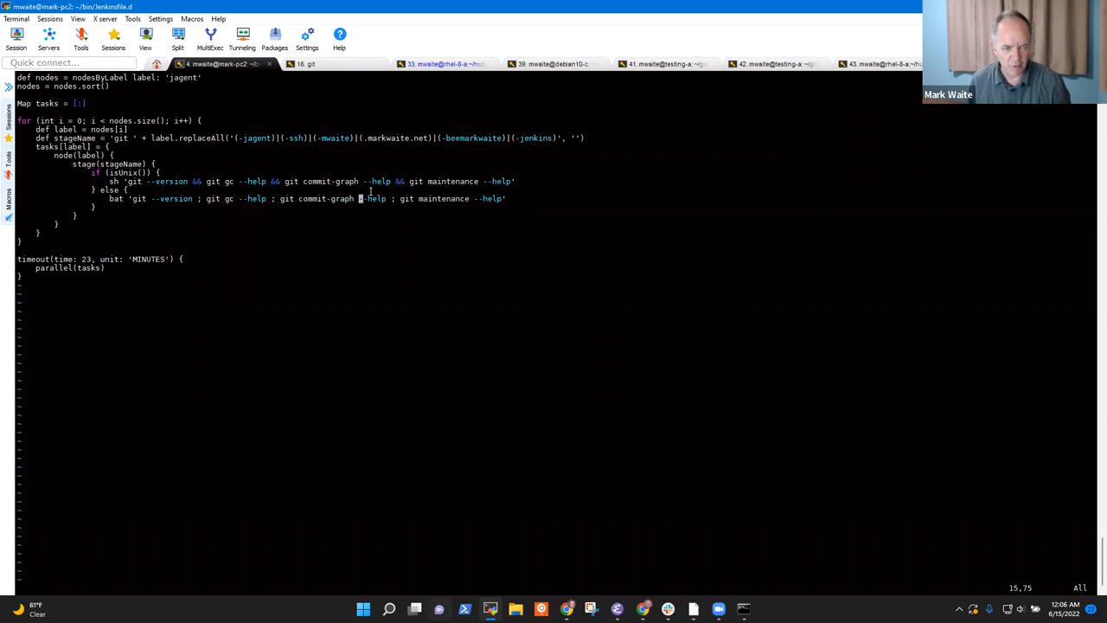
Commit the change with the message 'Stop on first failure'
type(":!git commit -a -m \"S")
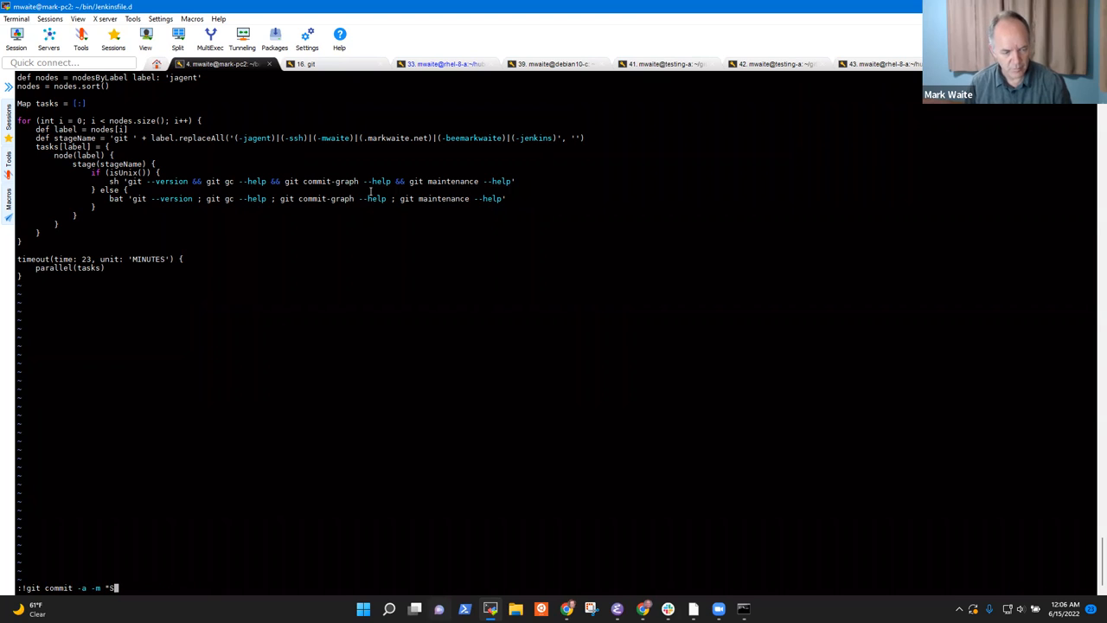
type("top on firs")
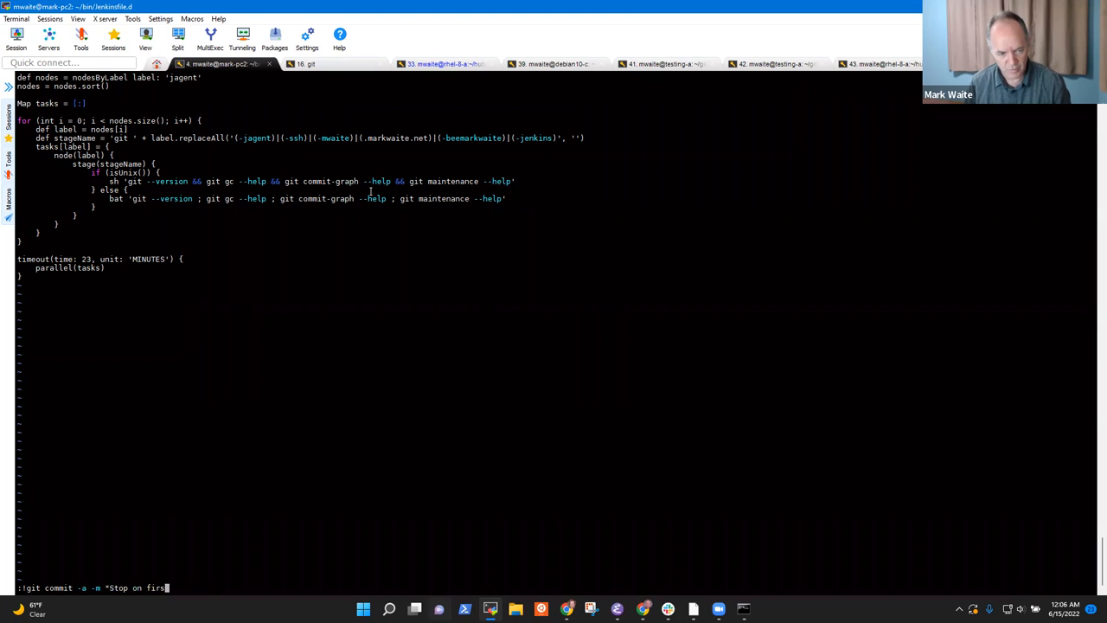
type("t failure")
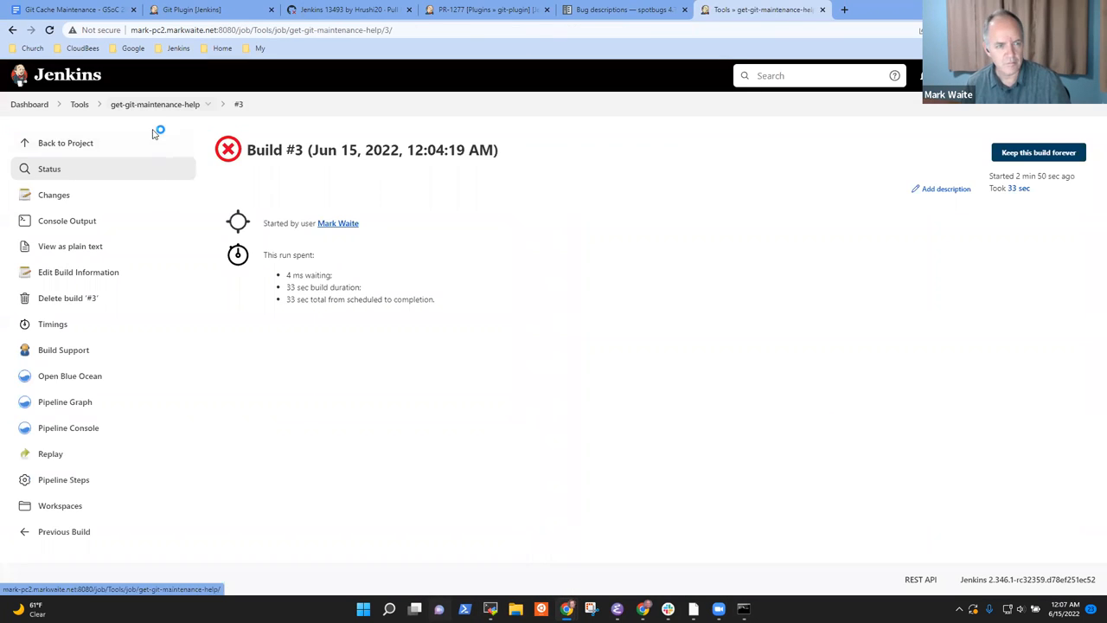
Start build #4 from the project page and open its console in Blue Ocean
left_click(64, 143)
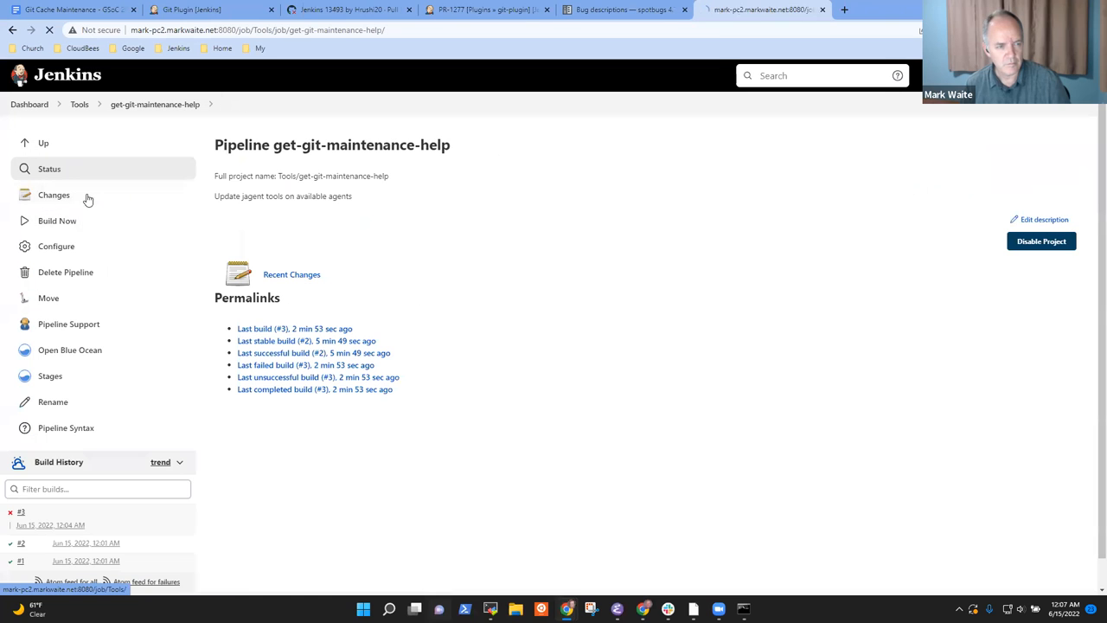
left_click(57, 221)
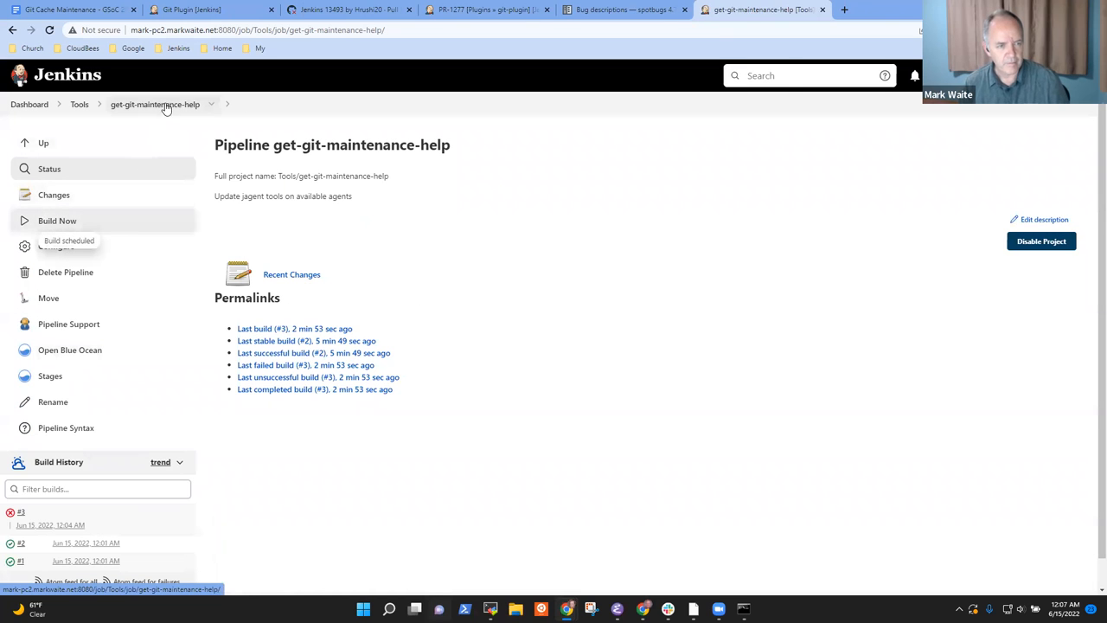
left_click(58, 221)
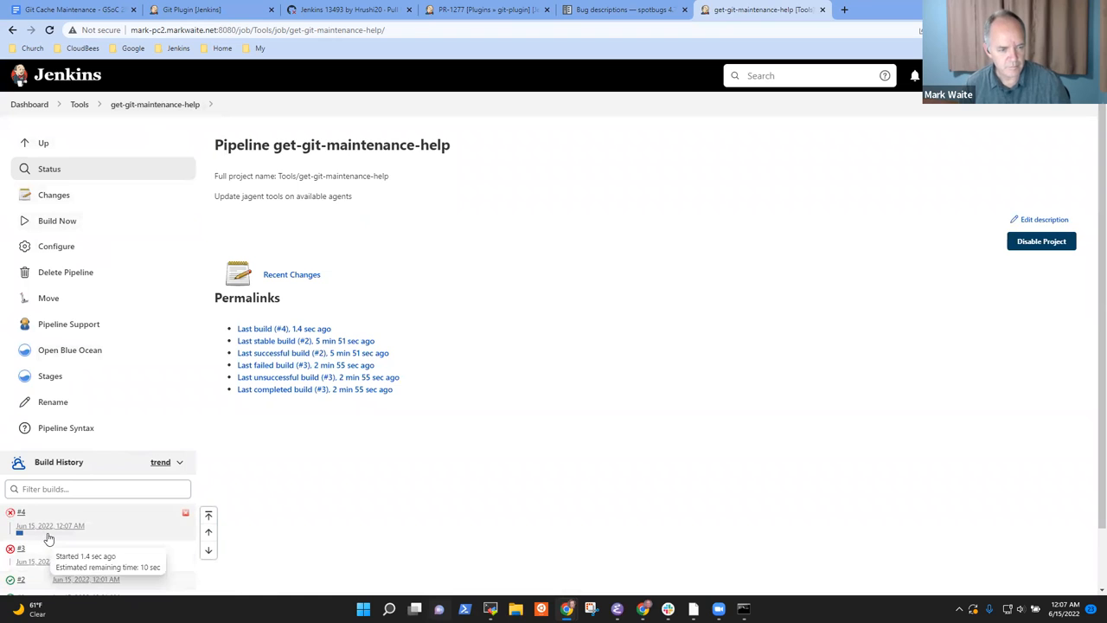
left_click(21, 511)
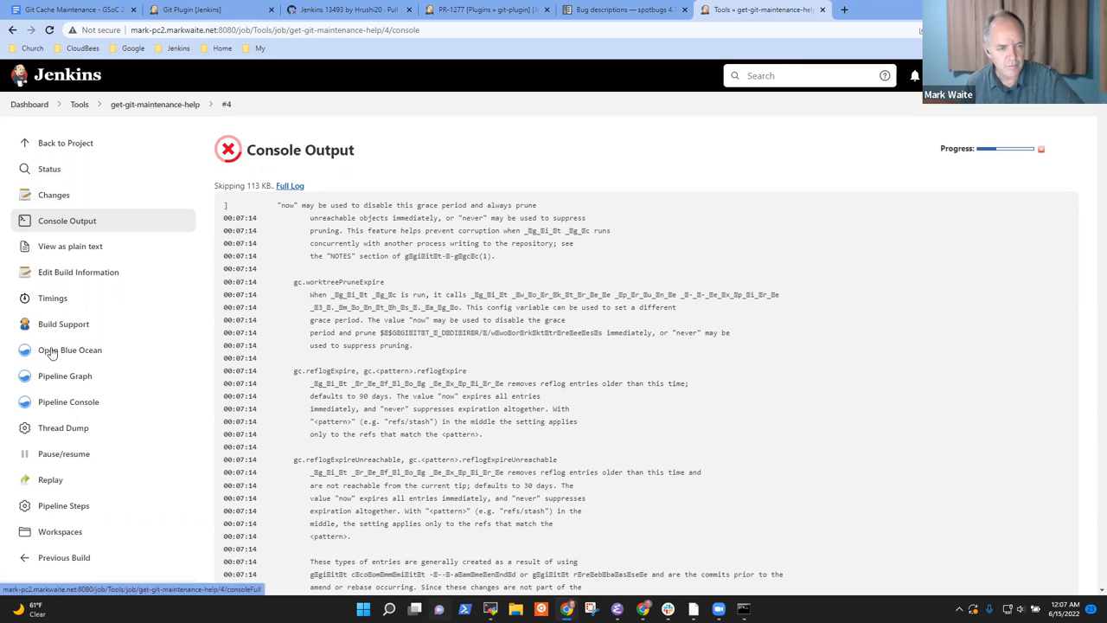
left_click(70, 349)
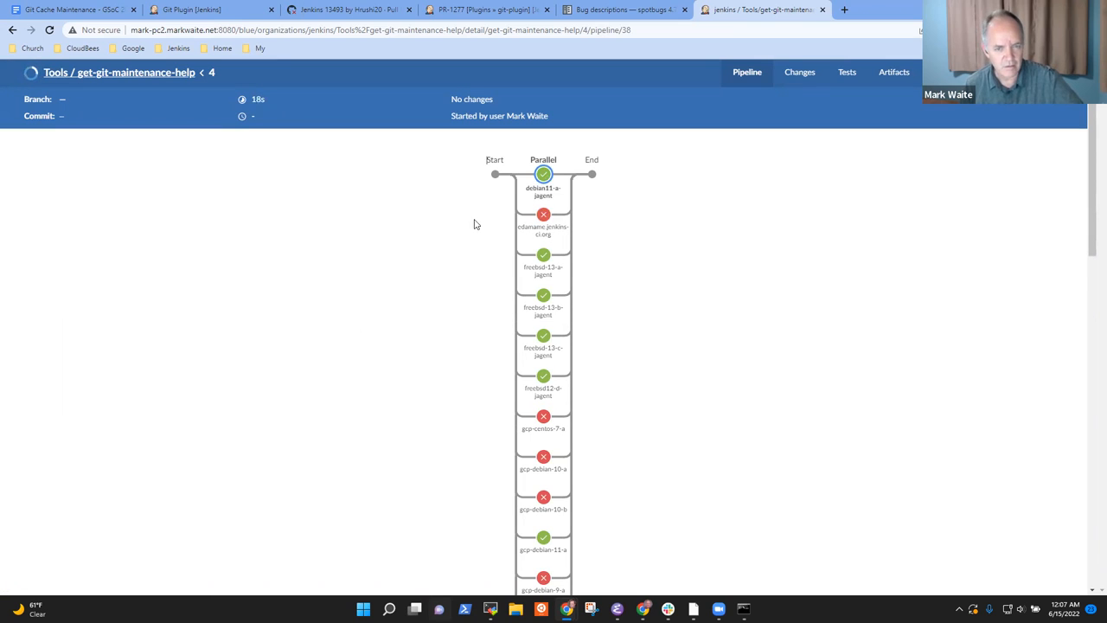
Expand debian11-a-jagent's Shell Script log in build #4 and scroll through its output
scroll("down", 3)
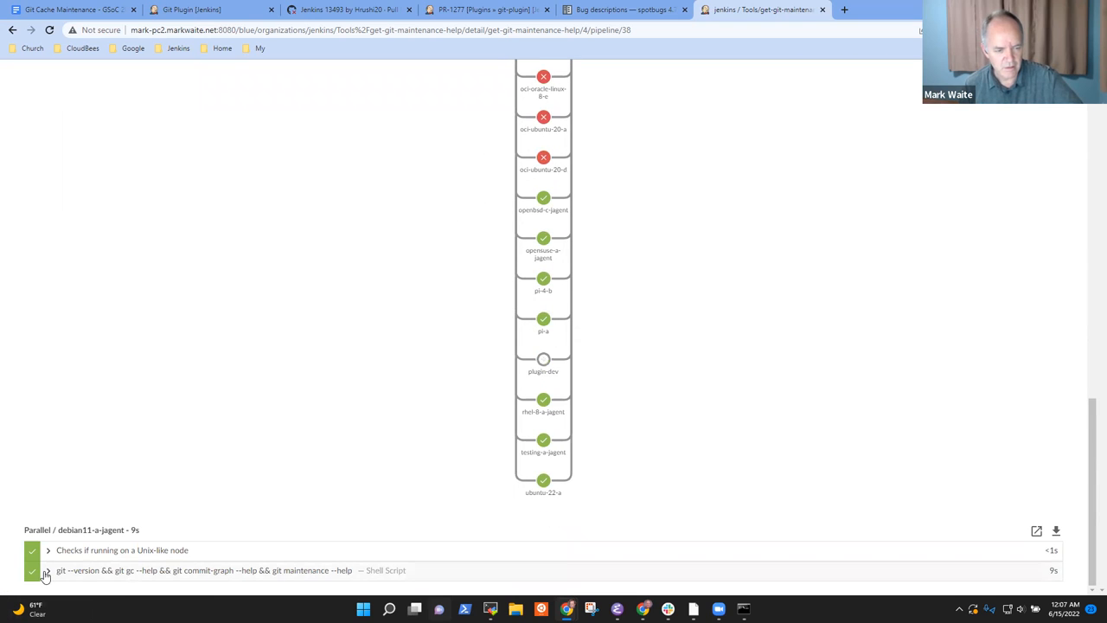
left_click(204, 570)
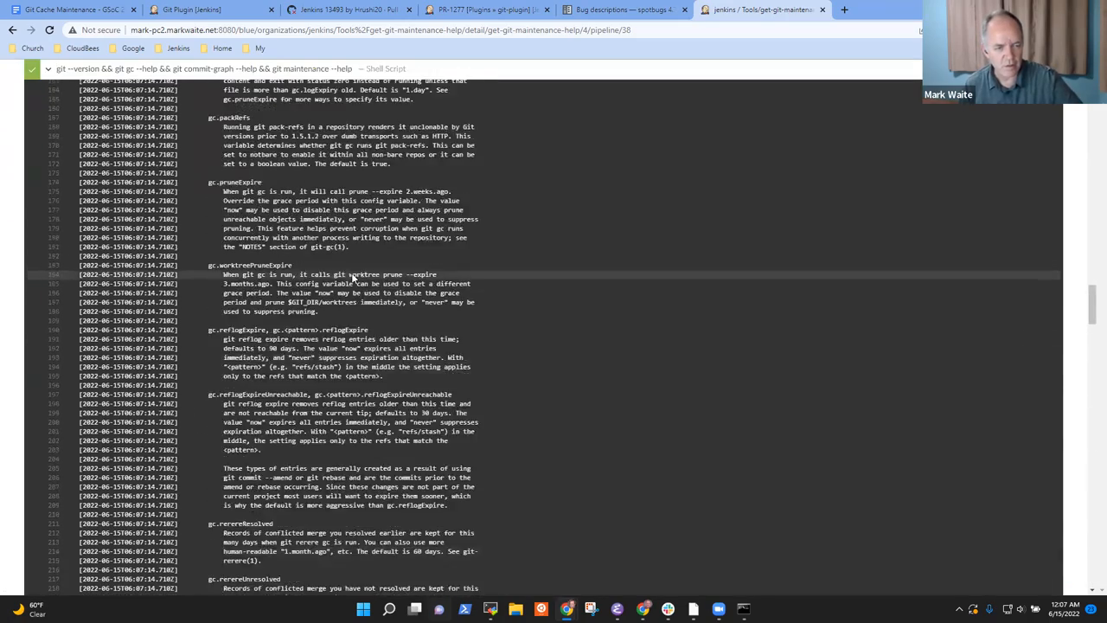
scroll("up", 3)
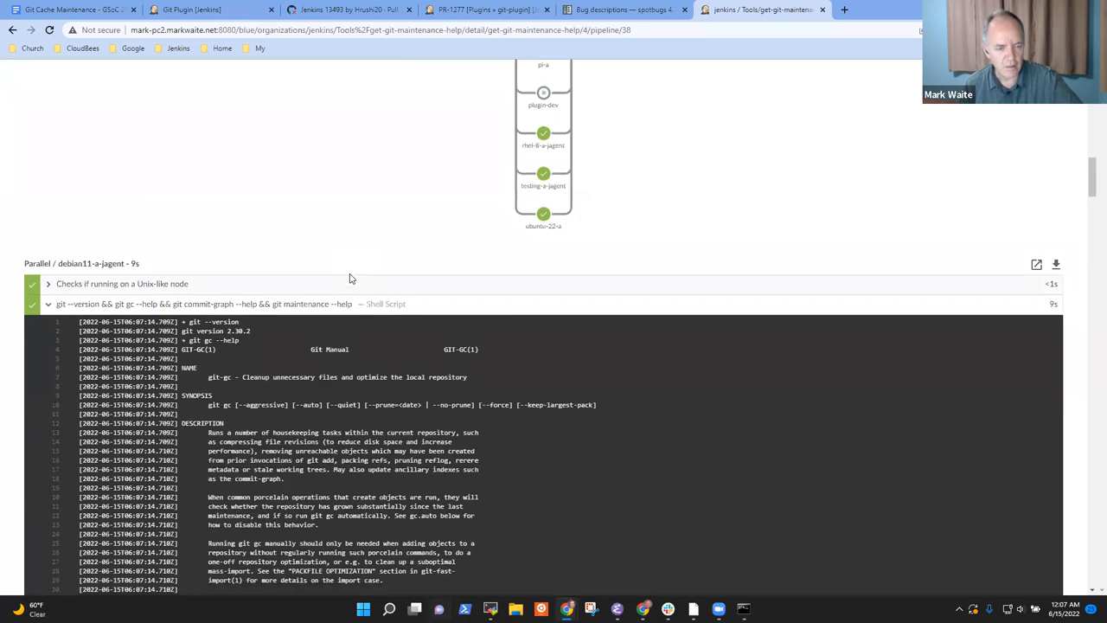
scroll("down", 3)
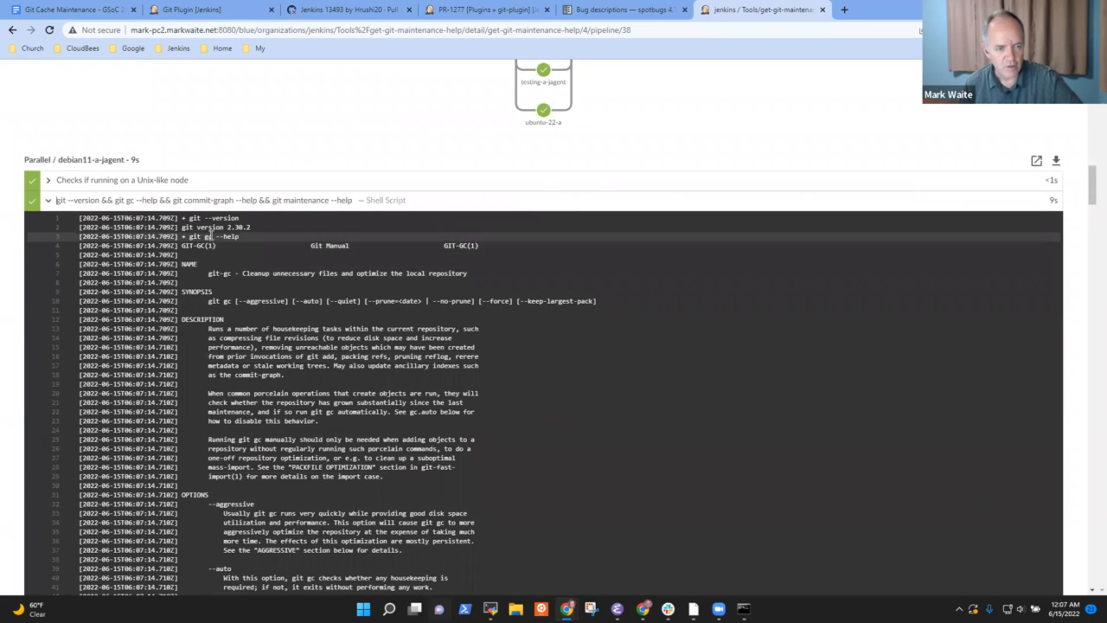
scroll("down", 3)
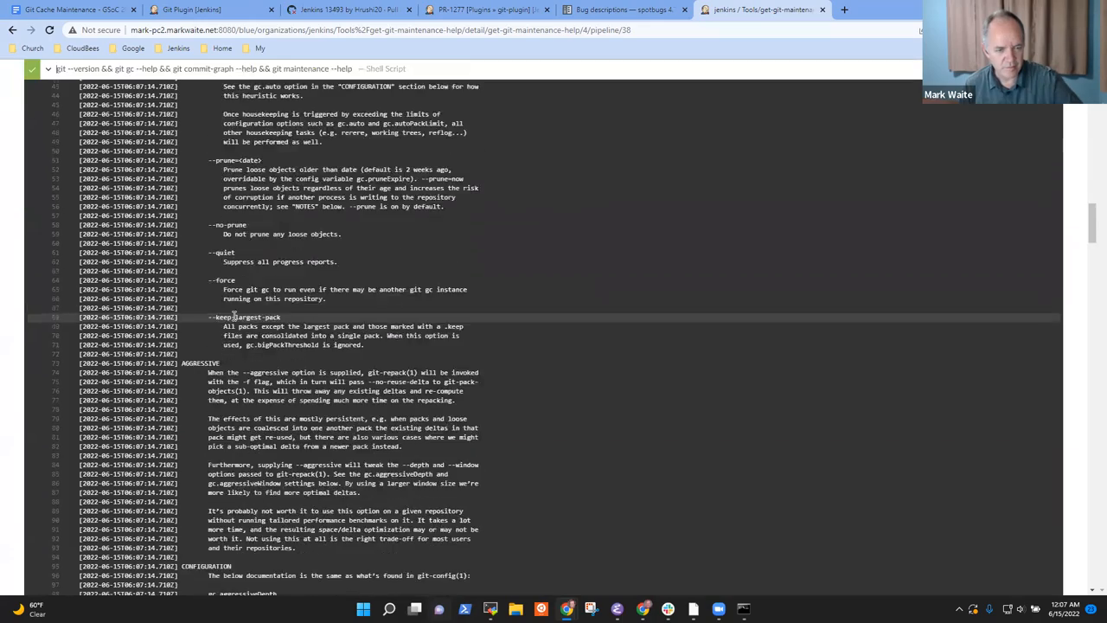
scroll("down", 3)
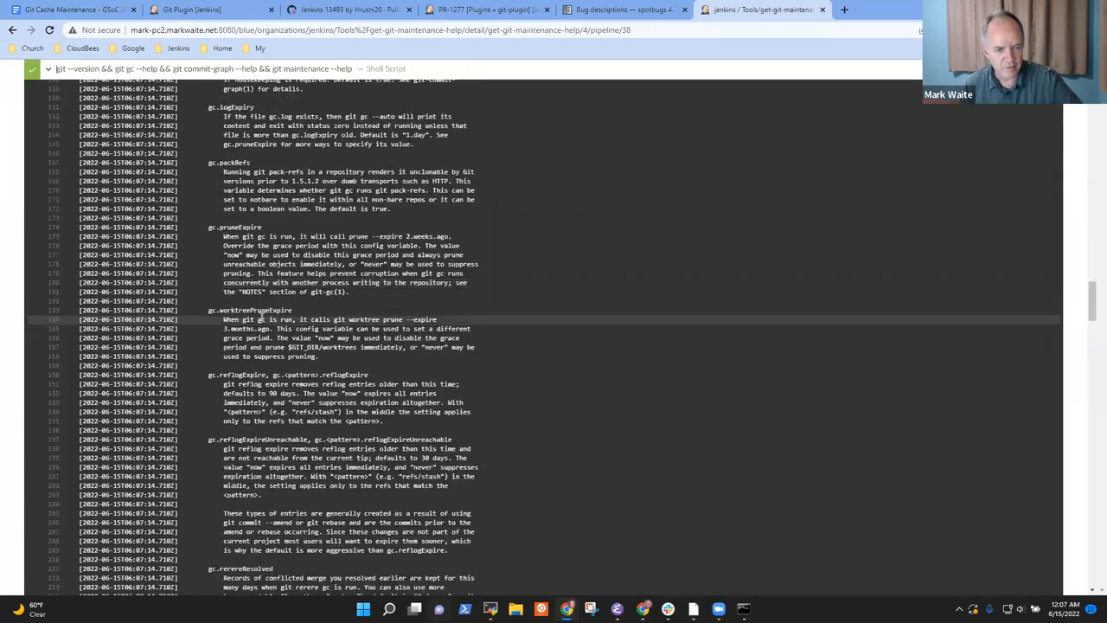
scroll("down", 3)
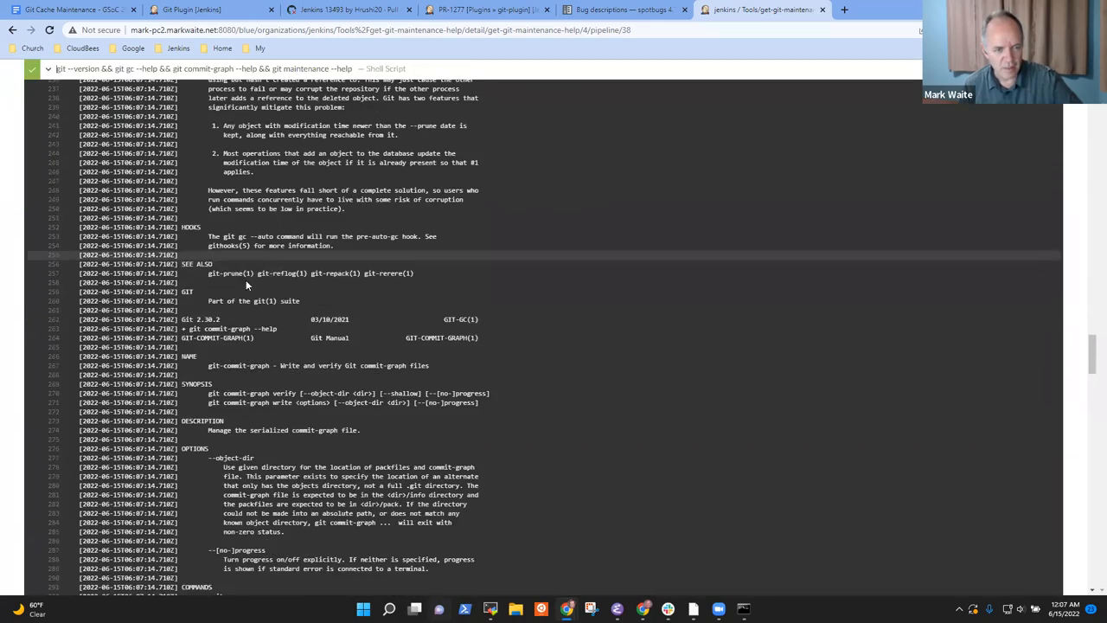
scroll("down", 3)
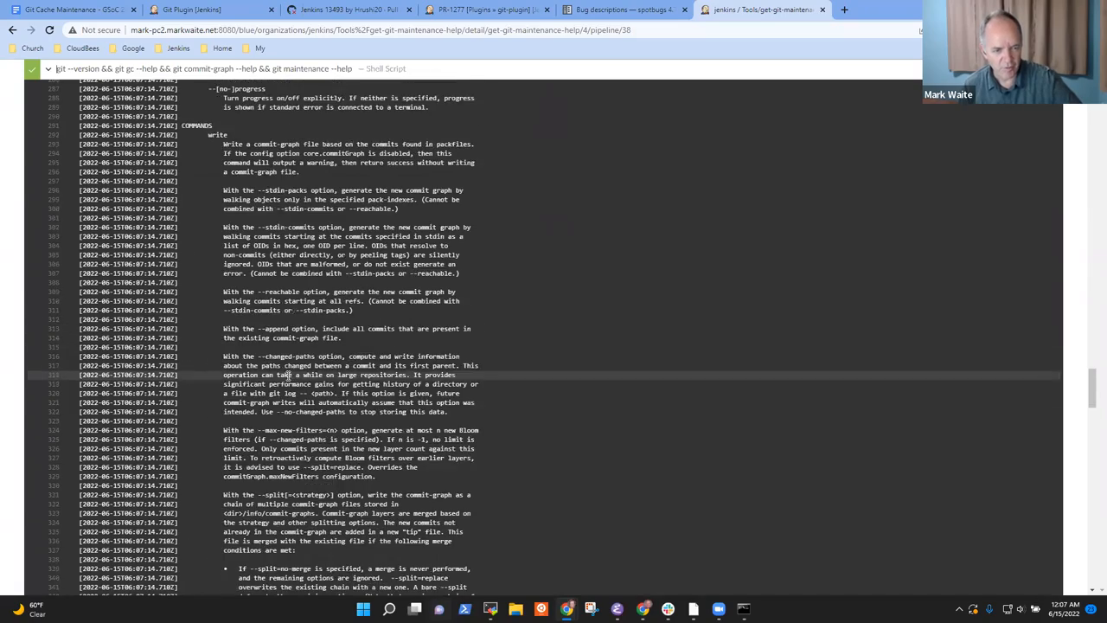
scroll("down", 3)
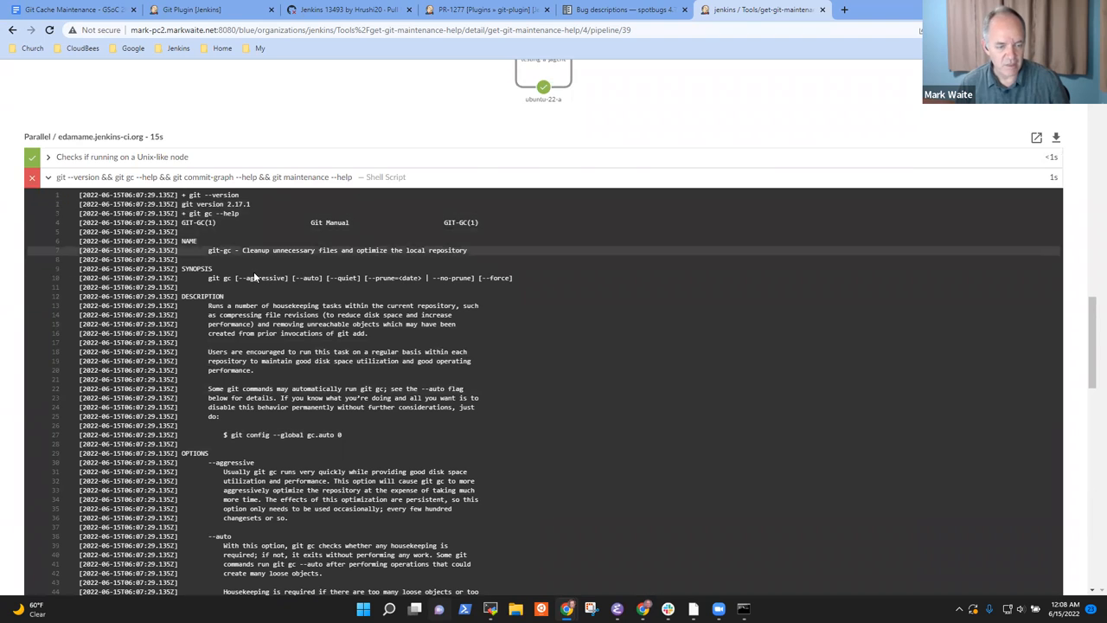
Scroll the edamame.jenkins-ci.org log to the 'commit-graph is not a git command' error and select it
scroll("down", 3)
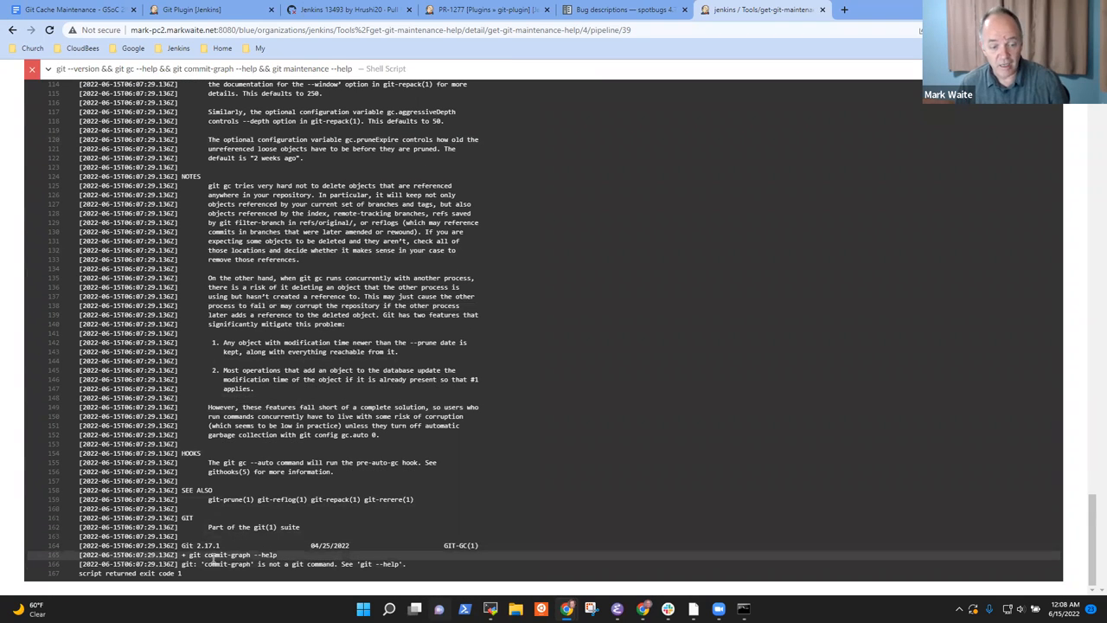
double_click(240, 554)
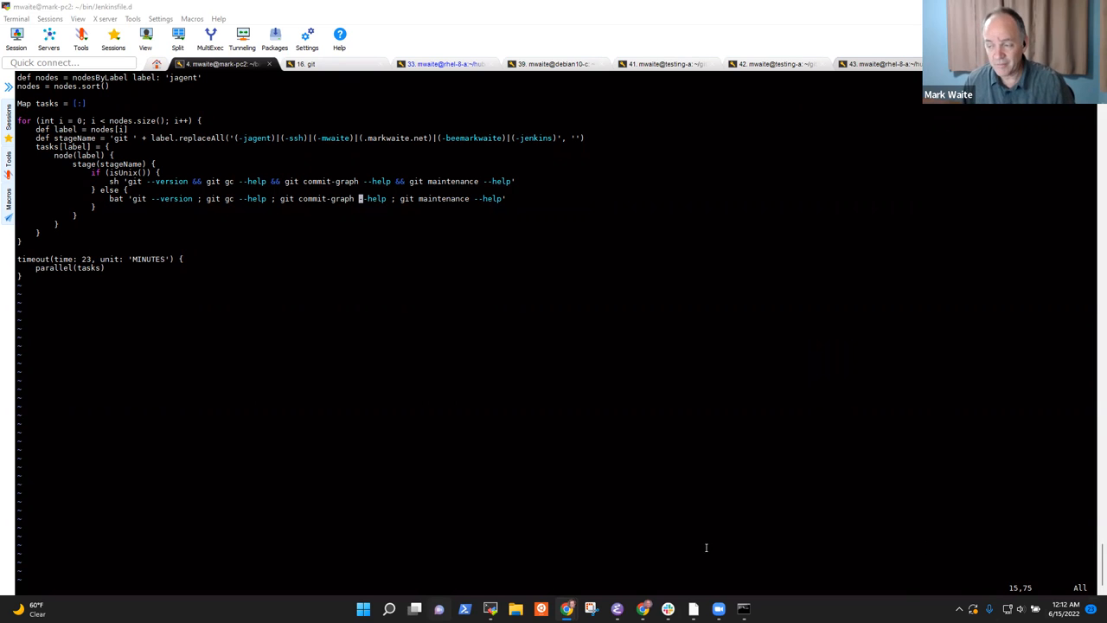
mouse_move(634, 459)
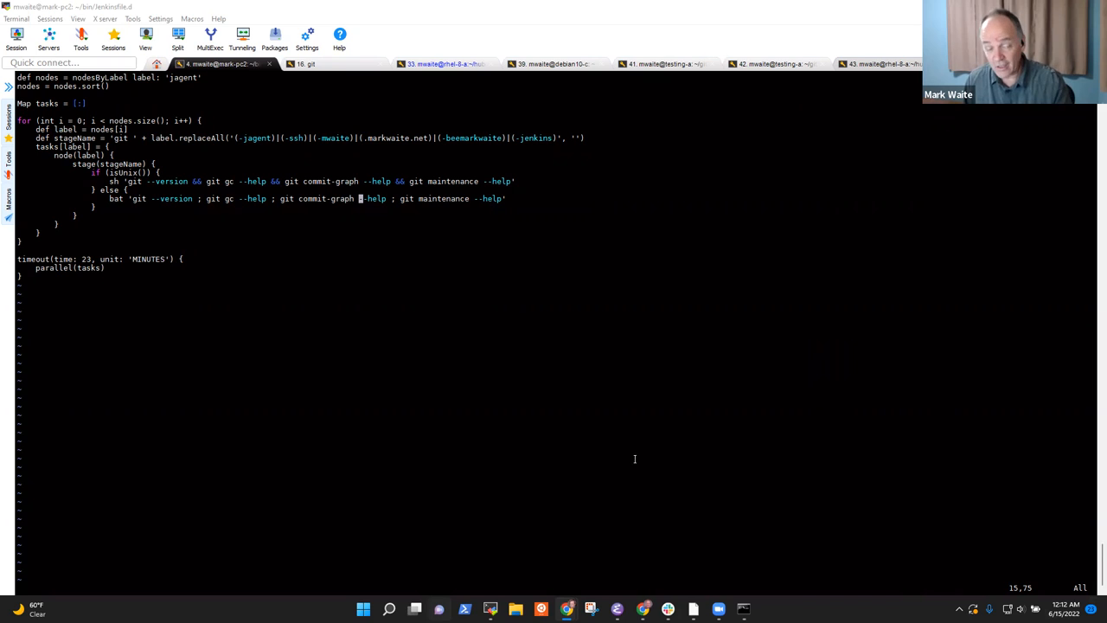